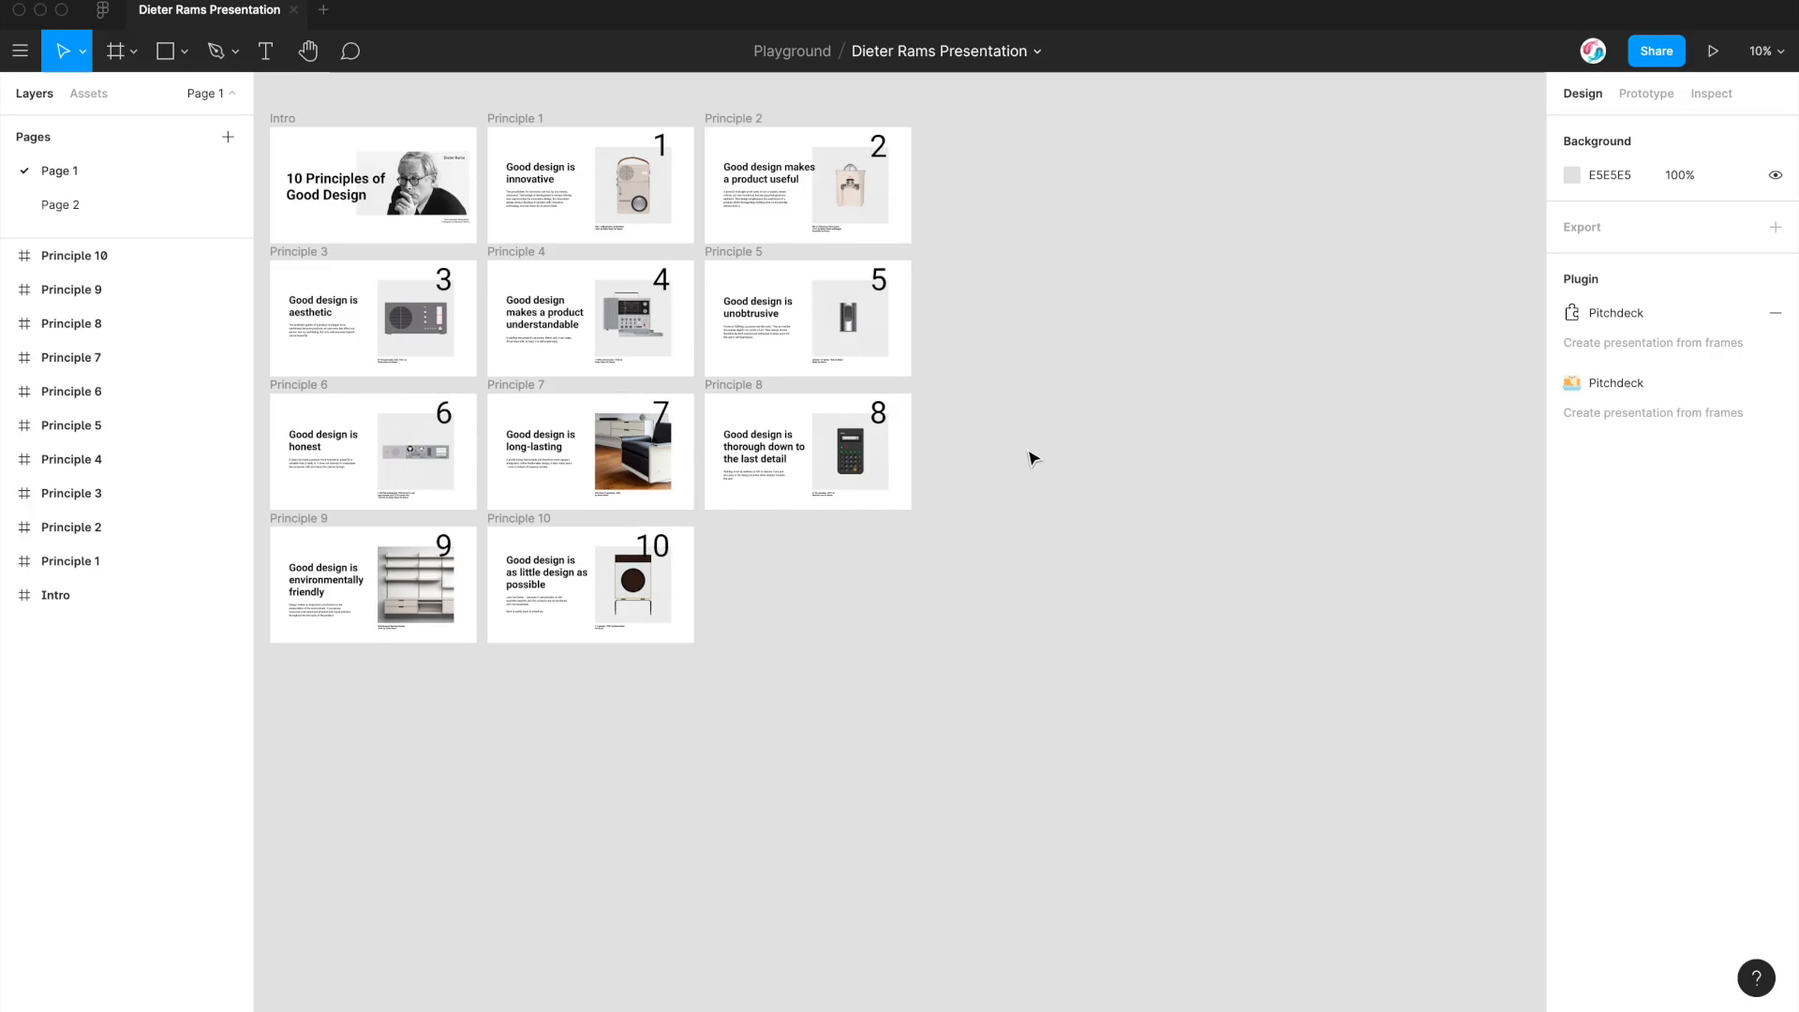
mouse_move(1161, 499)
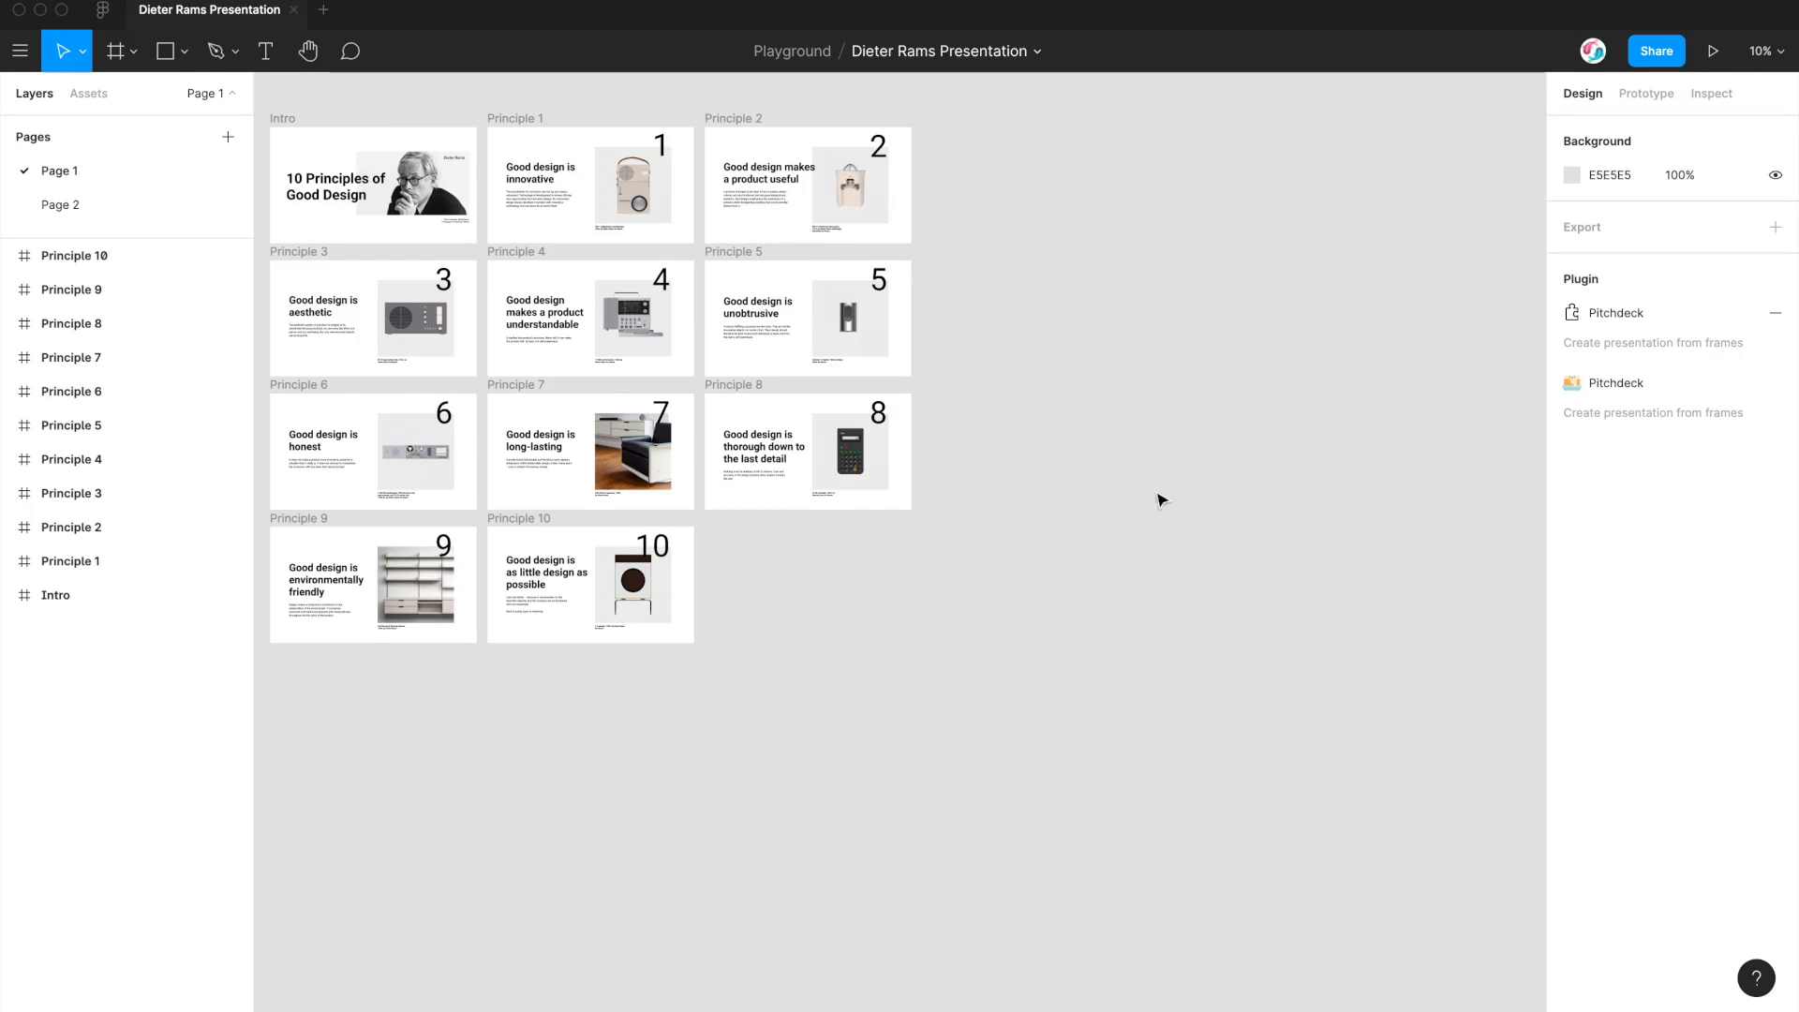
mouse_move(1334, 470)
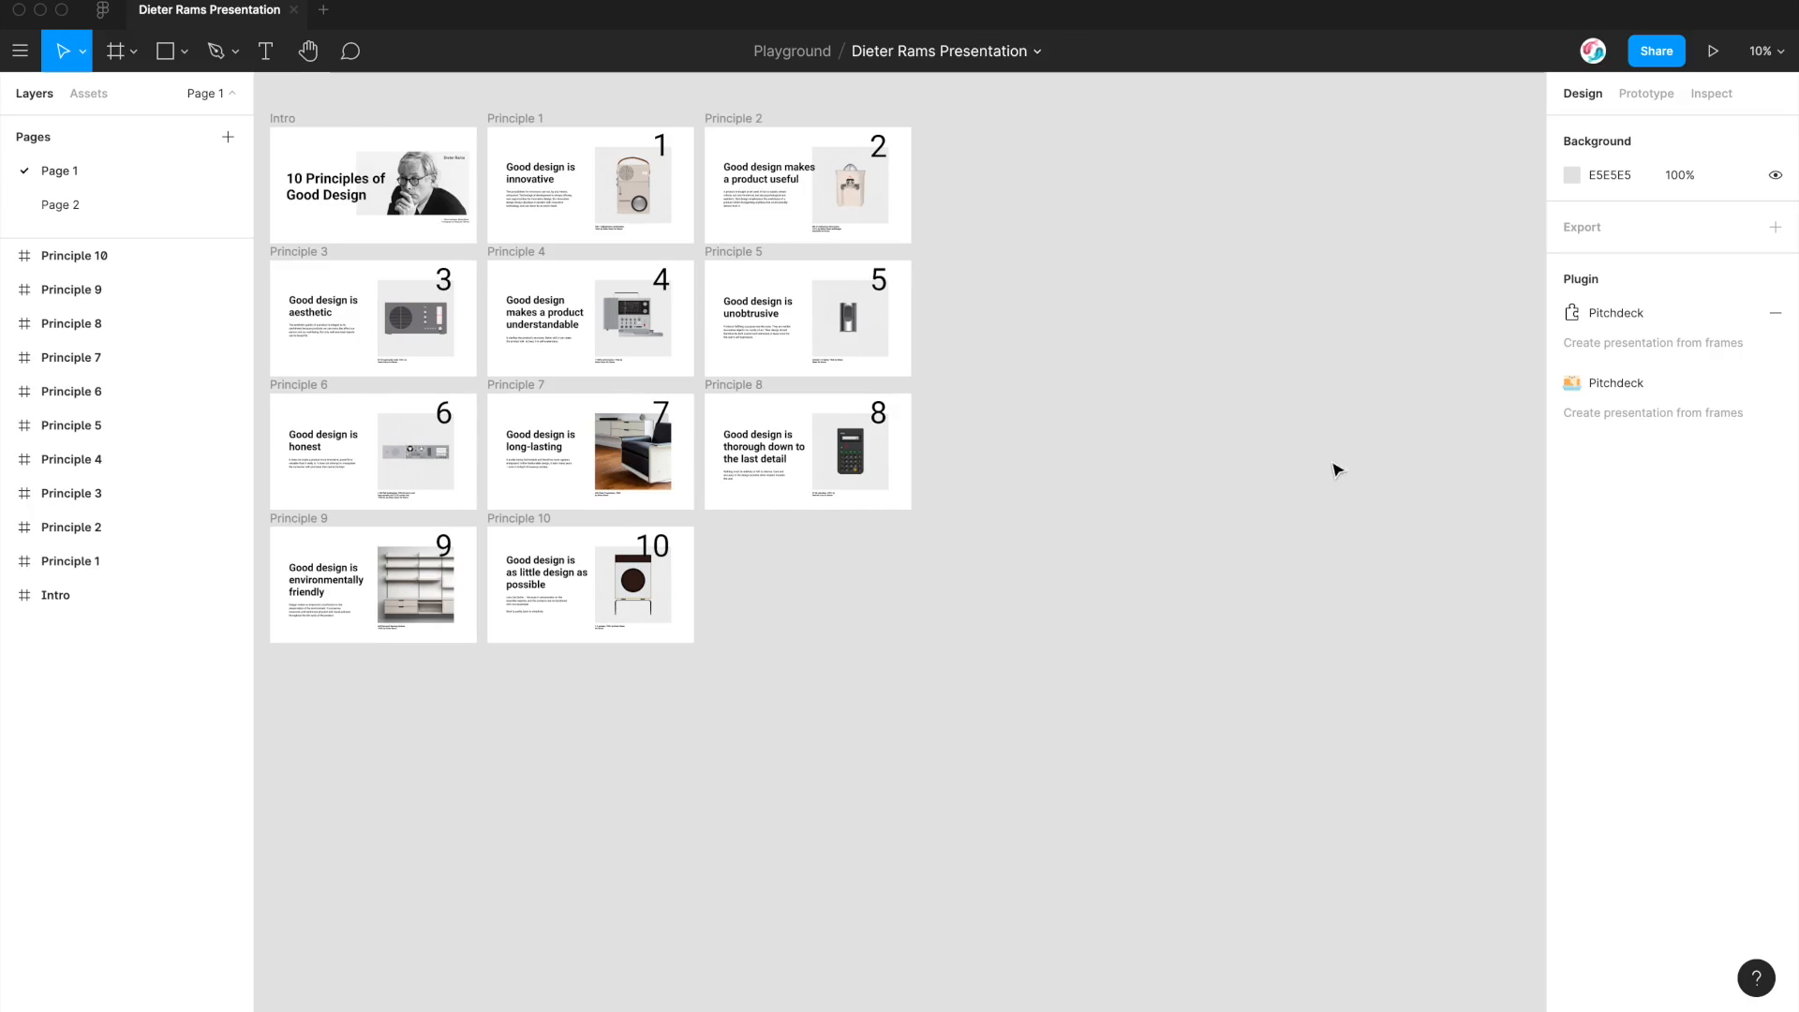
mouse_move(802, 559)
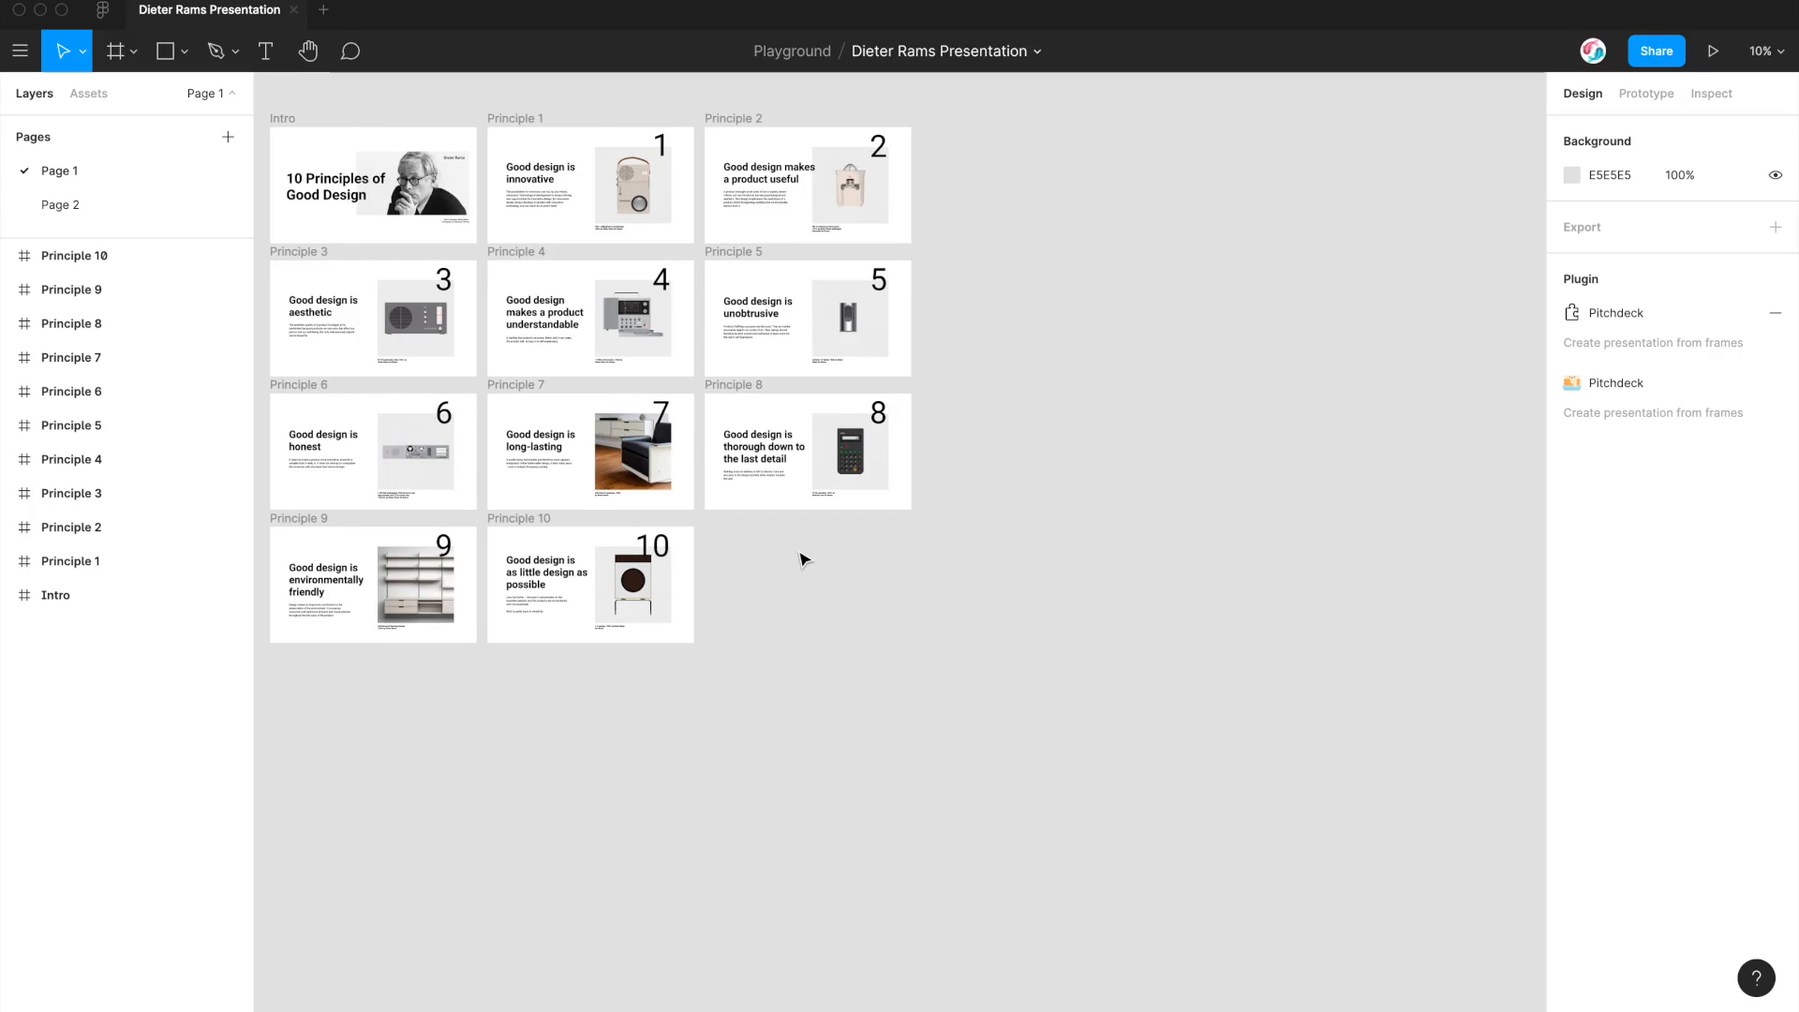
mouse_move(97, 13)
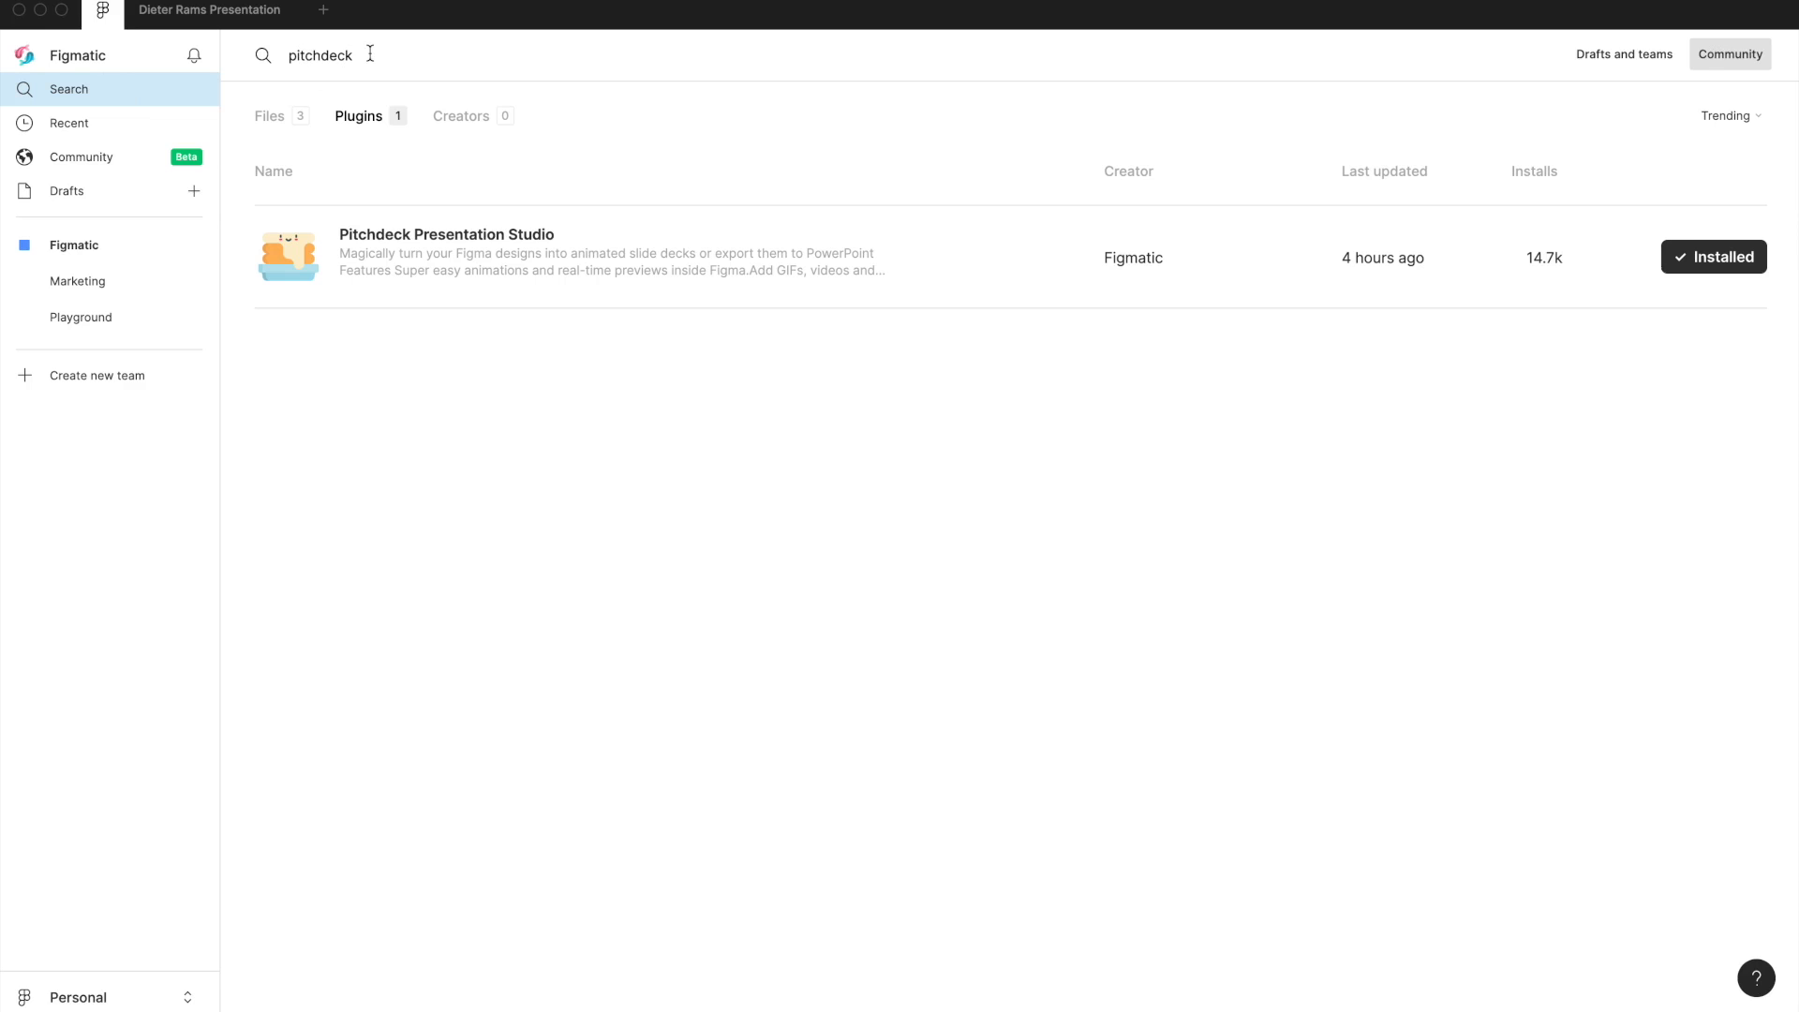
mouse_move(360, 251)
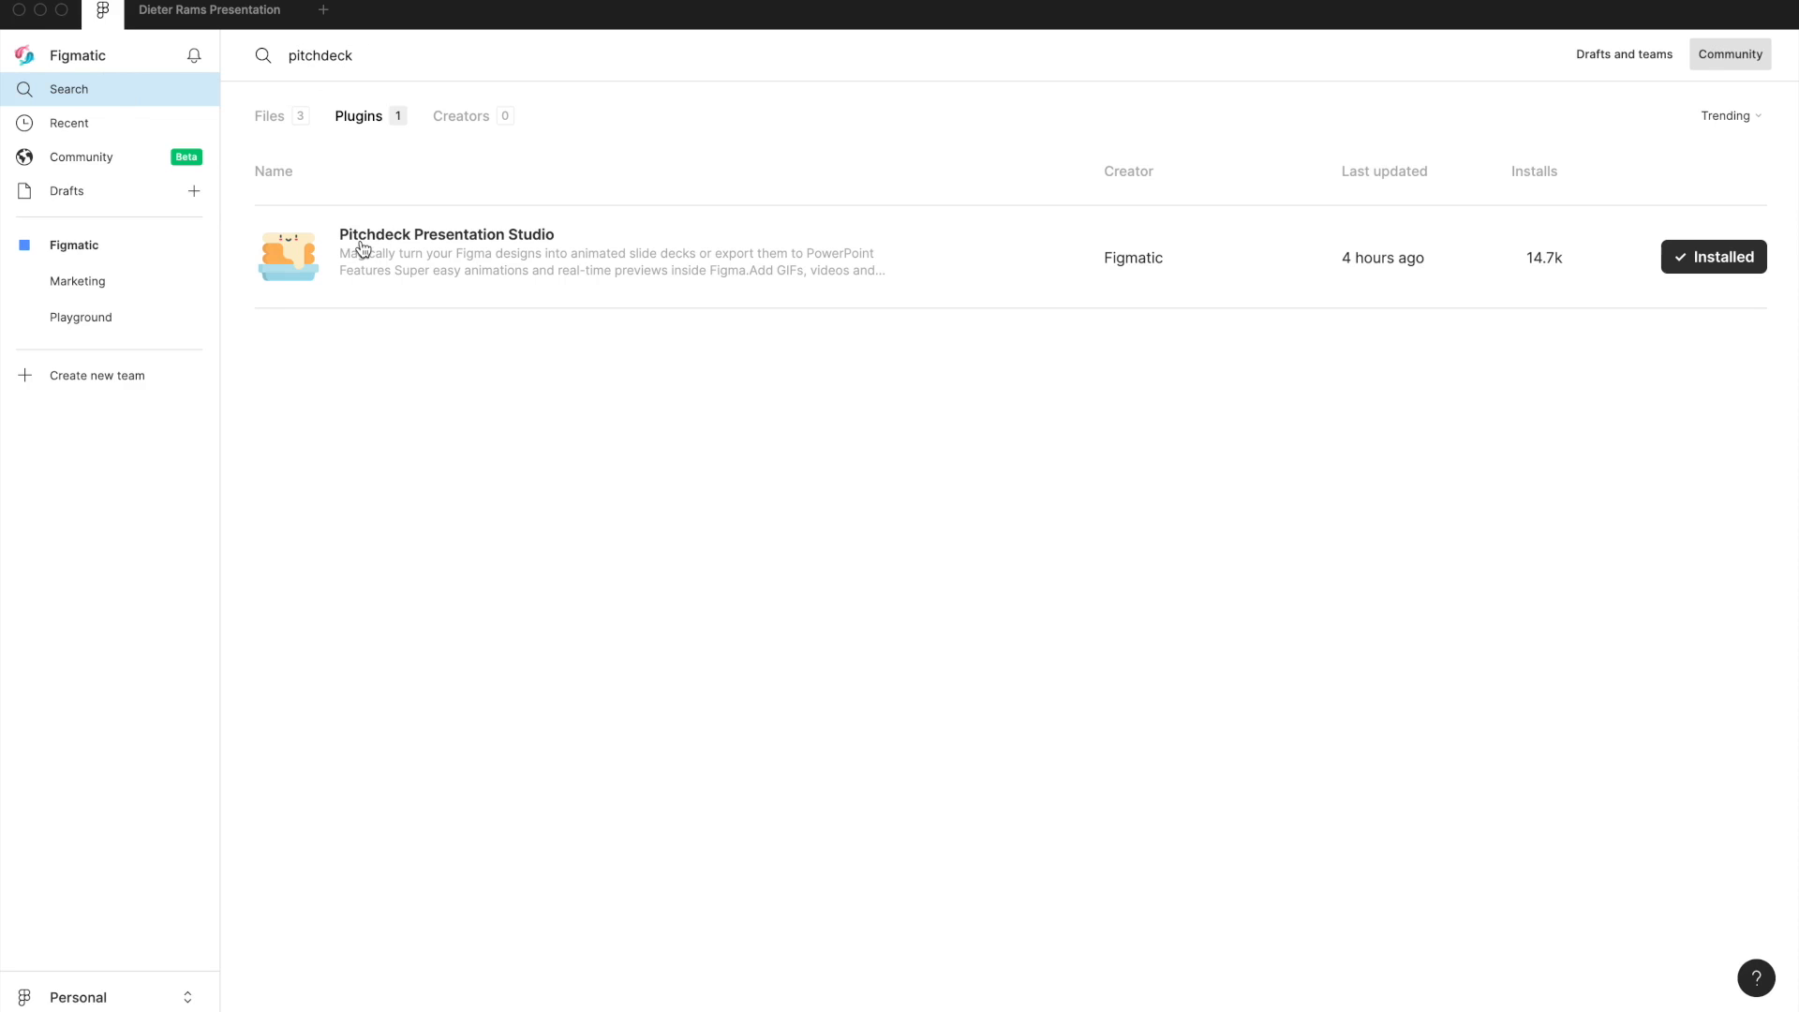
mouse_move(524, 247)
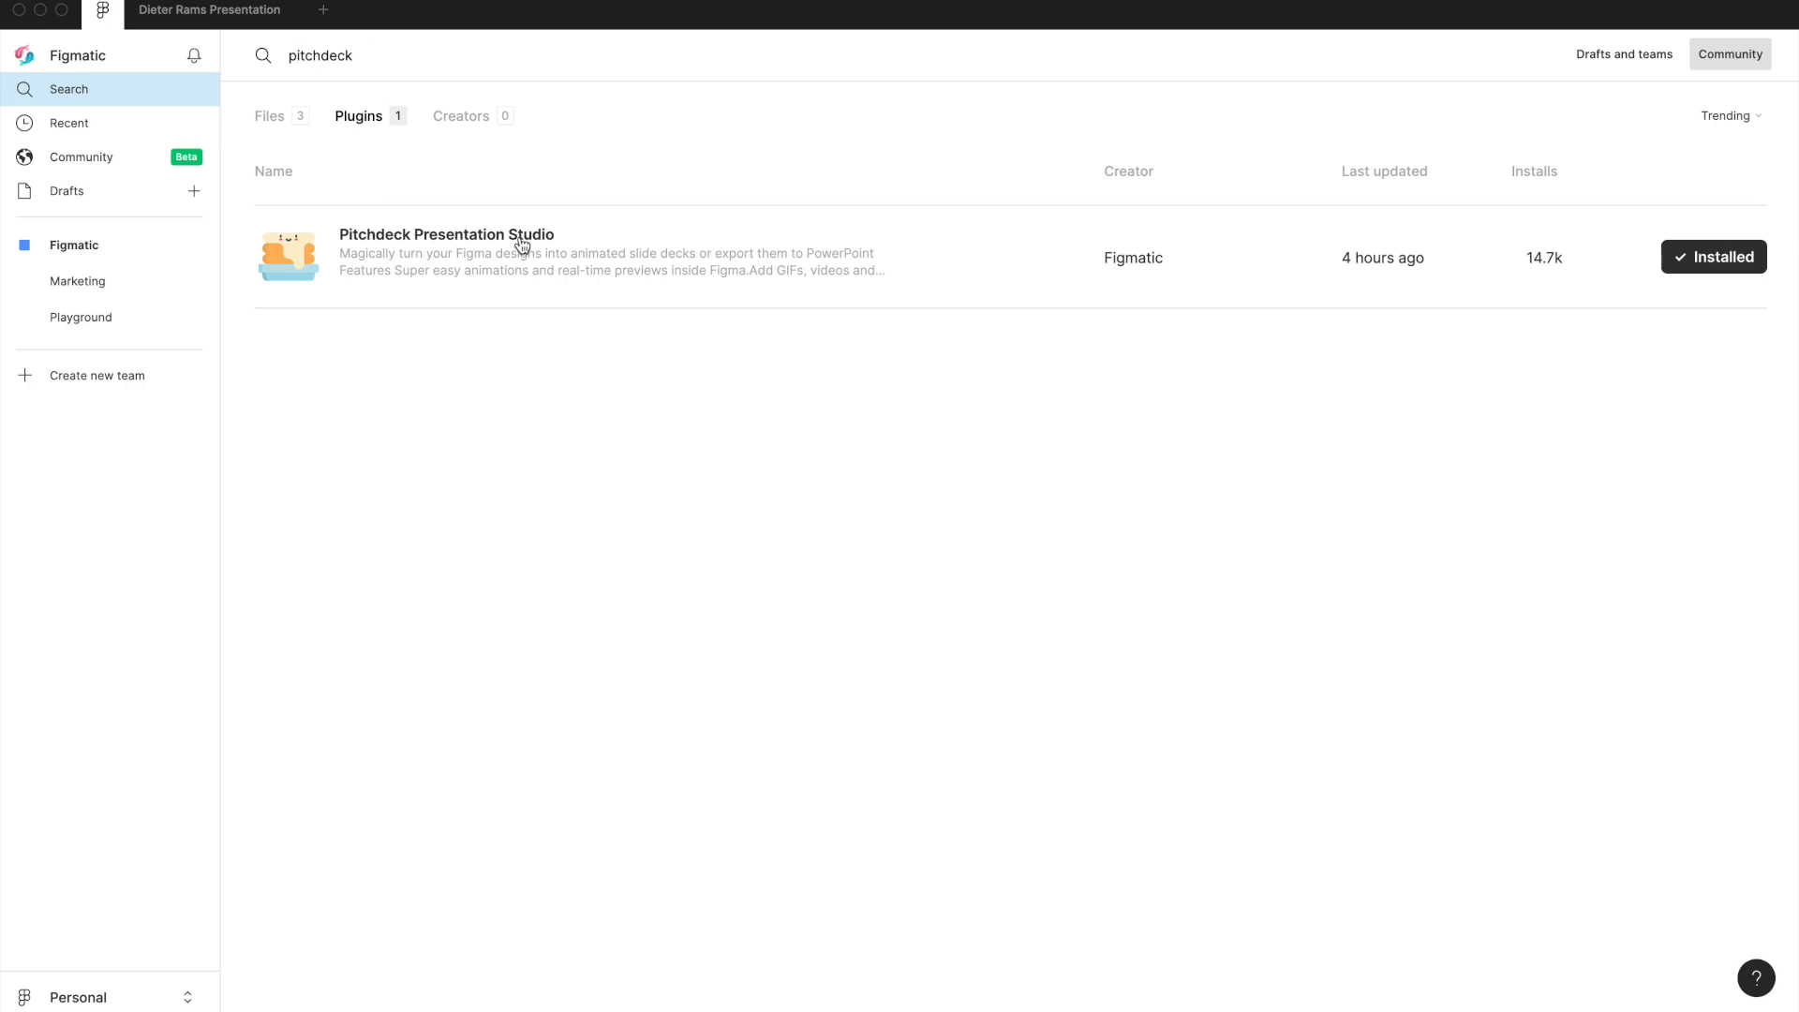
mouse_move(1678, 300)
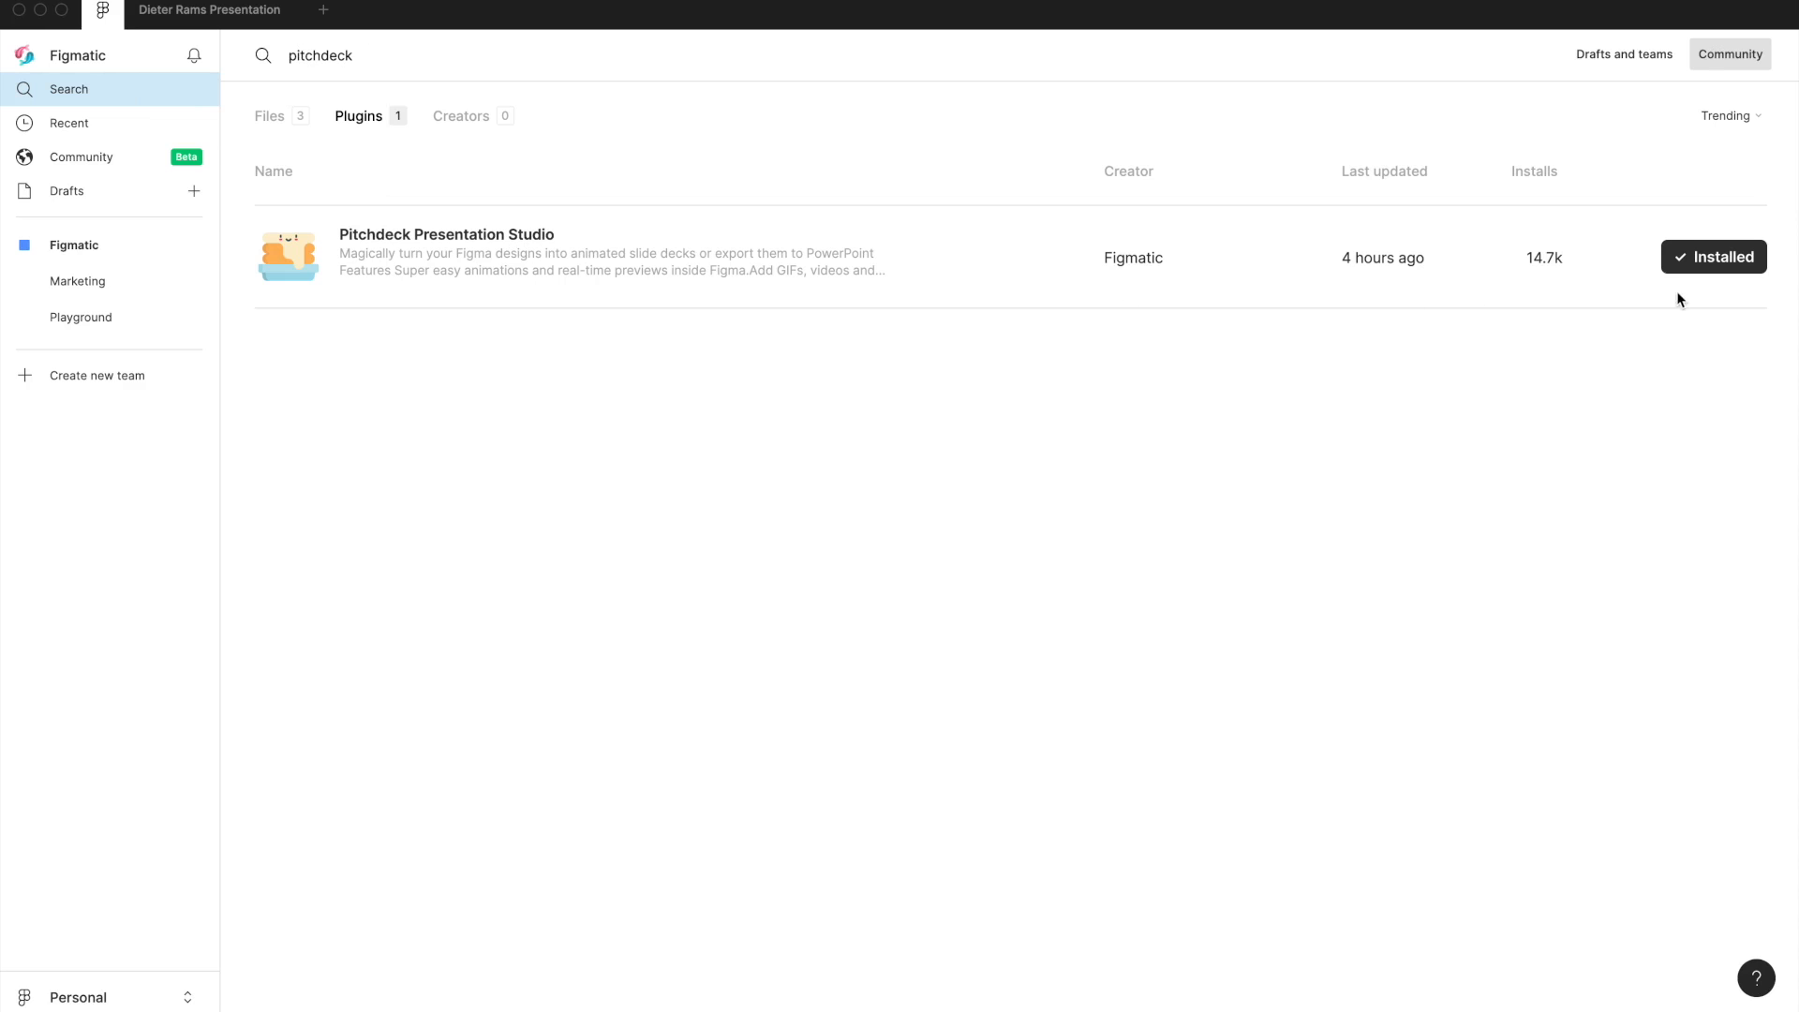
mouse_move(1698, 294)
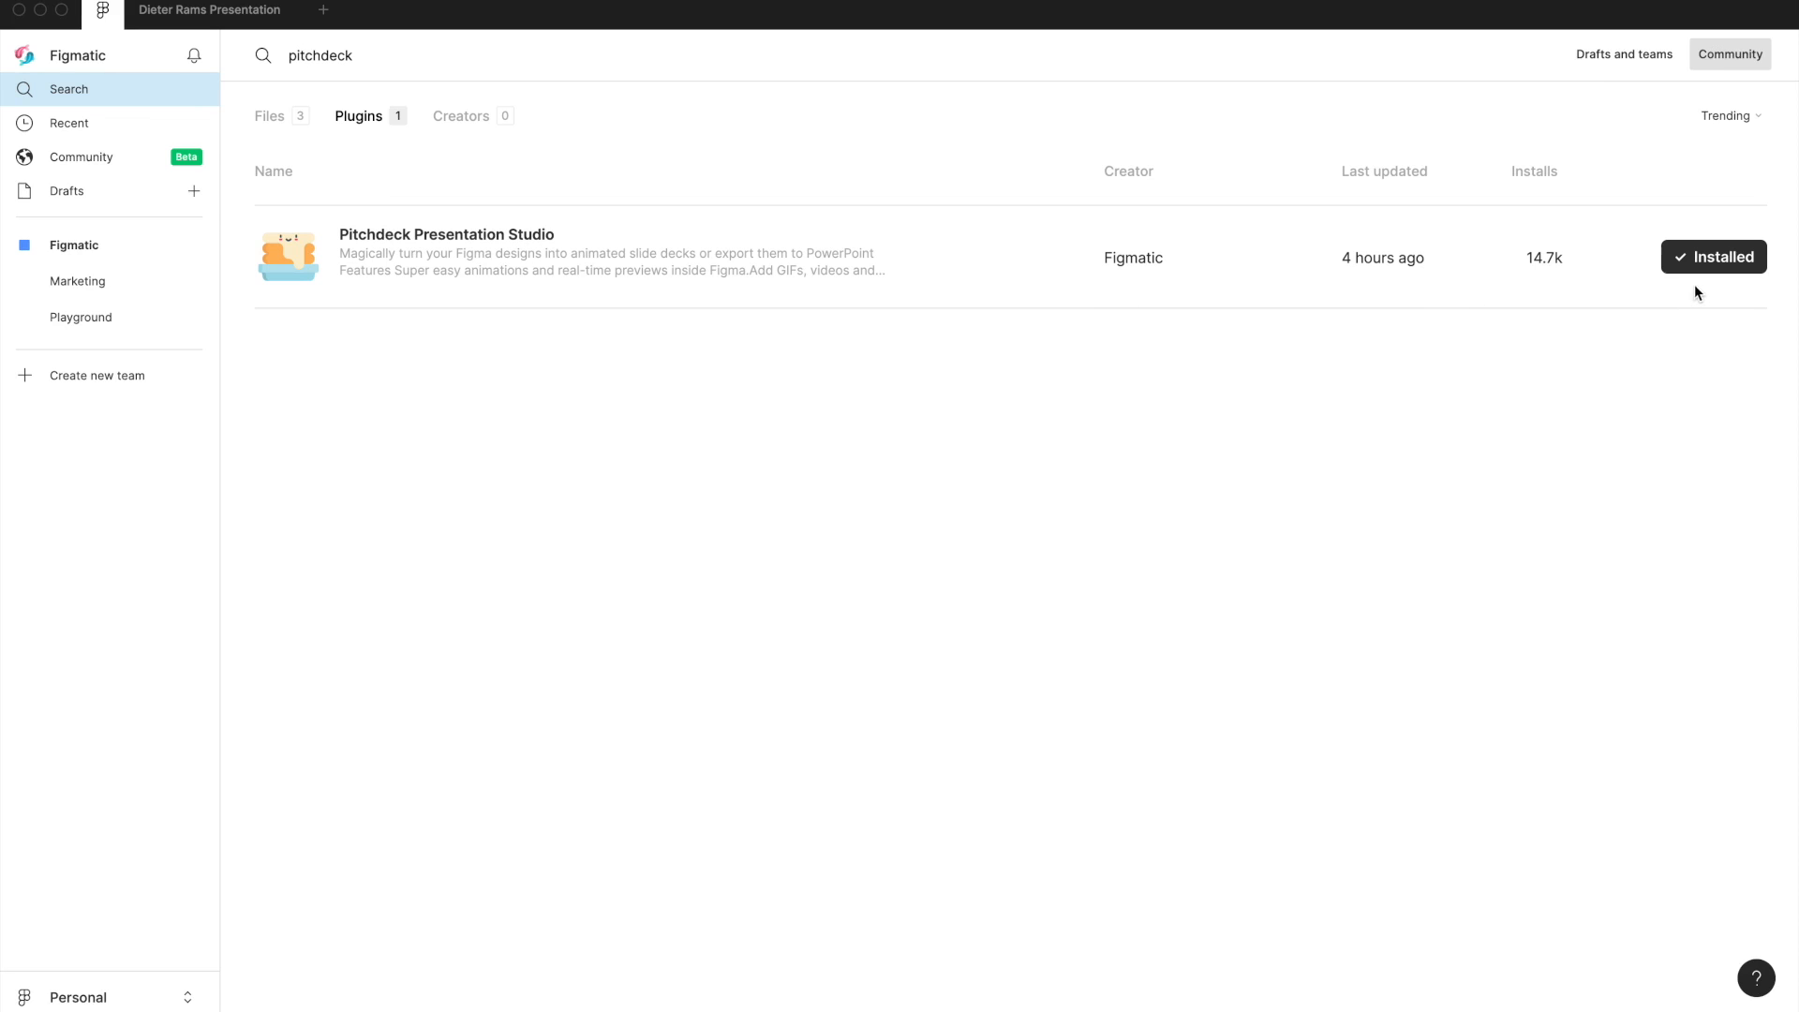
mouse_move(1693, 261)
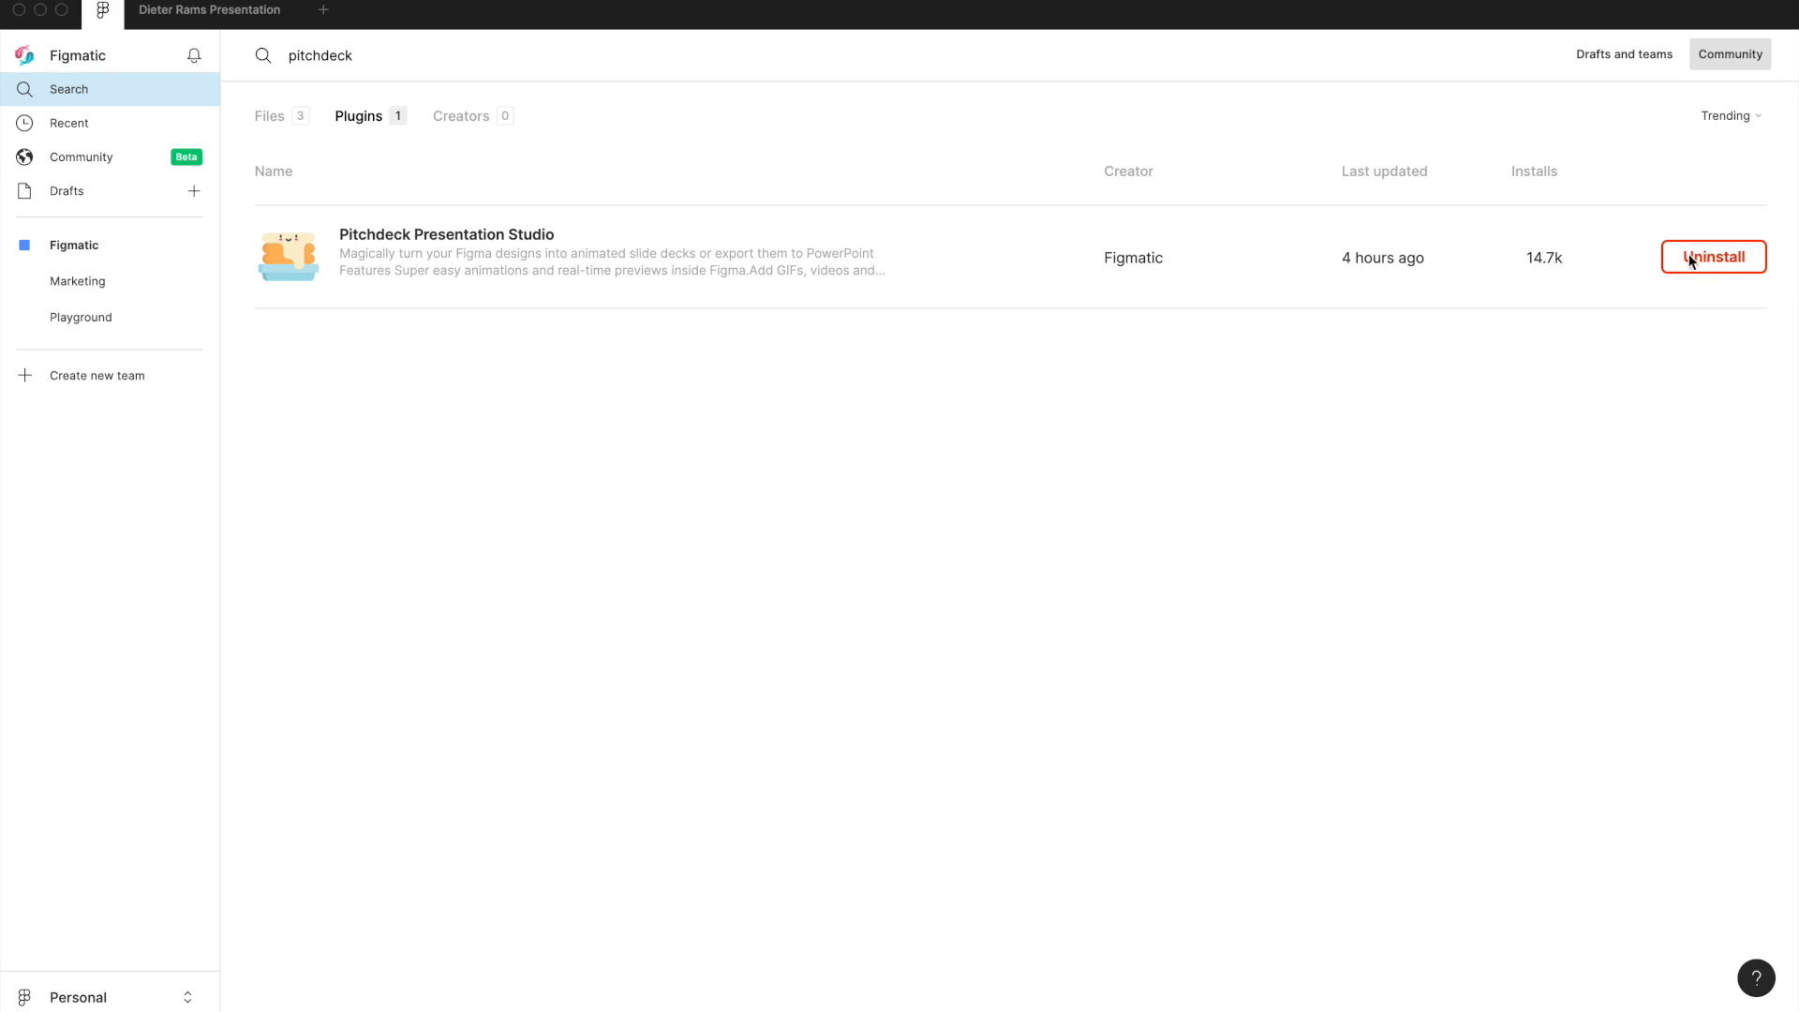
Step: Confirm Pitchdeck Presentation Studio shows as Installed in the pitchdeck plugin results
click(1718, 257)
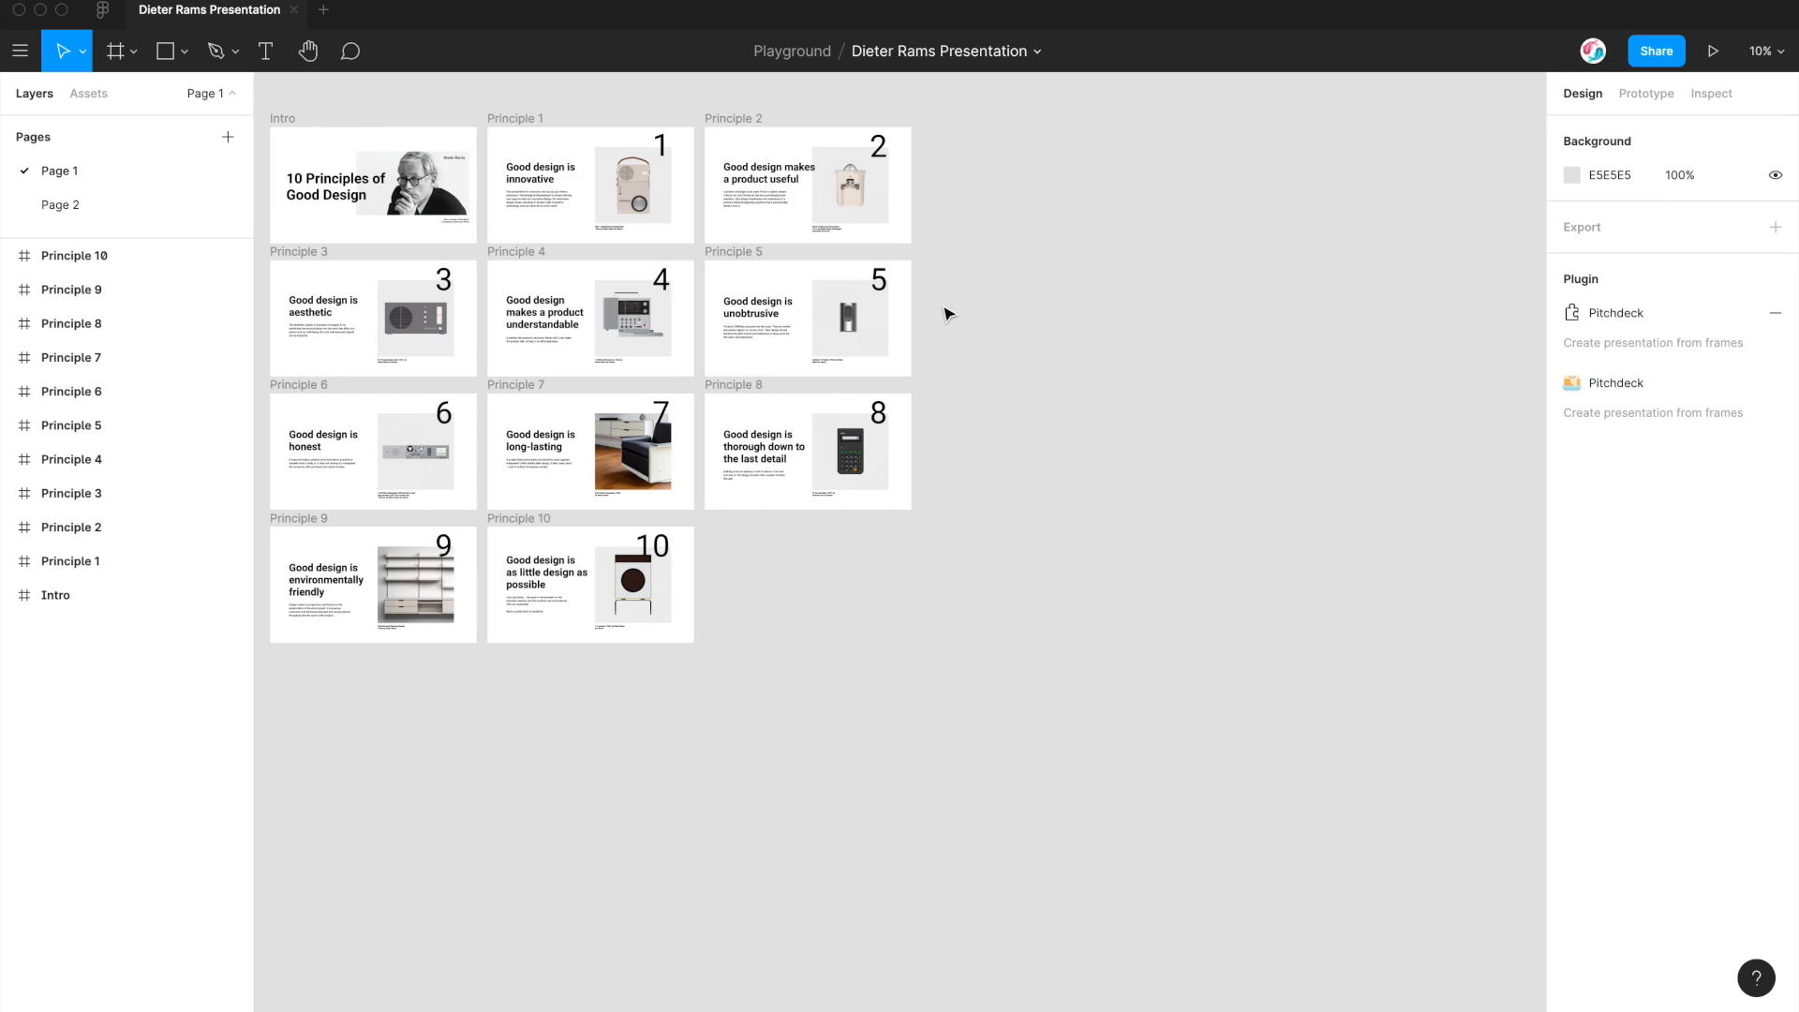
Step: Run Pitchdeck Presentation Studio on the Dieter Rams deck from the canvas context menu
right_click(949, 313)
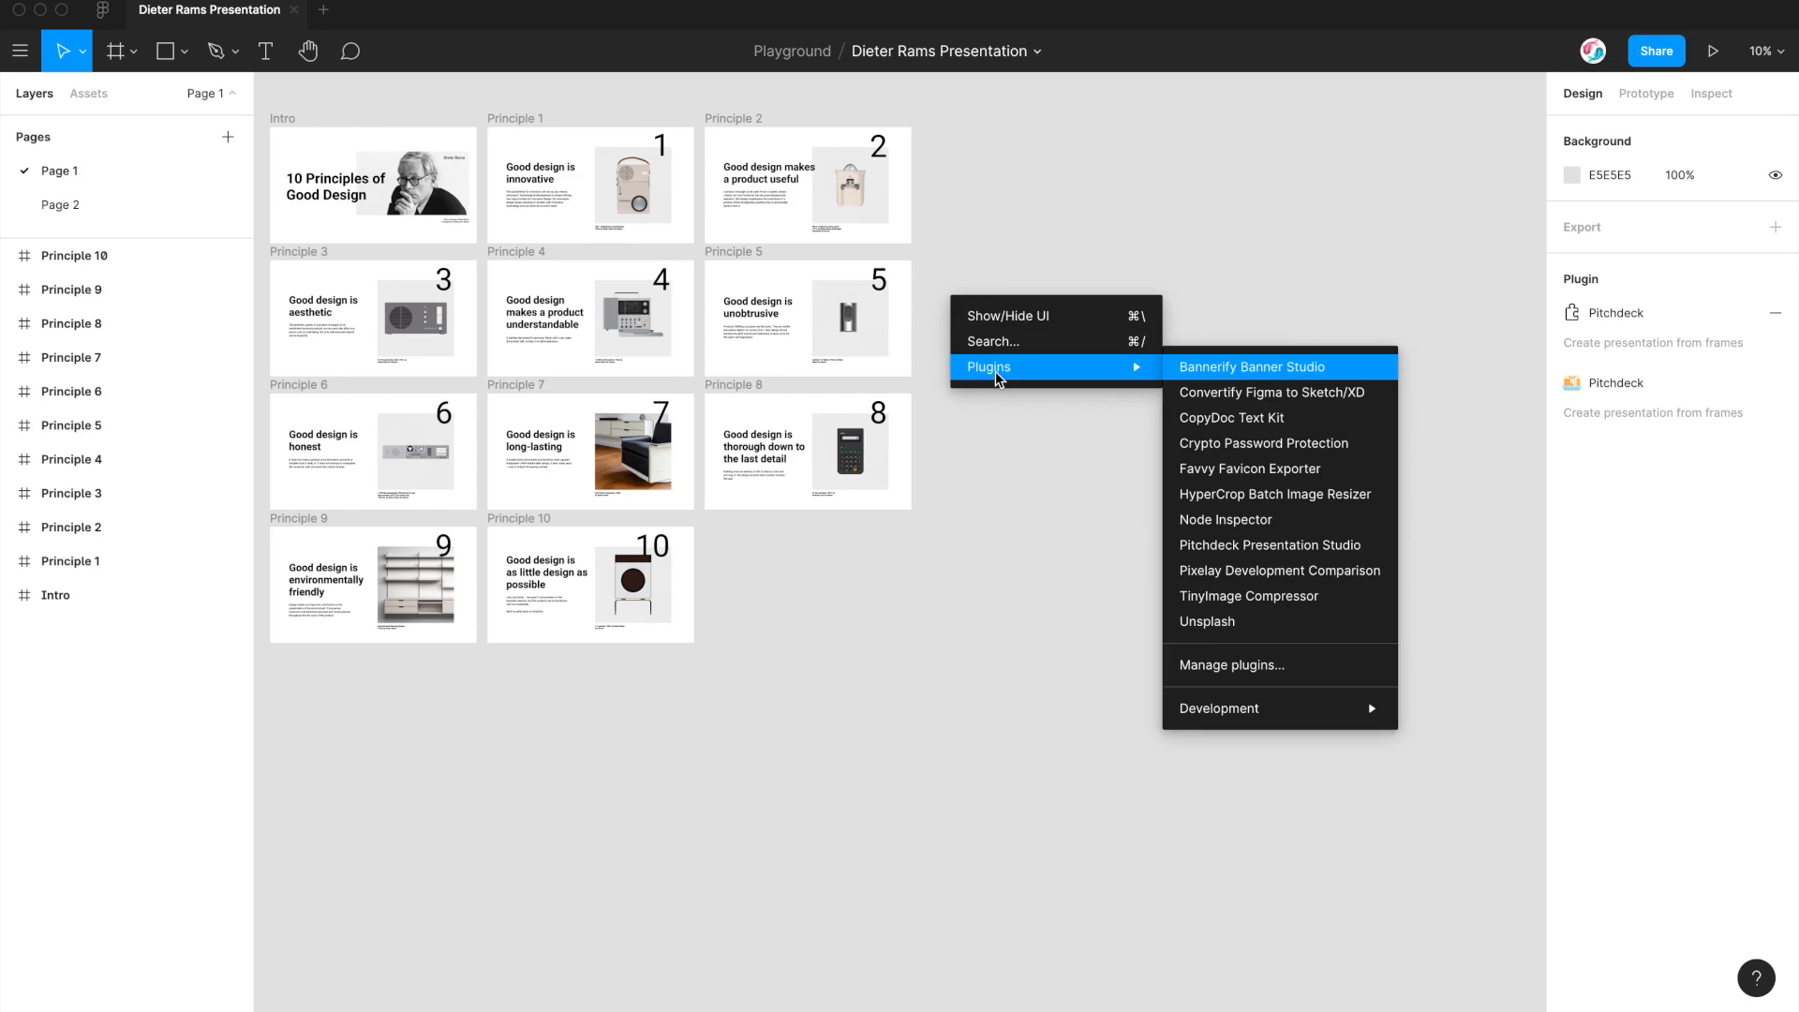
mouse_move(1222, 551)
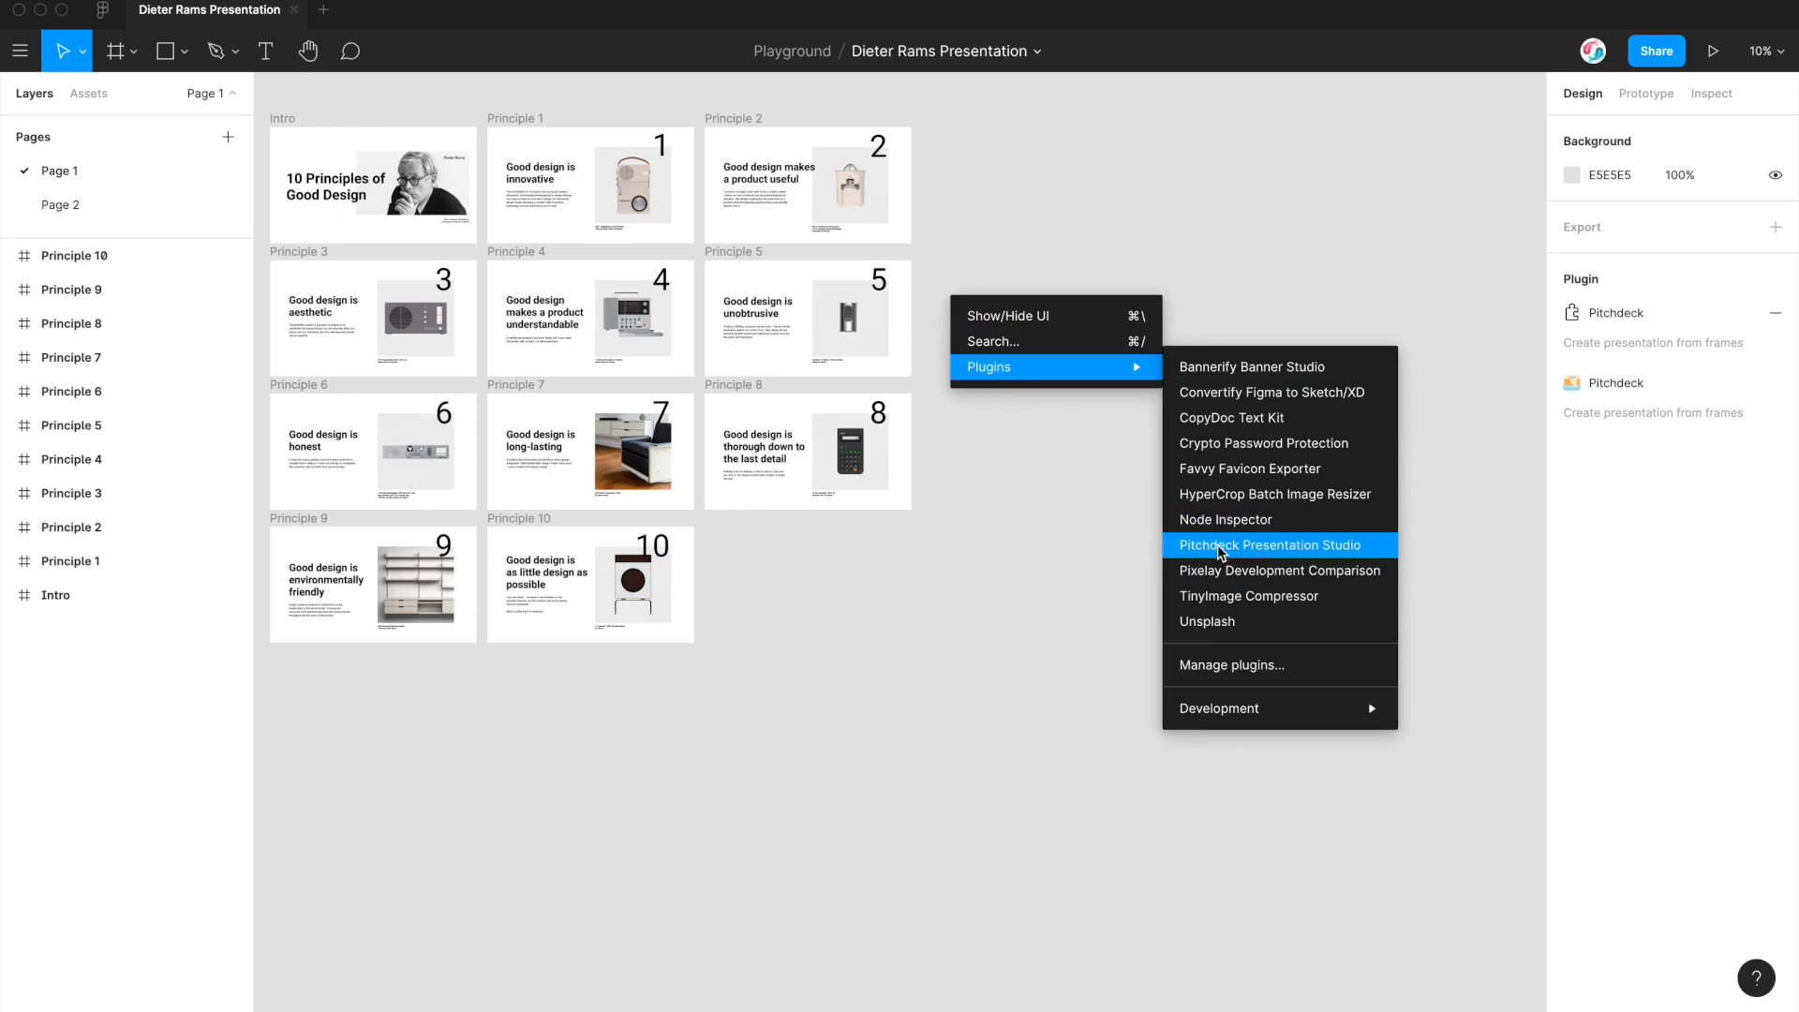
click(1267, 544)
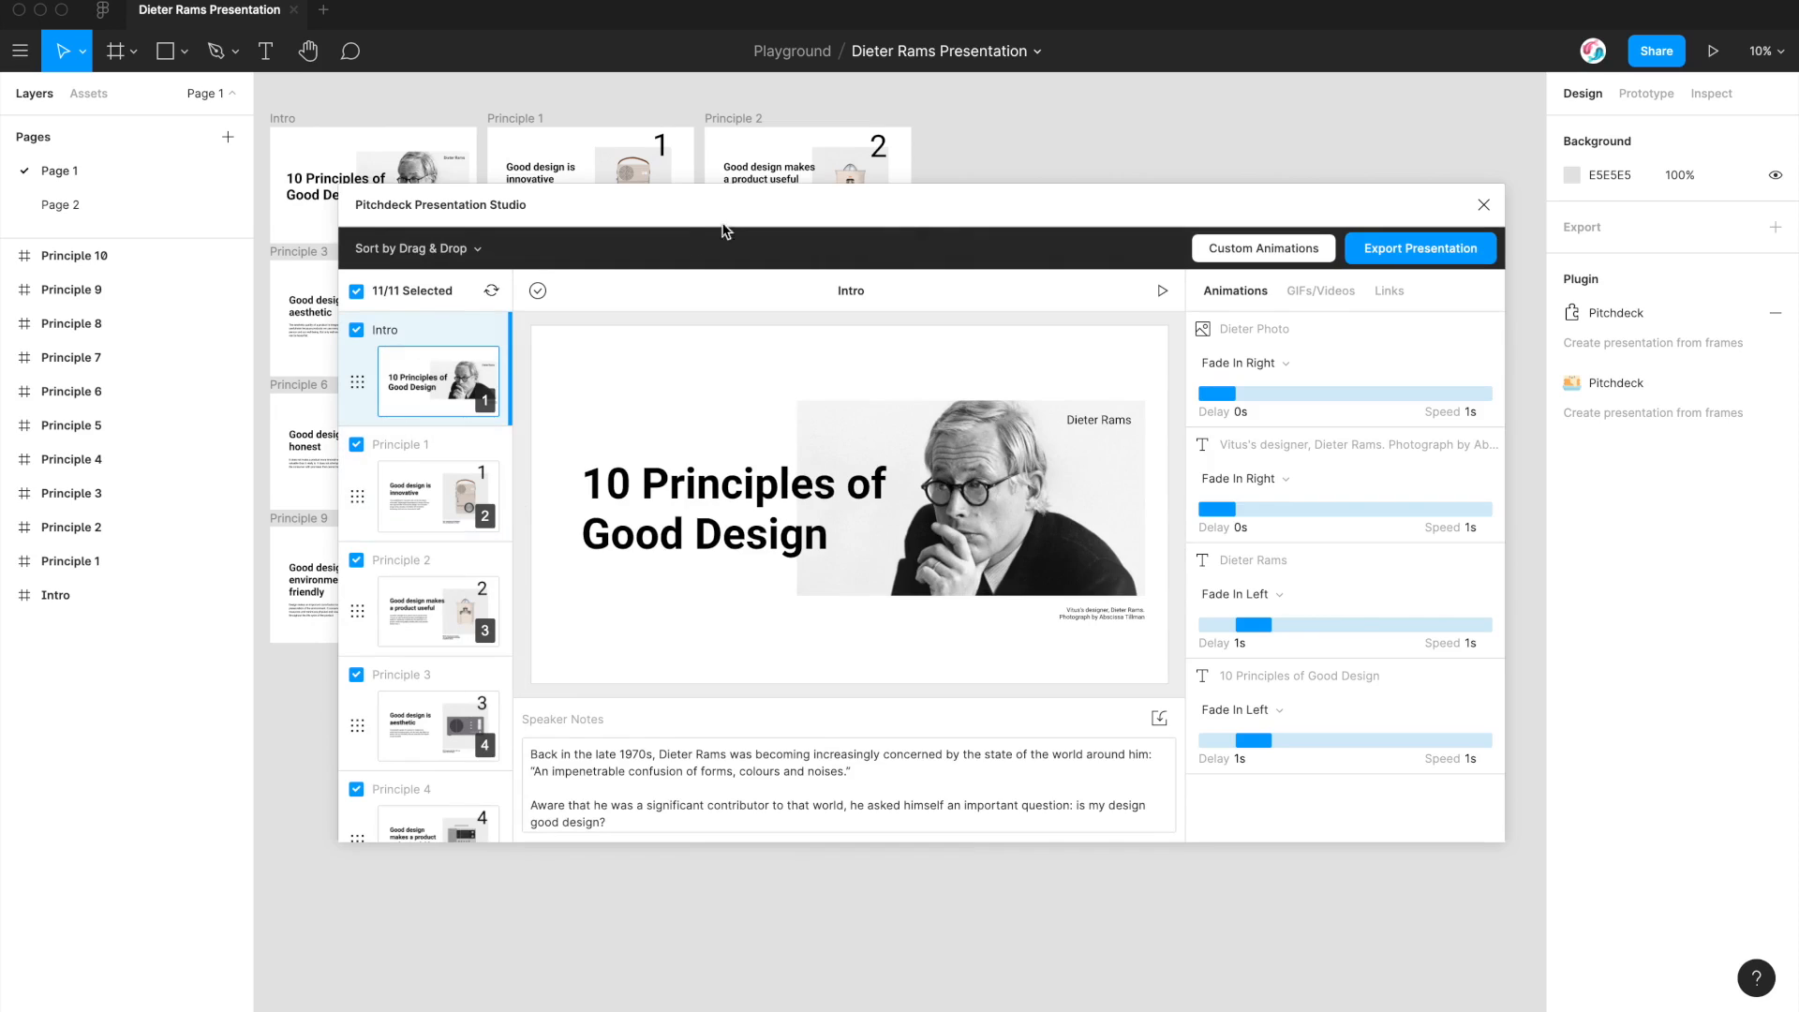
mouse_move(965, 445)
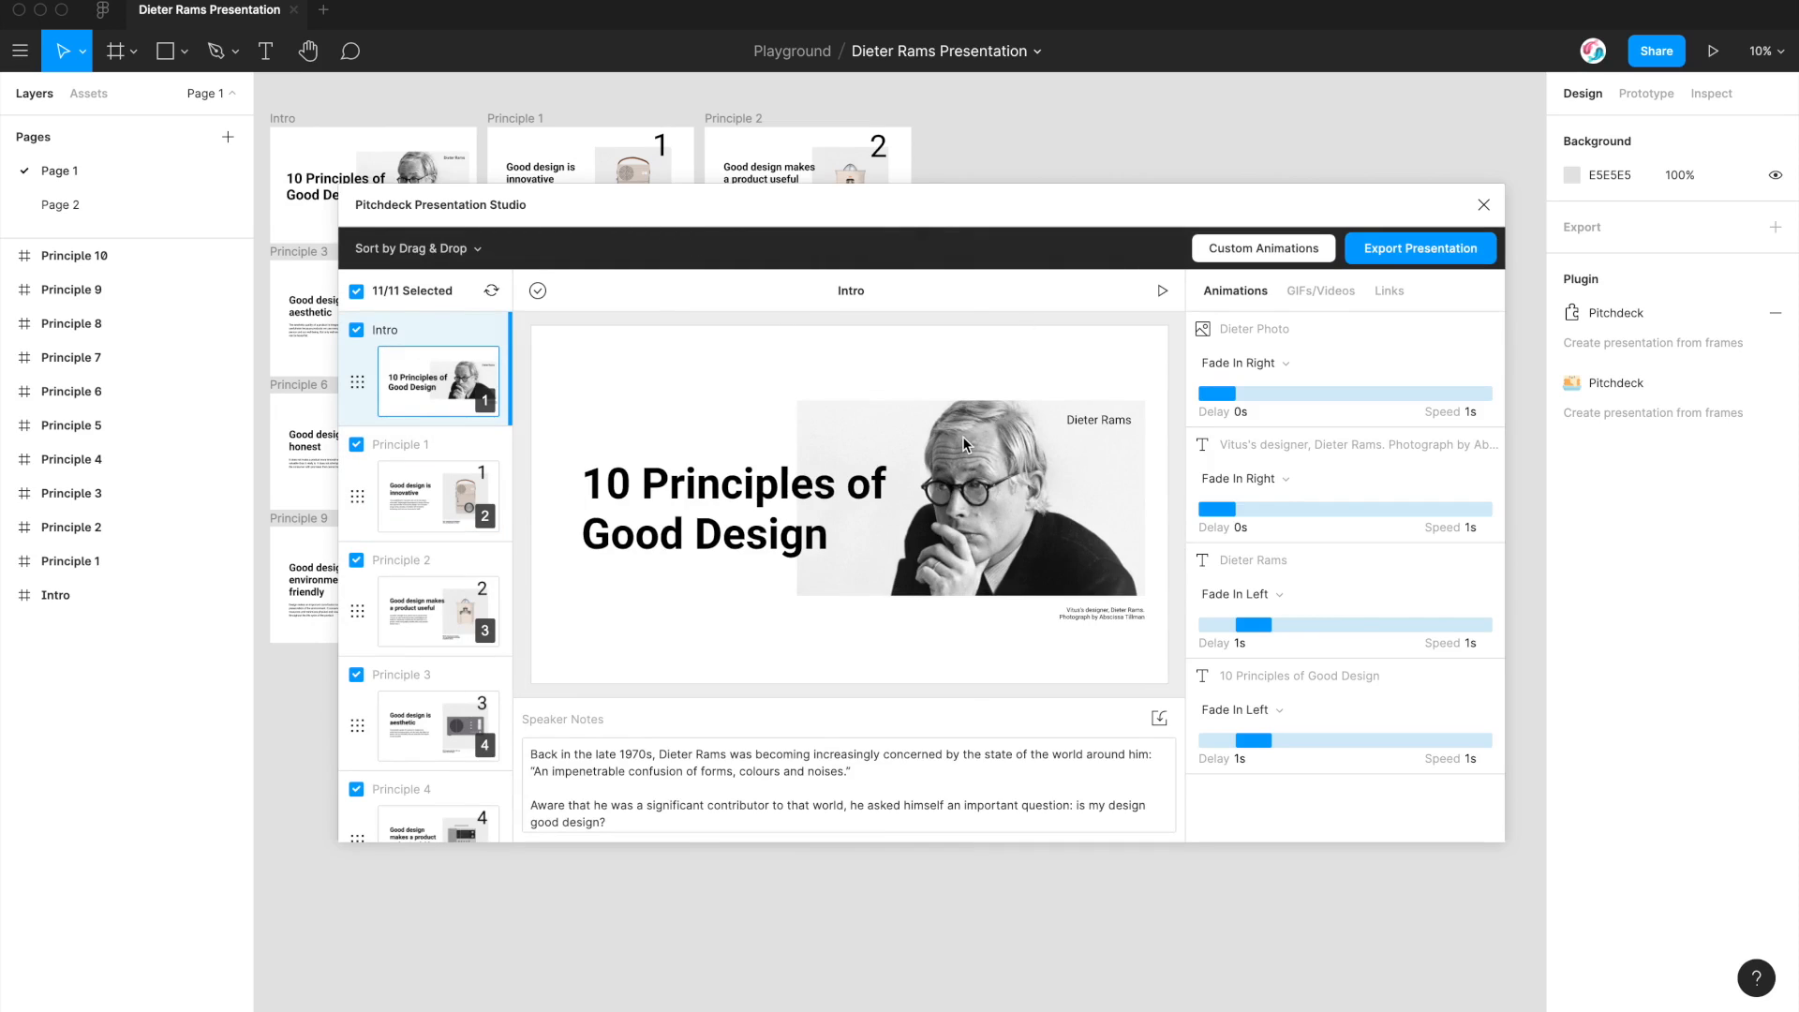
mouse_move(929, 530)
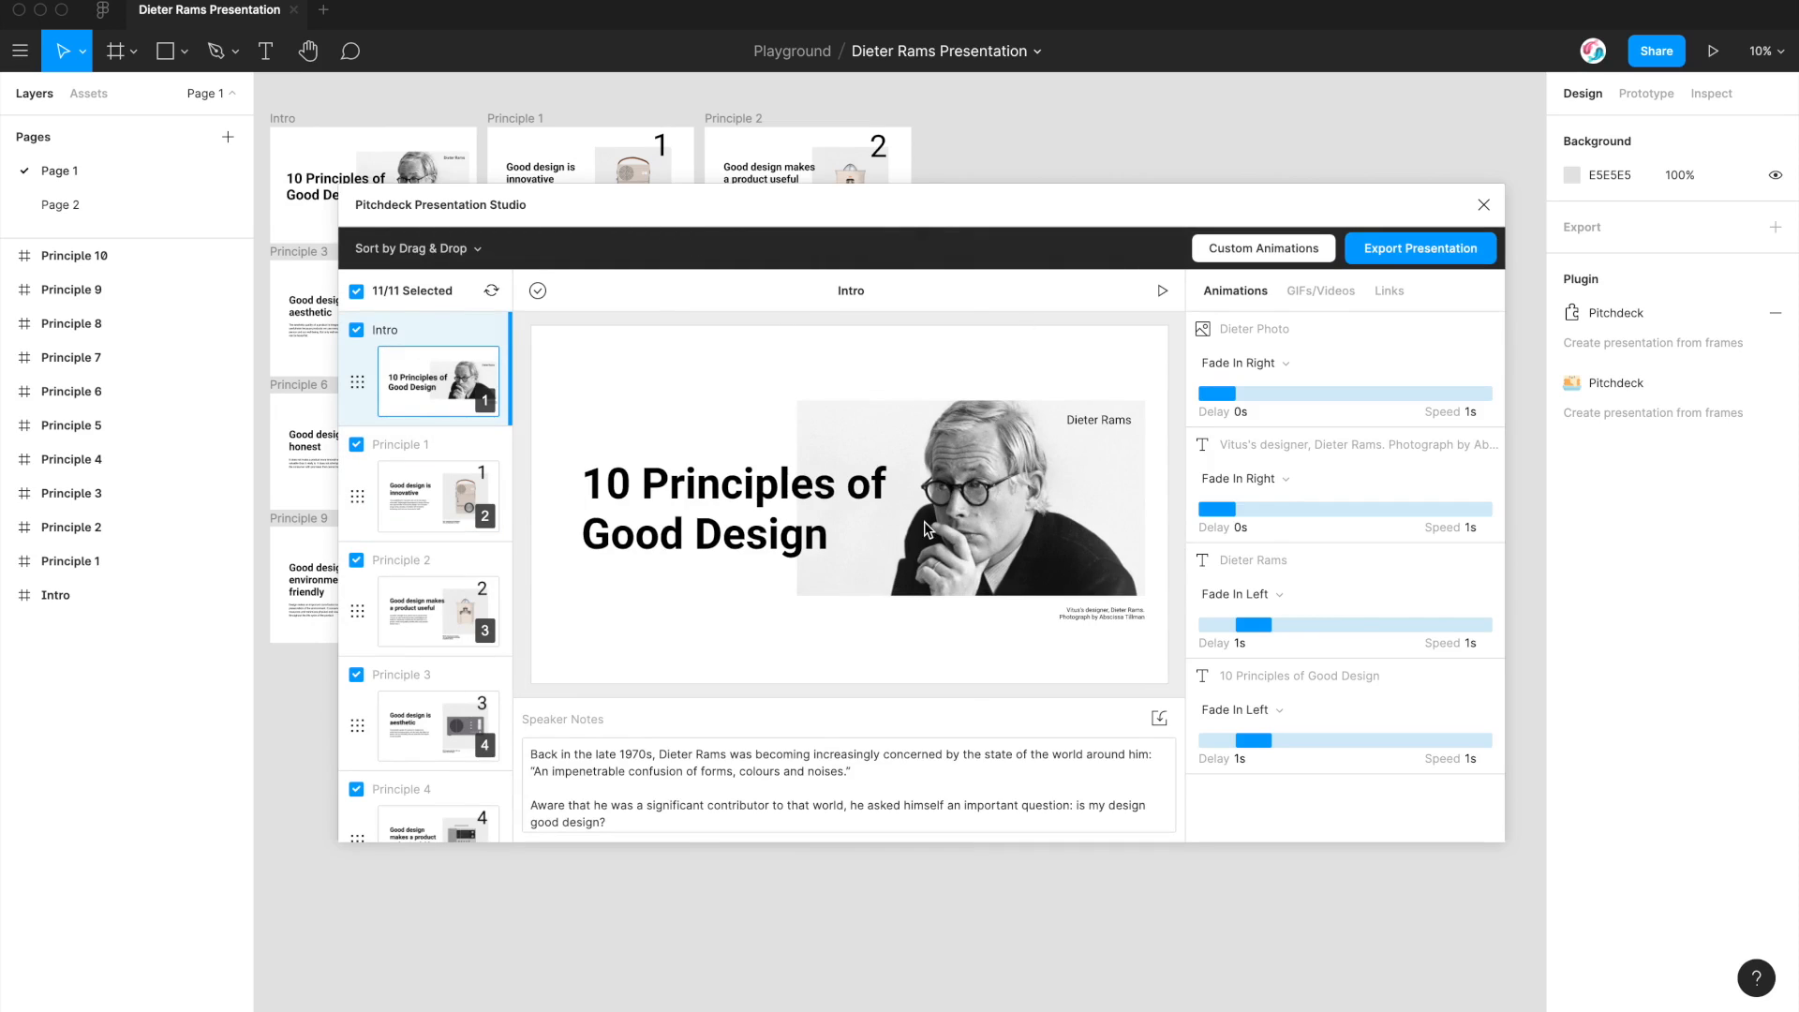
mouse_move(1176, 399)
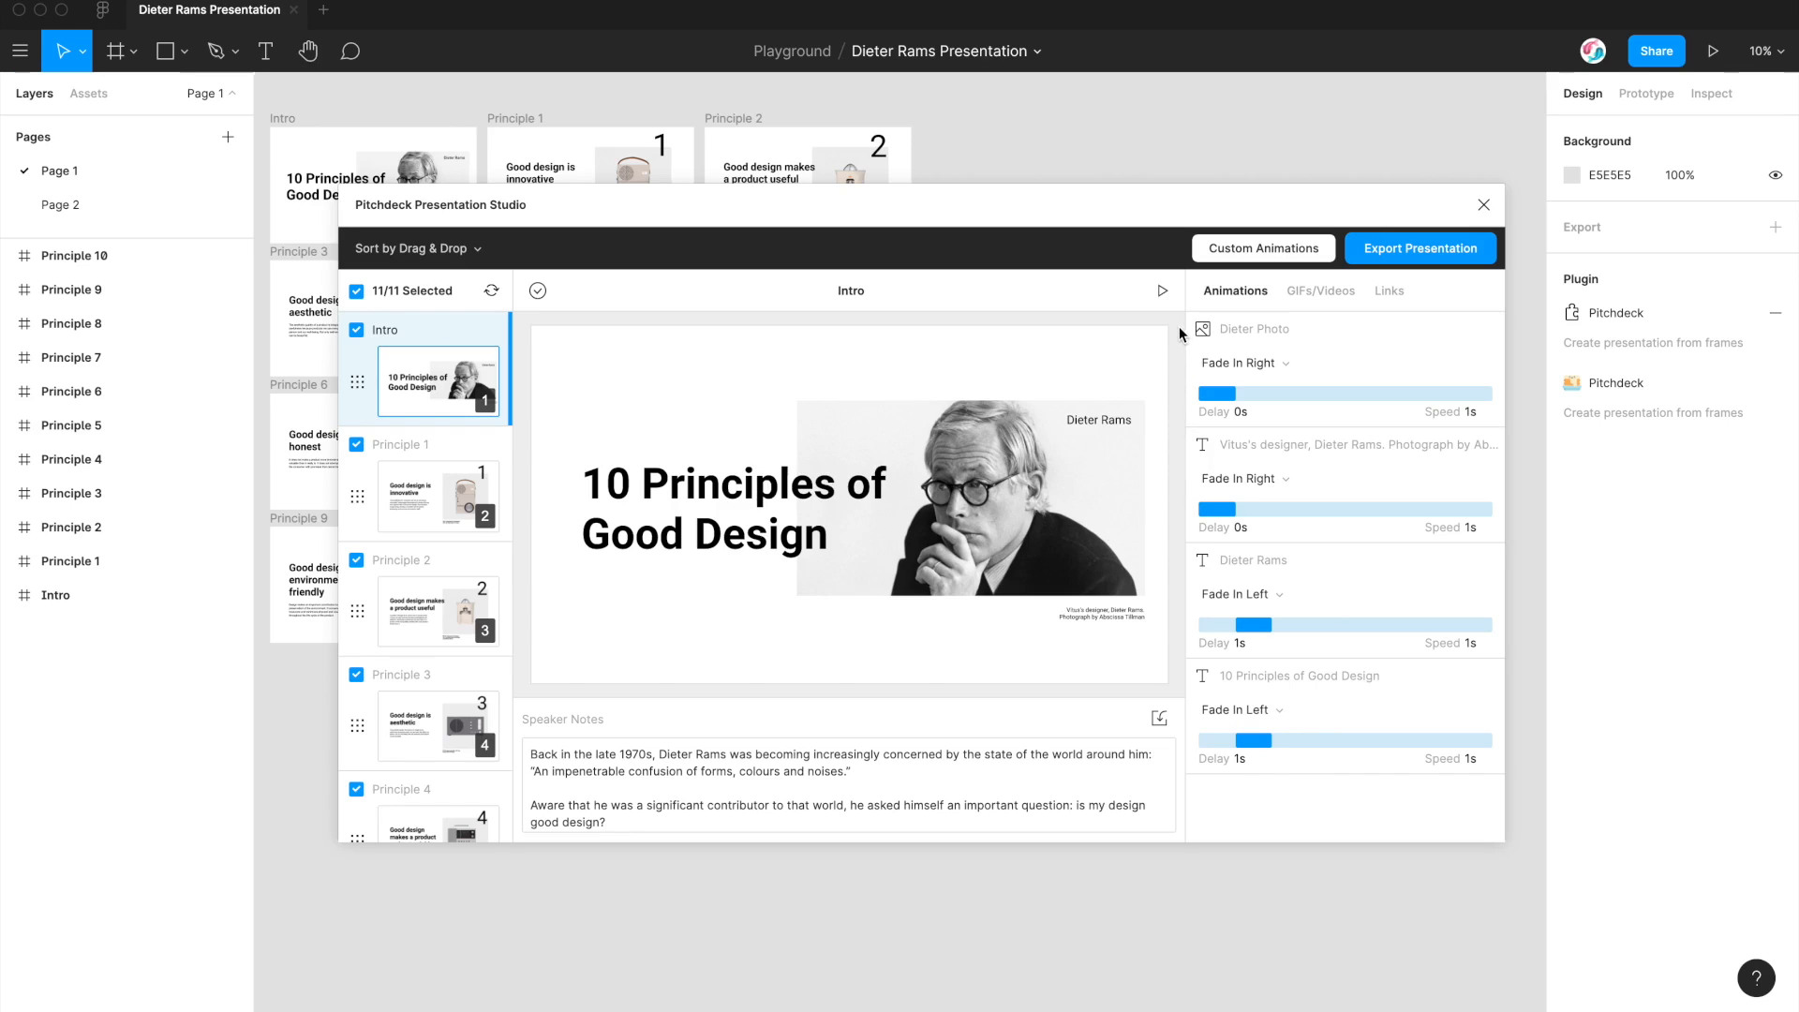
mouse_move(1226, 260)
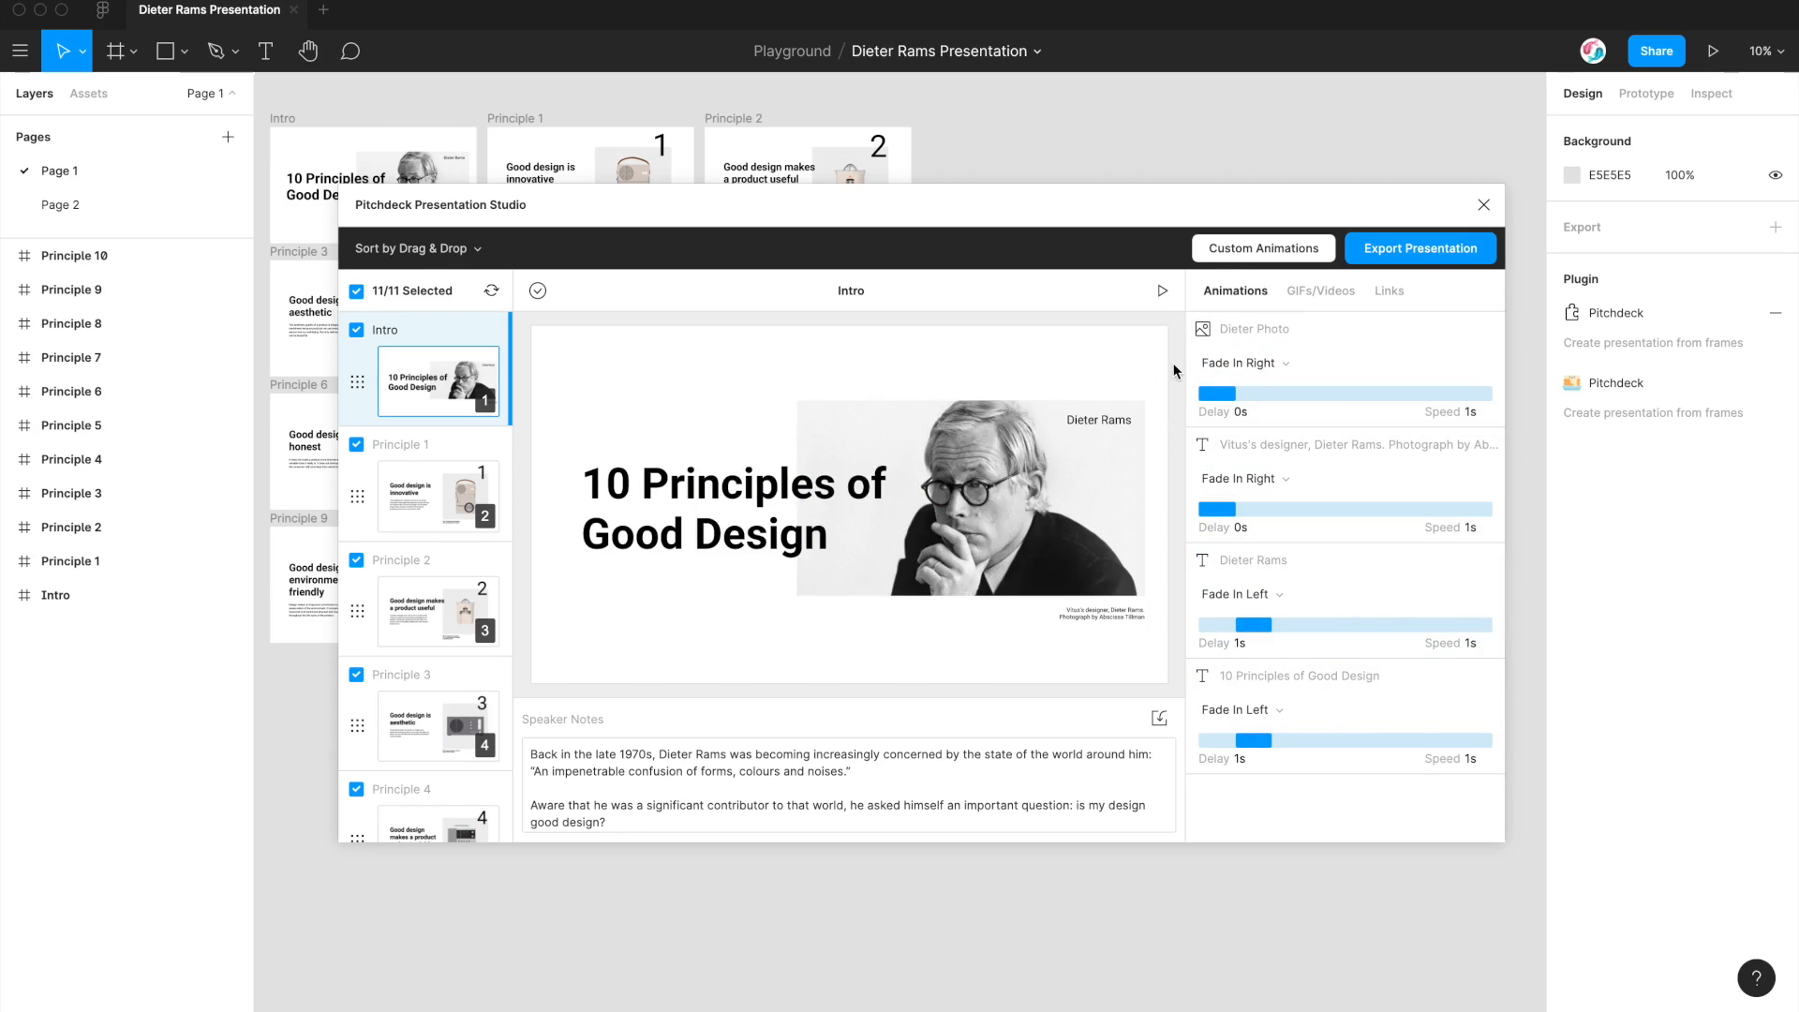
click(1276, 362)
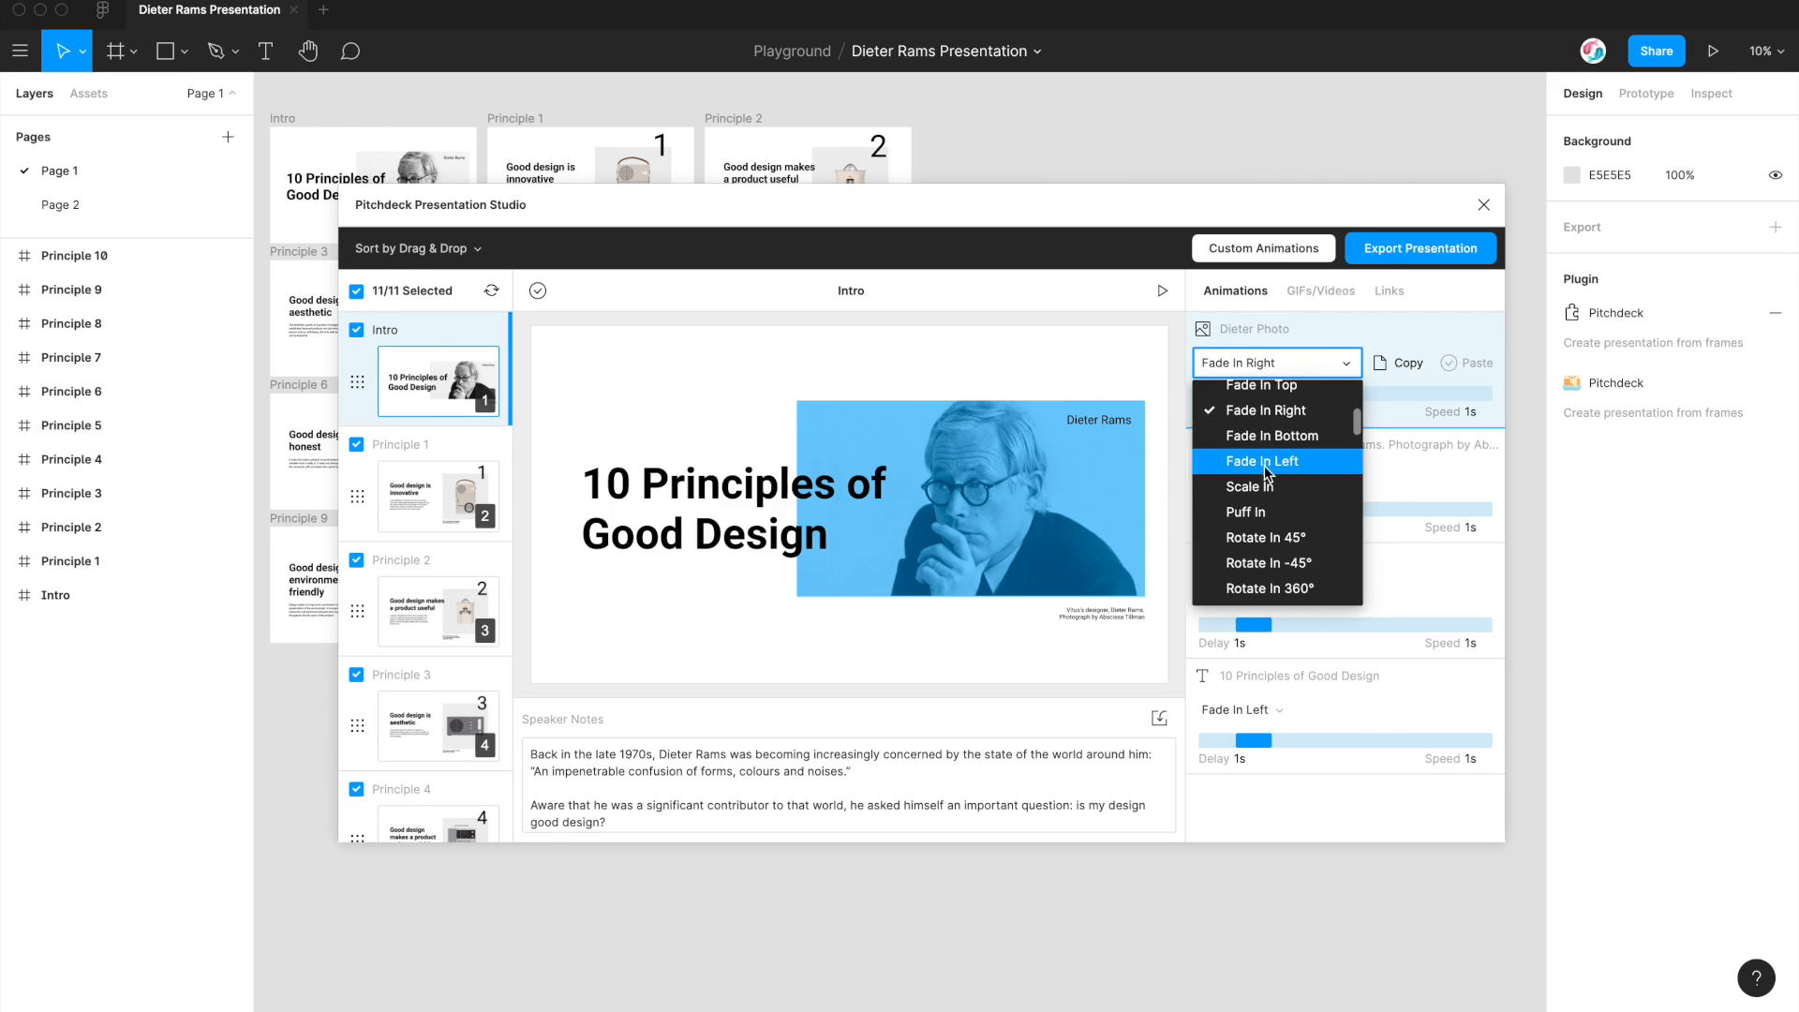
click(1262, 461)
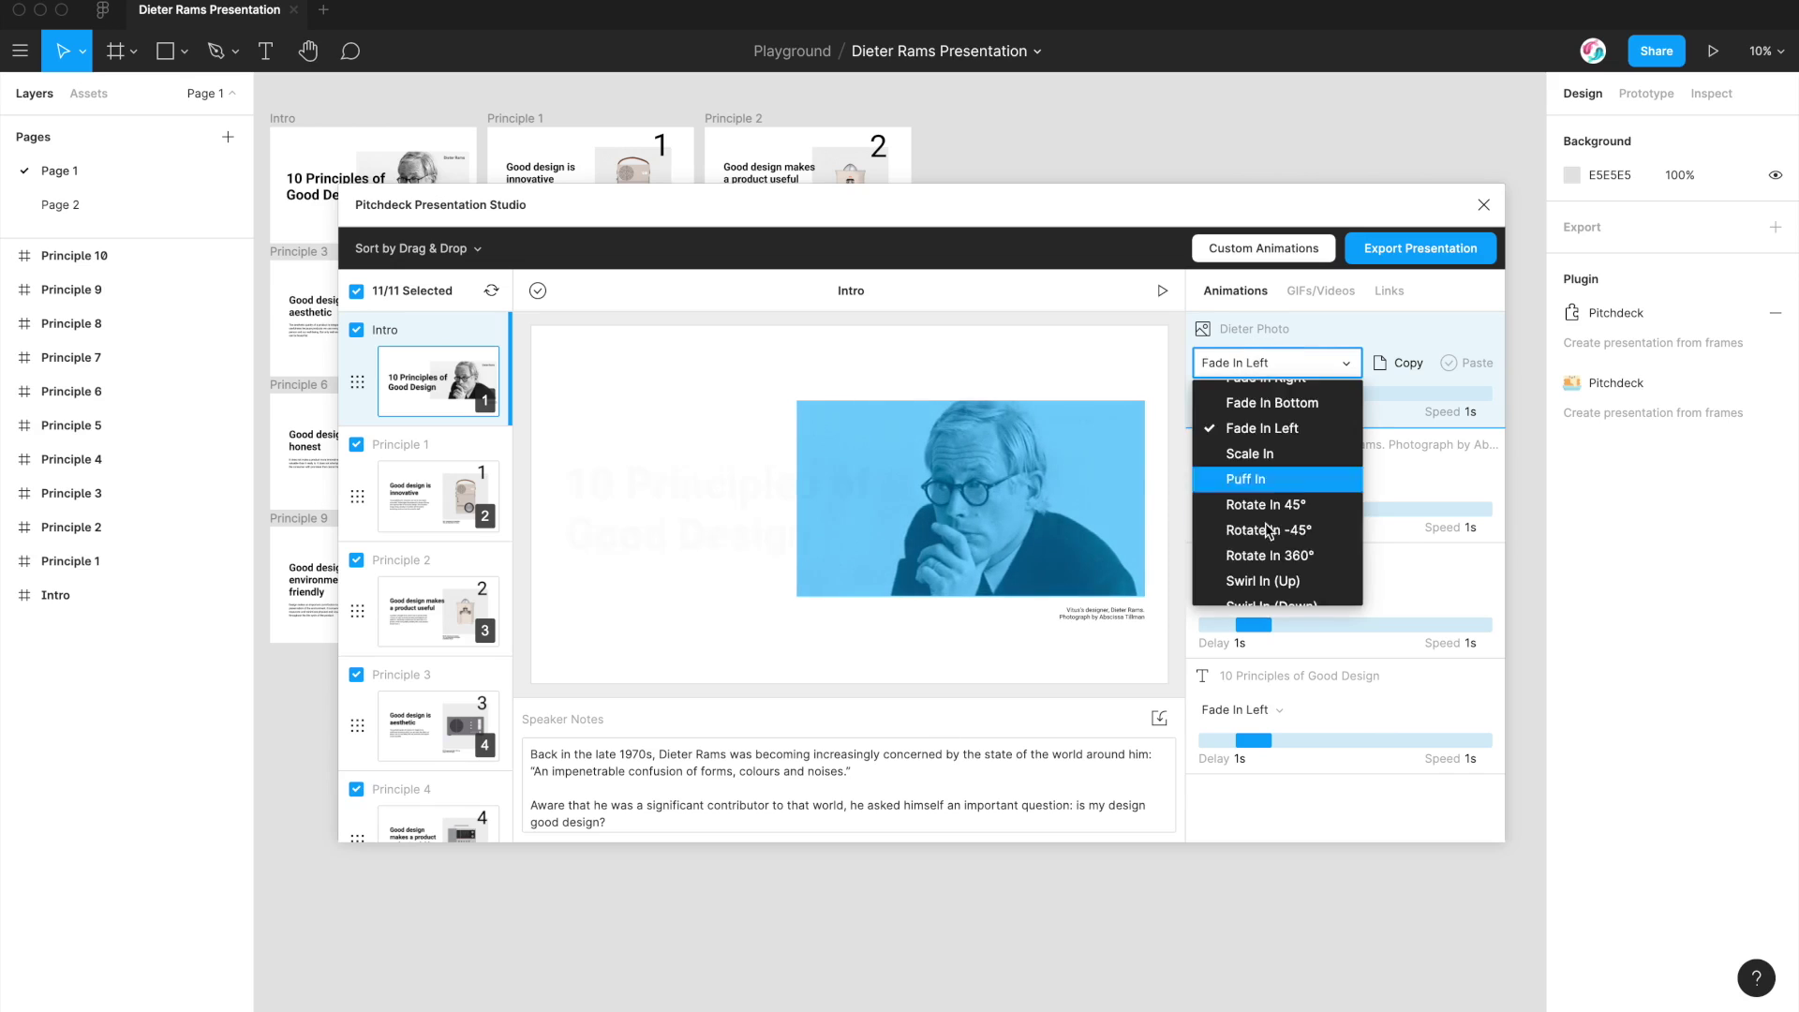
click(1262, 581)
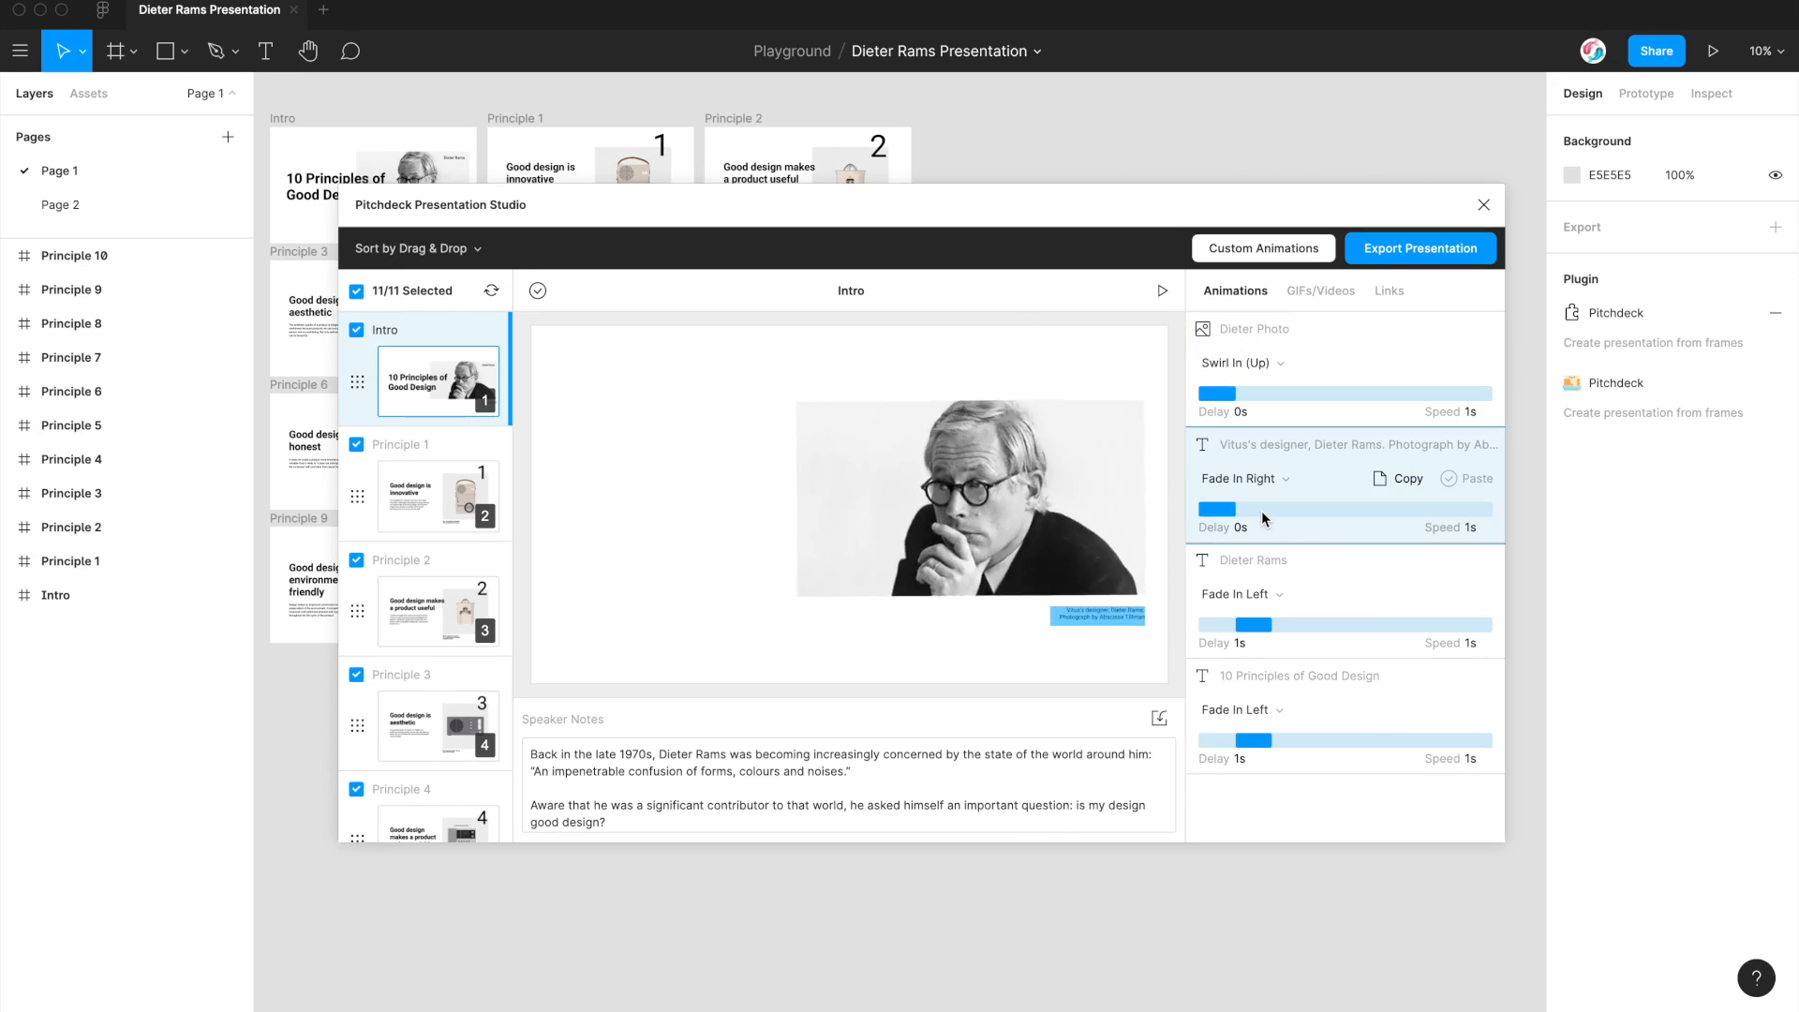
click(1275, 363)
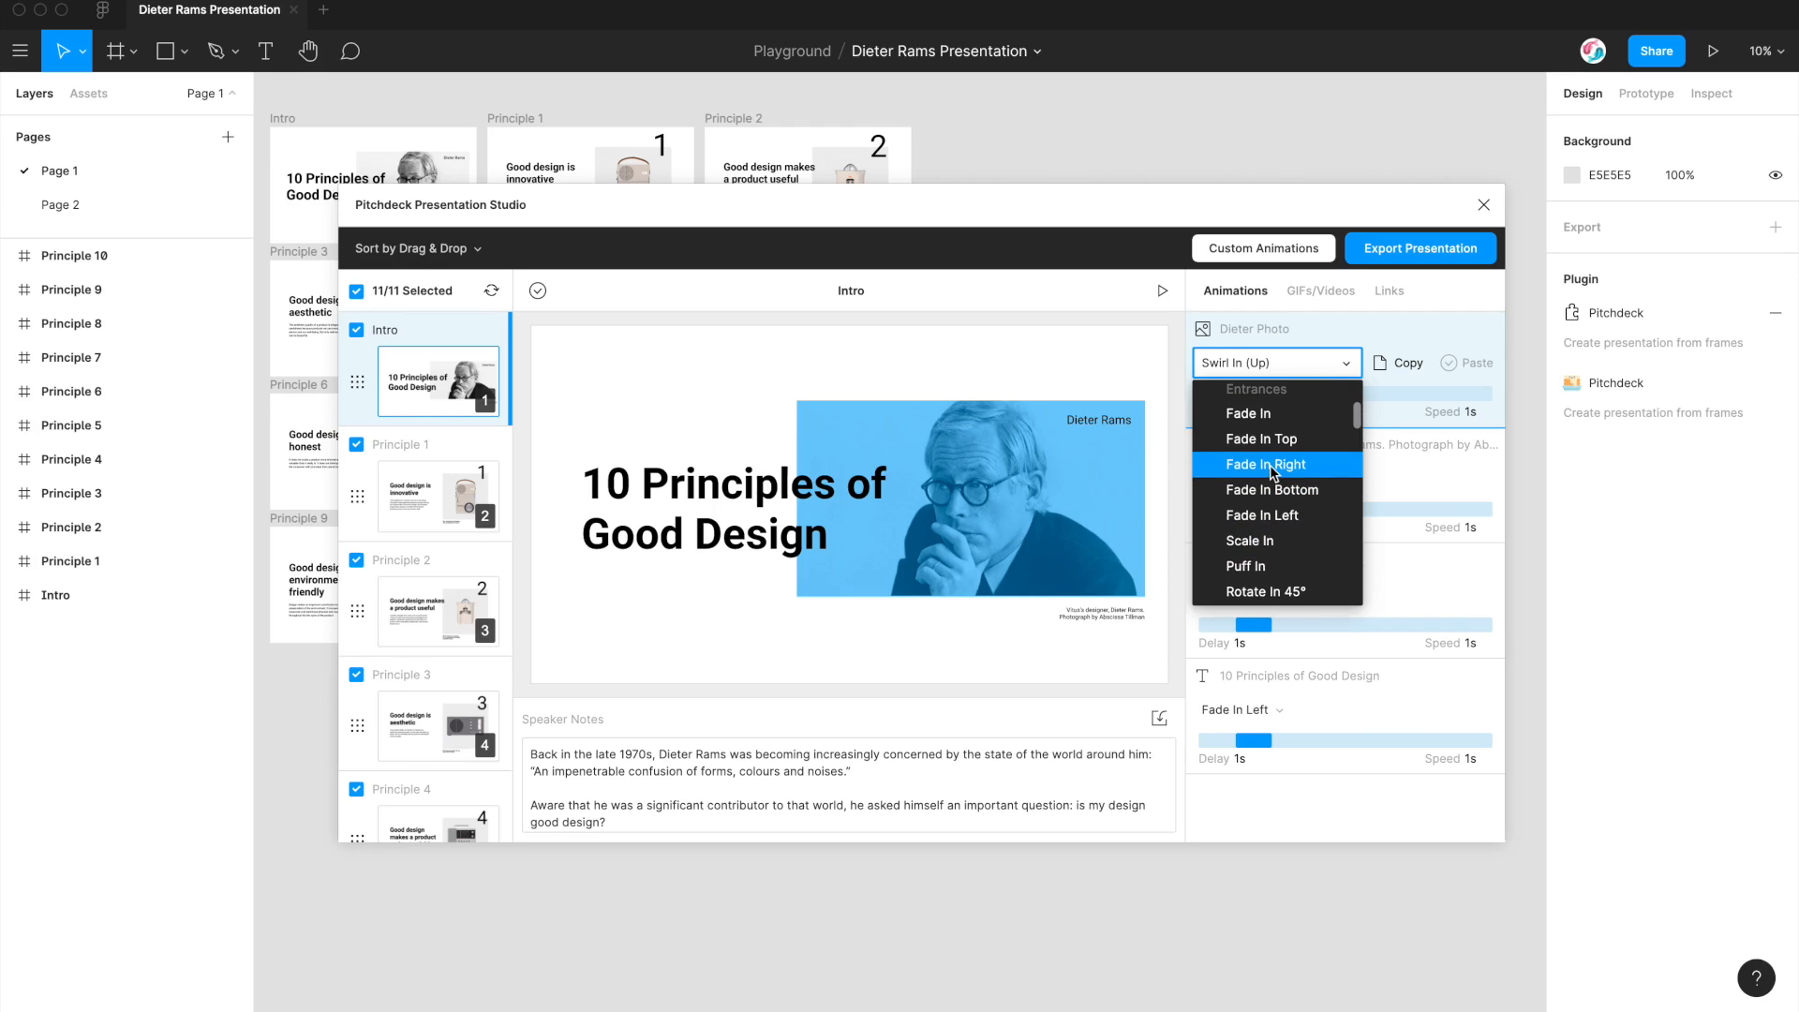
click(1265, 464)
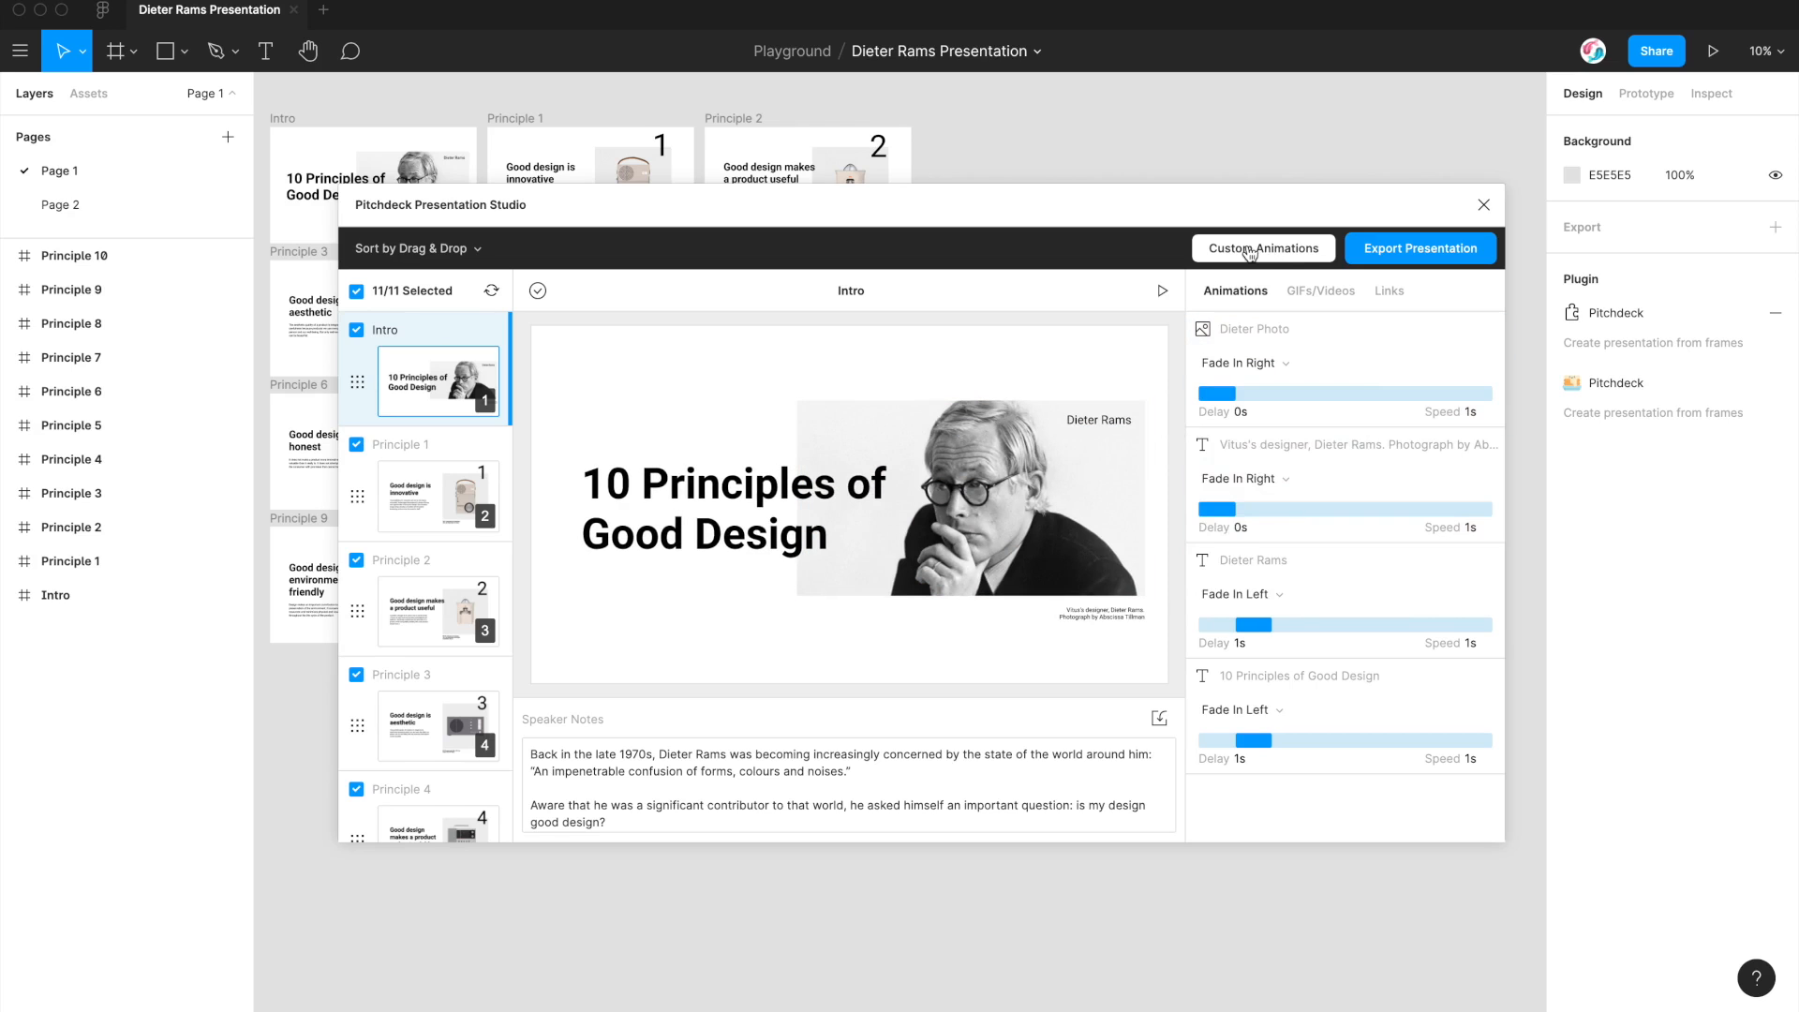
Step: Start a new custom animation and select its 0% keyframe on the timeline
click(1263, 248)
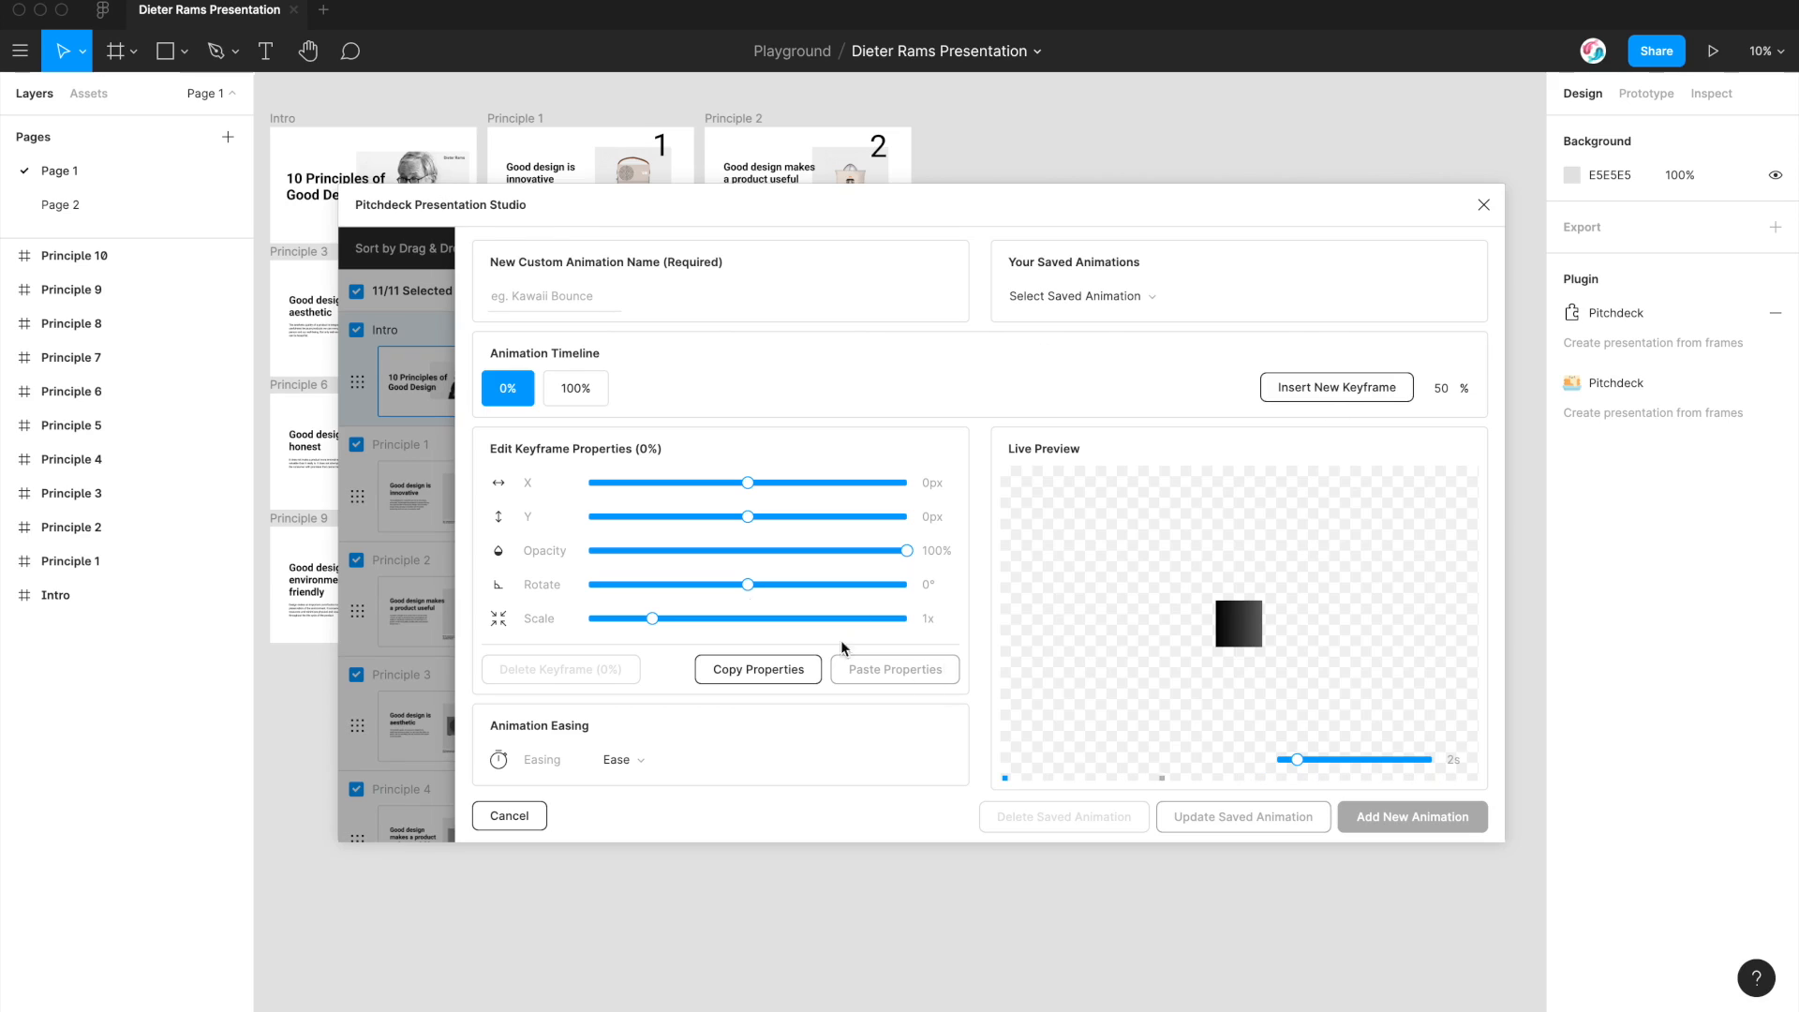
mouse_move(829, 301)
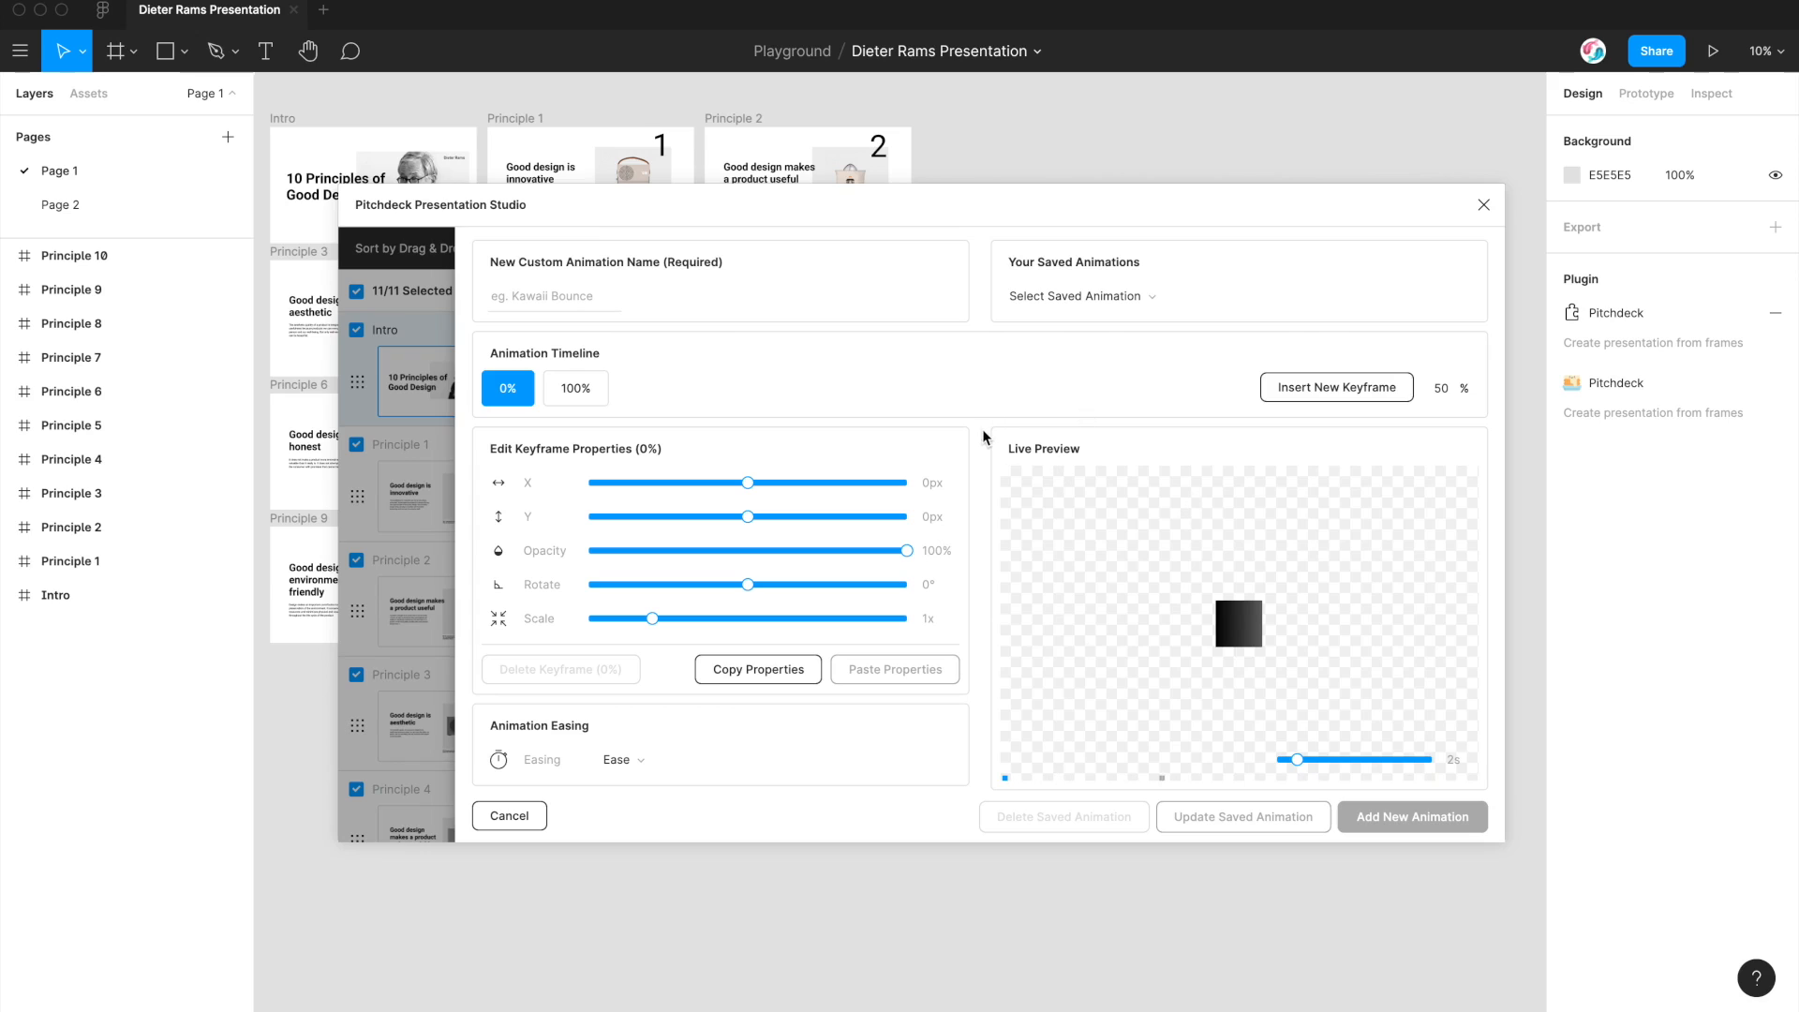
mouse_move(989, 447)
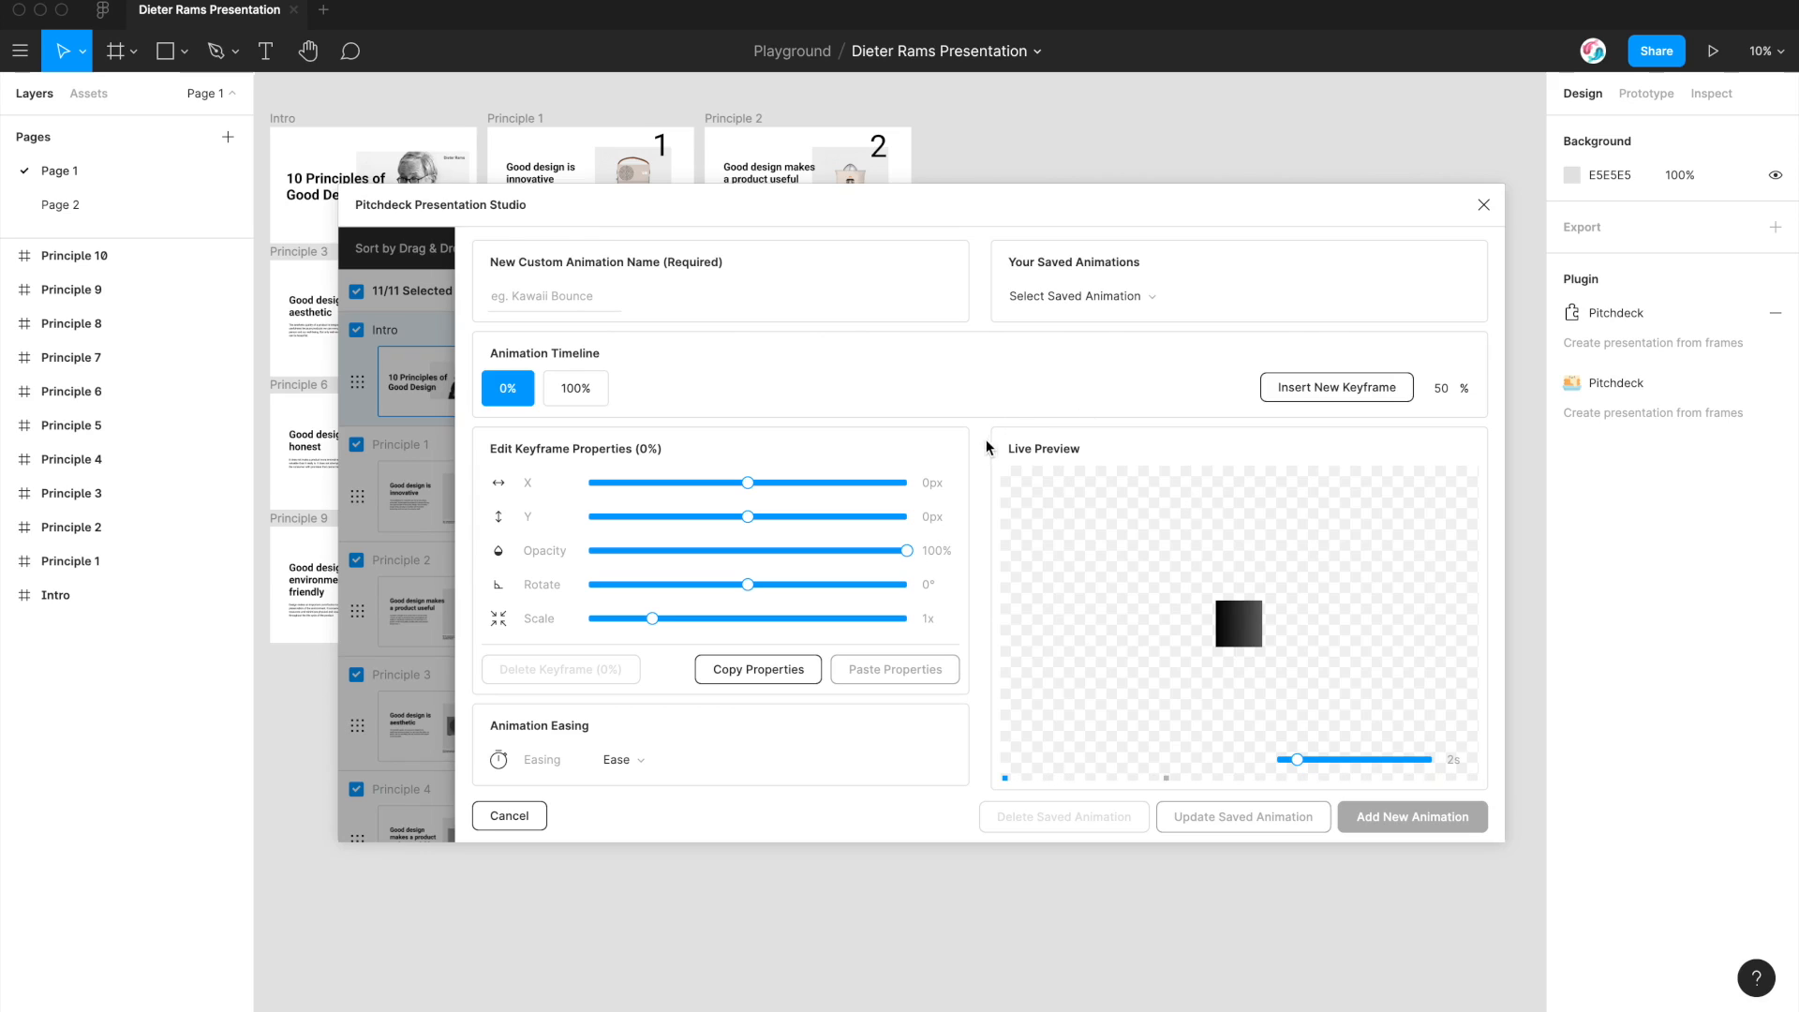
click(553, 296)
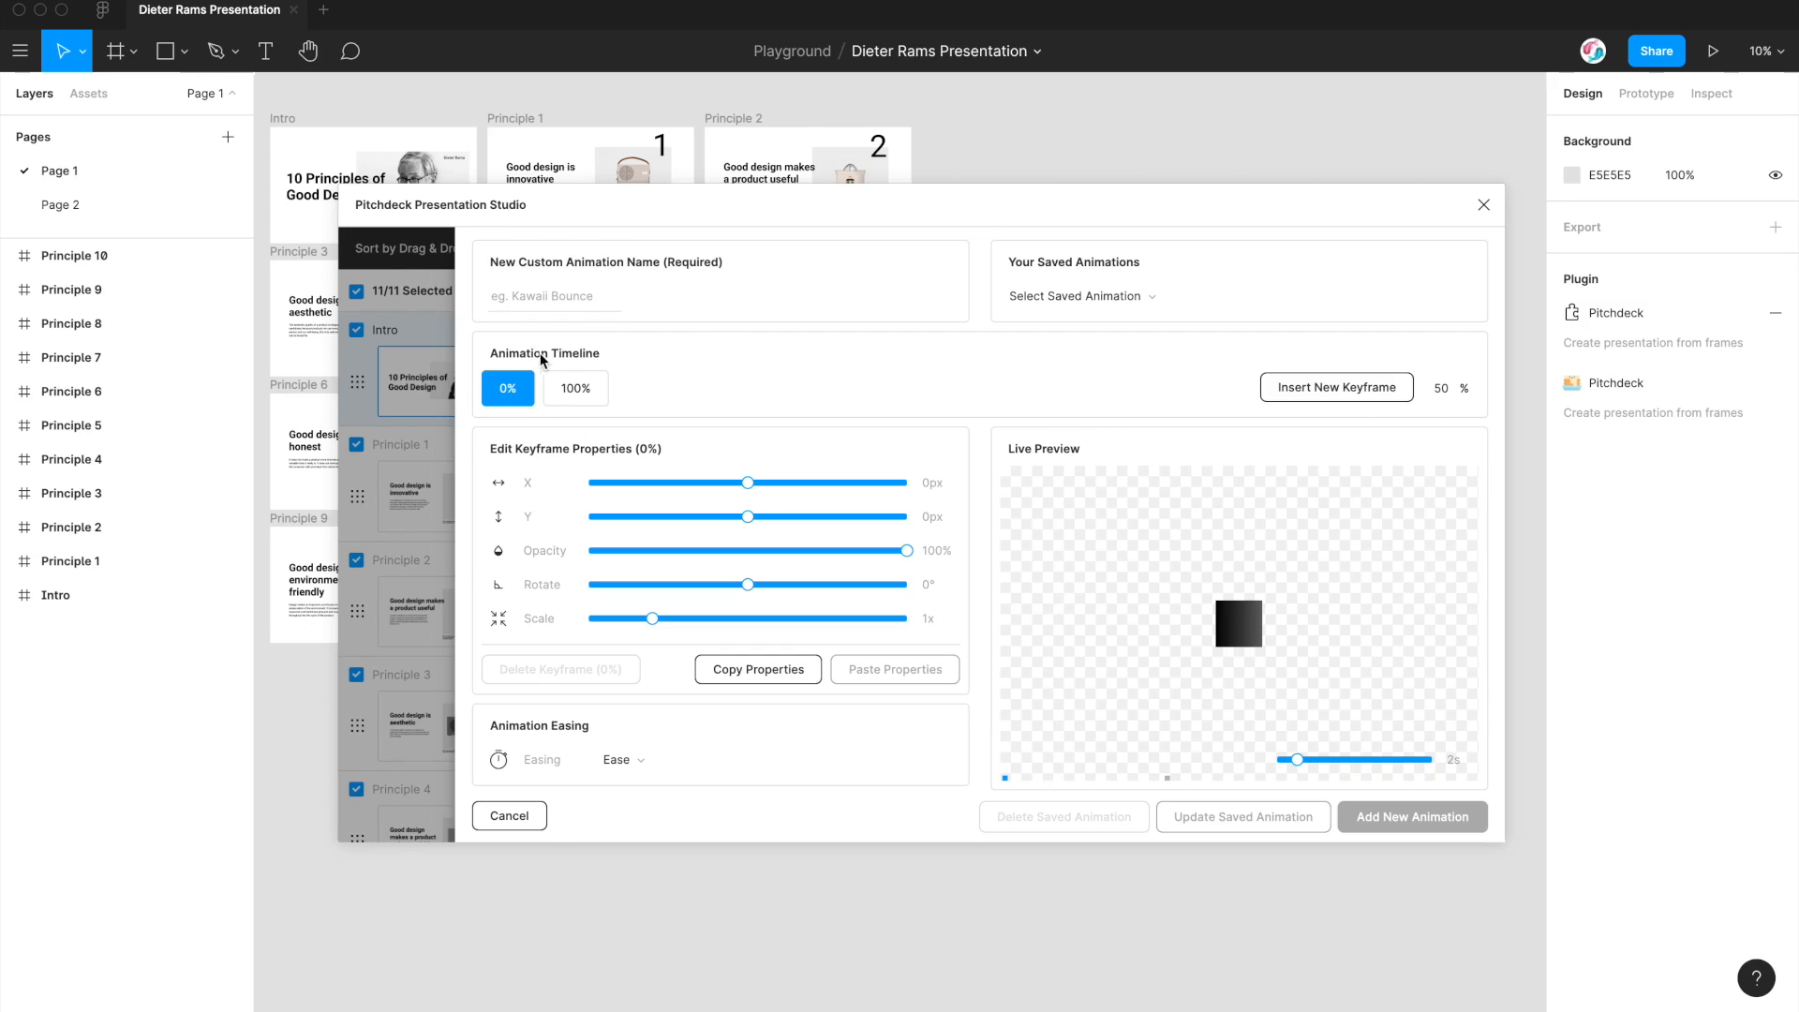
mouse_move(600, 361)
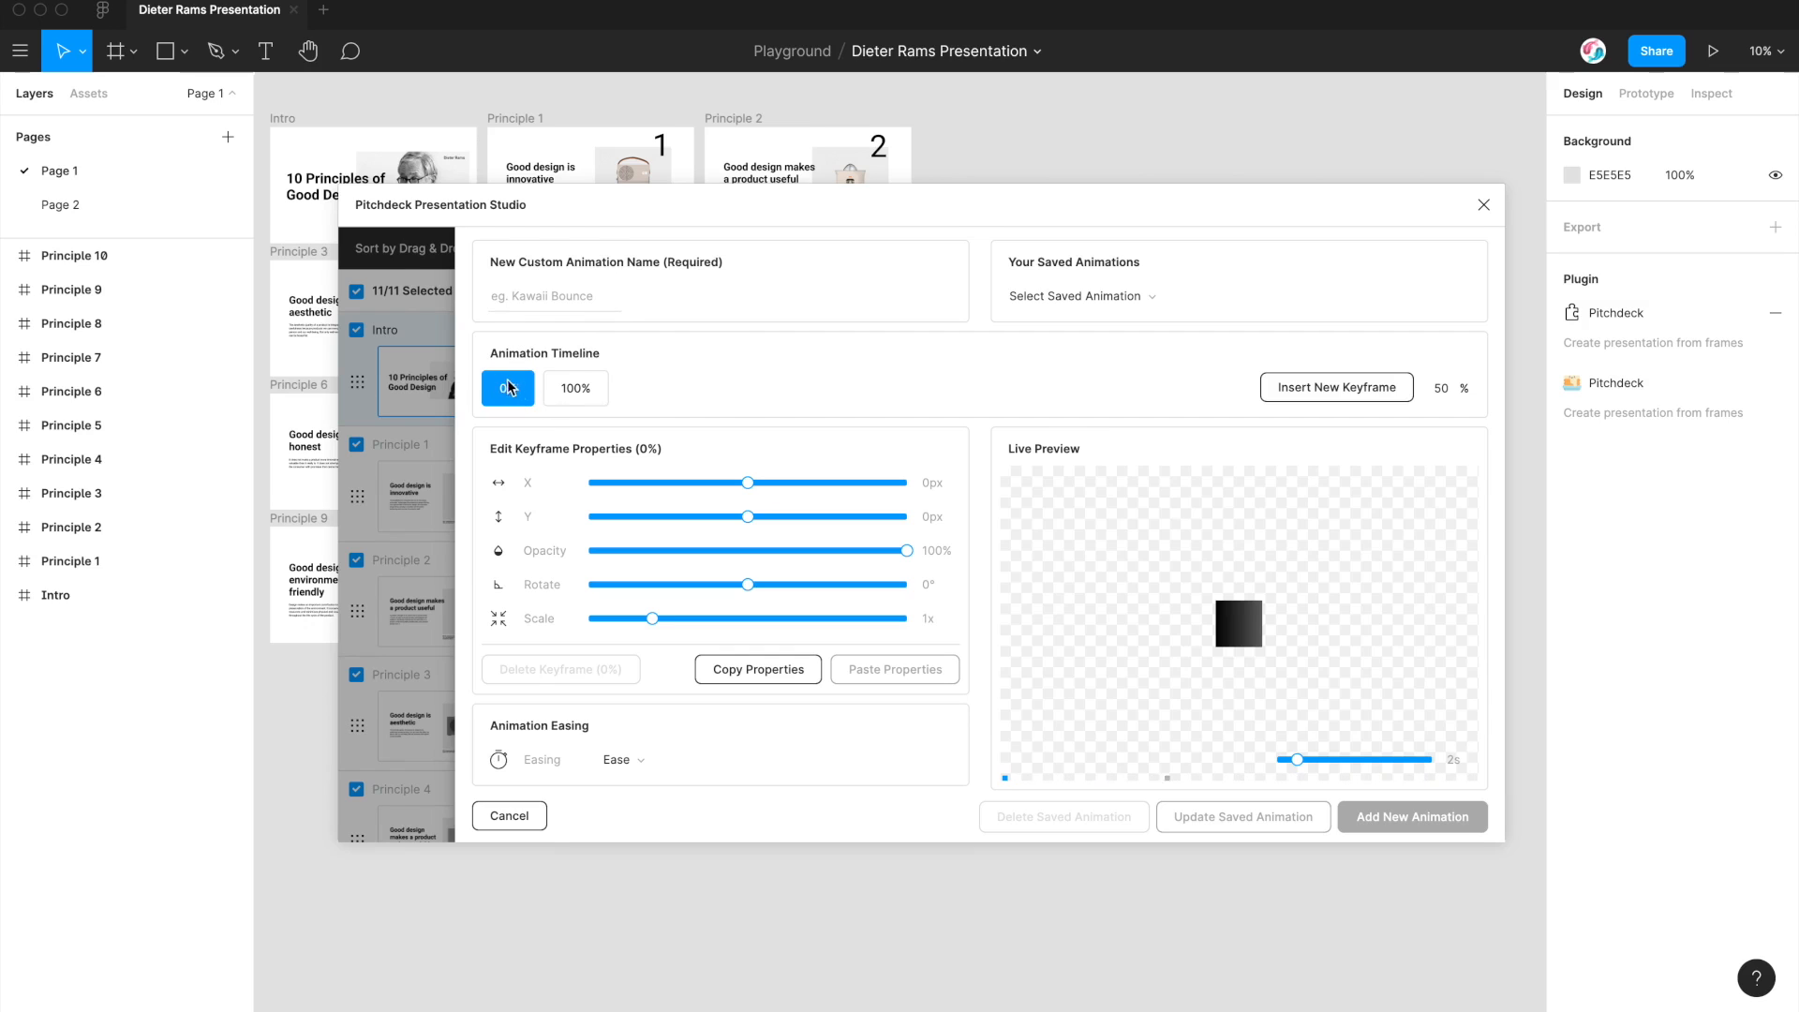
click(575, 388)
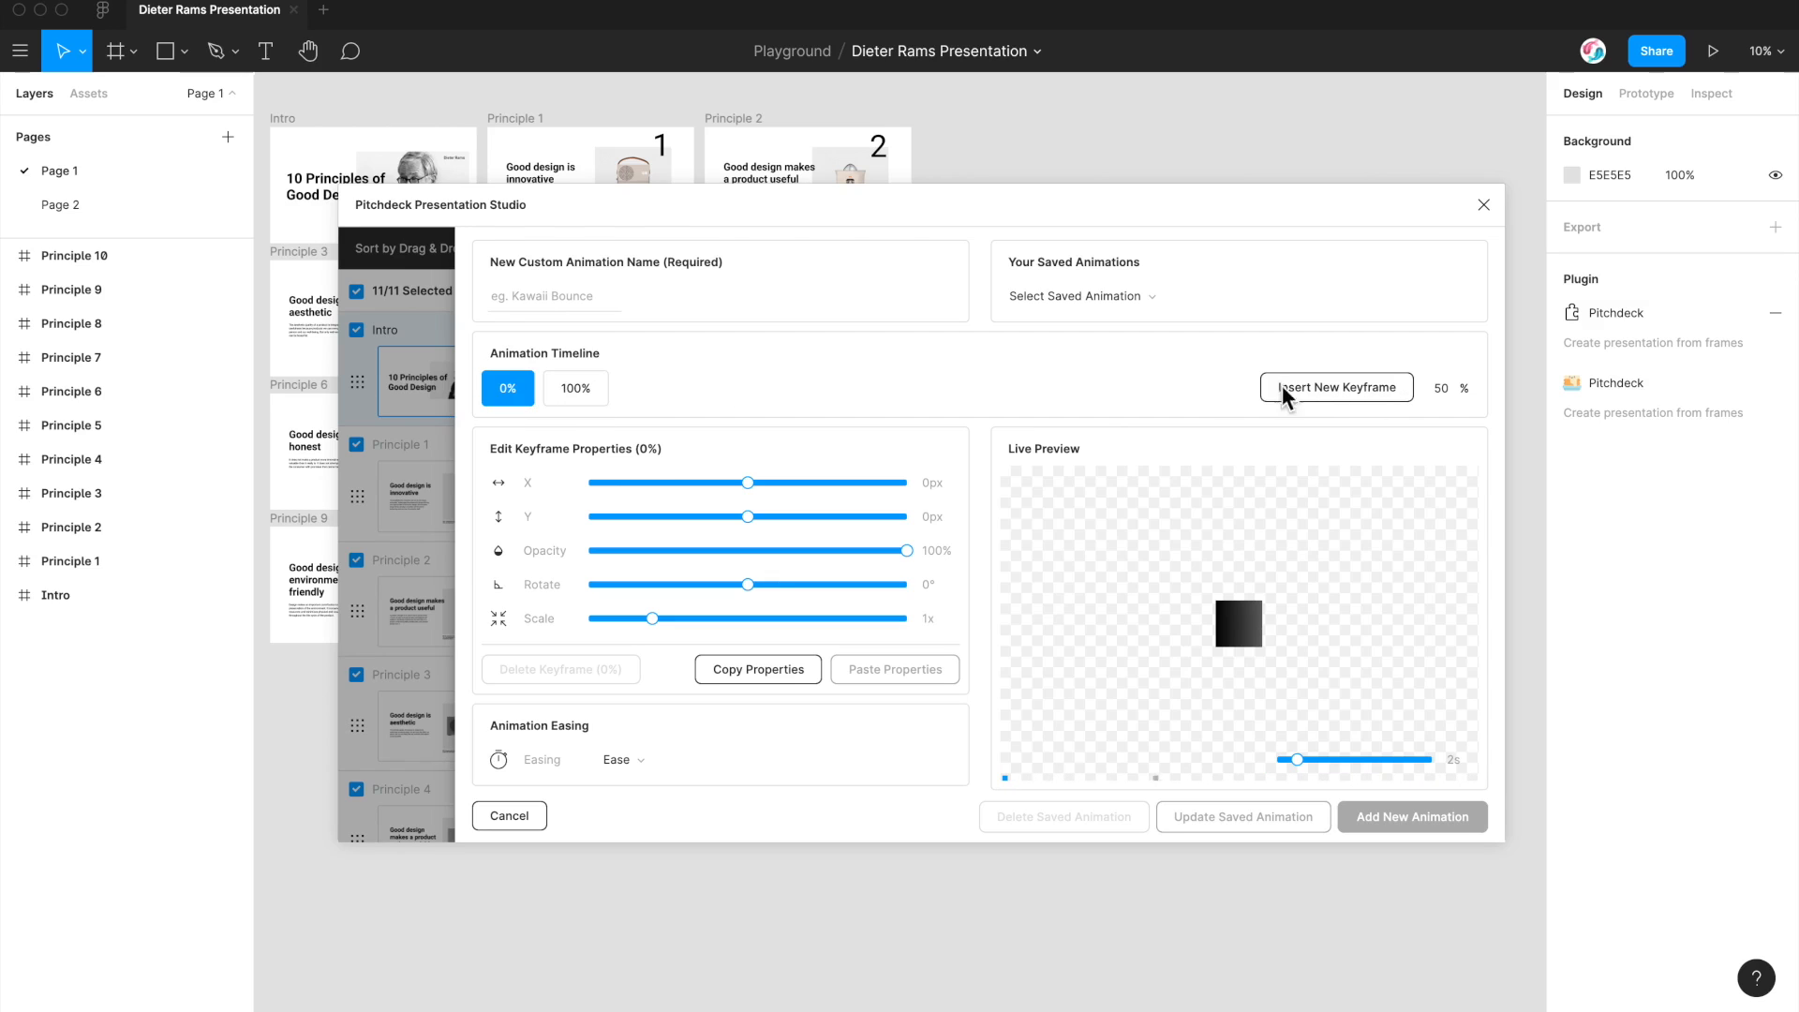
mouse_move(1318, 395)
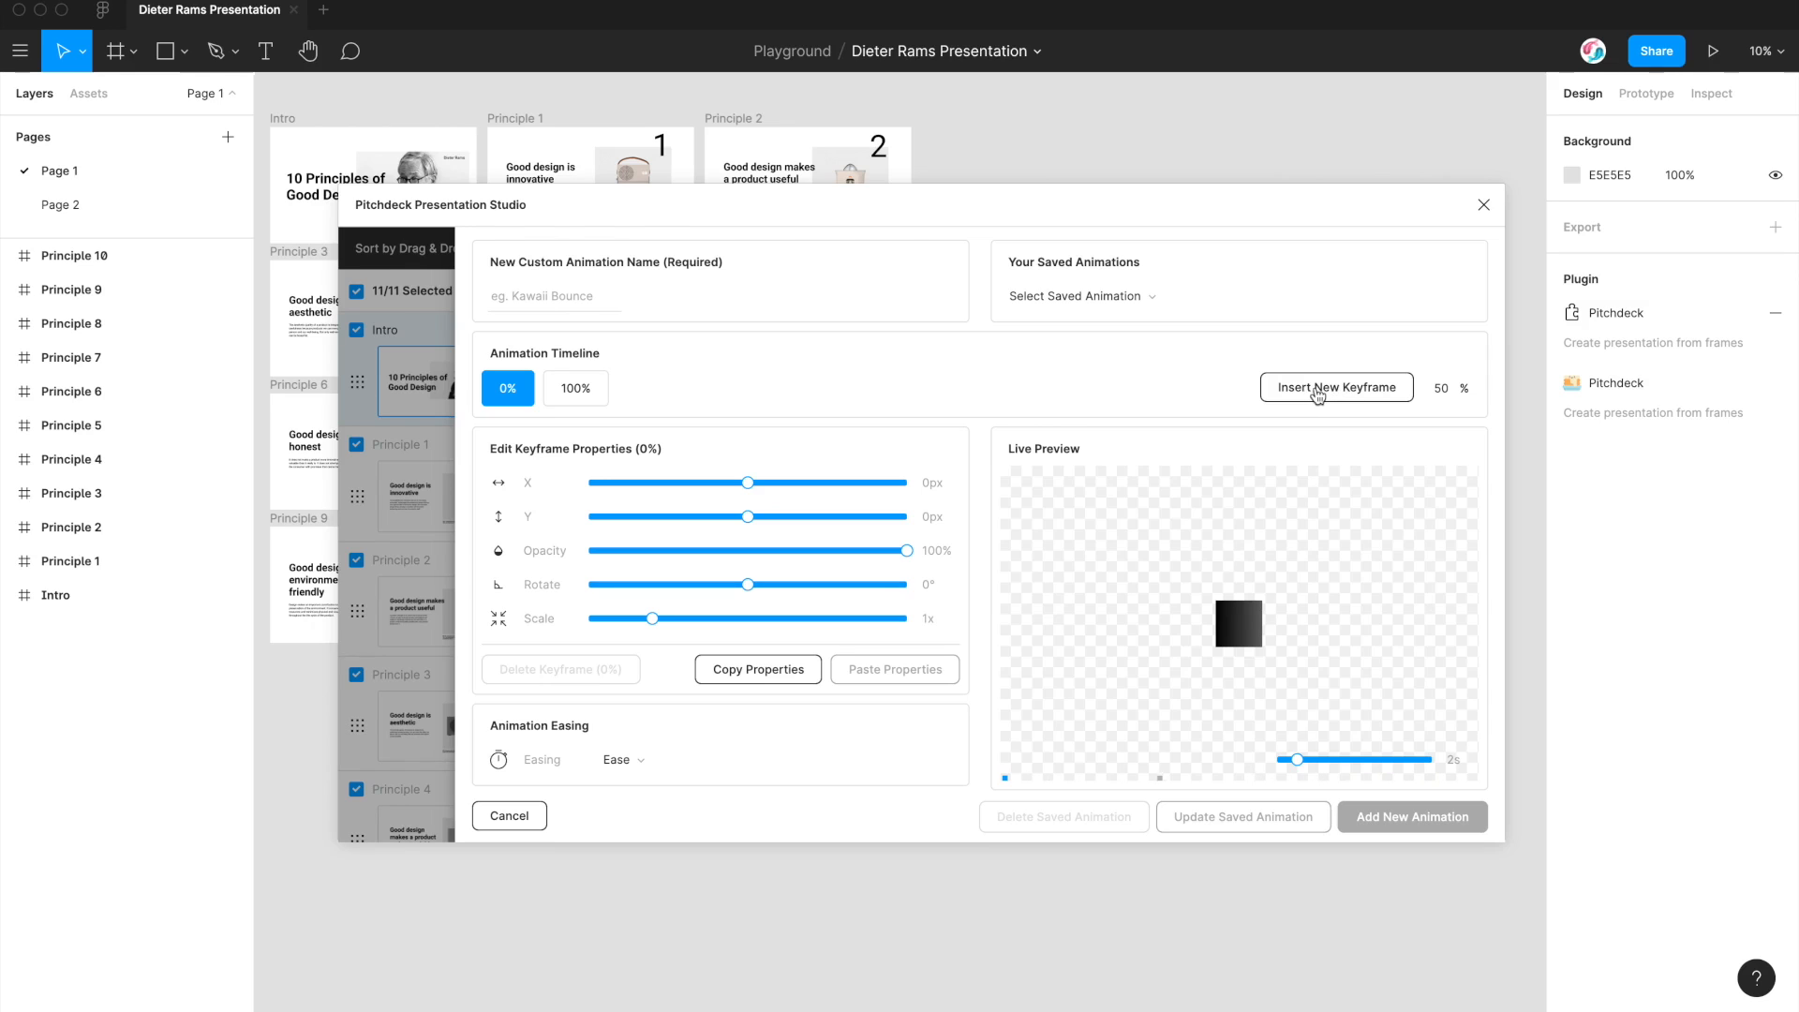
mouse_move(1307, 396)
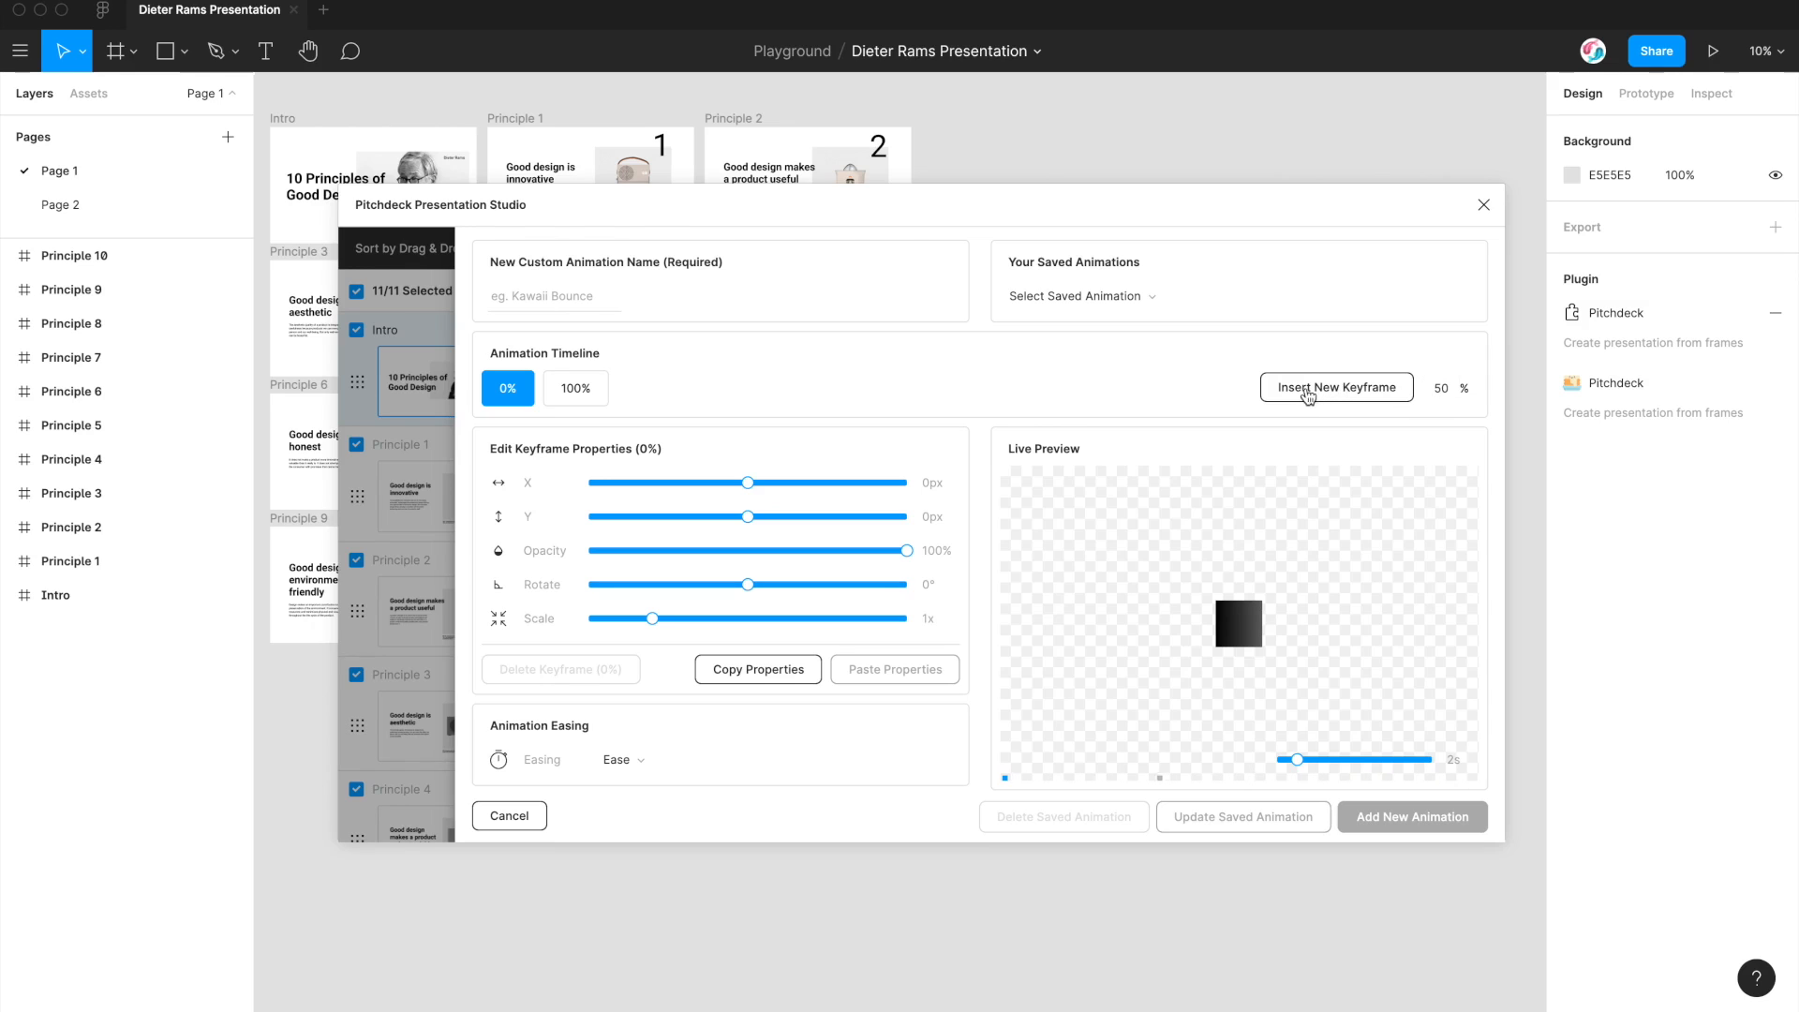
Step: Add a 50% keyframe and set the 0% keyframe's Y offset to 170px
click(1440, 388)
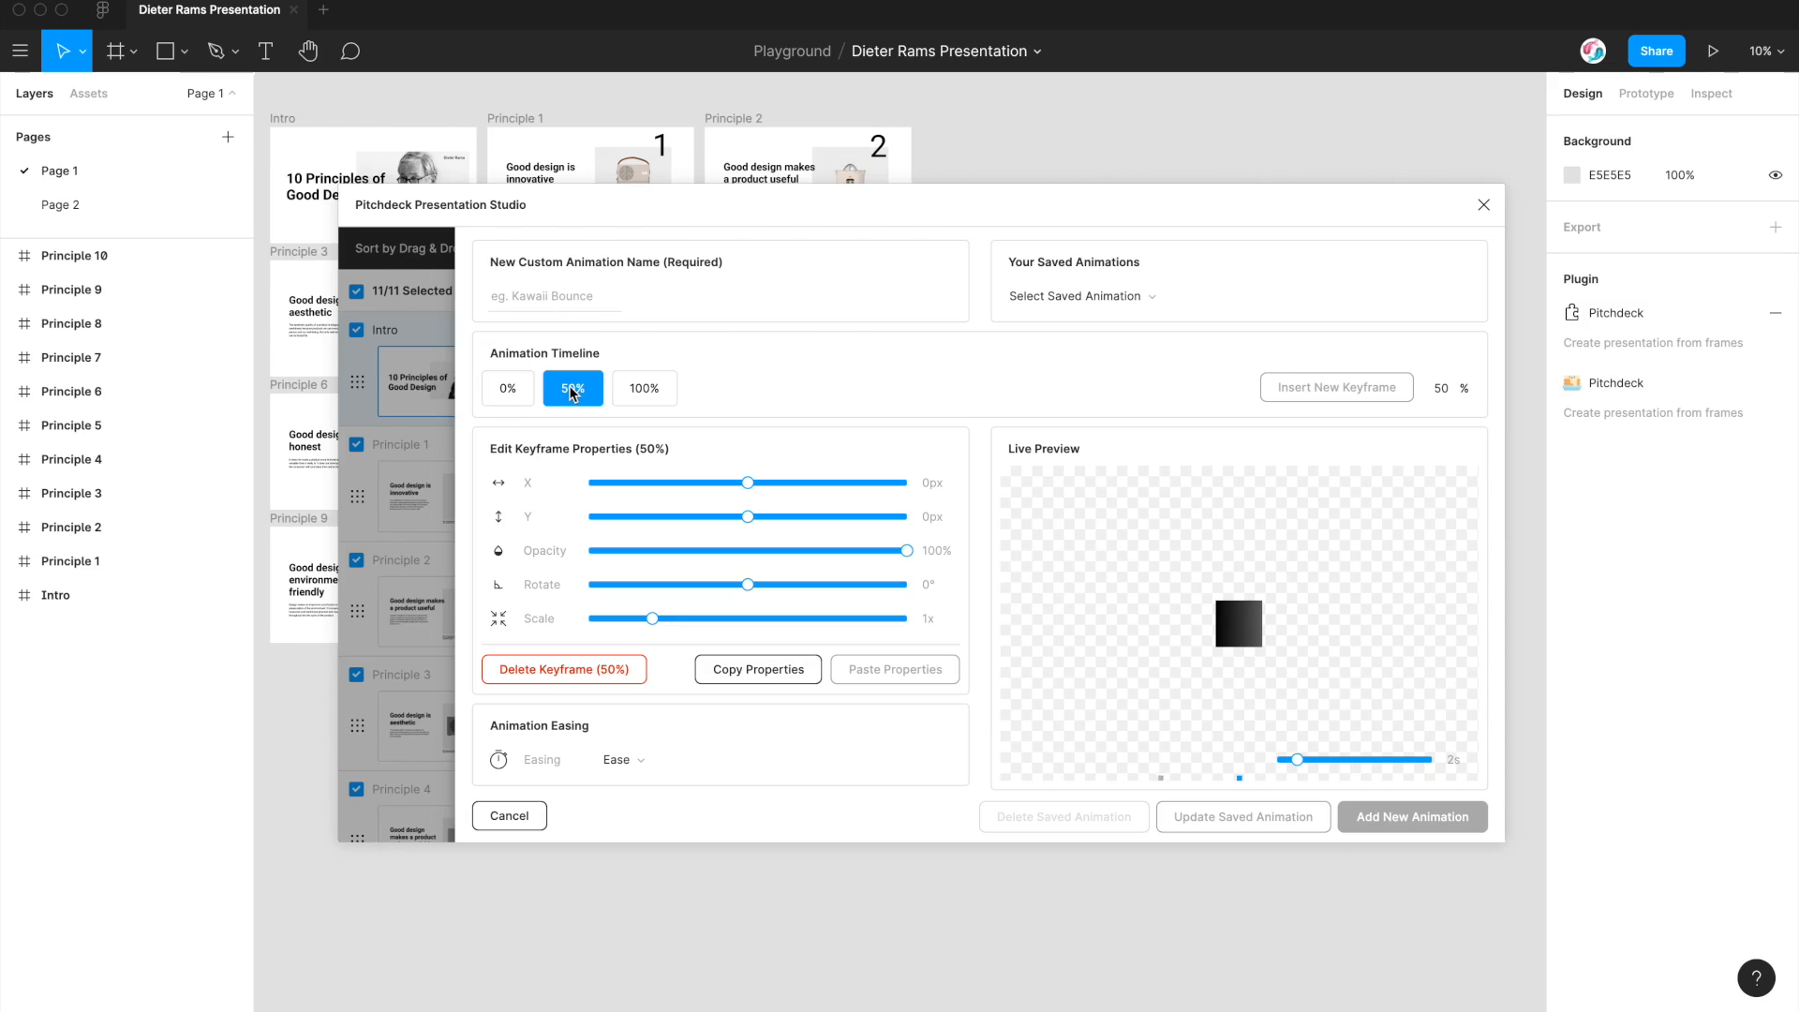
mouse_move(584, 429)
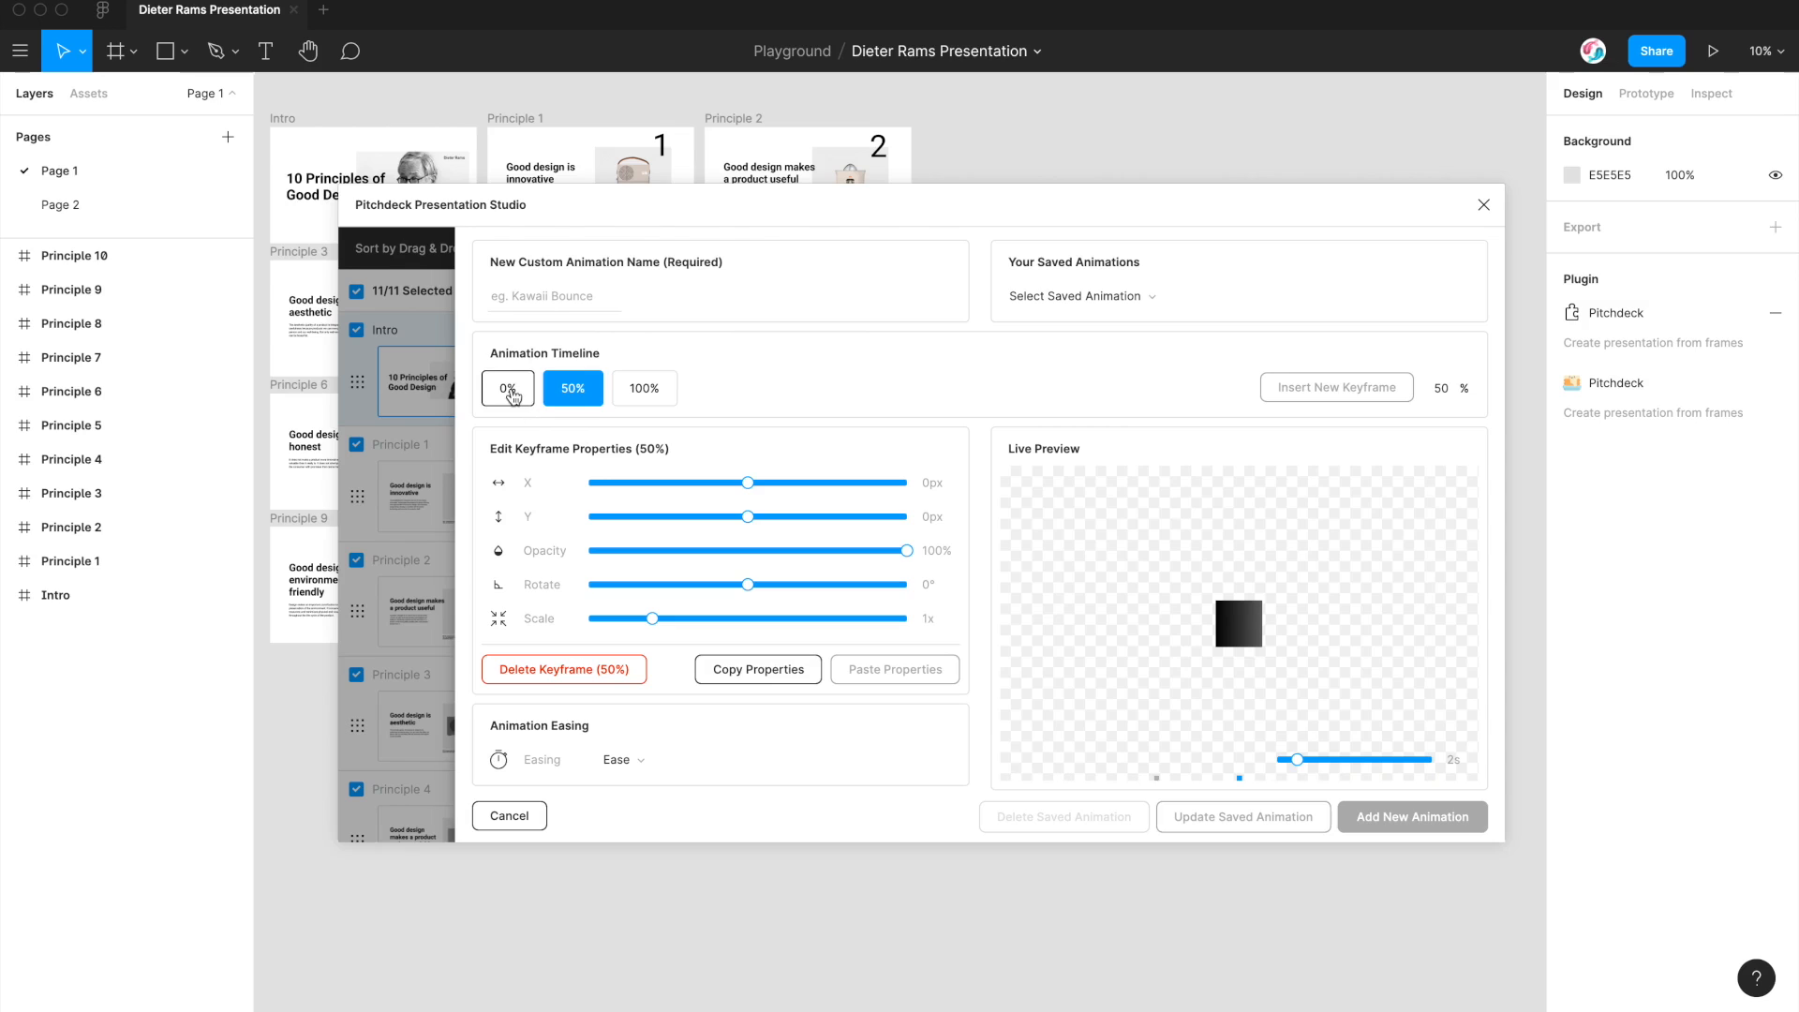
click(507, 388)
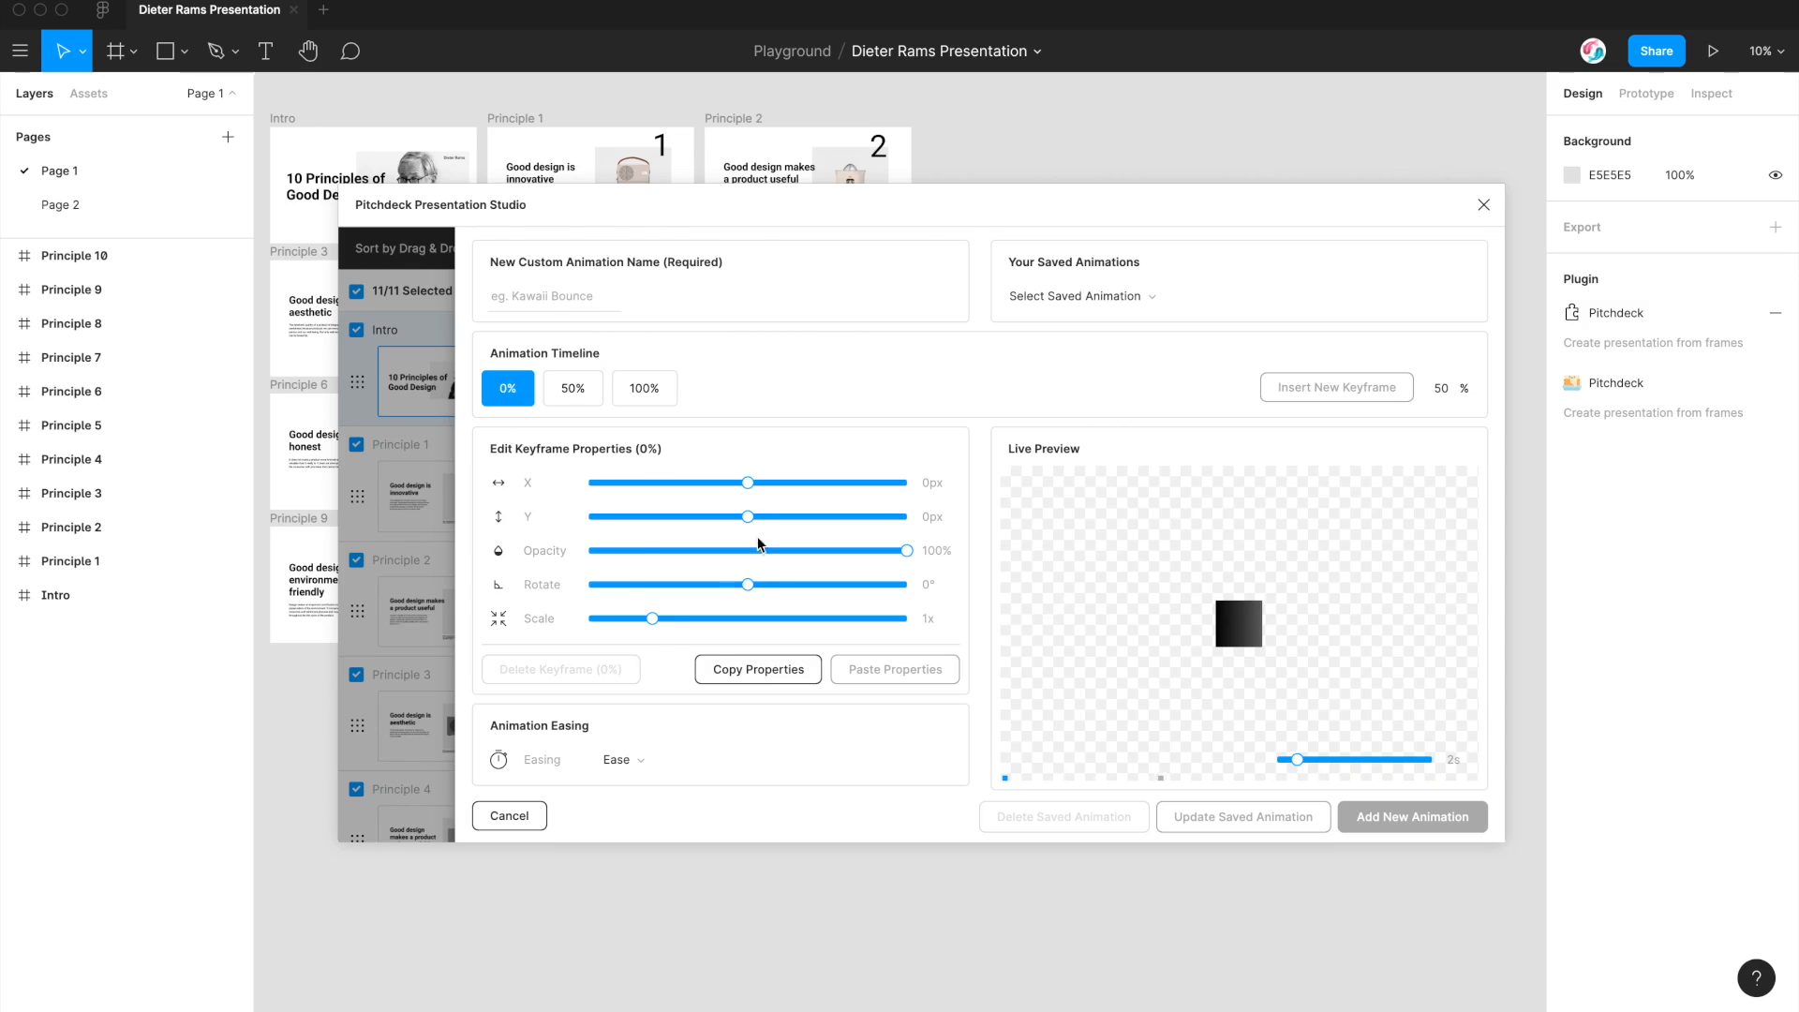
mouse_move(679, 563)
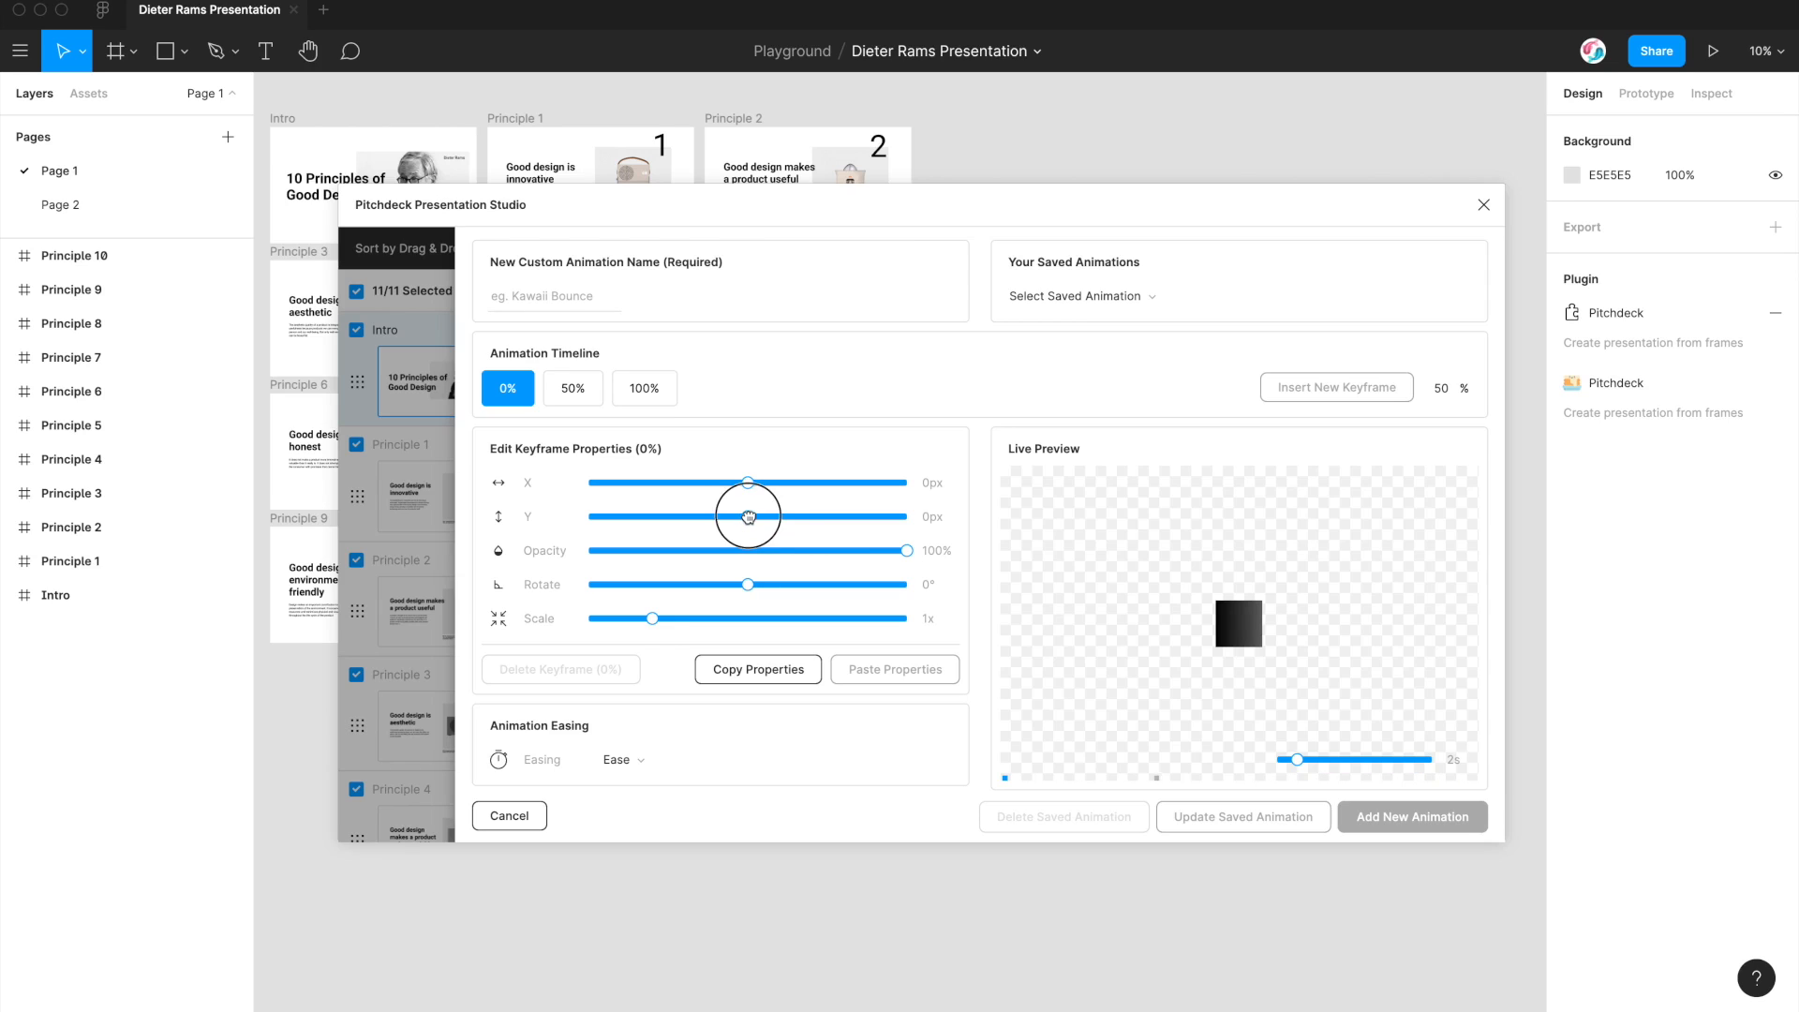
drag(747, 516, 803, 516)
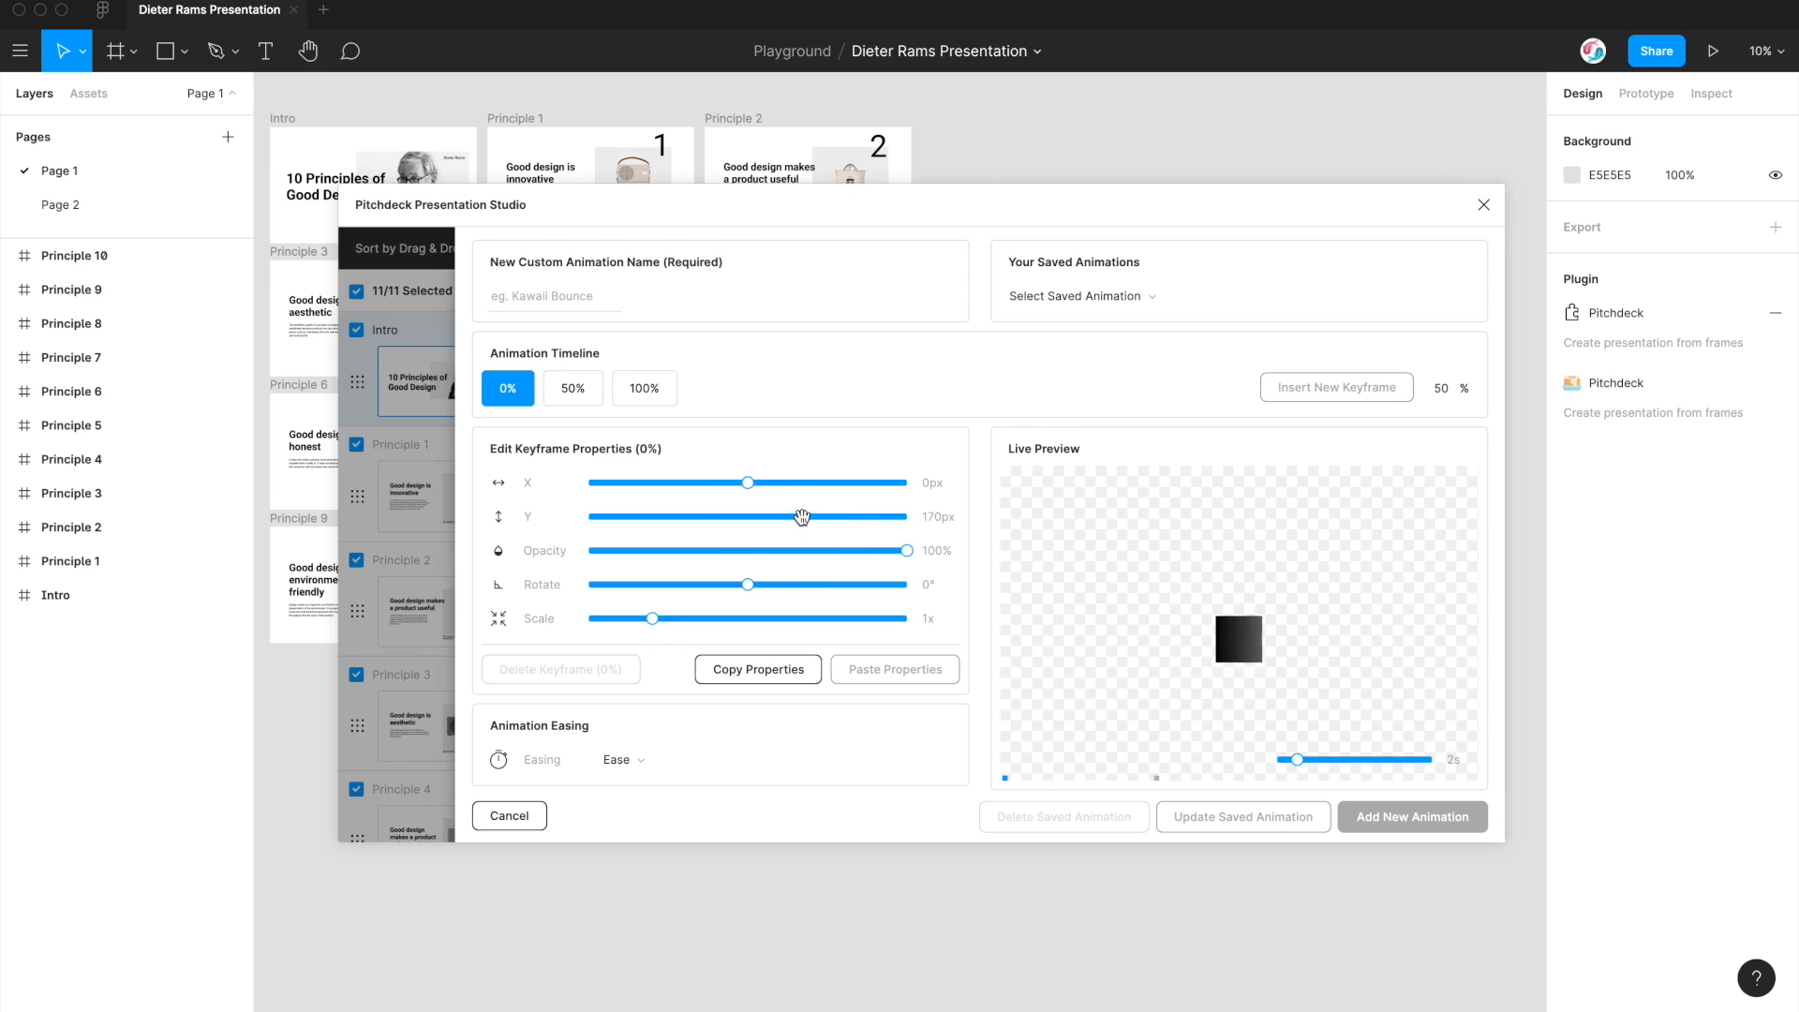
mouse_move(1241, 597)
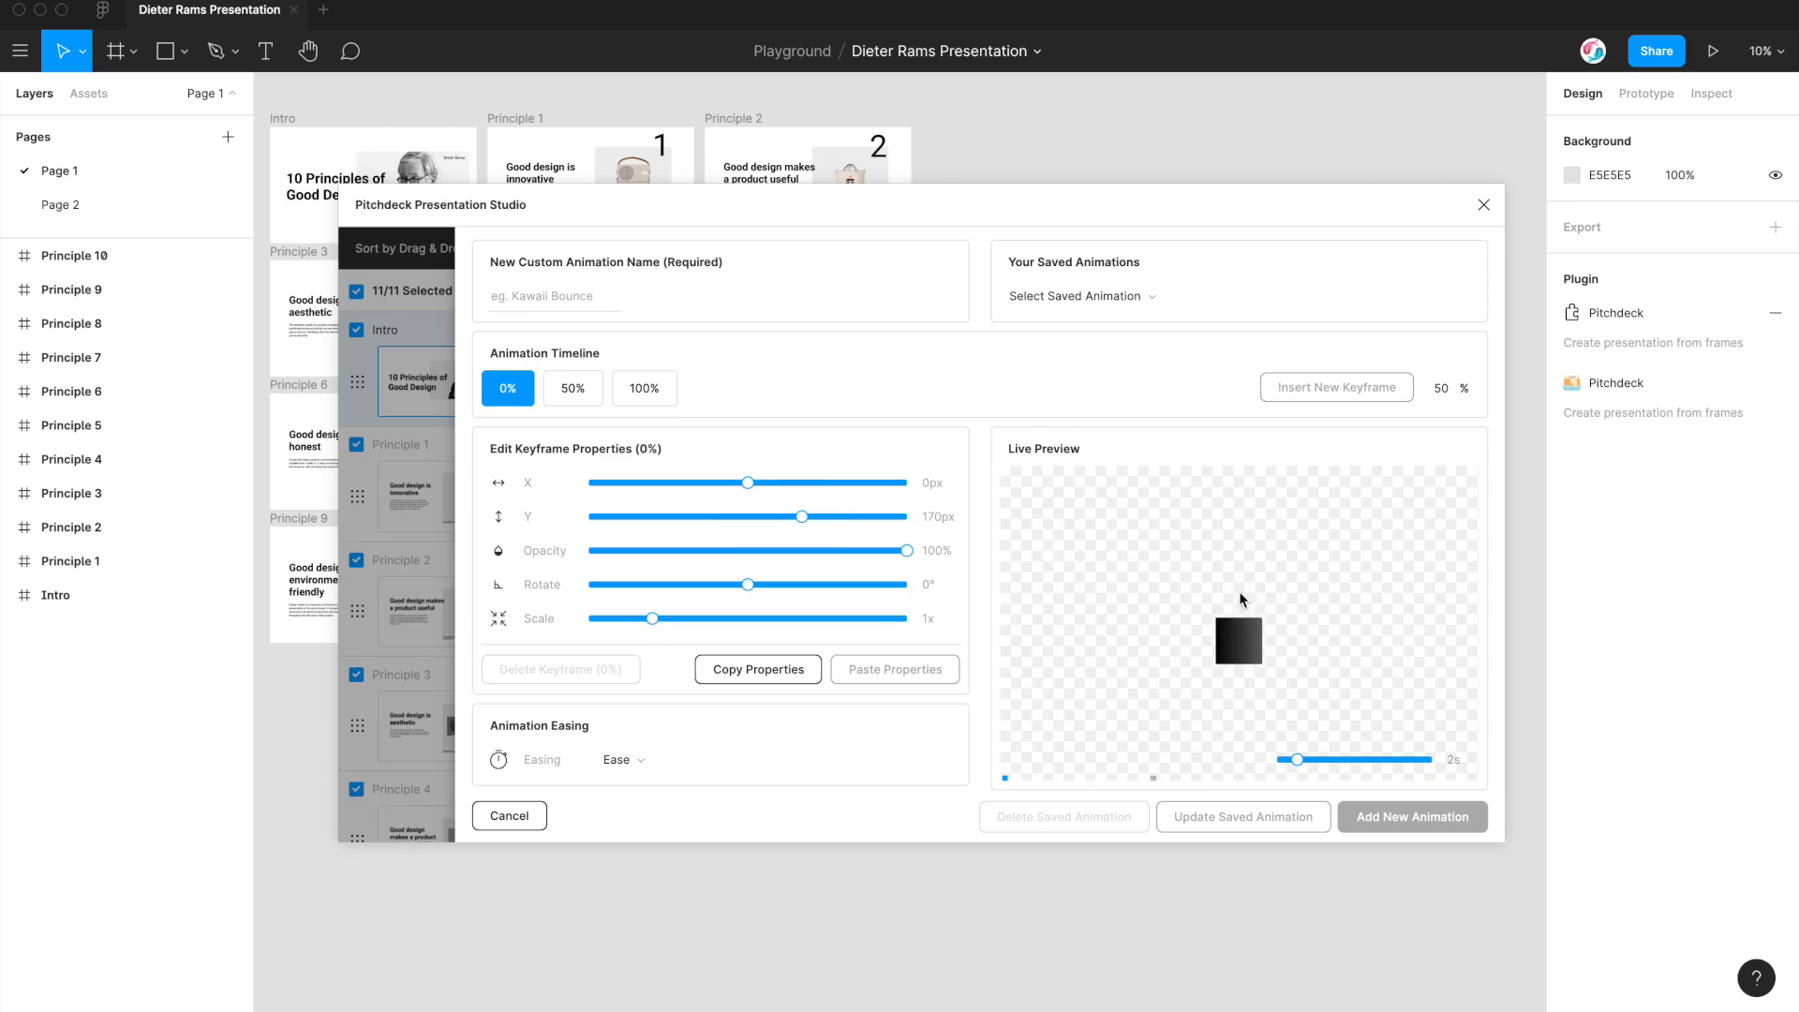
mouse_move(1265, 582)
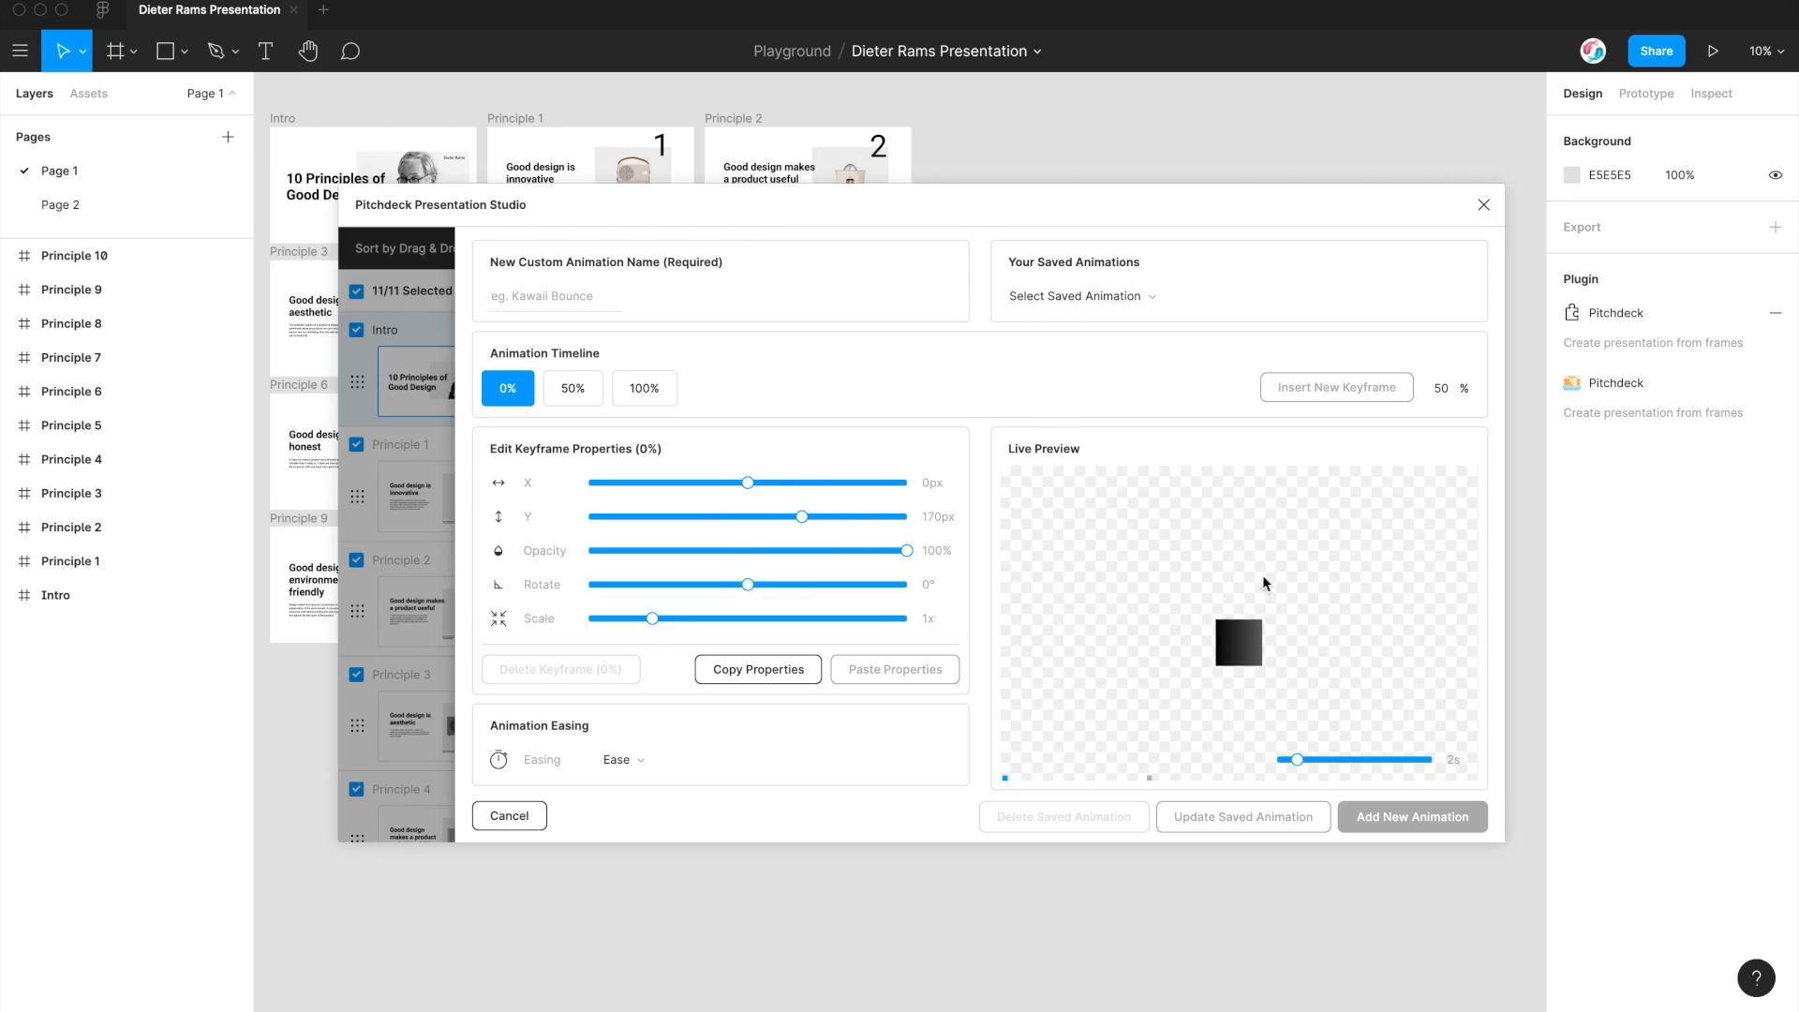
click(572, 388)
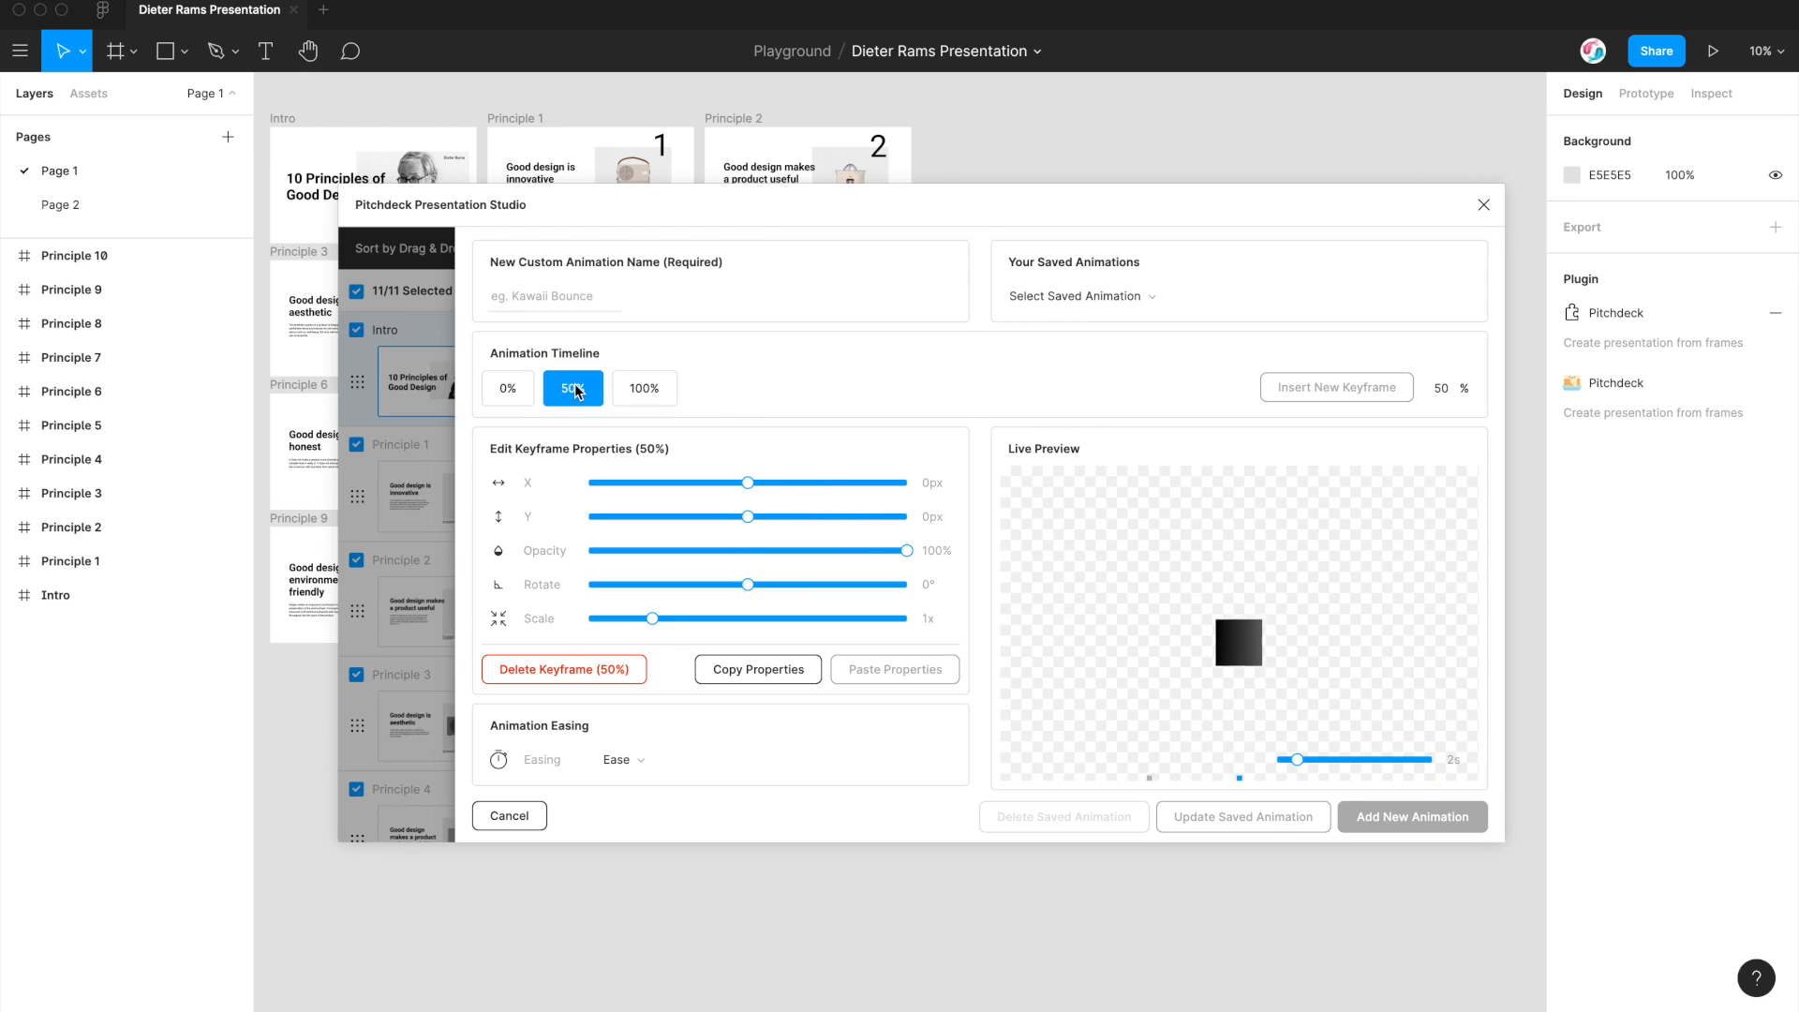
mouse_move(564, 388)
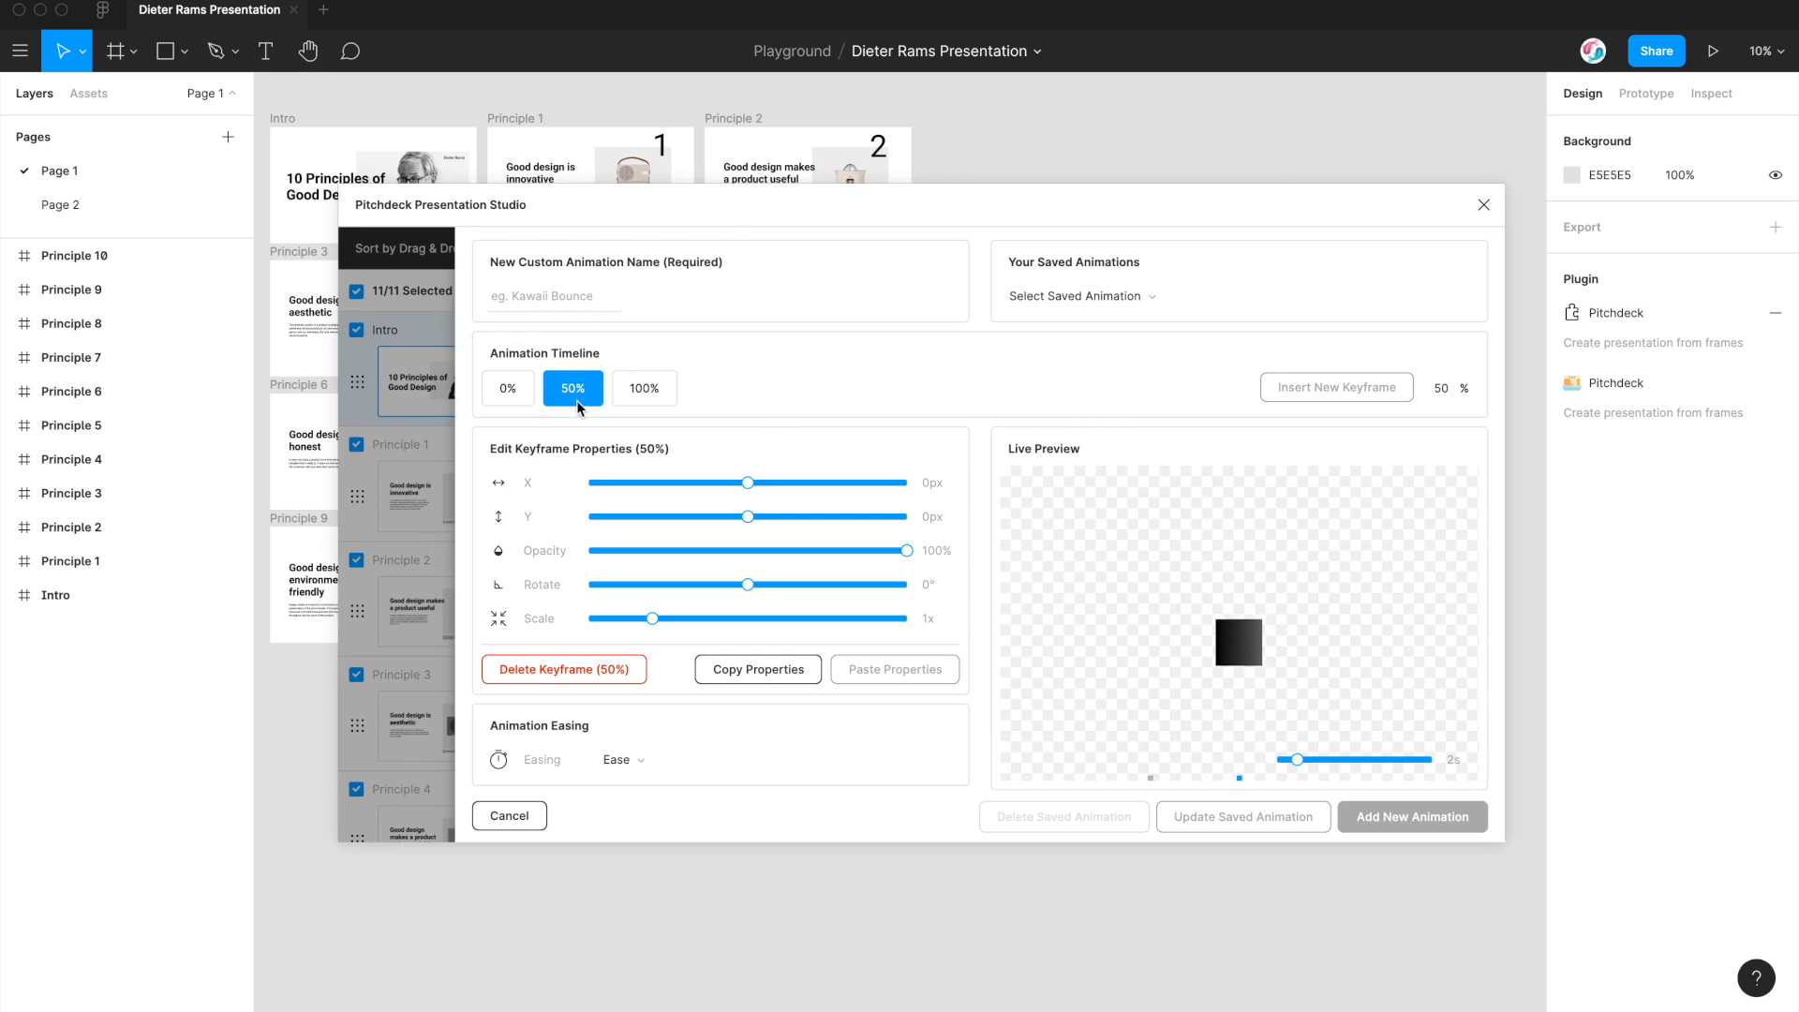
mouse_move(568, 518)
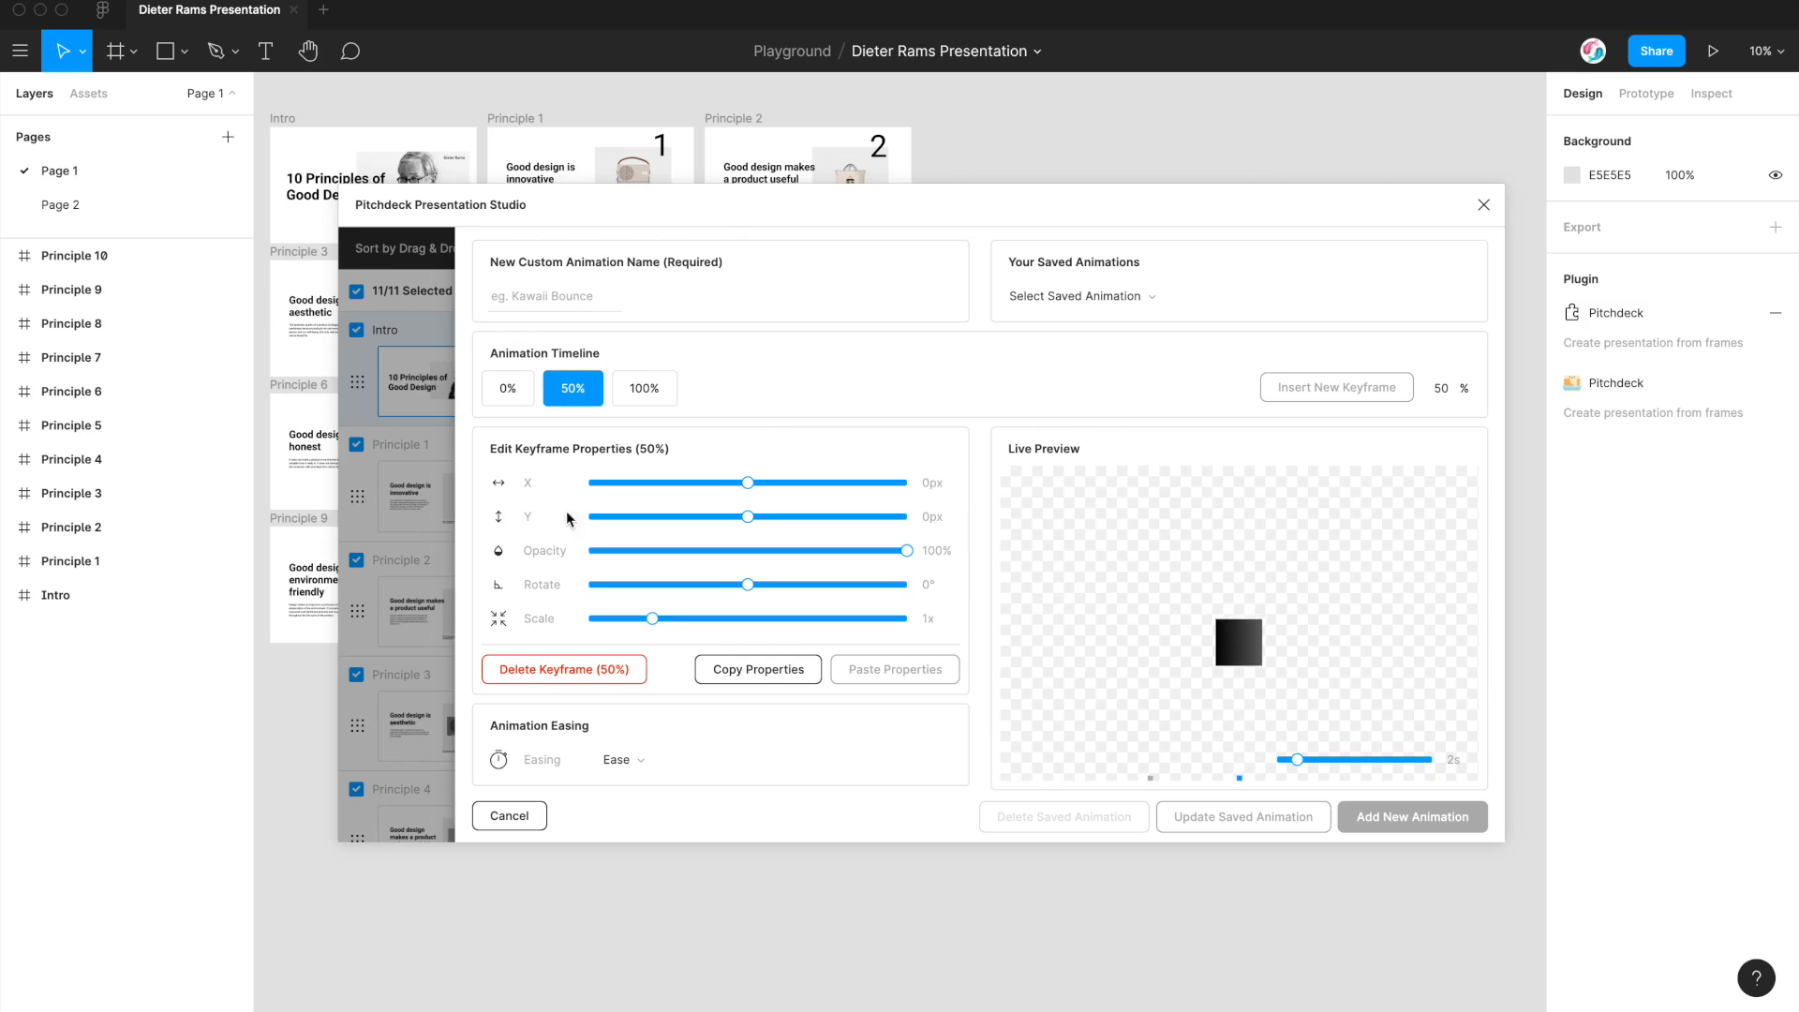
mouse_move(549, 674)
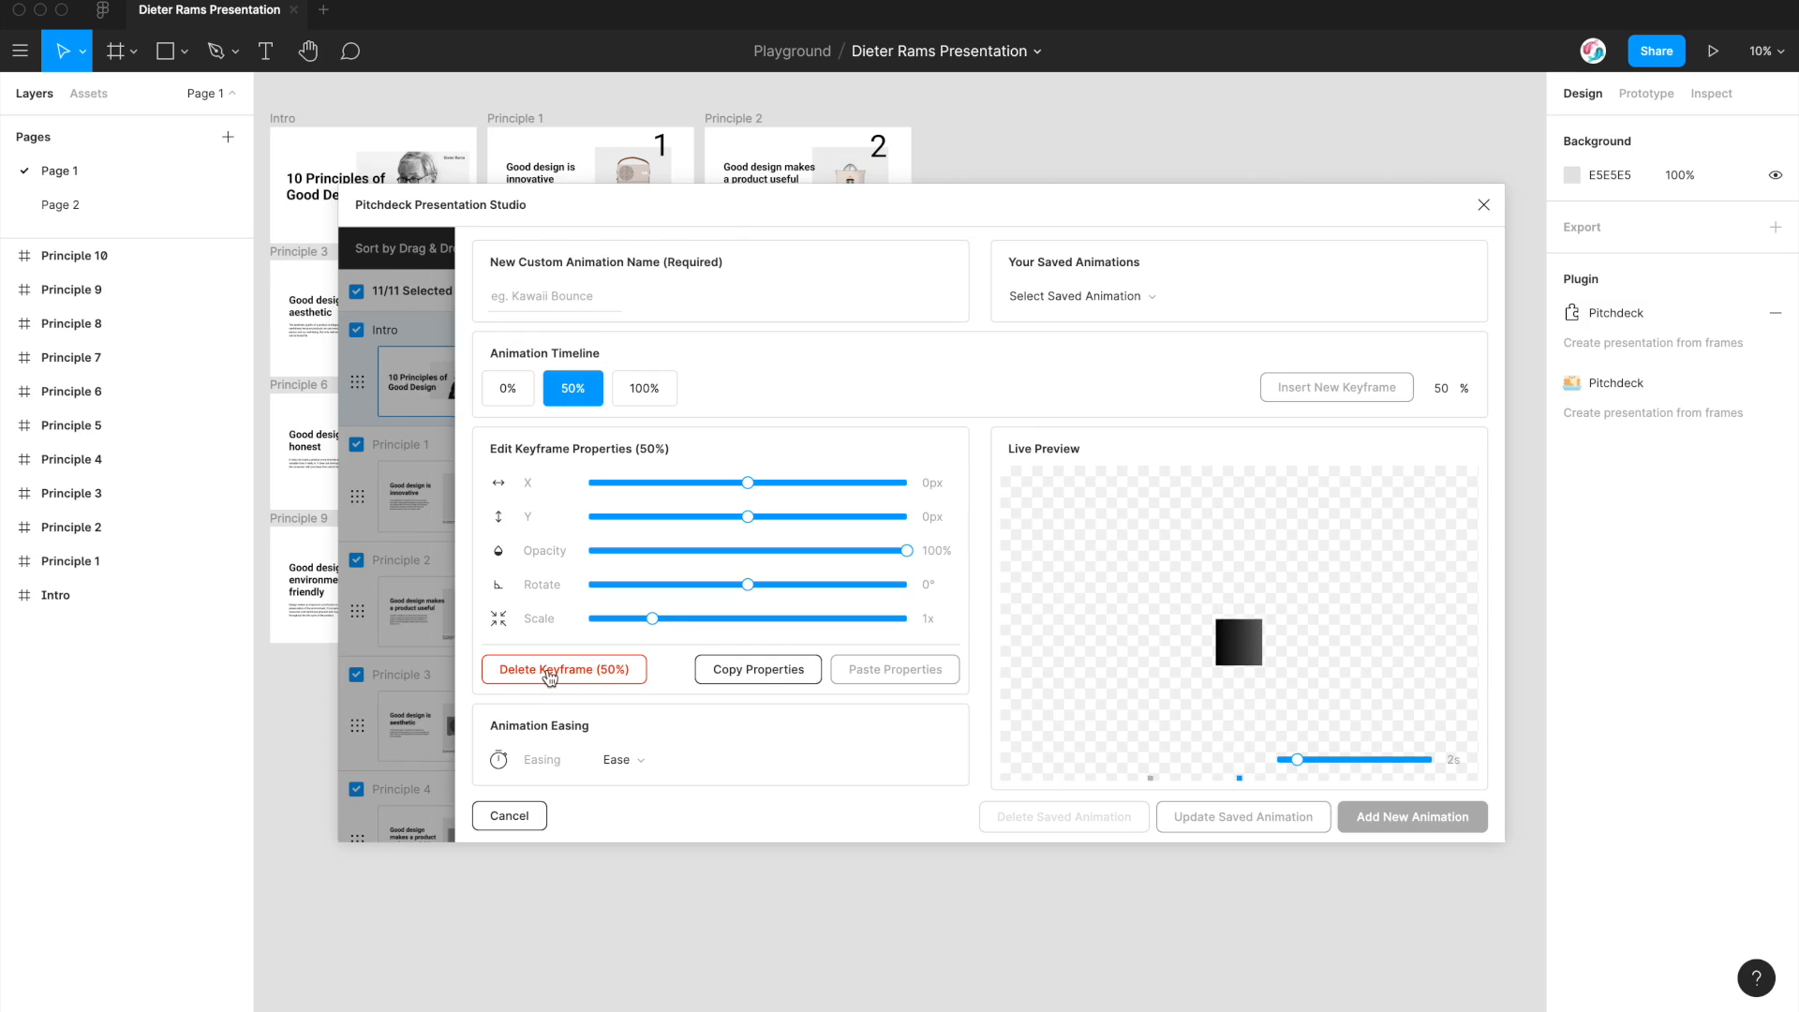
Step: Delete the 50% keyframe, set 0% opacity to 0%, and compare with 100%
click(506, 388)
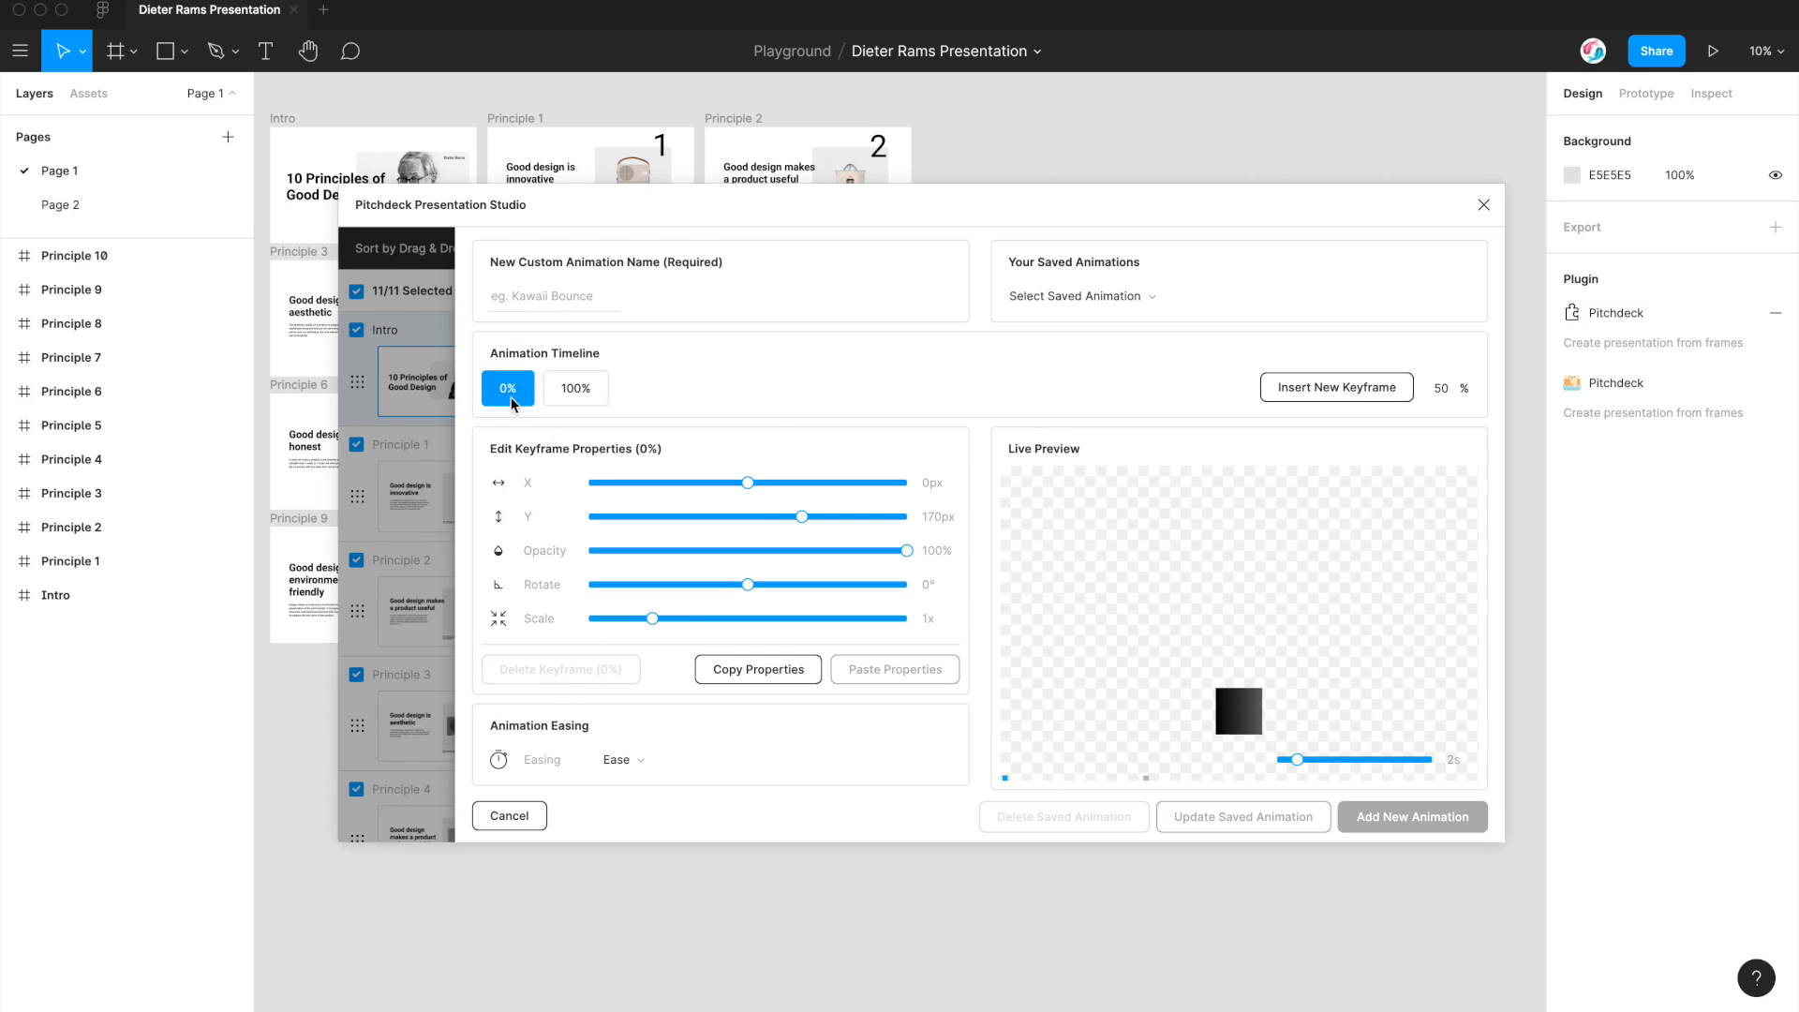
mouse_move(657, 438)
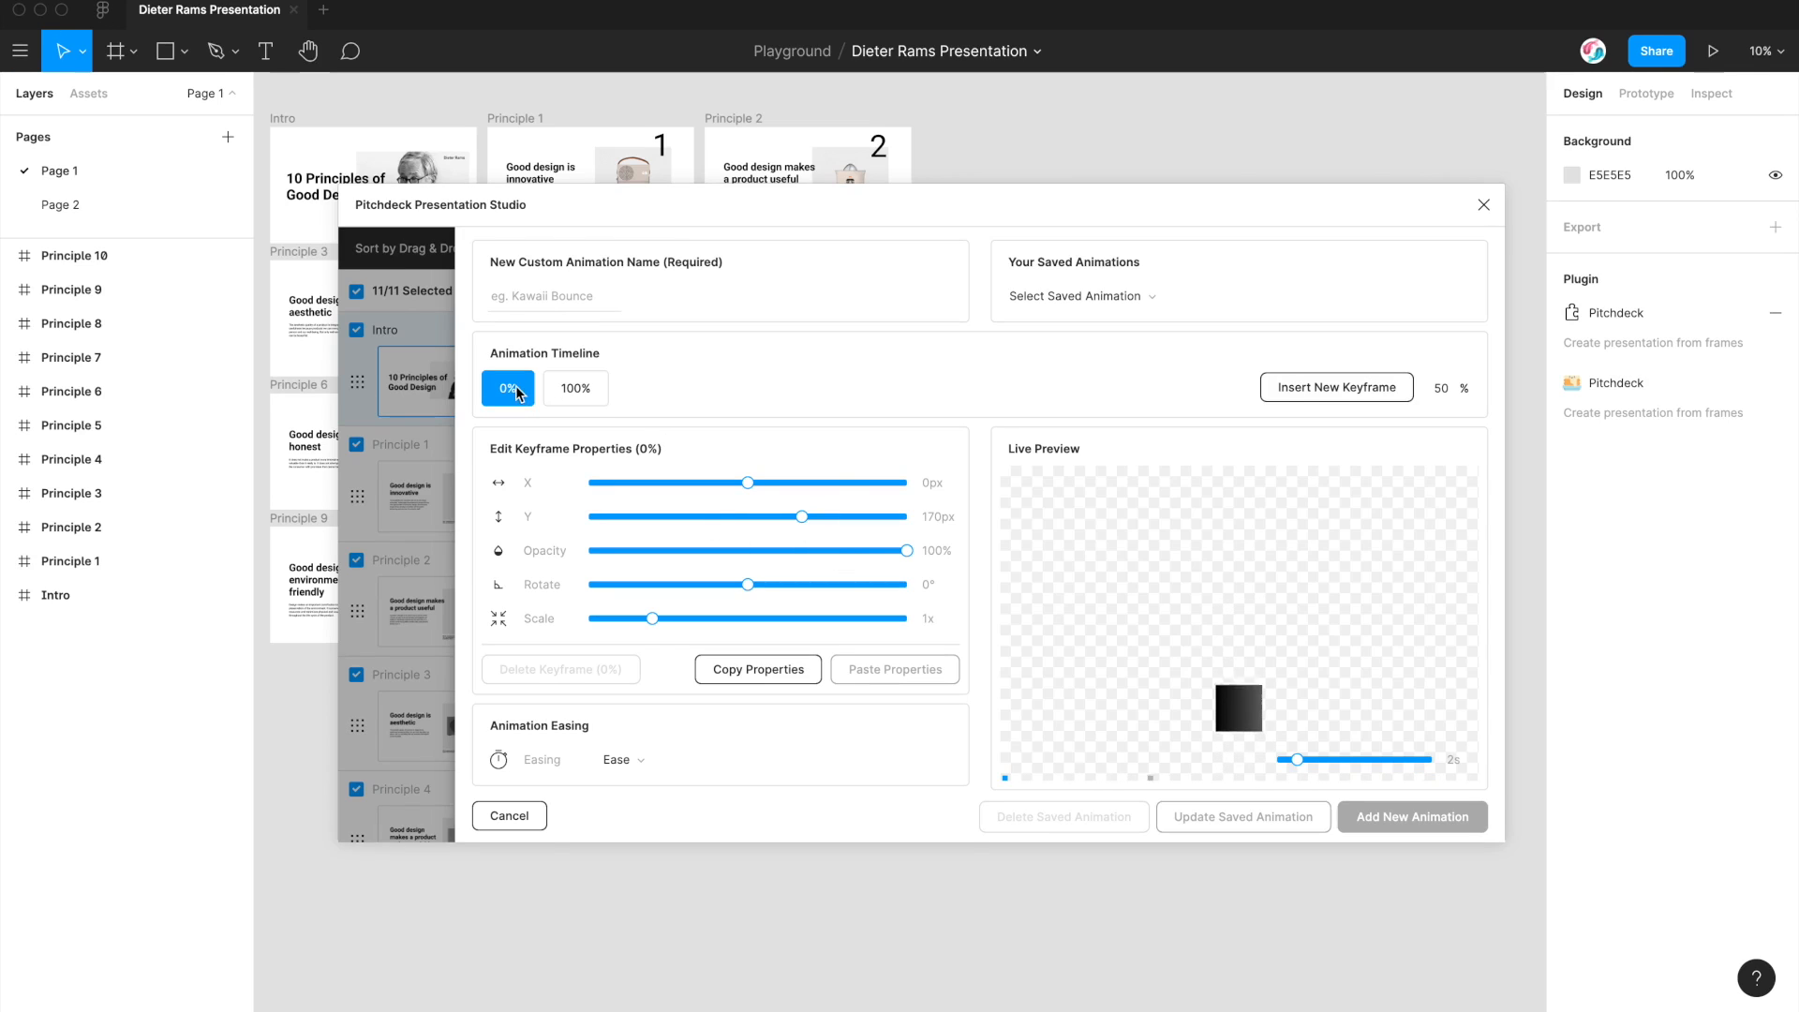
mouse_move(803, 516)
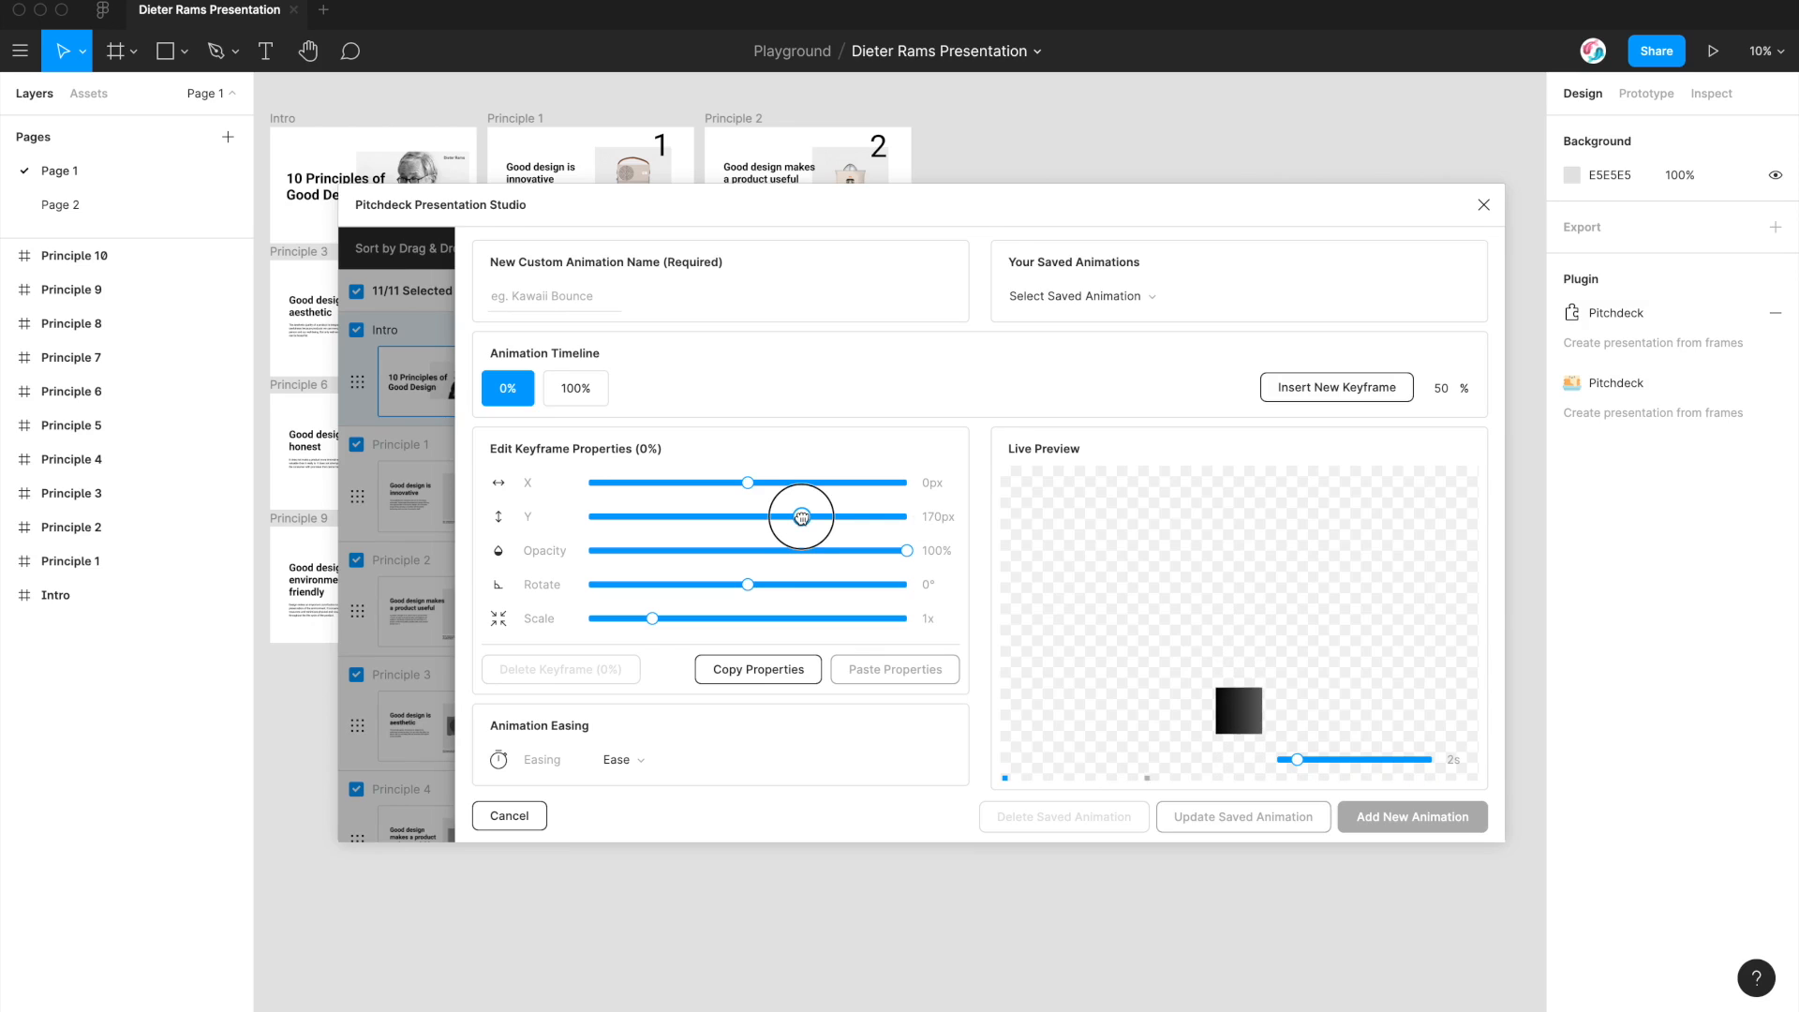
mouse_move(912, 552)
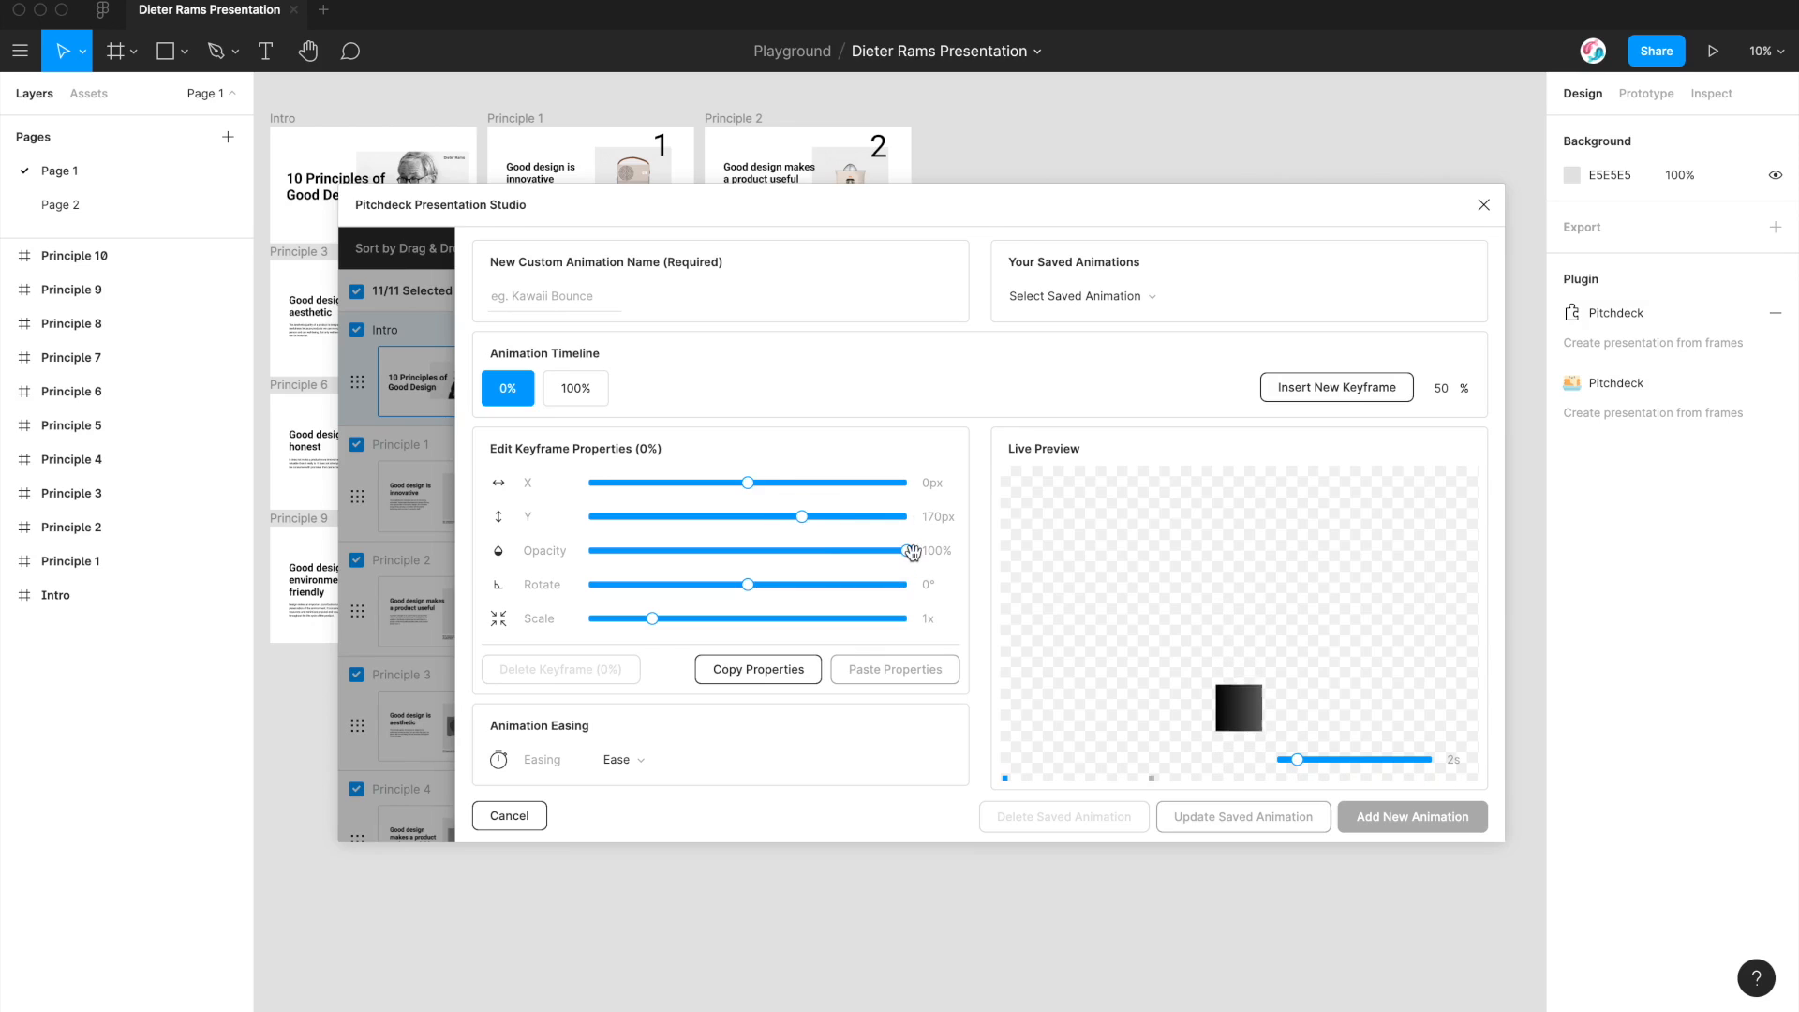
drag(906, 551, 587, 551)
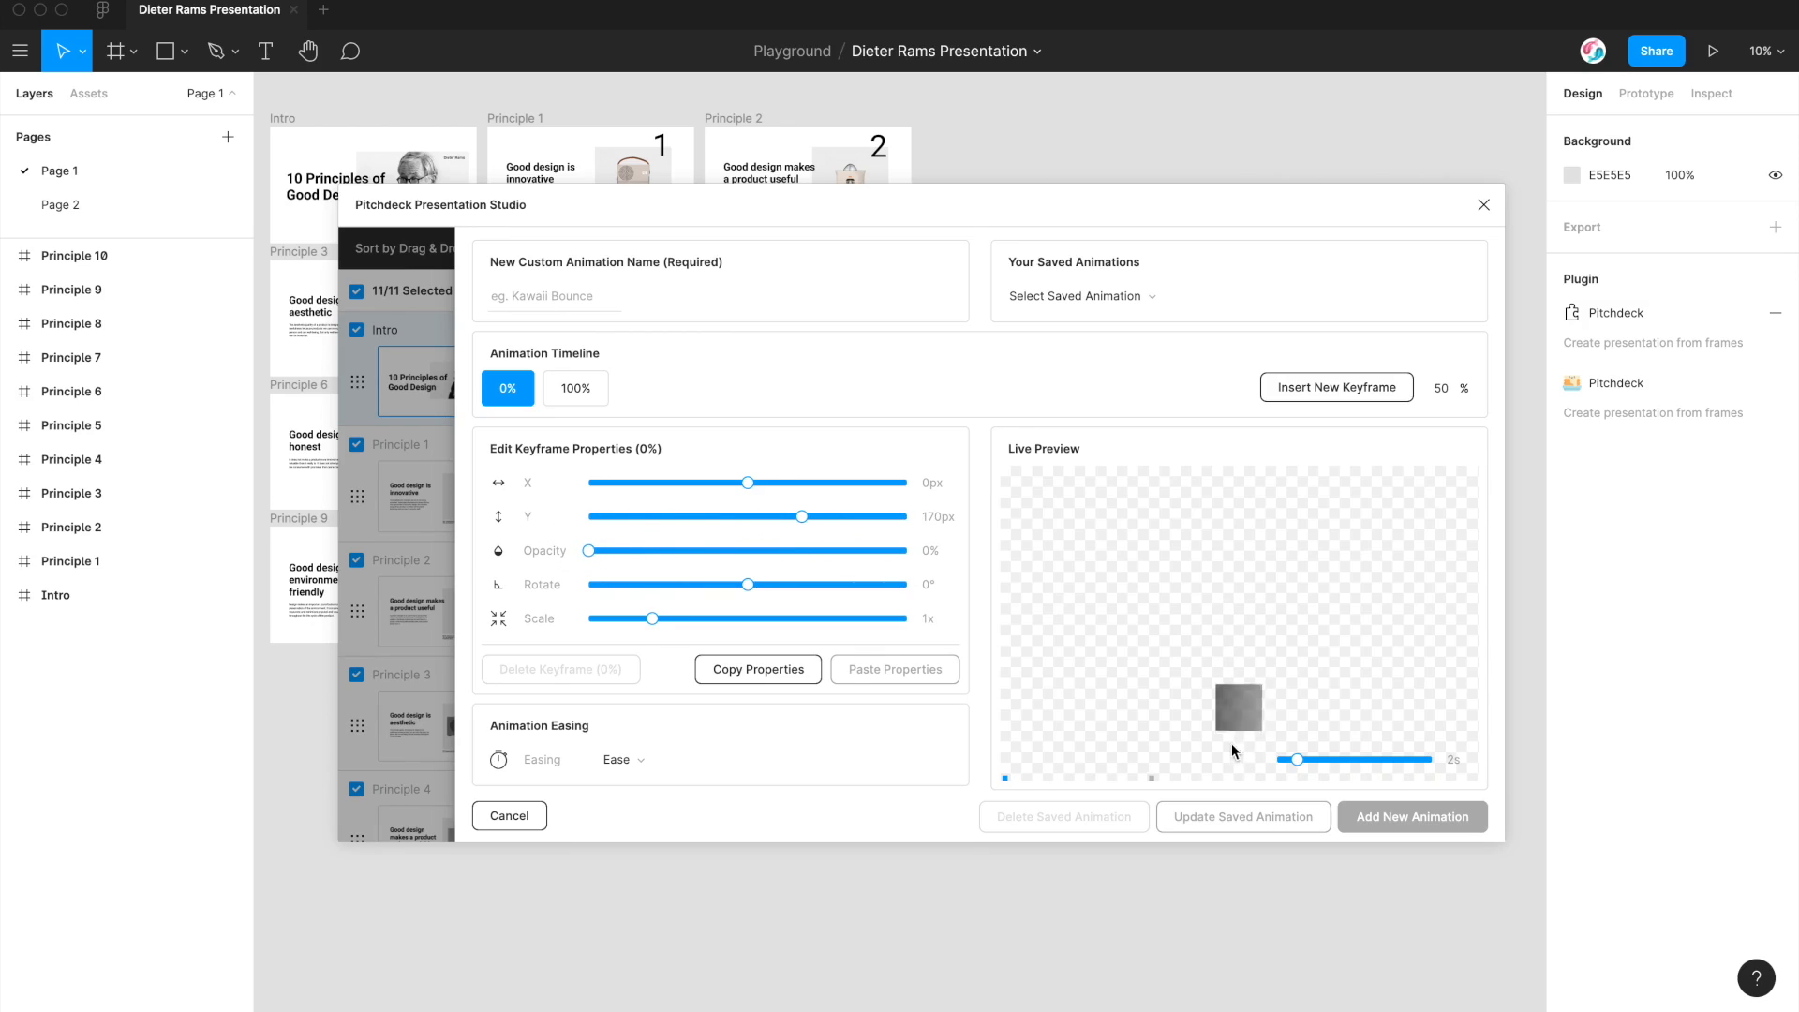
mouse_move(1231, 706)
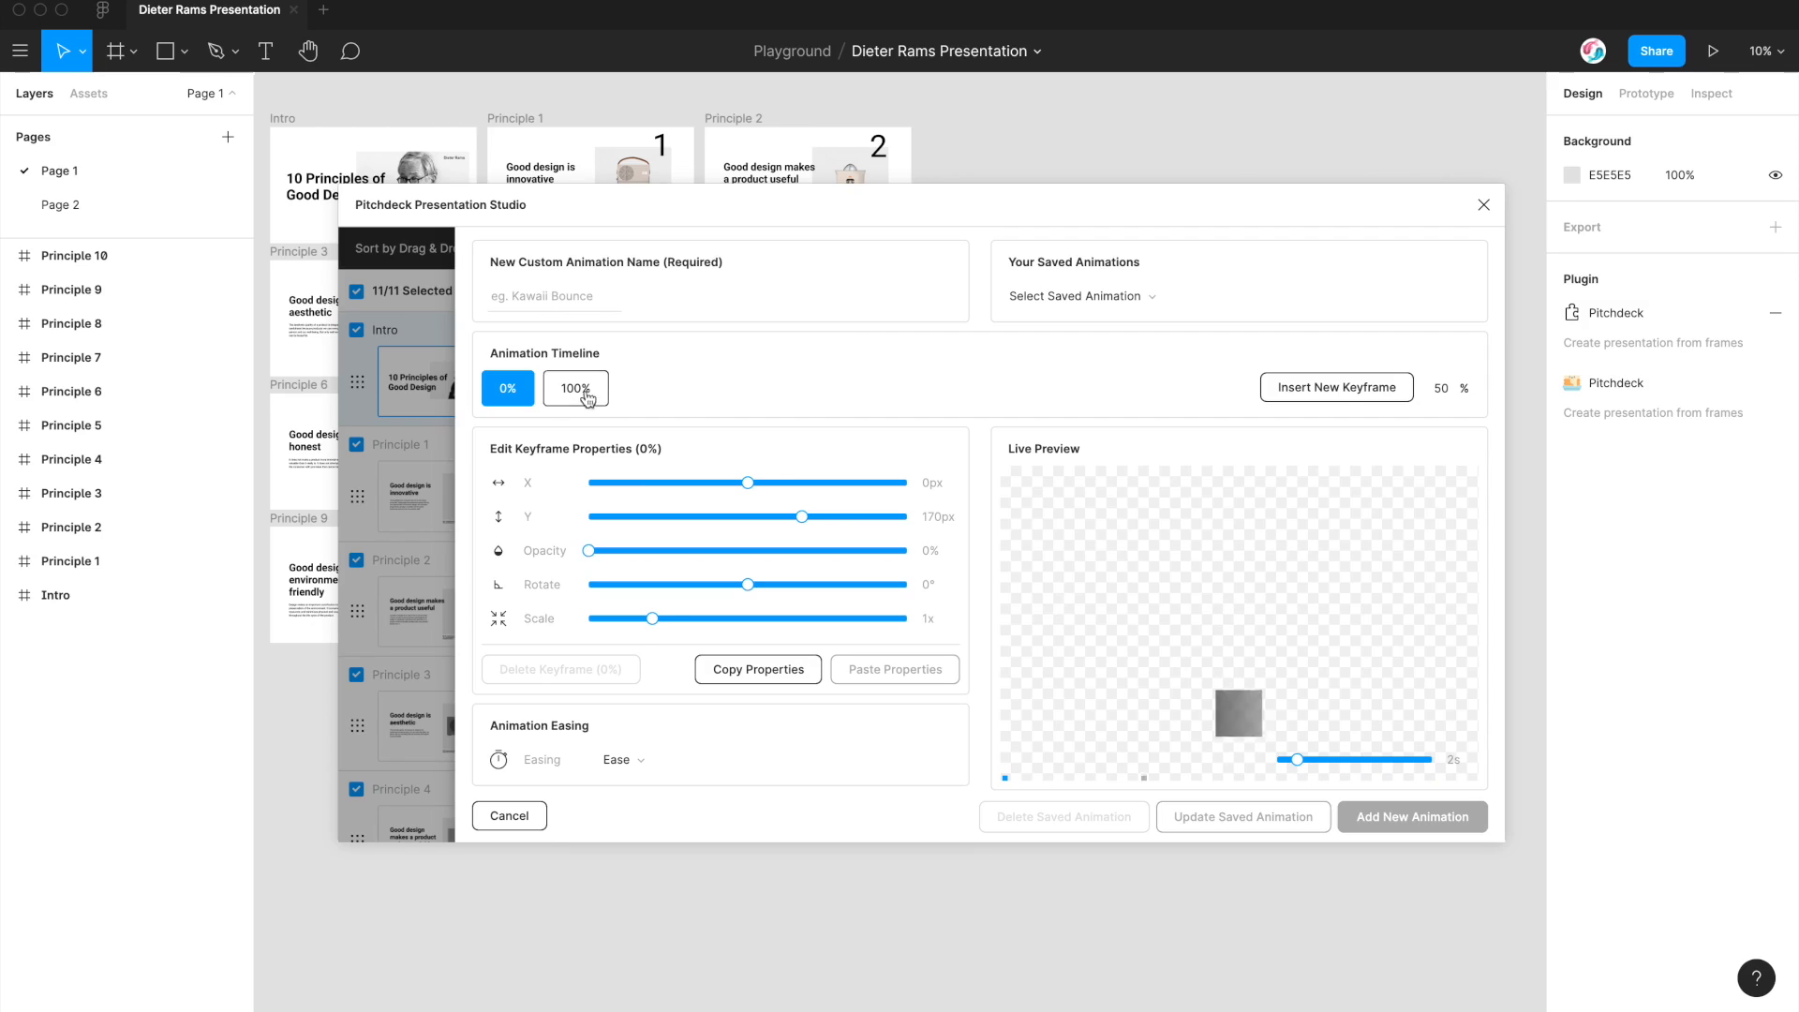
click(575, 388)
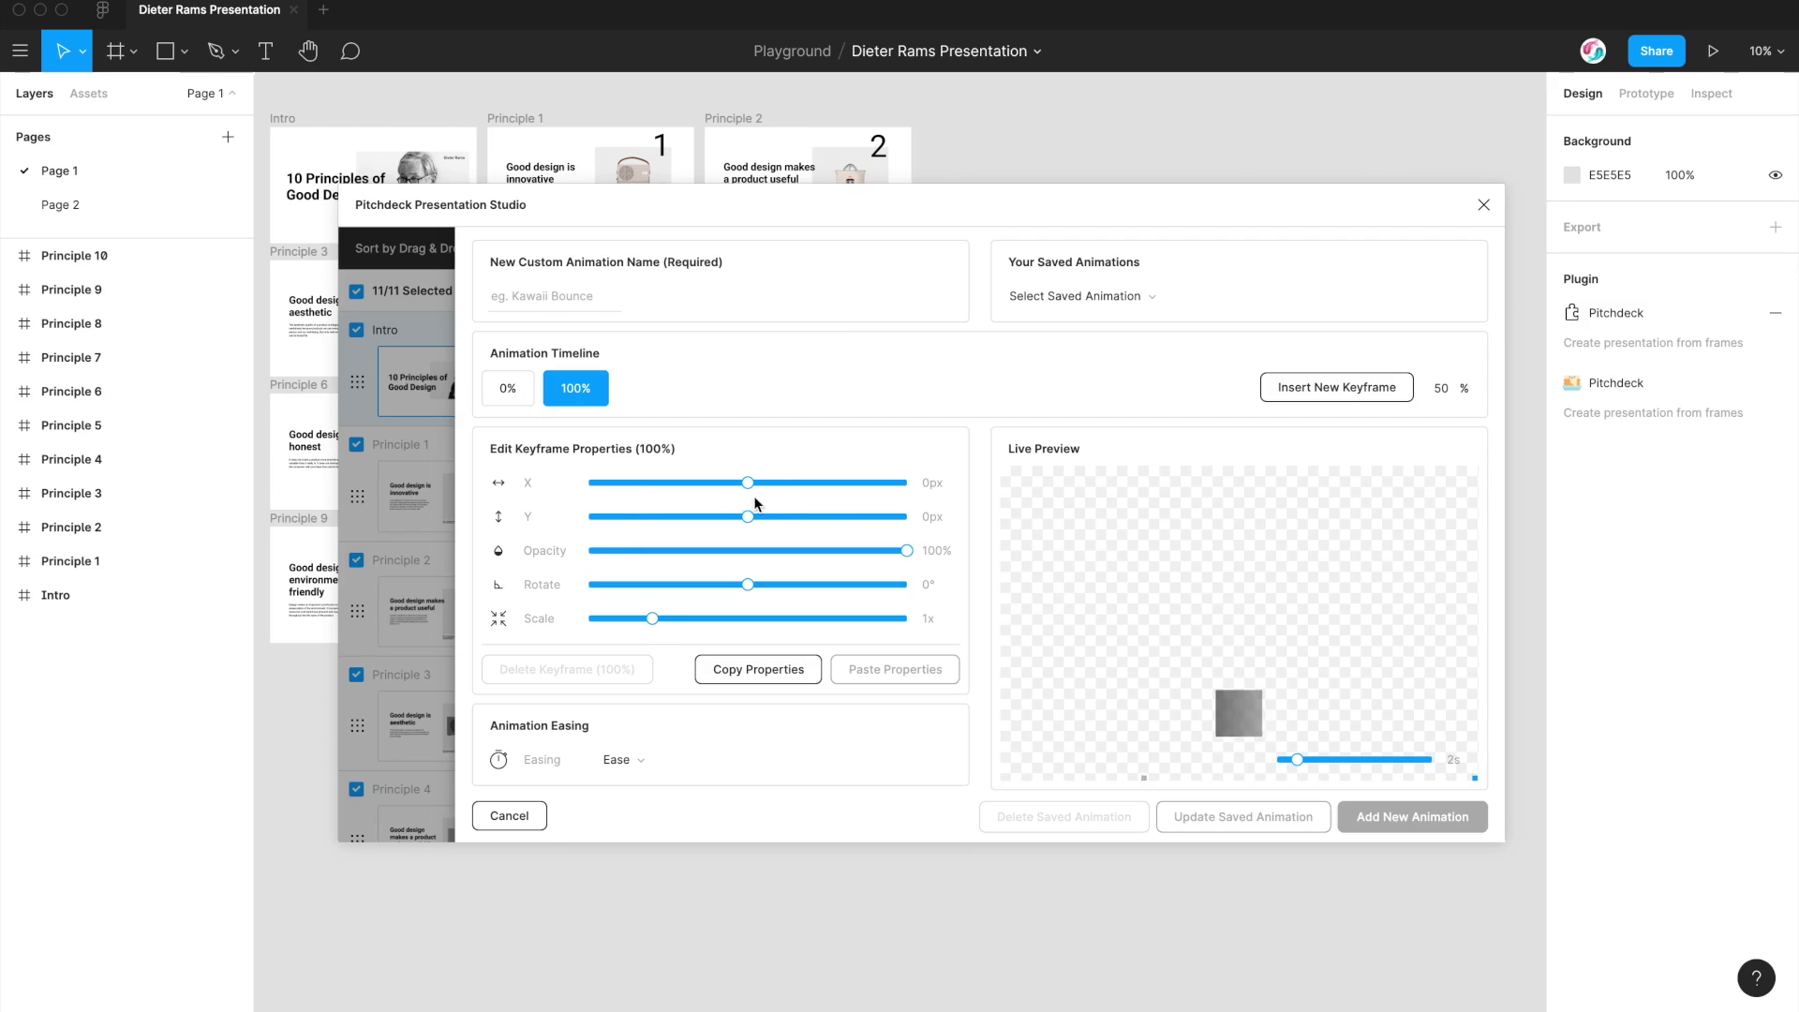
mouse_move(941, 518)
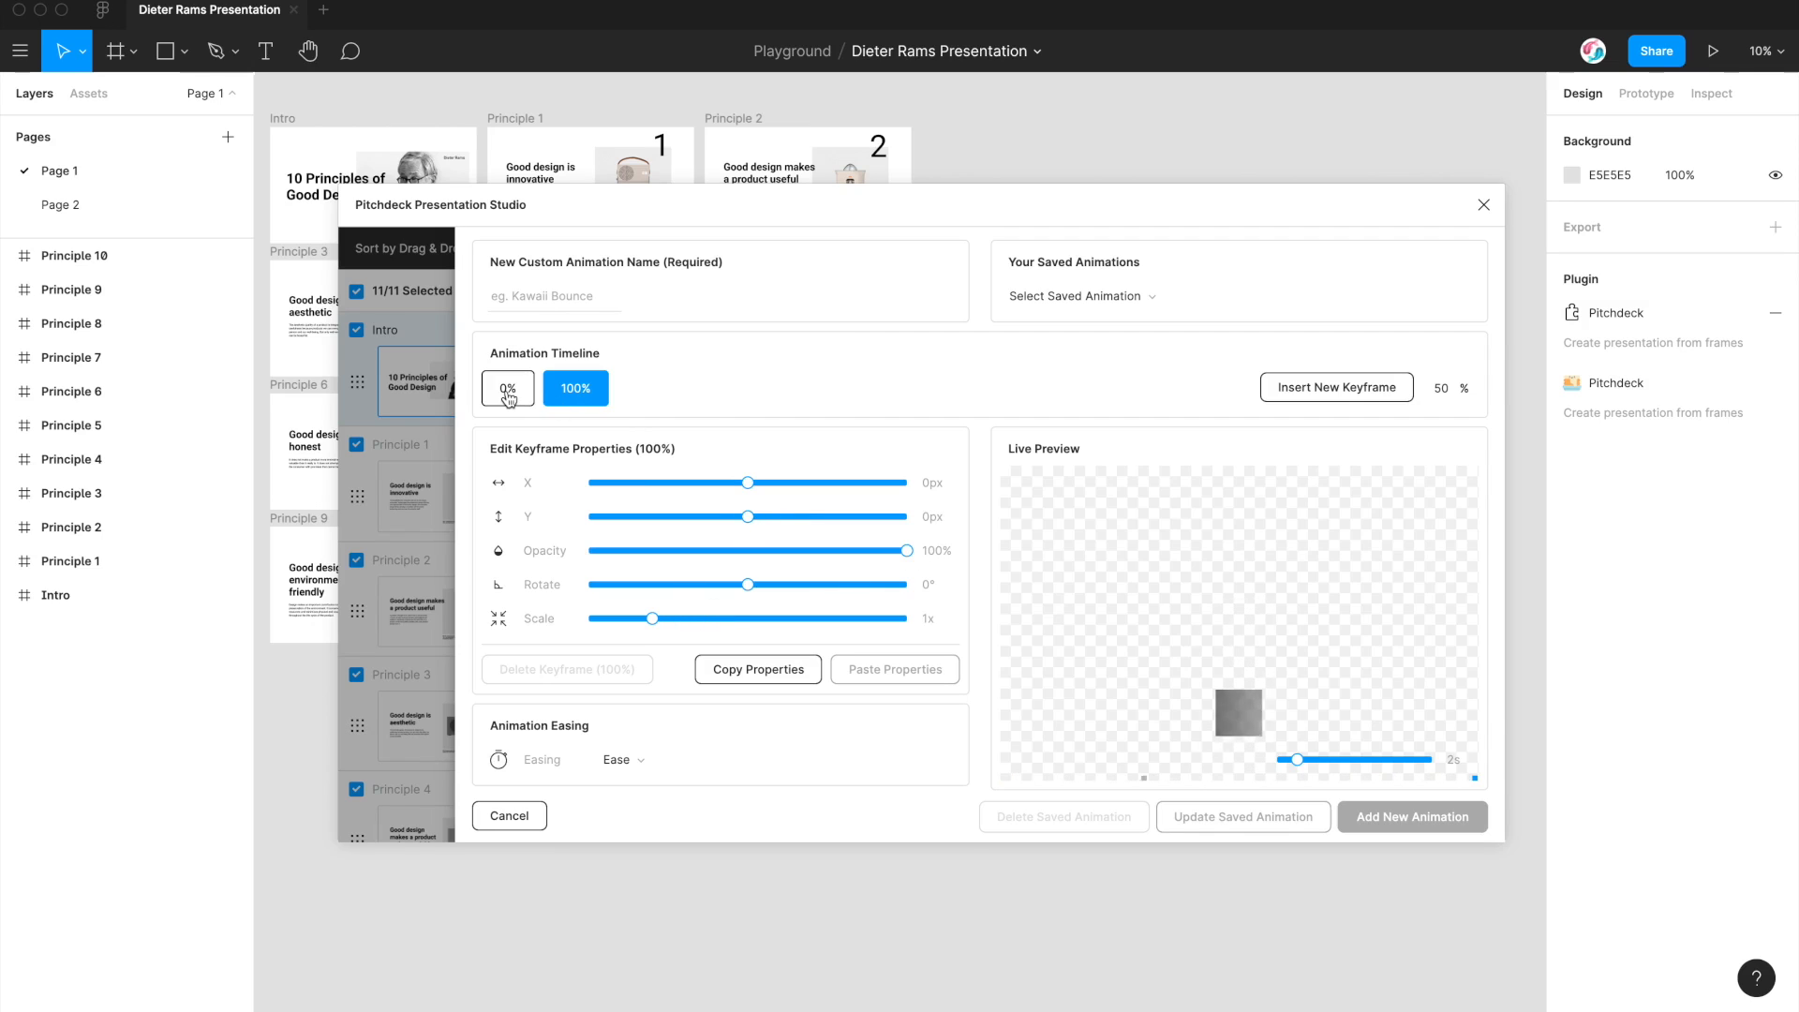
click(506, 388)
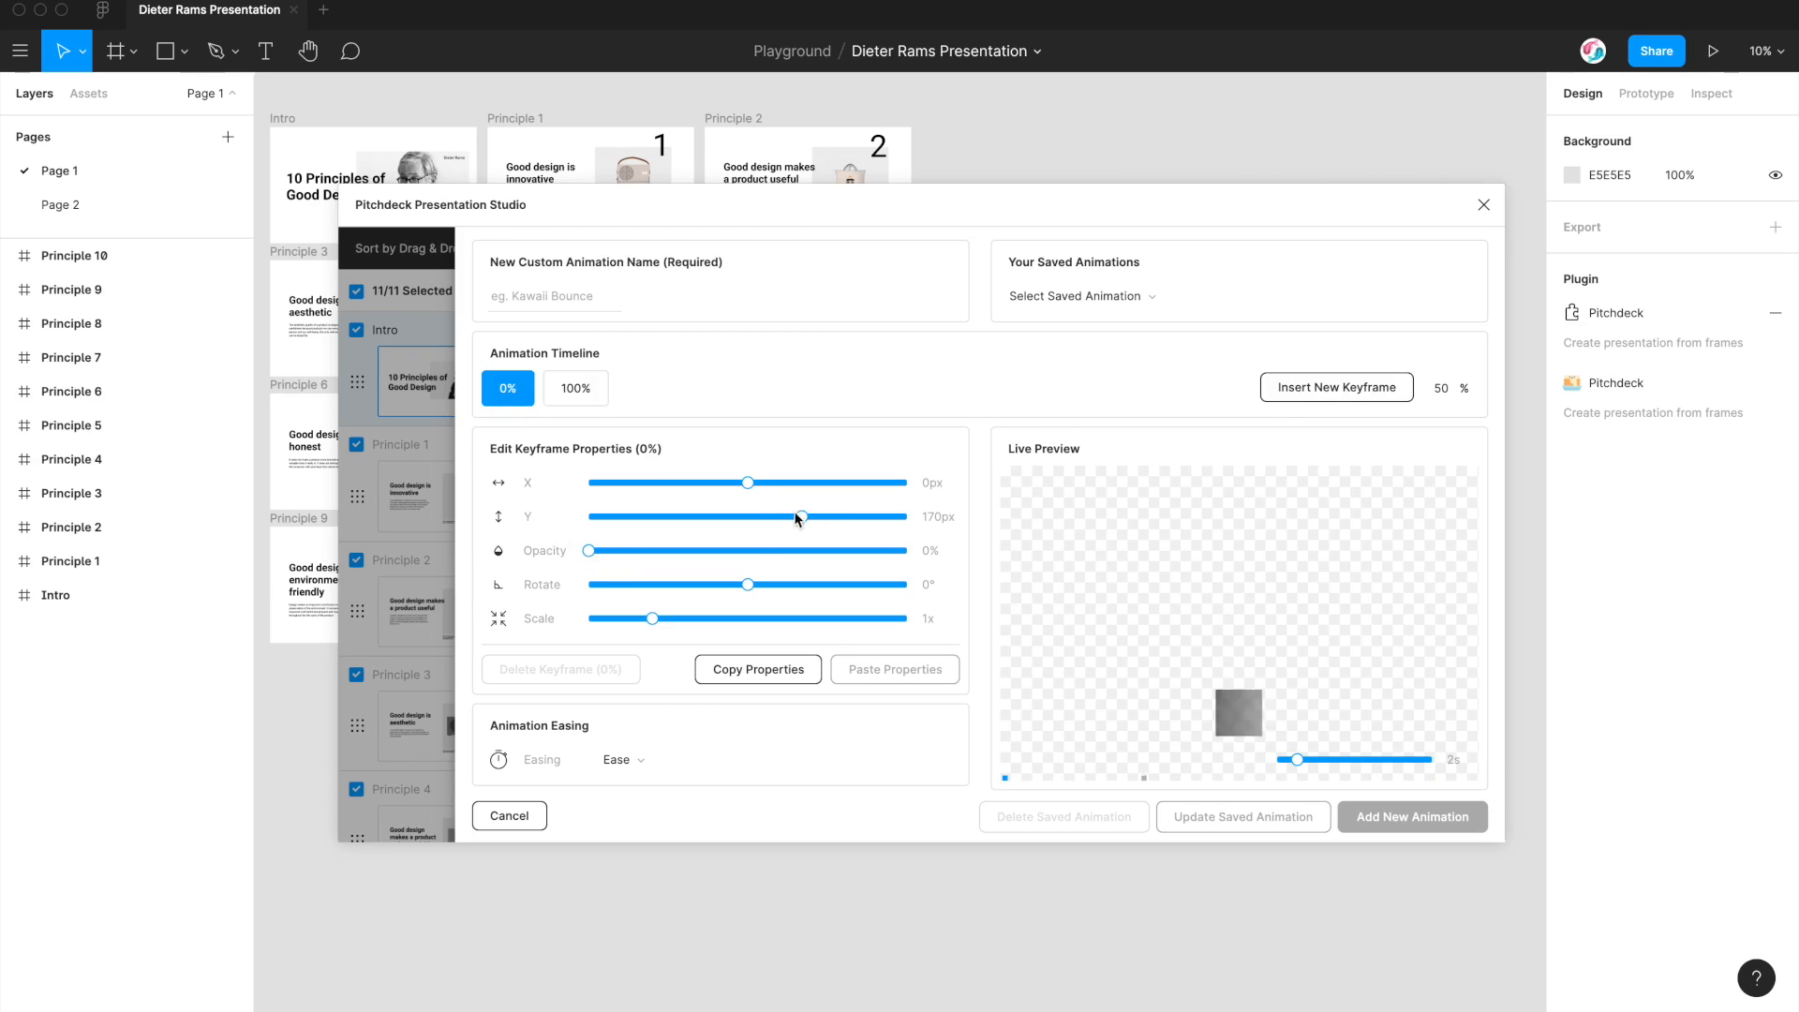
mouse_move(702, 450)
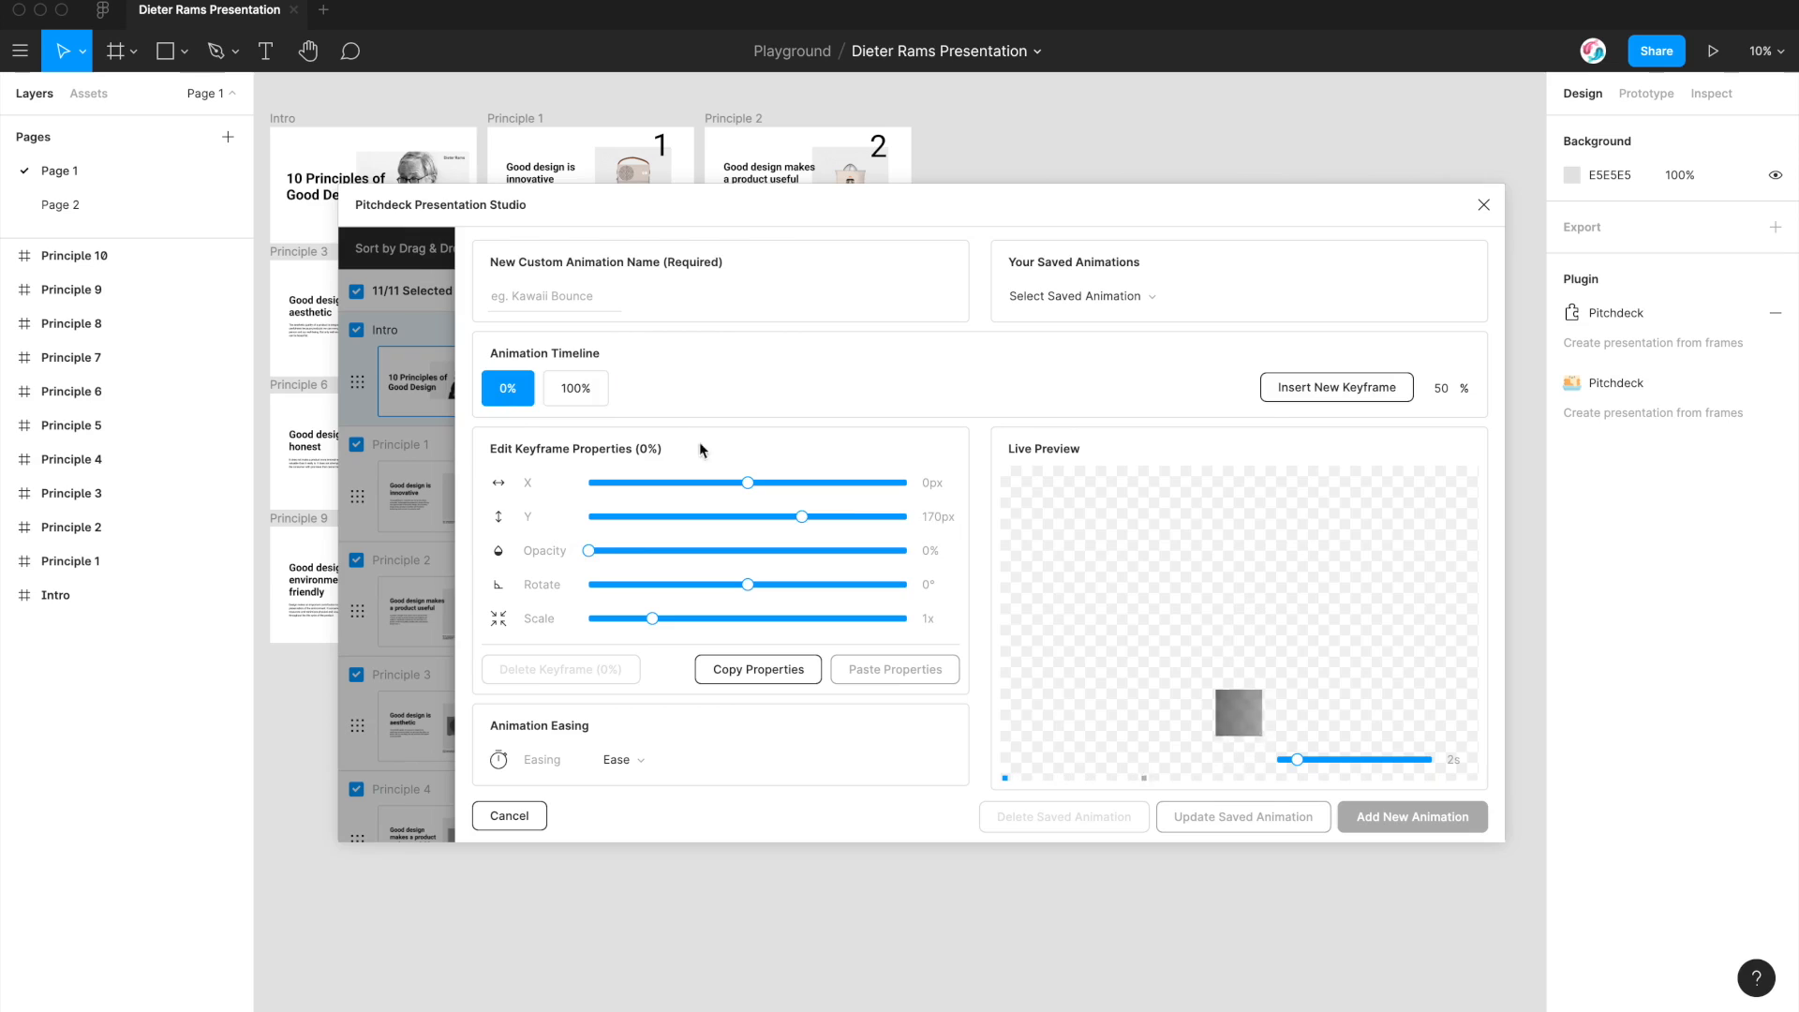
click(575, 388)
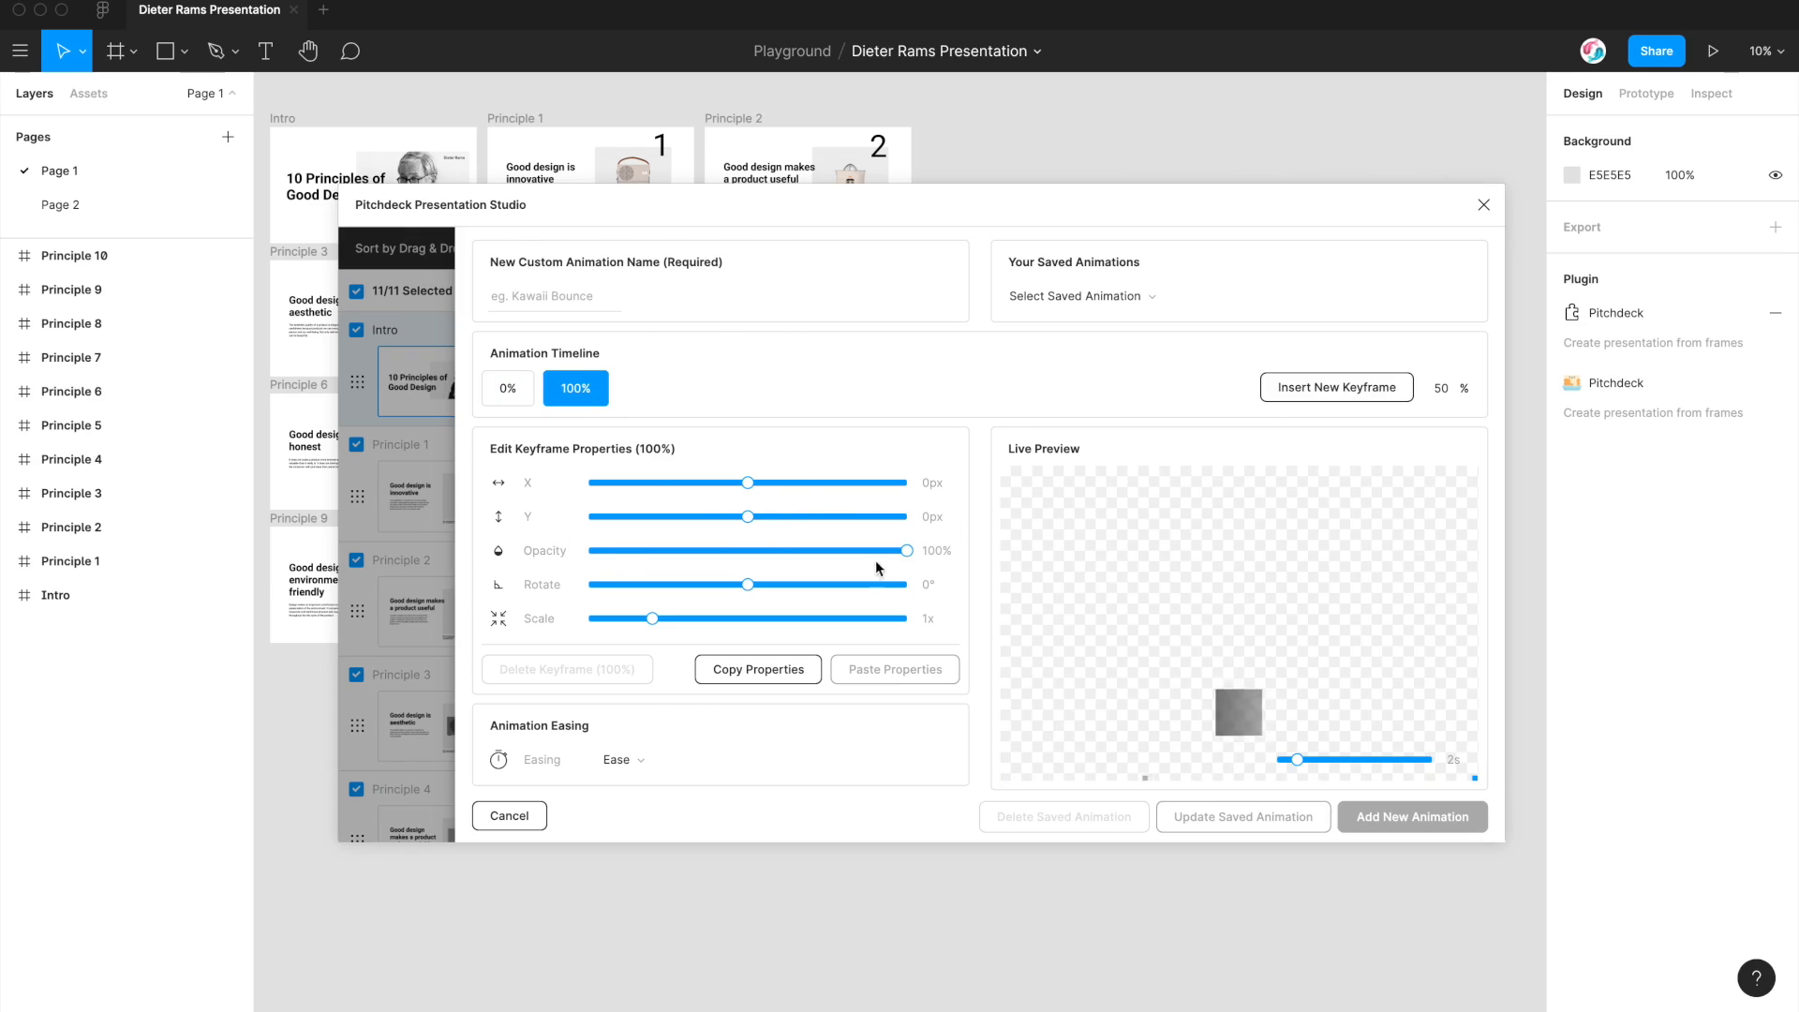
mouse_move(748, 530)
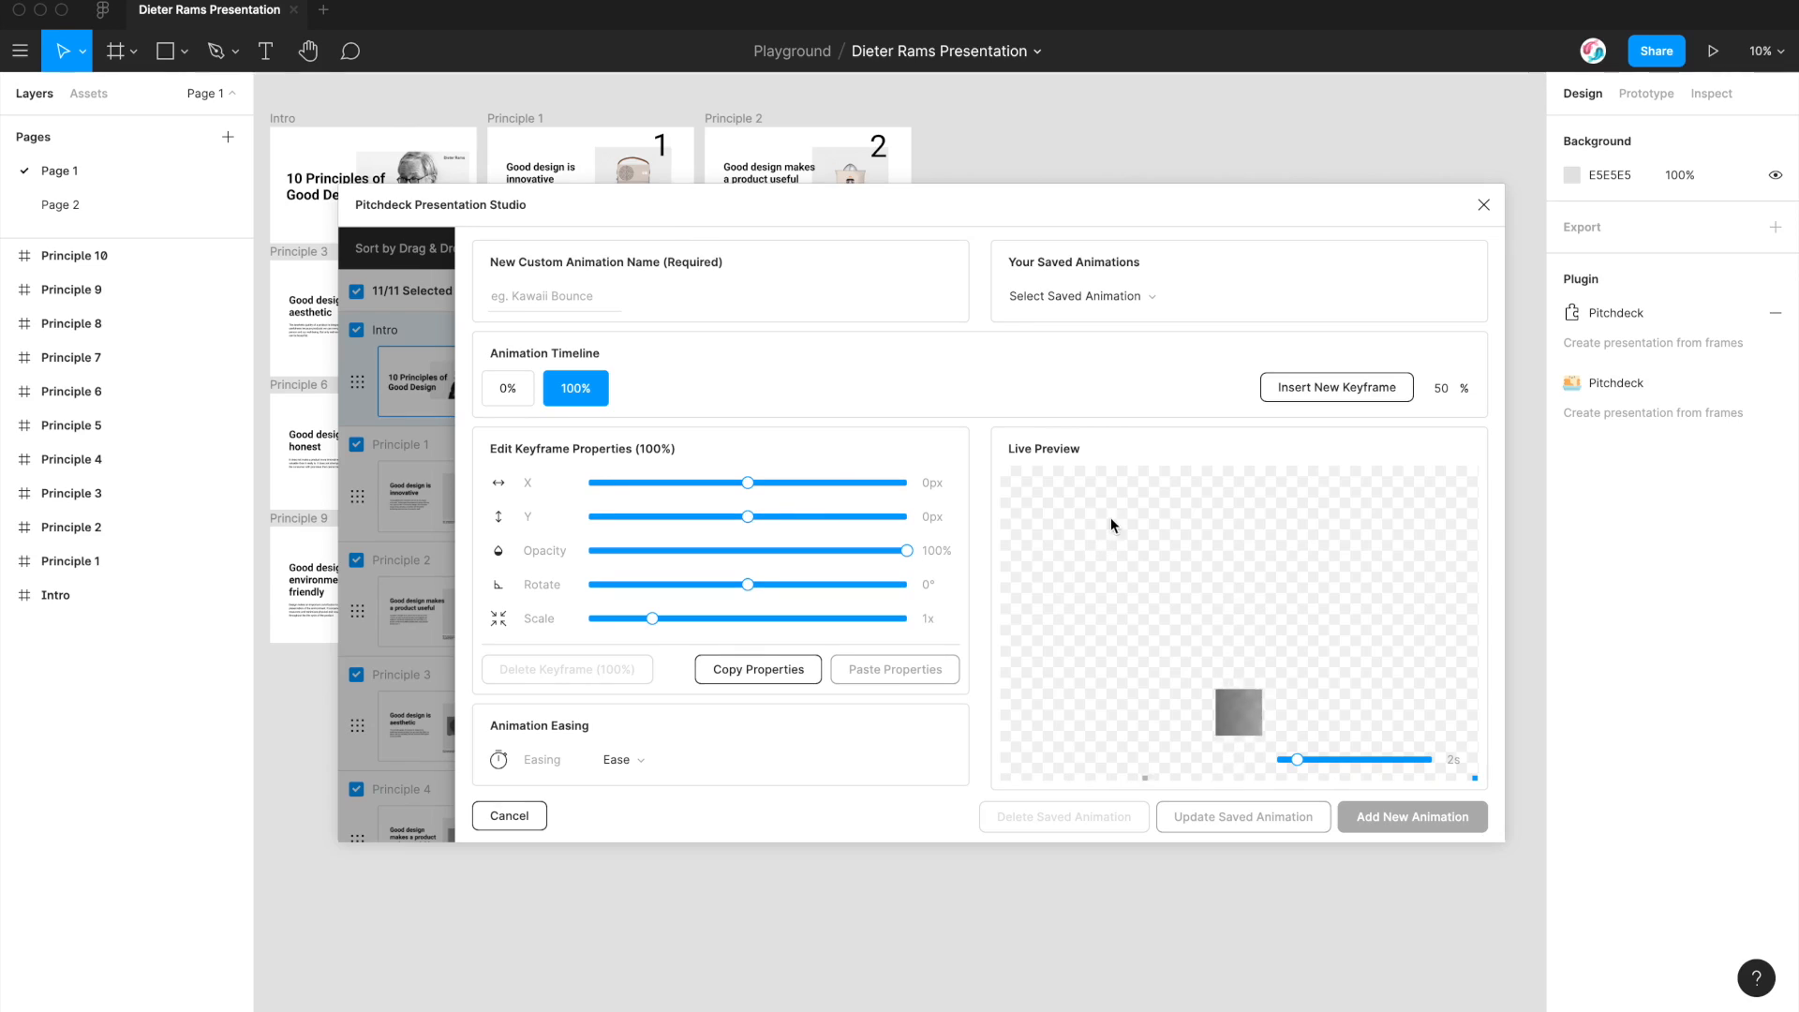
mouse_move(980, 442)
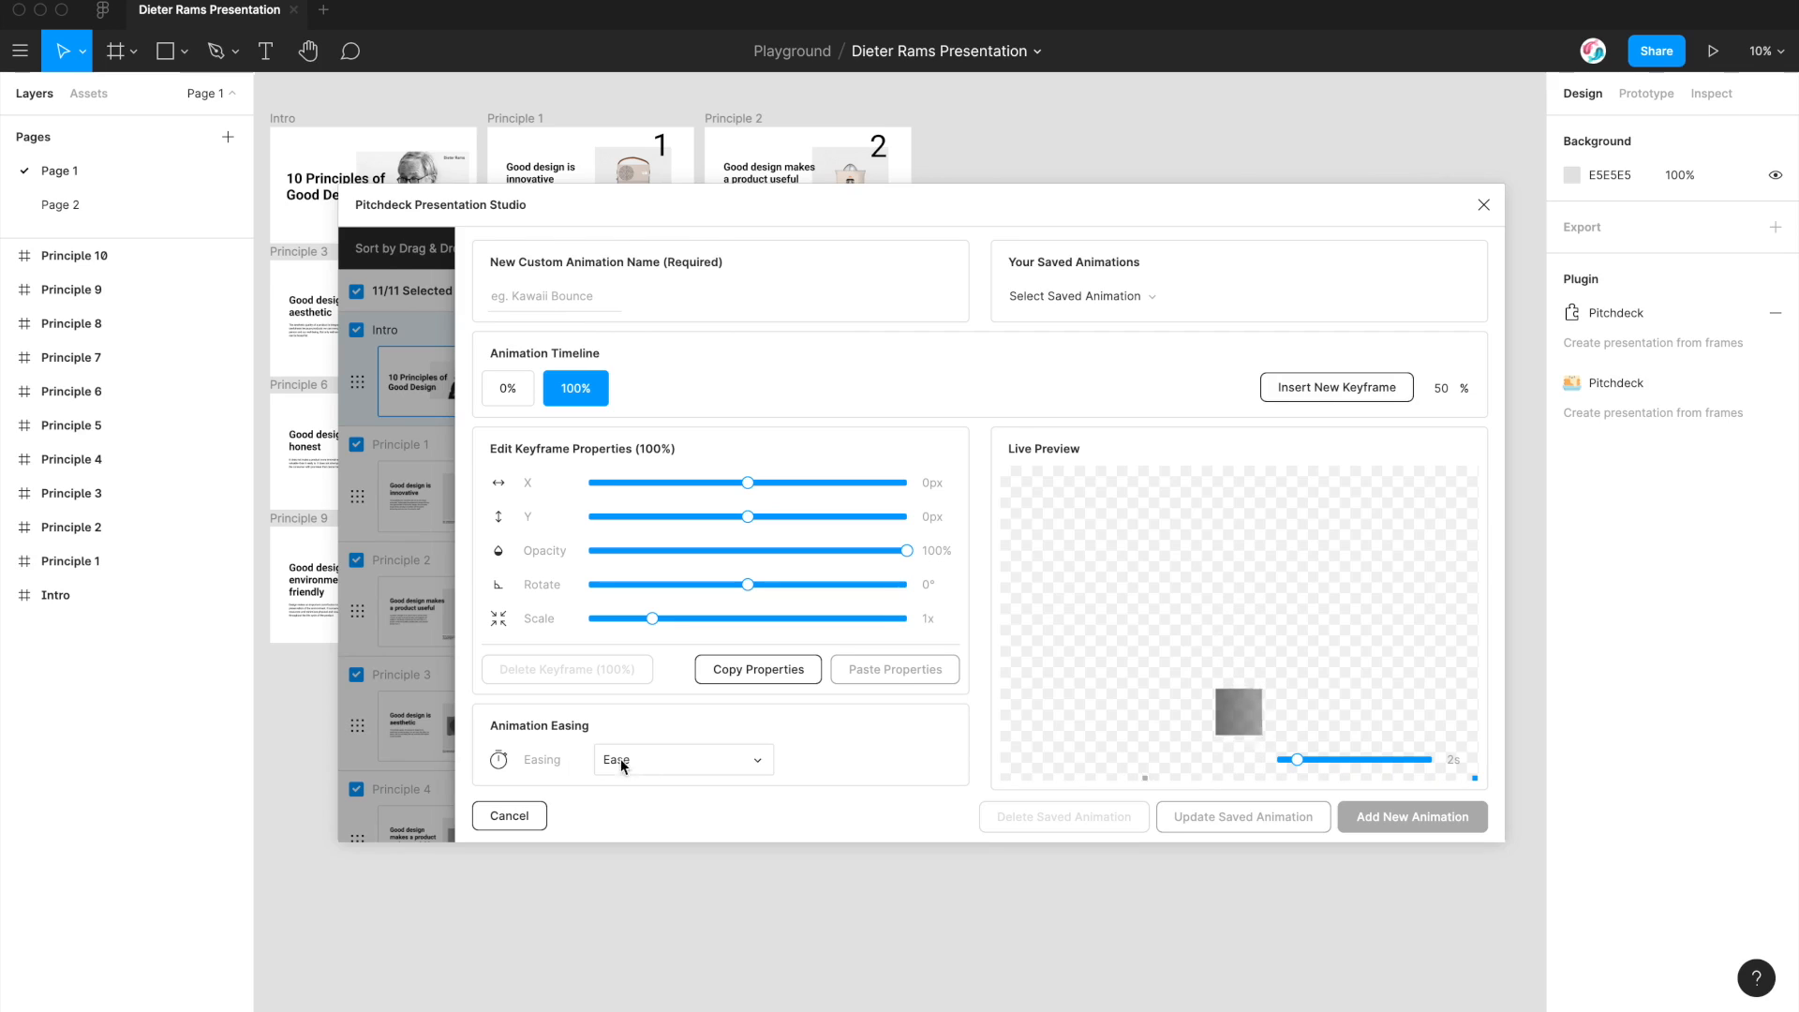
Step: Try Linear, Ease In and Ease Out easing, then settle on Ease In Out
click(683, 760)
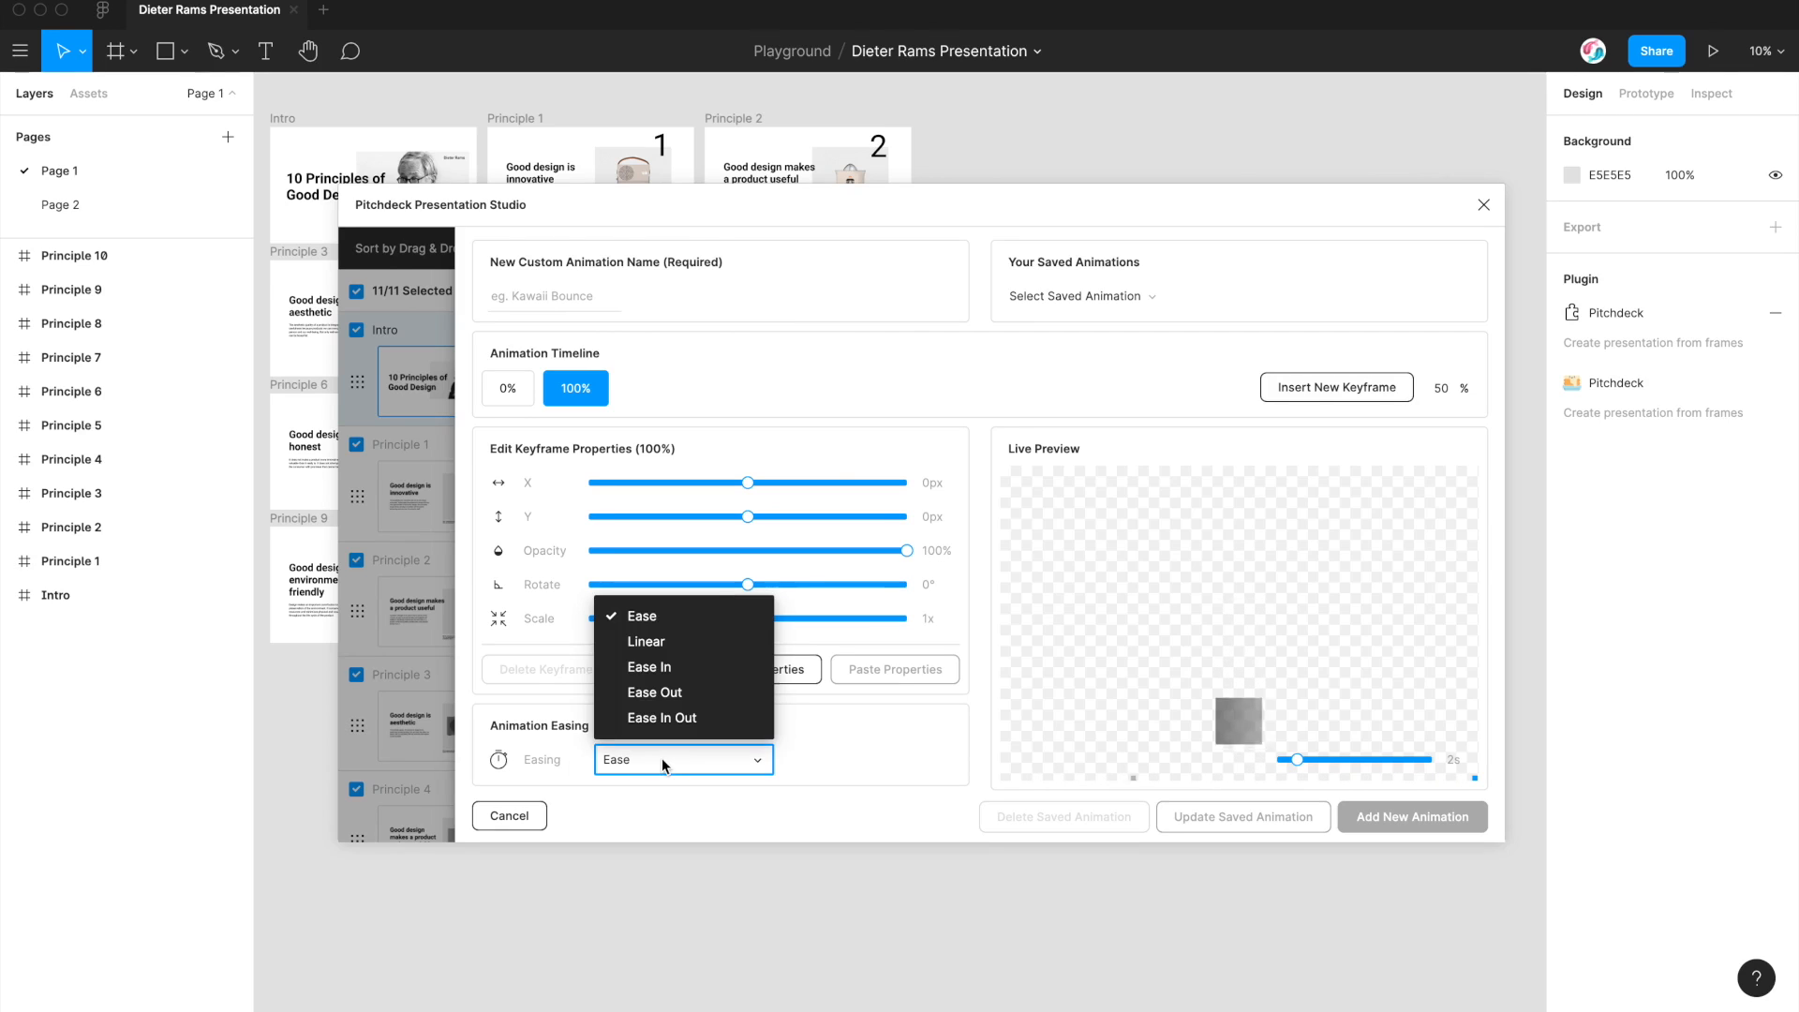
click(646, 642)
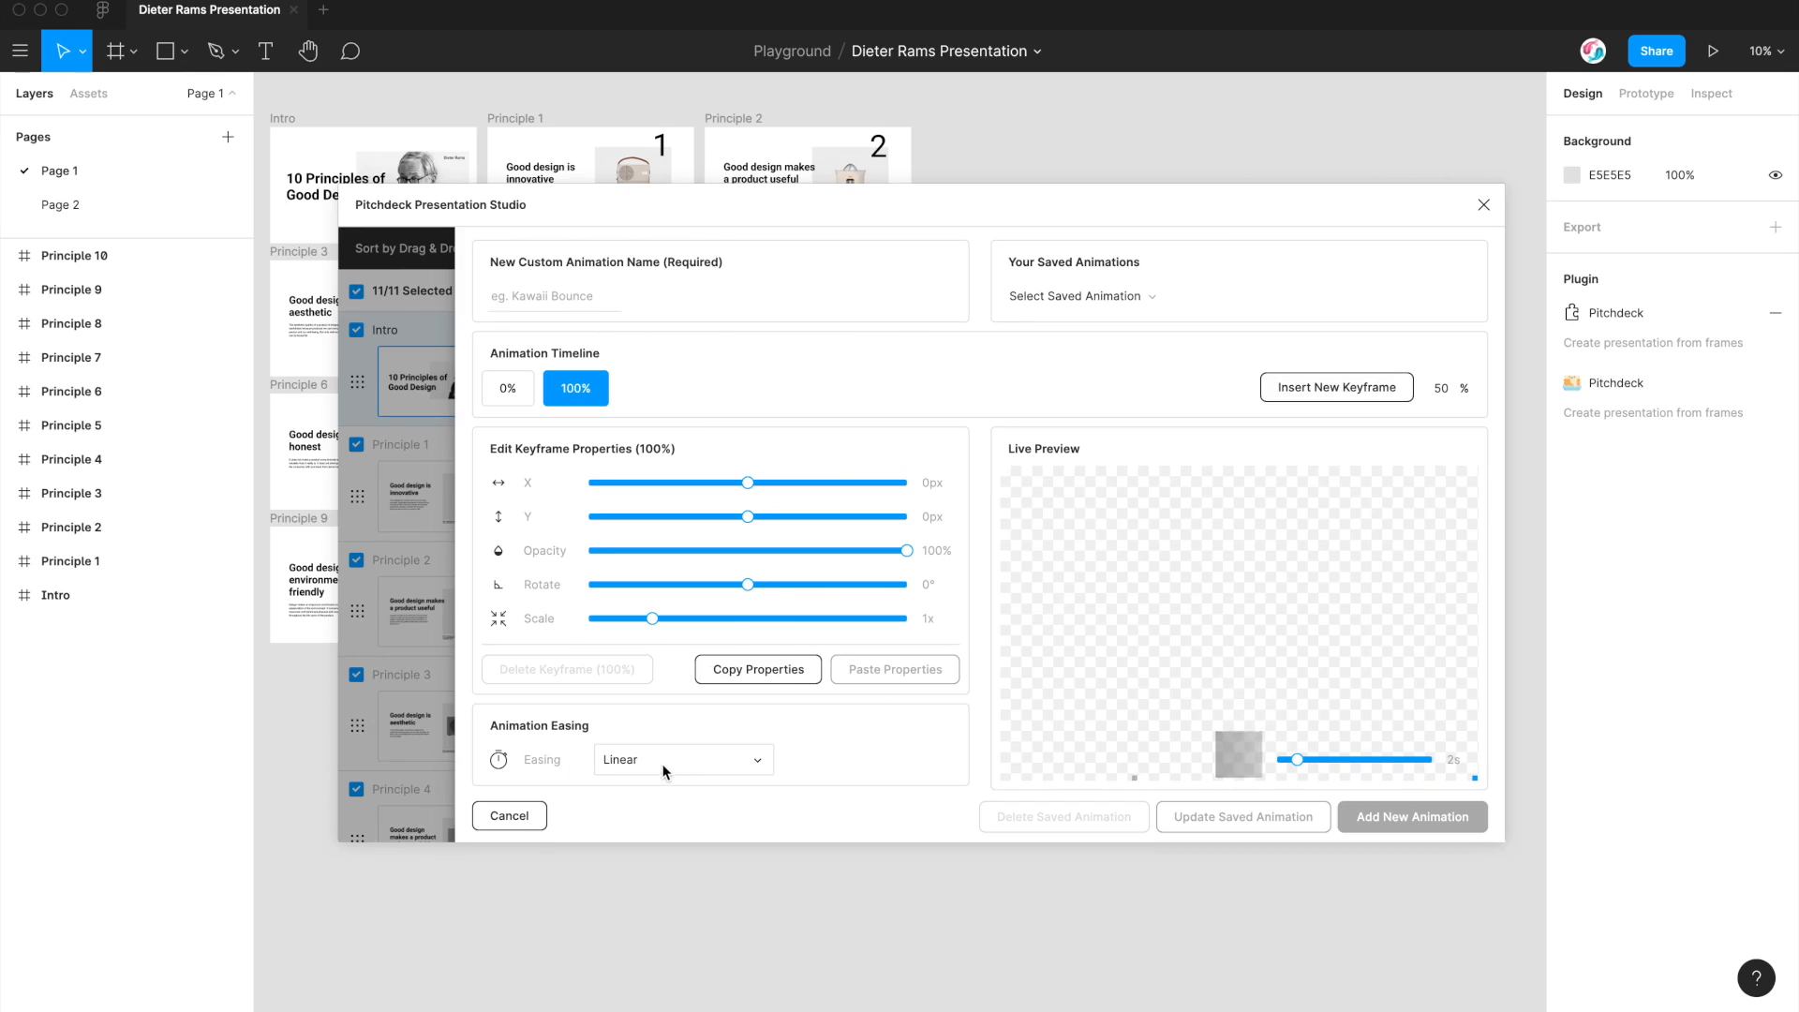
click(683, 759)
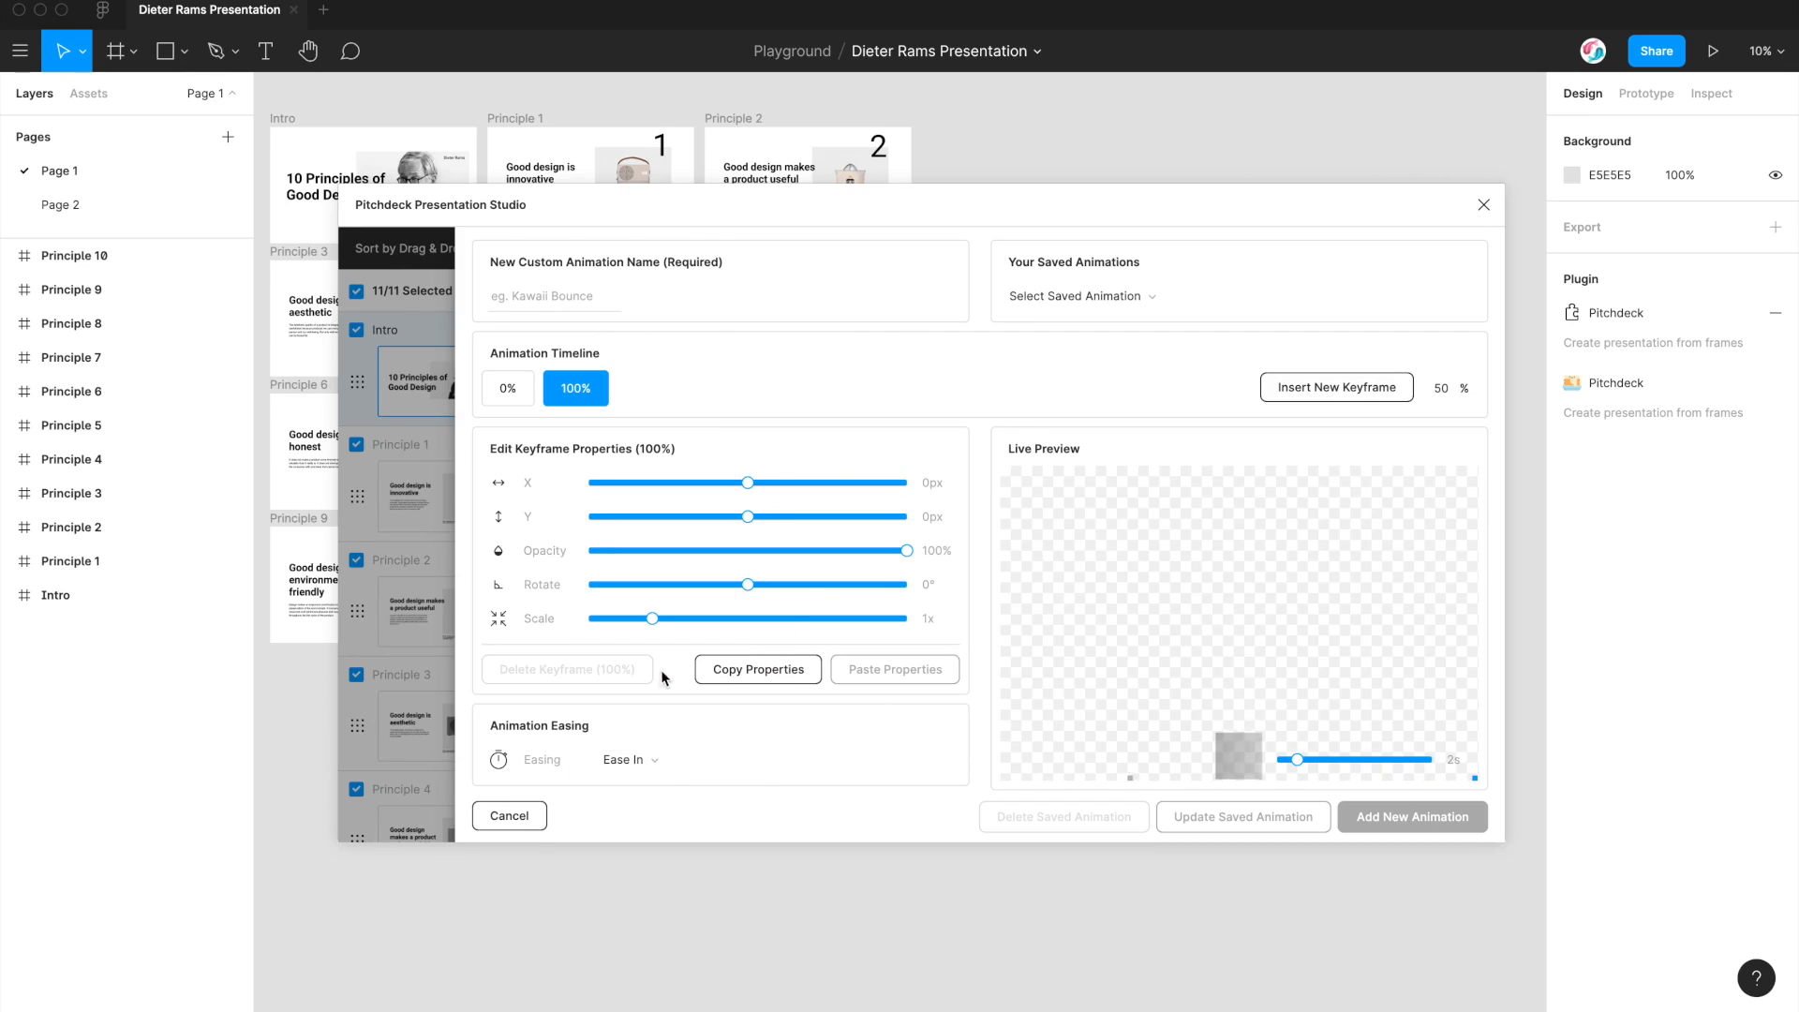
click(644, 760)
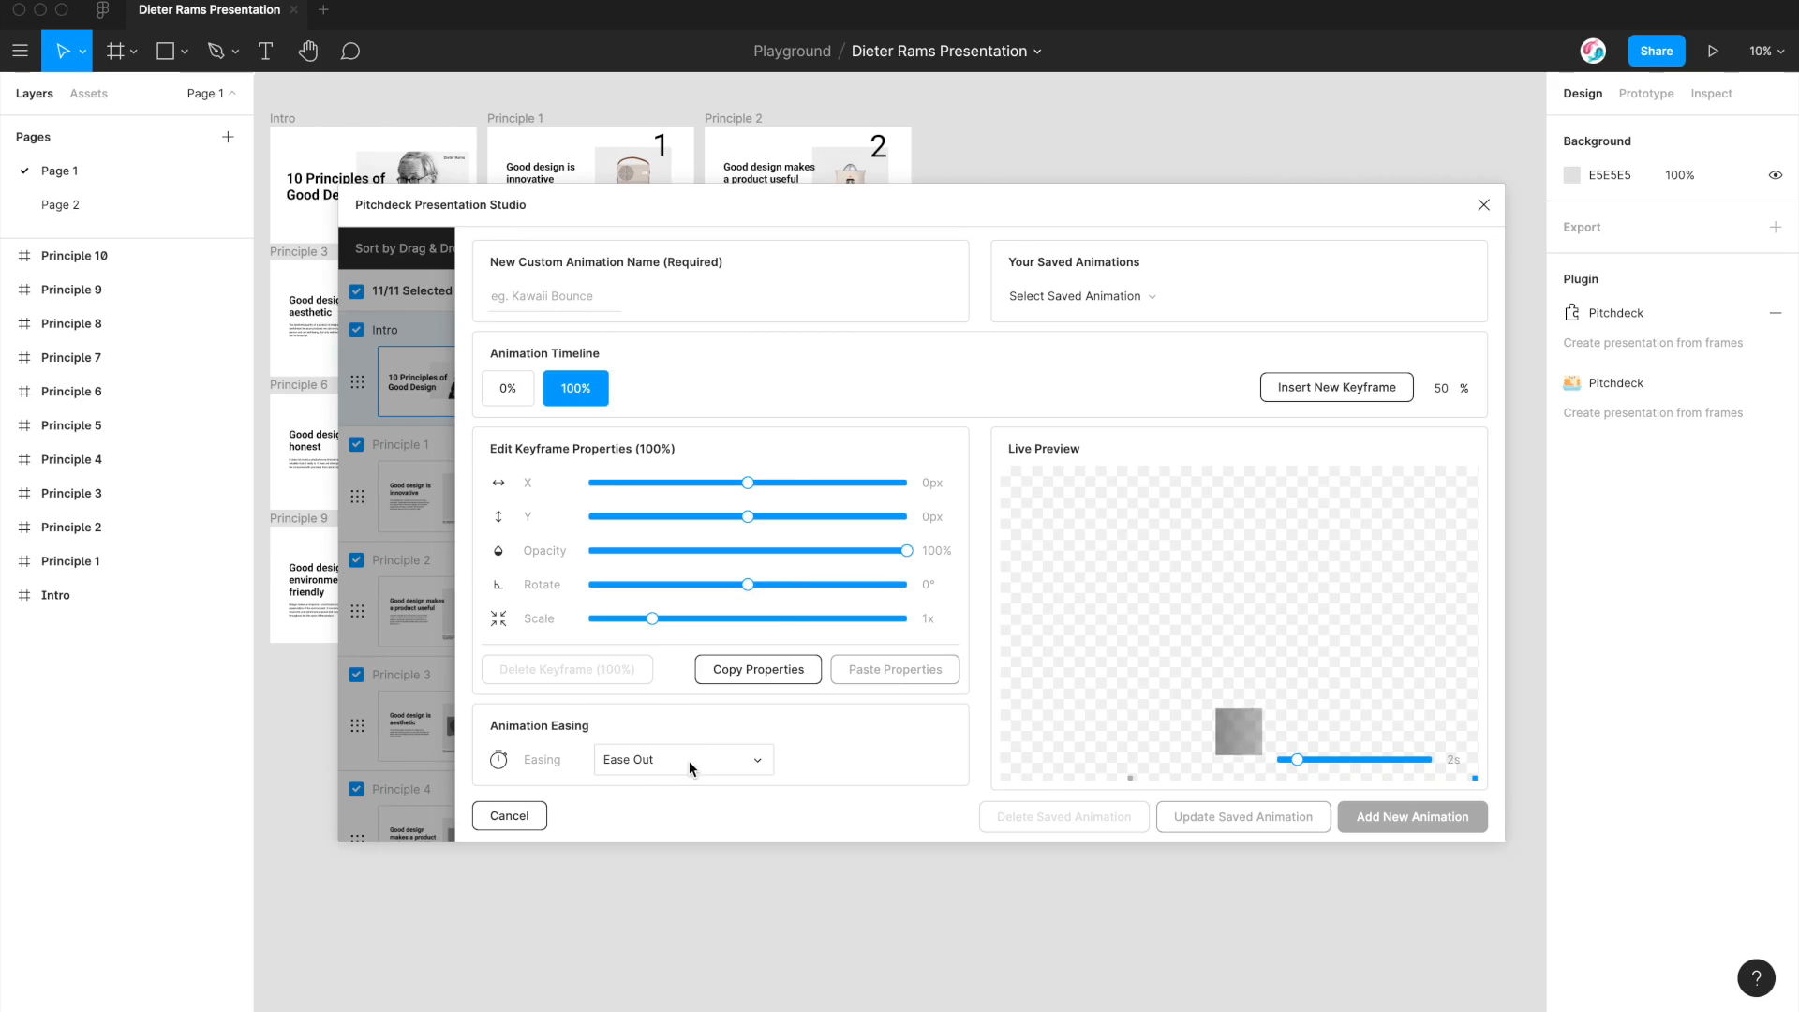
click(683, 759)
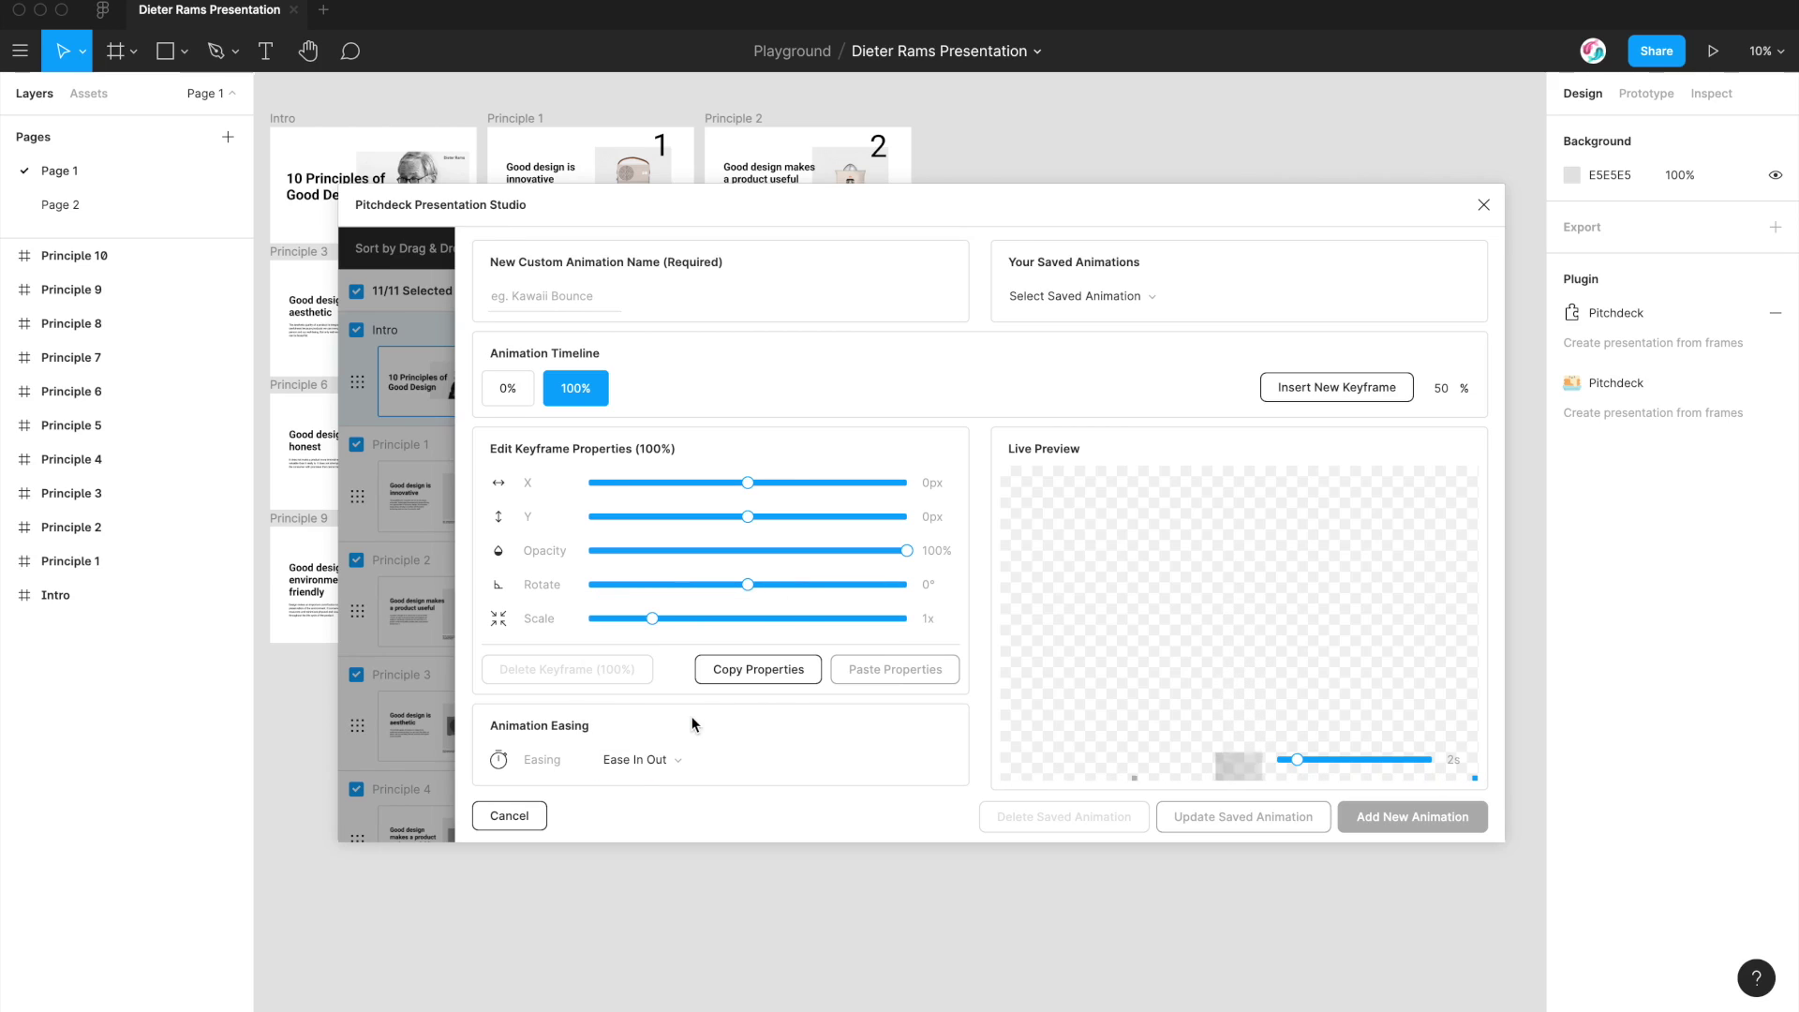
mouse_move(1165, 672)
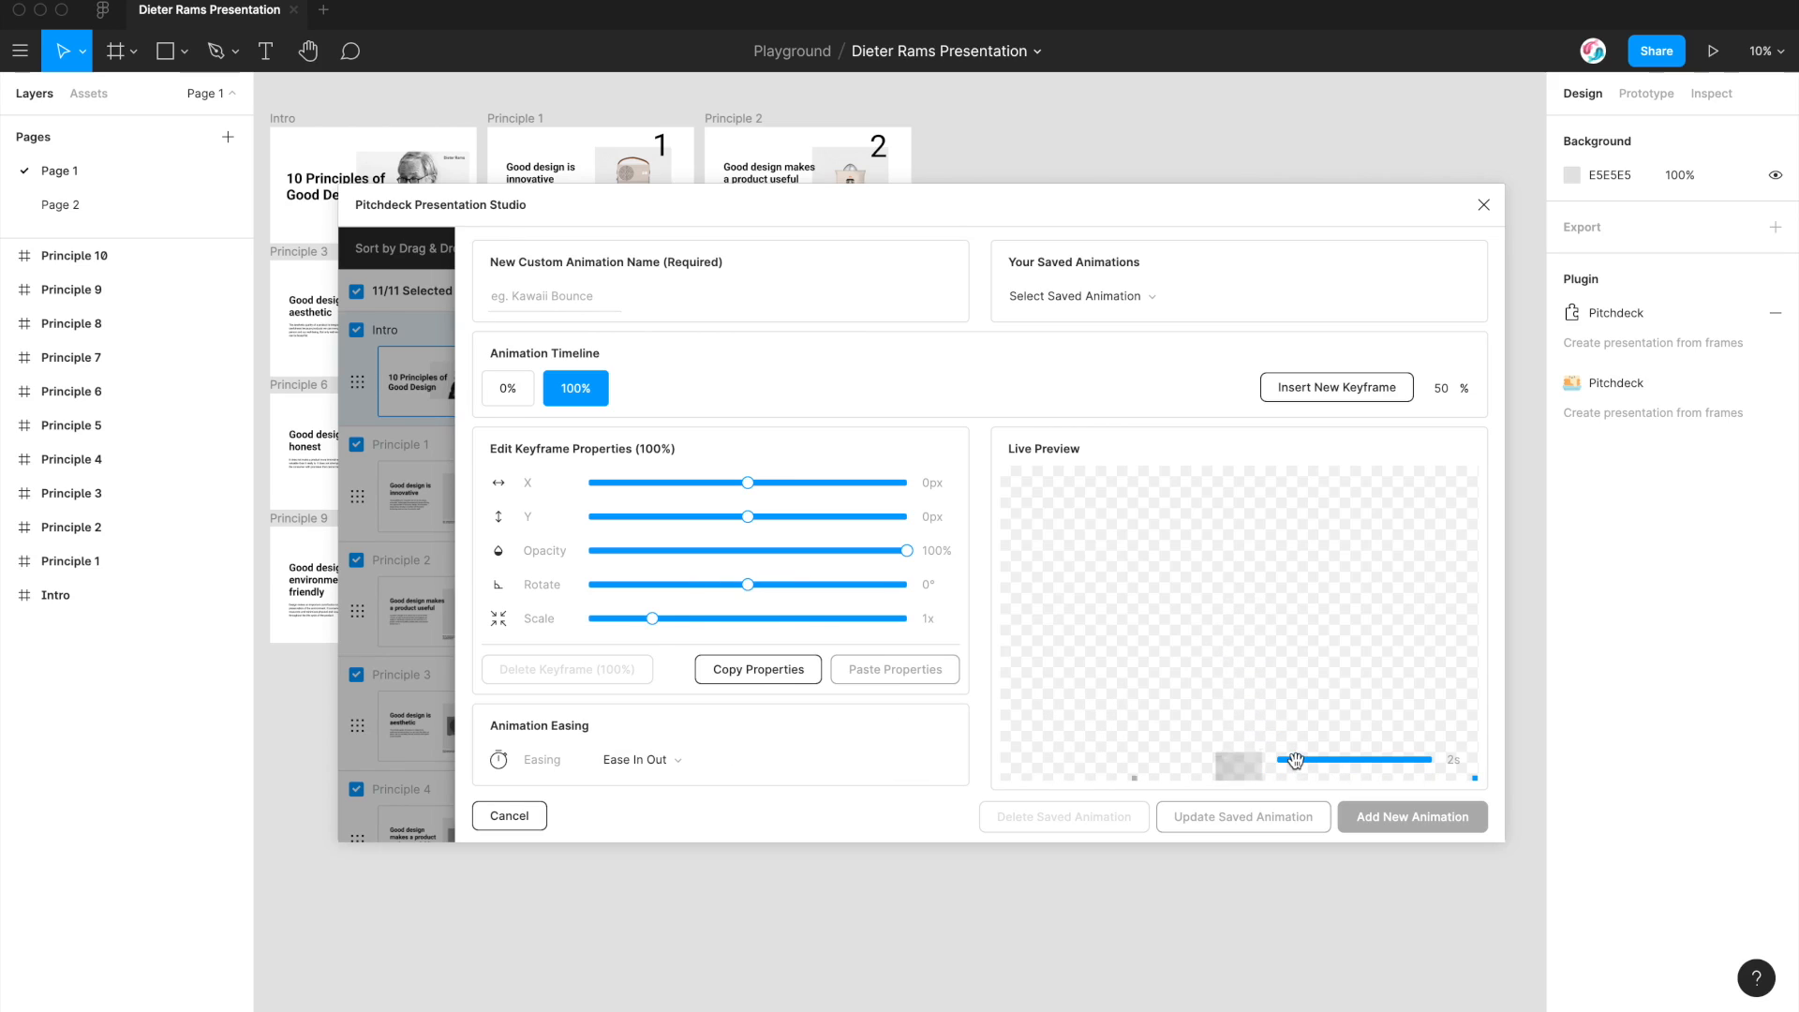
Step: Adjust the live preview duration slider to replay the fade-up
drag(1294, 760, 1348, 759)
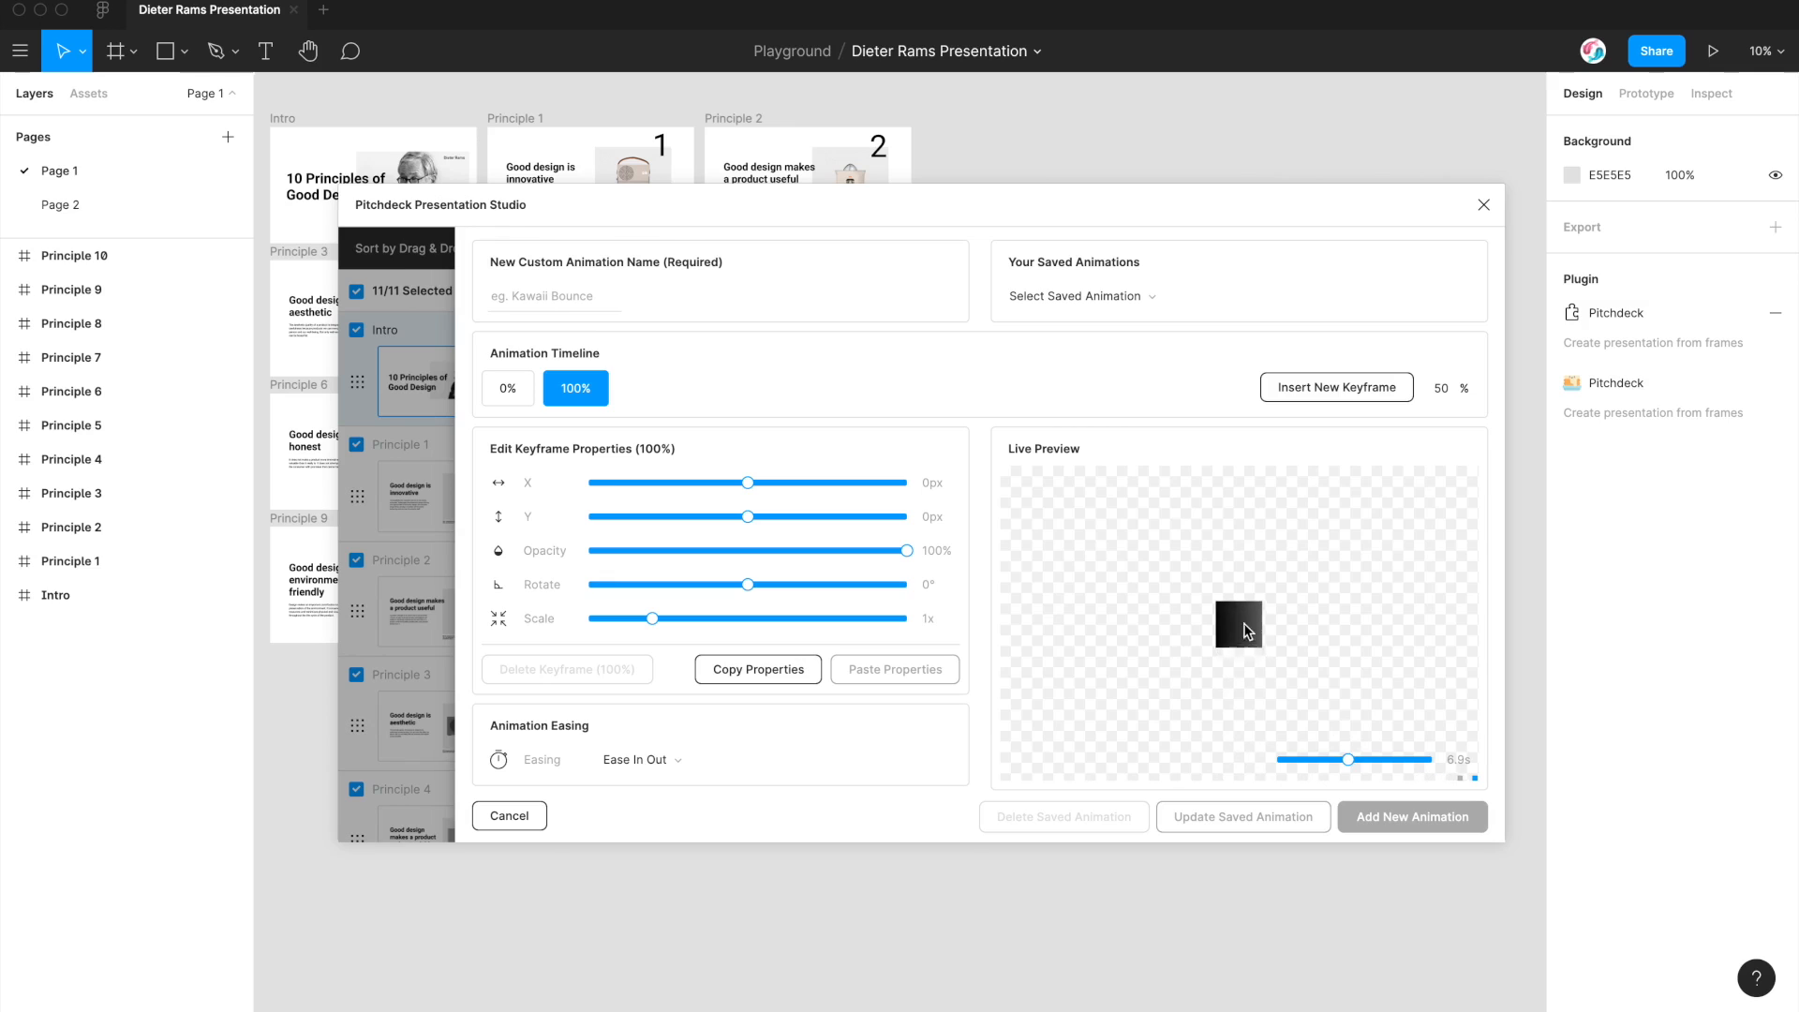
drag(1349, 758, 1319, 758)
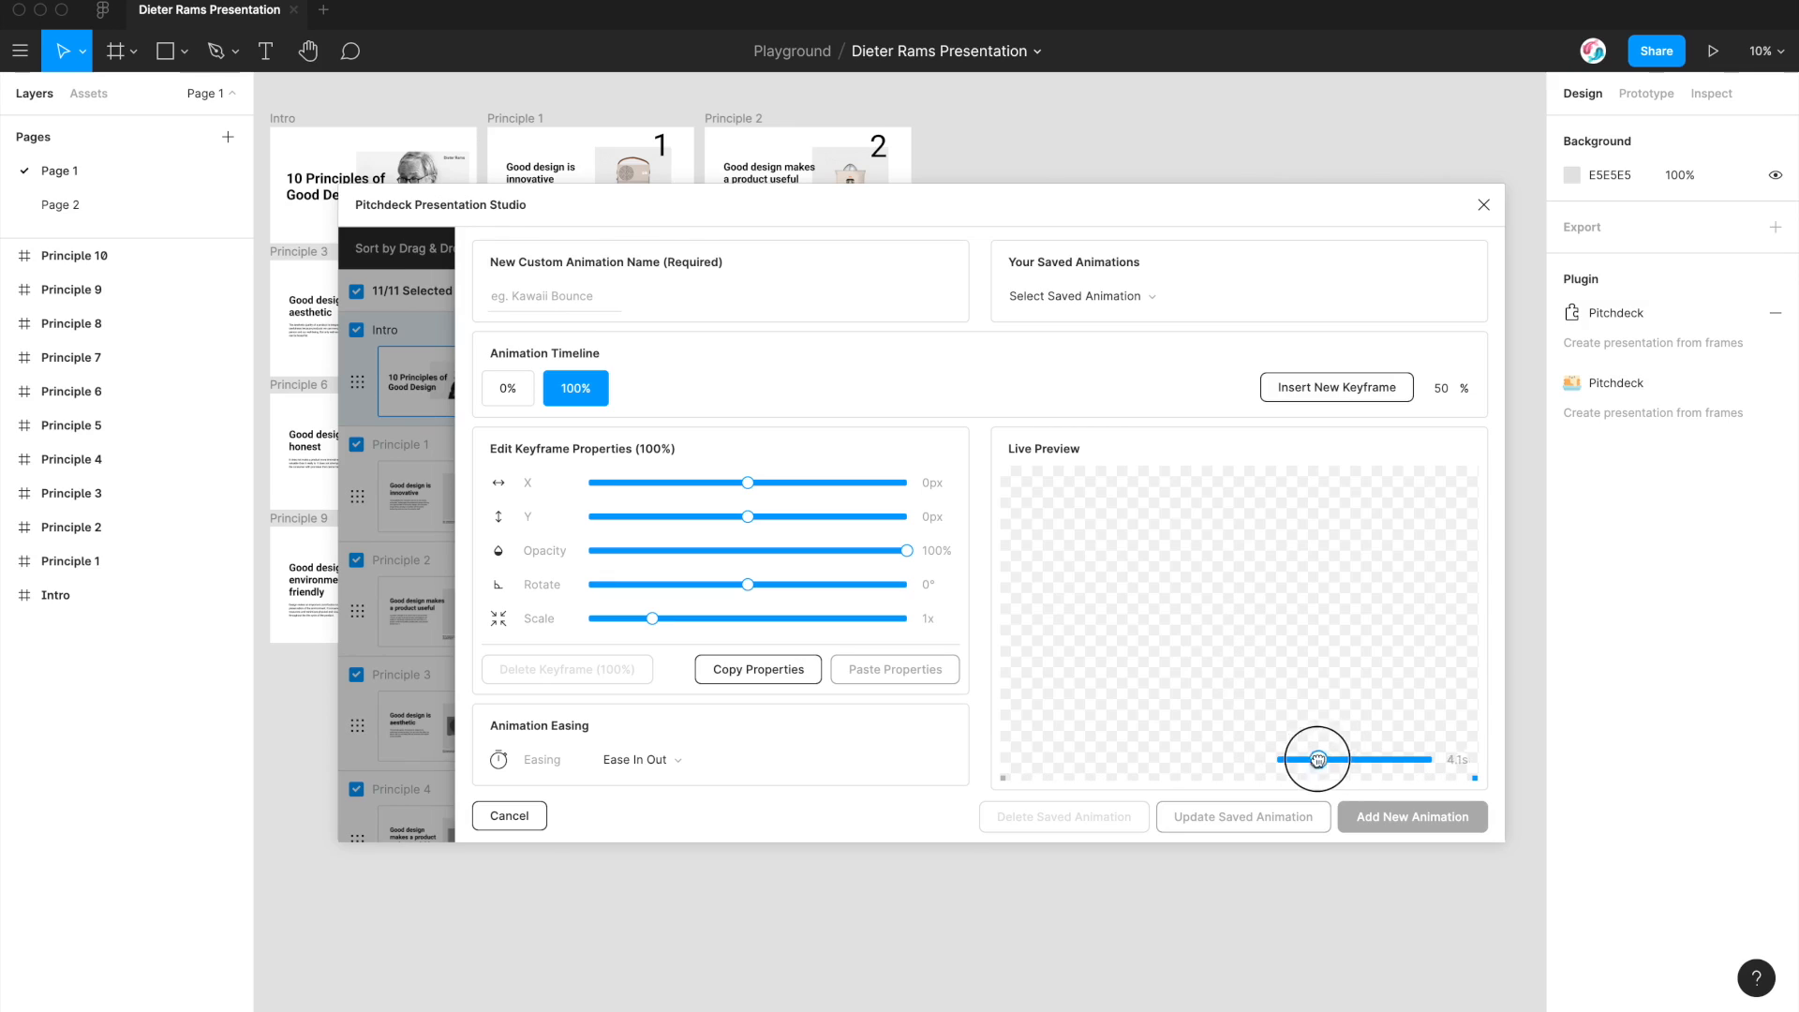
drag(1317, 760, 1285, 760)
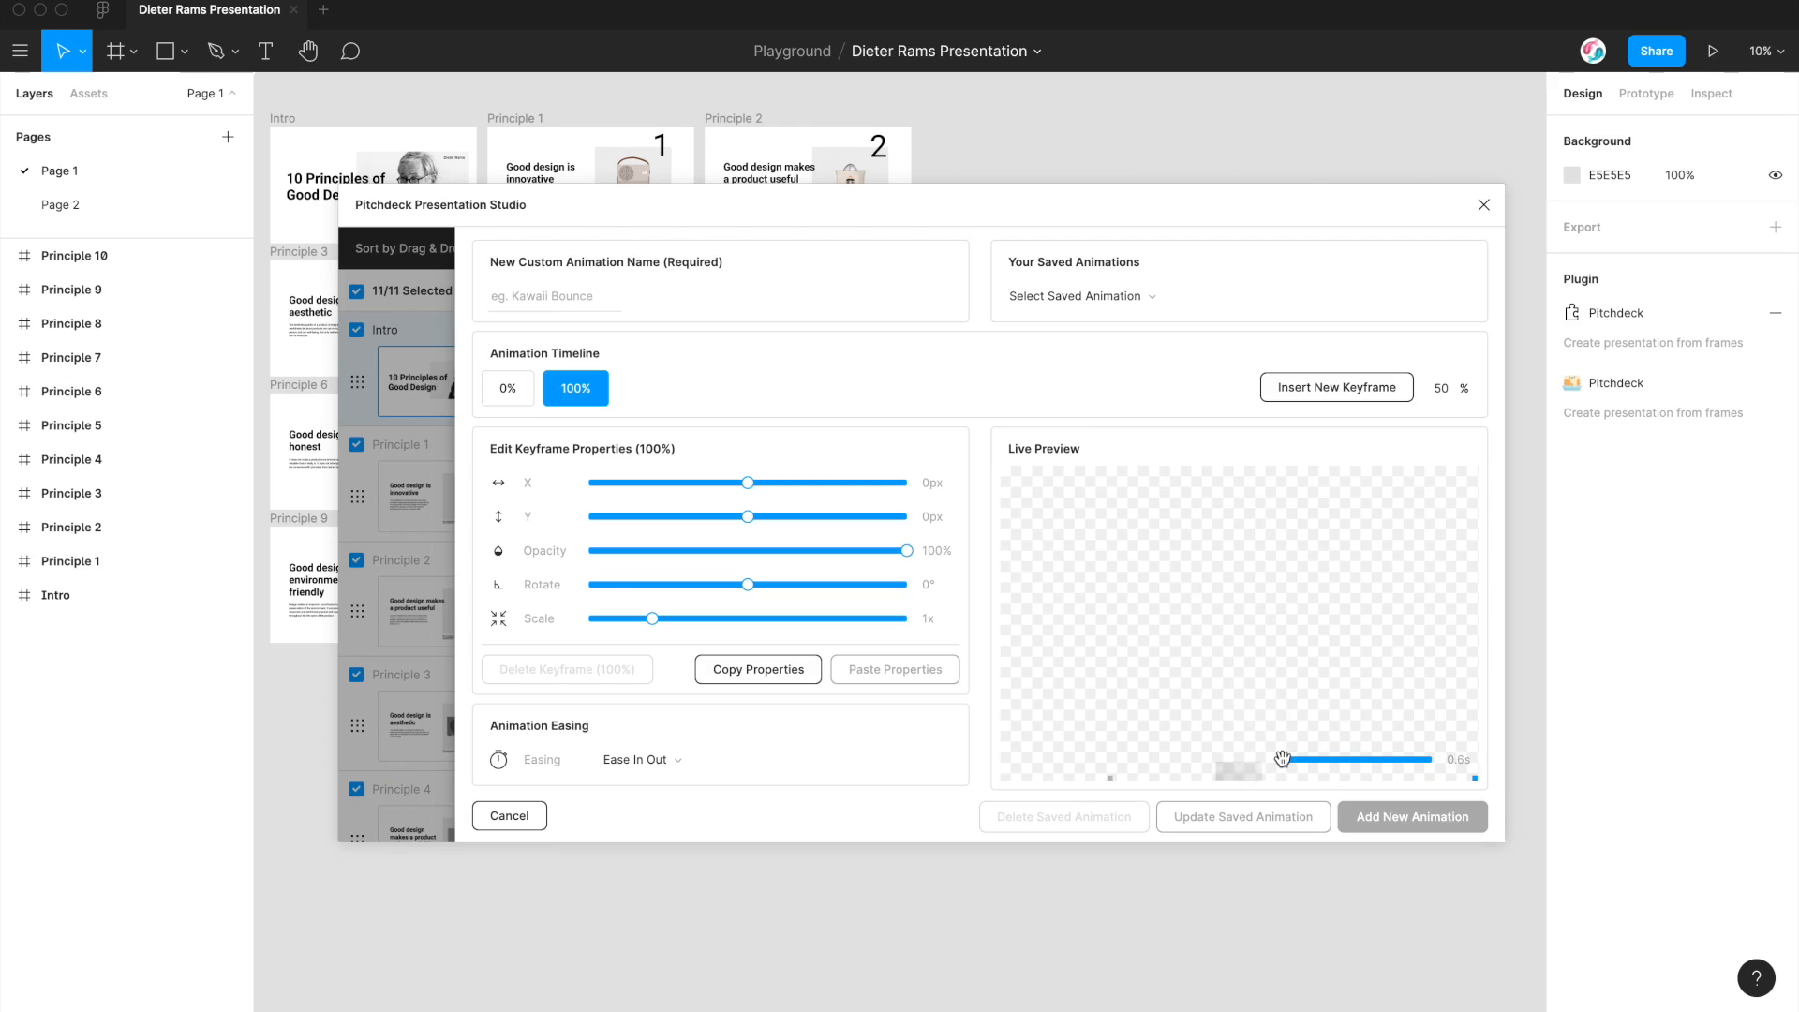
drag(1282, 758, 1302, 757)
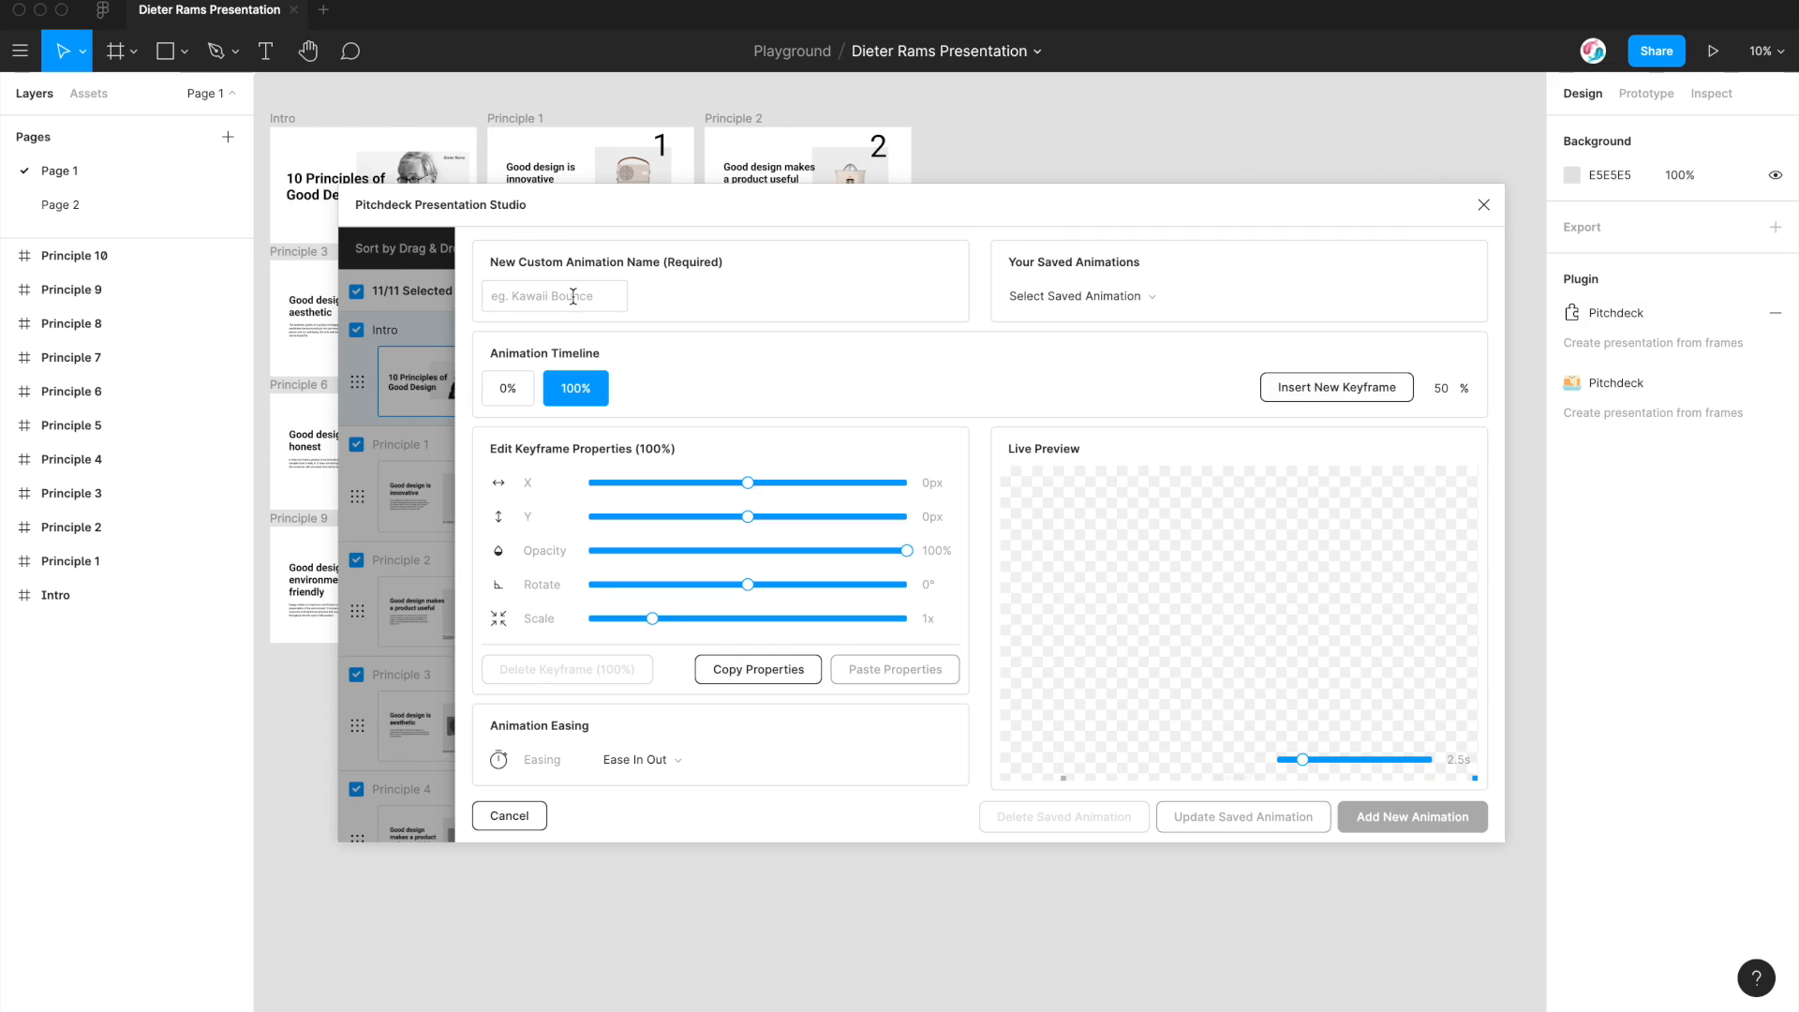
Step: Make the 0% keyframe start at 1.5x scale with -300° rotation
click(554, 296)
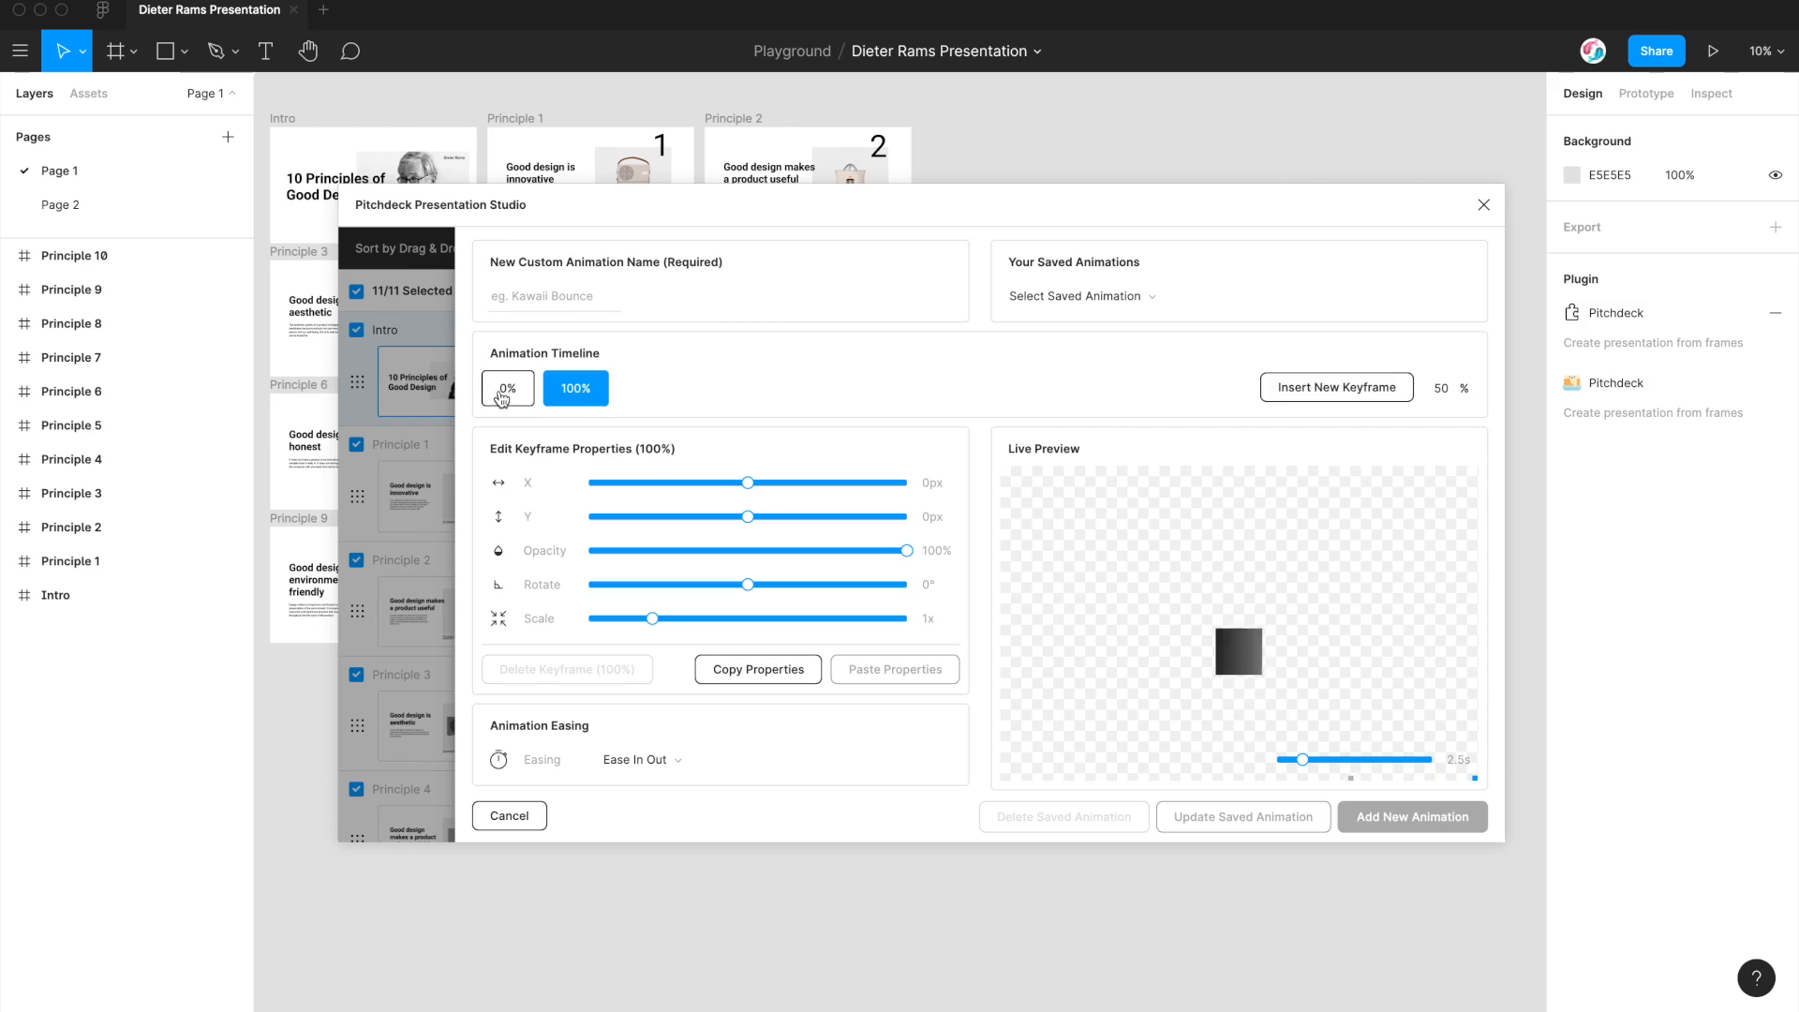
click(507, 388)
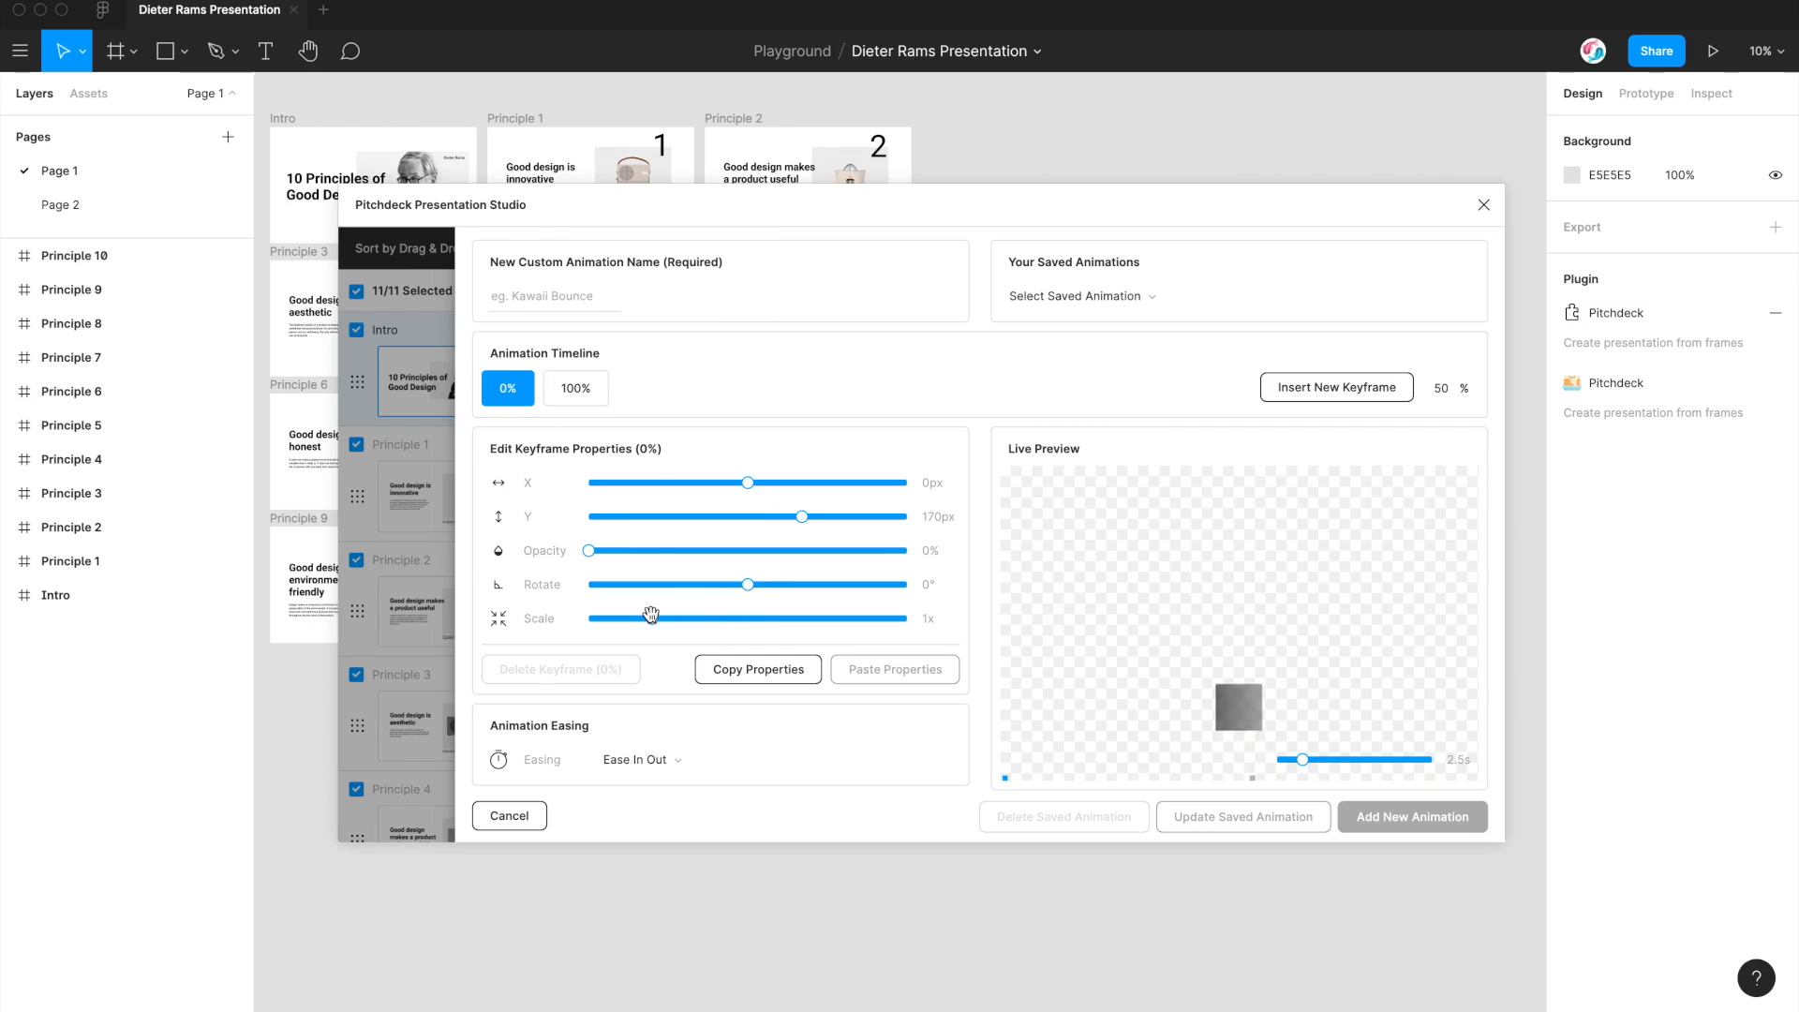
drag(653, 616, 683, 618)
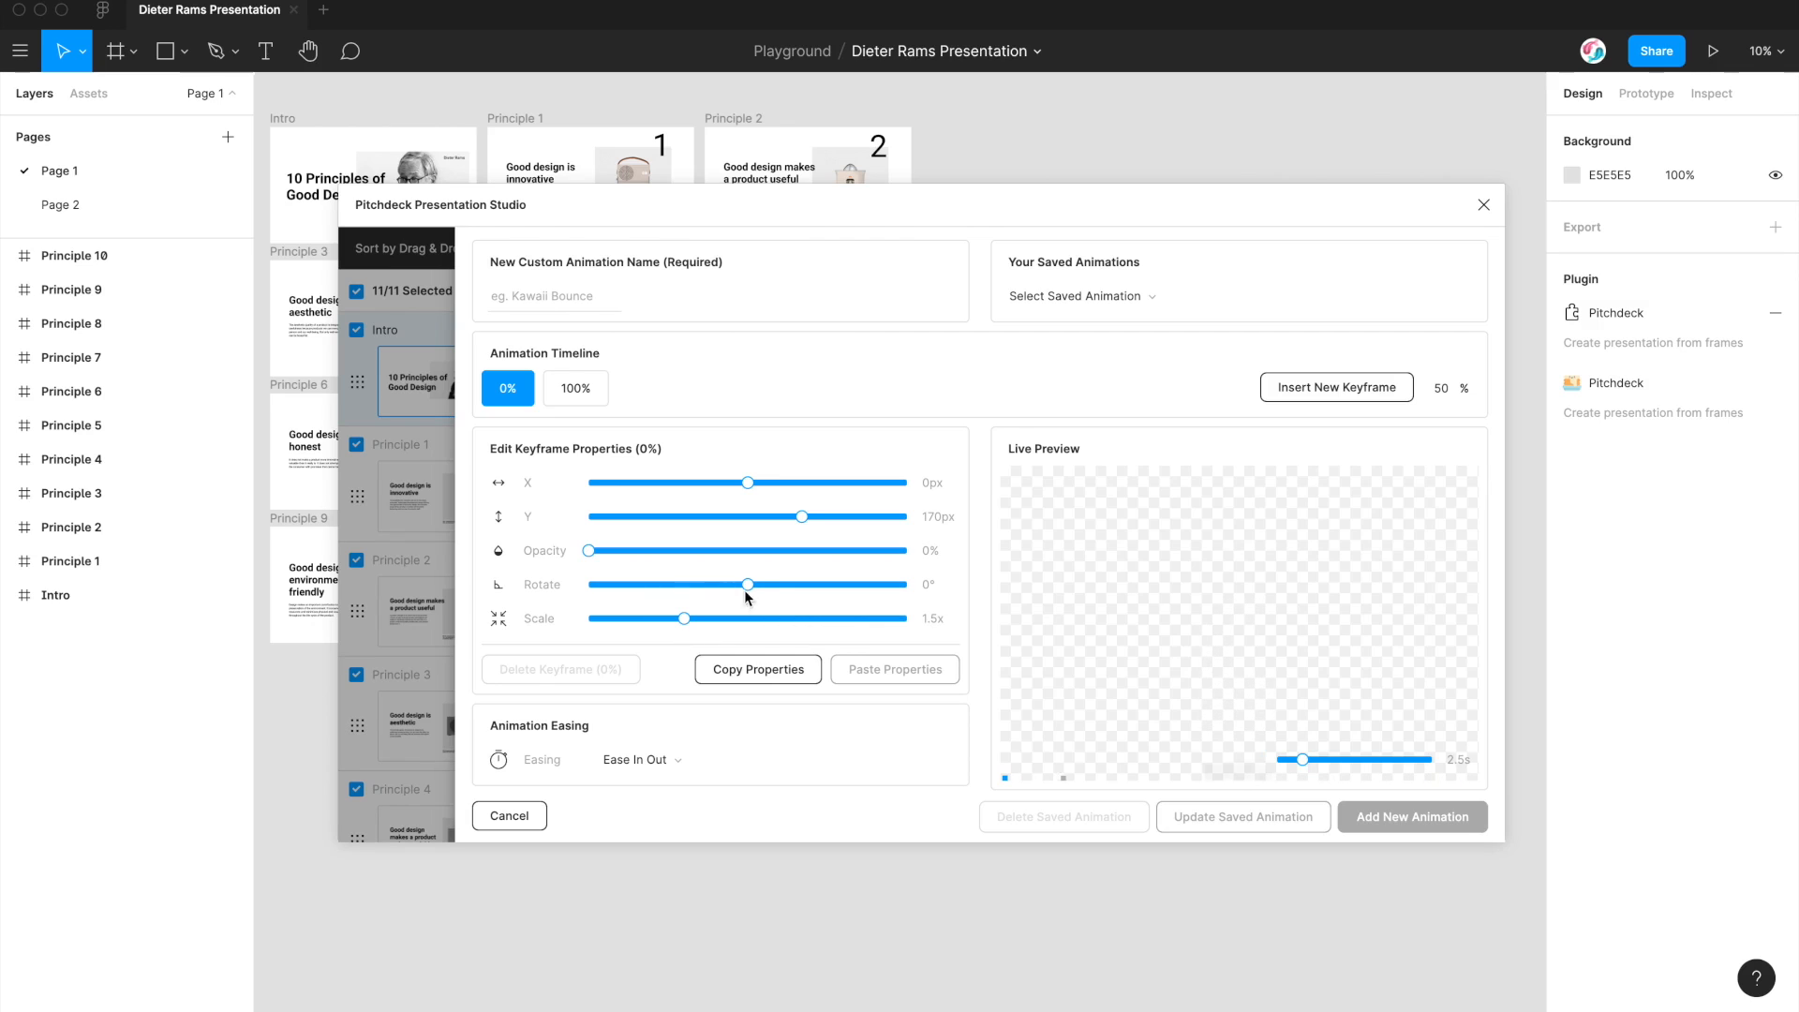
drag(749, 584, 651, 584)
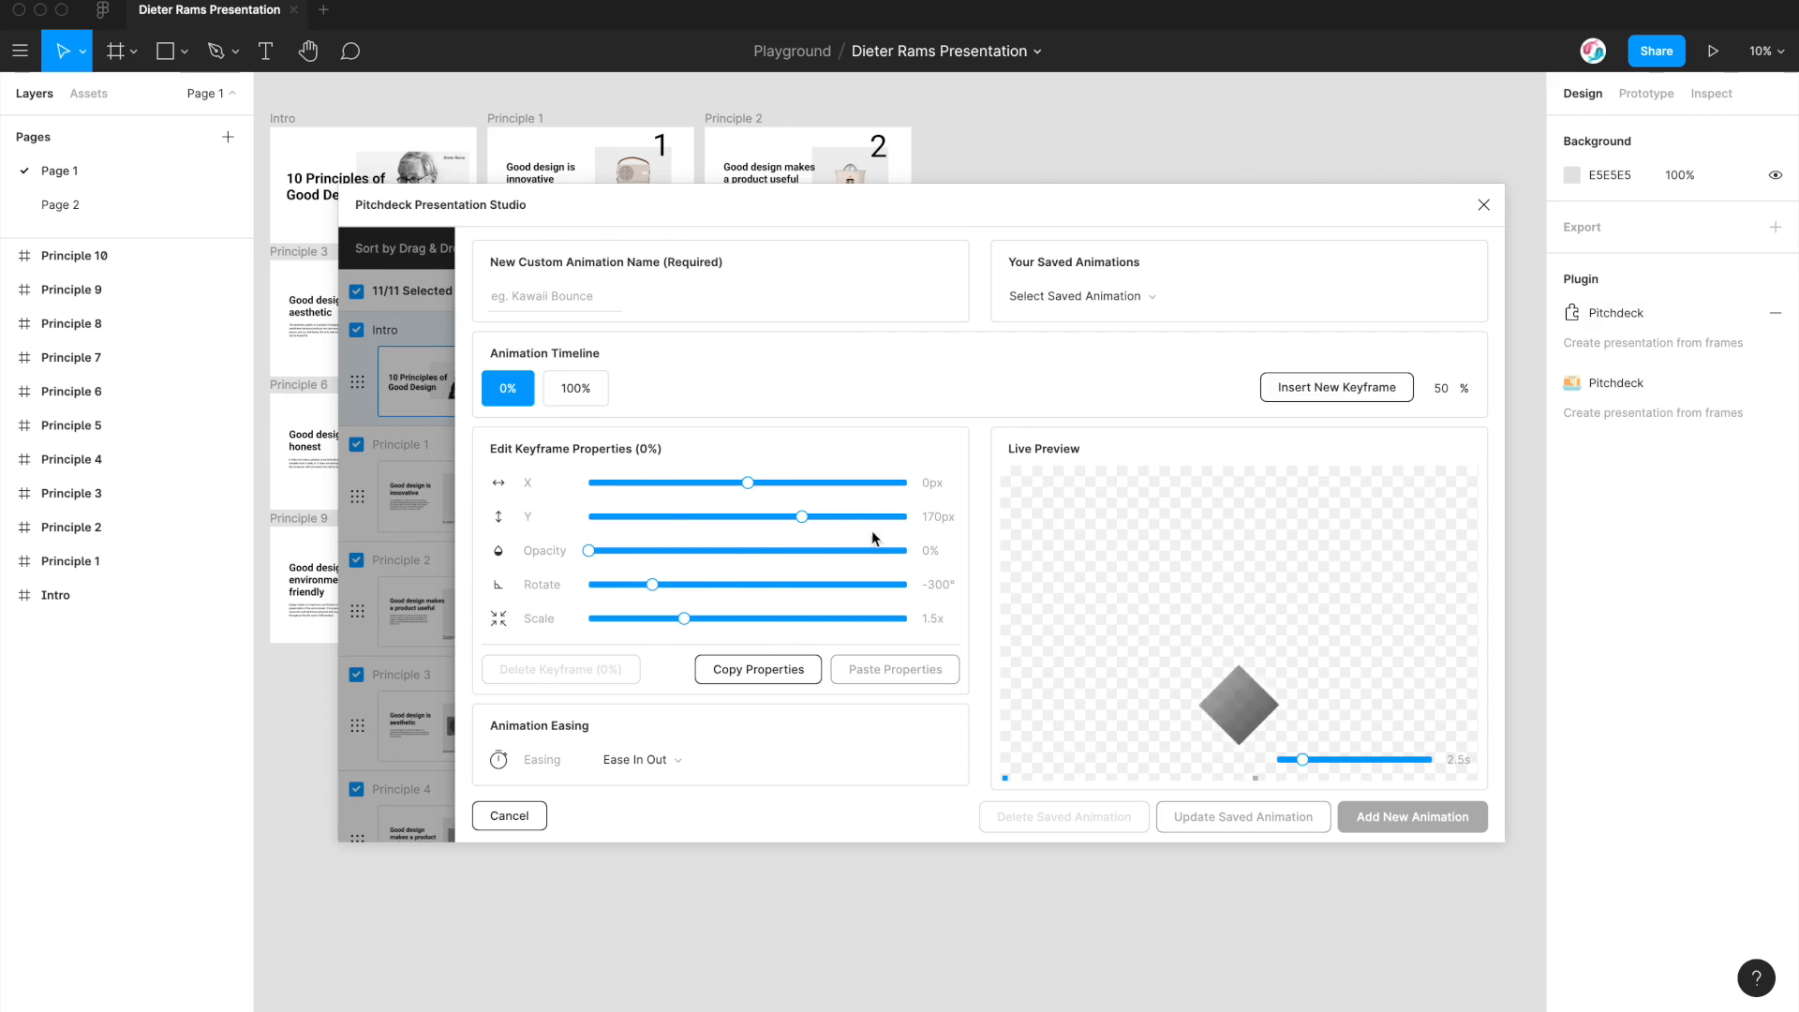
Step: Name the custom animation 'Fade Rotate In' and add it as a new animation
click(554, 296)
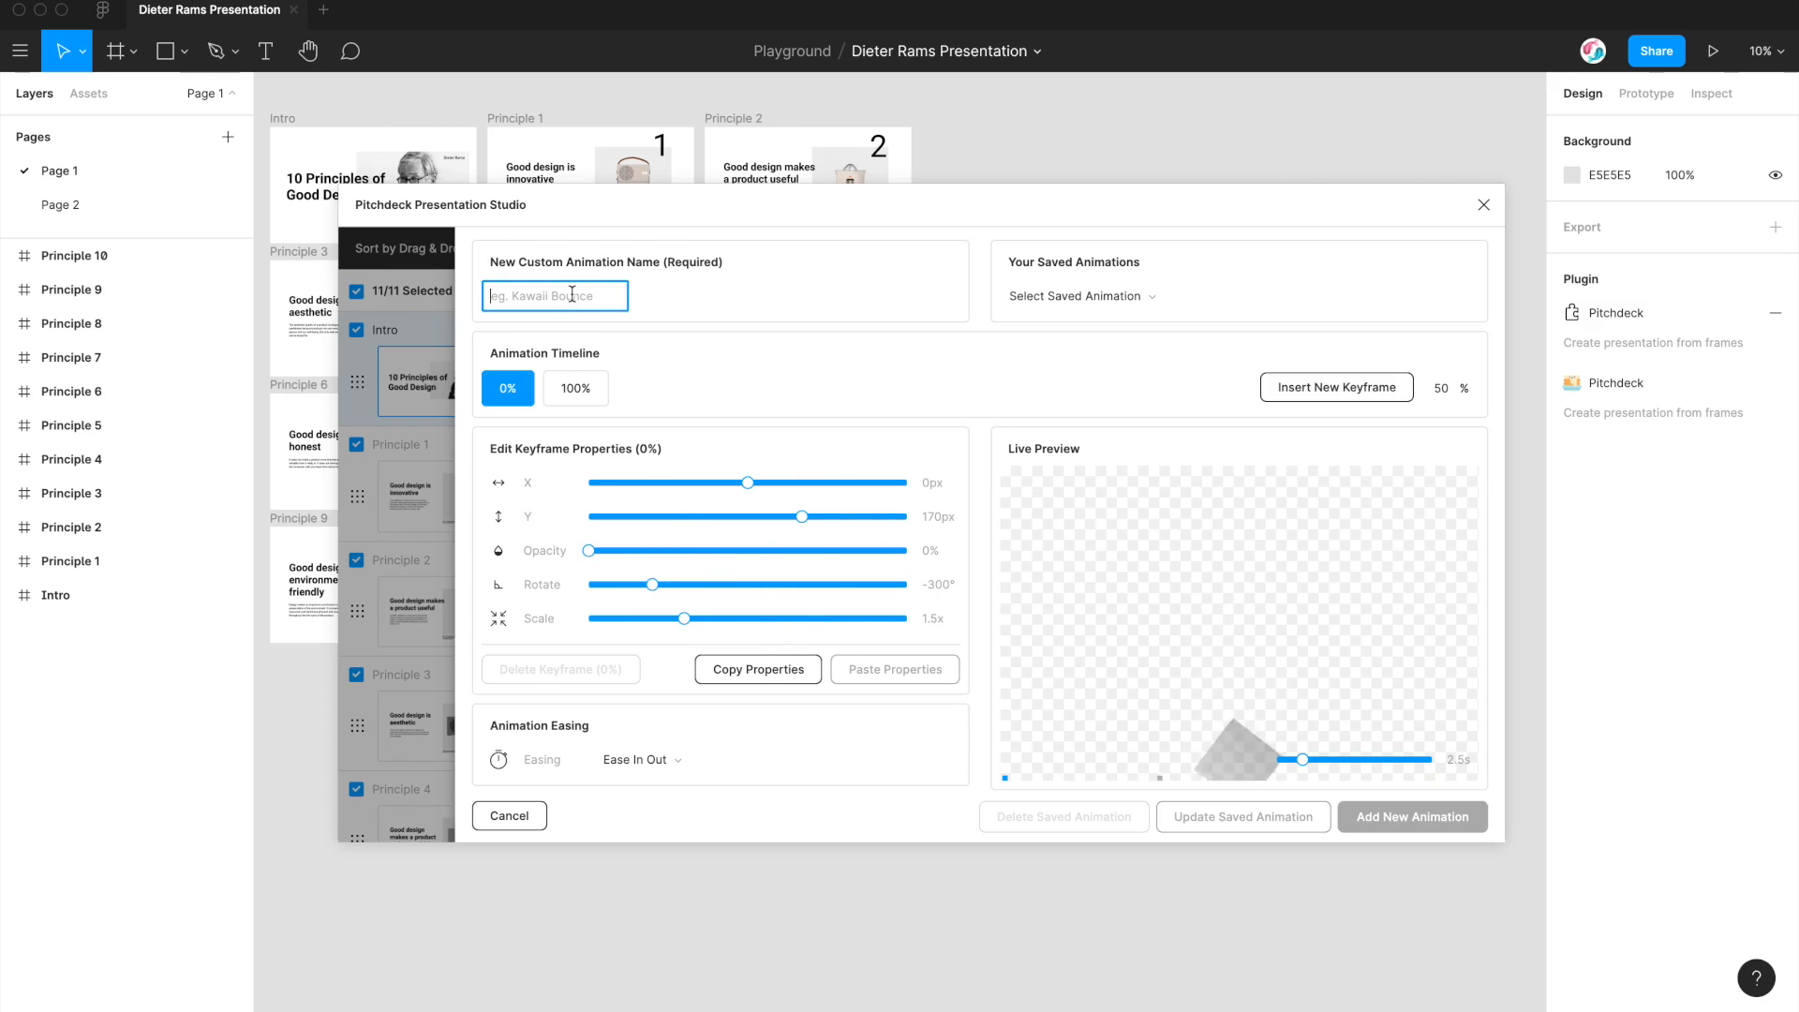
text(Fade Rotate In)
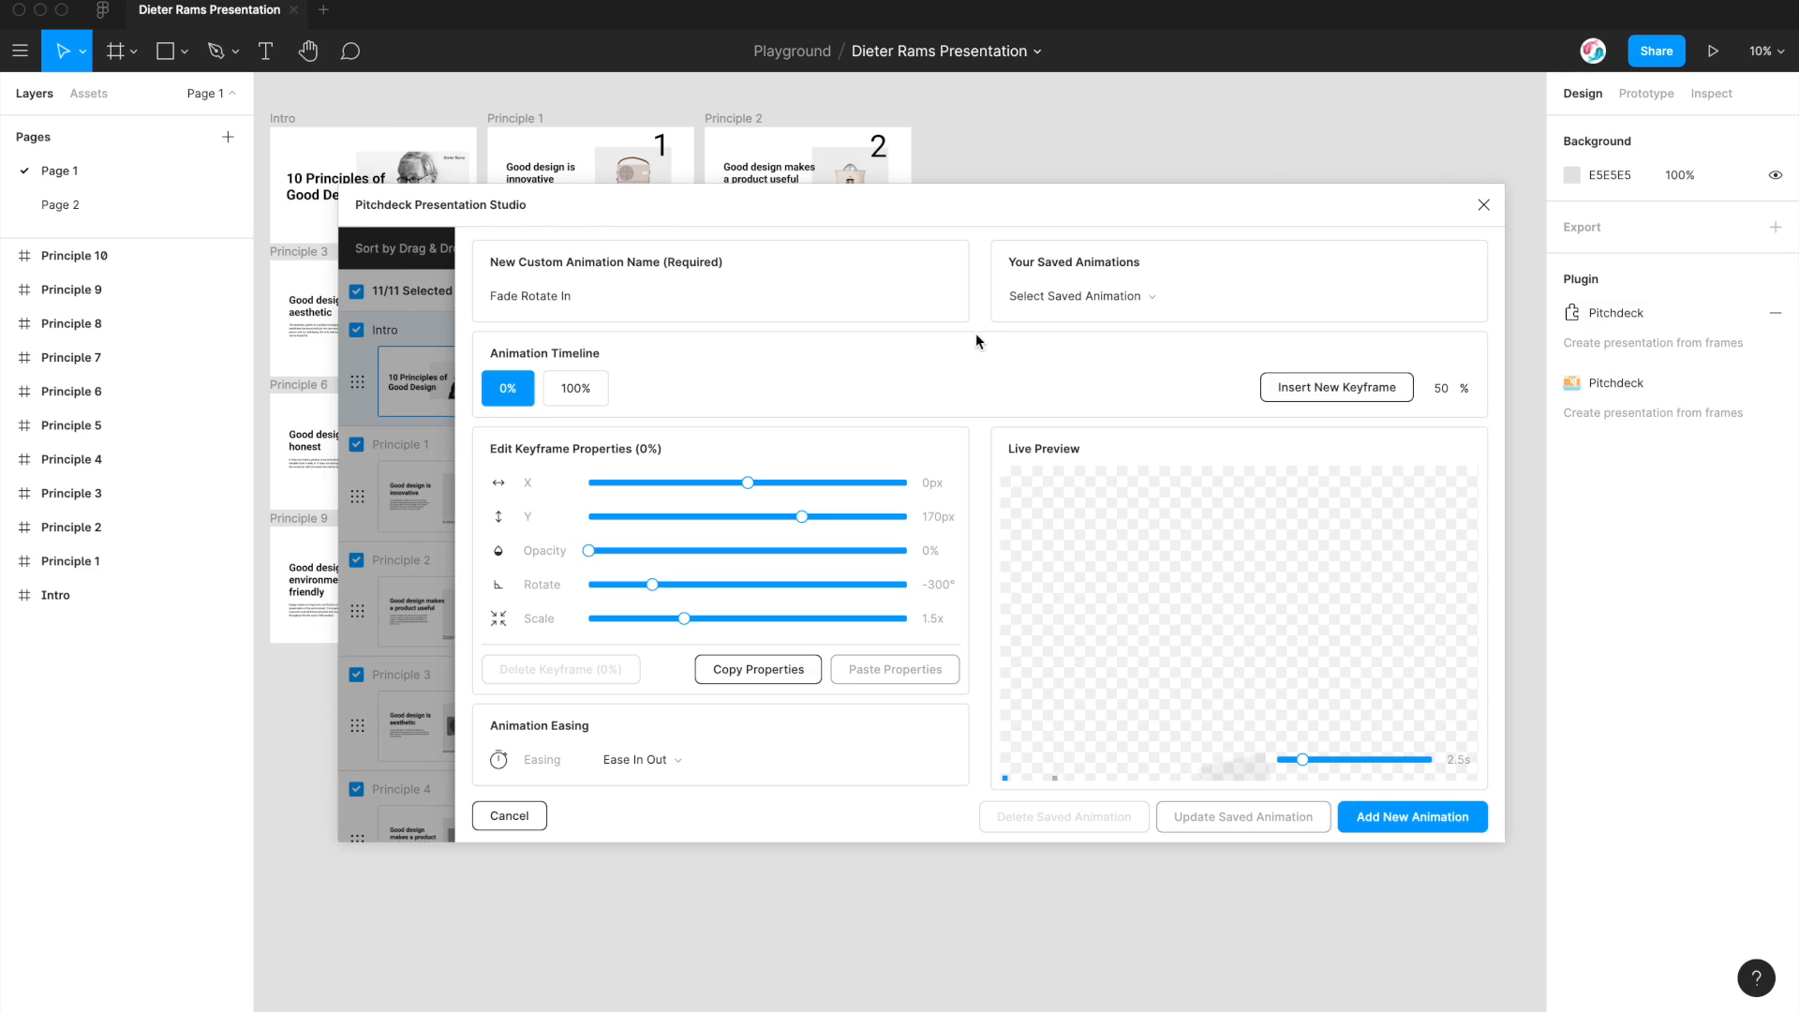
click(1412, 816)
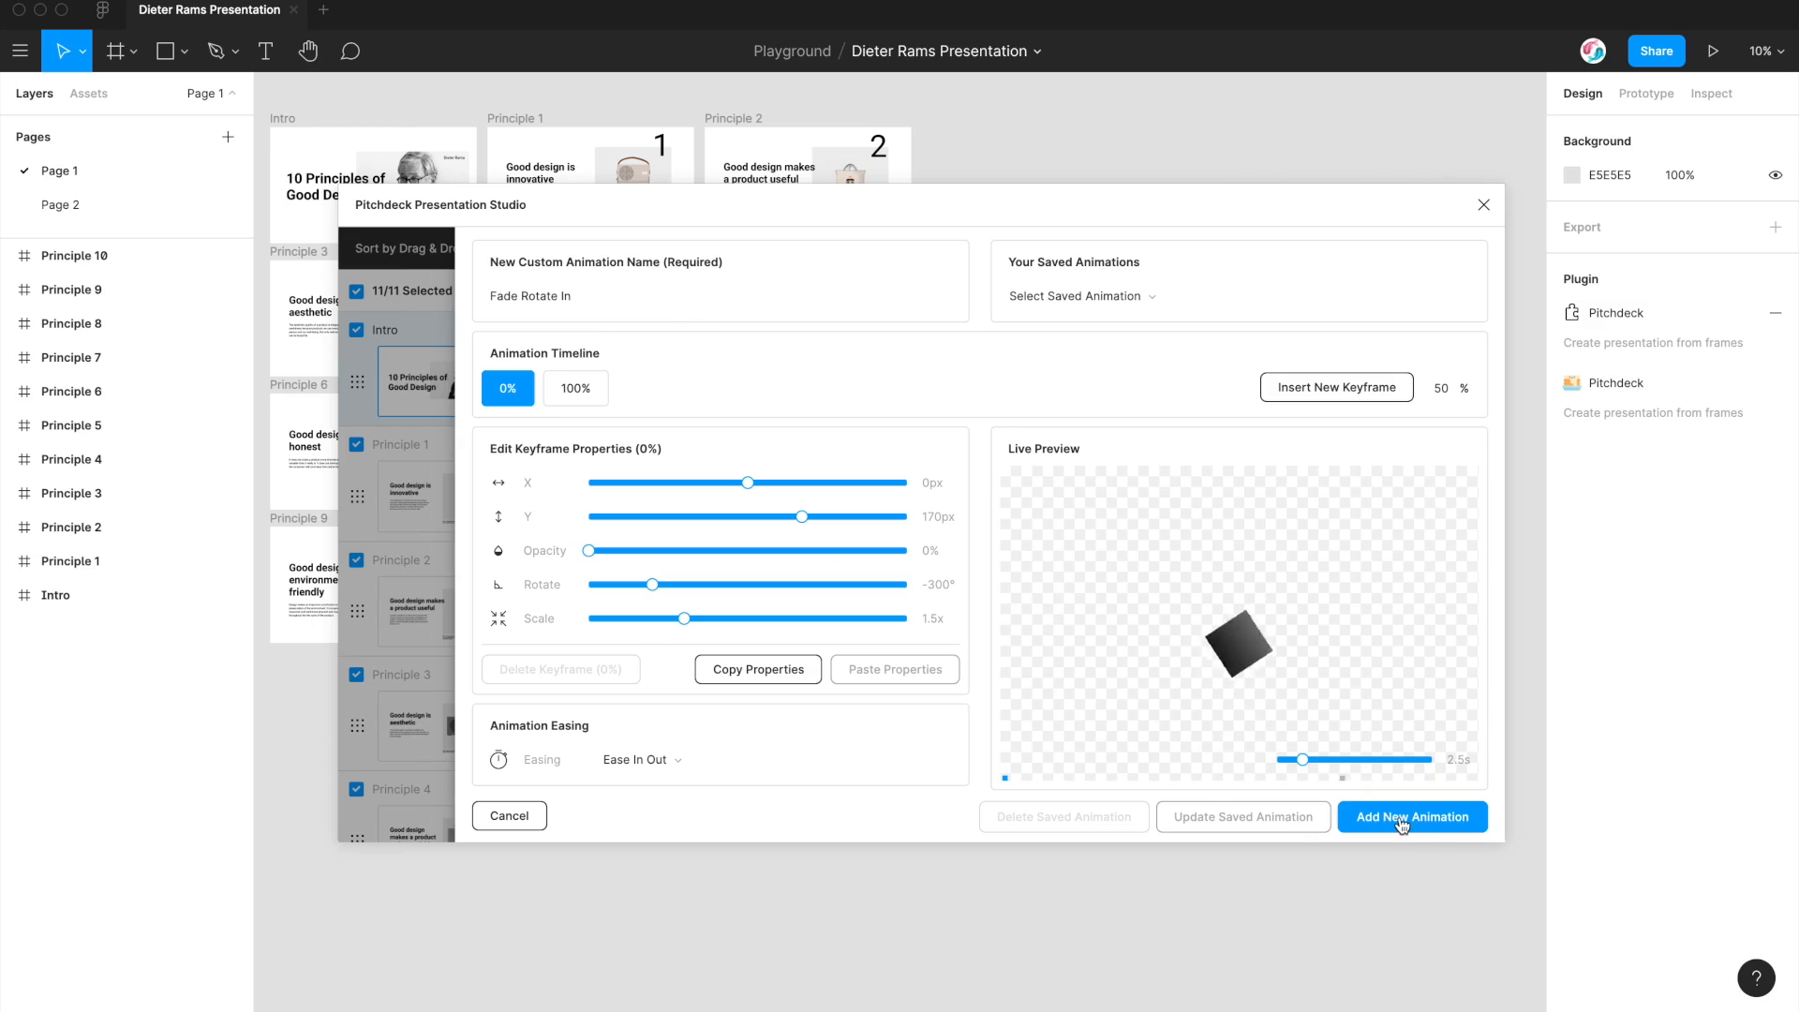
click(1412, 816)
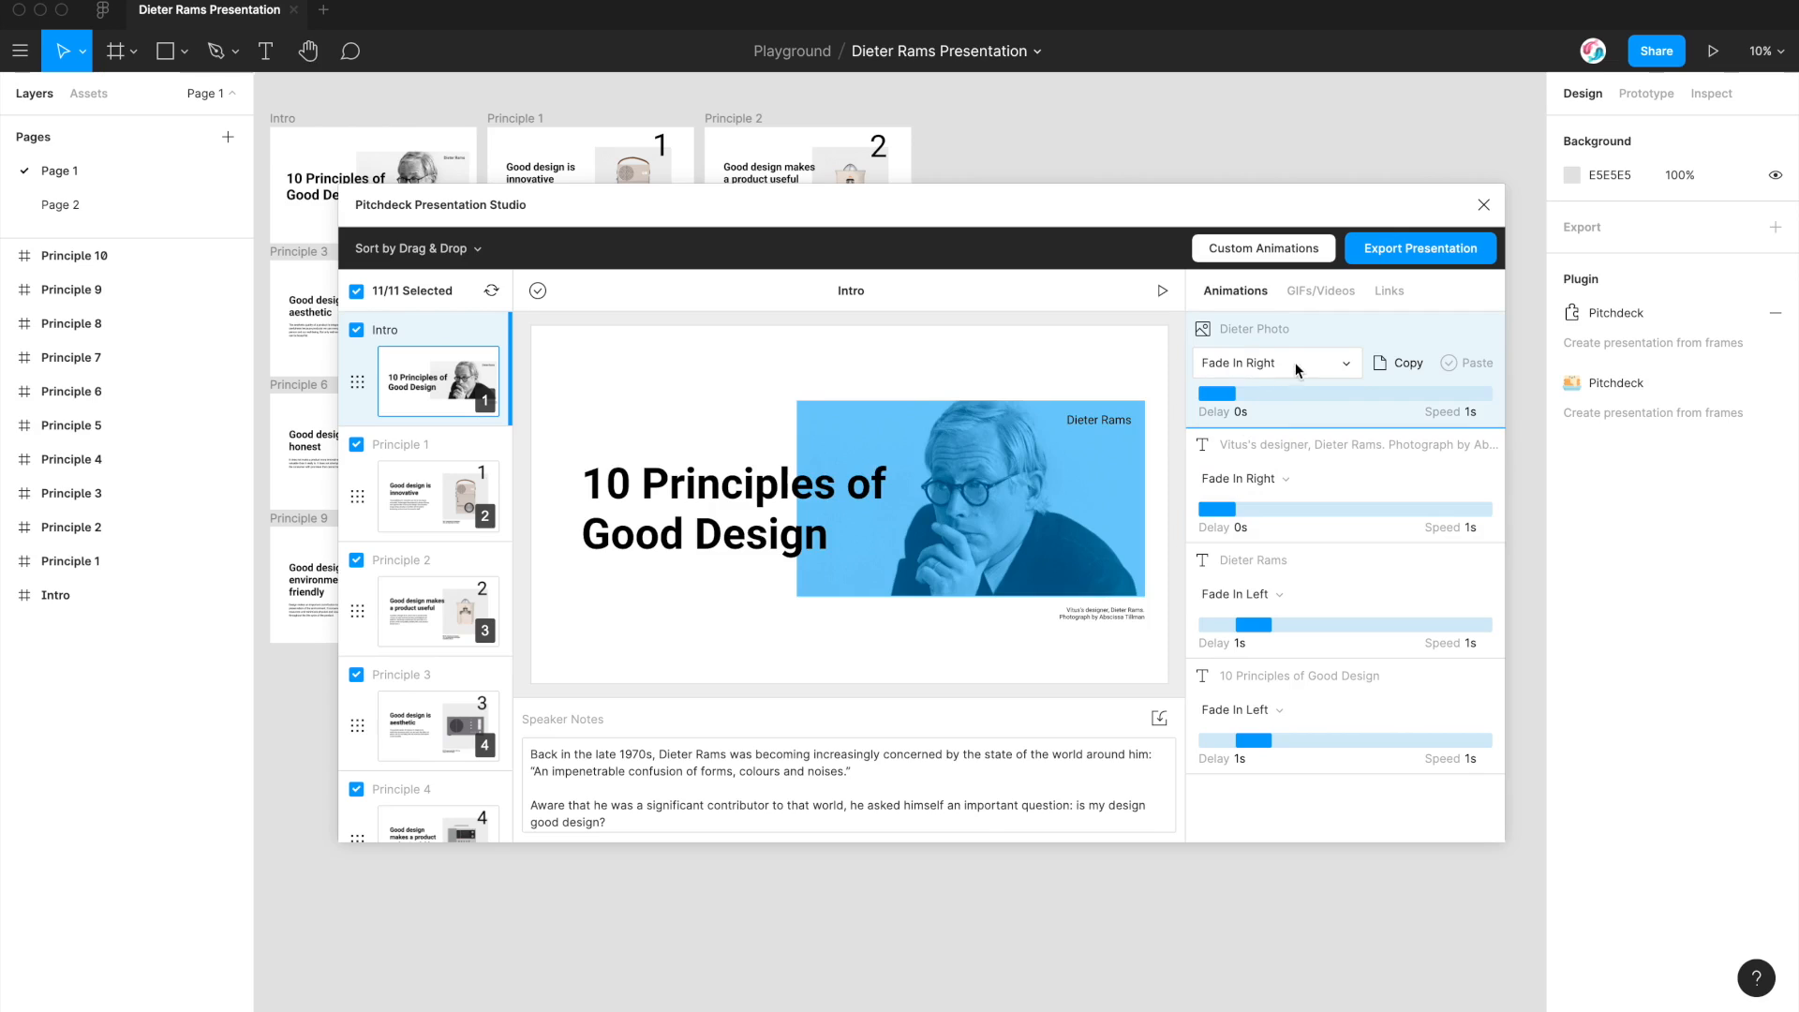
Step: Assign Fade Rotate In to the Dieter Photo, timed at 3.9s speed and 1s delay
click(1276, 363)
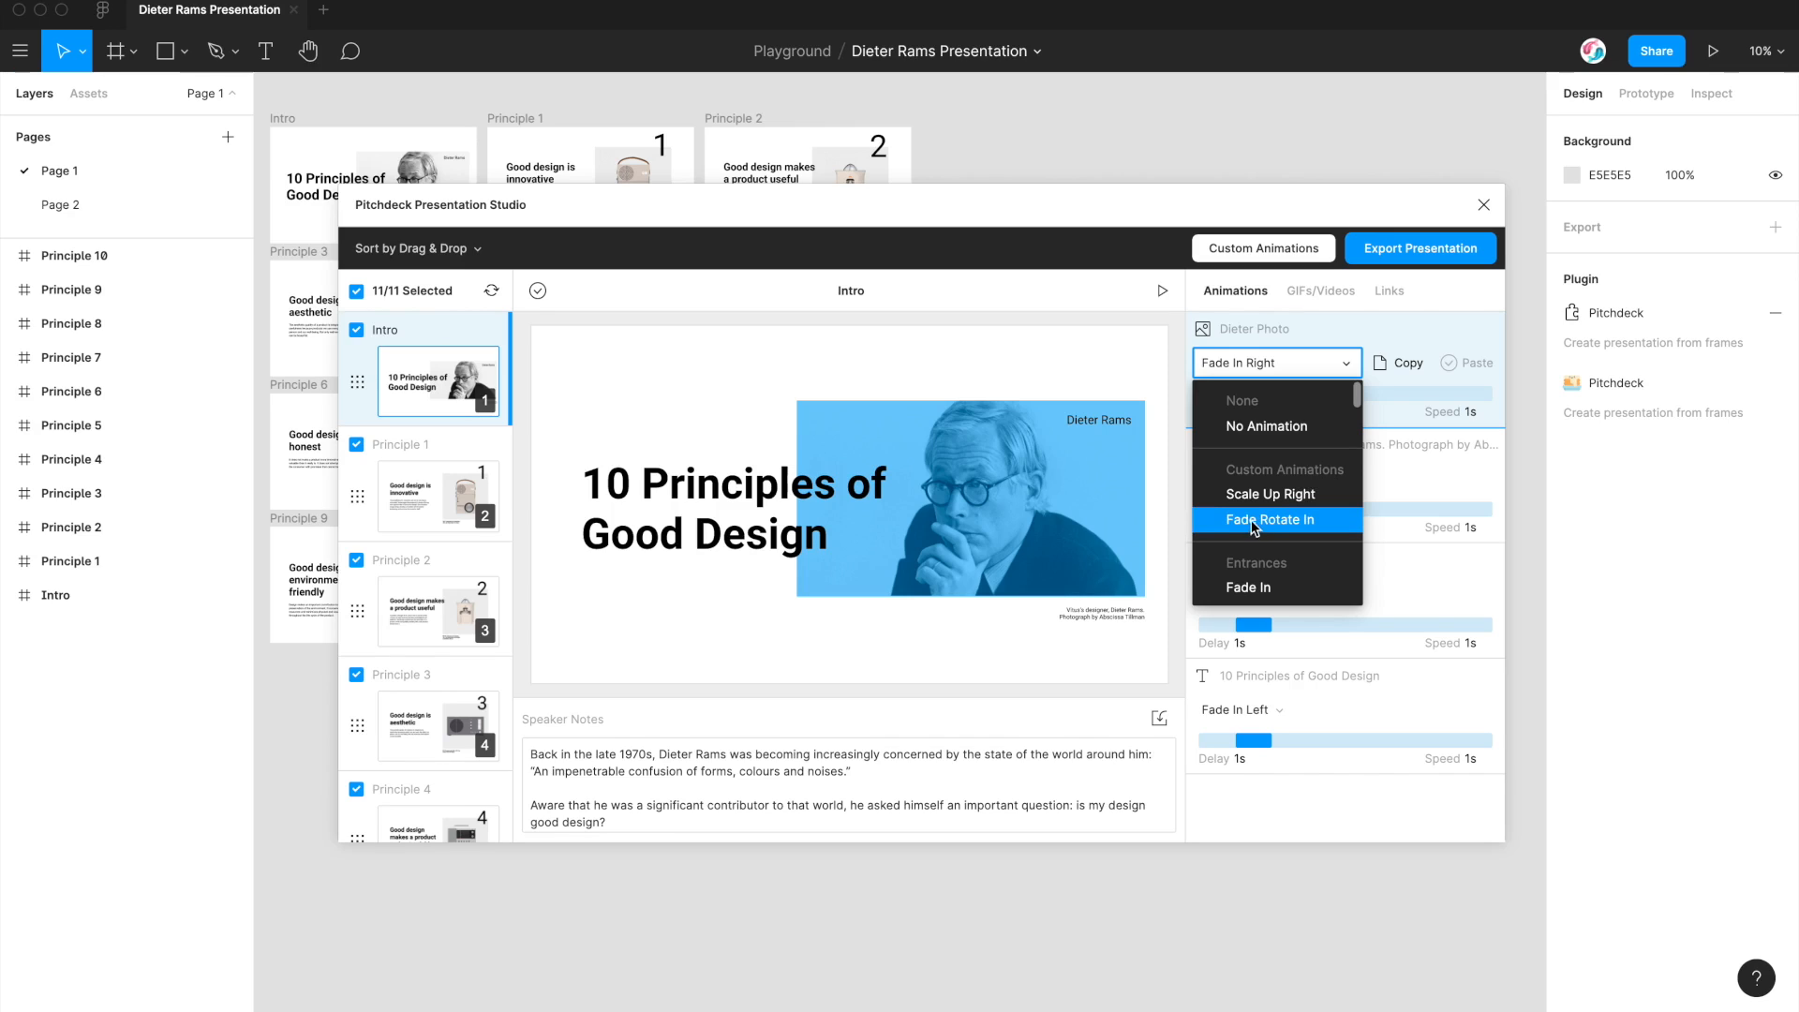
mouse_move(1275, 529)
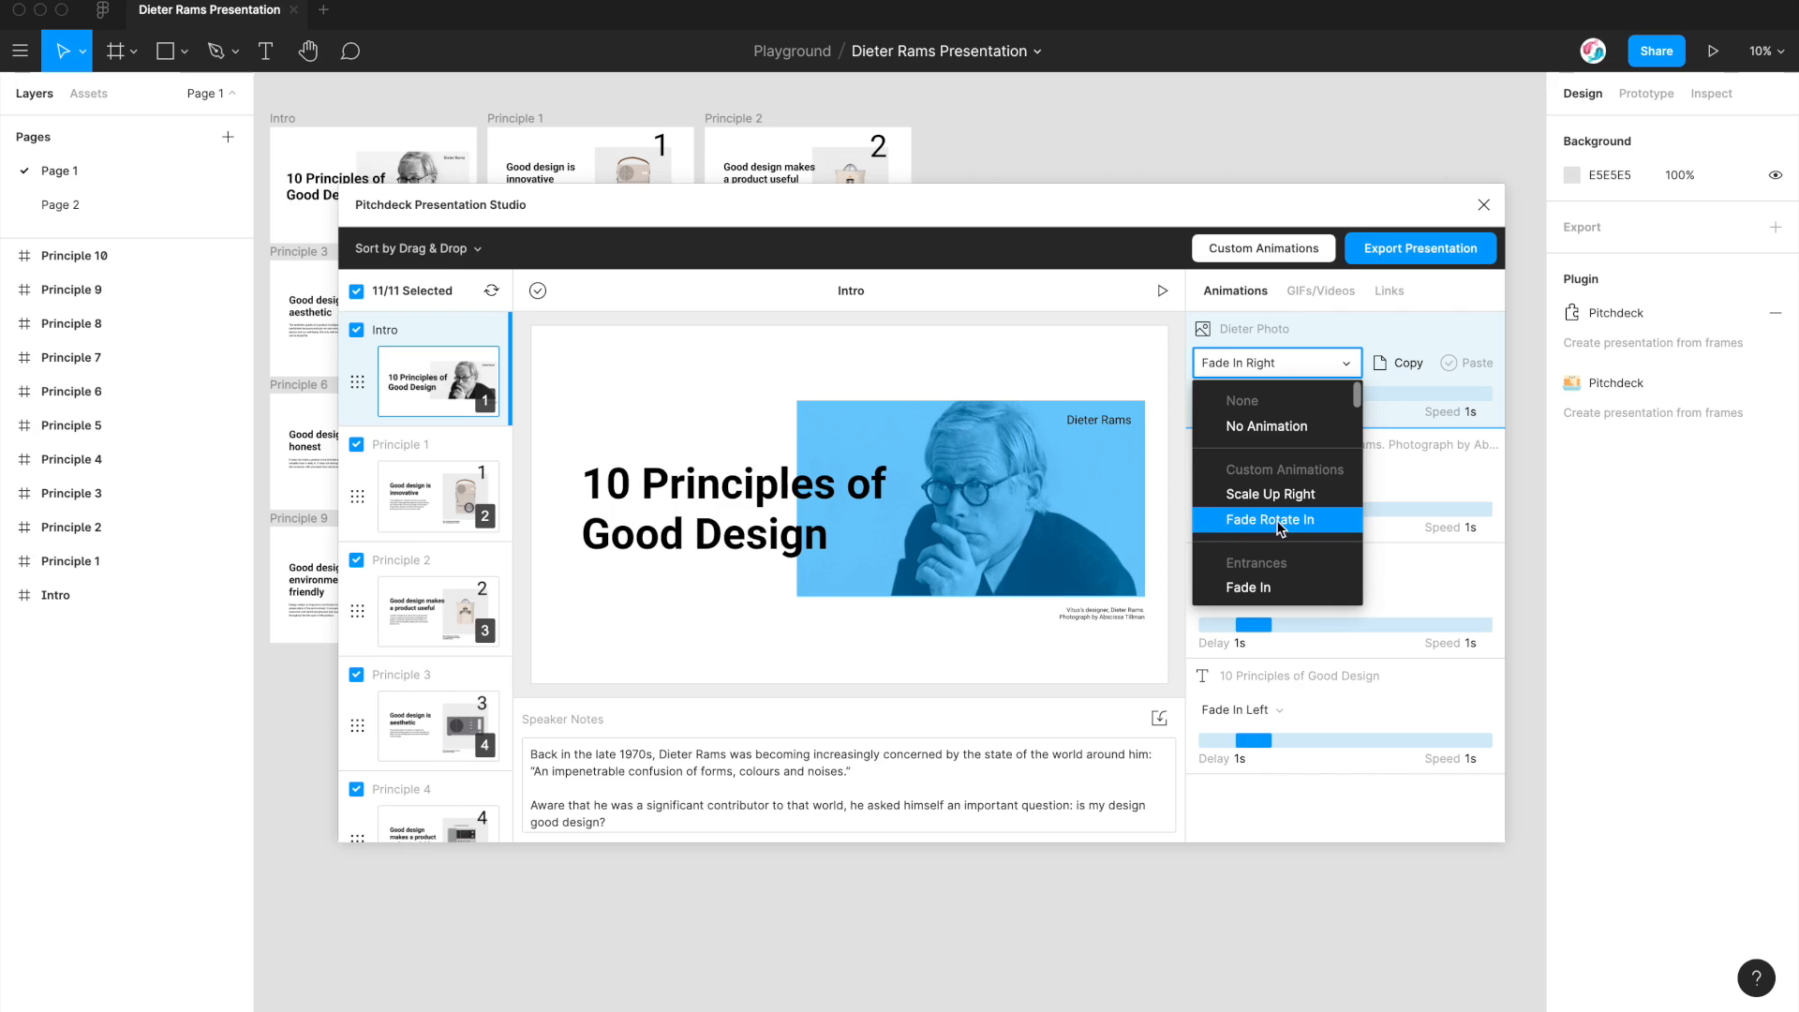
click(1268, 520)
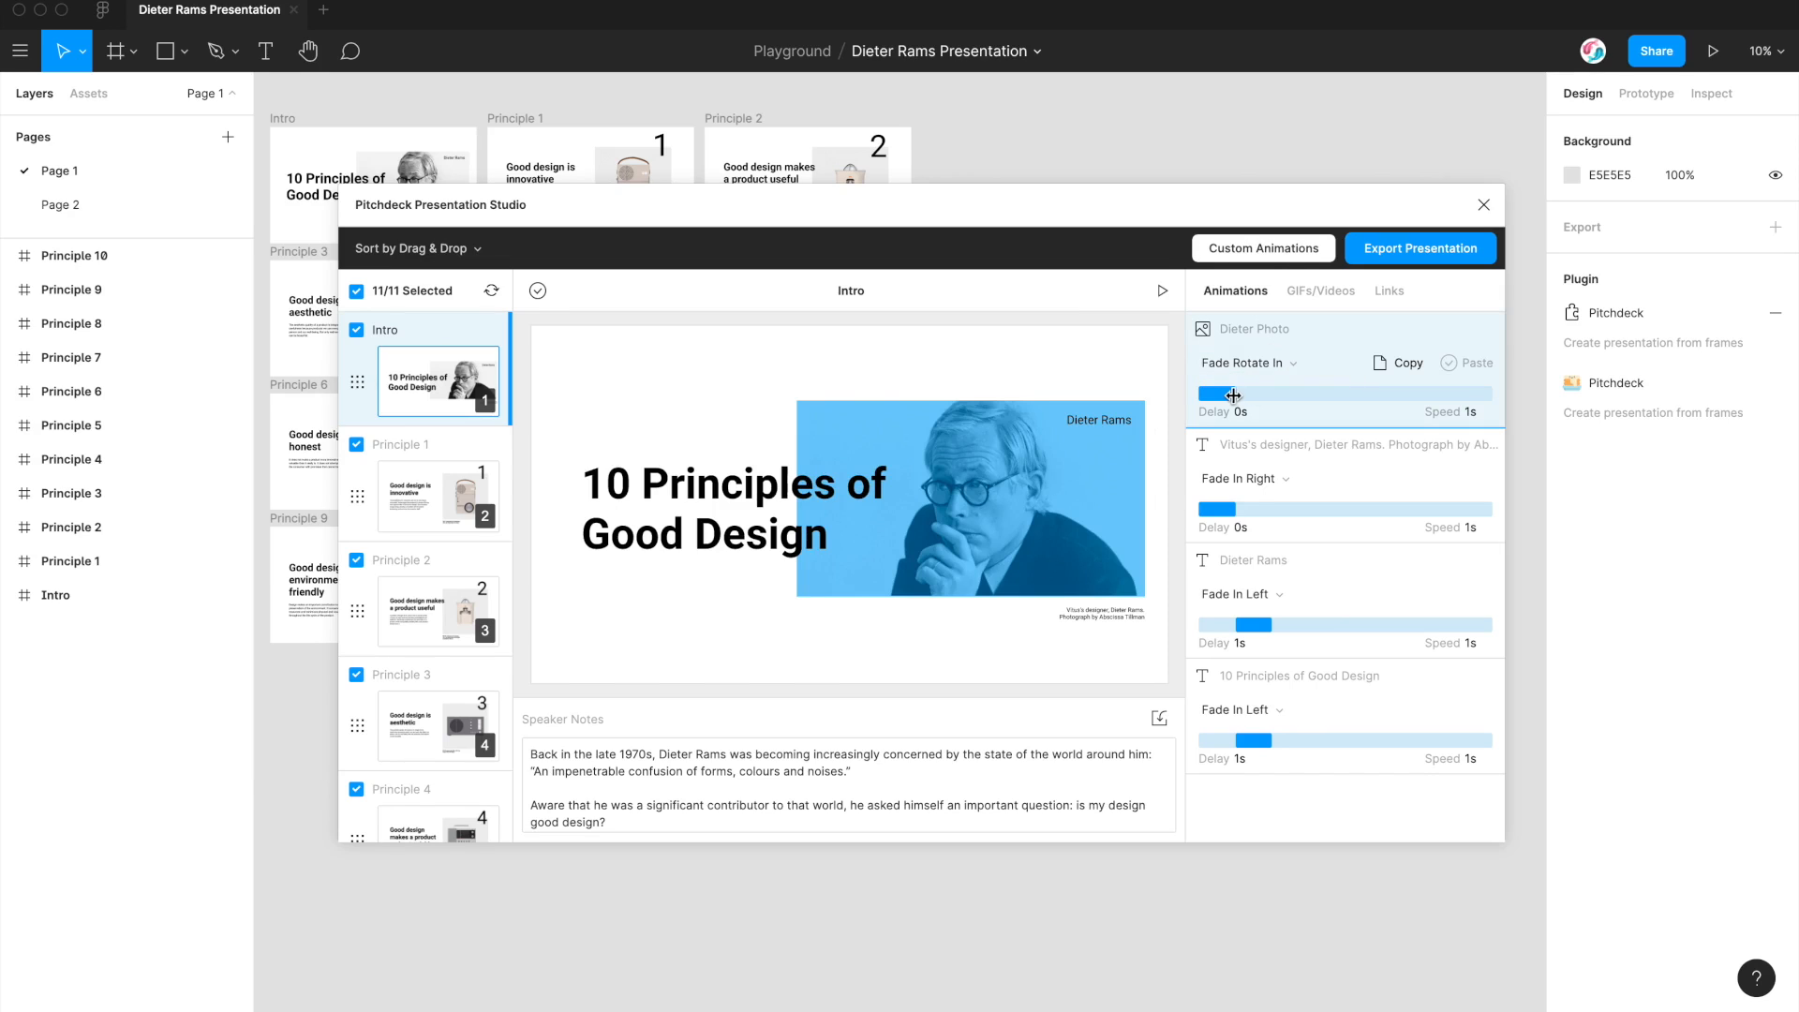
mouse_move(1226, 389)
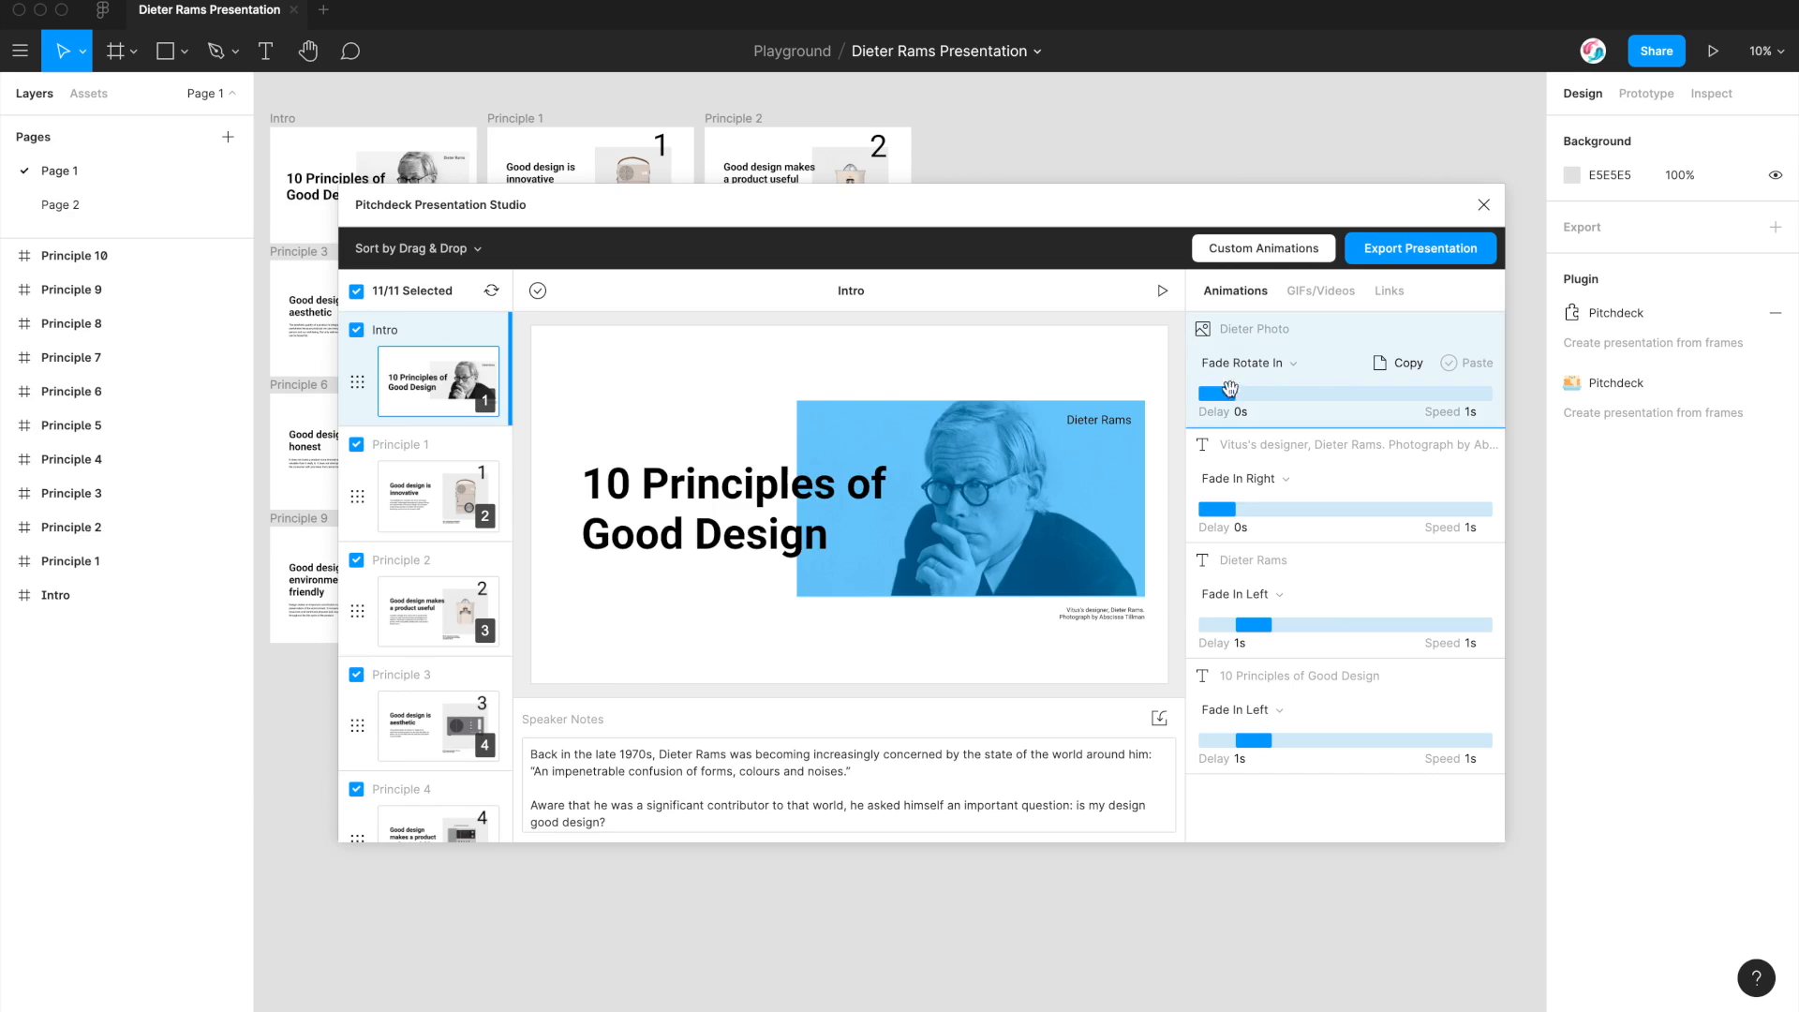
drag(1231, 393, 1322, 392)
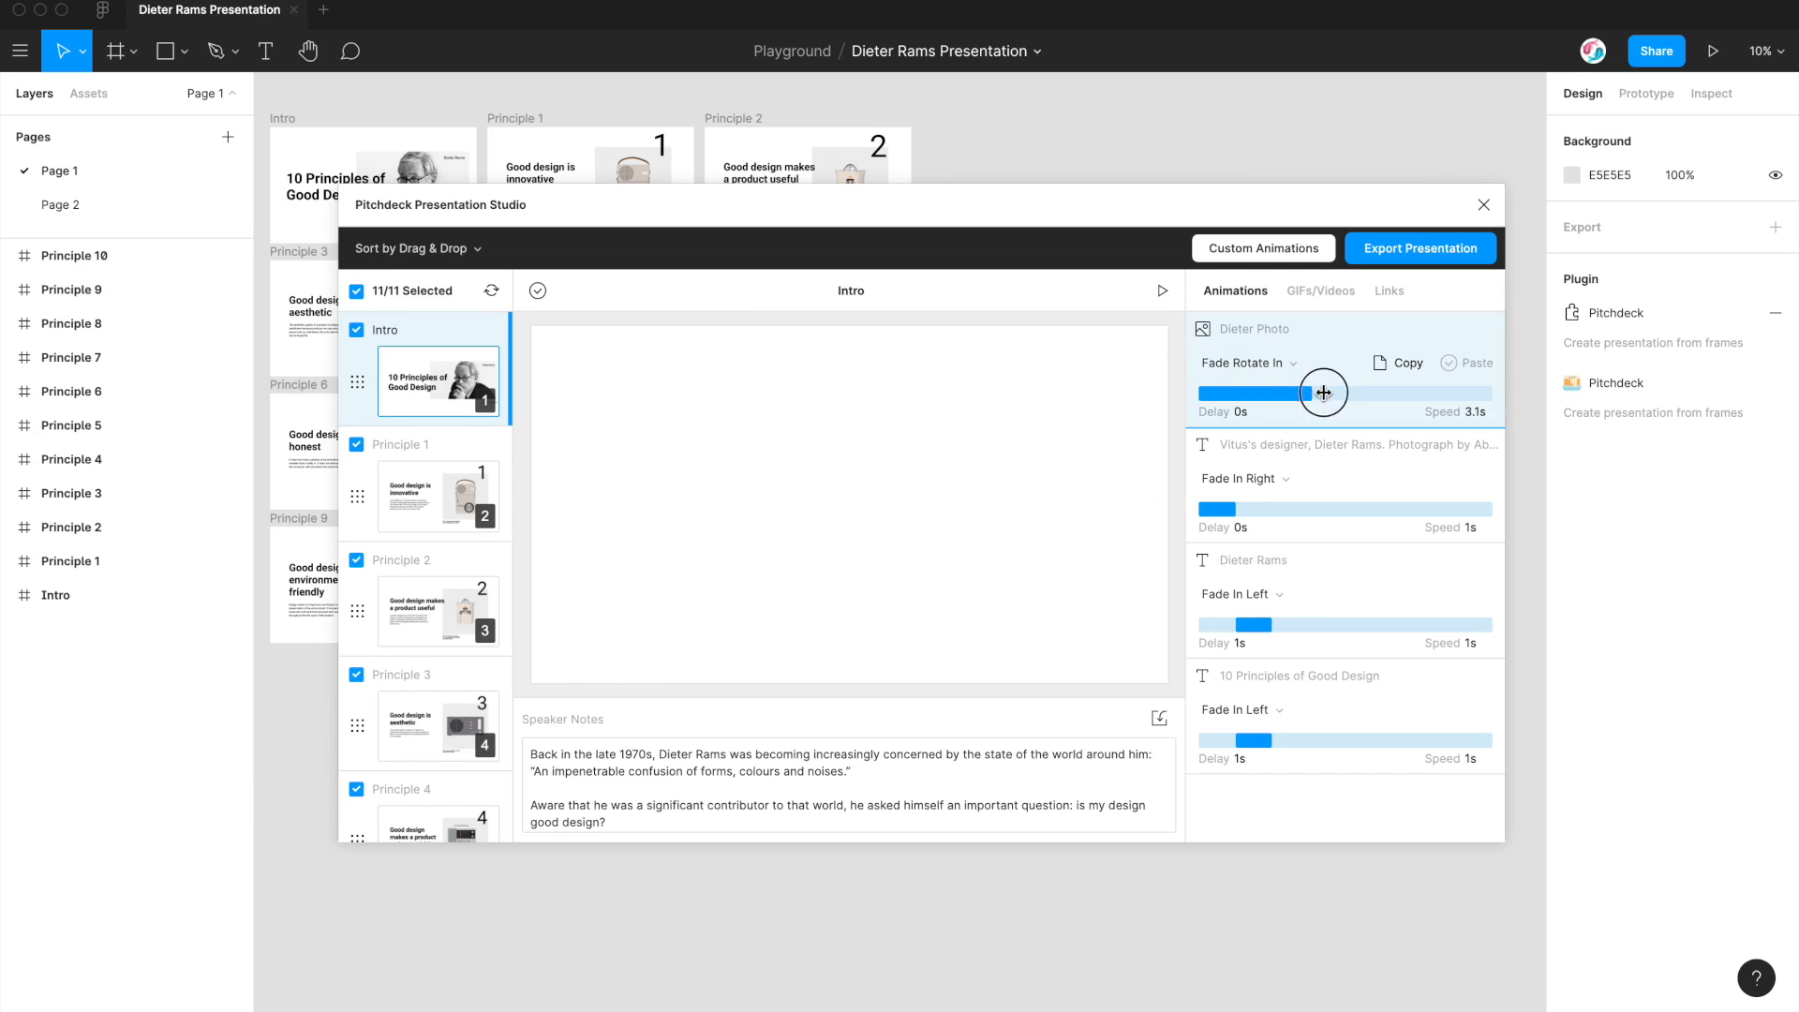
drag(1320, 392, 1269, 393)
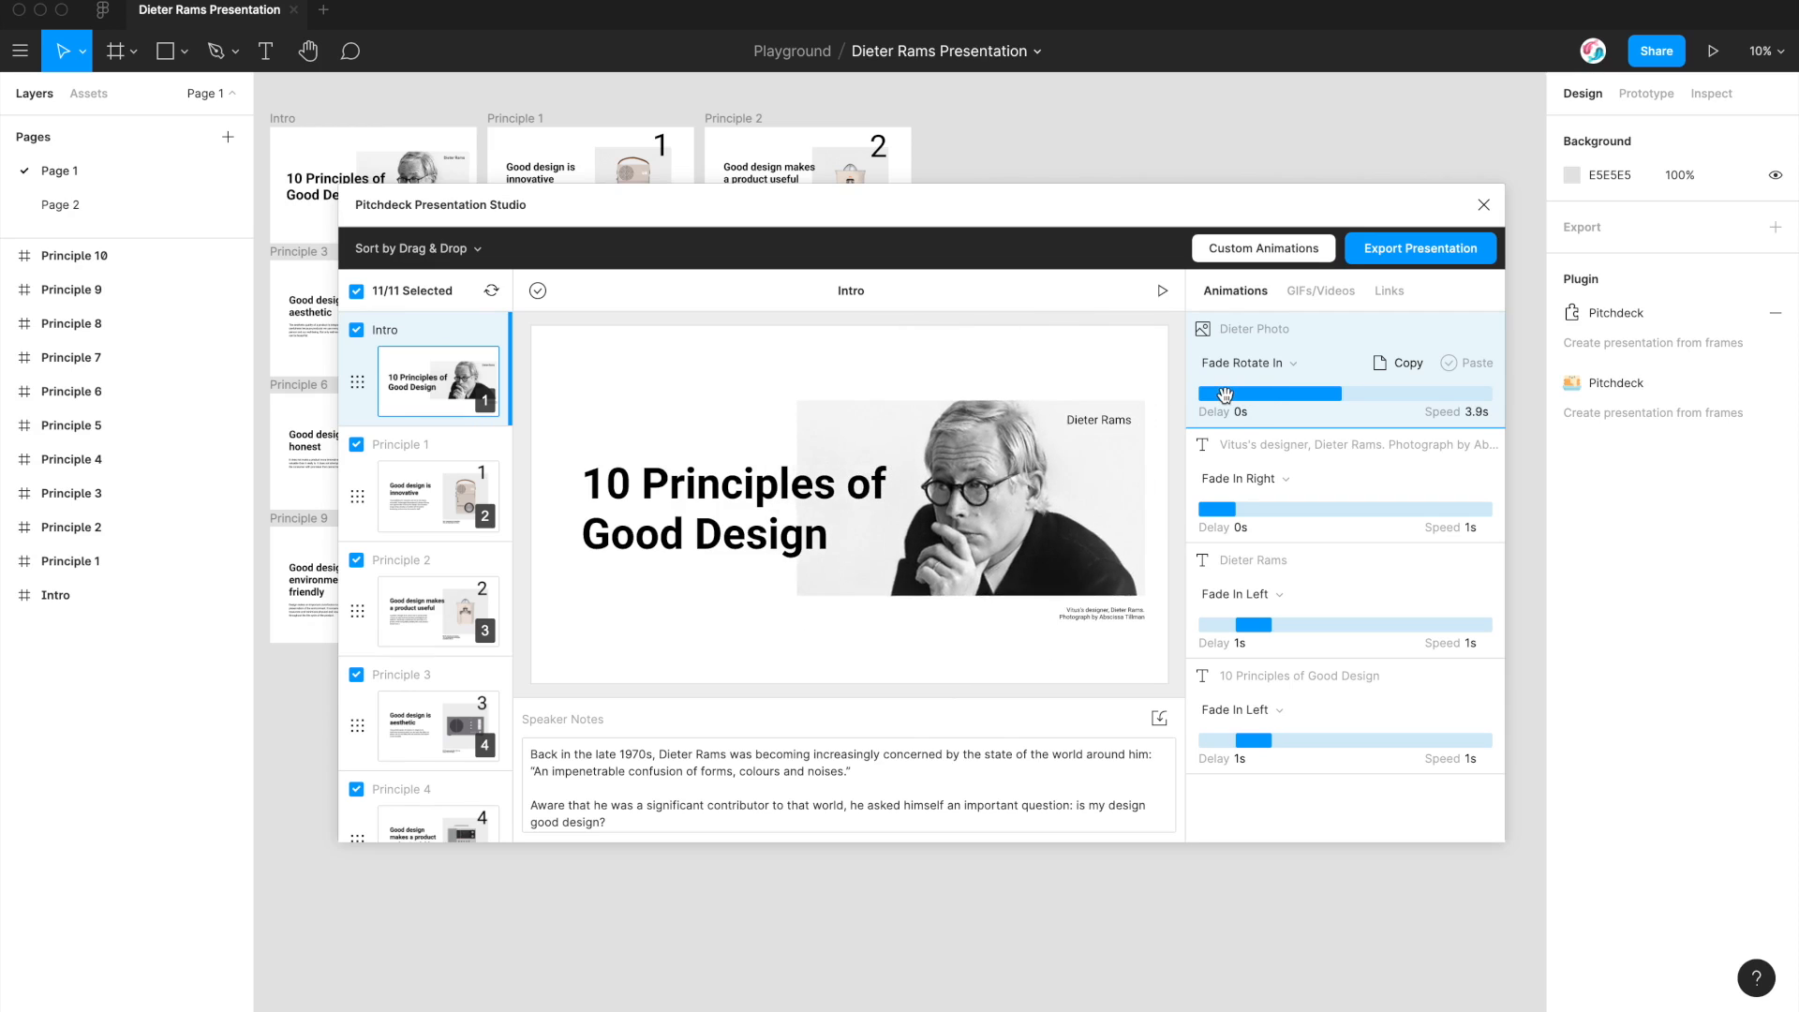
drag(1208, 393, 1262, 393)
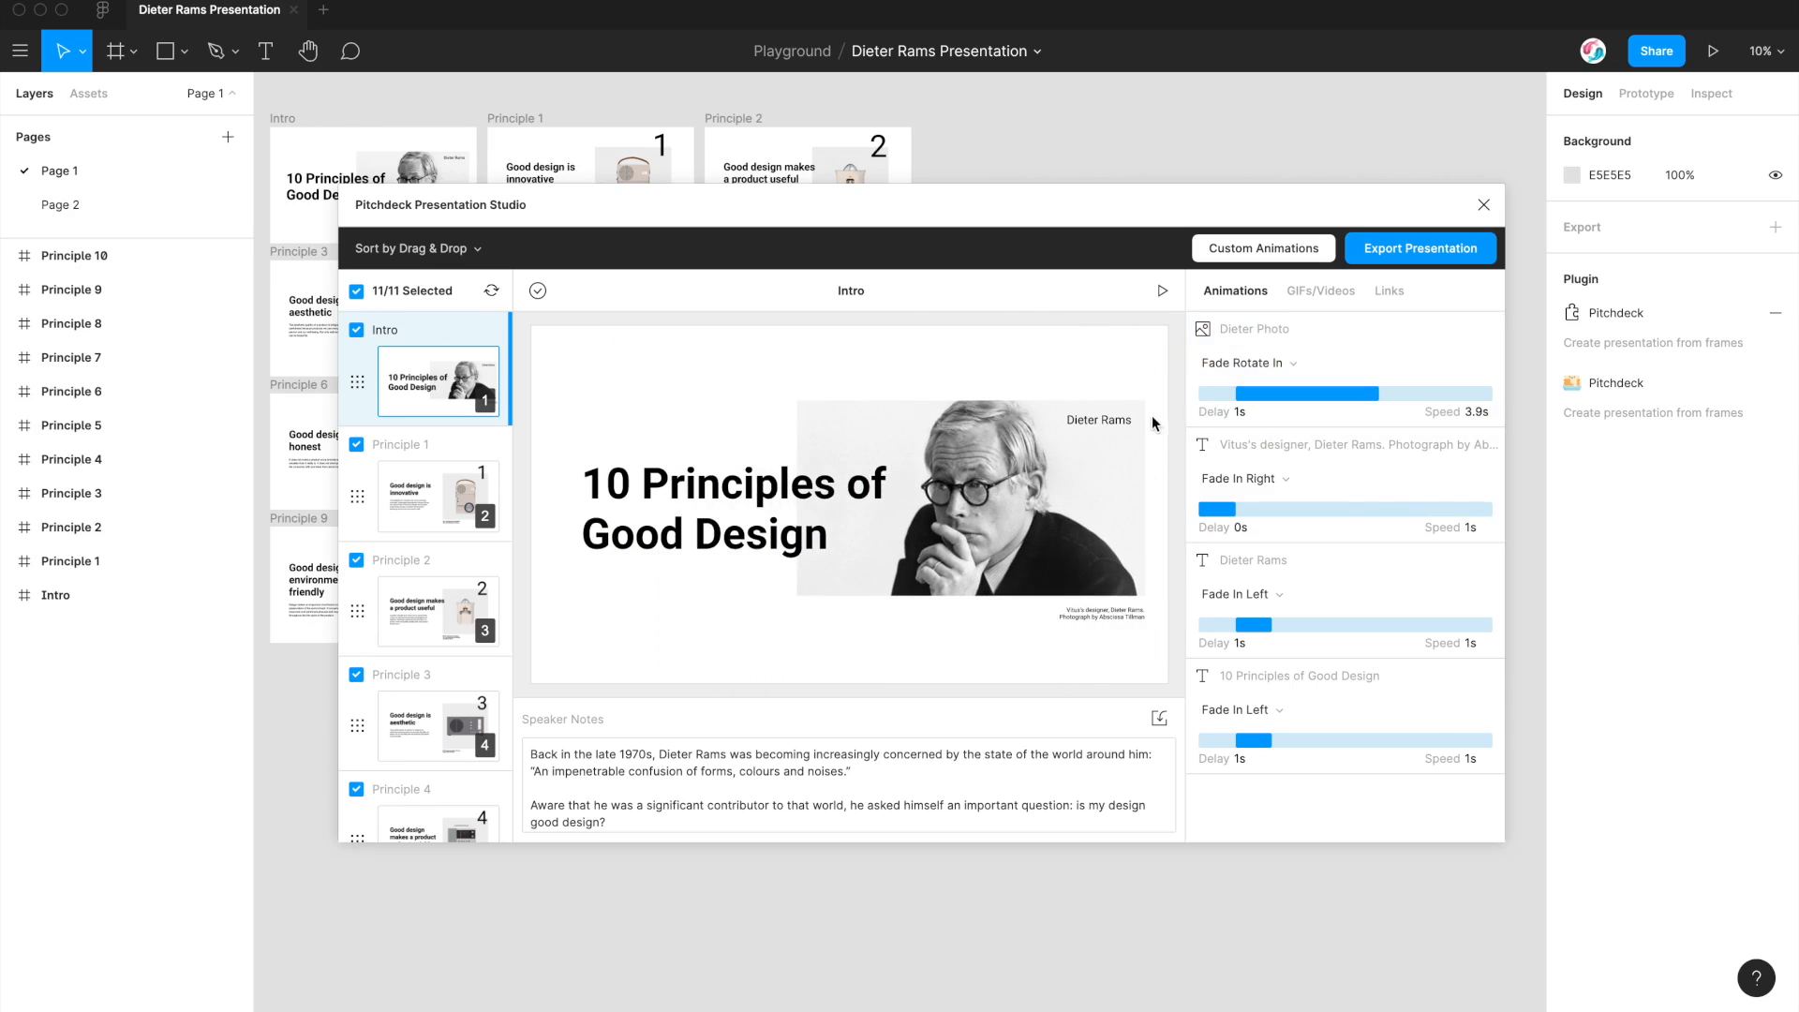
mouse_move(1175, 350)
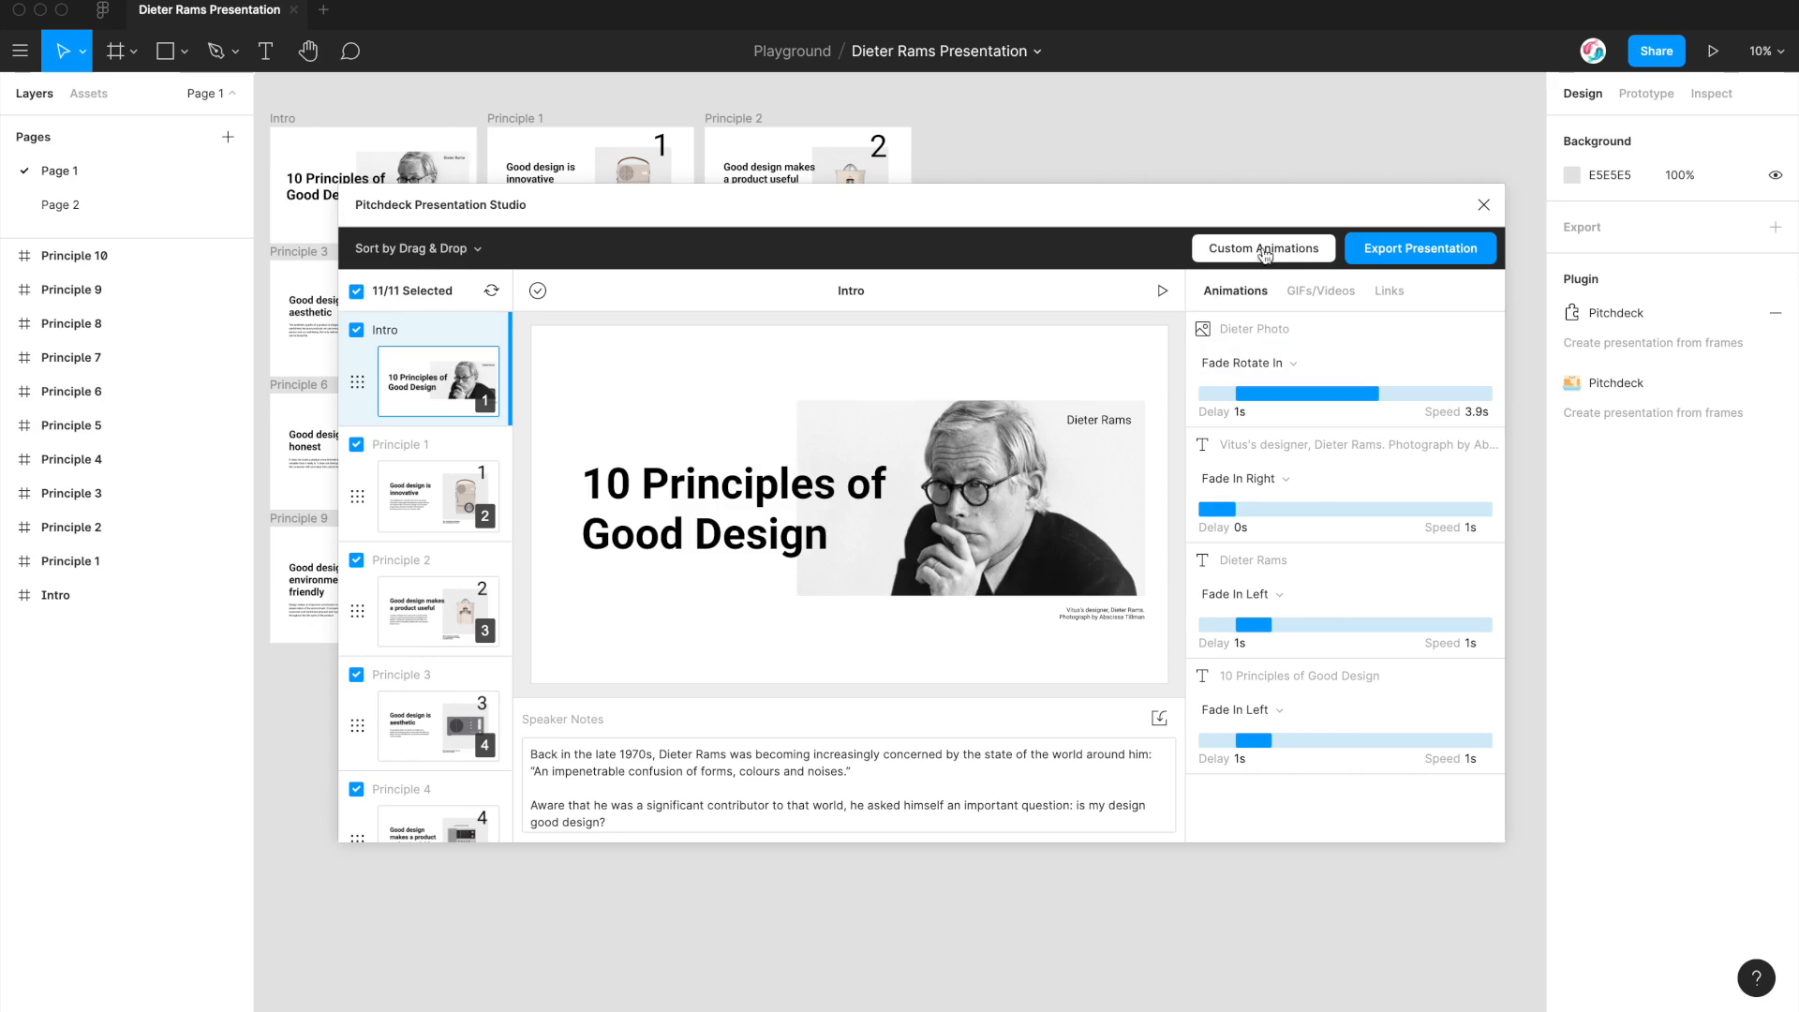
Step: Load Fade Rotate In from saved animations and inspect its 100% keyframe
click(1263, 248)
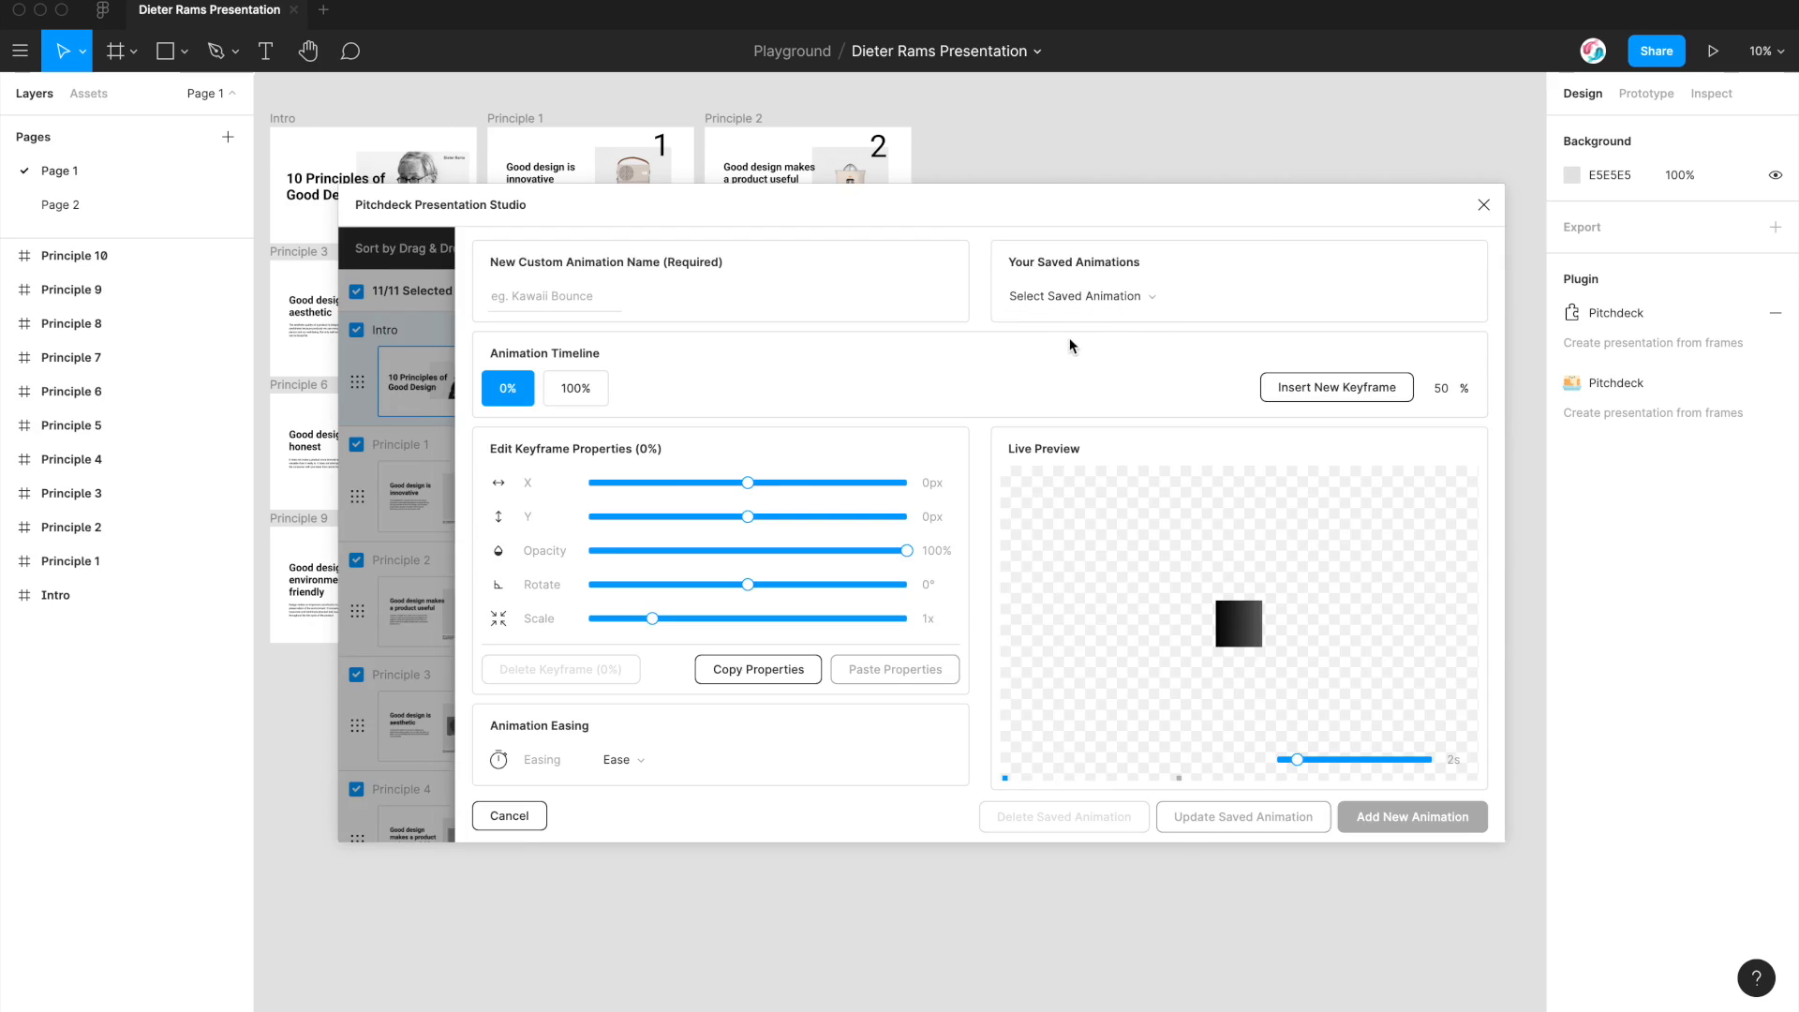
mouse_move(1093, 320)
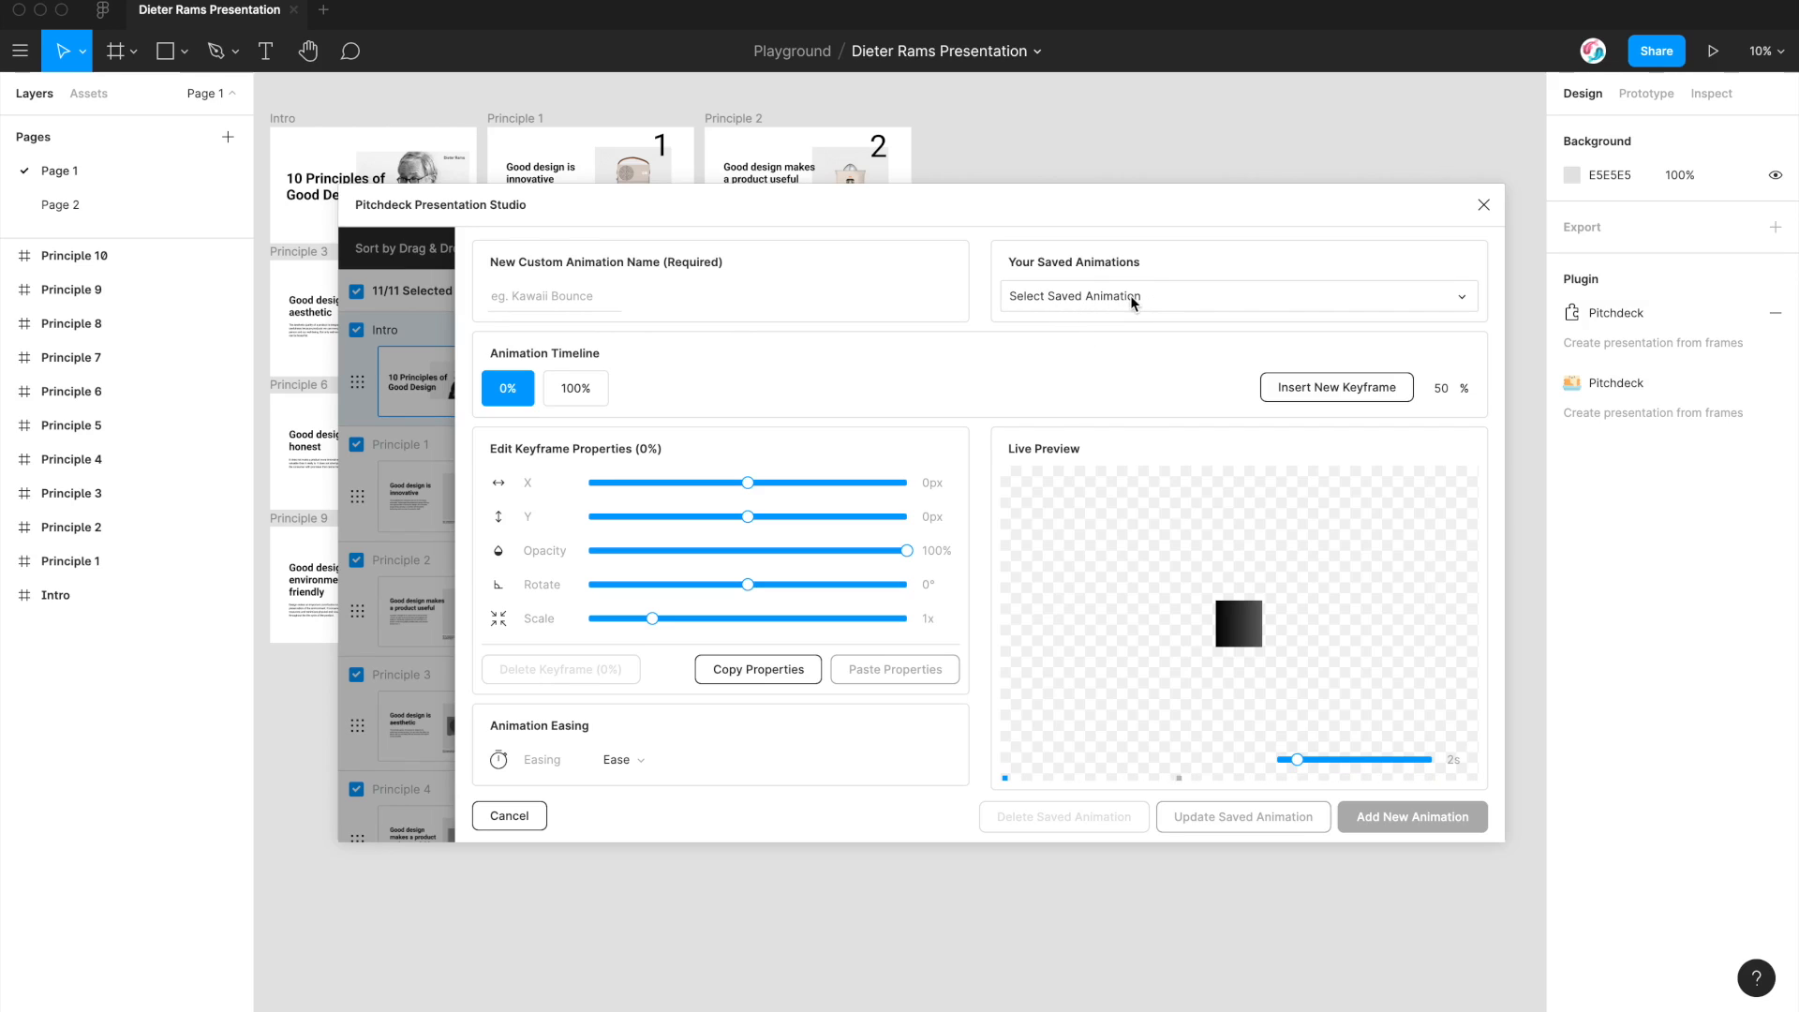
click(1238, 296)
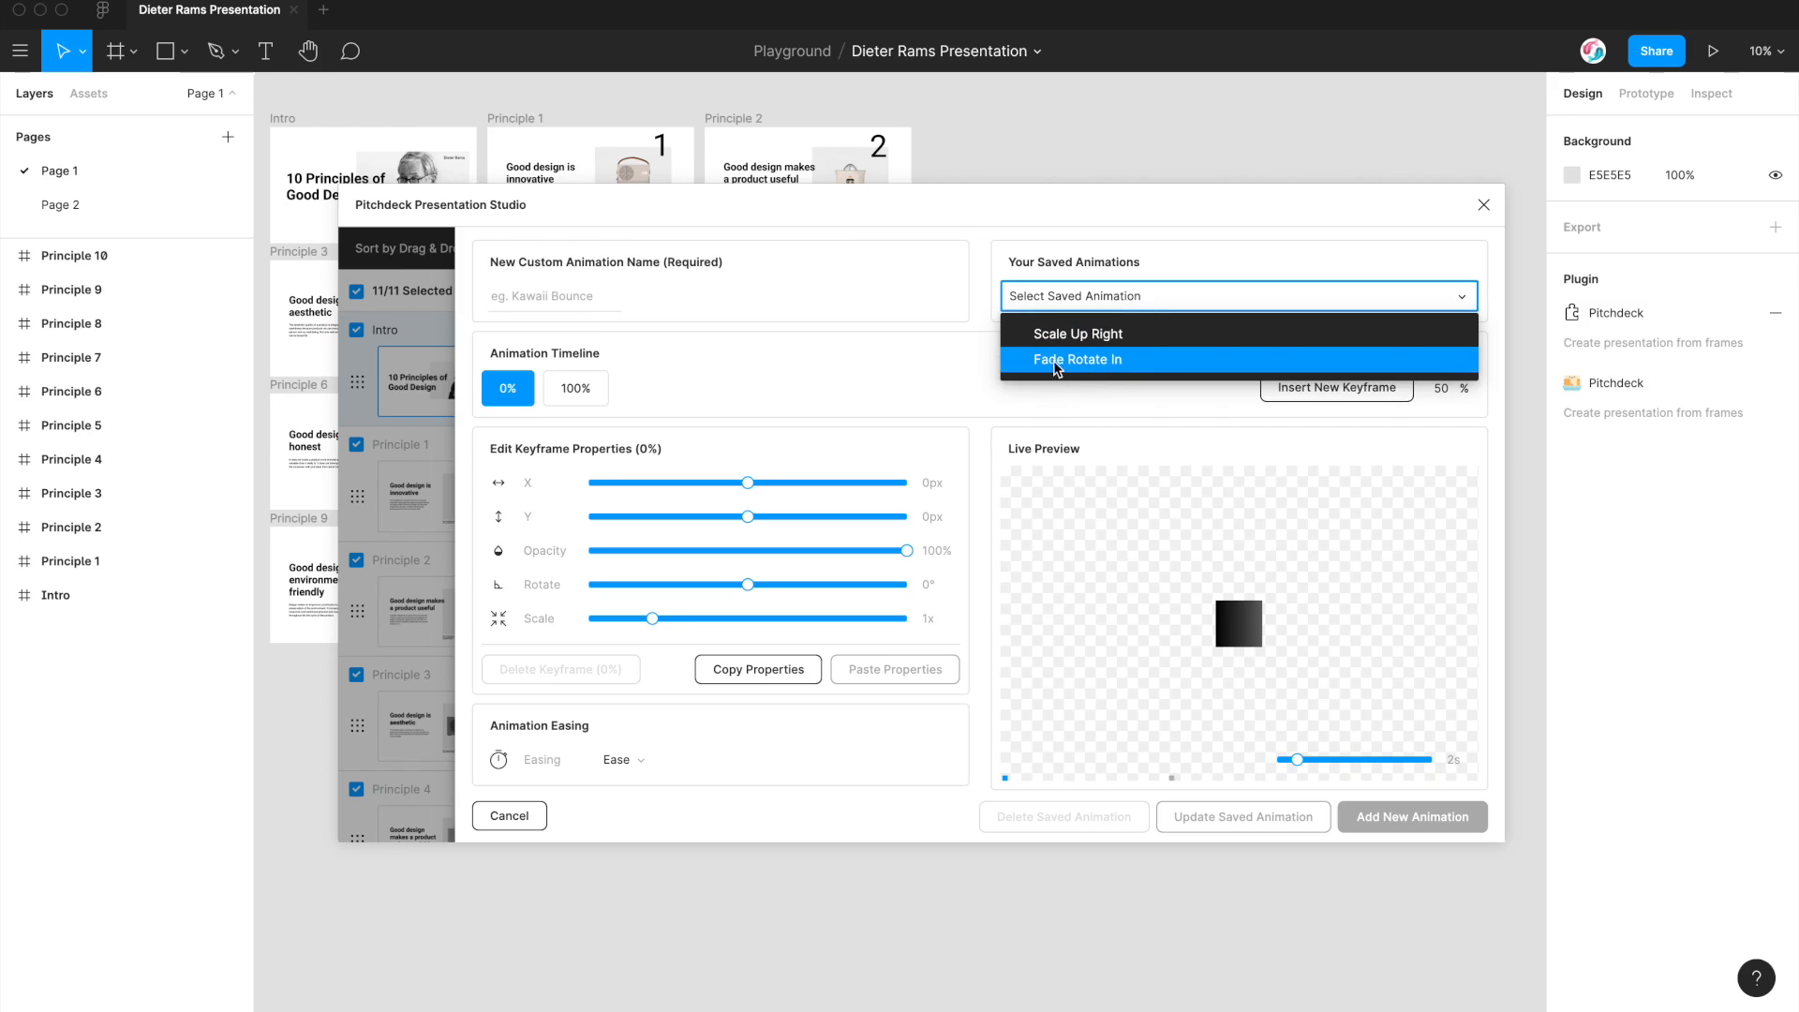
click(1079, 359)
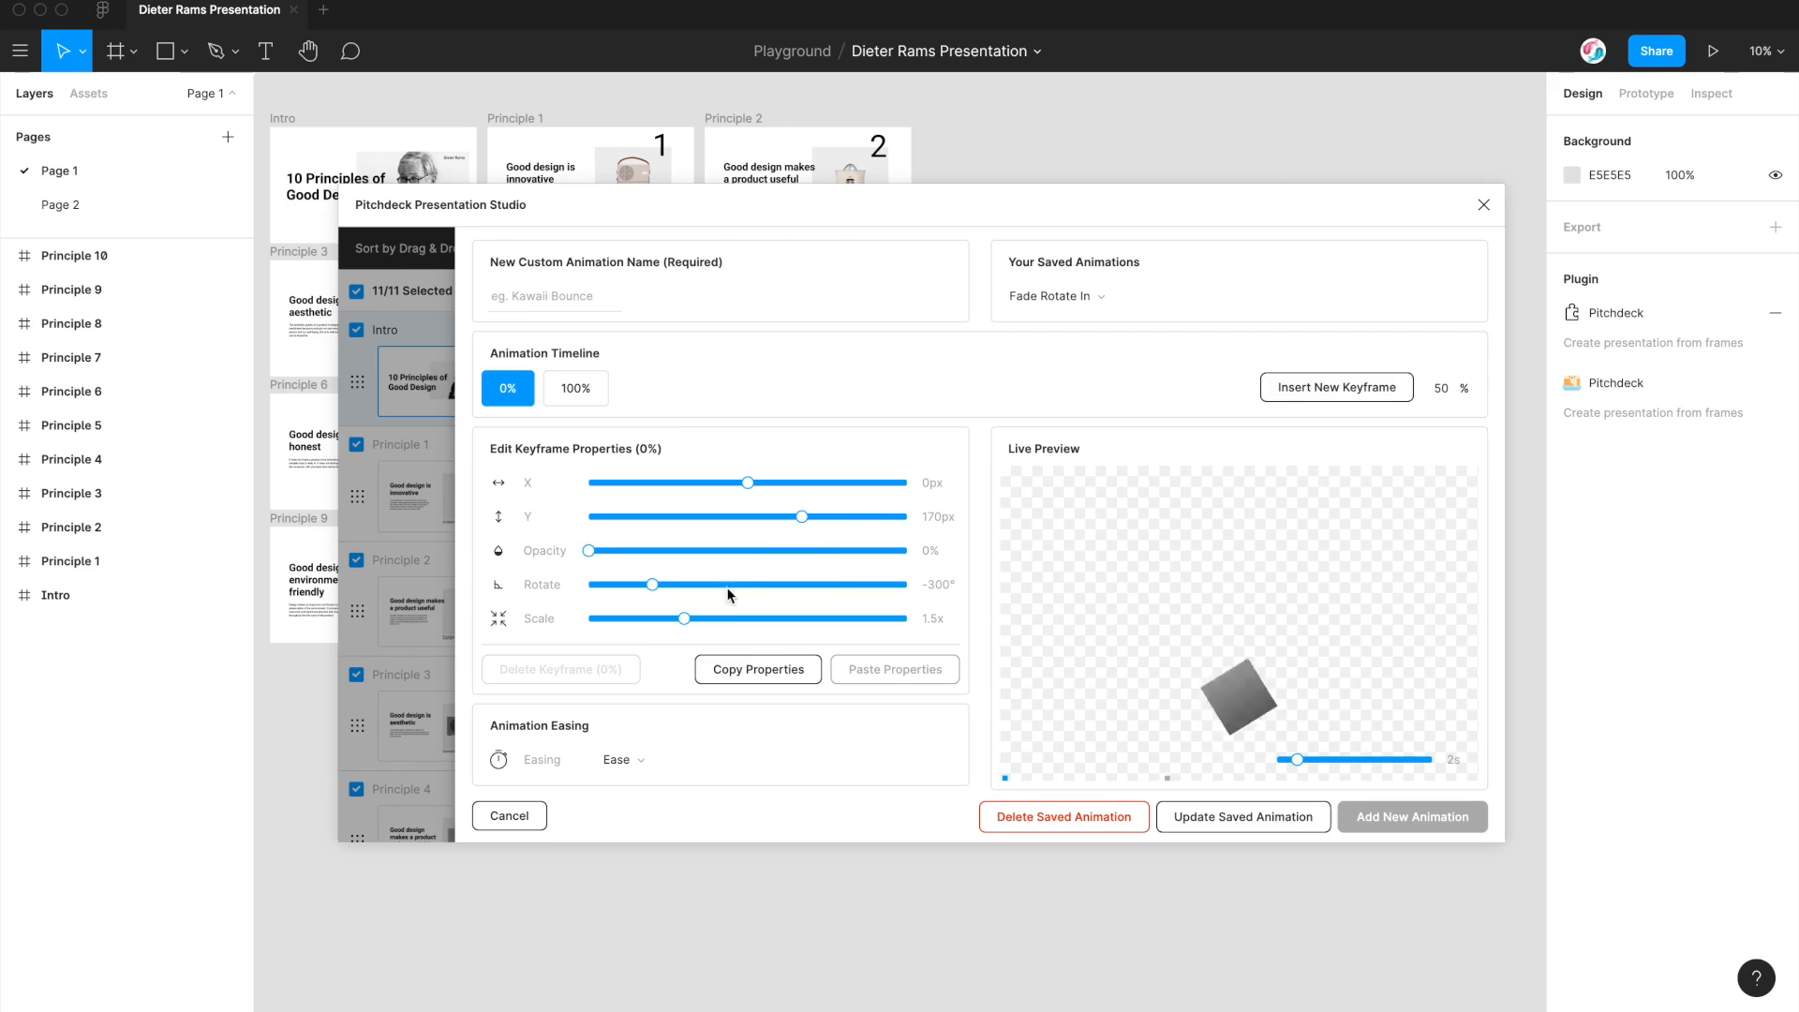
click(575, 388)
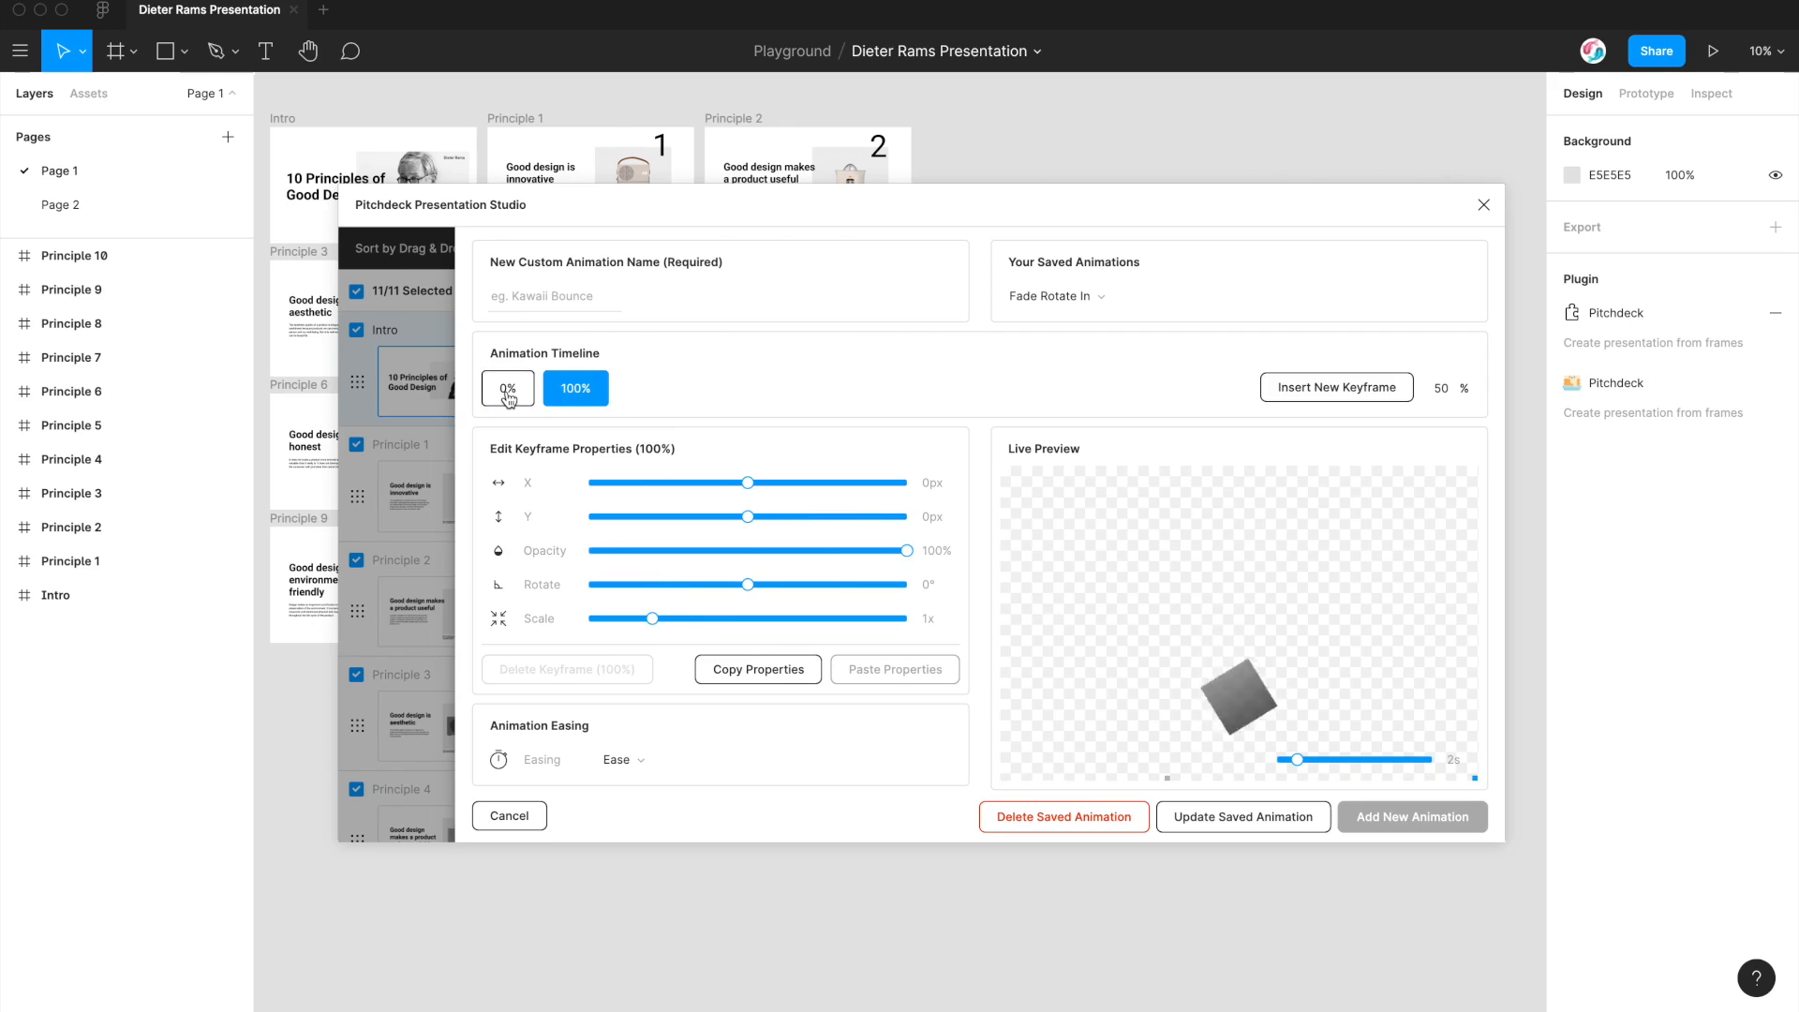
Step: Add a 50% keyframe and paste the 100% keyframe's values into it: 0px, full opacity, 0°, 1x
click(508, 388)
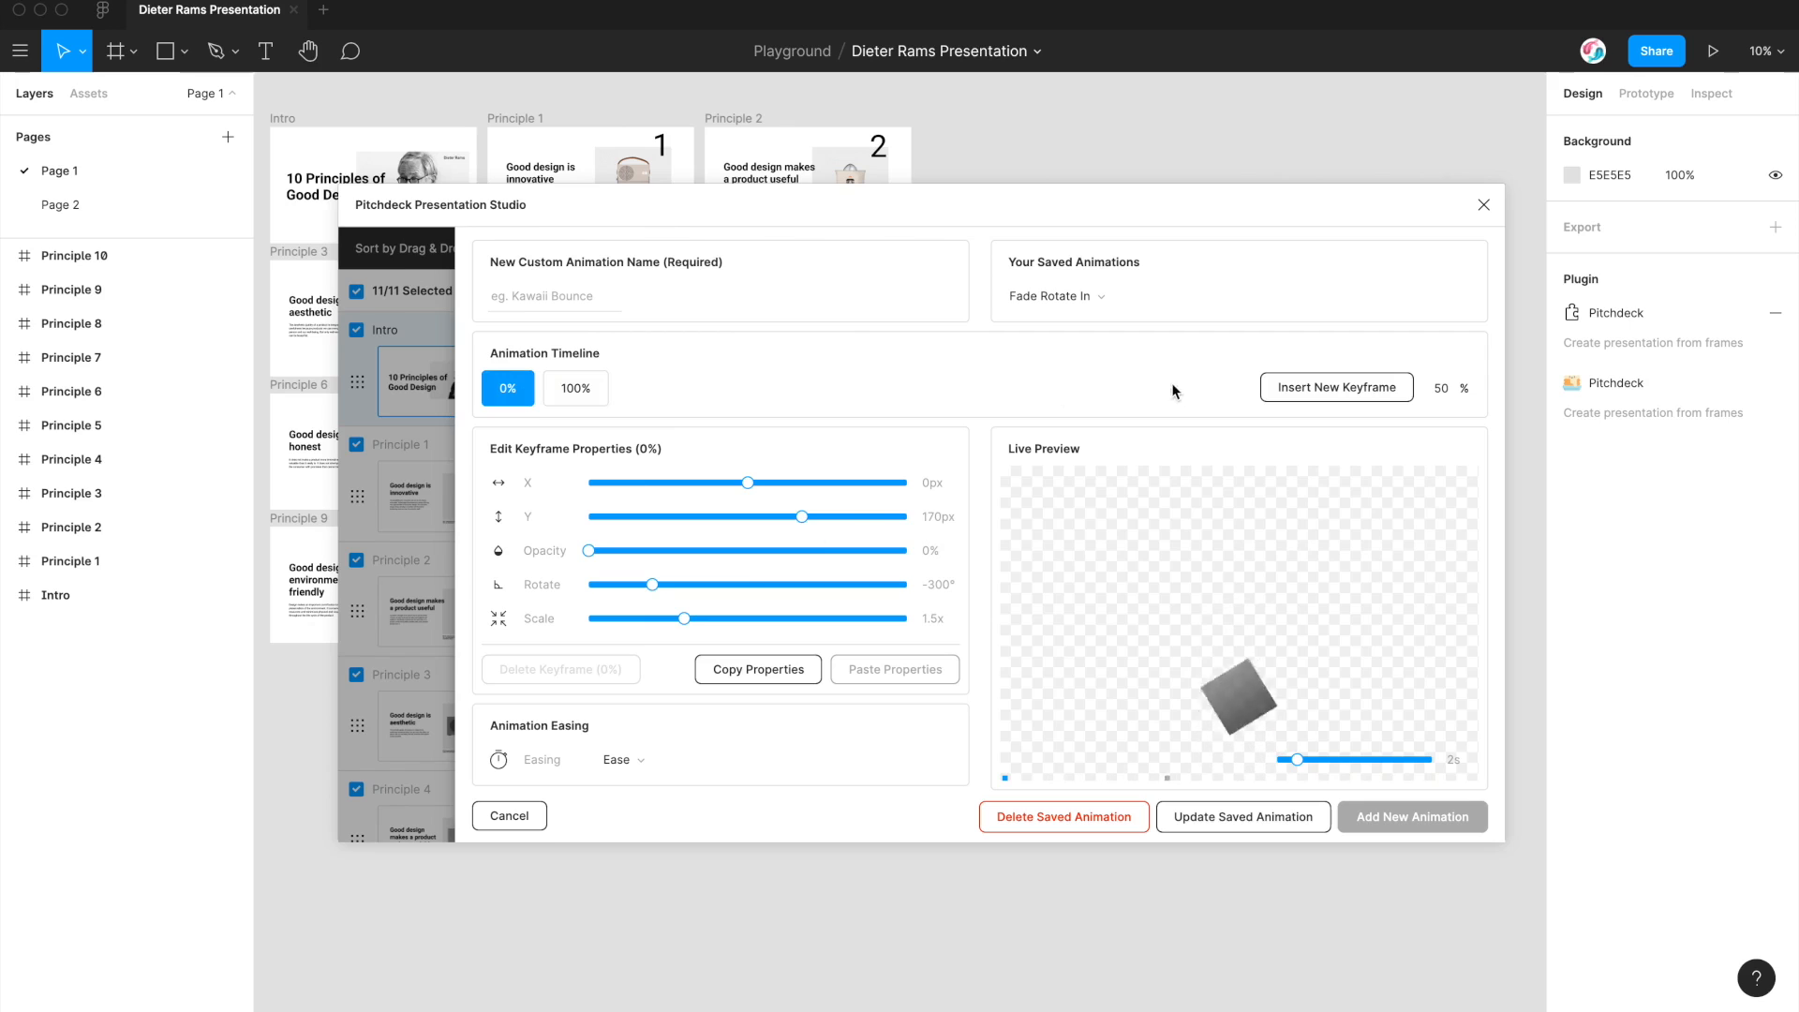
mouse_move(1325, 396)
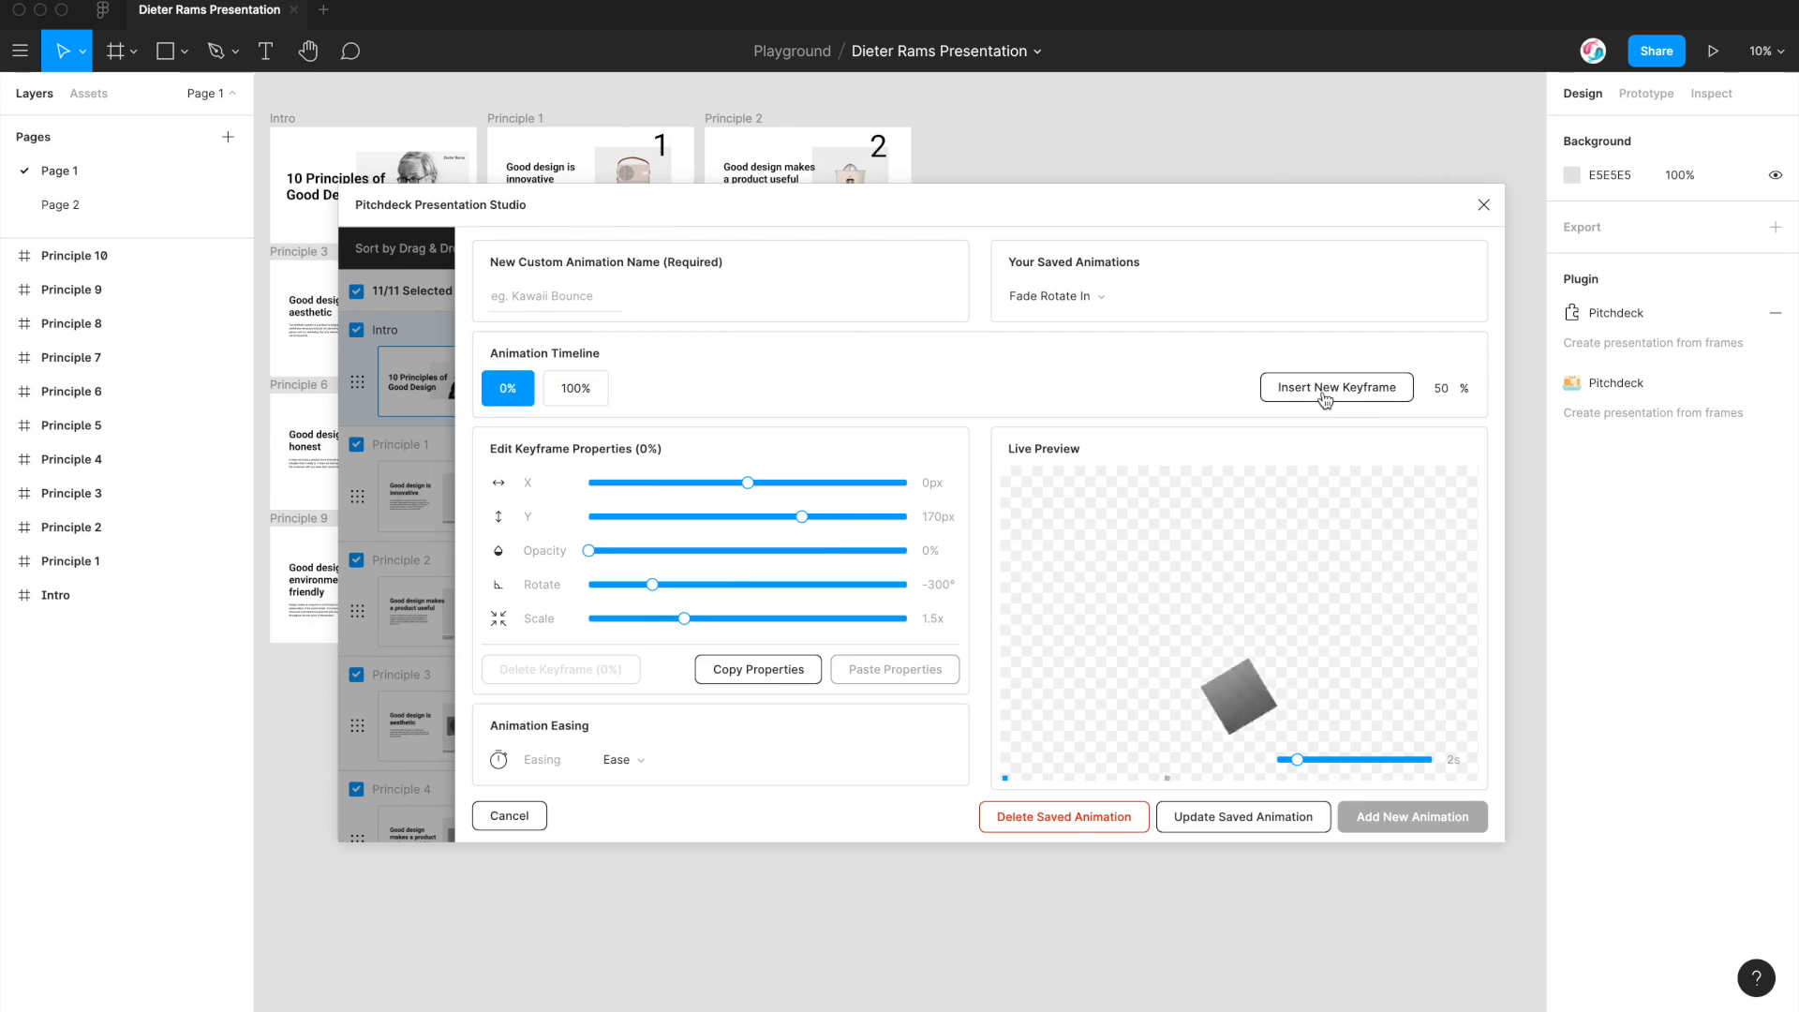
click(1336, 387)
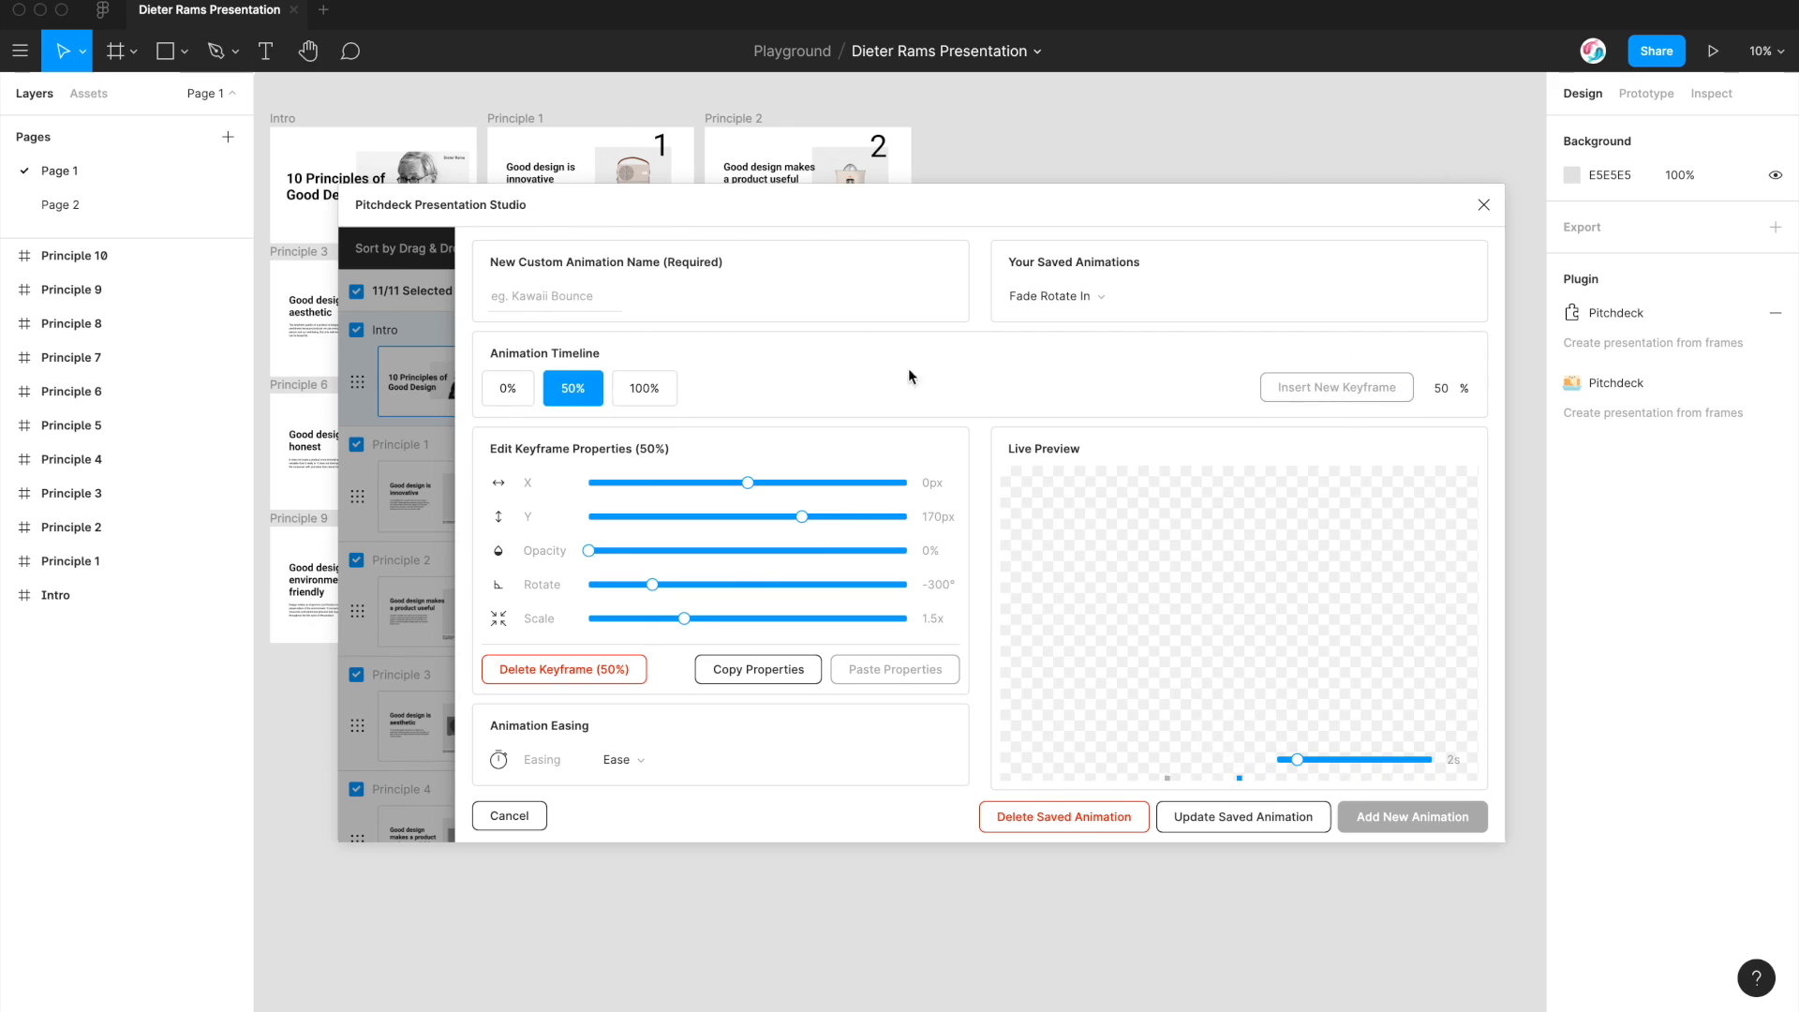
mouse_move(595, 419)
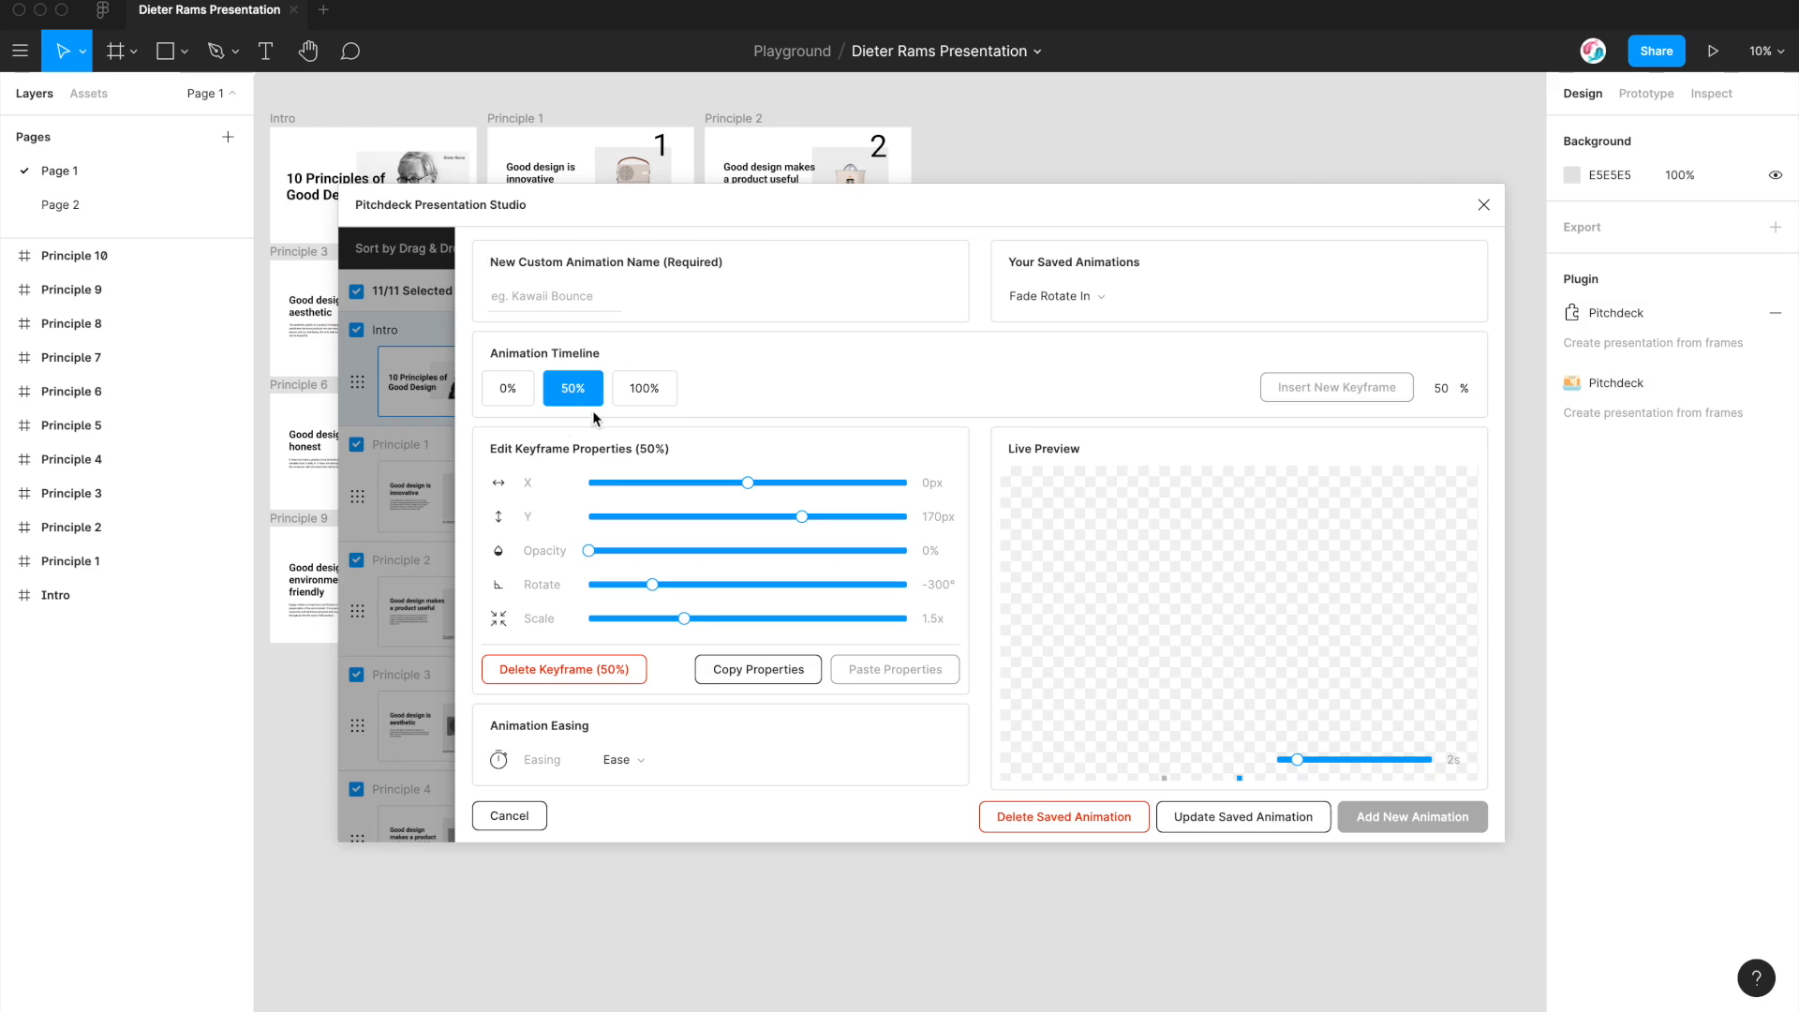
mouse_move(648, 419)
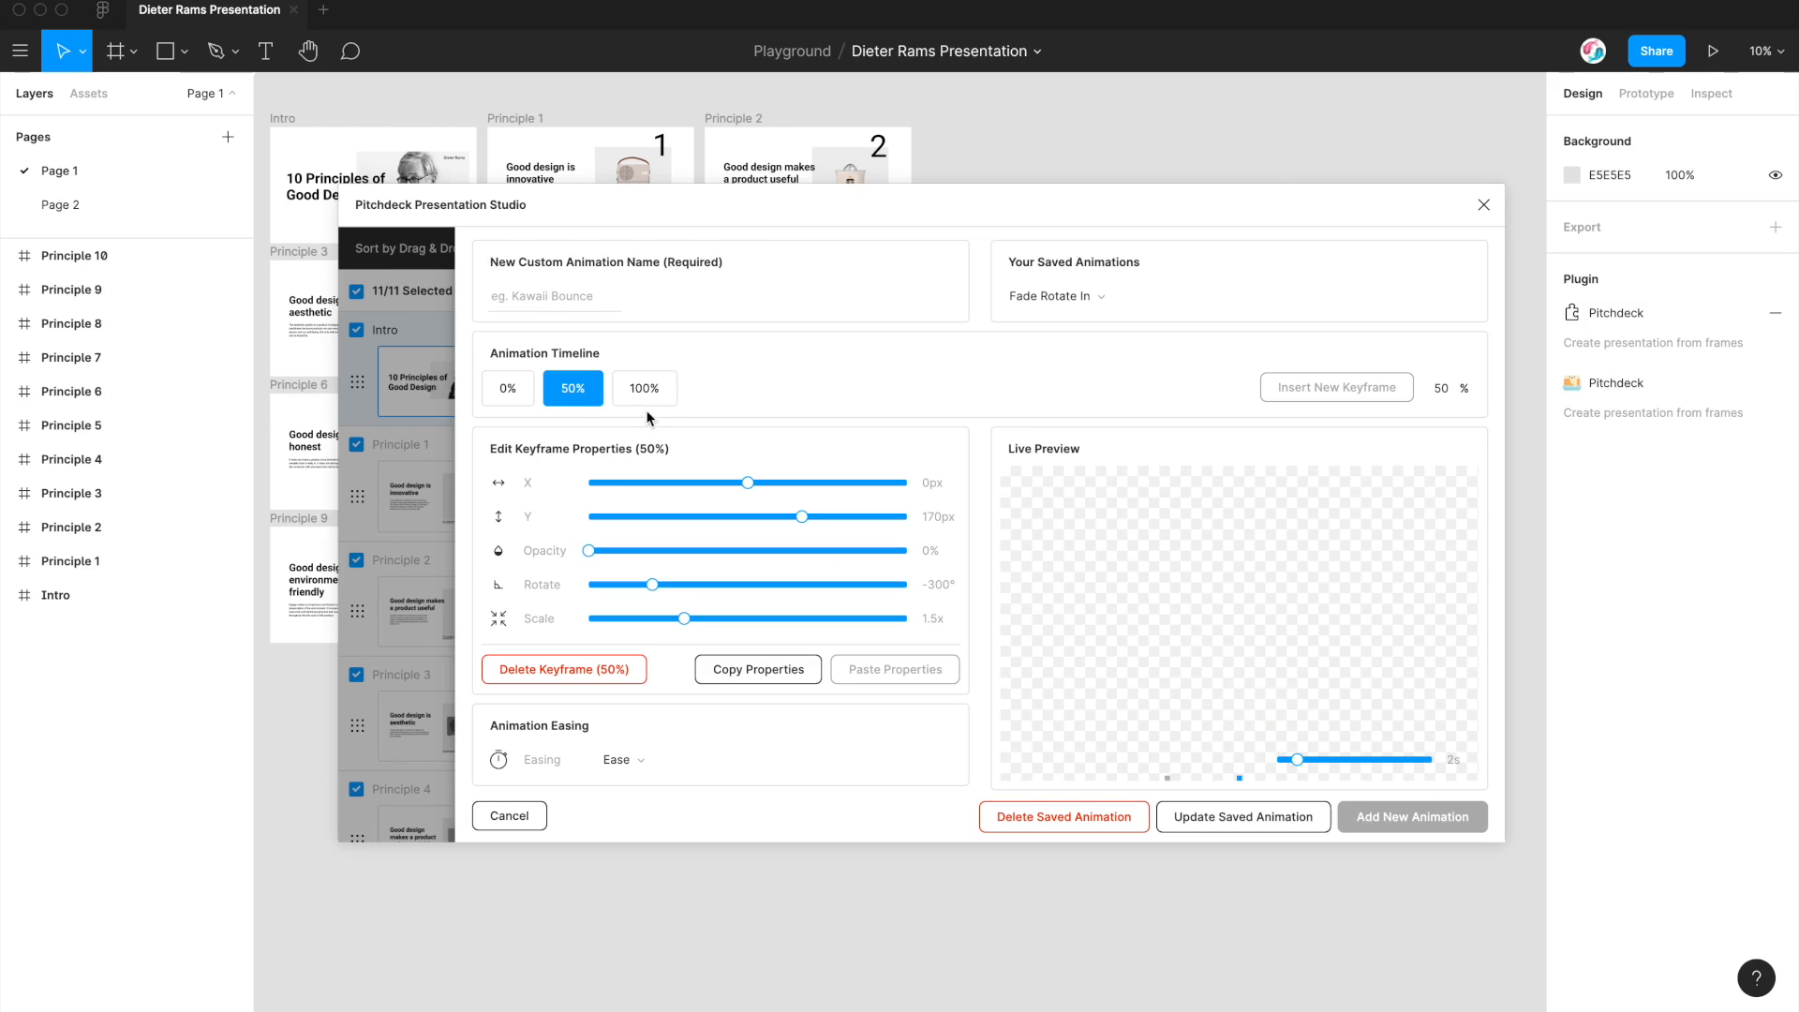
mouse_move(644, 388)
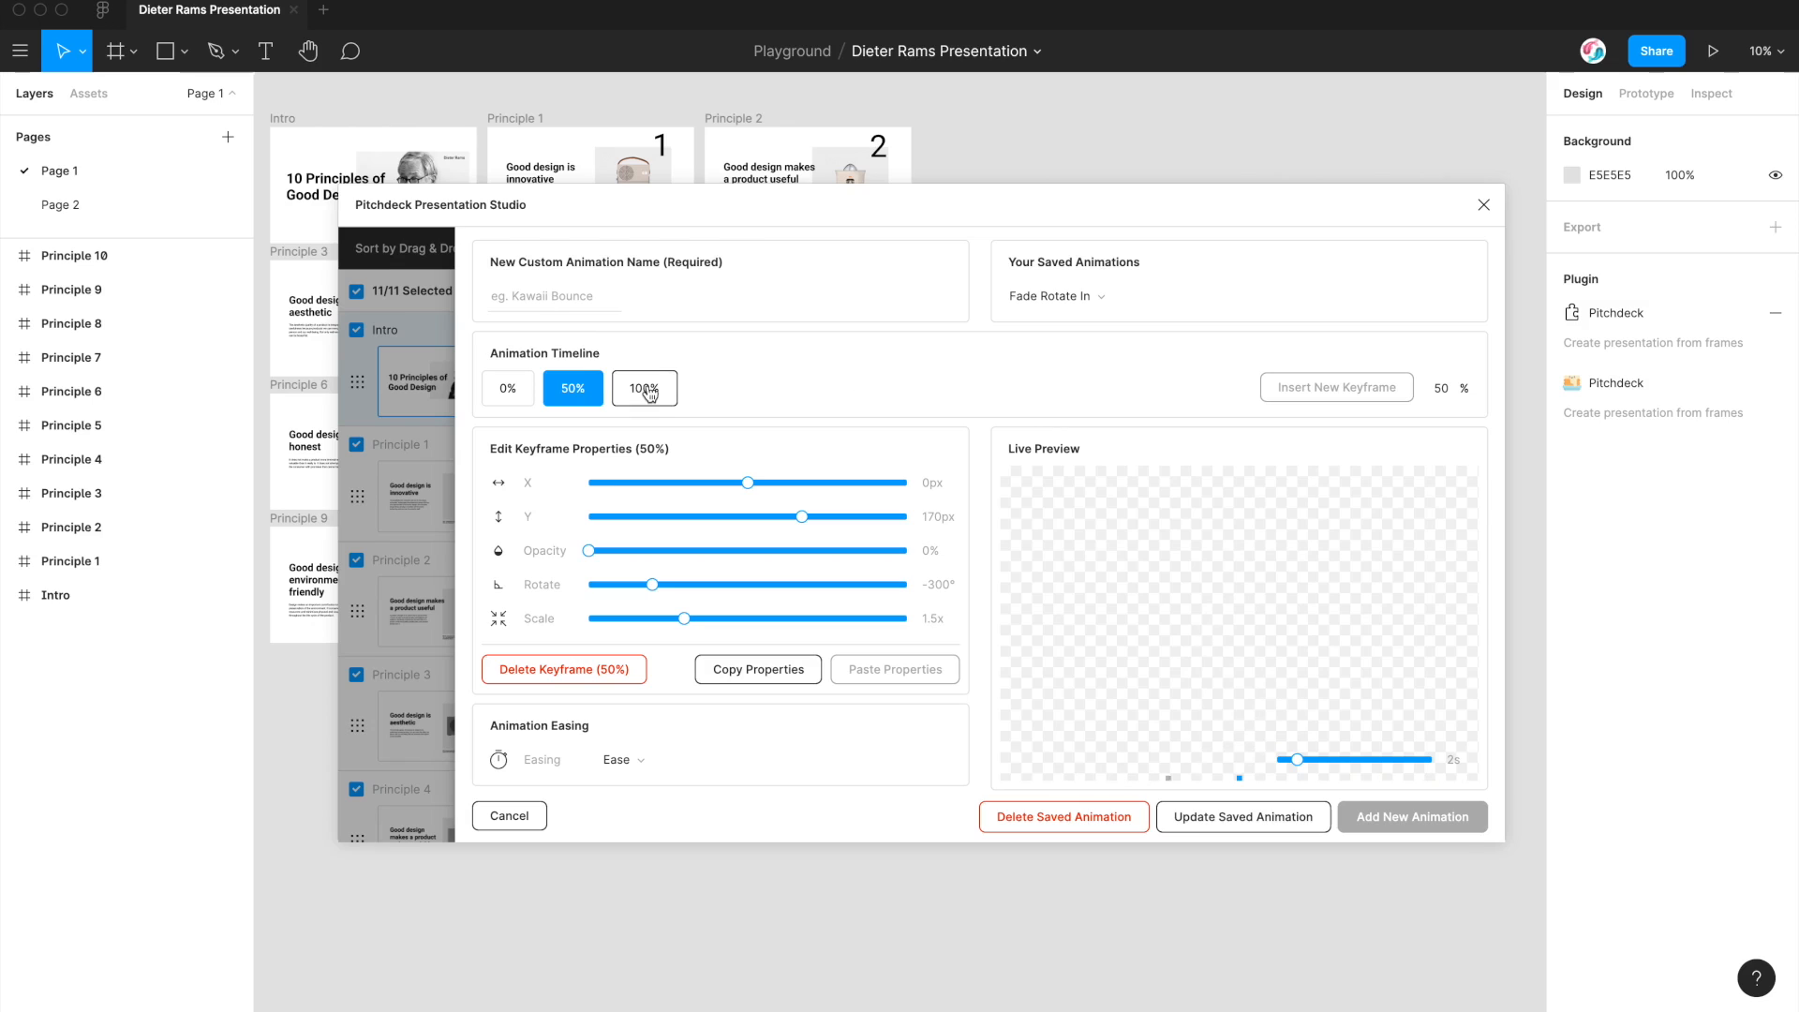
click(644, 388)
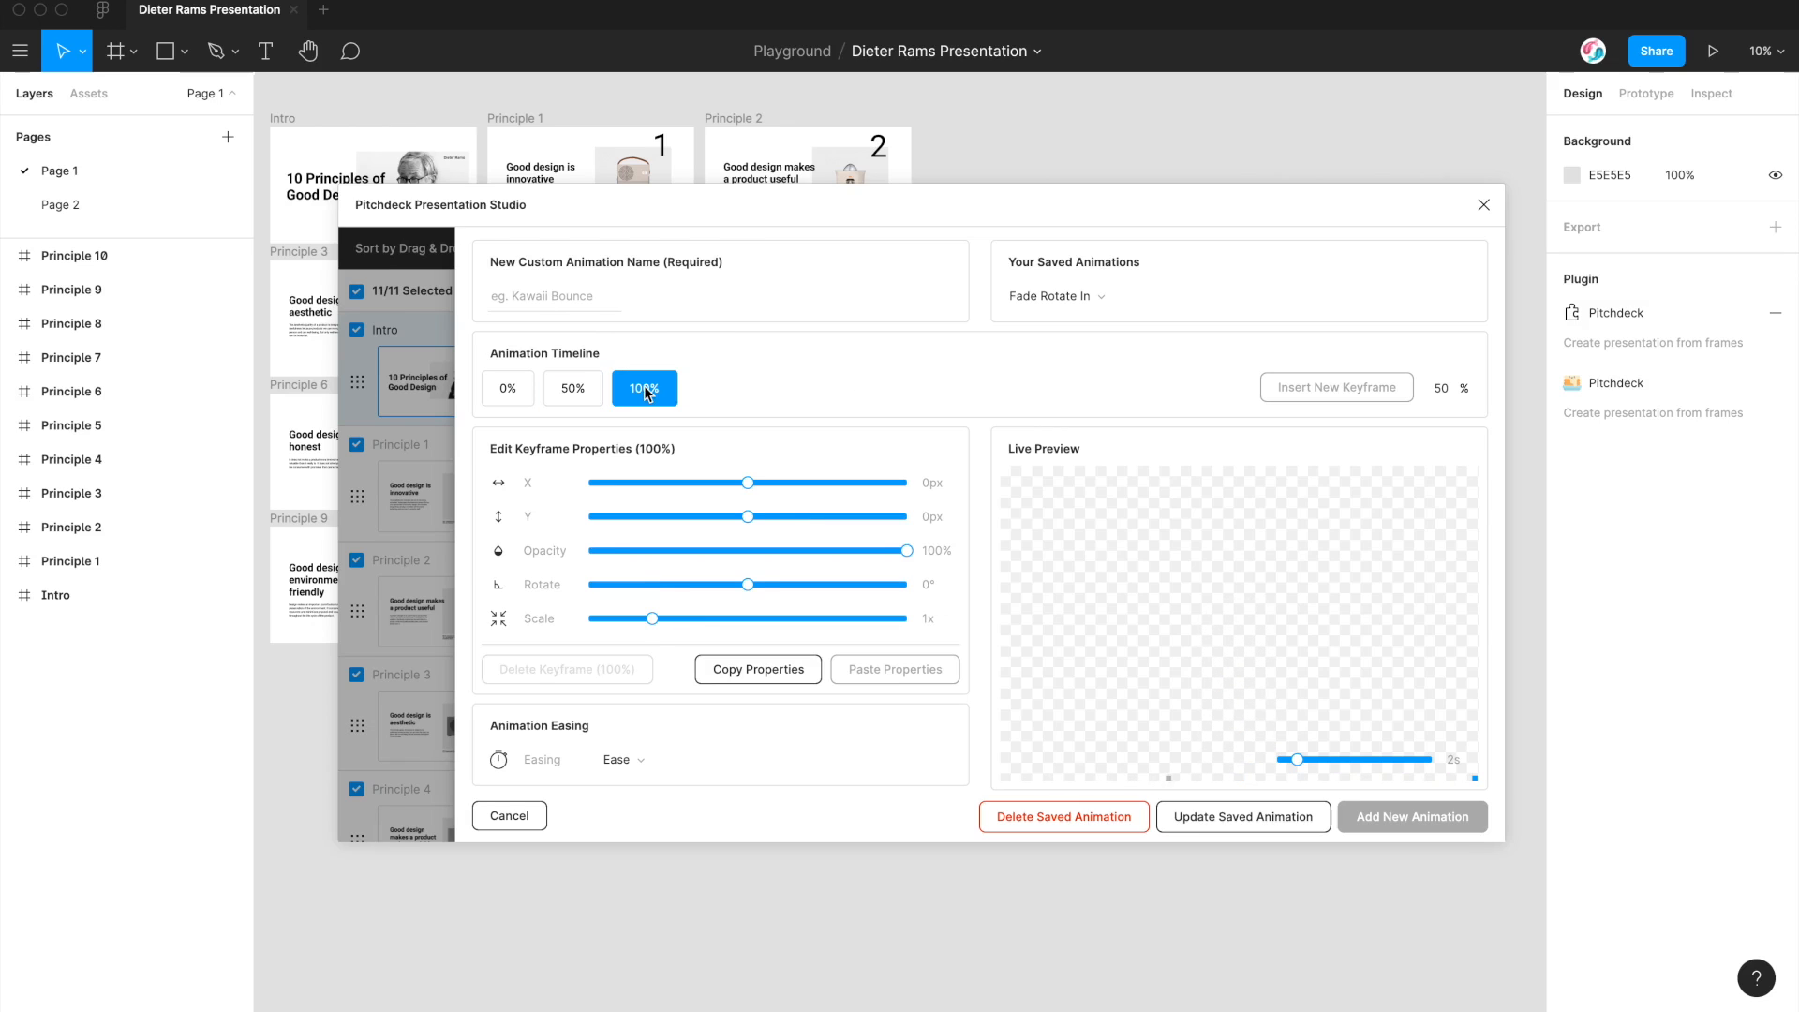
mouse_move(643, 368)
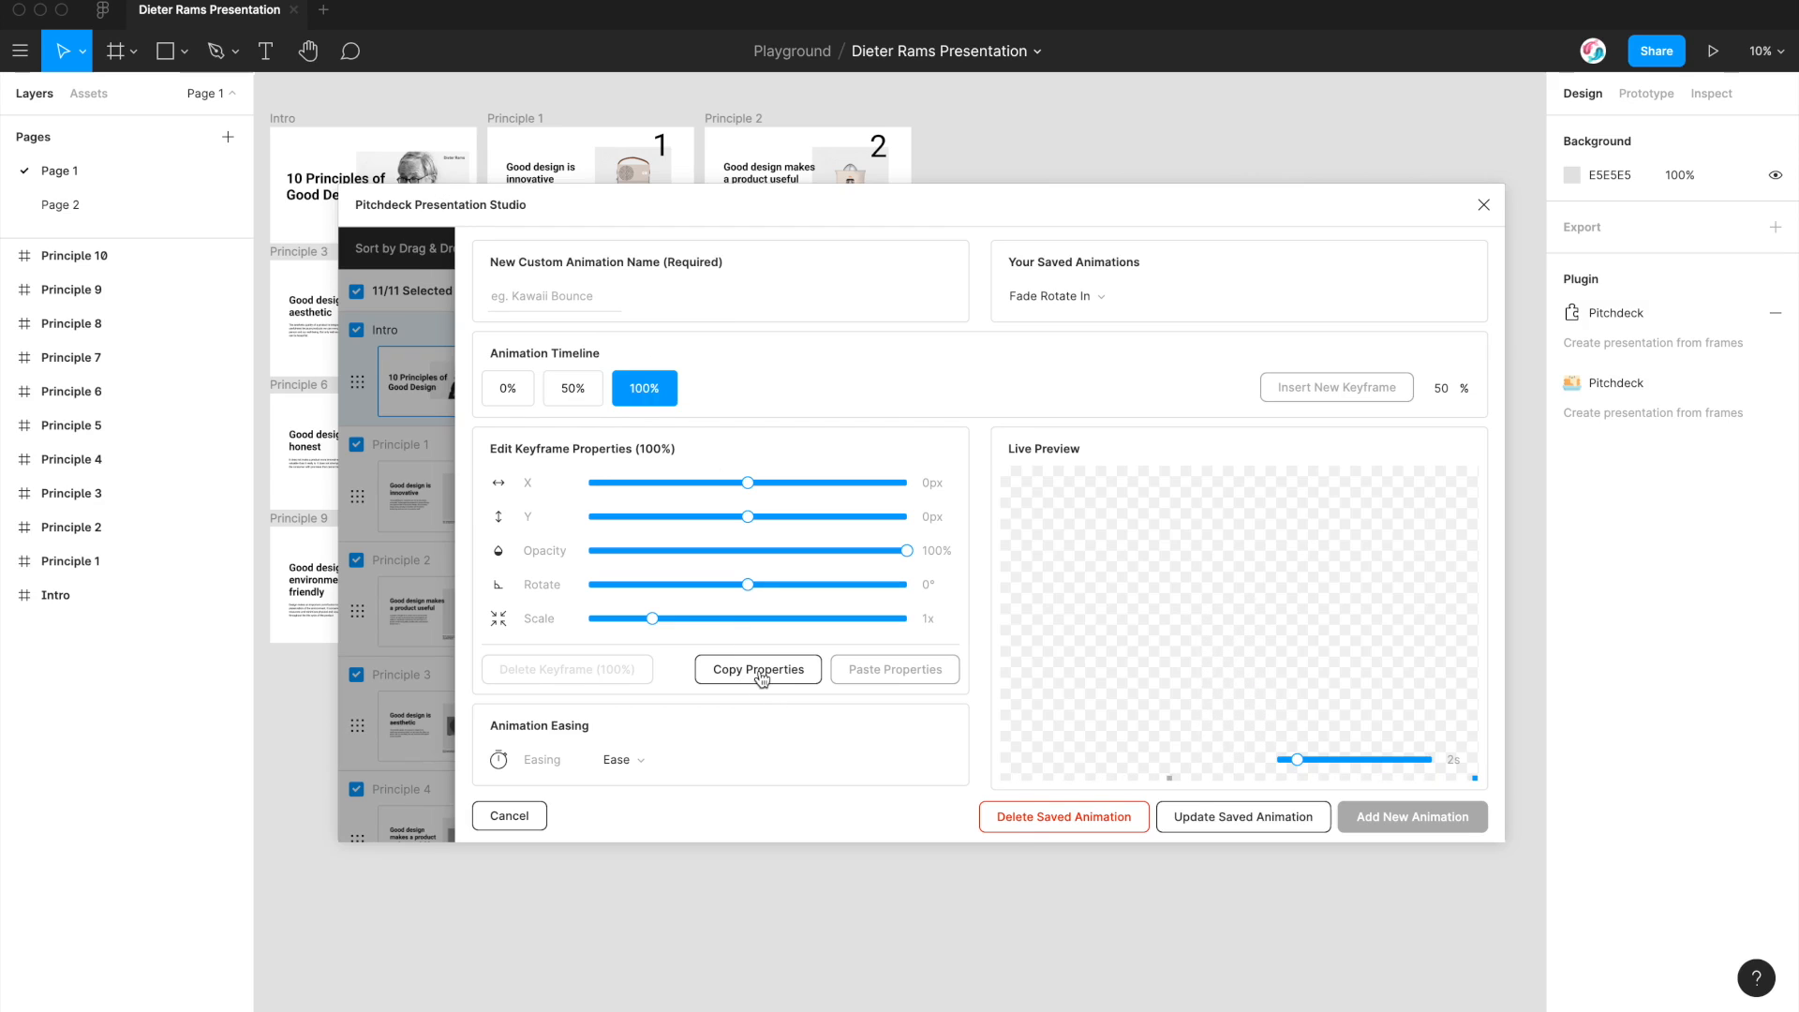
click(758, 669)
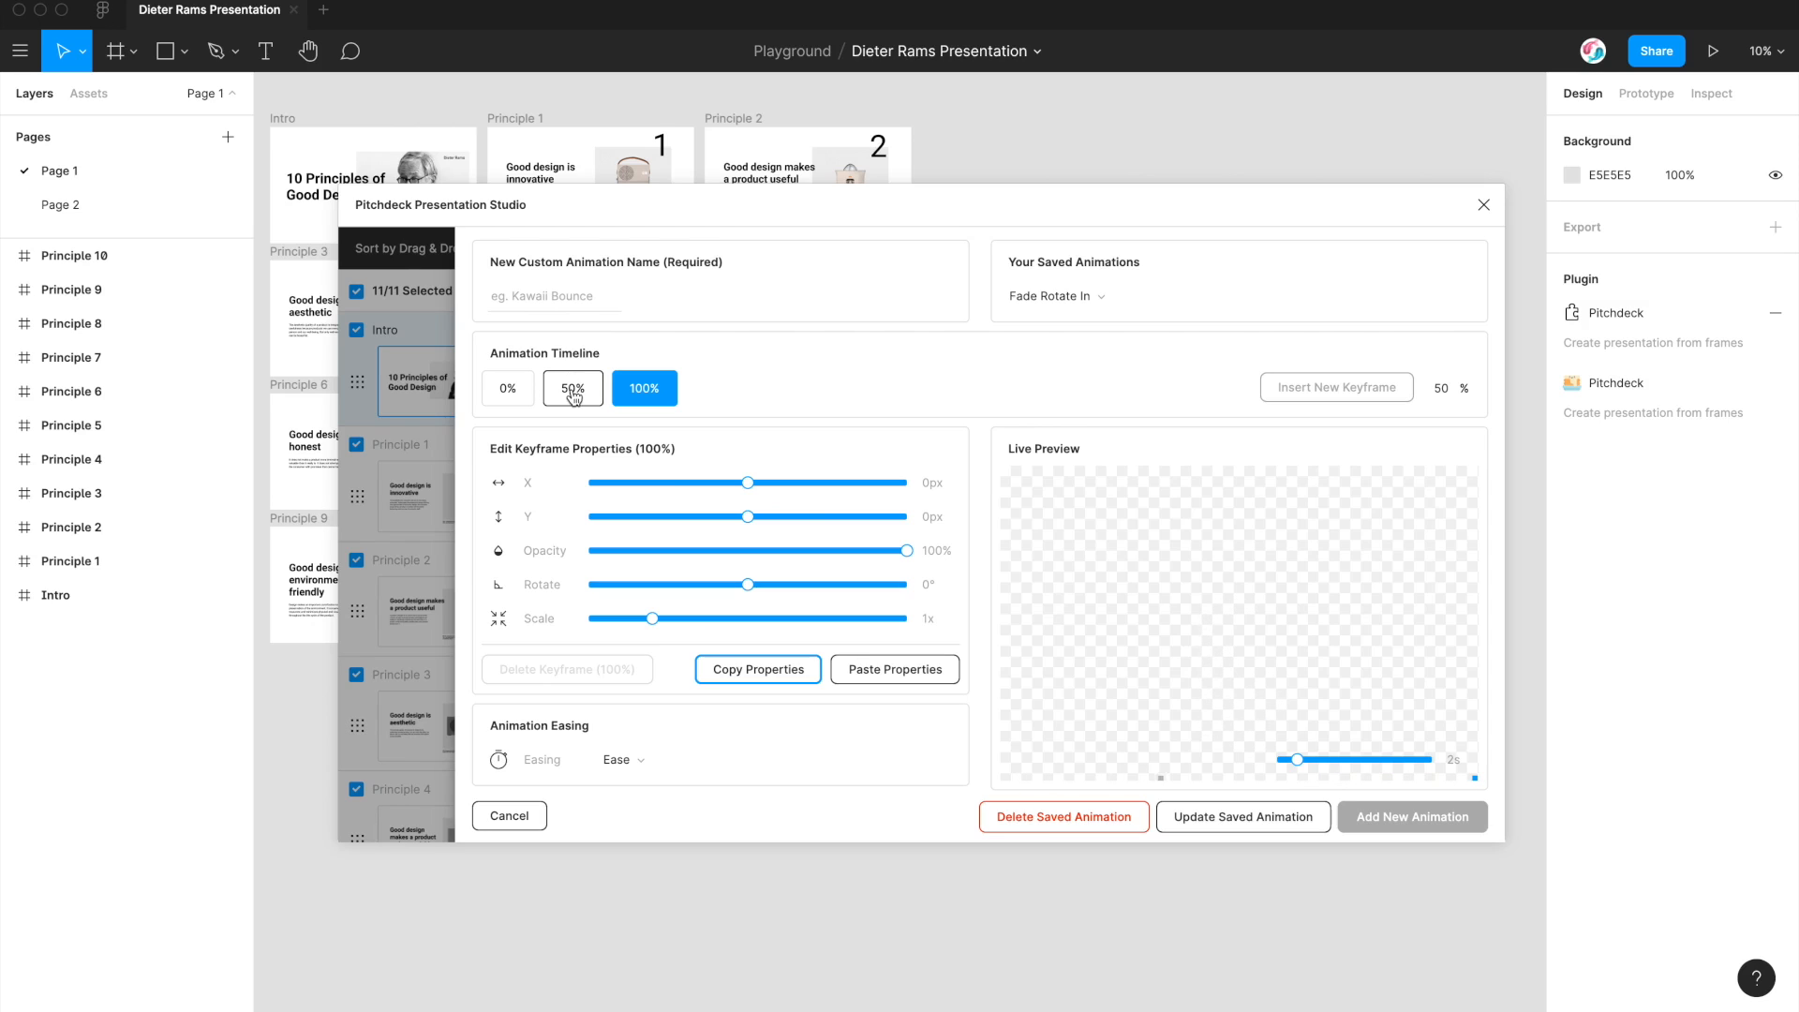
click(572, 388)
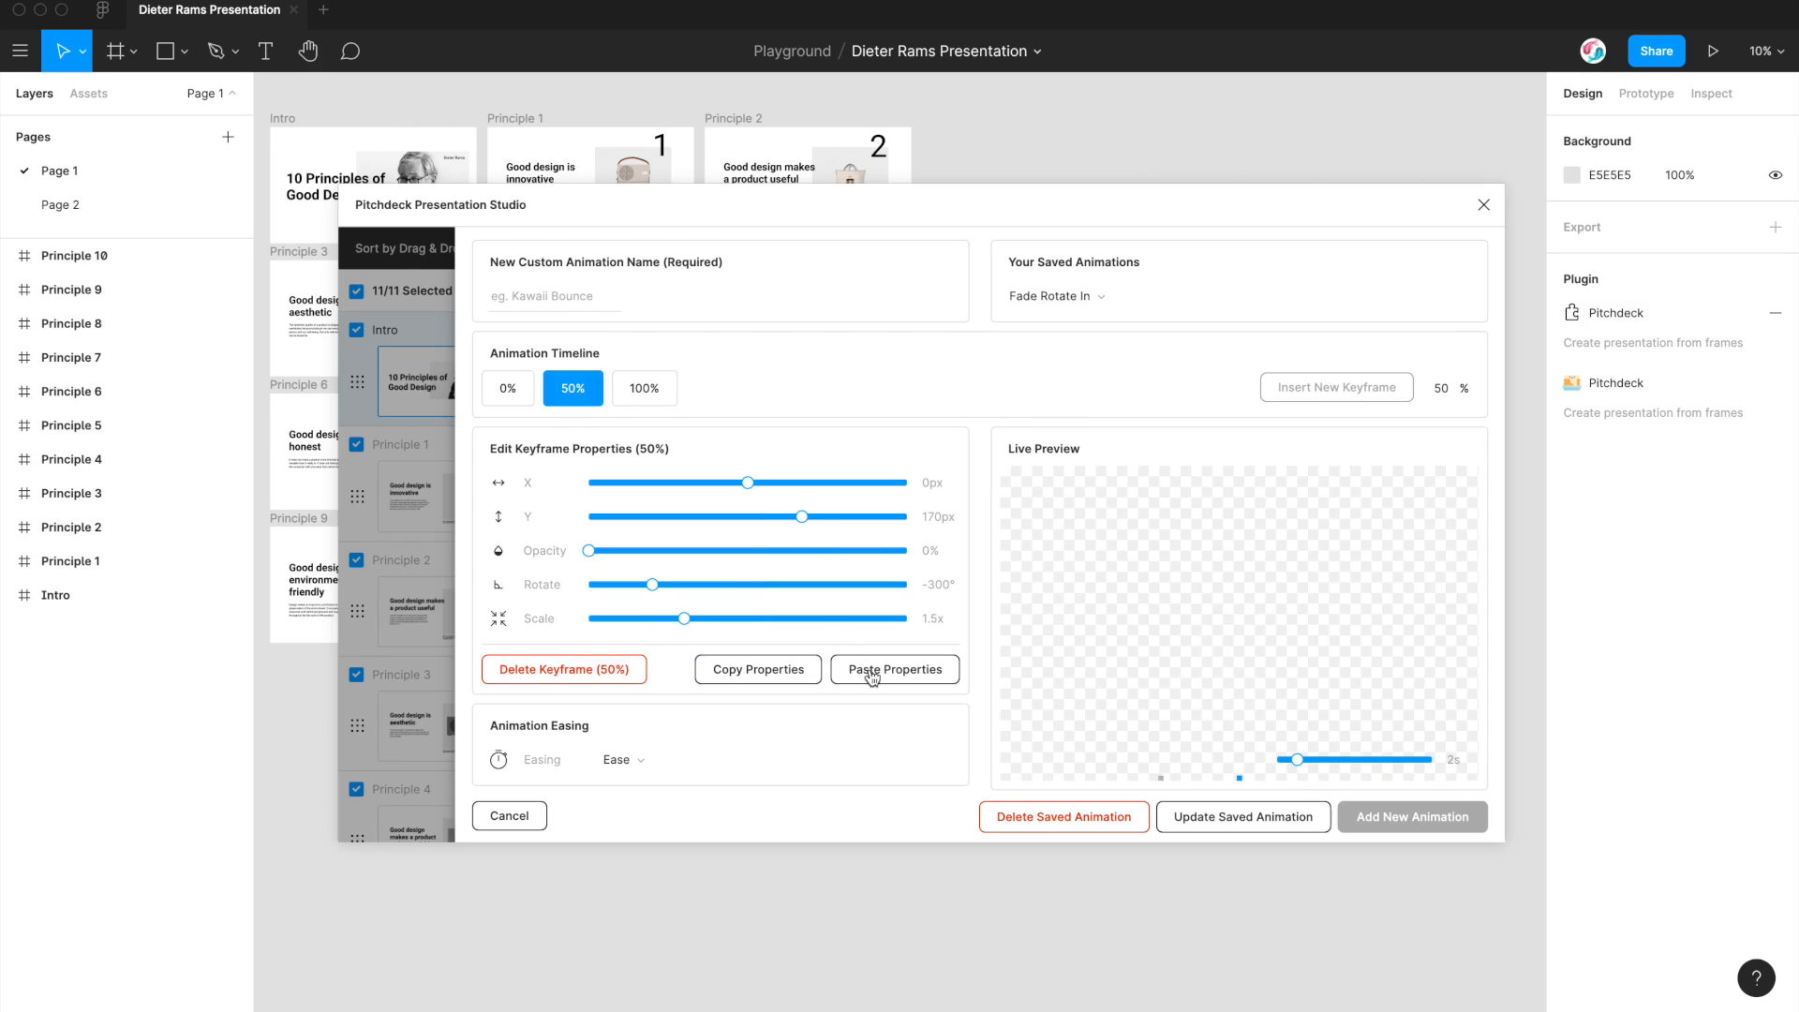
click(895, 669)
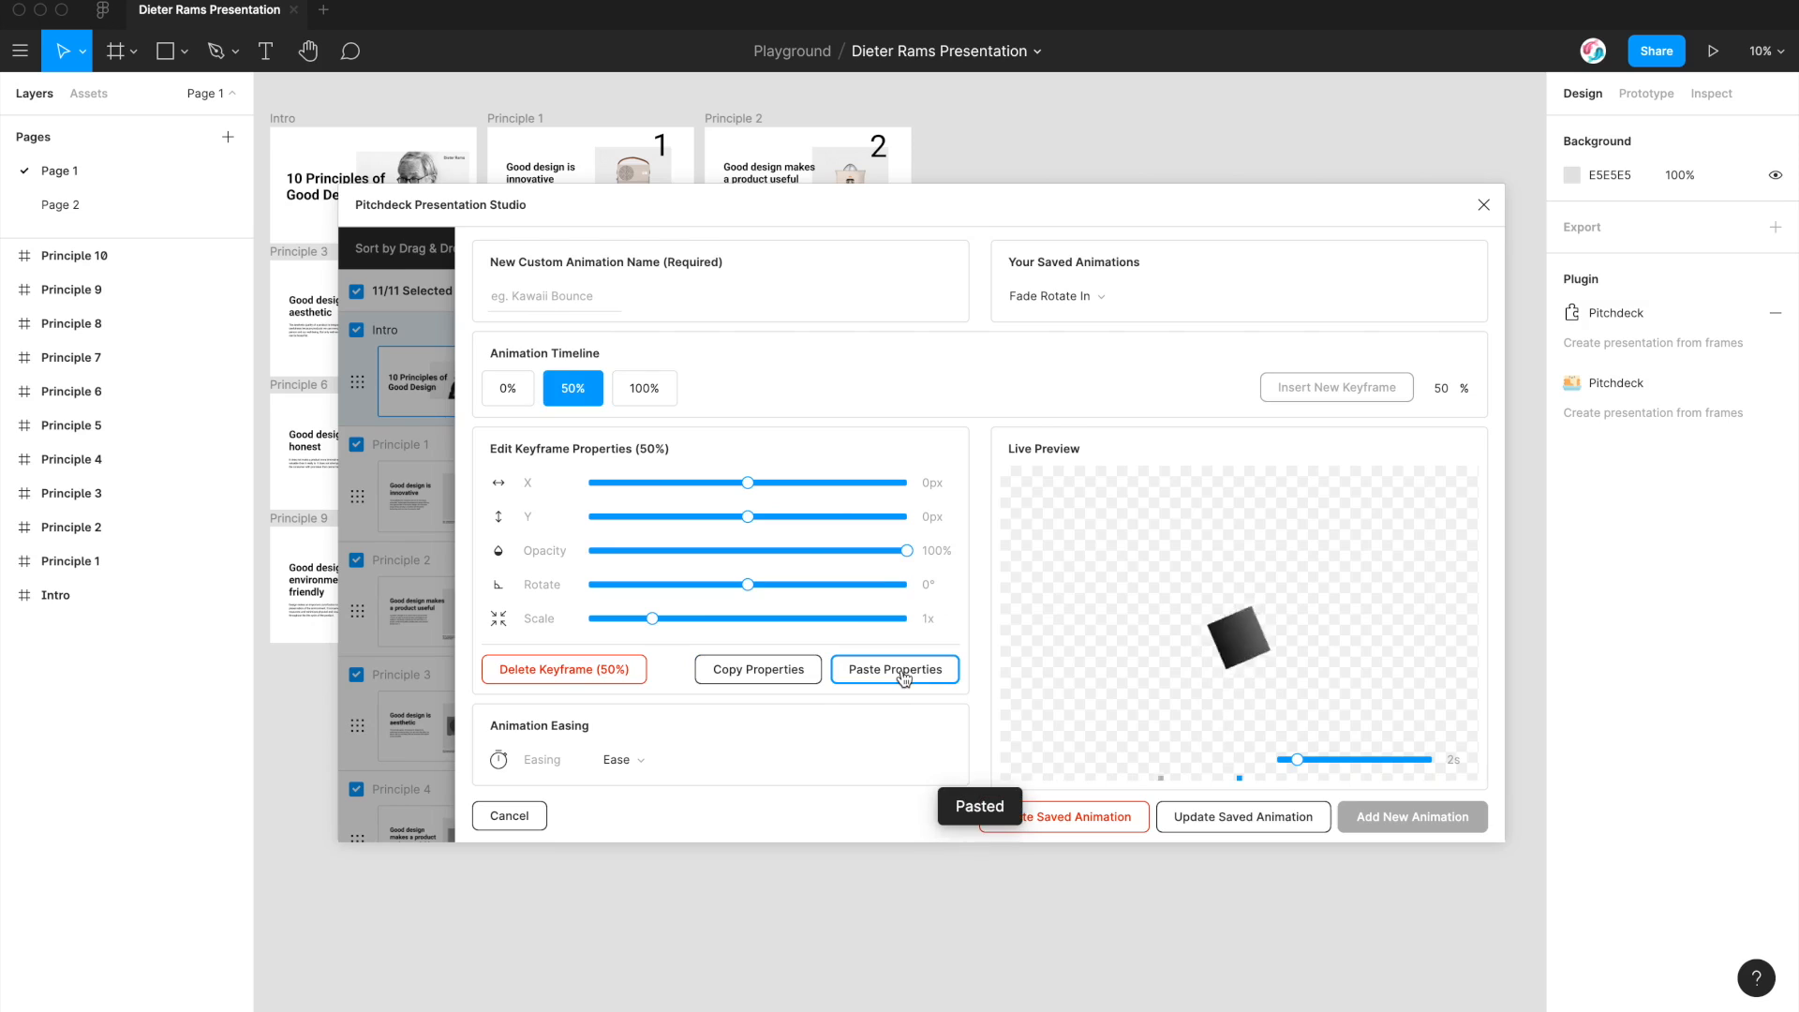
mouse_move(701, 591)
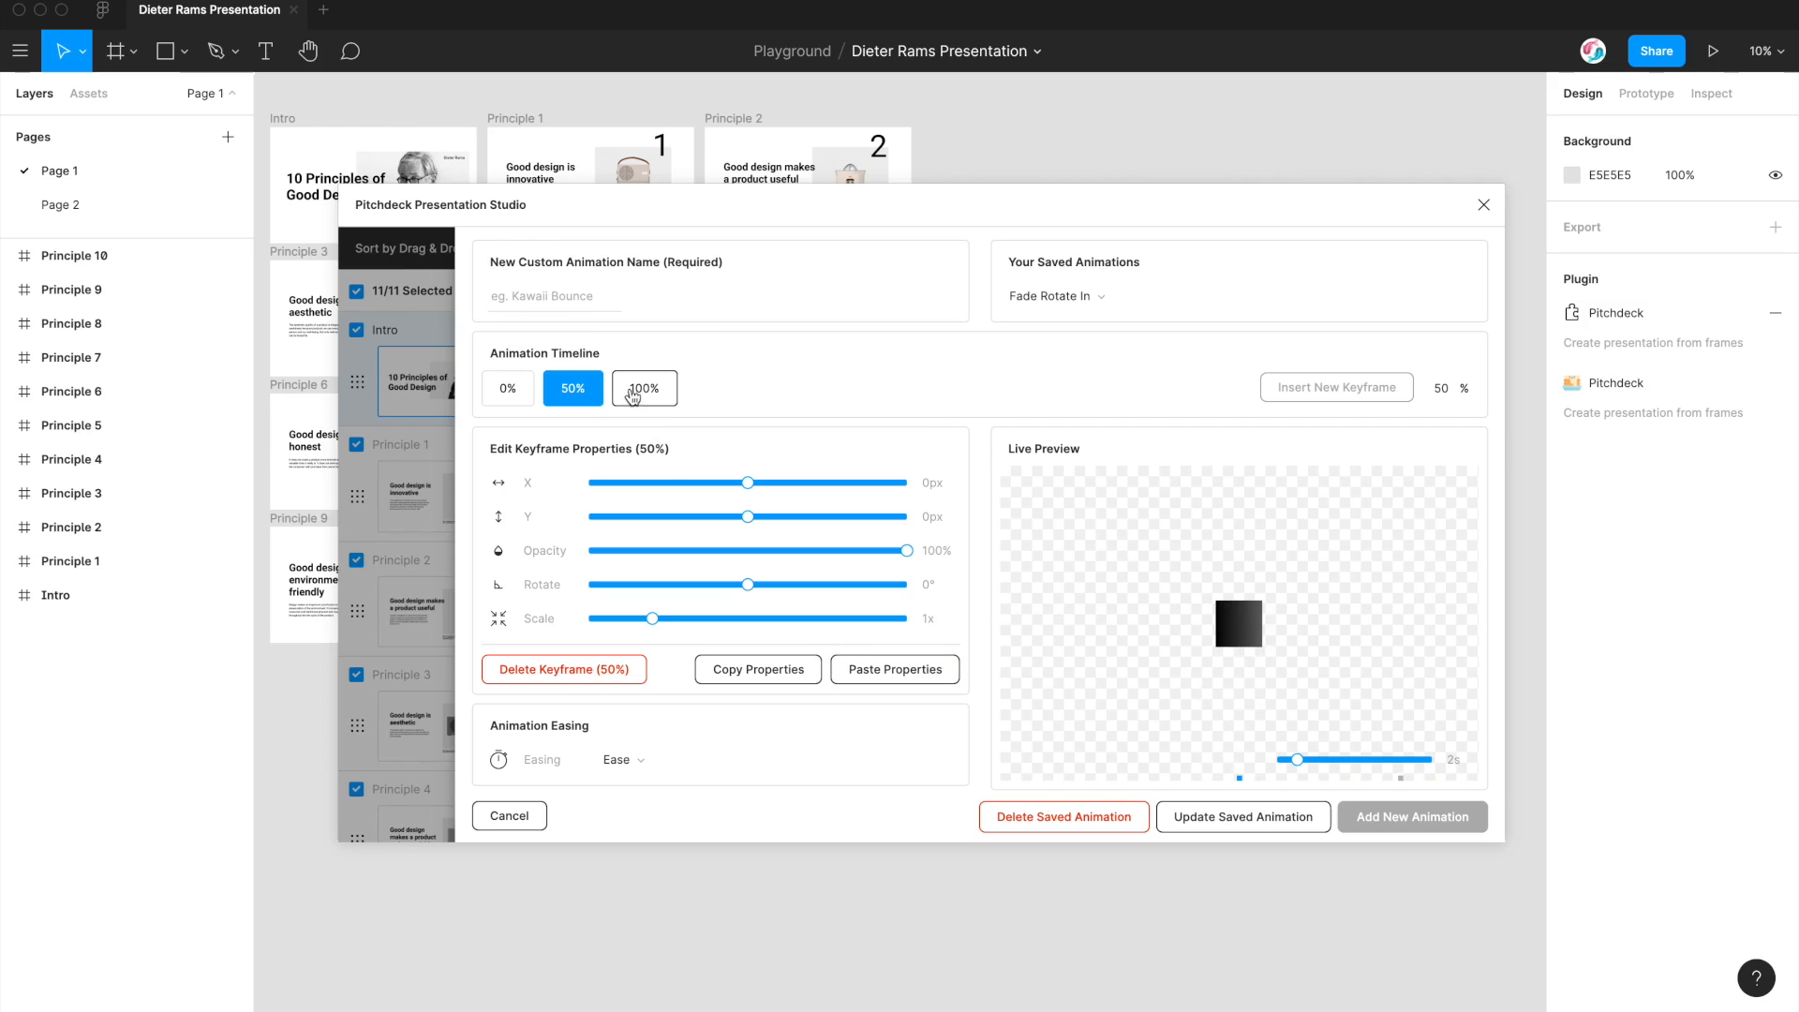
click(643, 388)
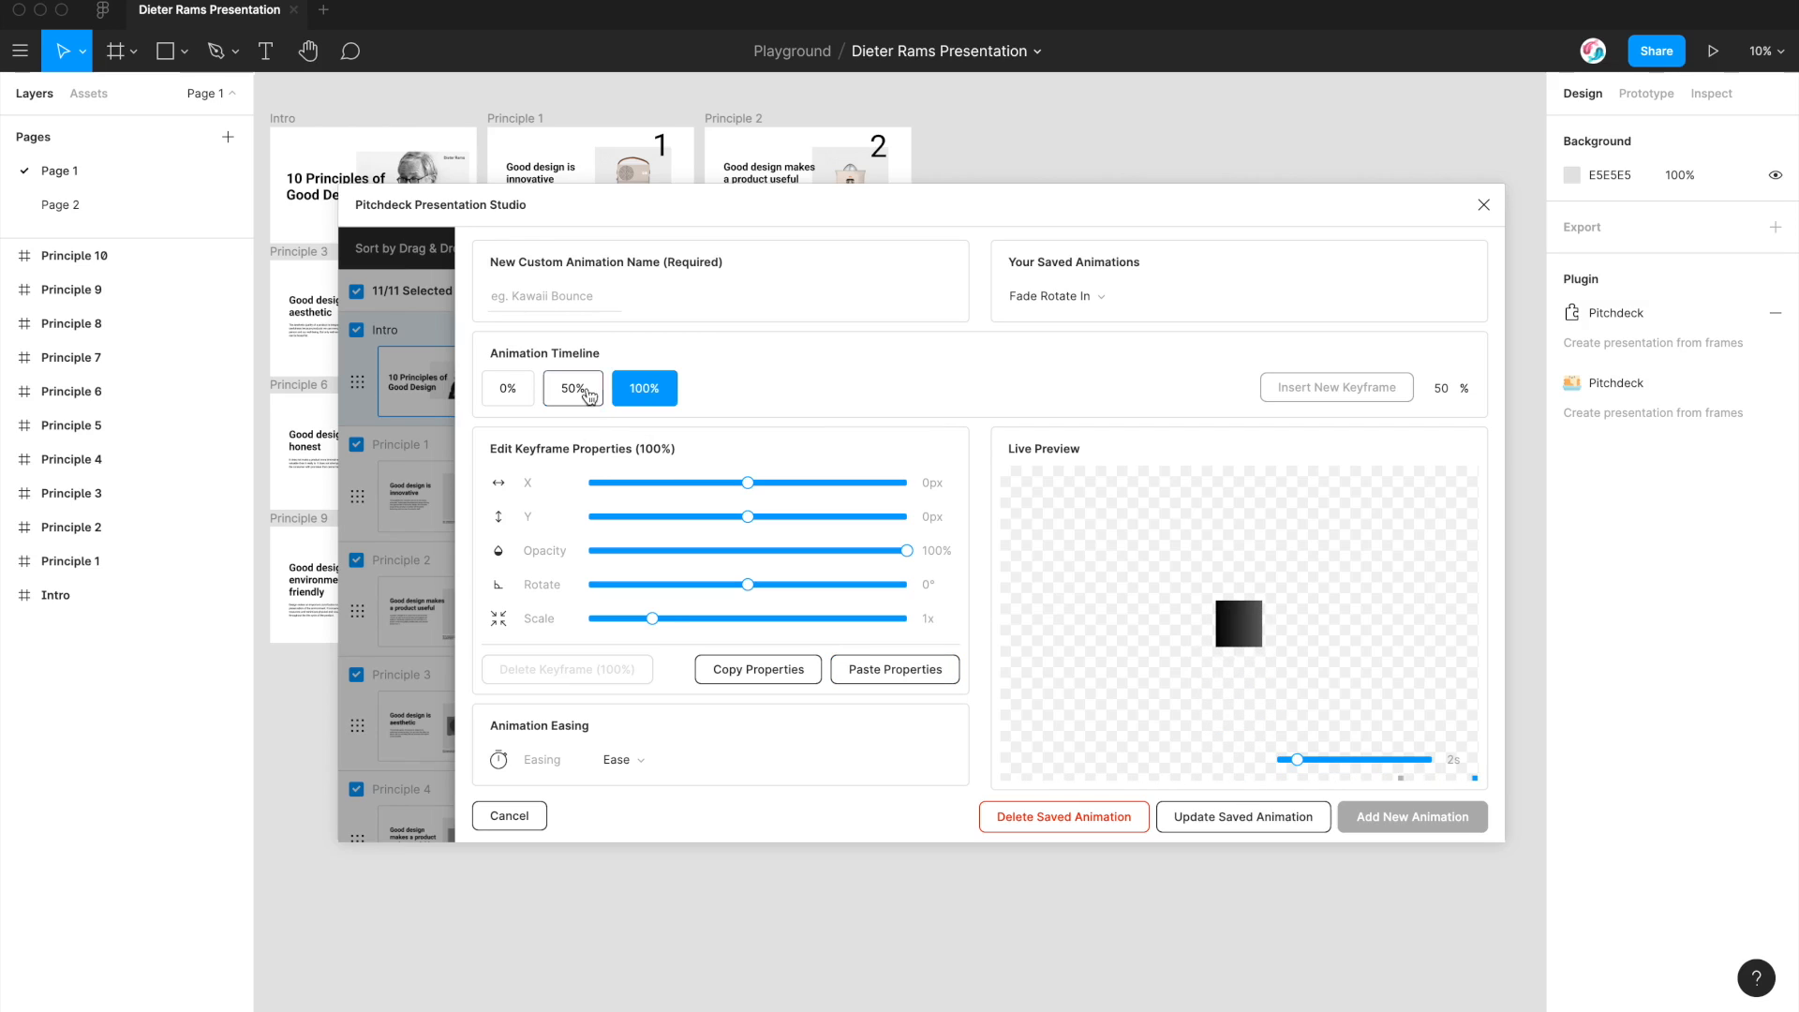
click(573, 388)
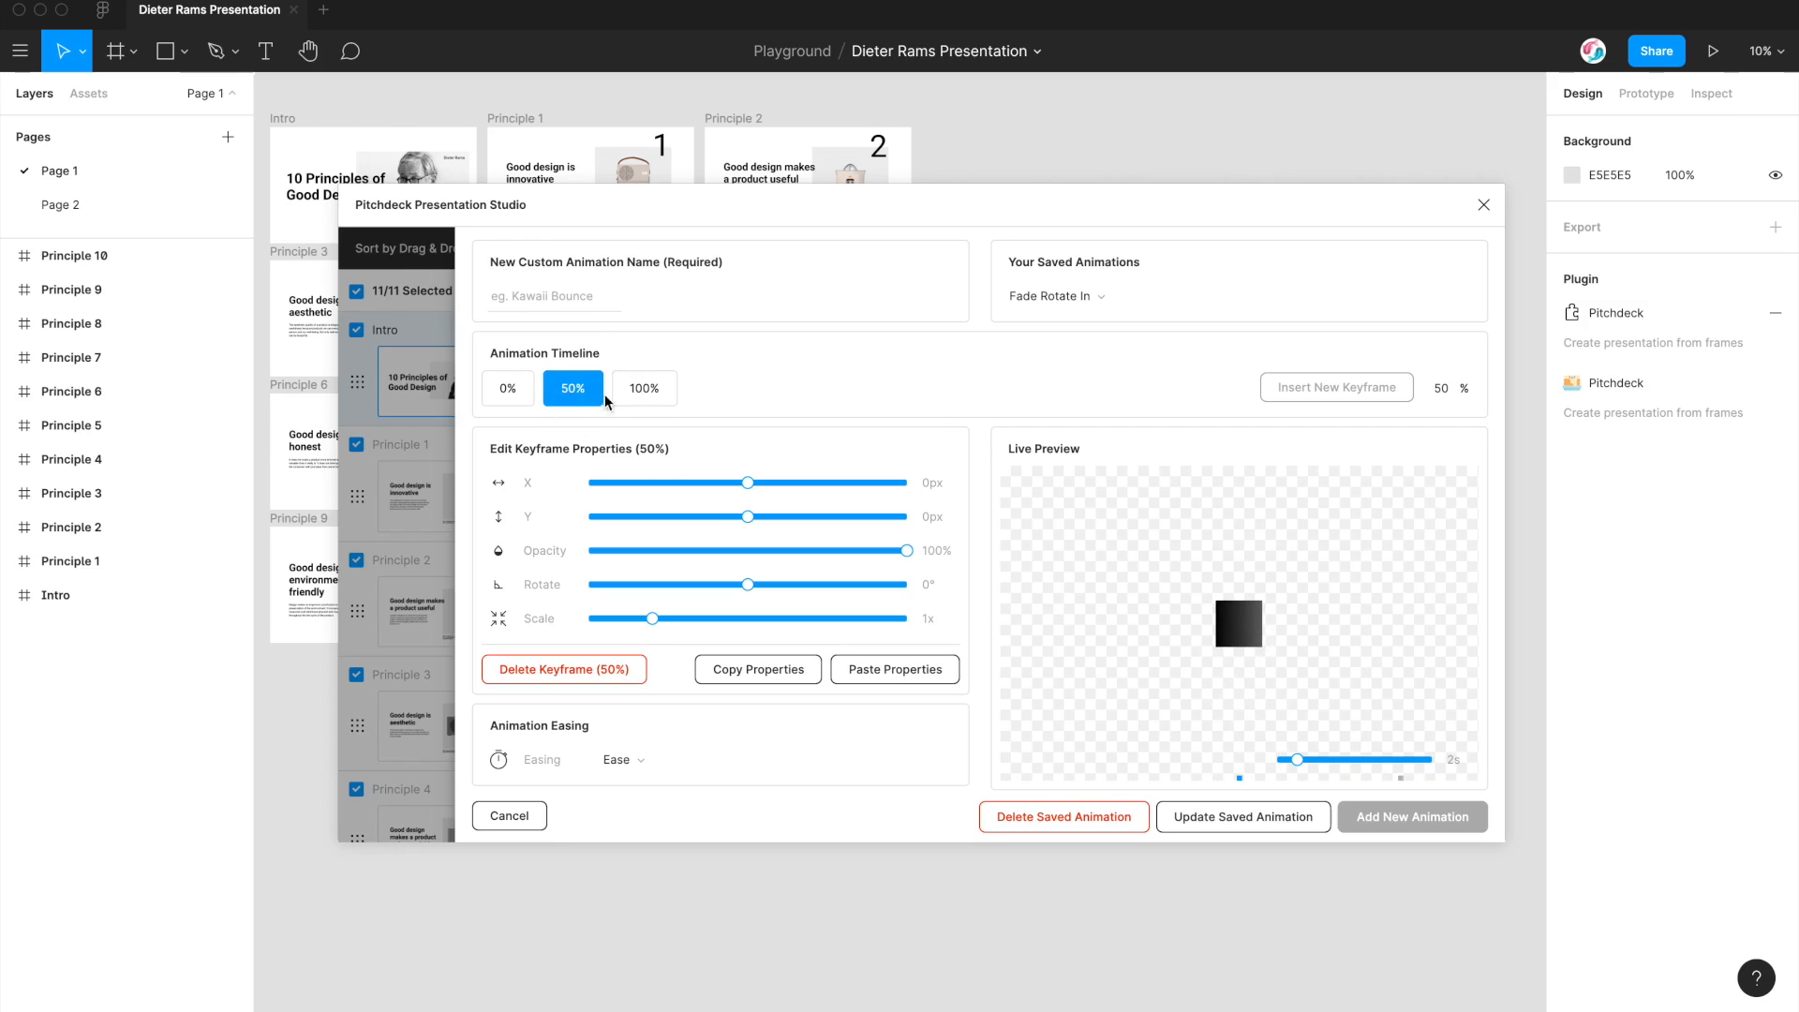
mouse_move(654, 618)
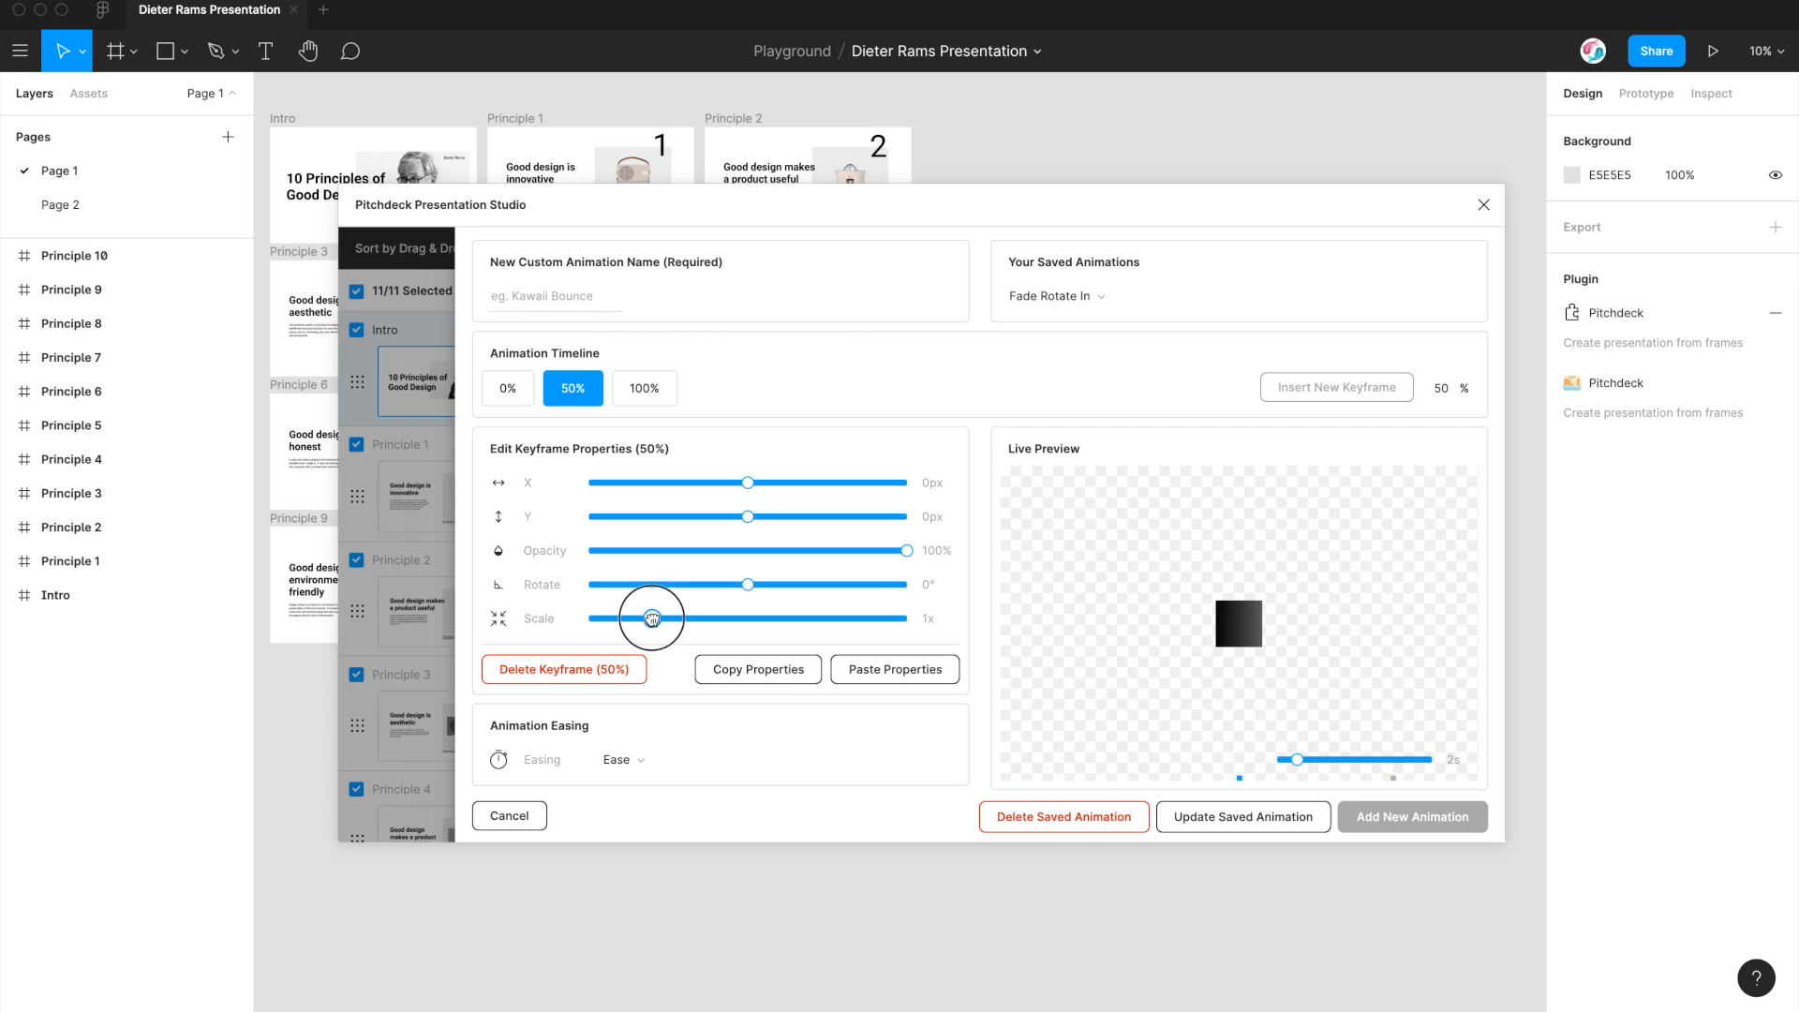
Step: Set the 50% keyframe's scale to 2.5x and update the saved Fade Rotate In animation
drag(650, 619, 779, 618)
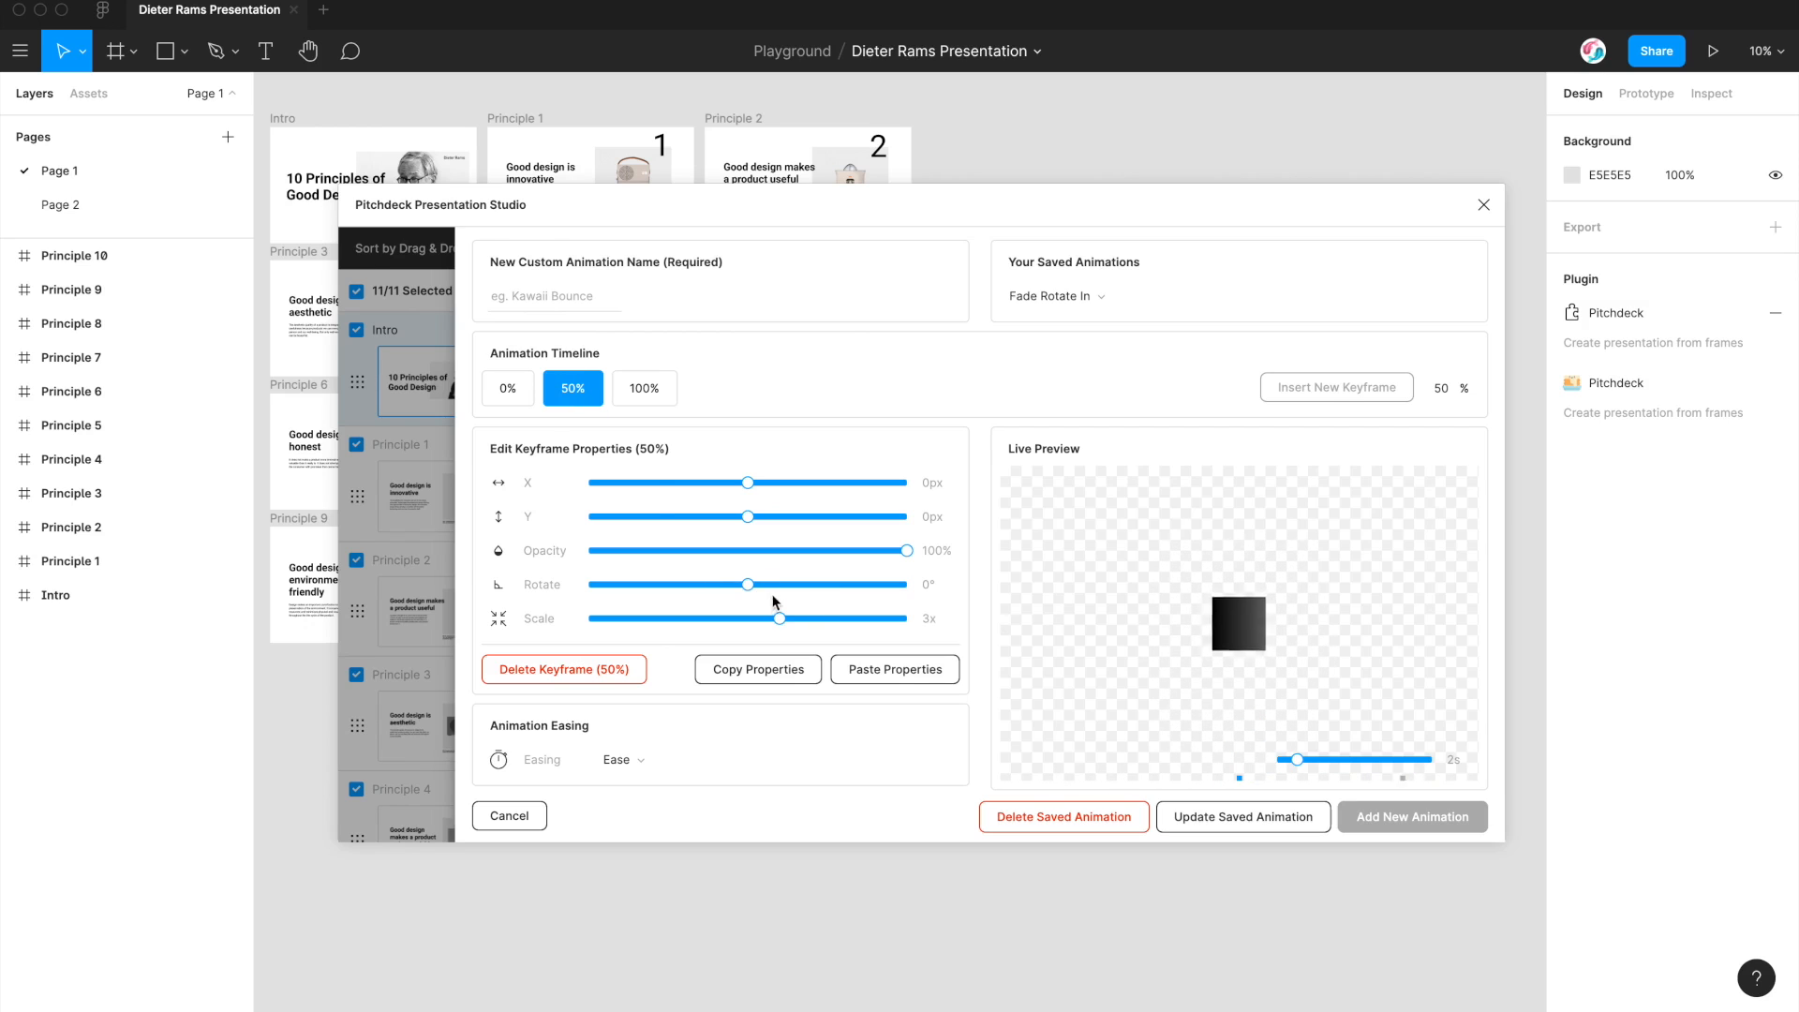
drag(780, 618, 766, 618)
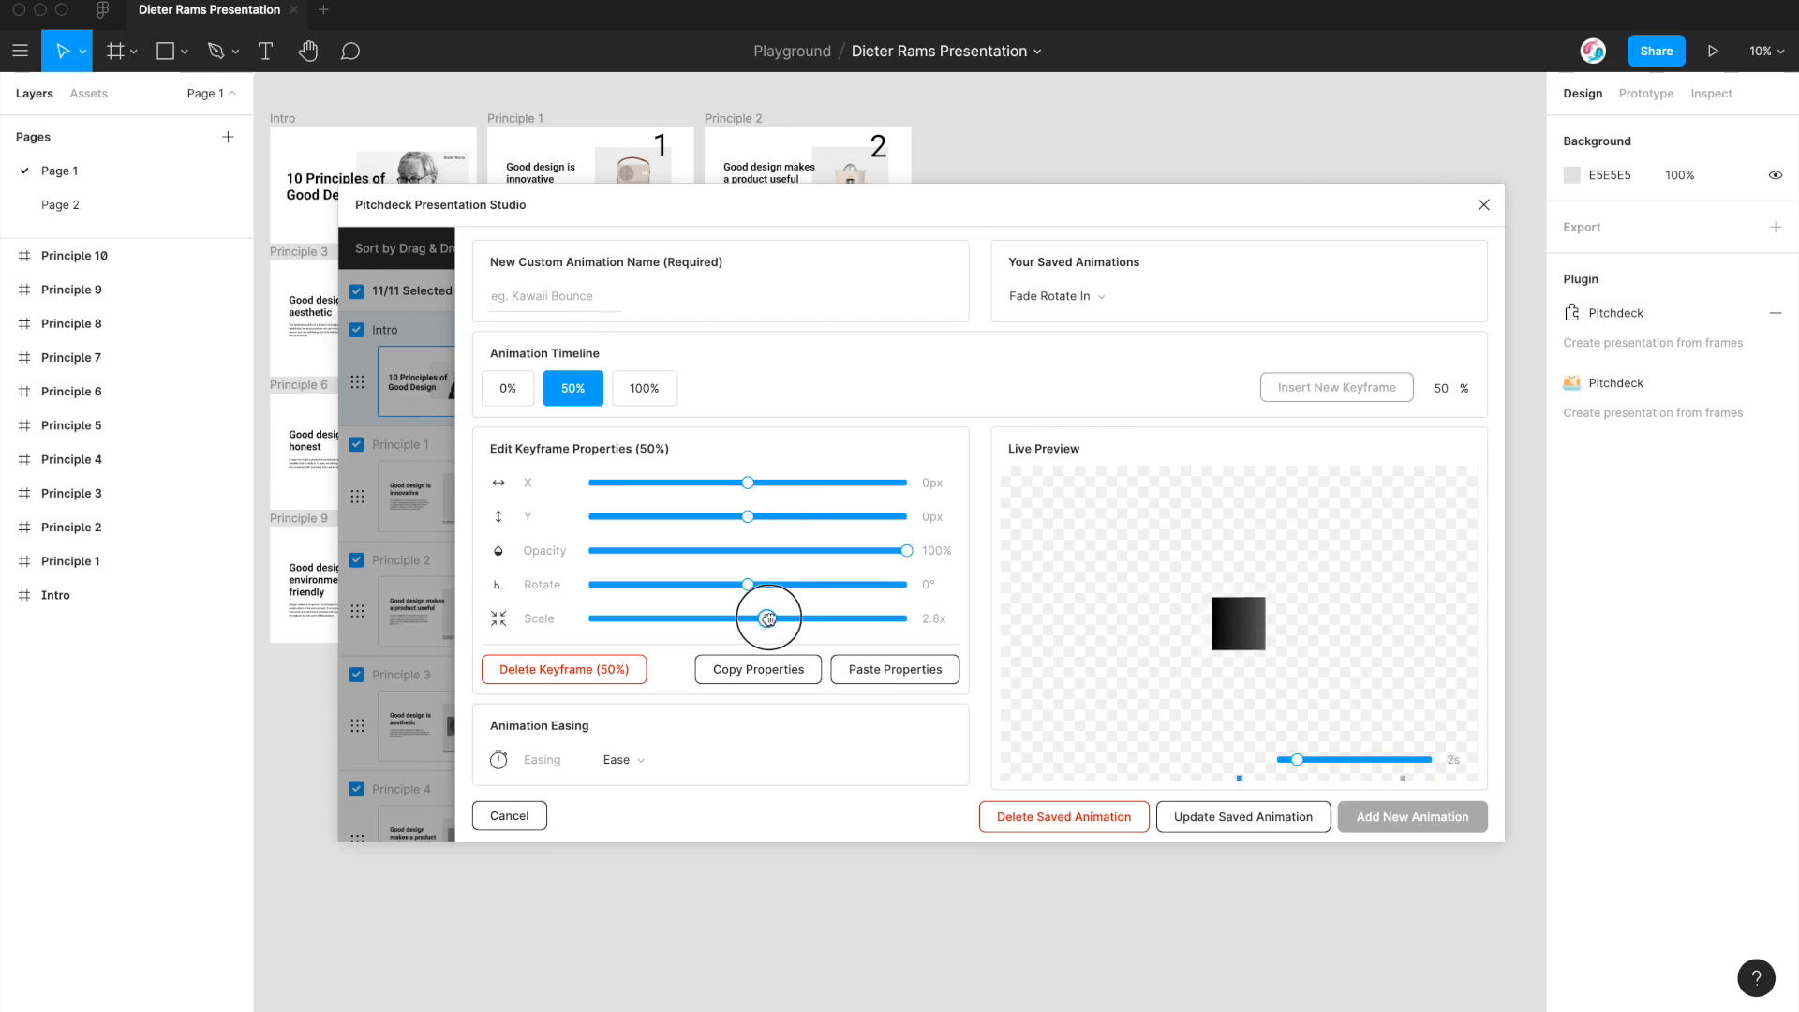
drag(767, 618, 738, 618)
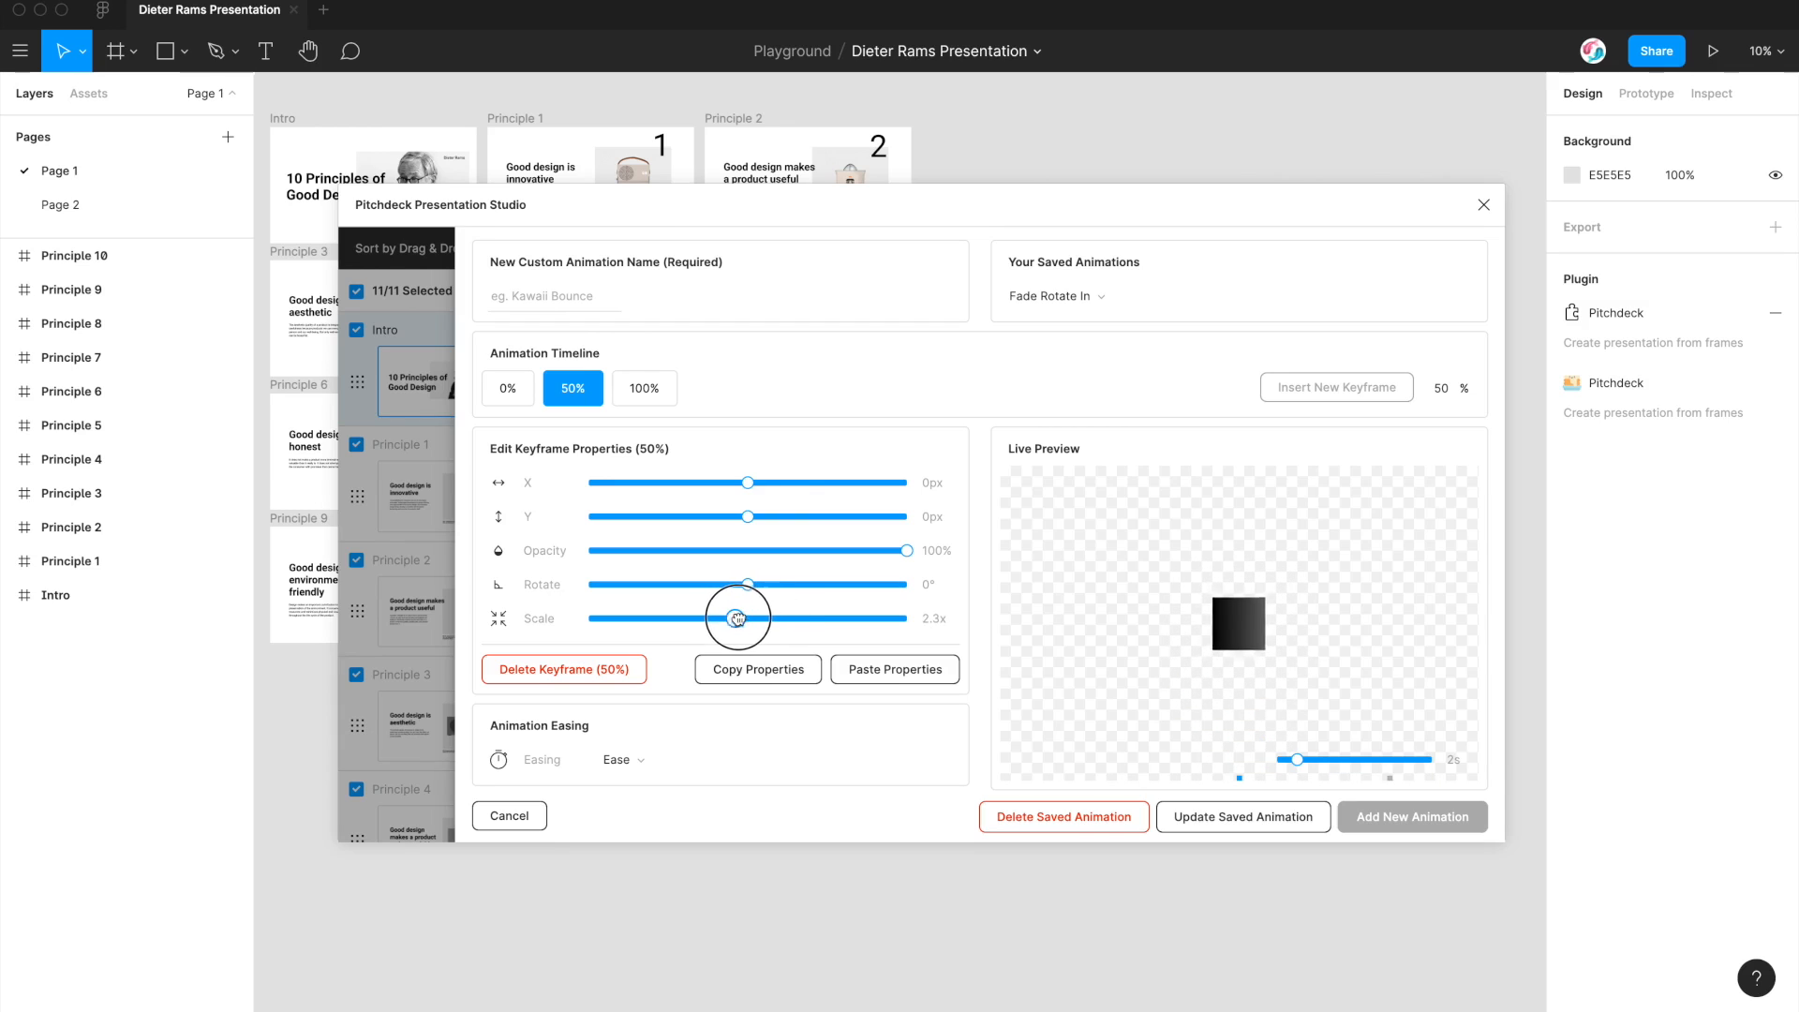
drag(735, 618, 750, 618)
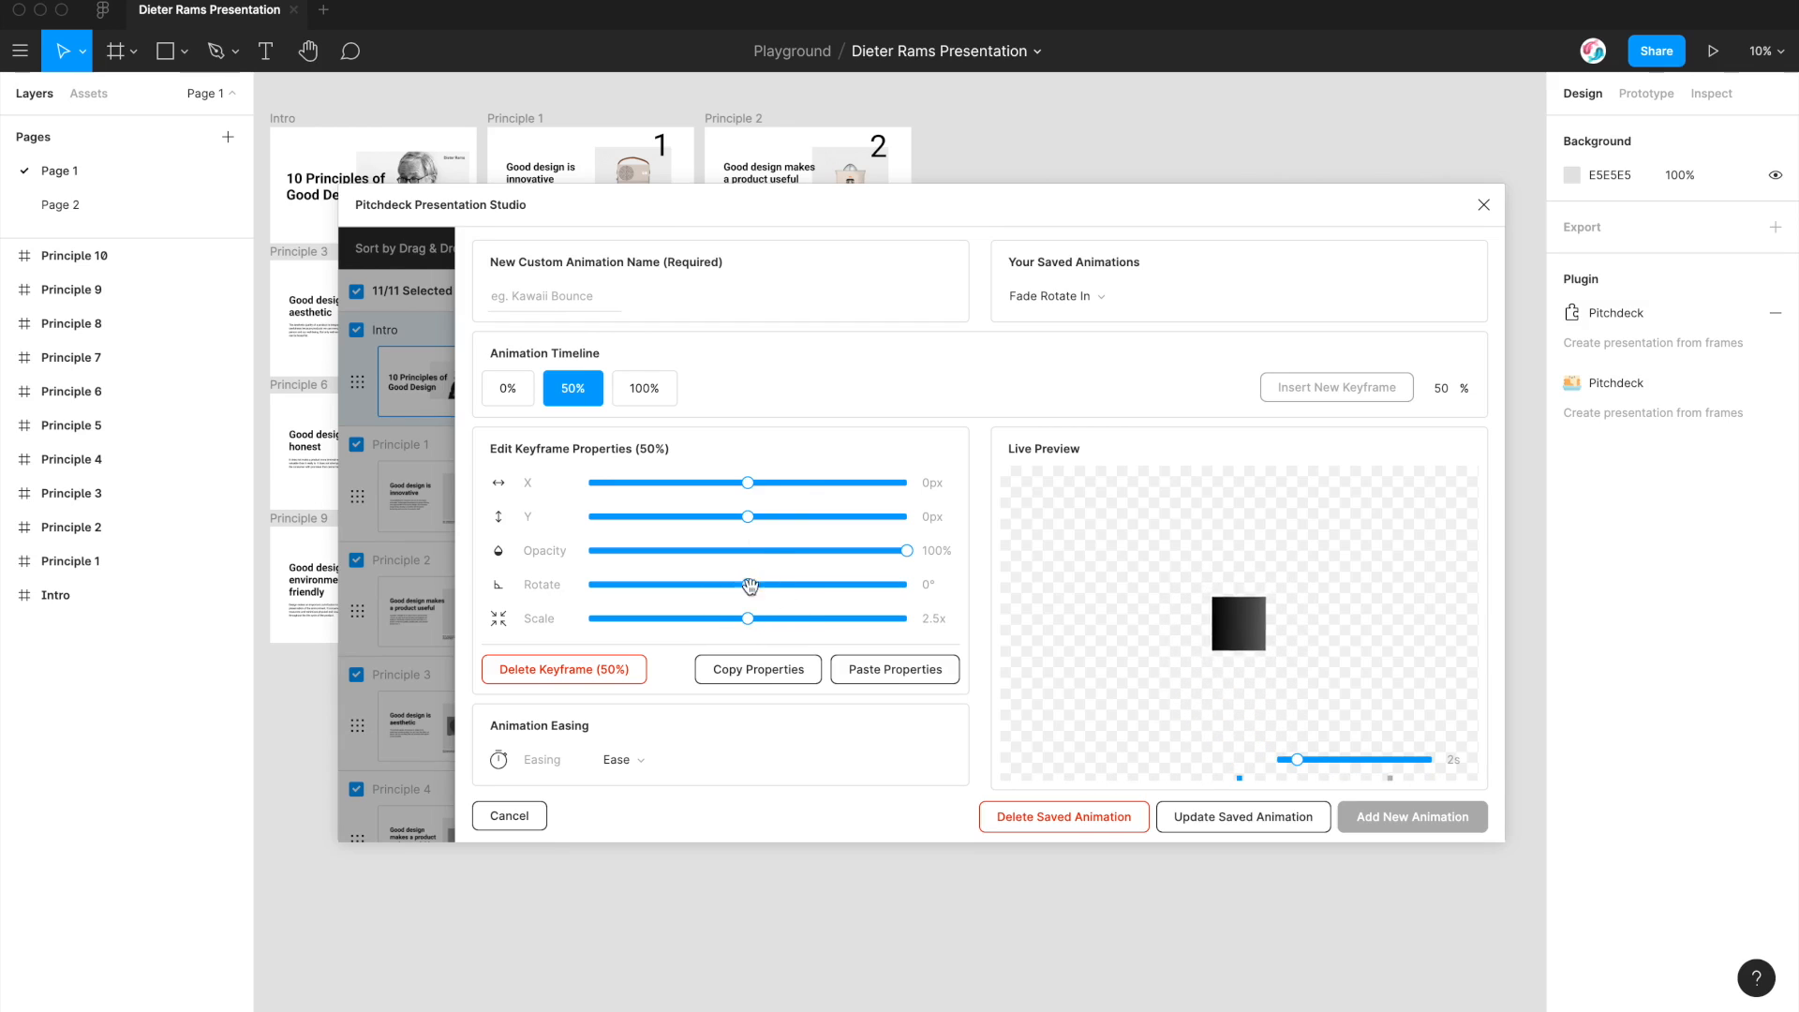
mouse_move(974, 495)
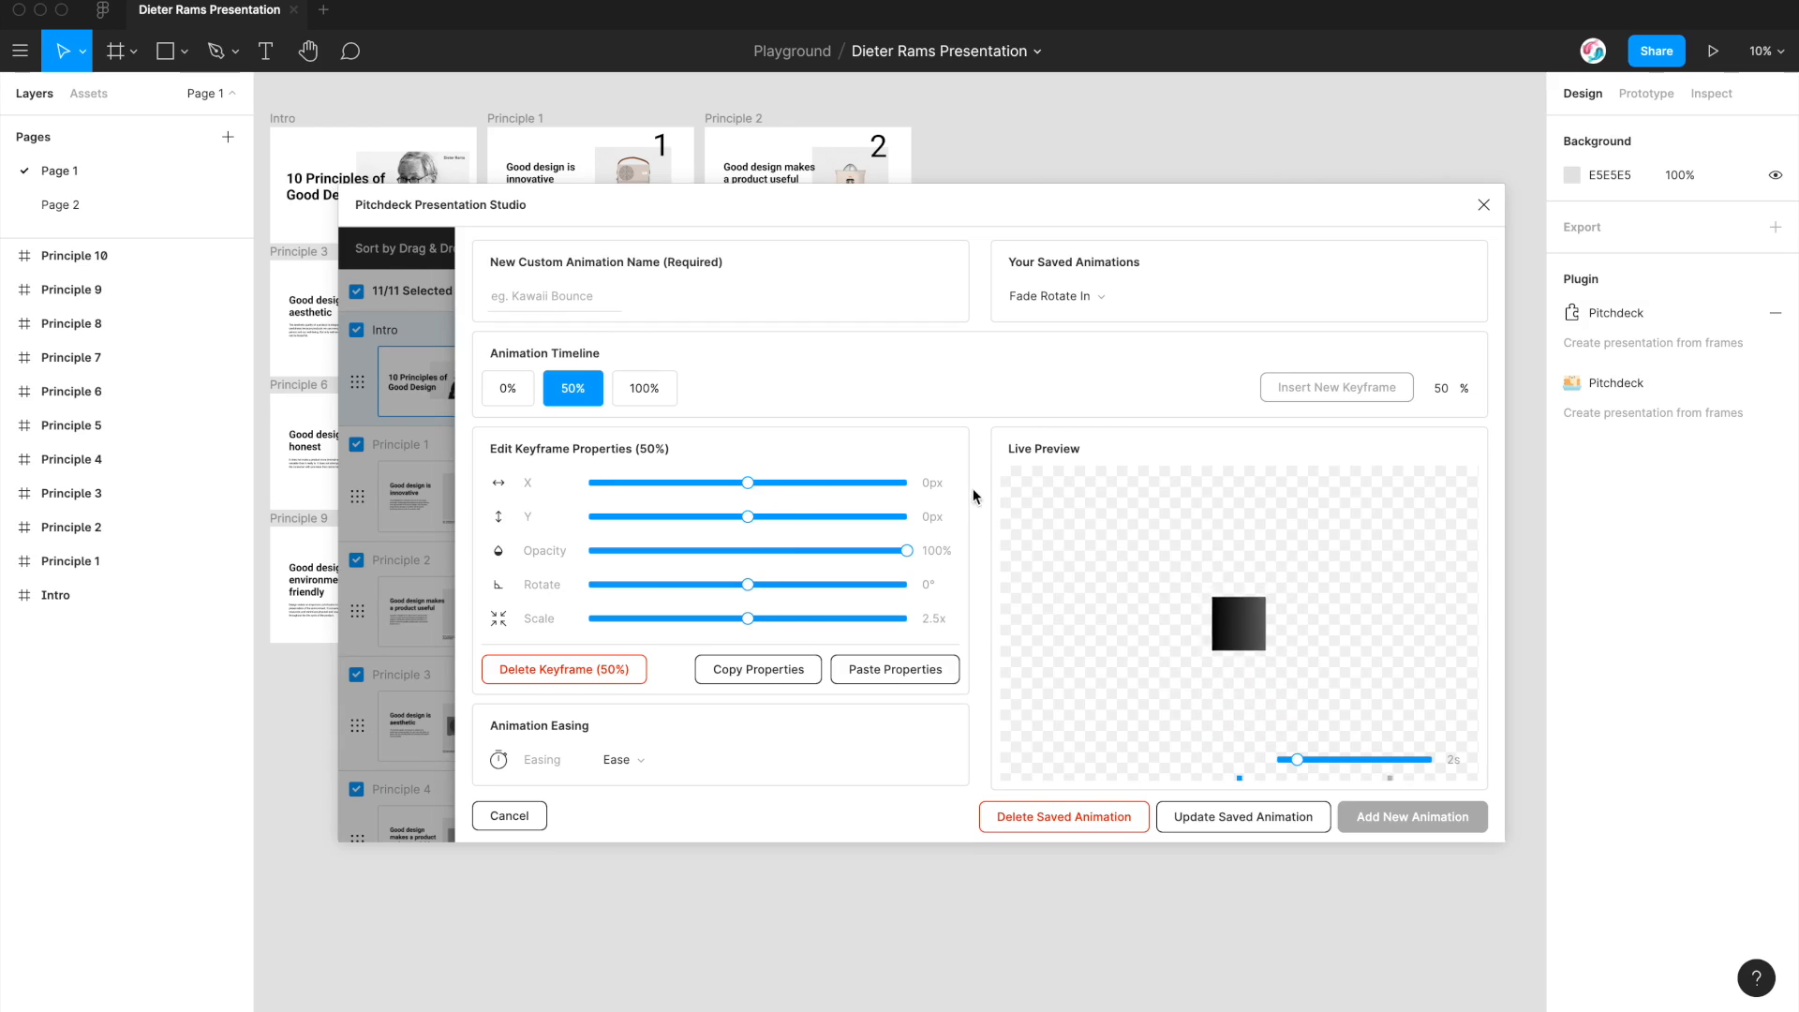
mouse_move(1130, 716)
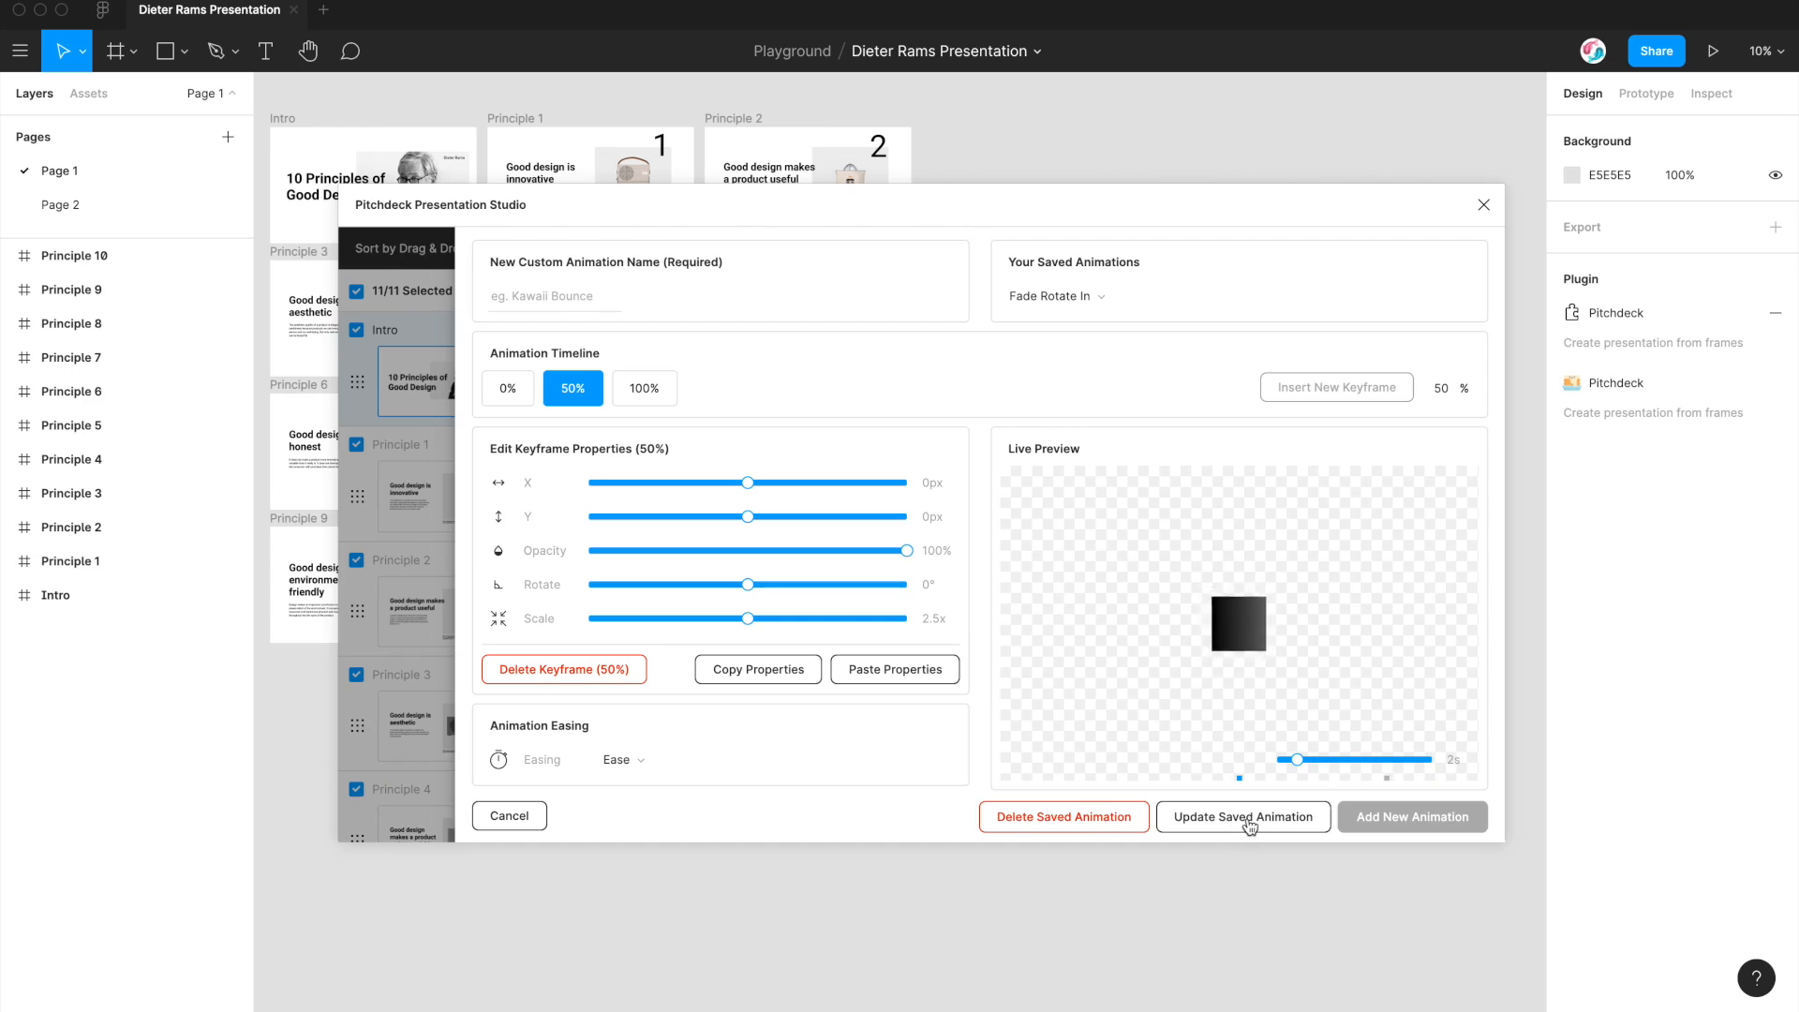
click(1243, 817)
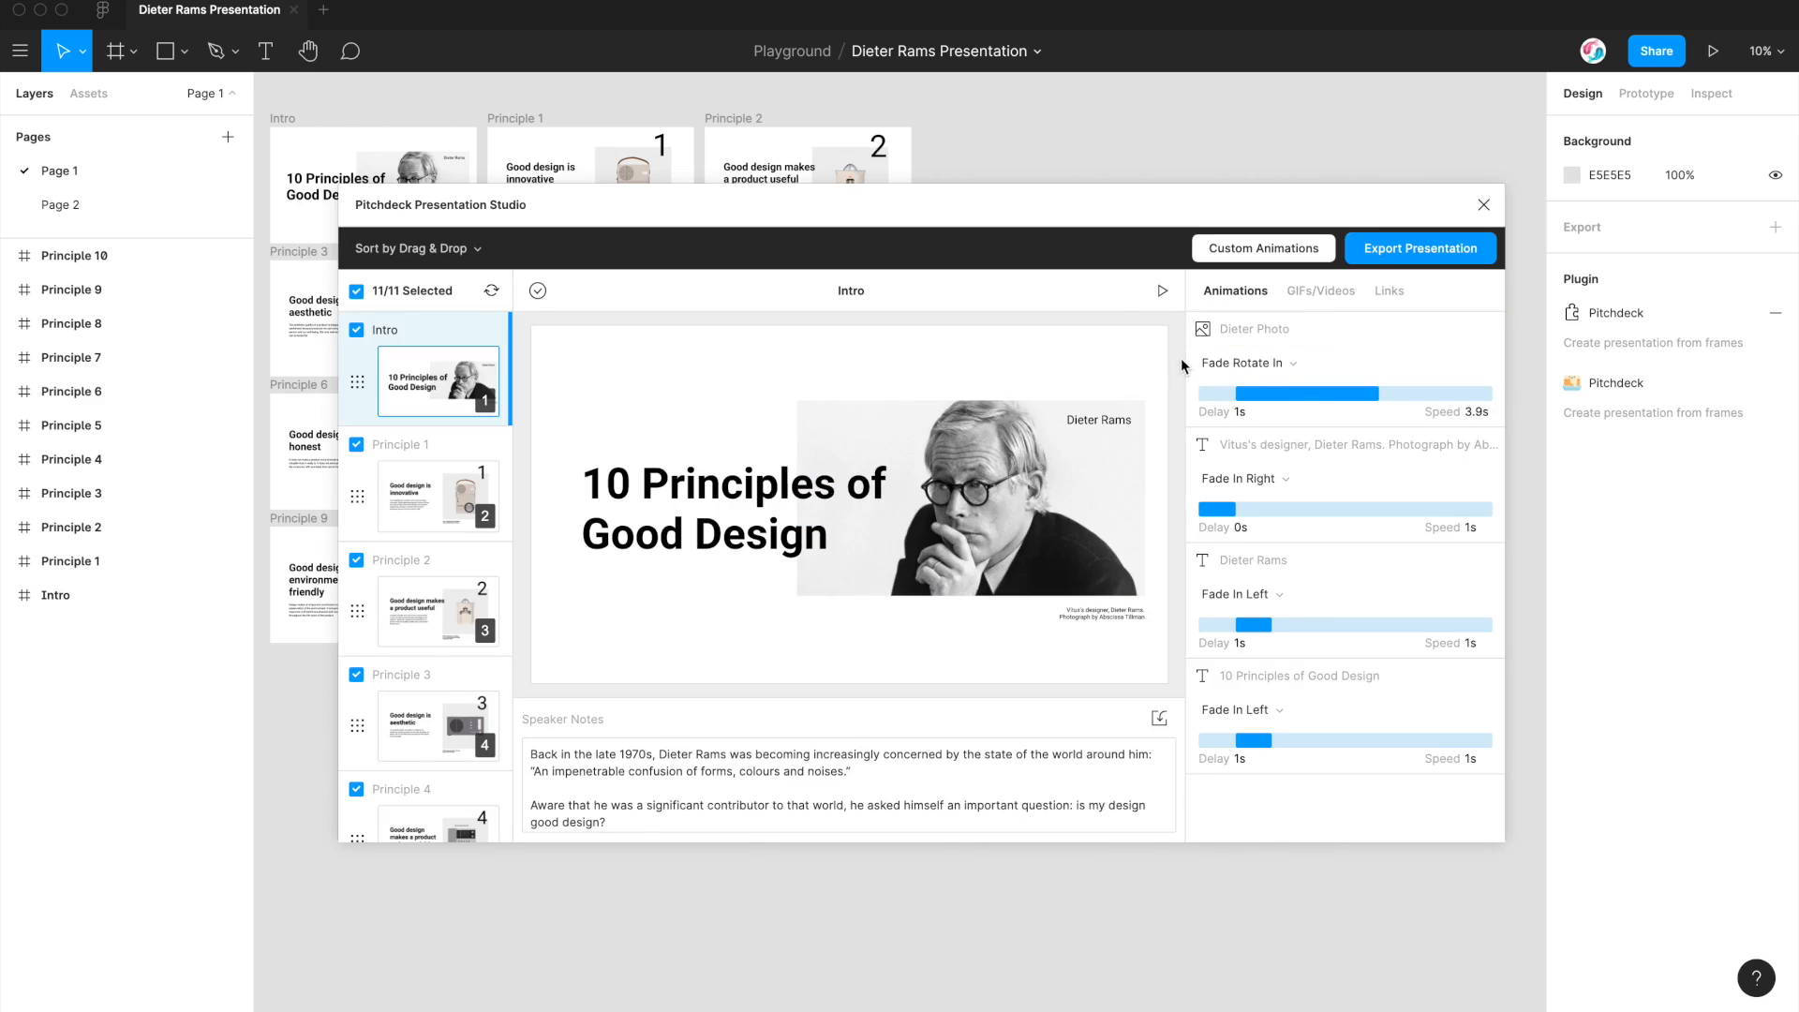
mouse_move(1162, 294)
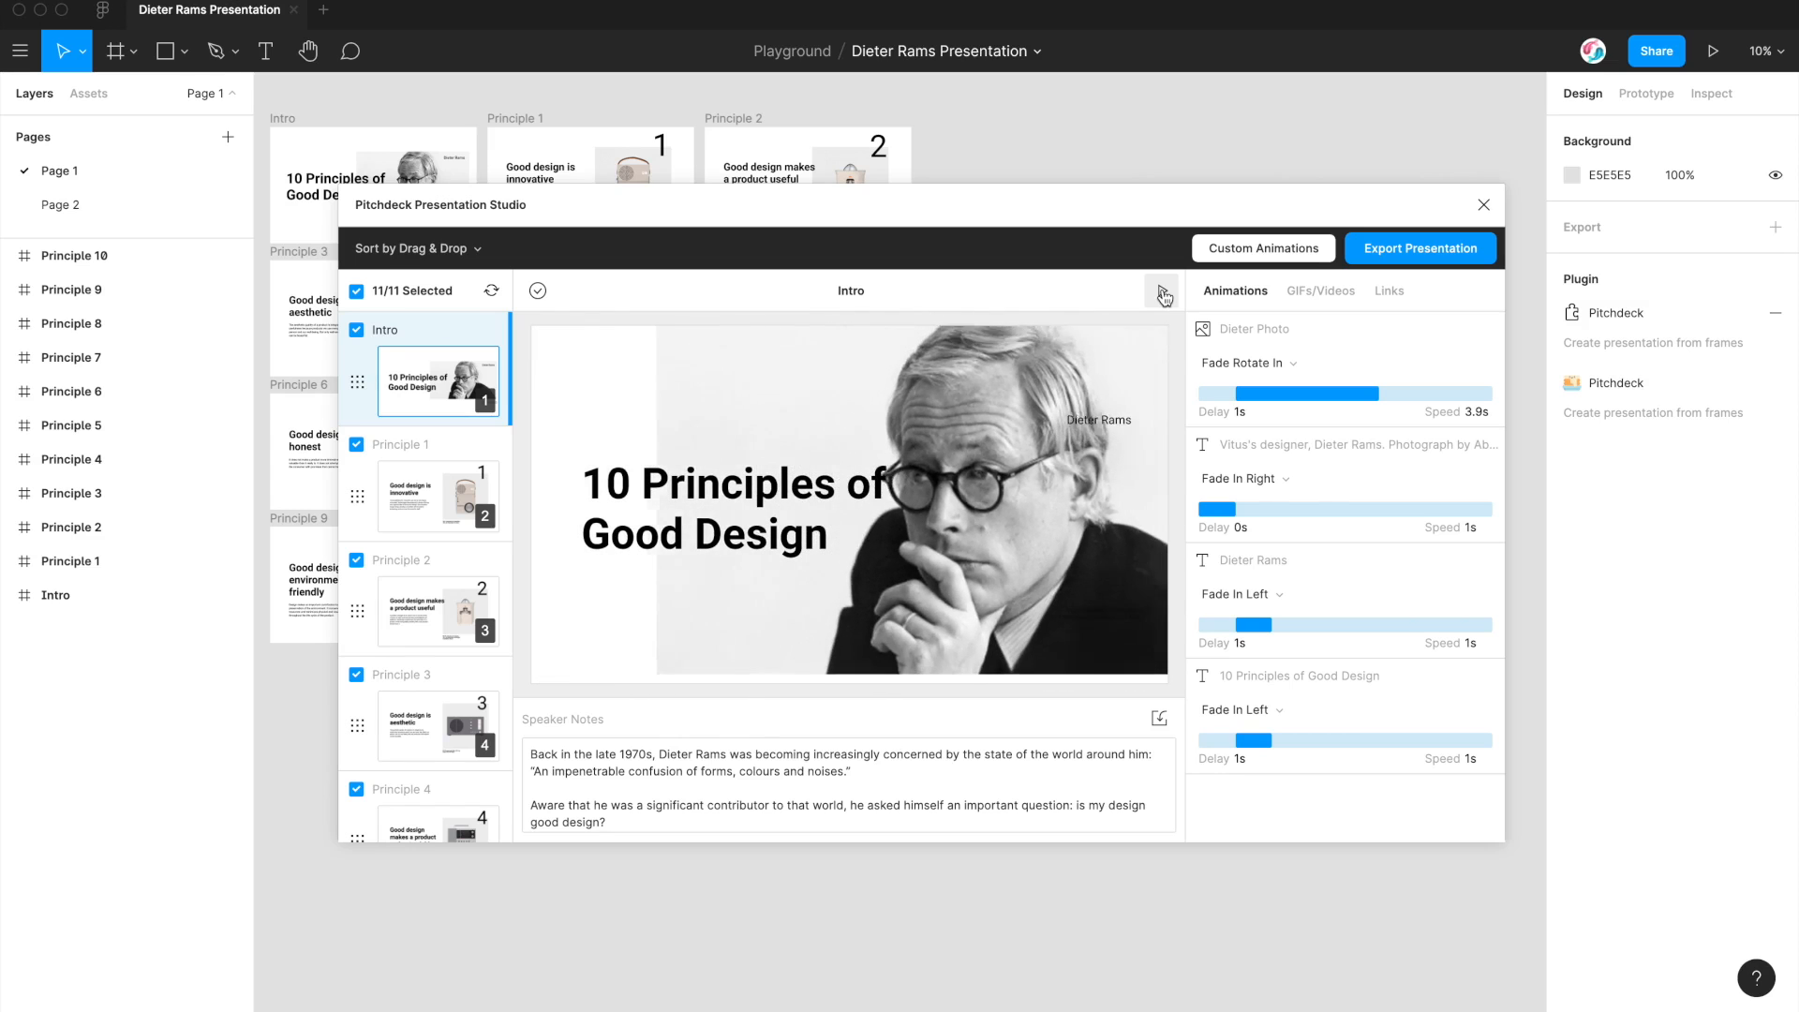
Step: Preview the Intro slide, then set Dieter Photo's timing to 0.7s delay and 1.8s speed
click(1163, 293)
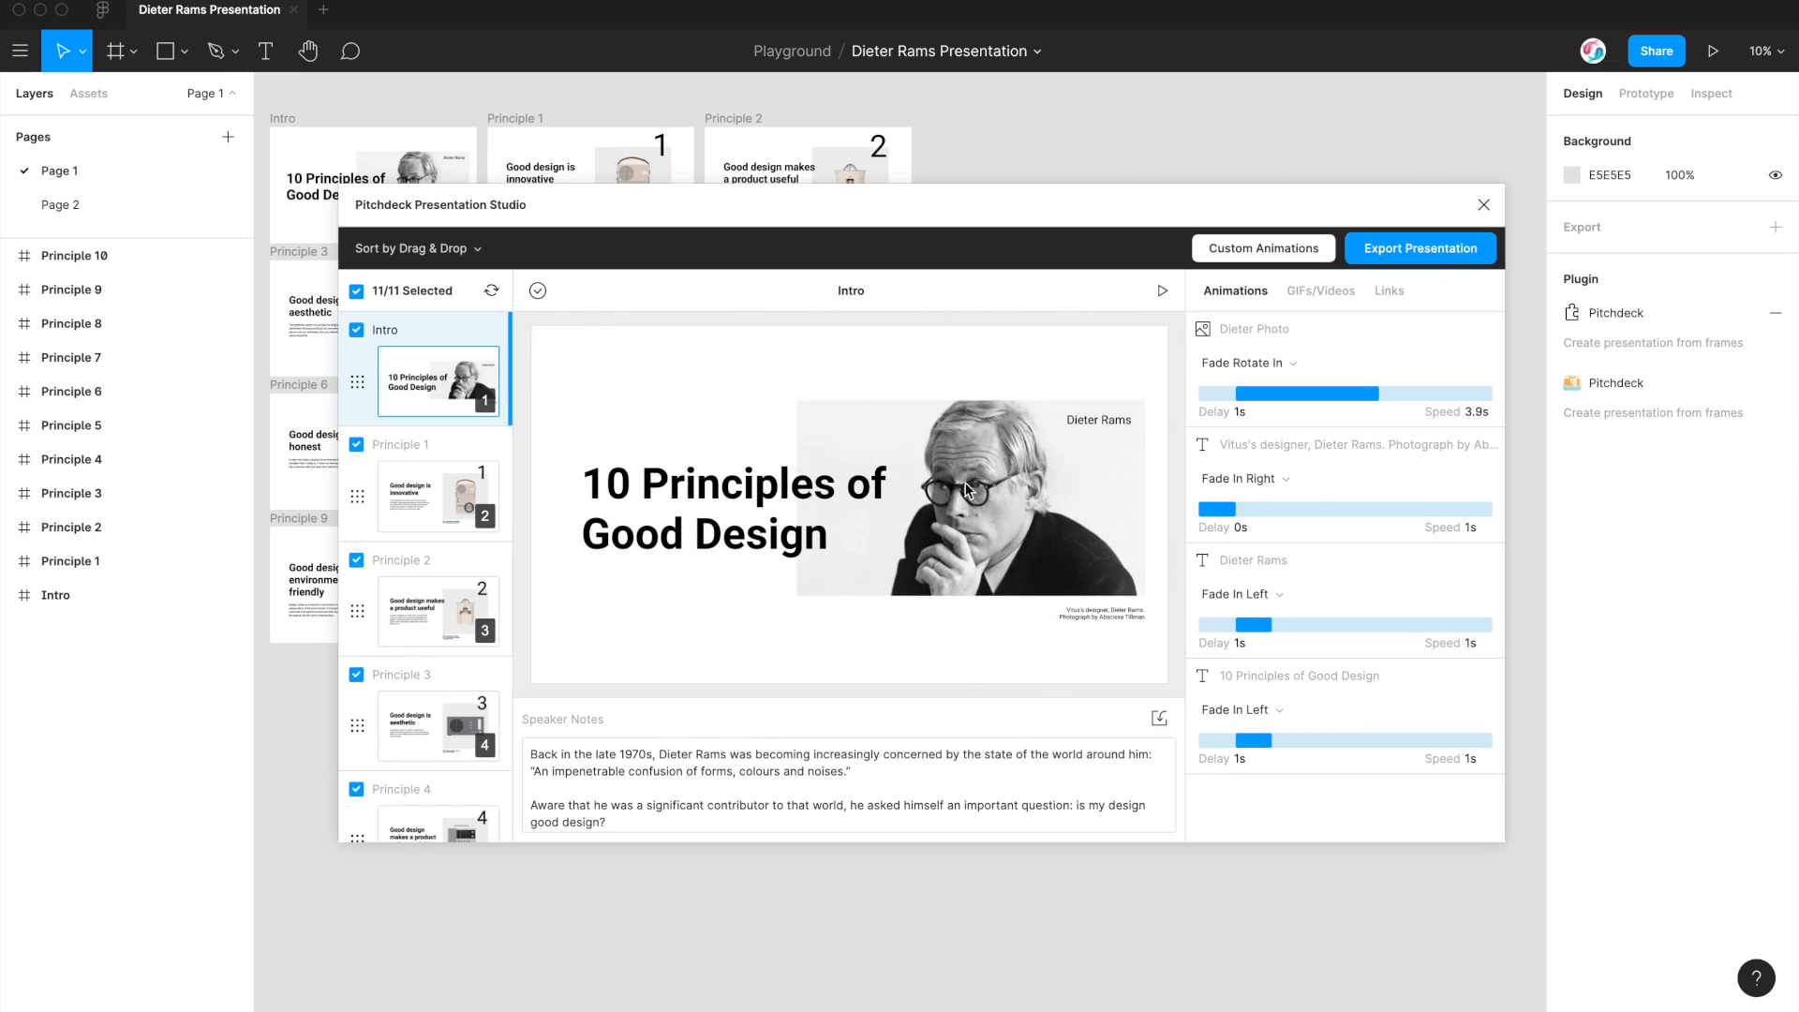
drag(1363, 393, 1271, 394)
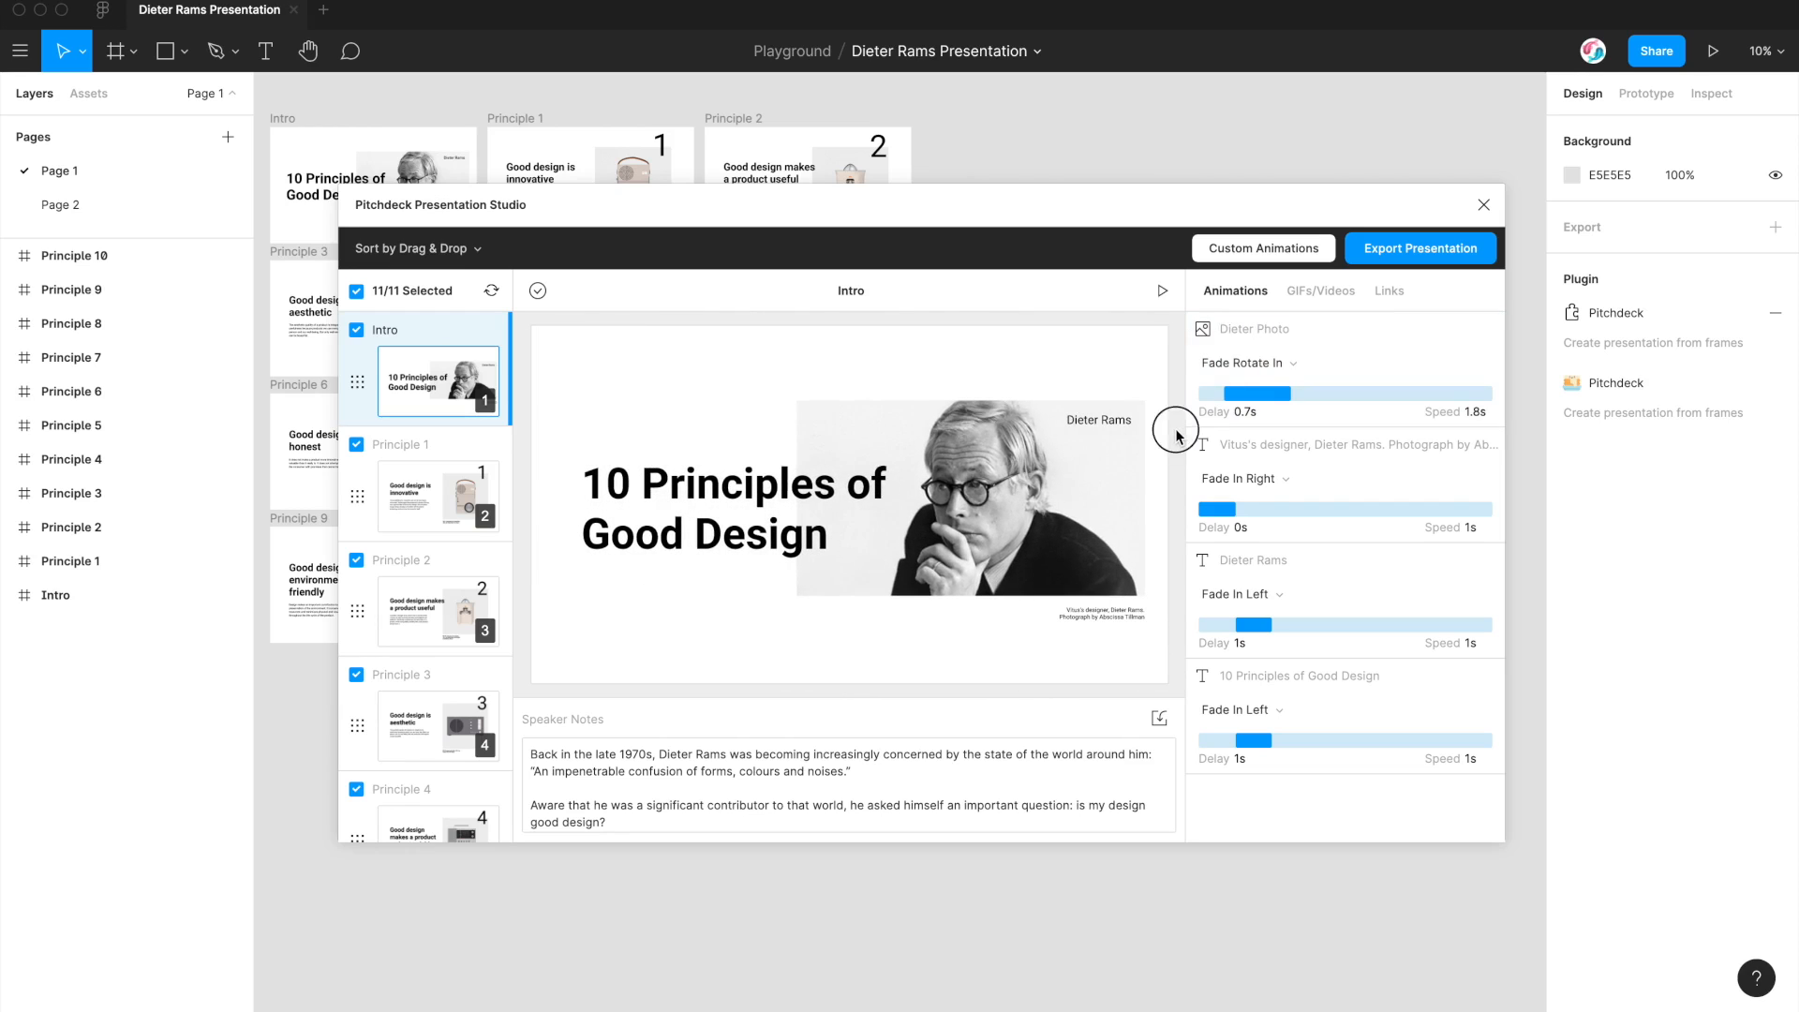
mouse_move(1180, 385)
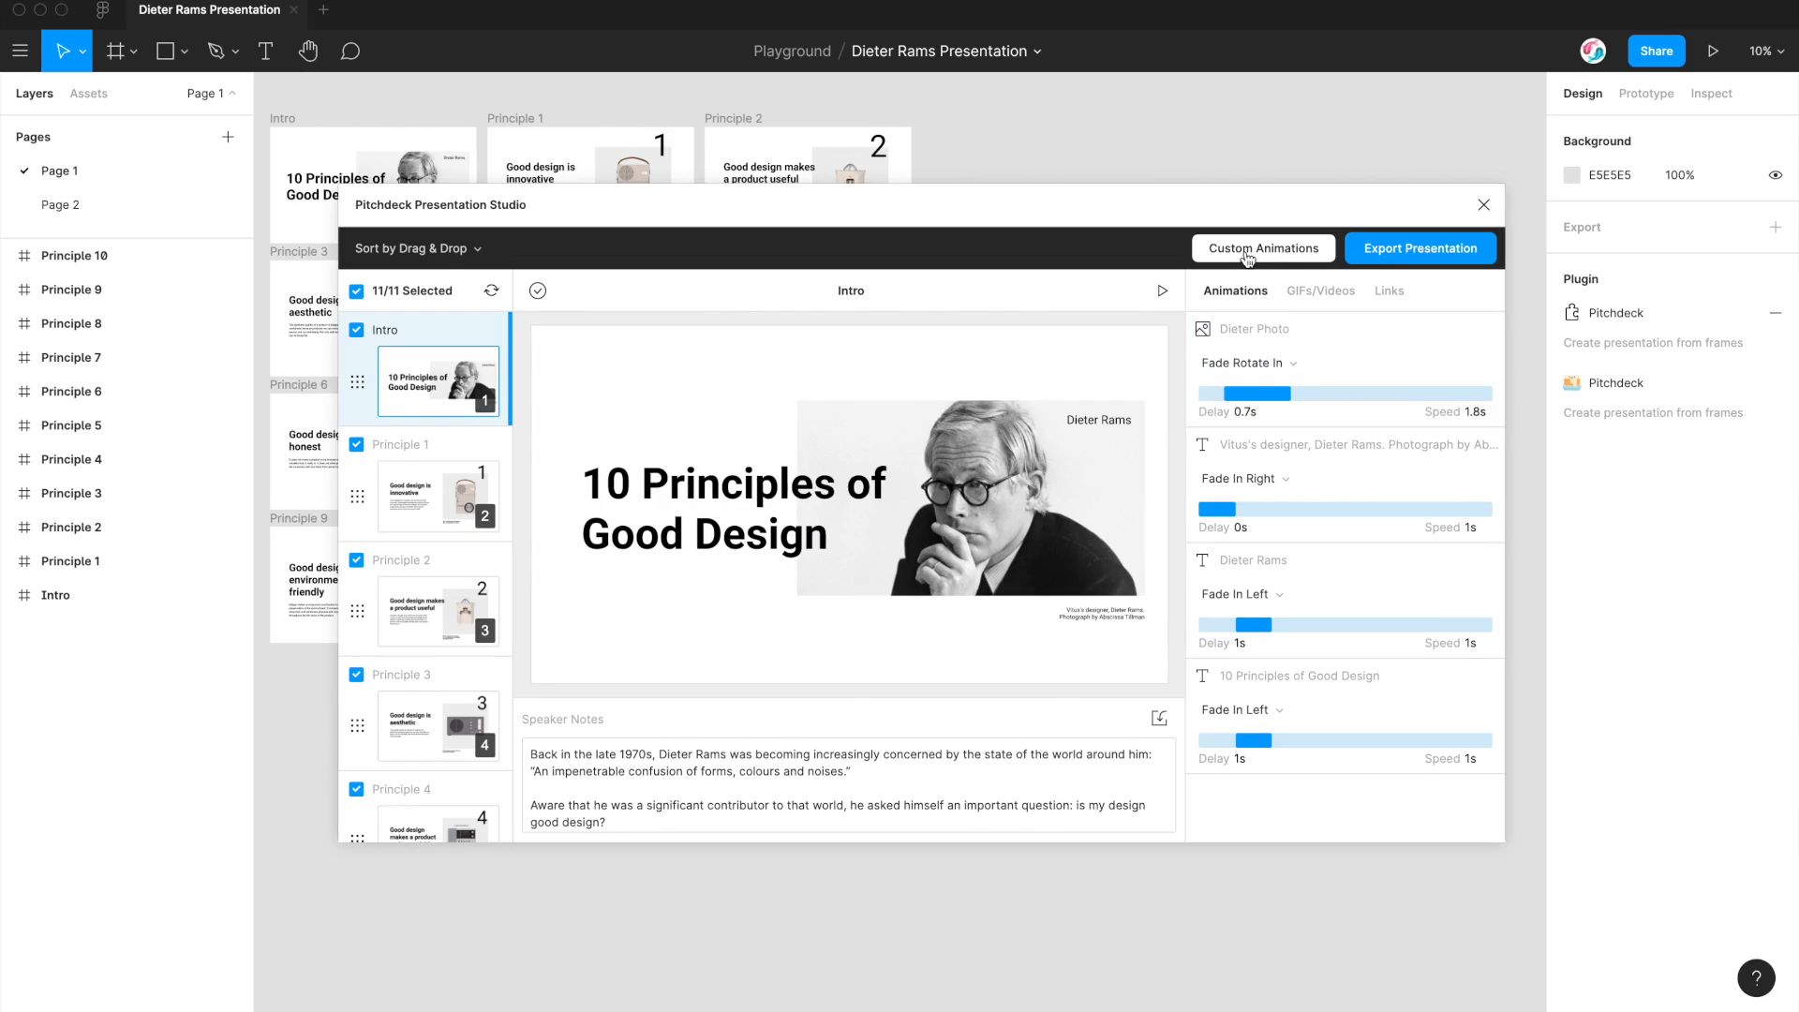
mouse_move(1234, 254)
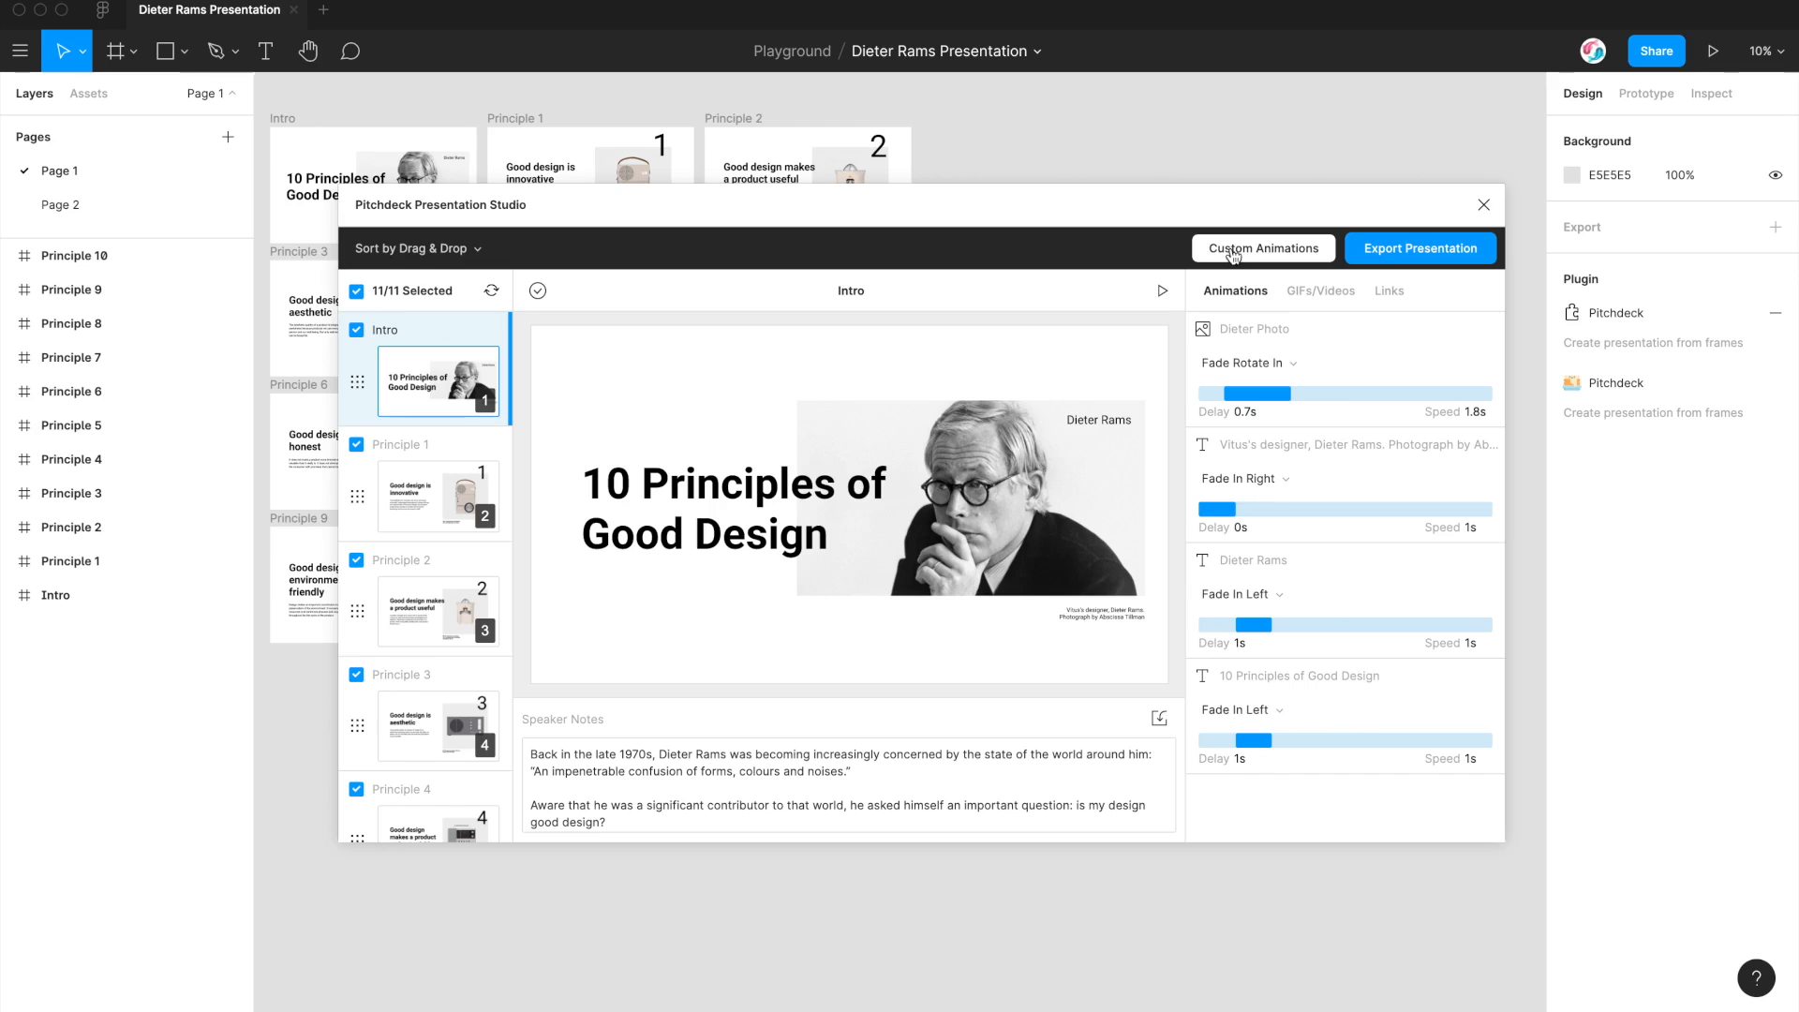
Step: Load Fade Rotate In from saved animations and rotate its 50% keyframe to 290°
click(1263, 247)
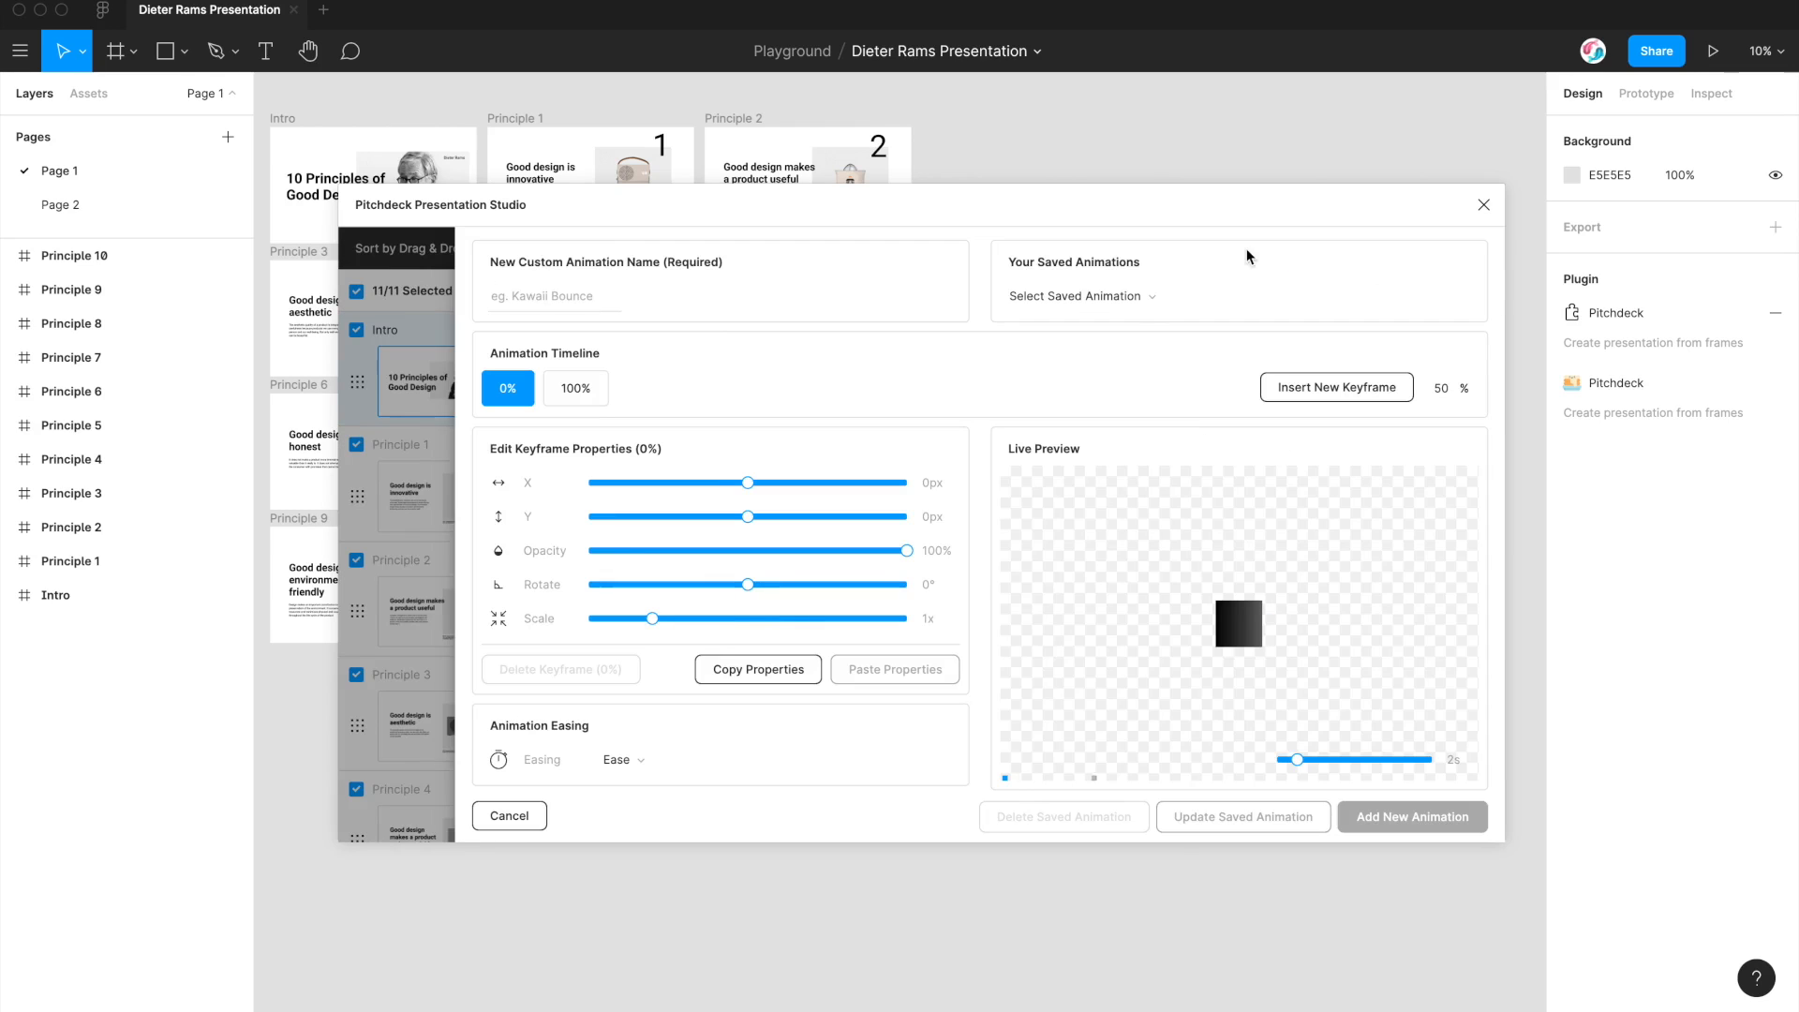
click(1237, 296)
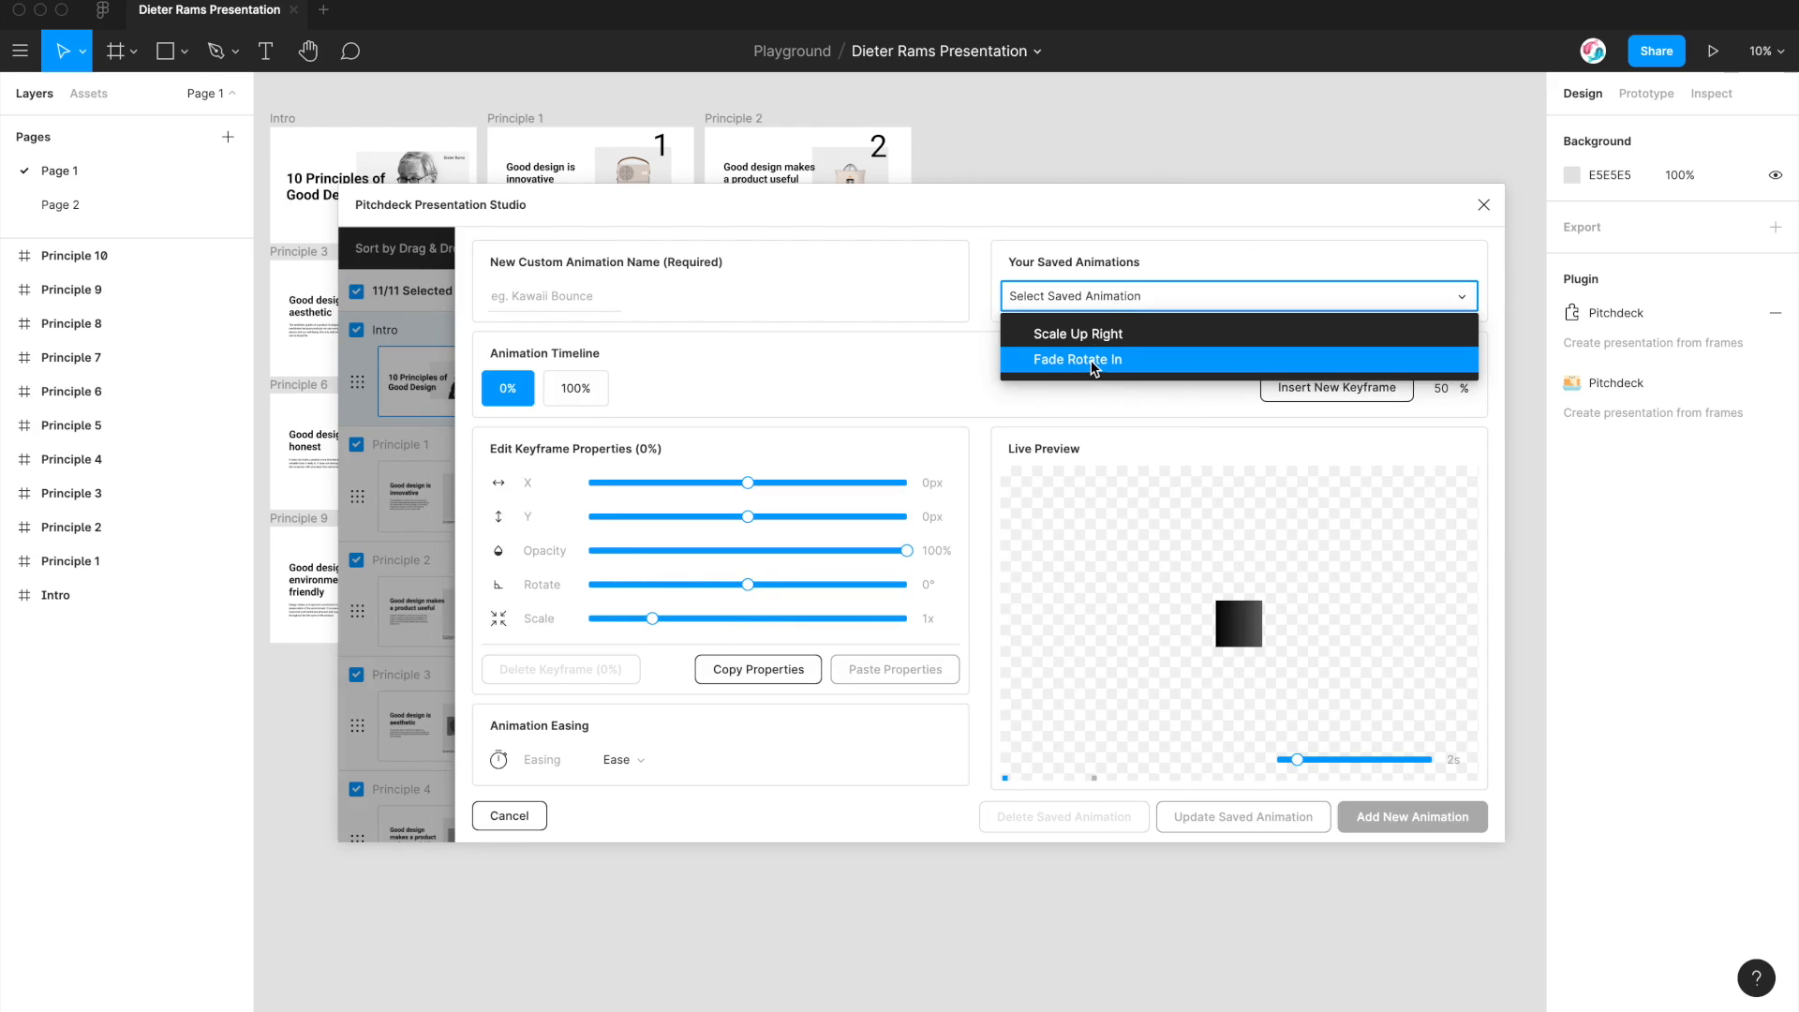
click(1078, 360)
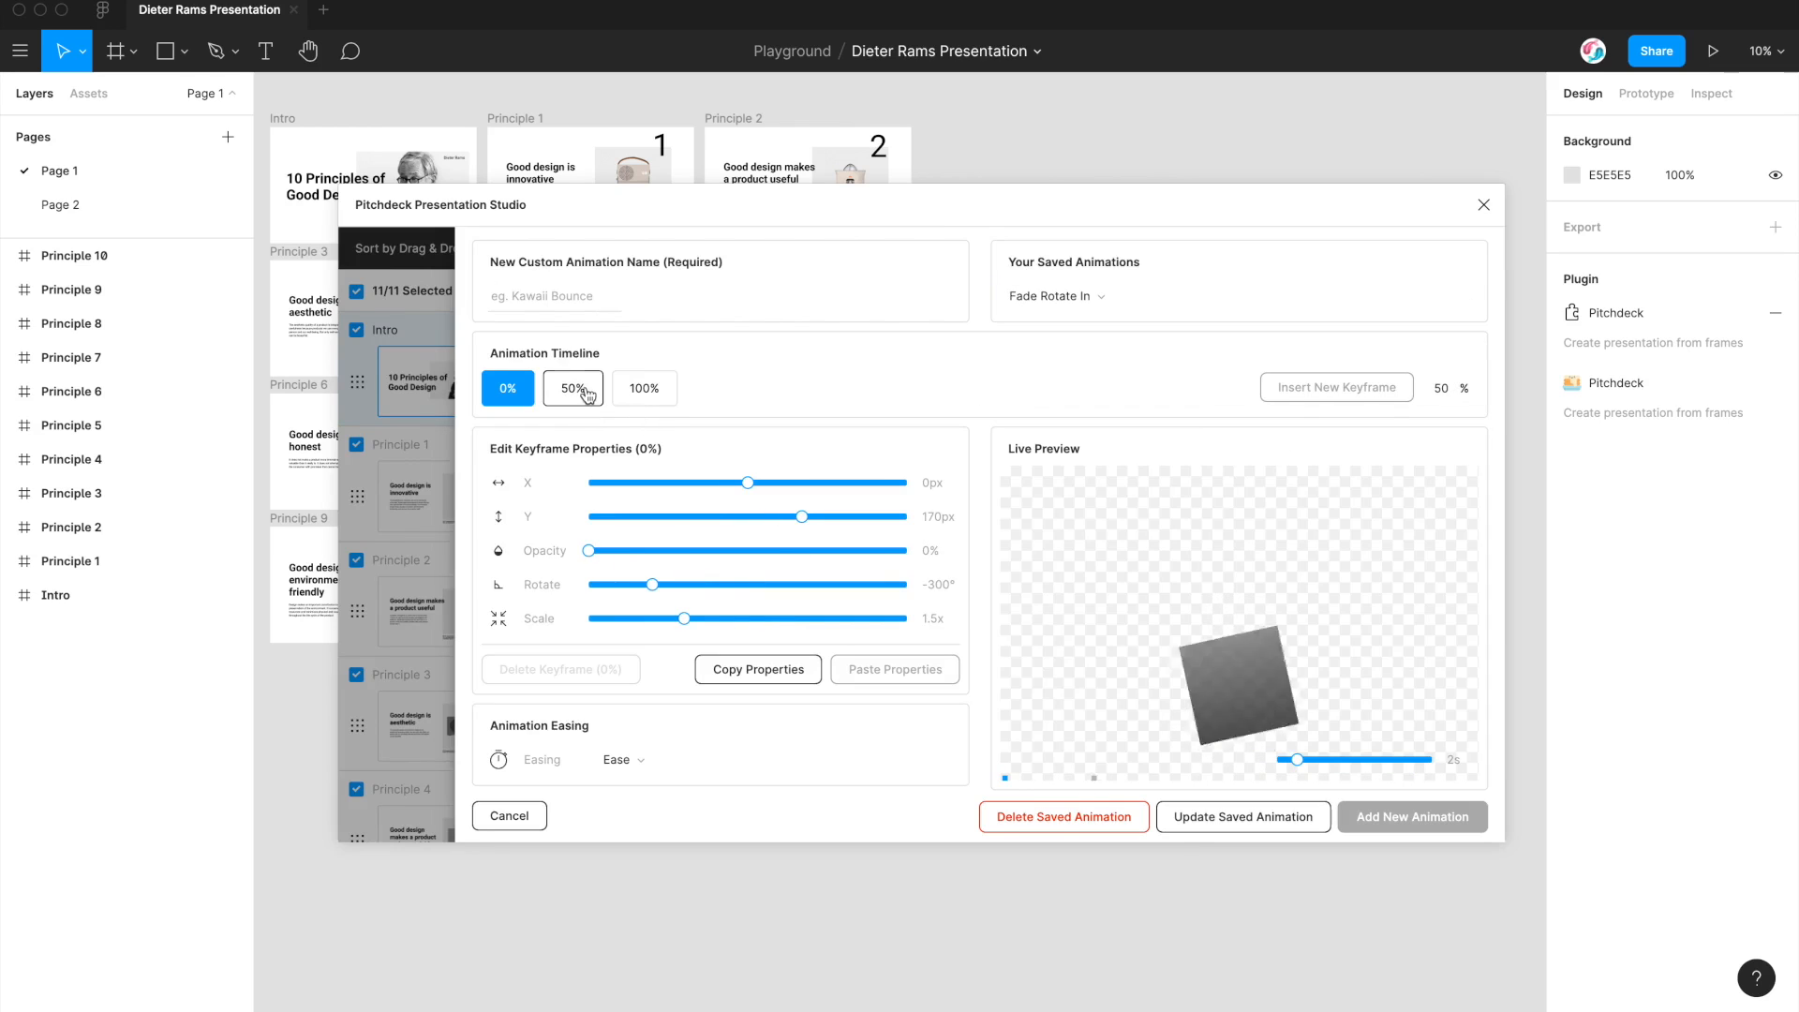
click(572, 388)
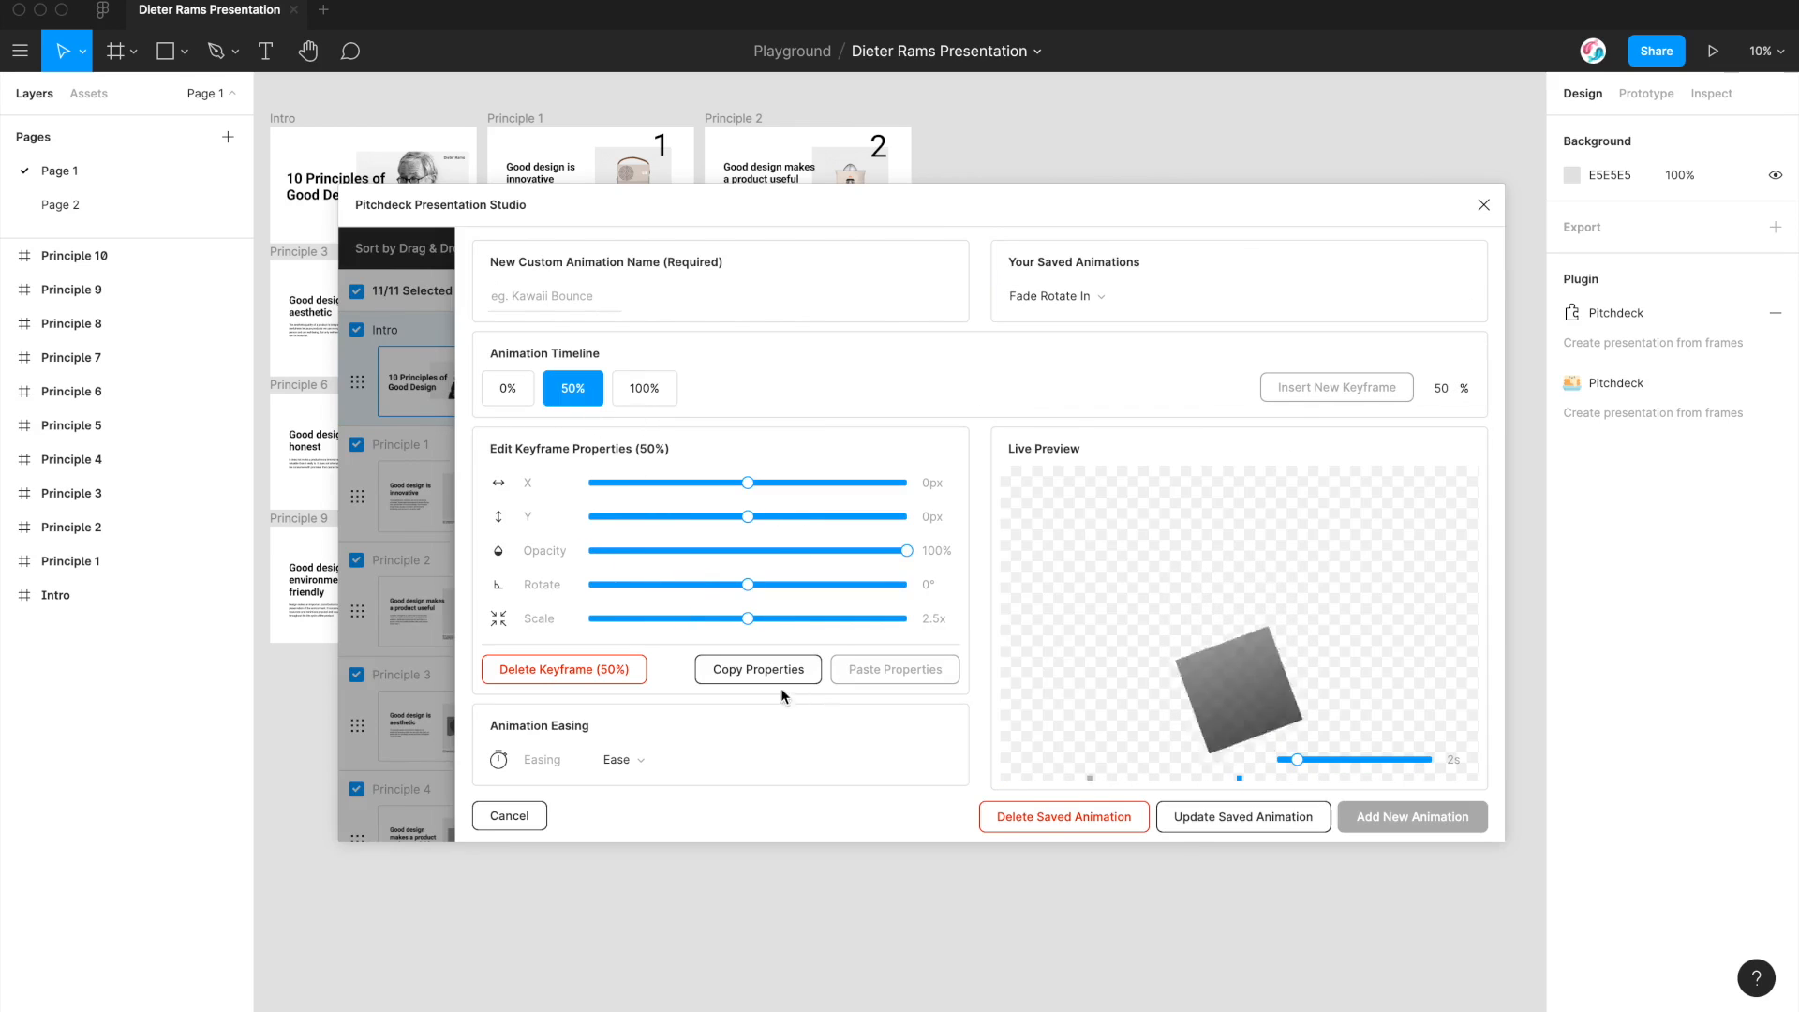
drag(748, 584, 839, 584)
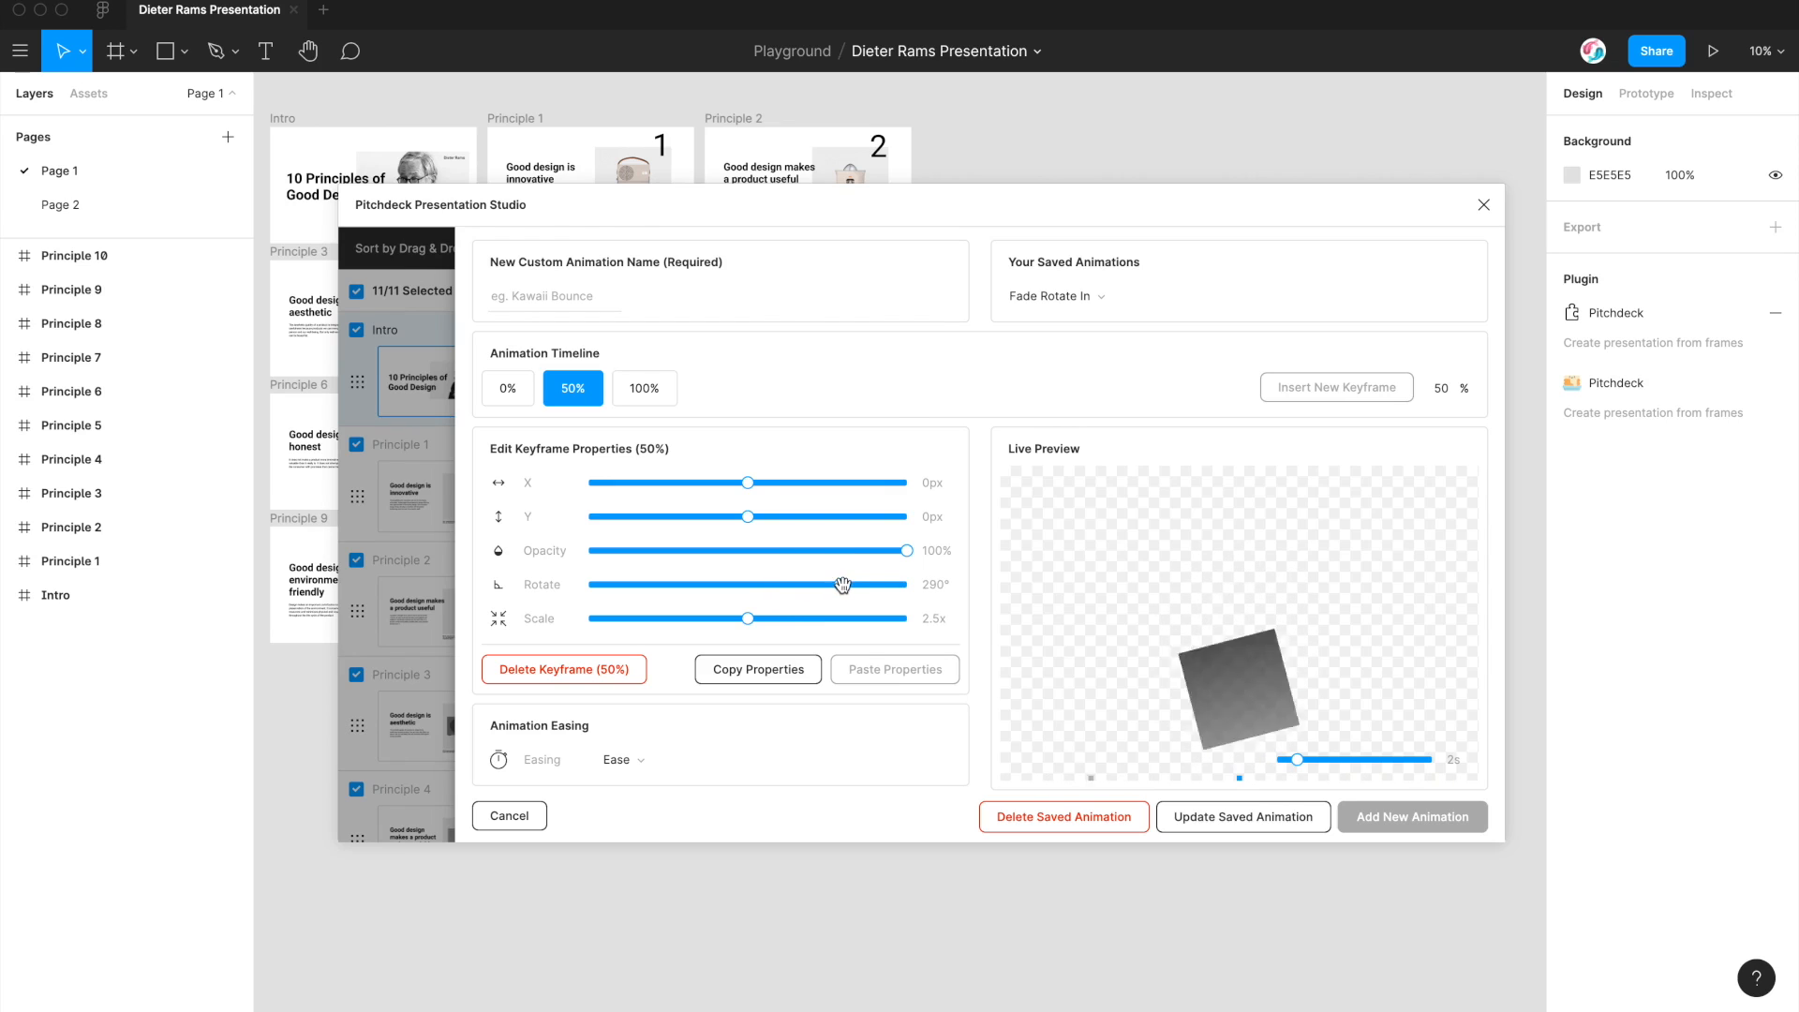
Step: Name the edited animation 'Fade Rotate In Big' and add it as a new custom animation
click(553, 296)
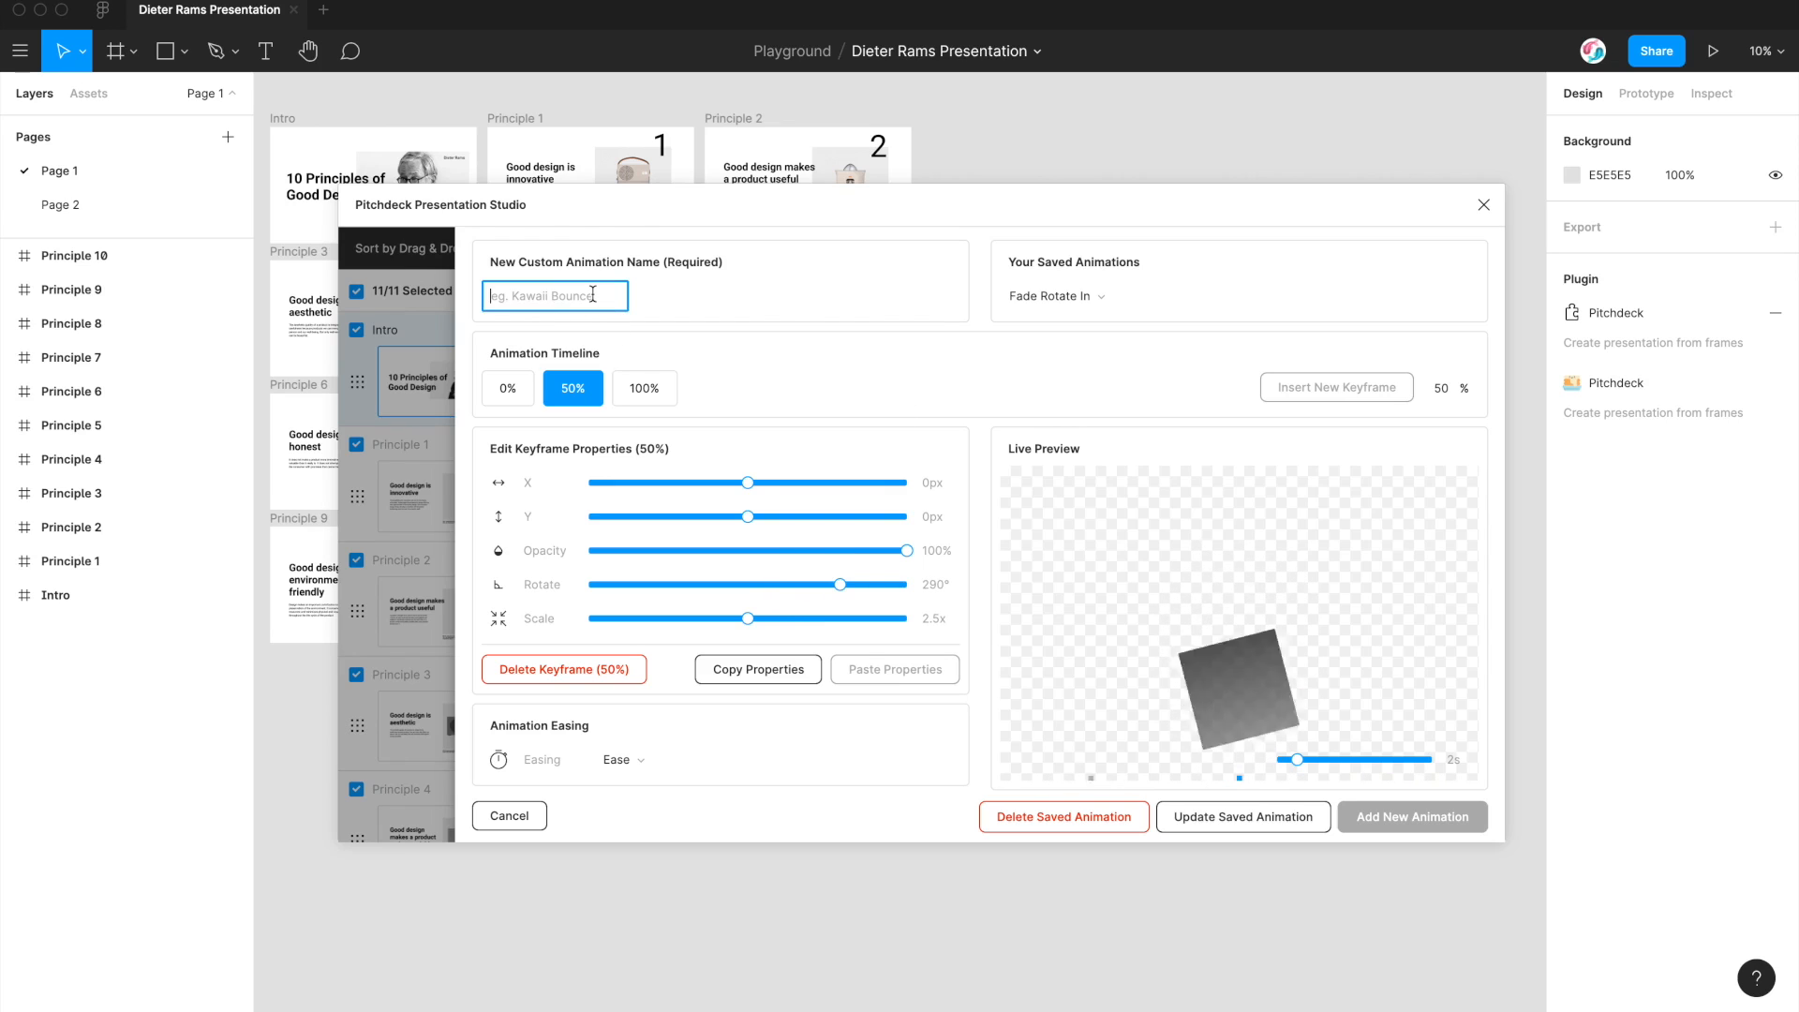
text(F)
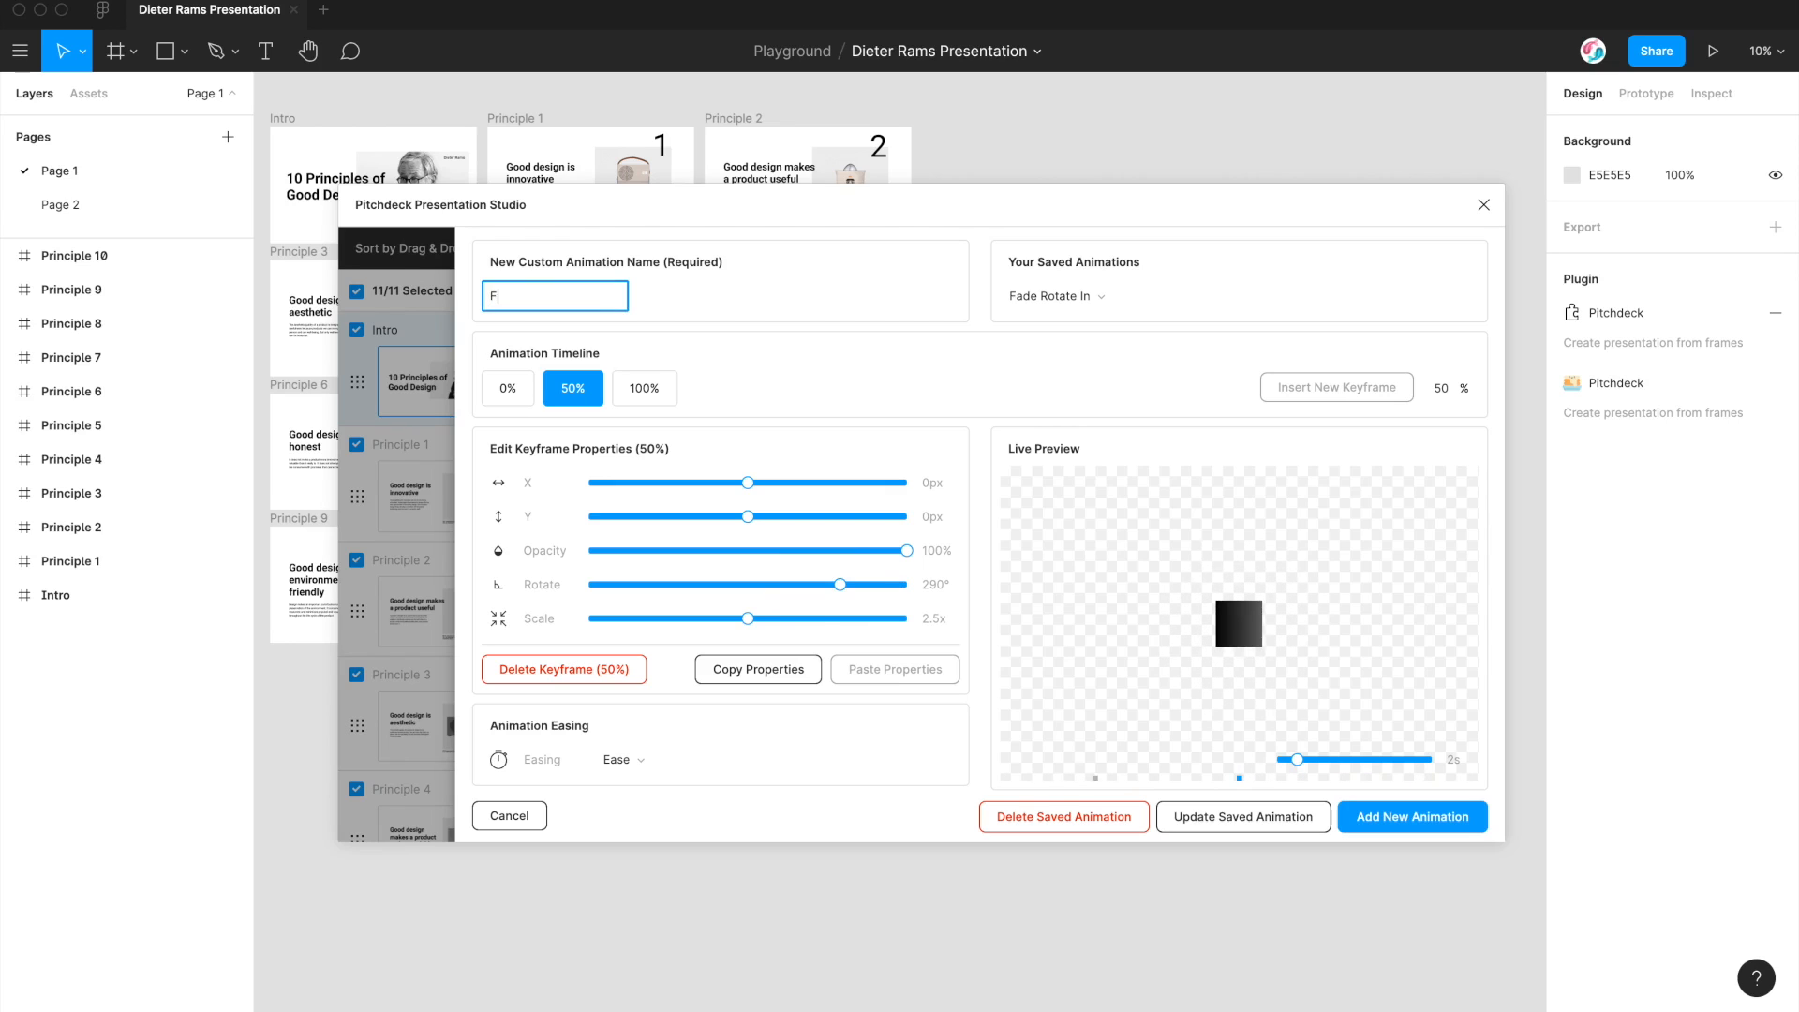
text(a)
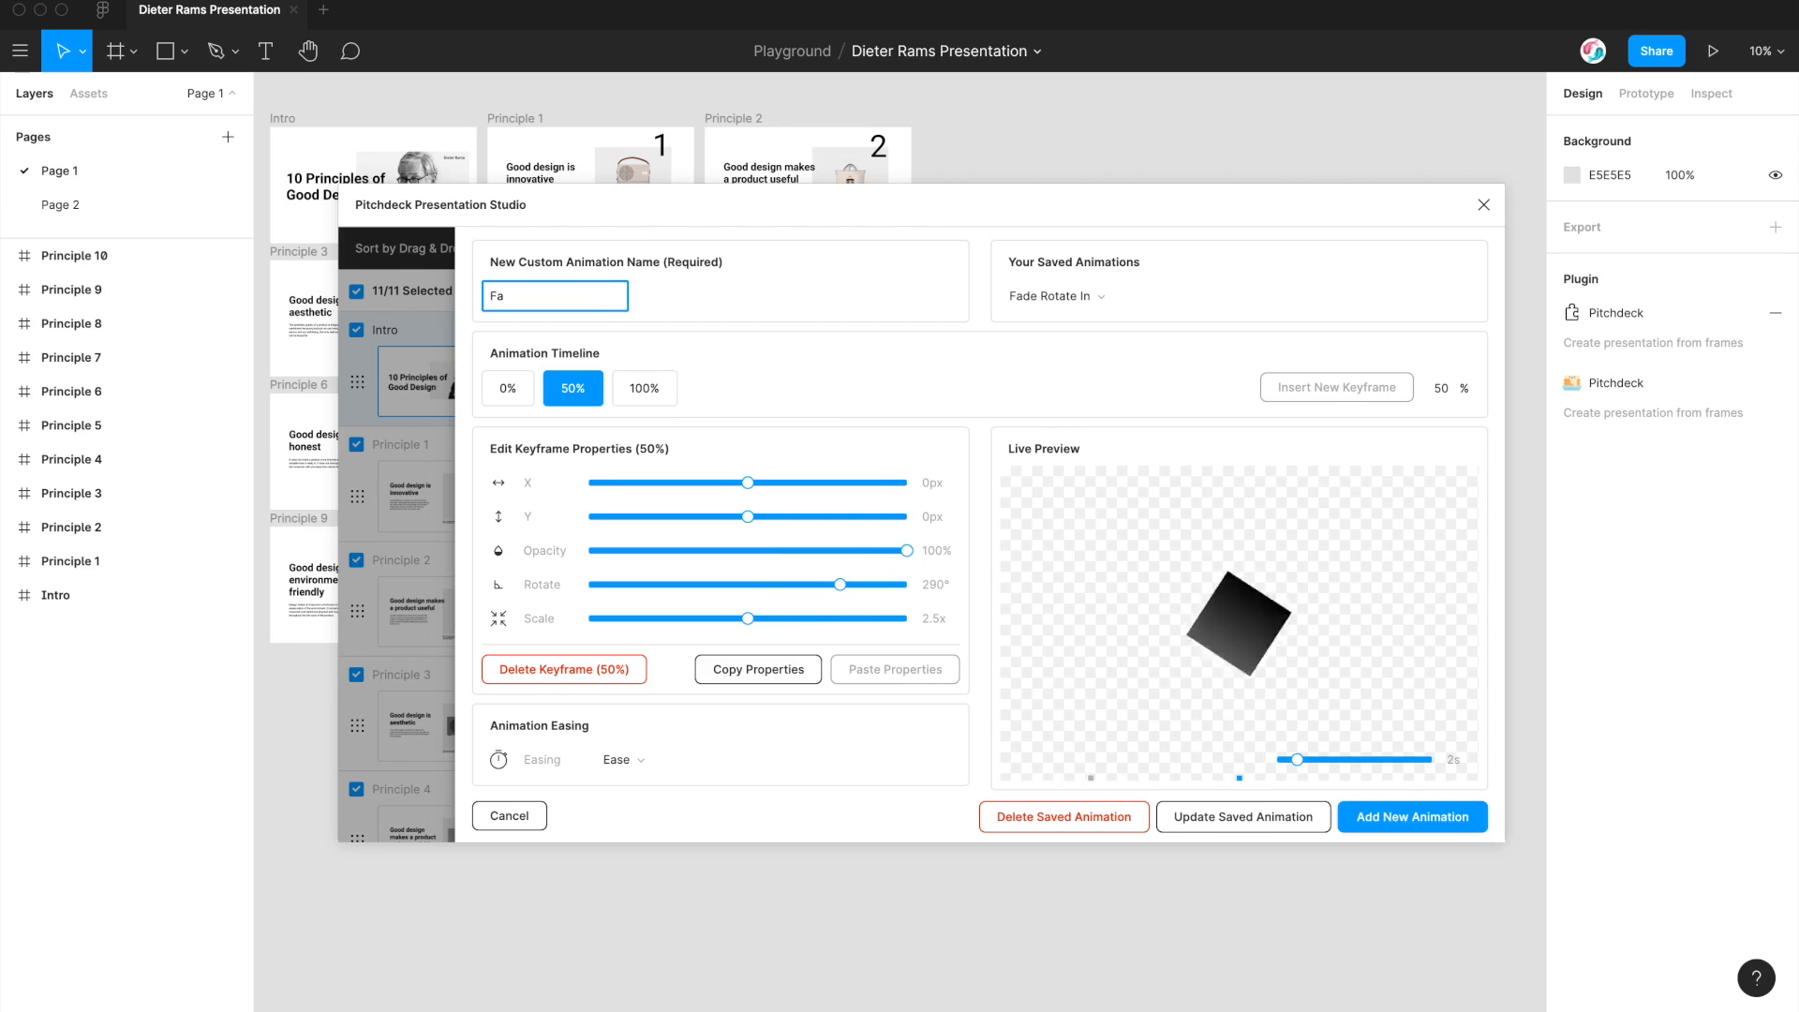
text(de Rotate In)
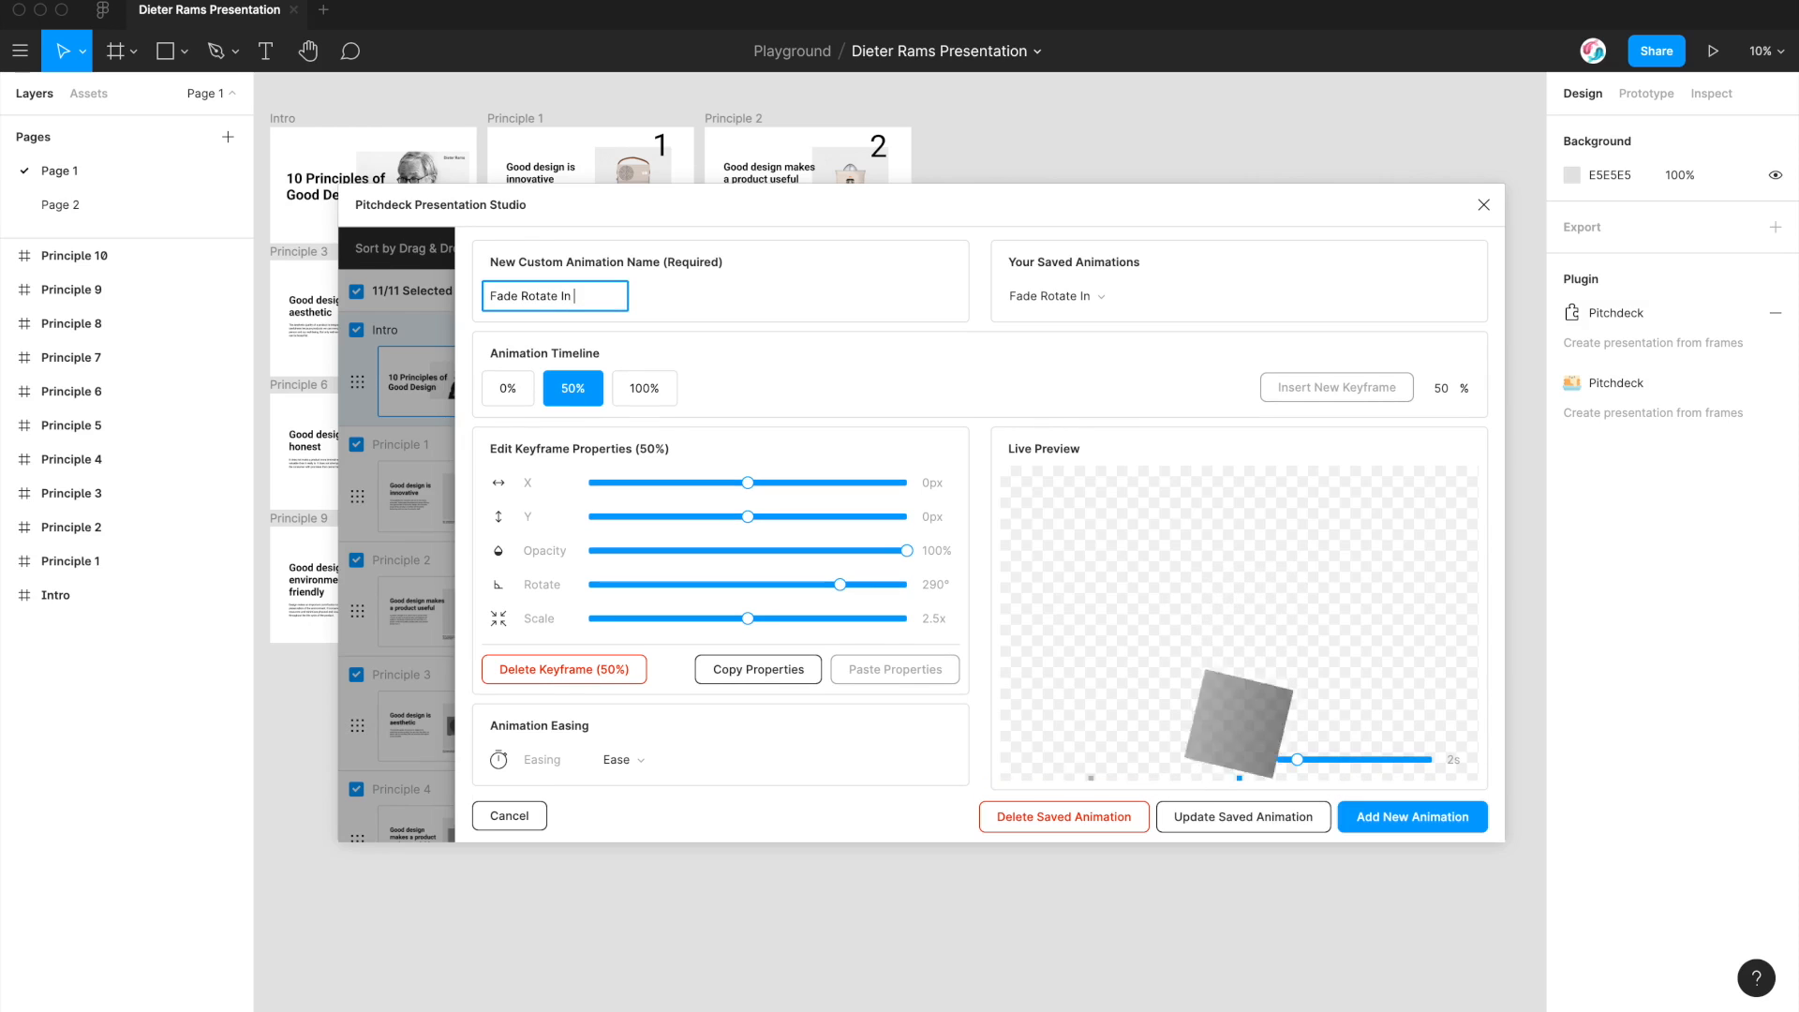
text(Big)
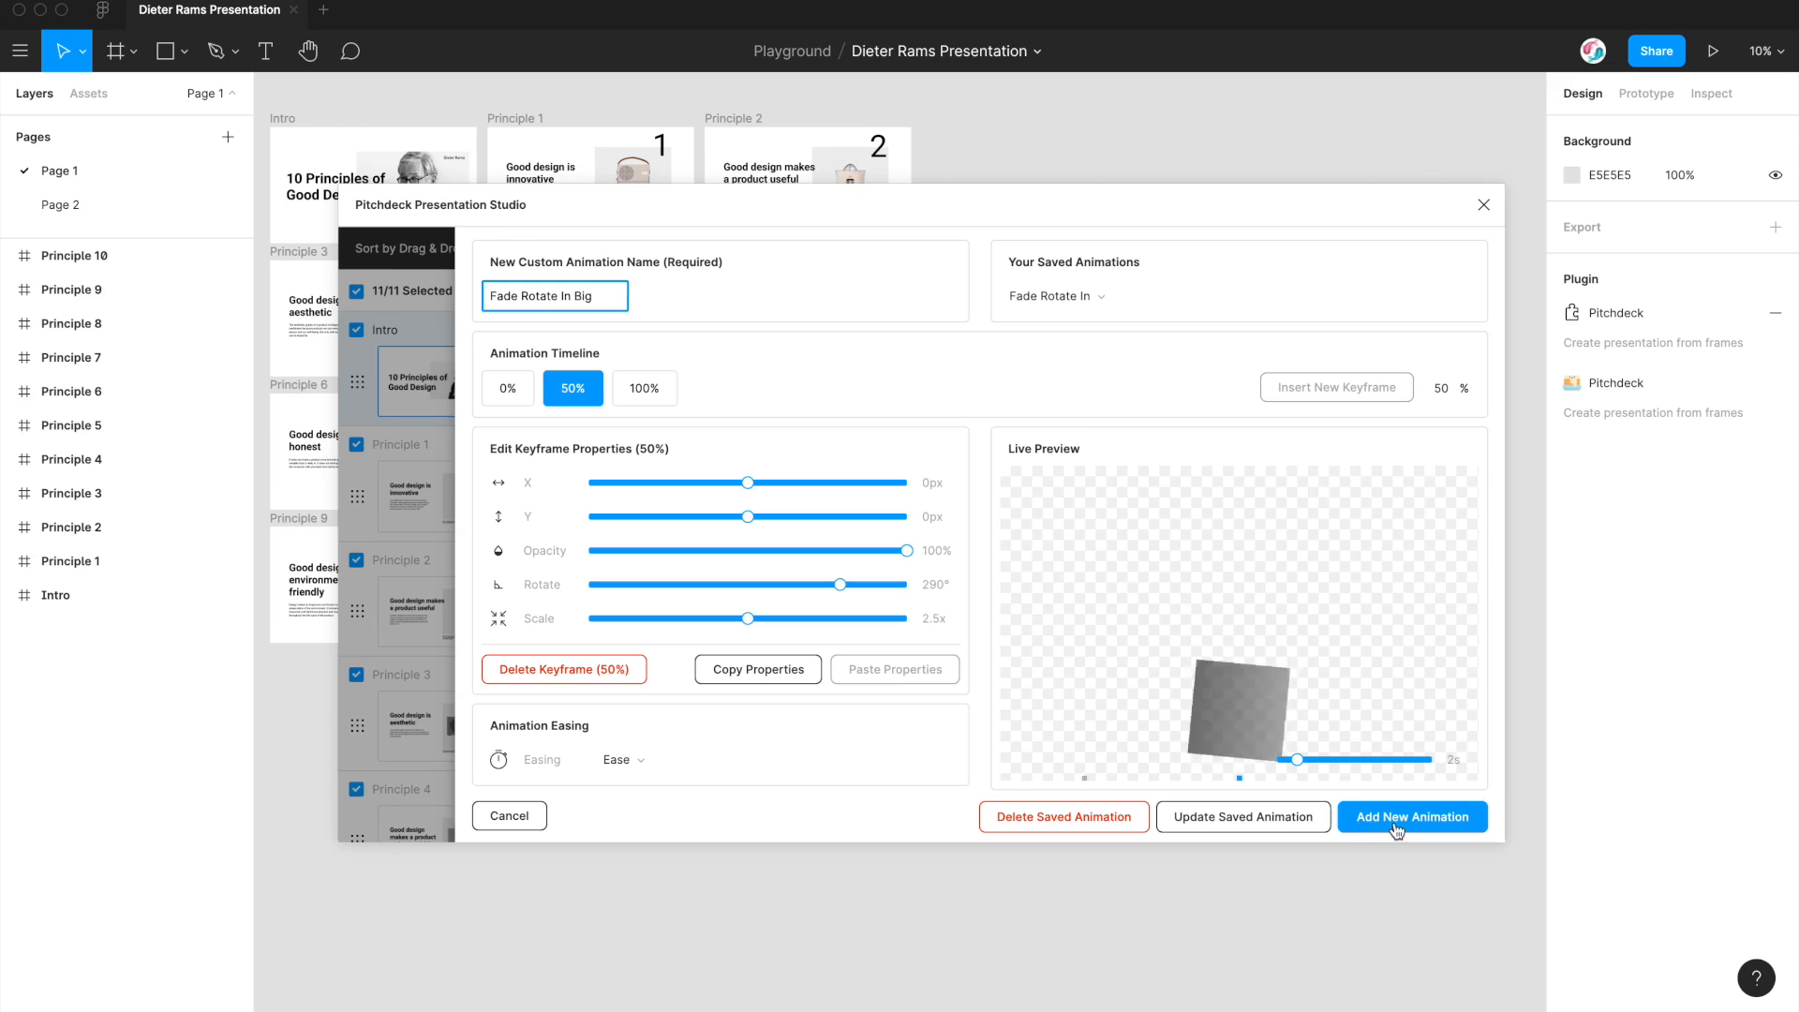
click(1412, 816)
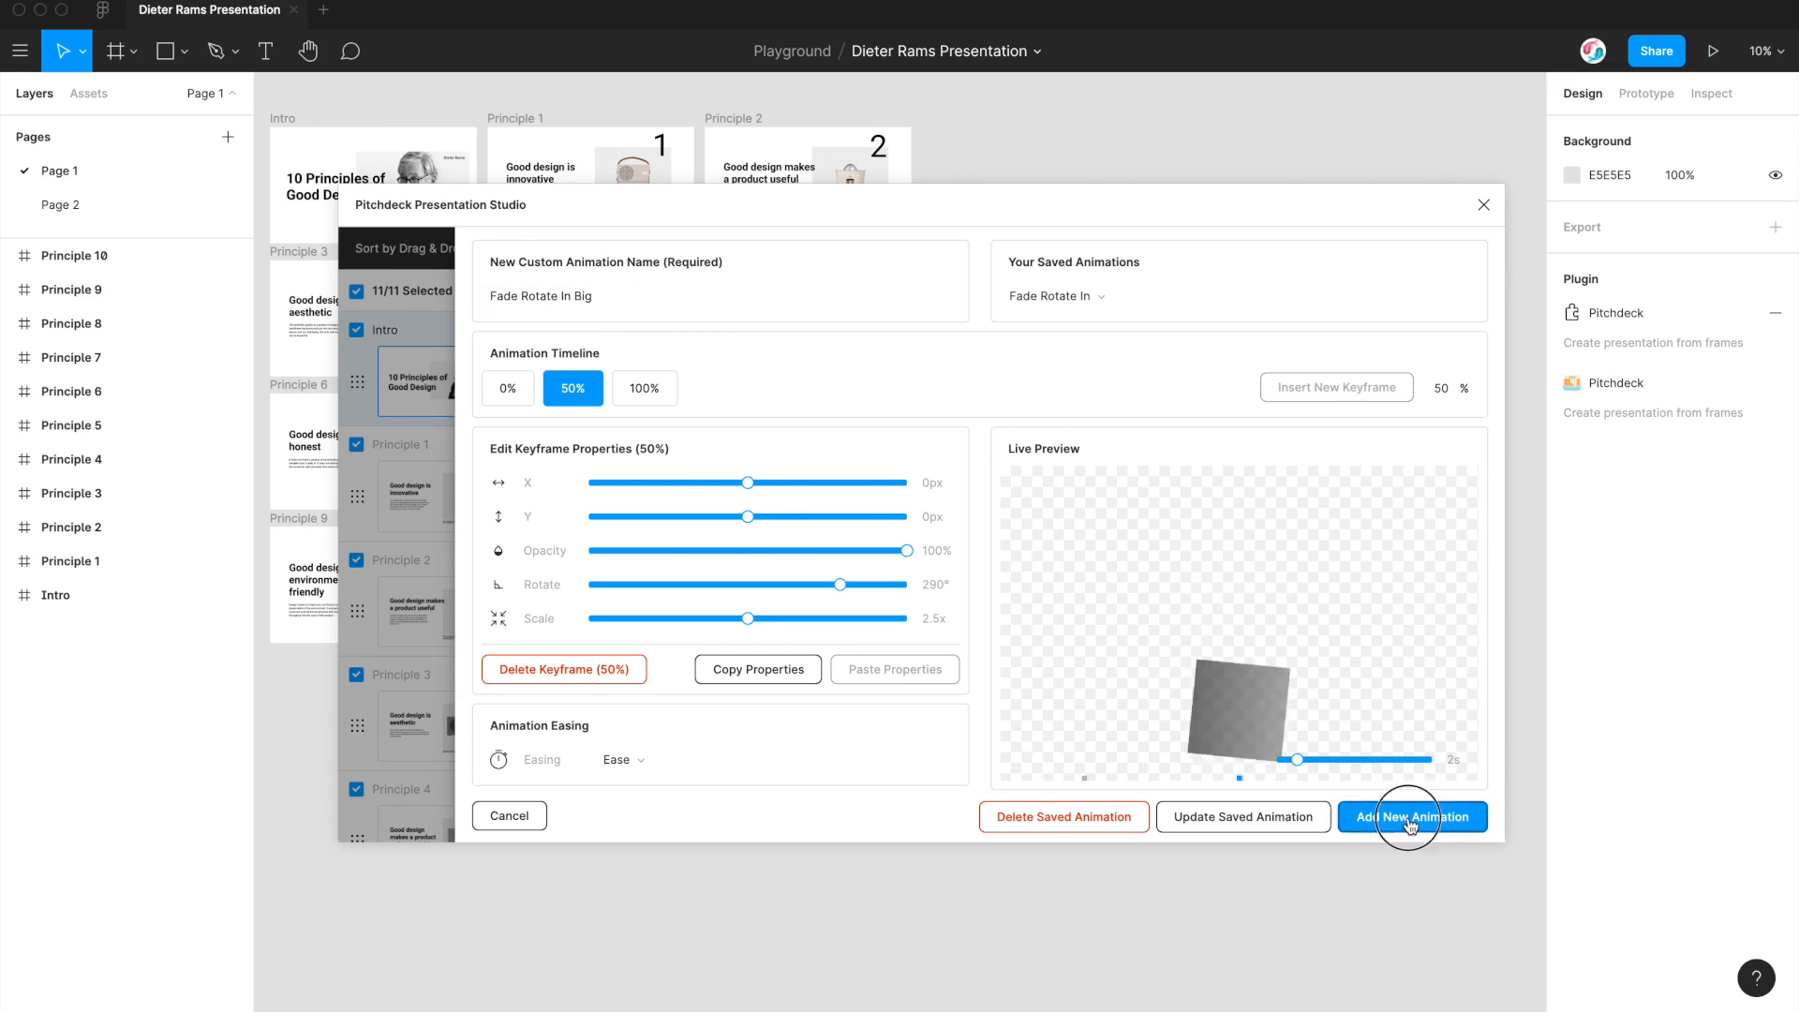
click(1413, 816)
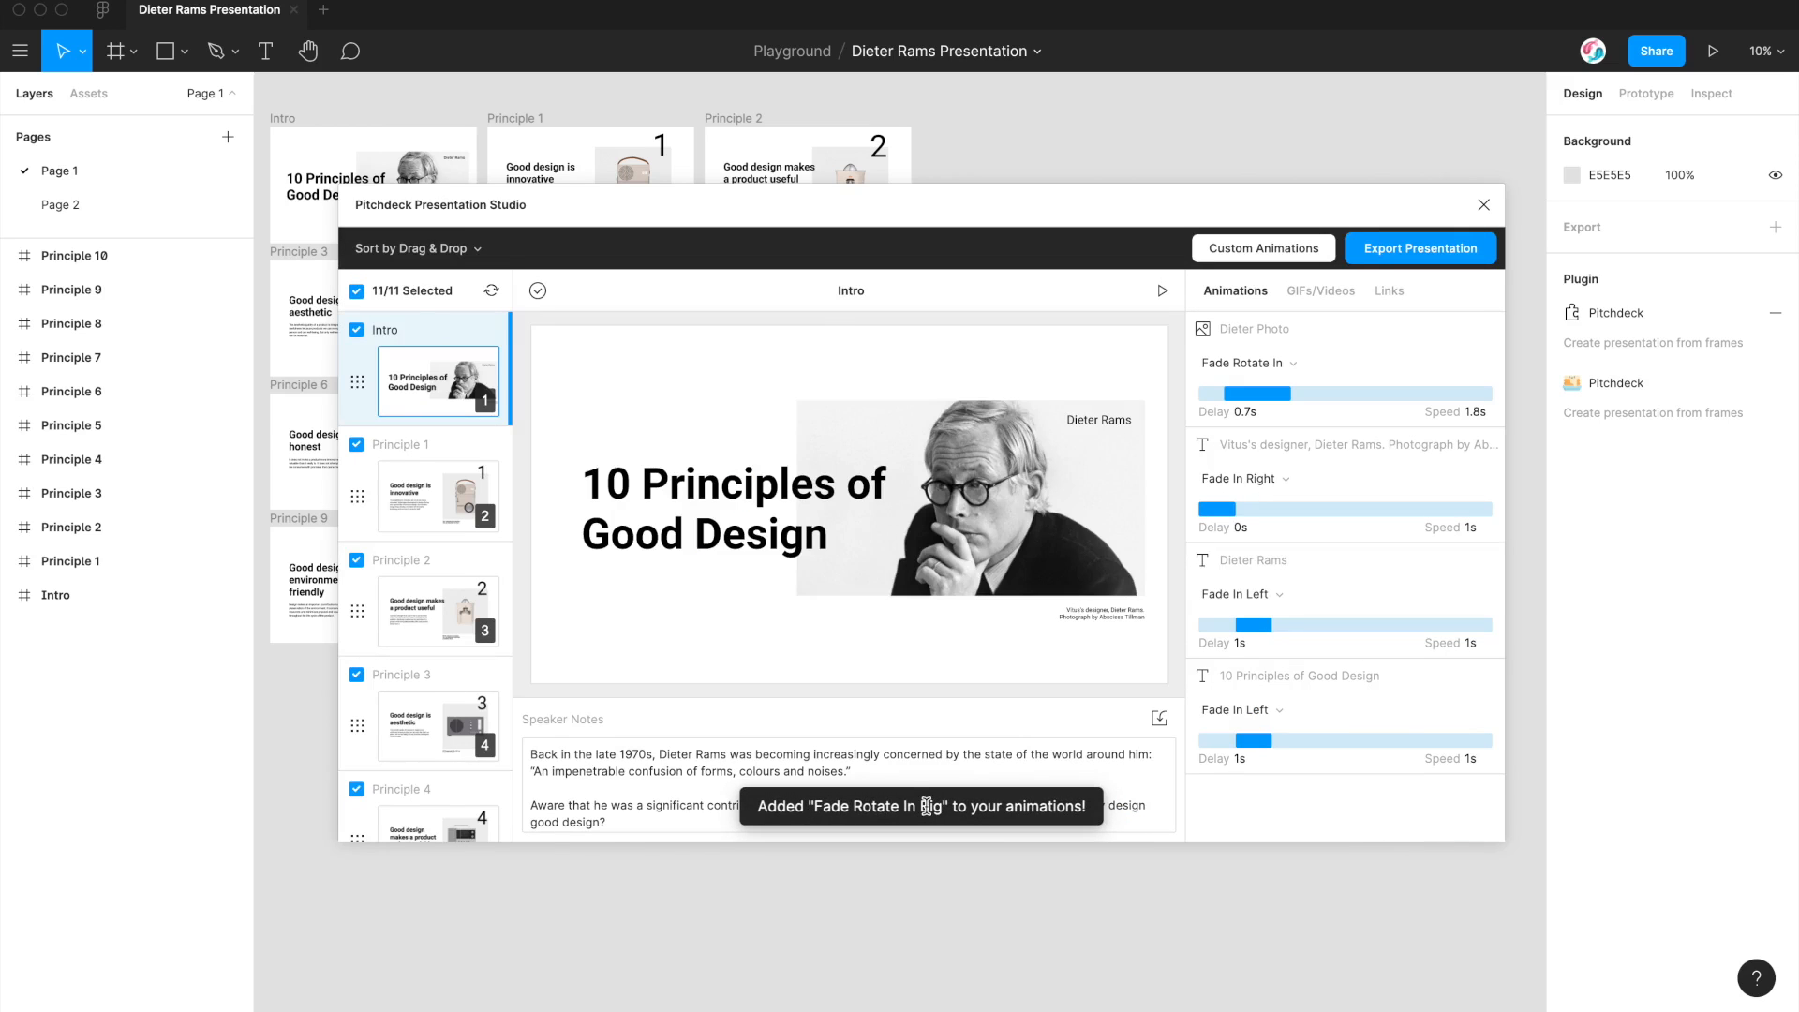
click(1276, 363)
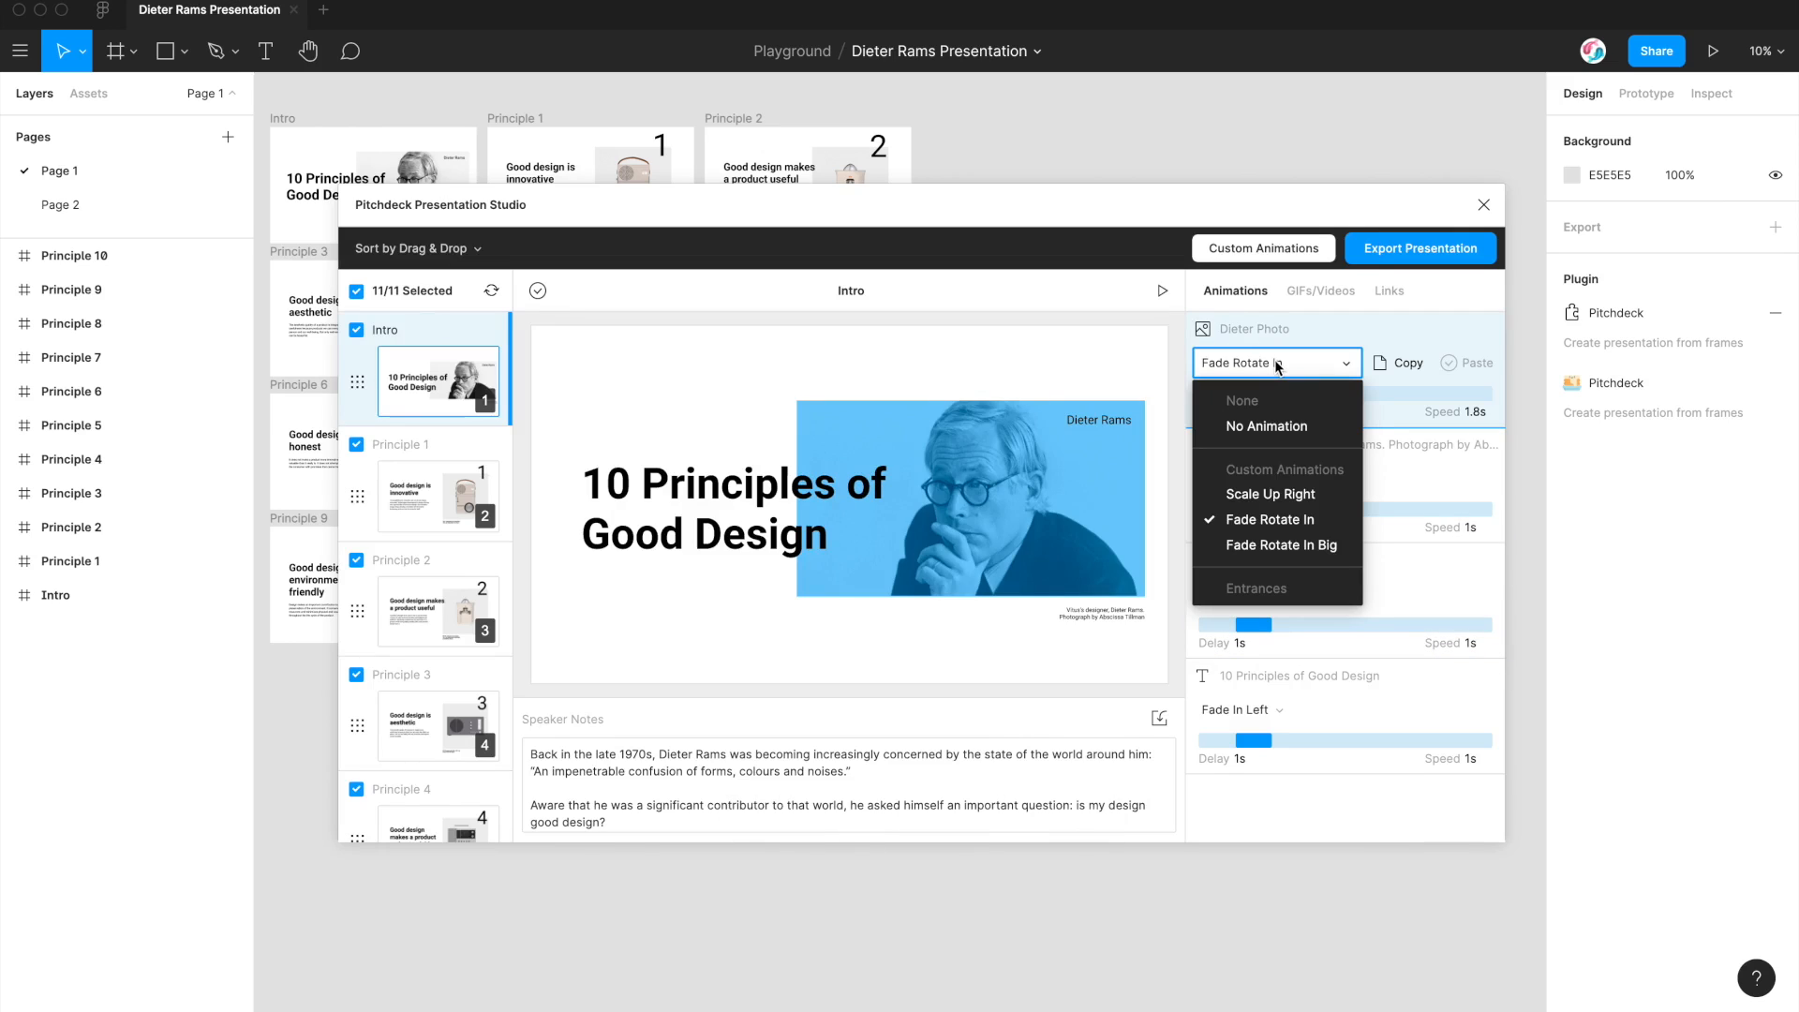
mouse_move(1268, 519)
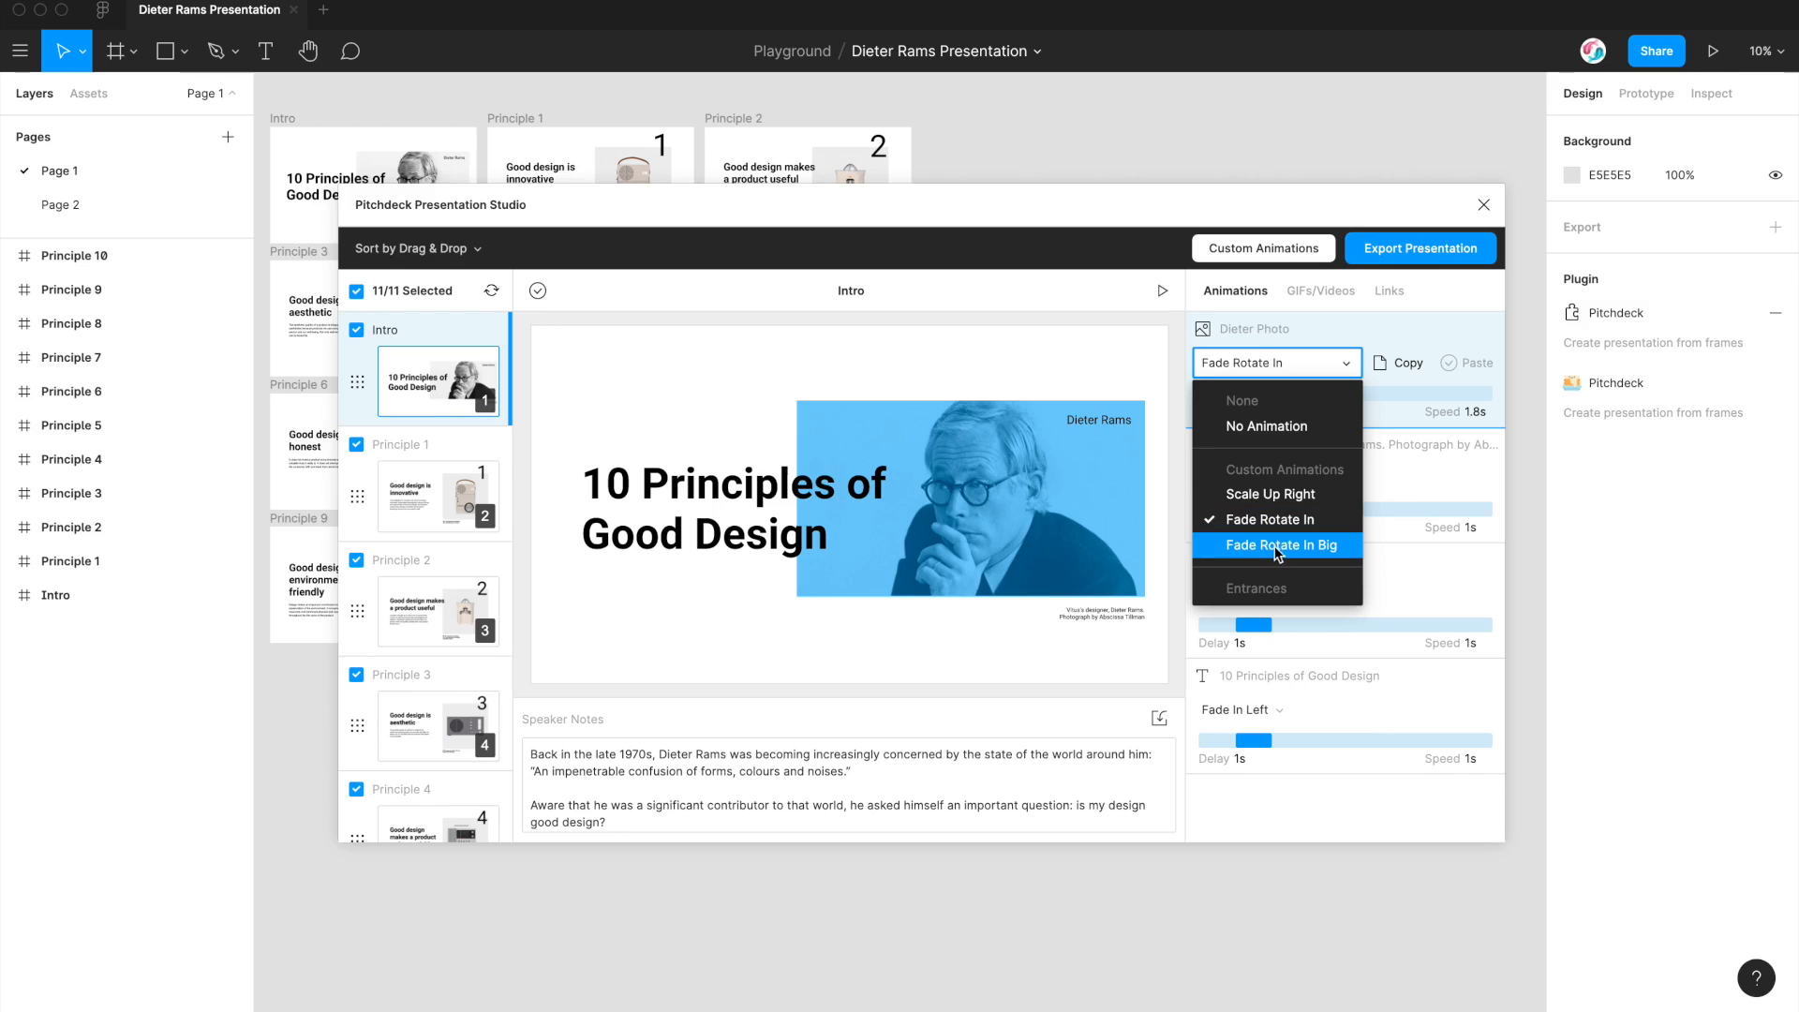
click(1278, 545)
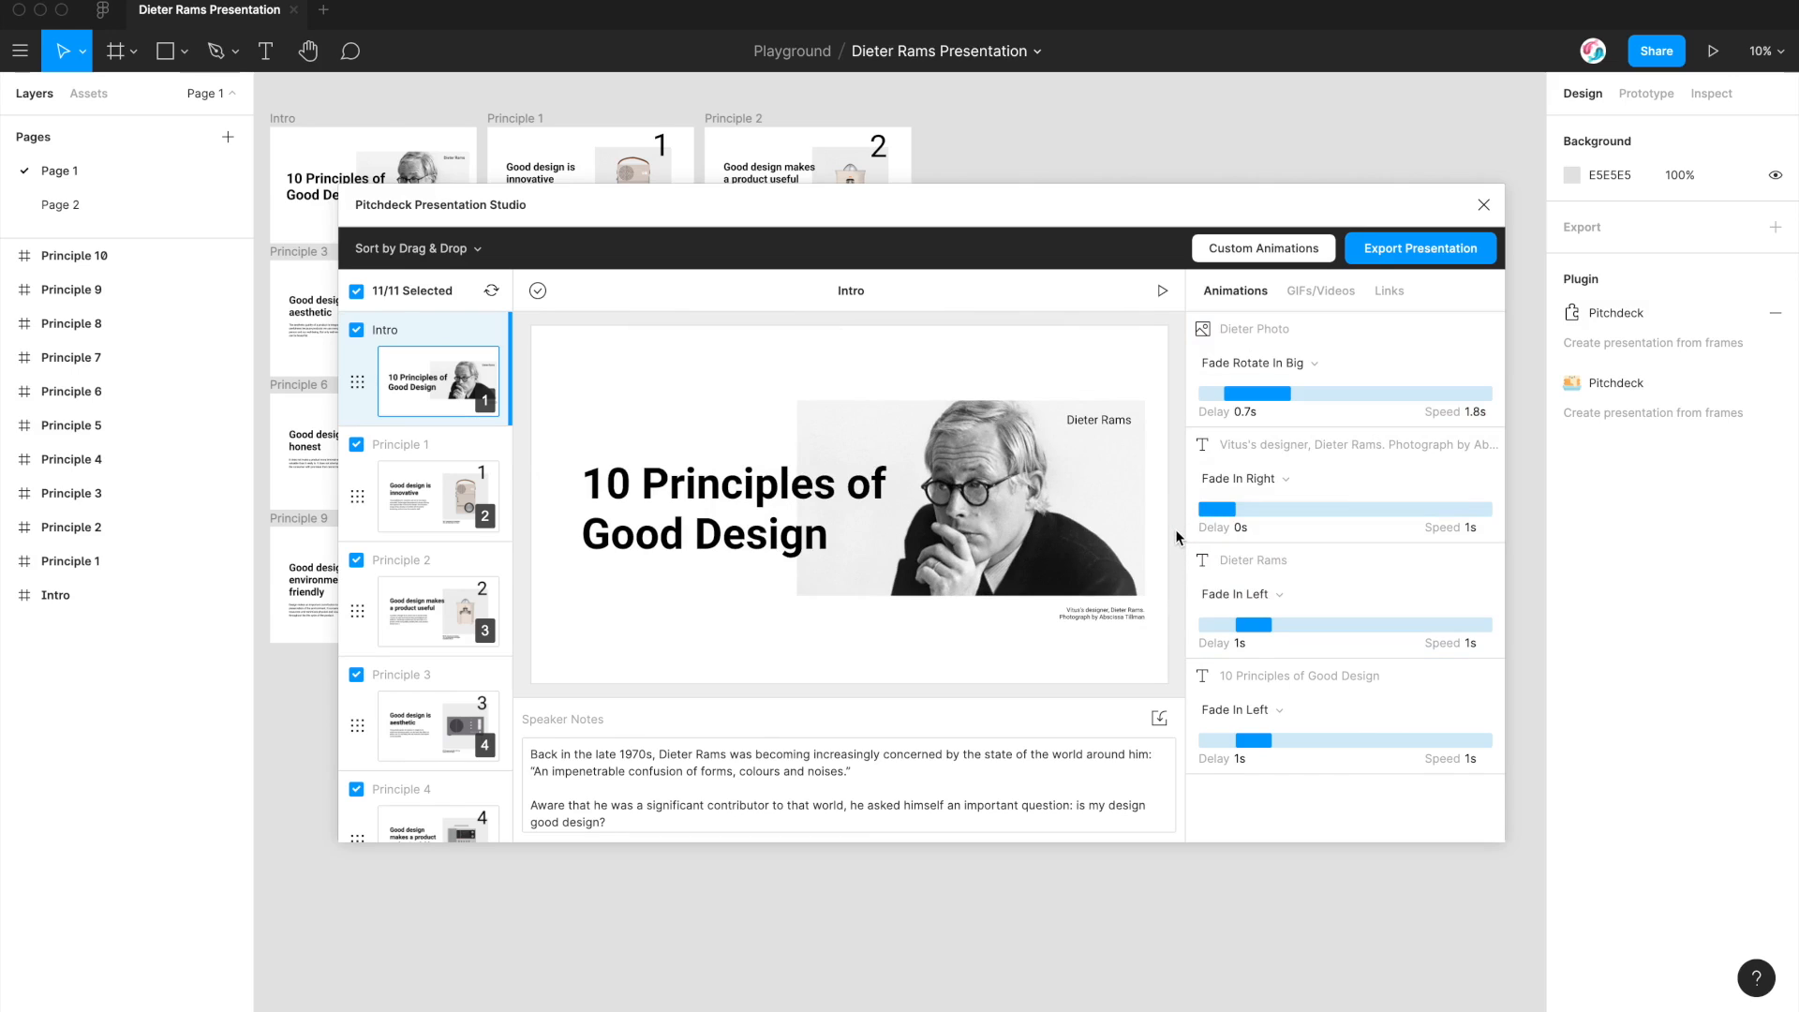
mouse_move(1178, 487)
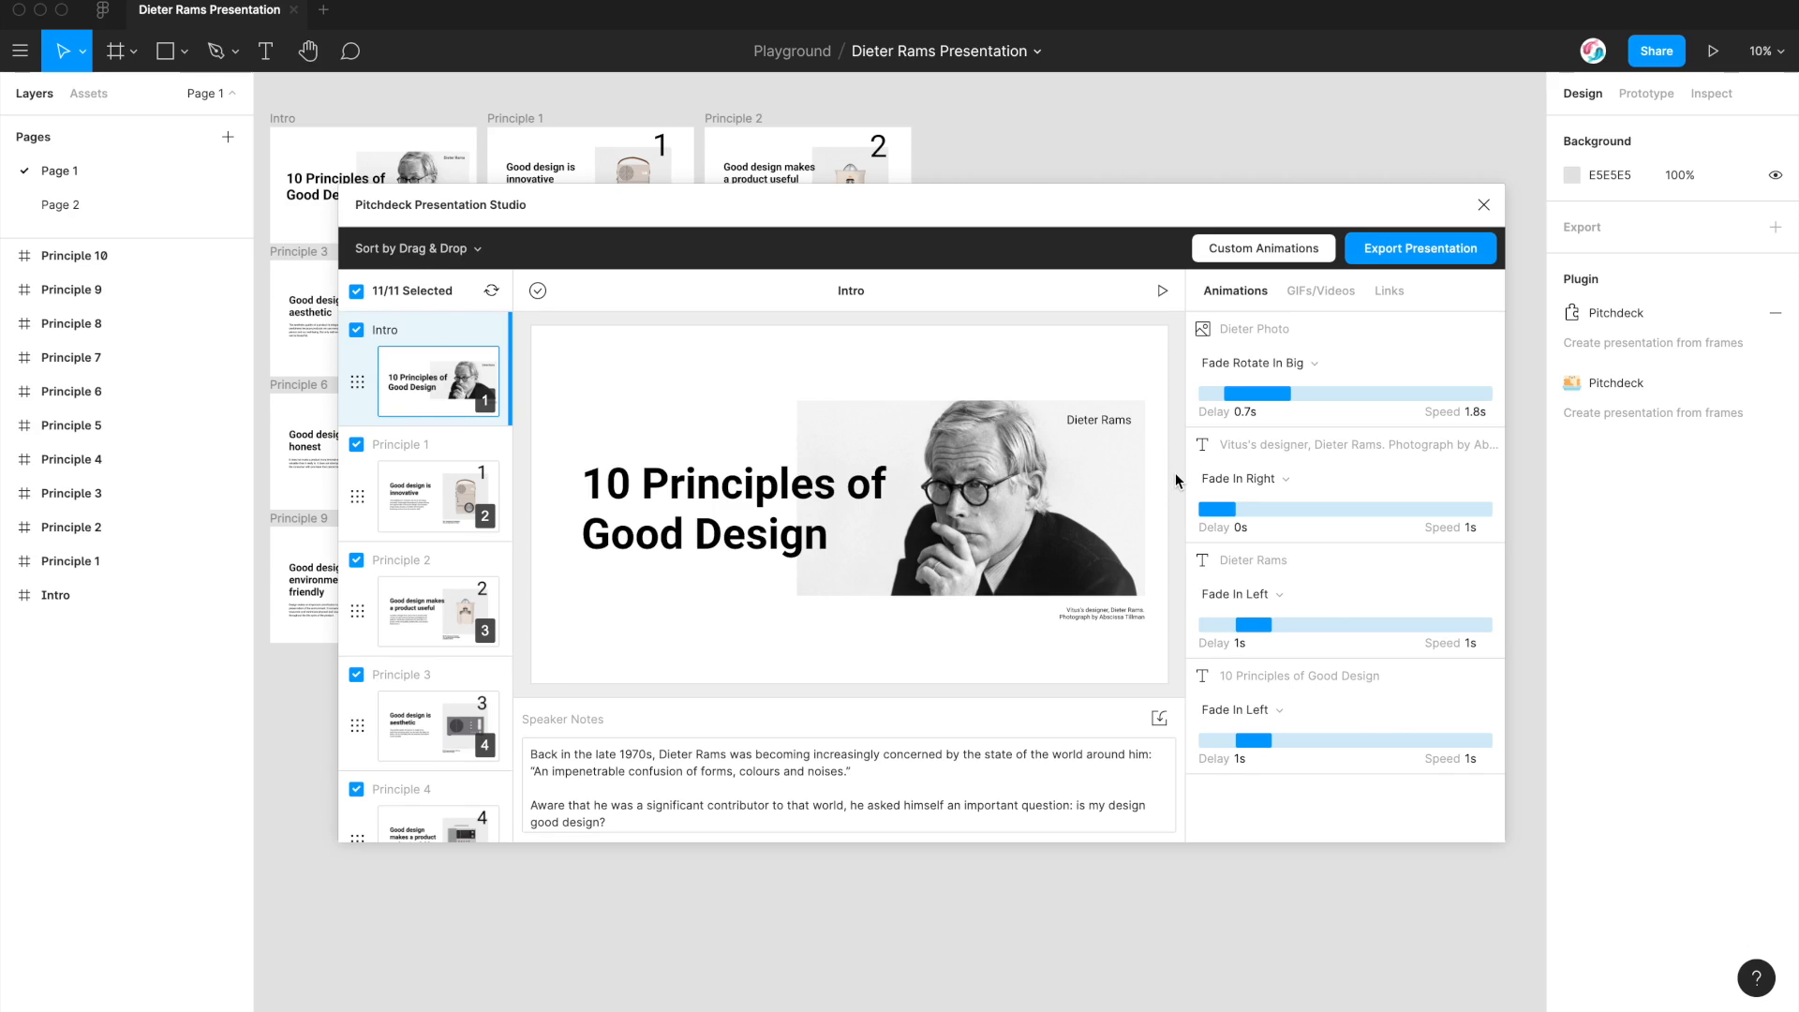
click(1255, 329)
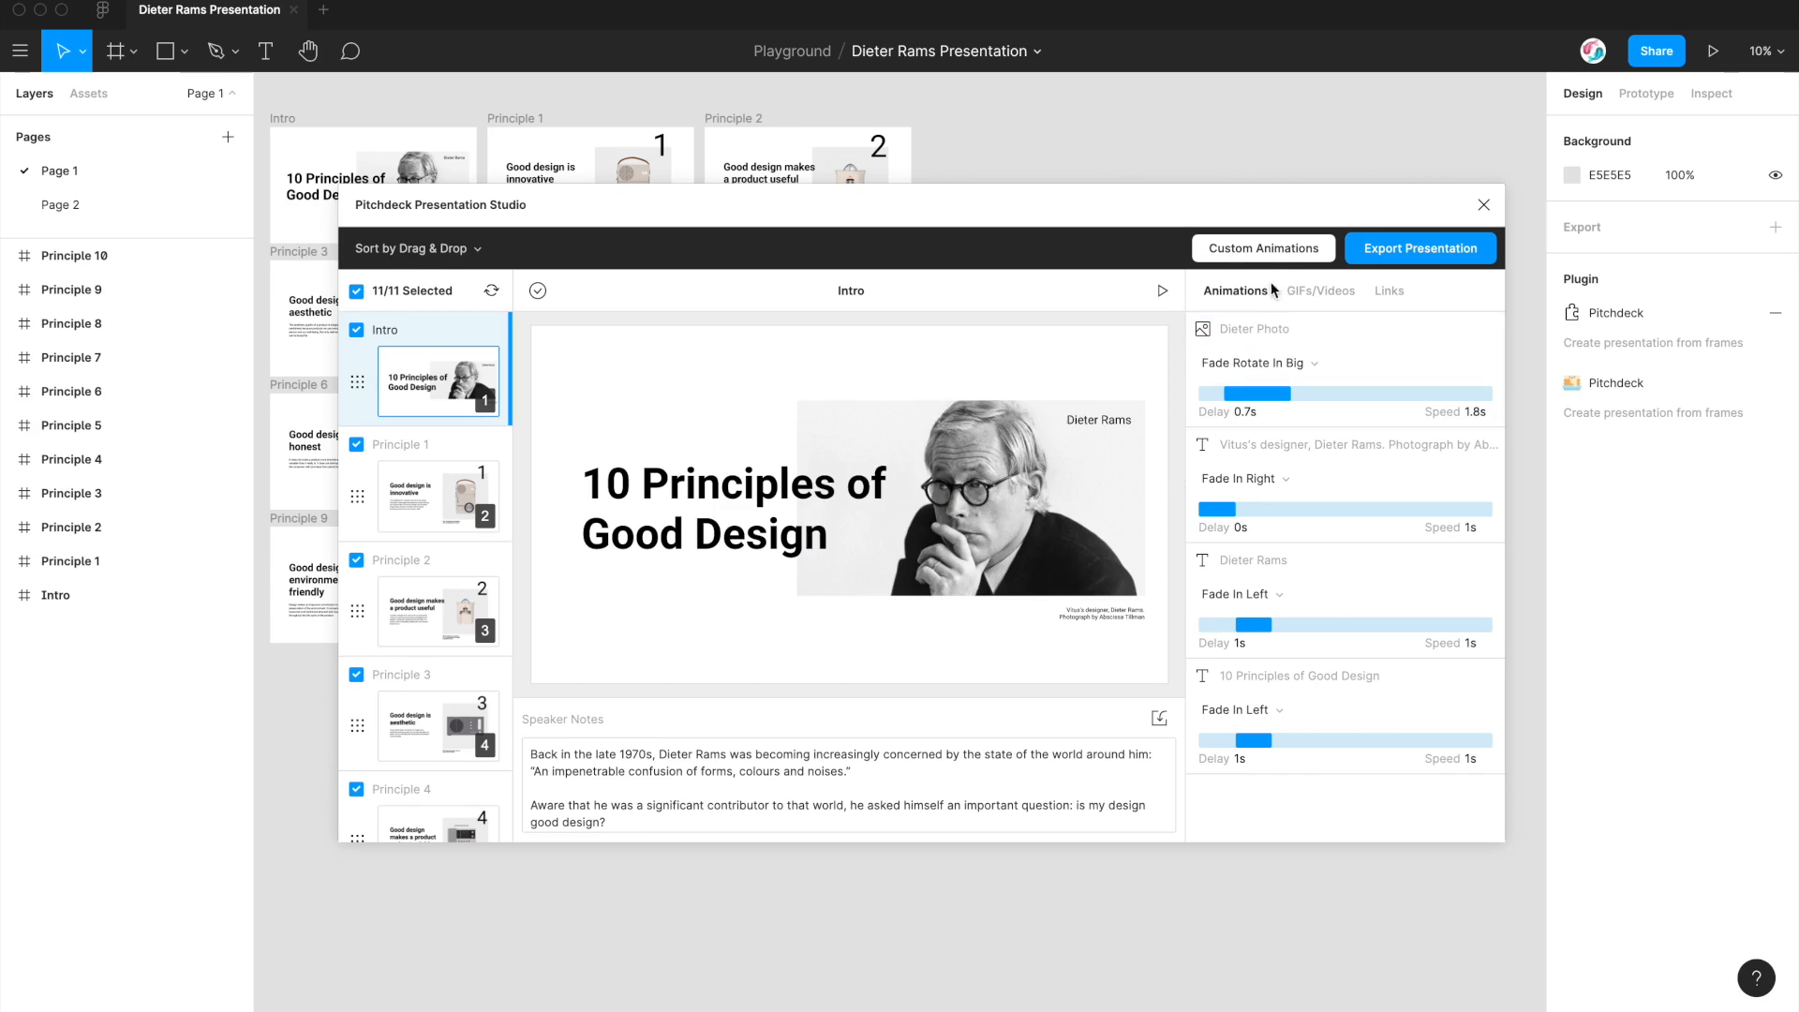
Step: Load Fade Rotate In Big from Your Saved Animations and delete it
click(1263, 248)
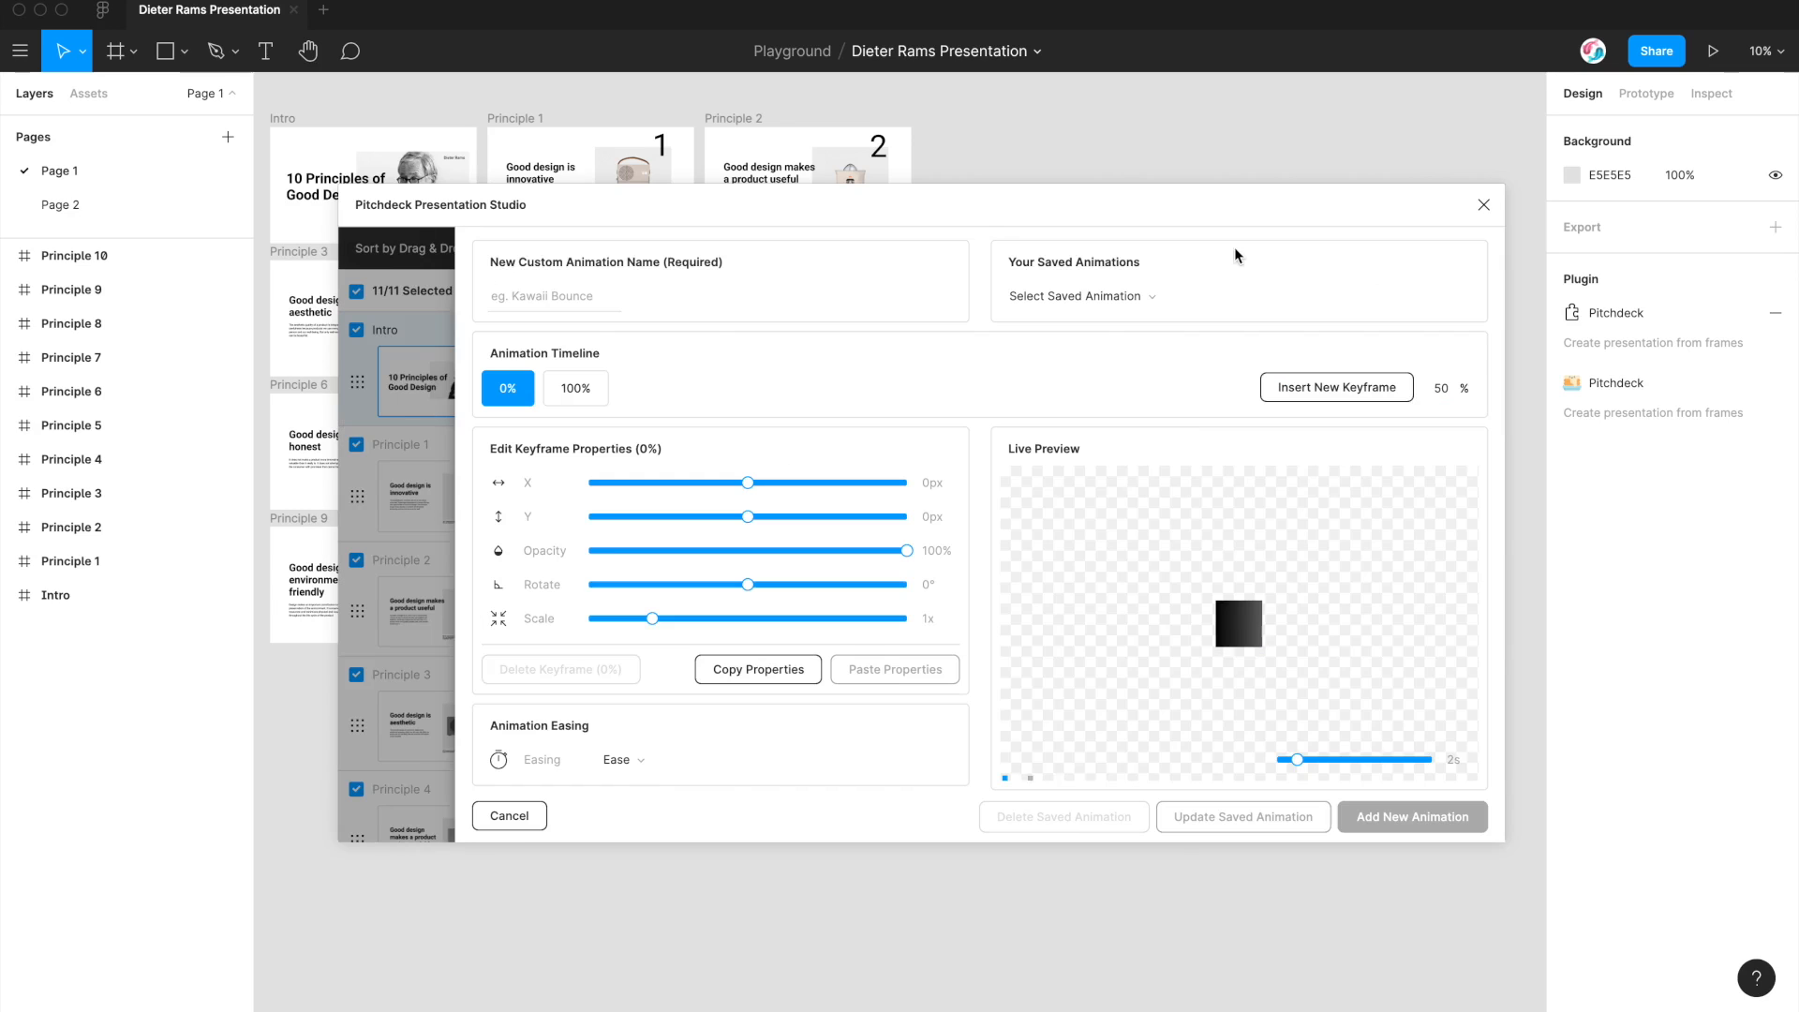
click(1239, 296)
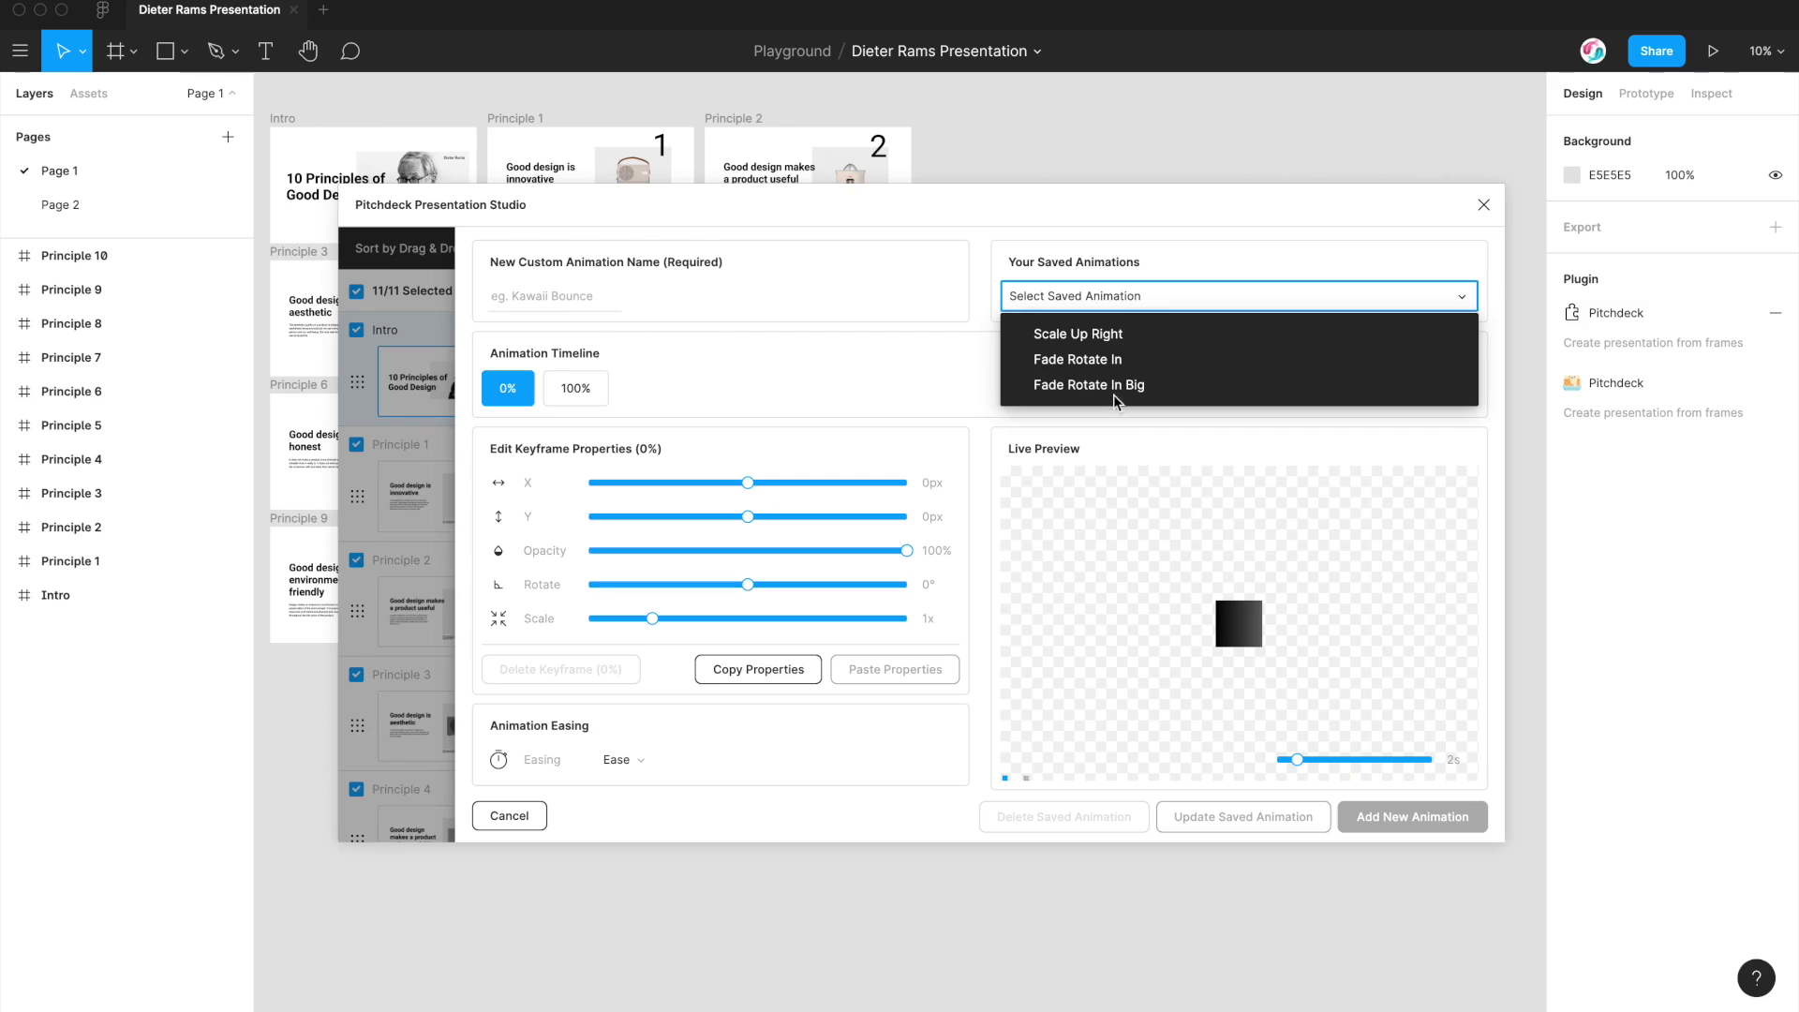
click(1087, 385)
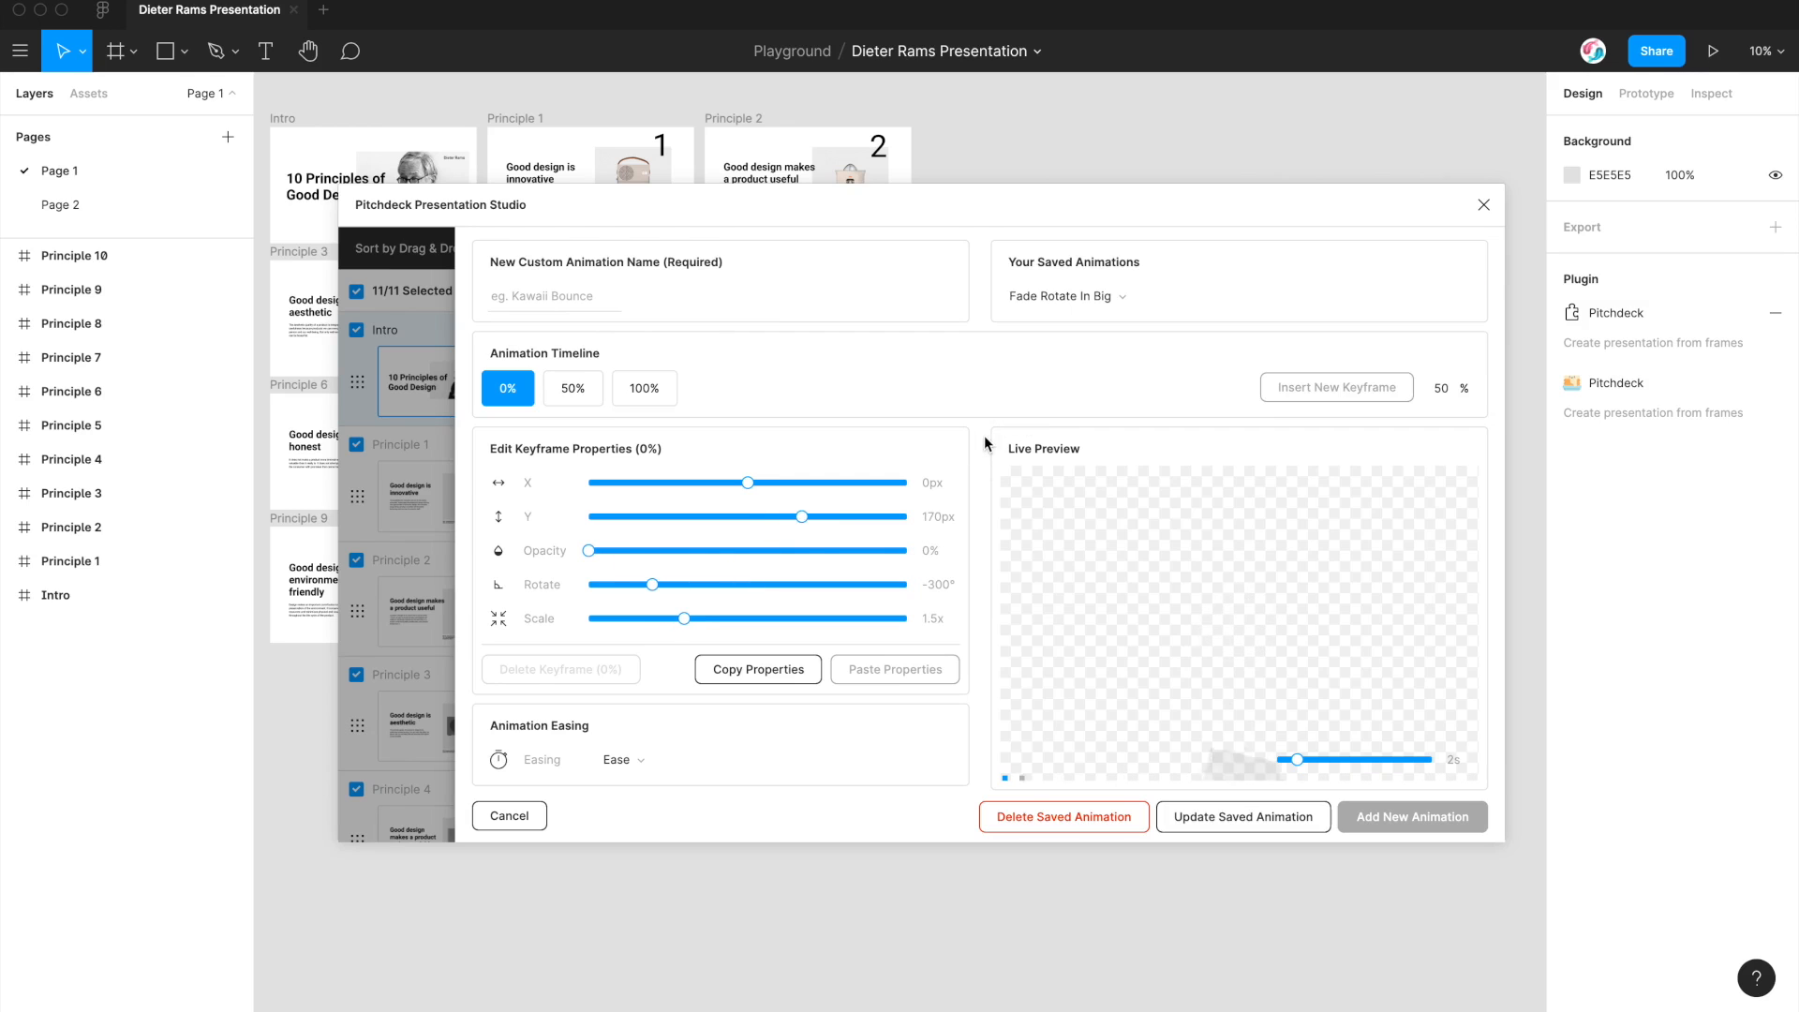
mouse_move(1080, 824)
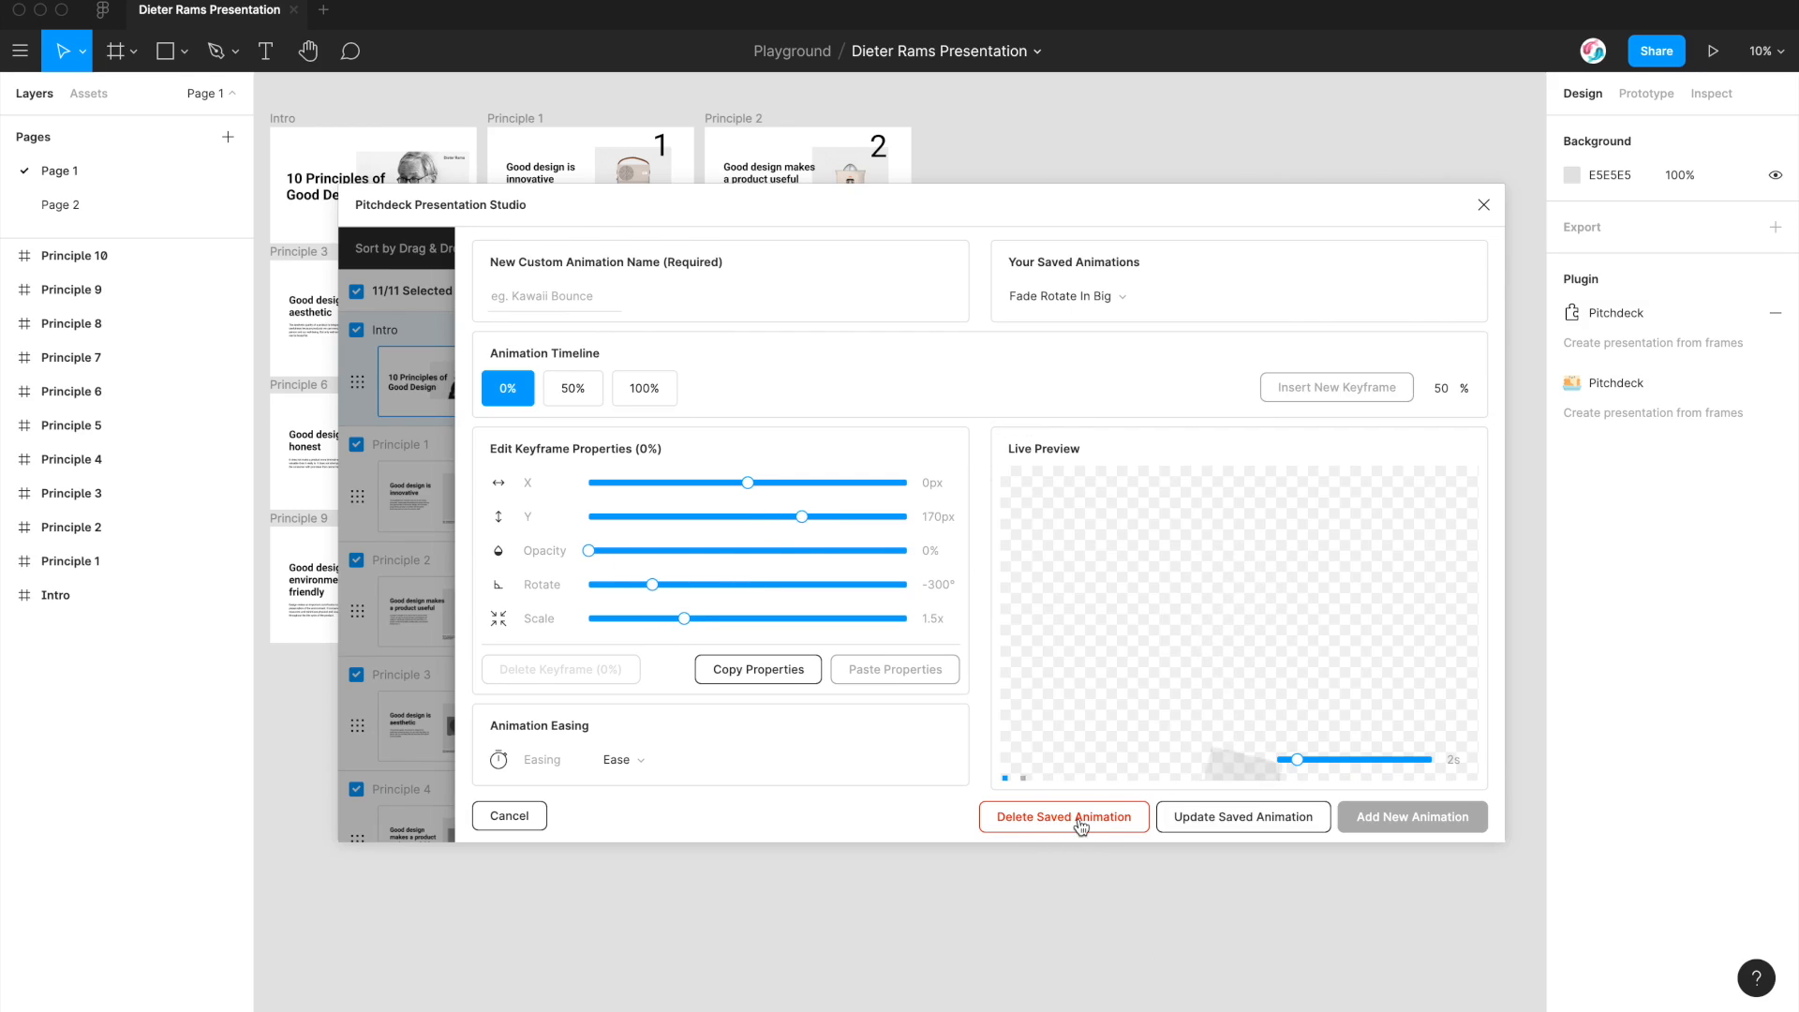
click(1064, 817)
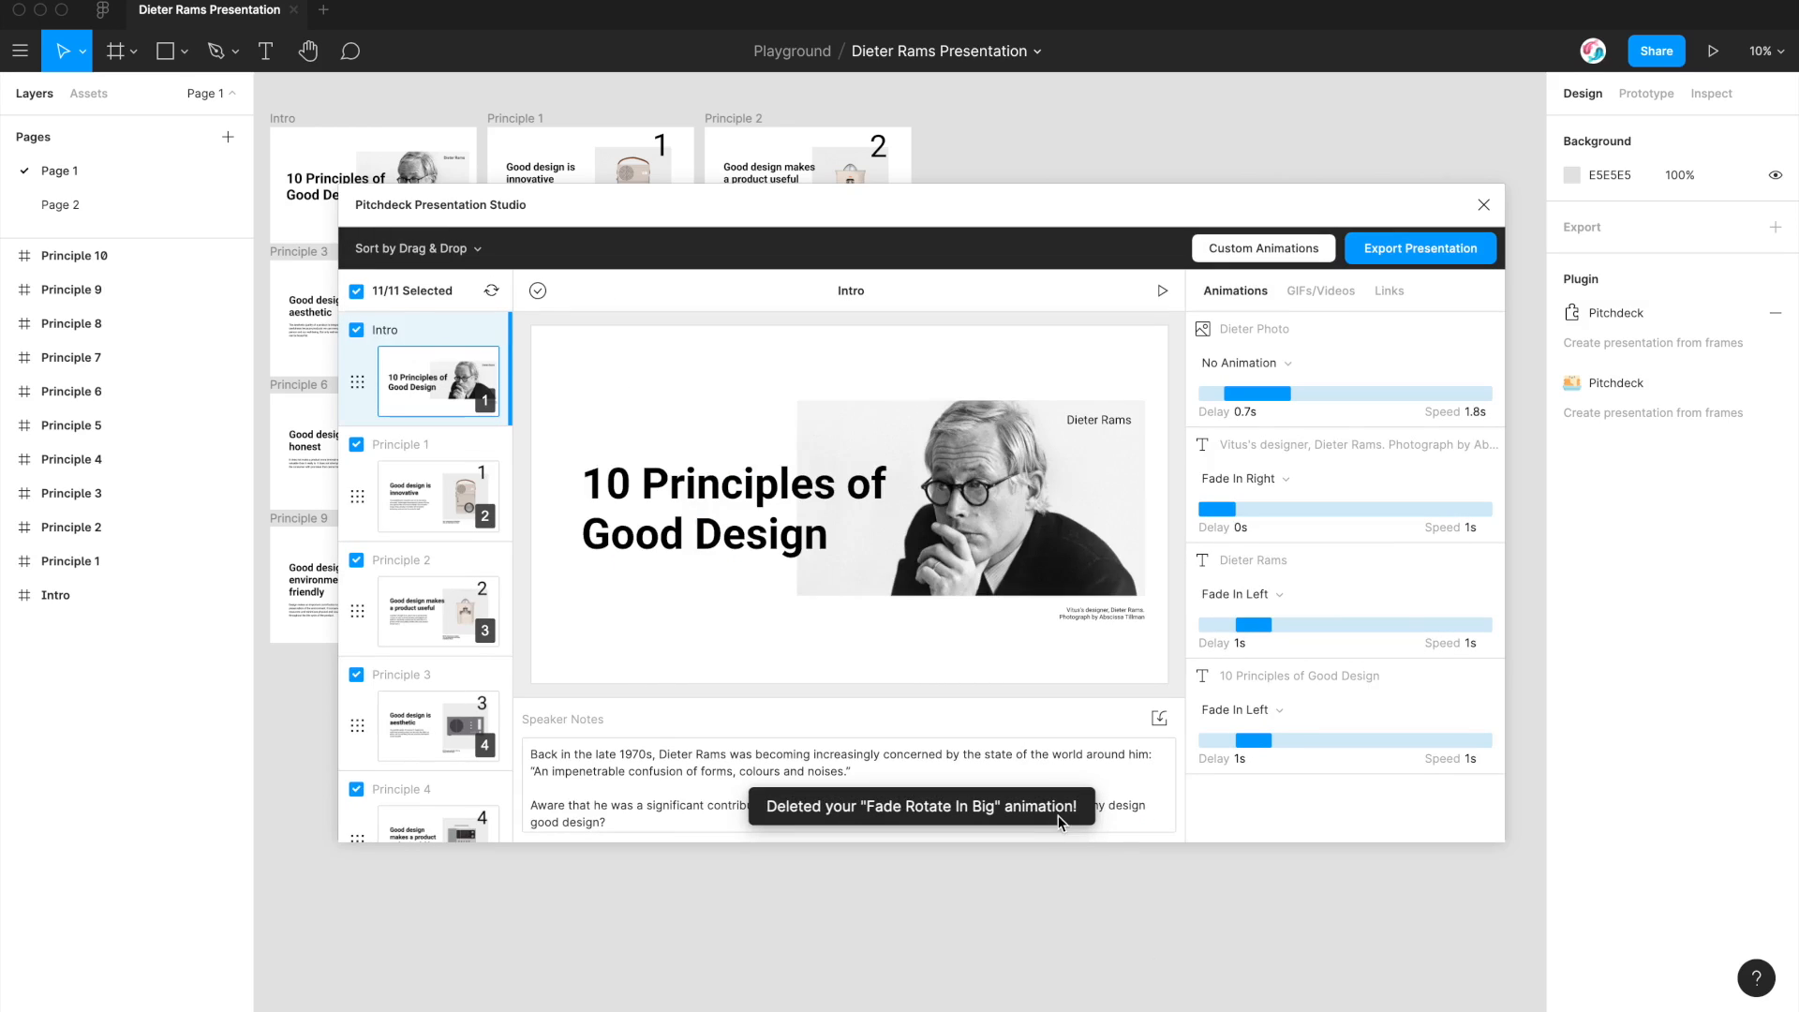
mouse_move(1033, 803)
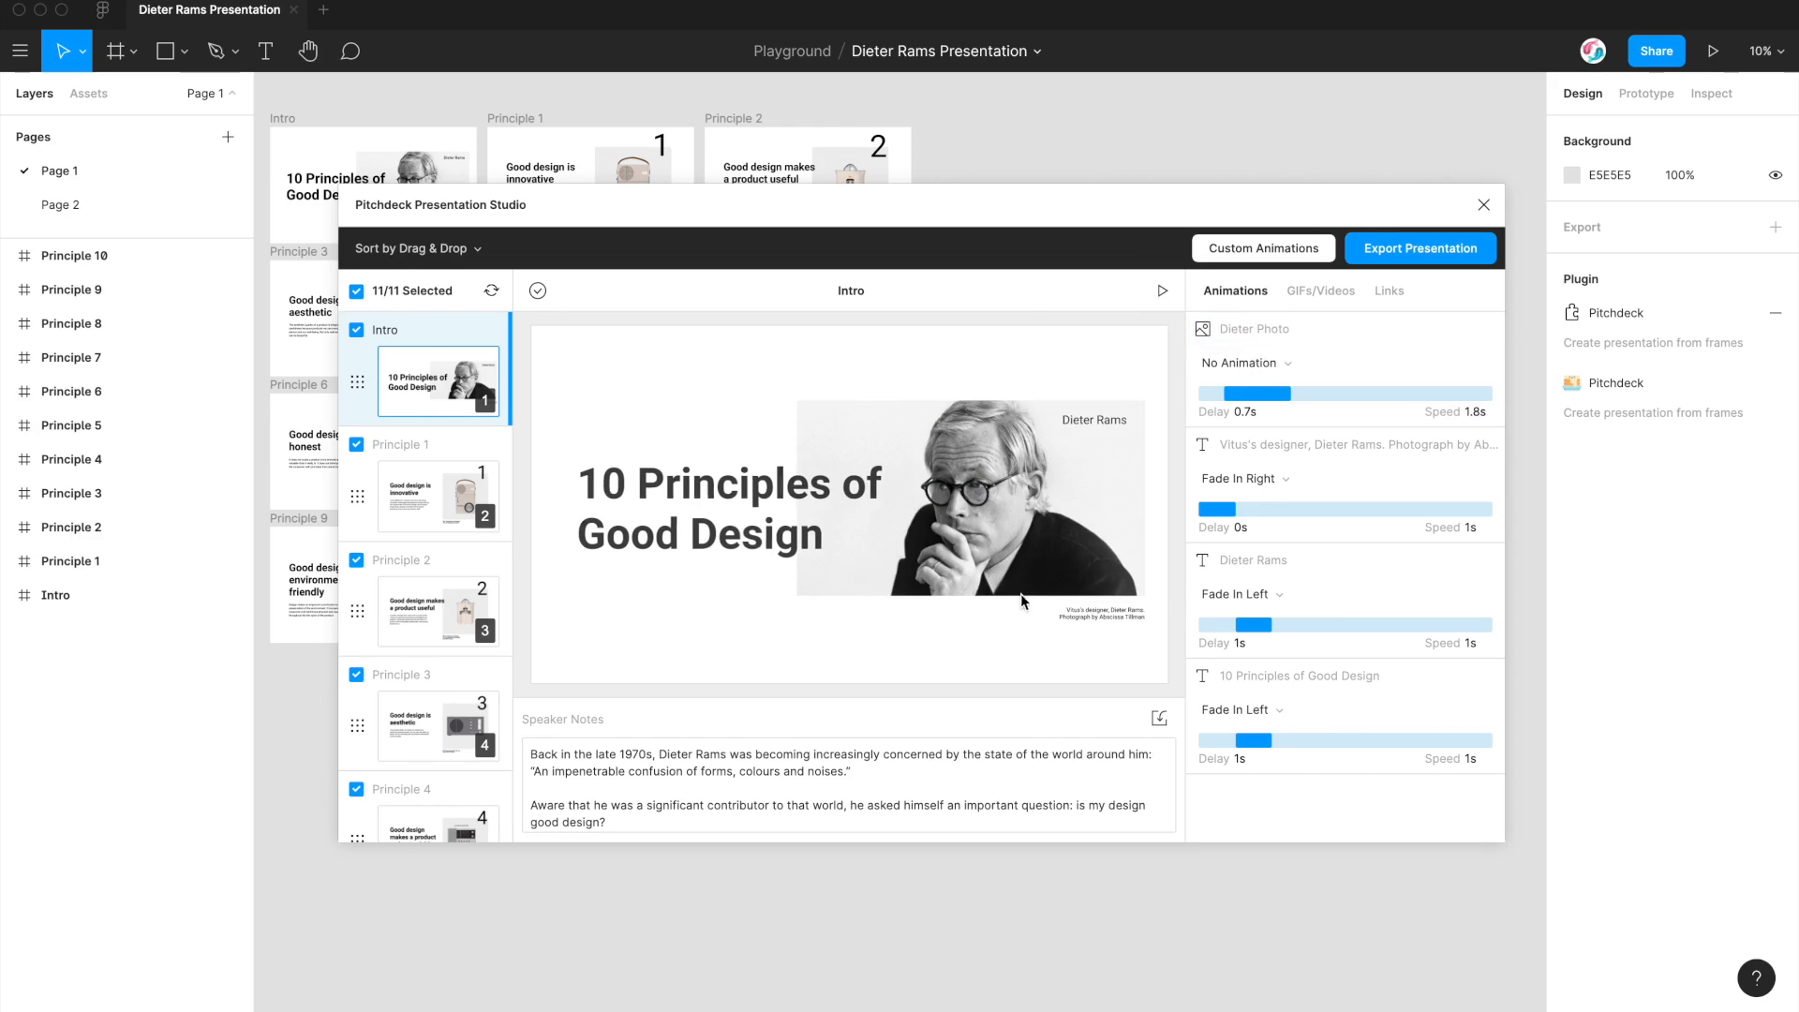
Step: Choose Fade Rotate In under Custom Animations in the Dieter Photo's animation dropdown
click(1276, 363)
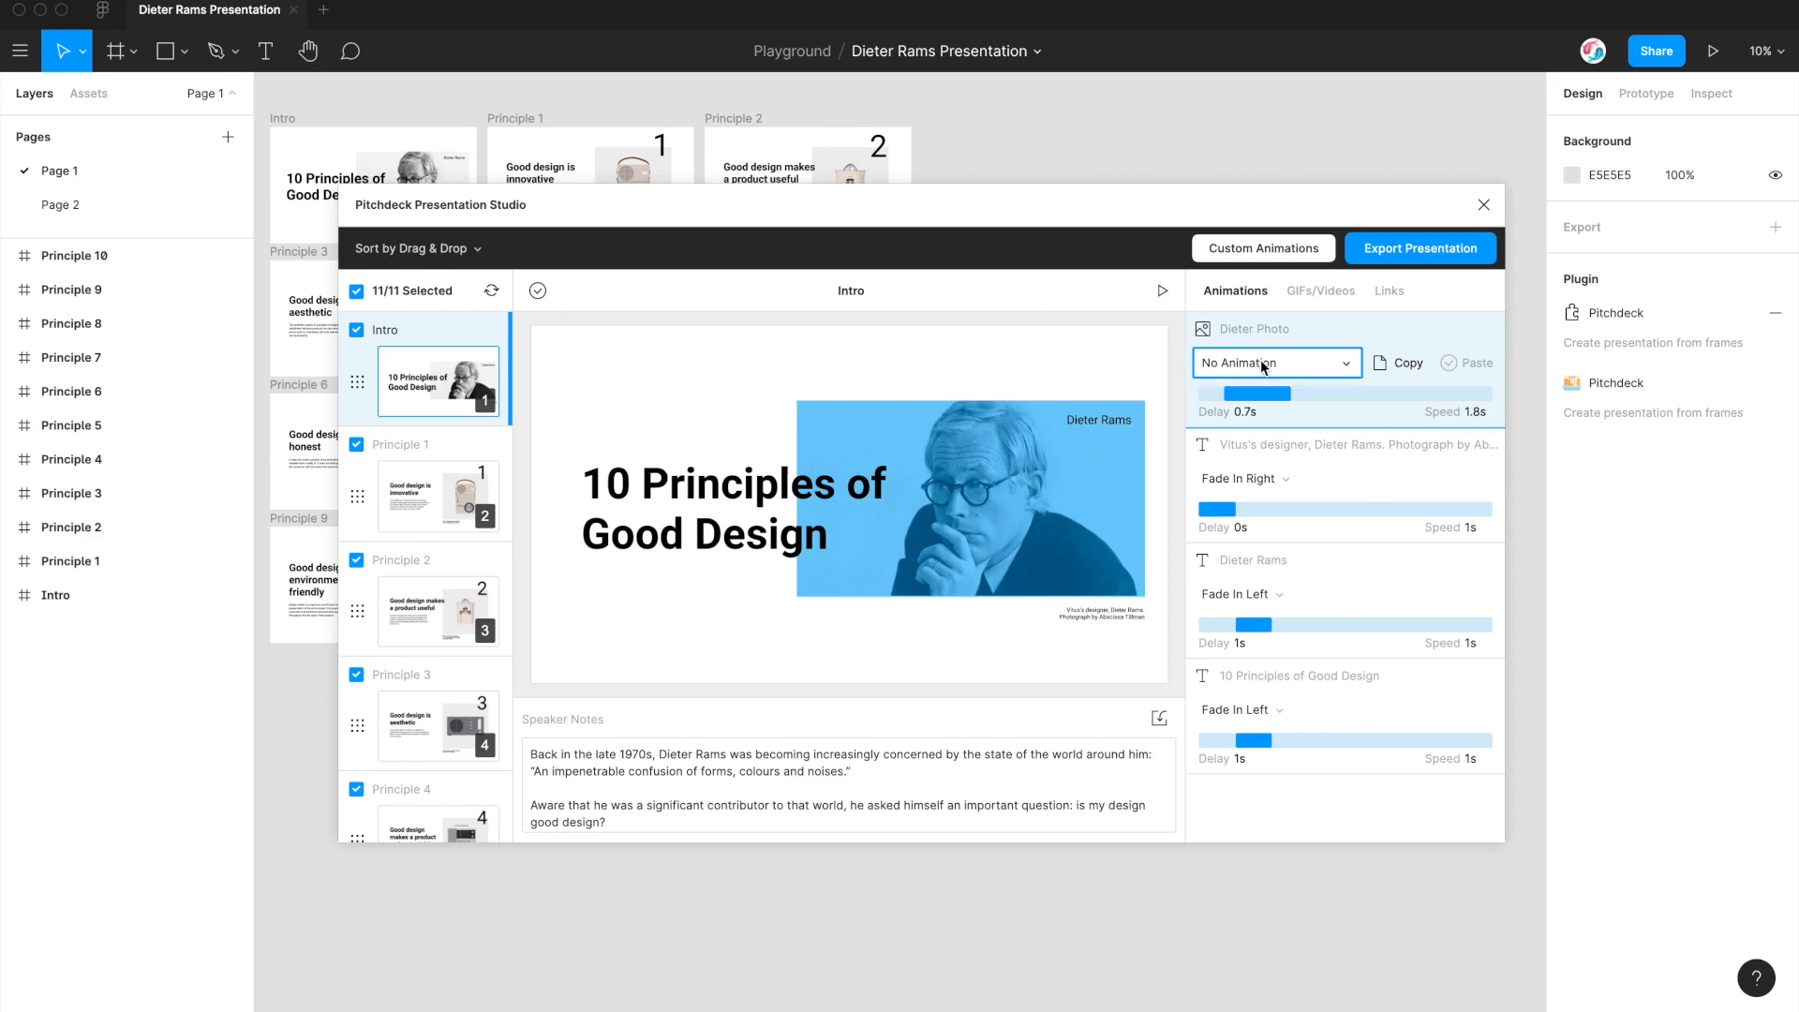
click(1277, 362)
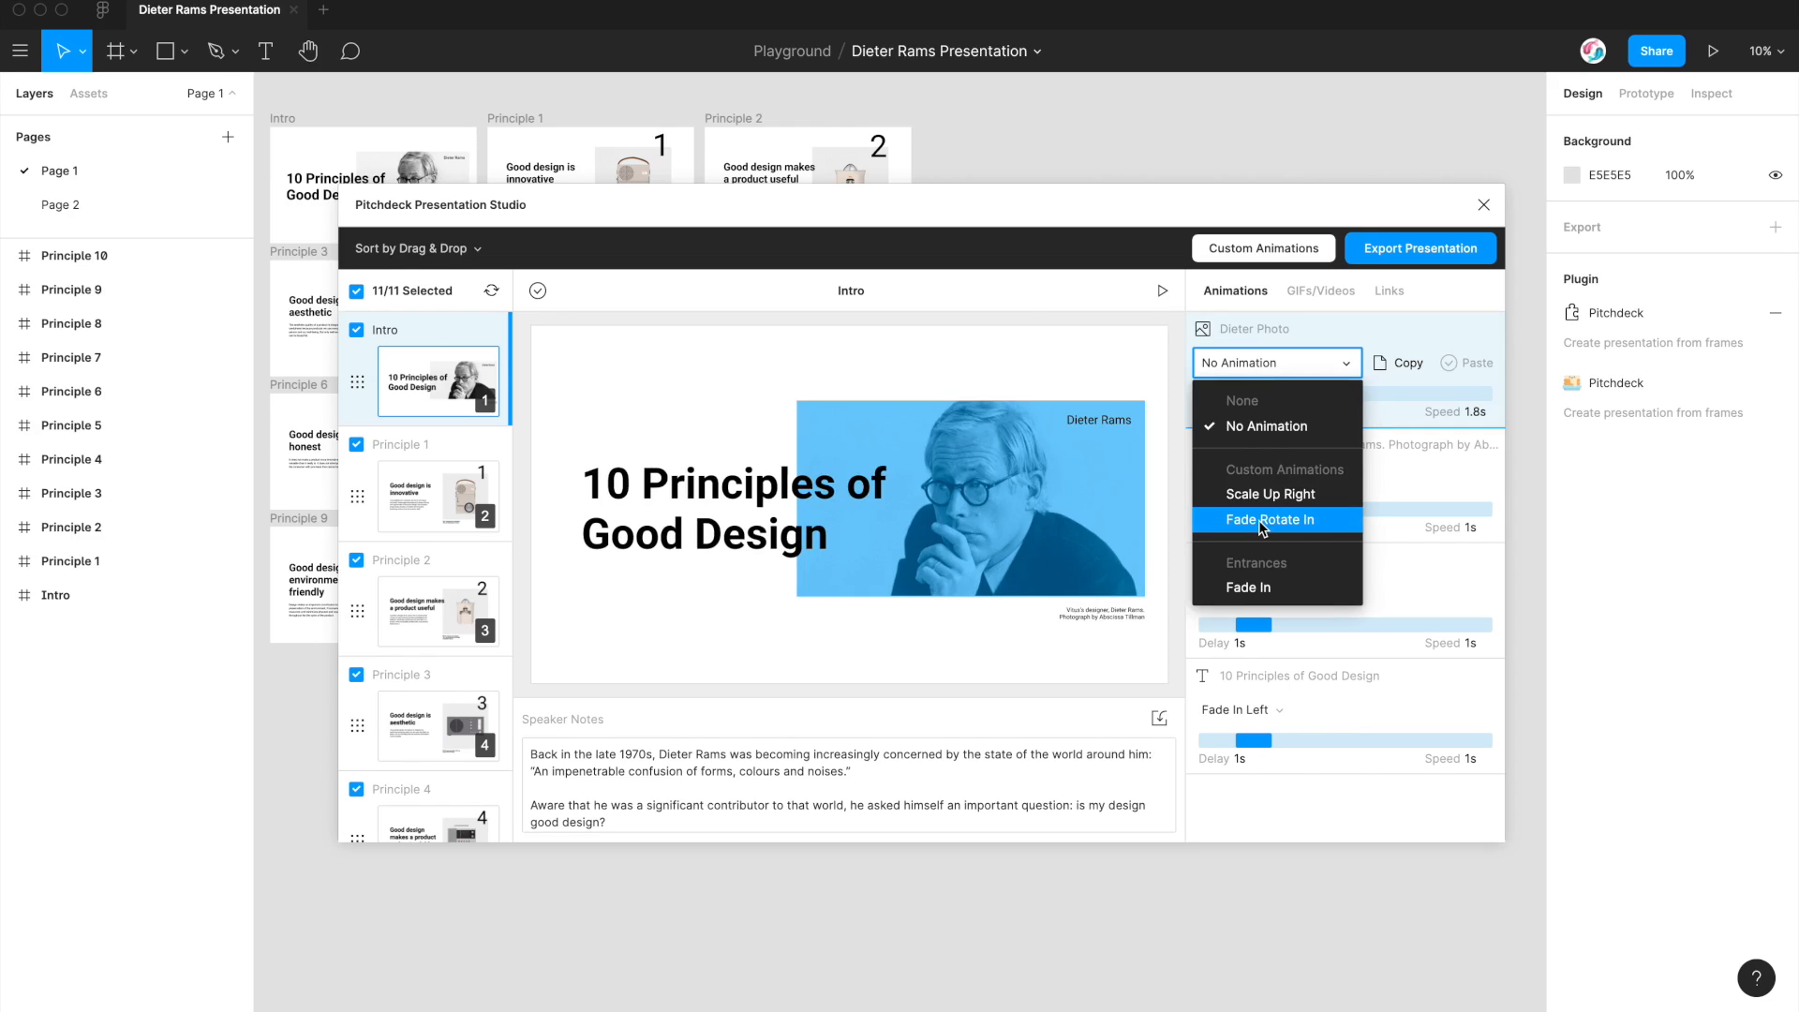
click(1269, 520)
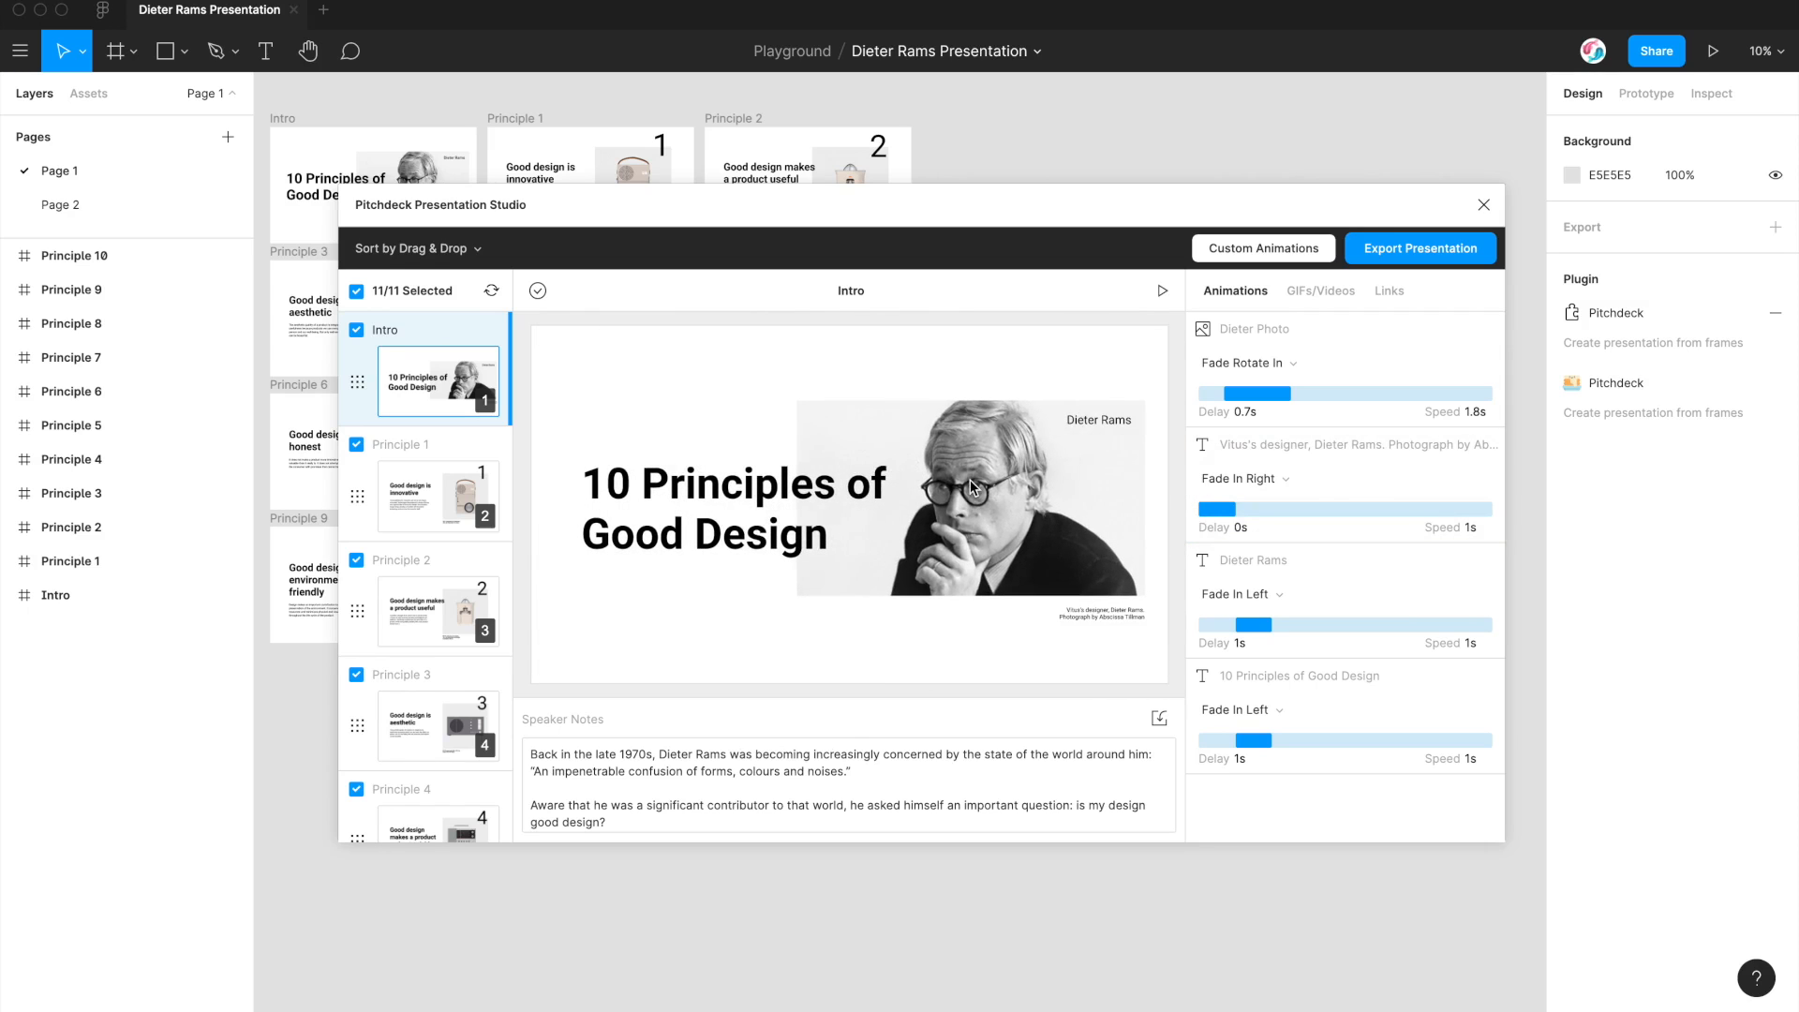
mouse_move(1221, 269)
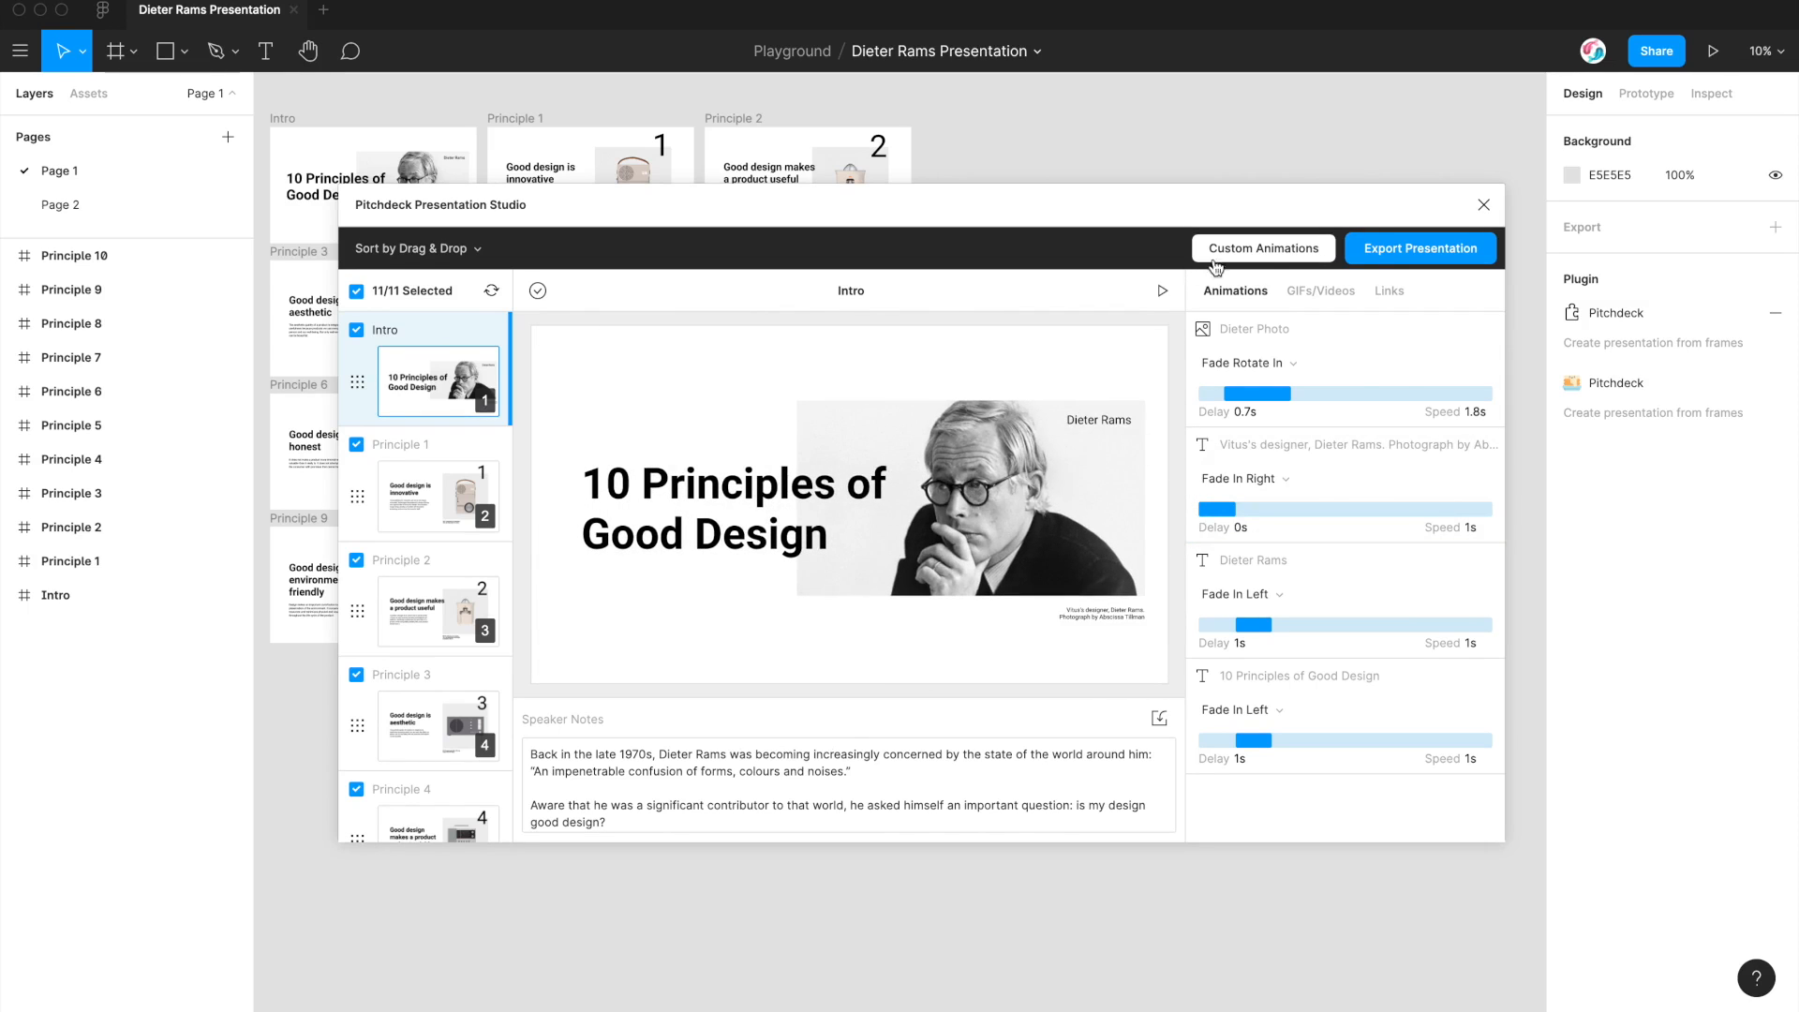
Step: Reopen the Custom Animations builder, showing a blank animation with 0% and 100% keyframes
click(1263, 248)
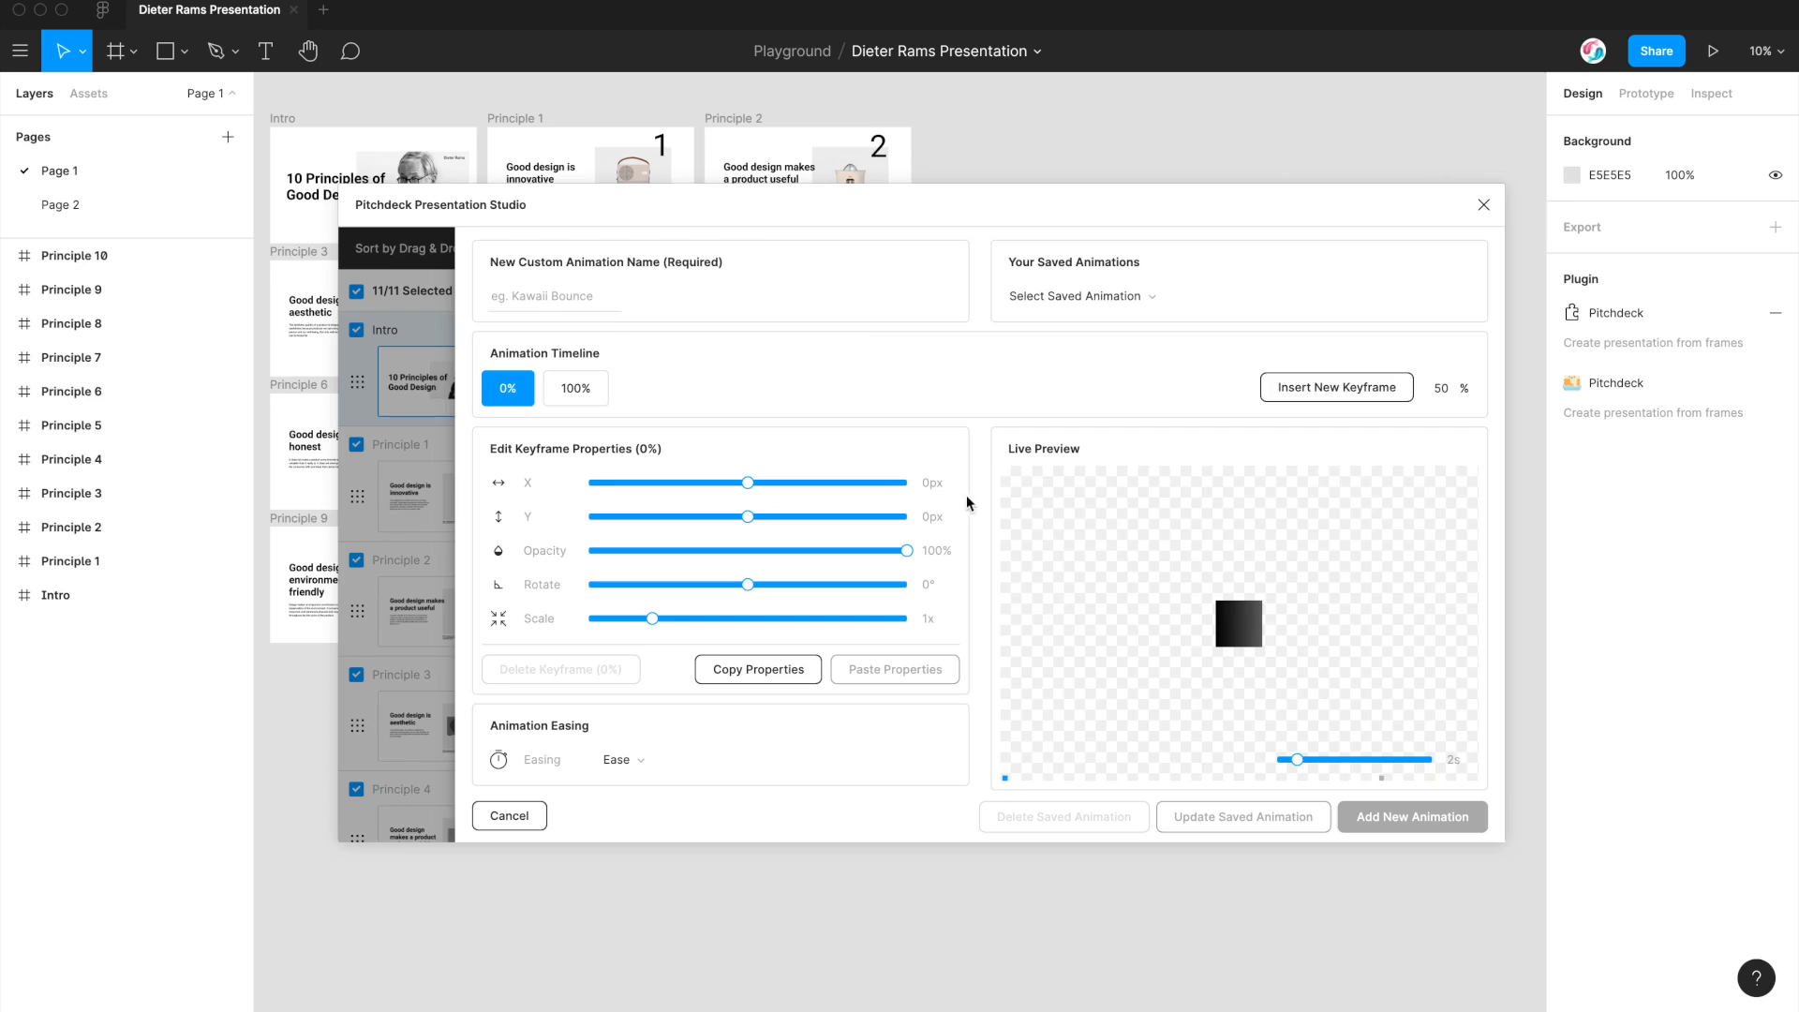
mouse_move(980, 433)
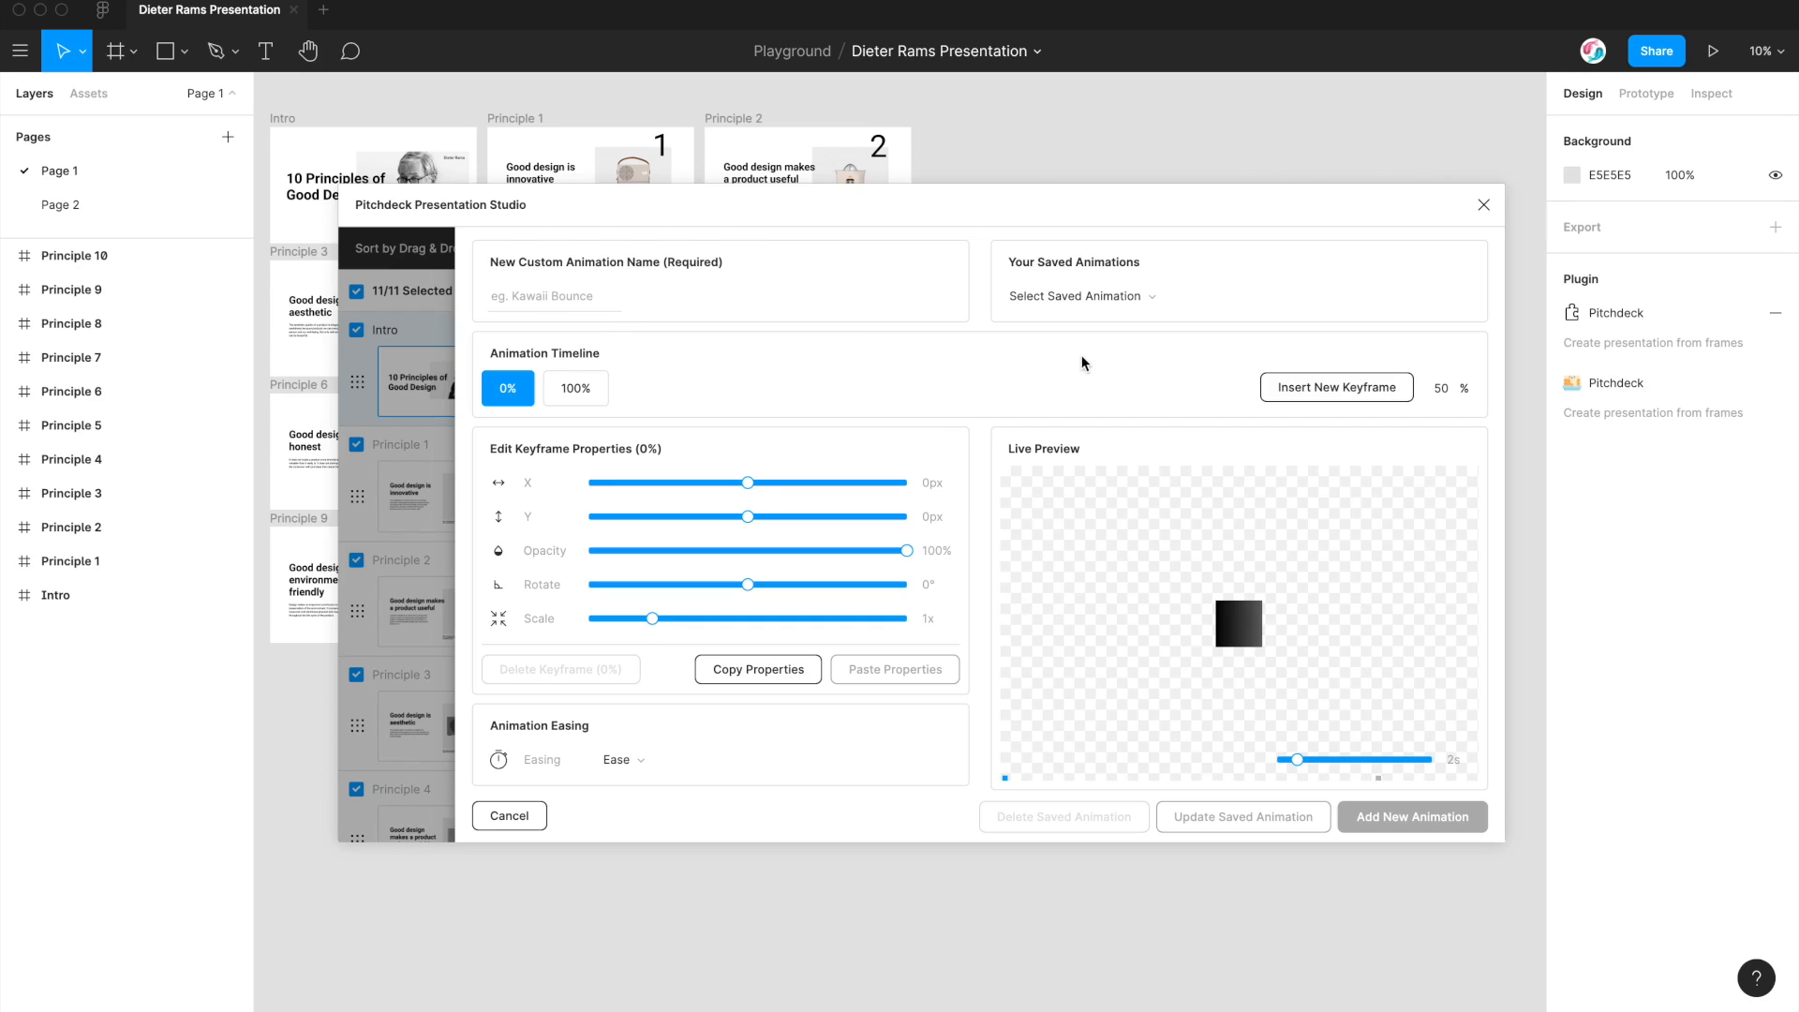
click(1238, 296)
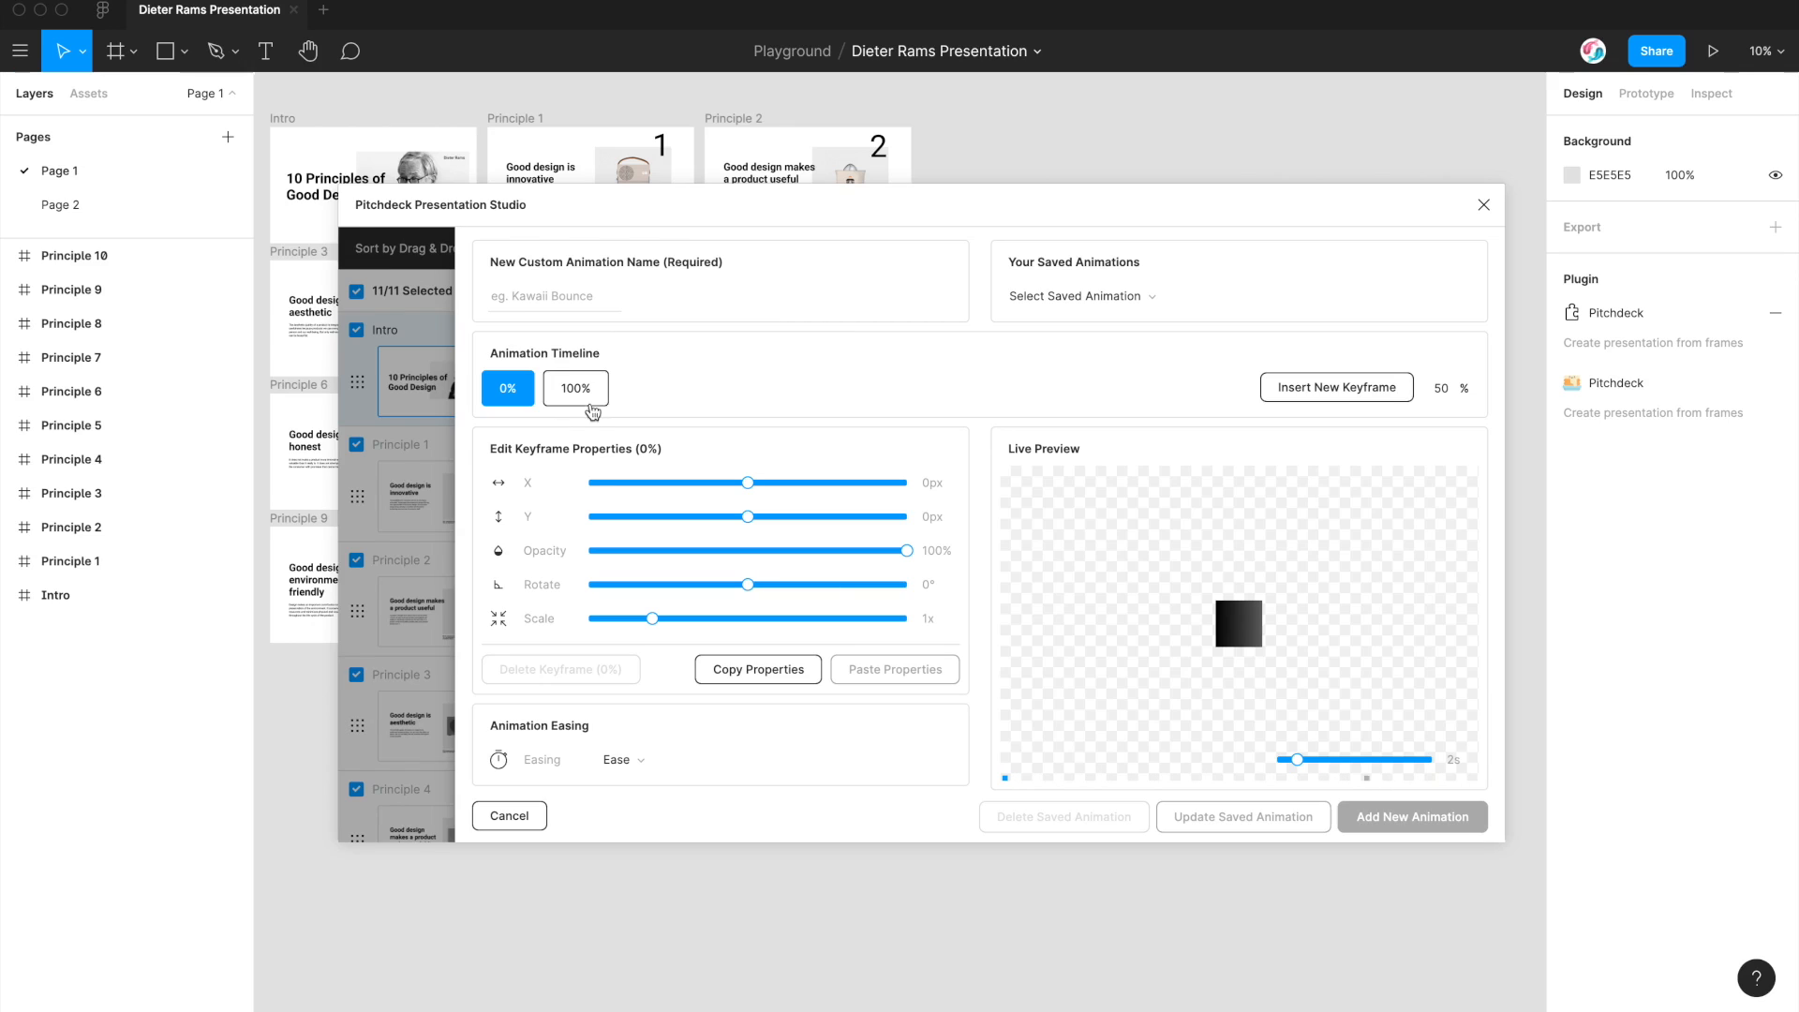
mouse_move(944, 398)
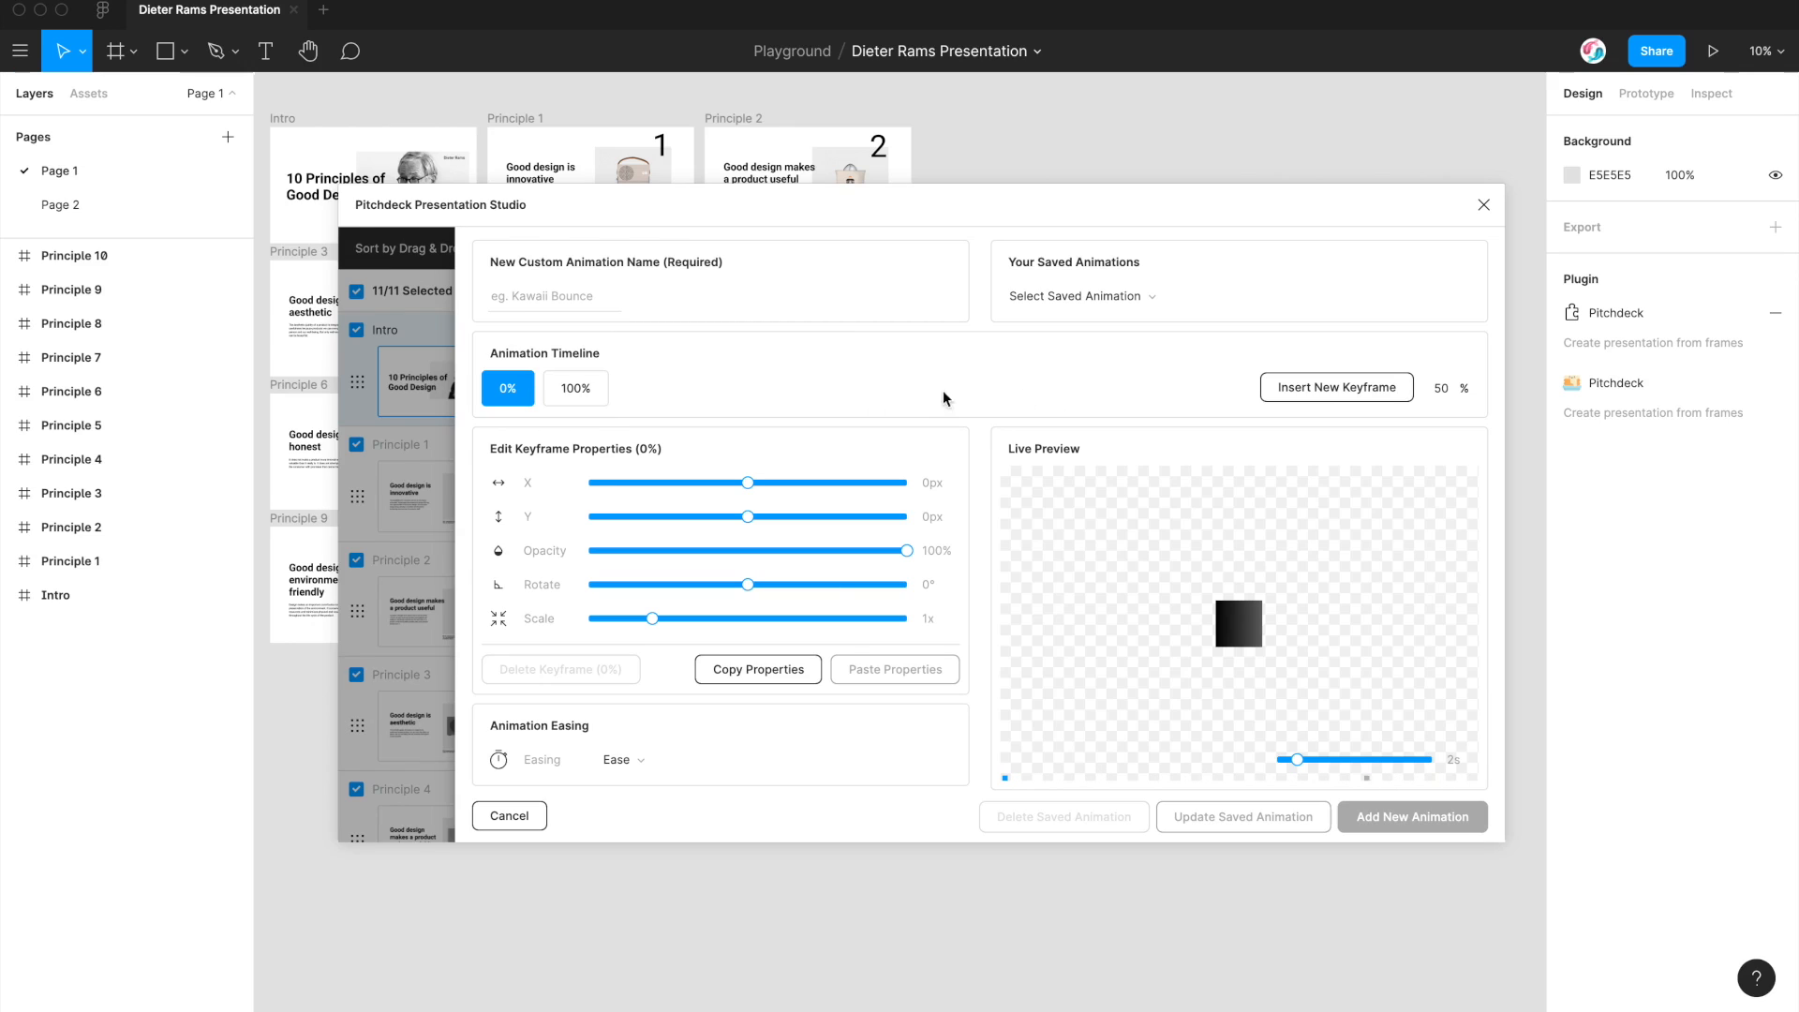
mouse_move(999, 397)
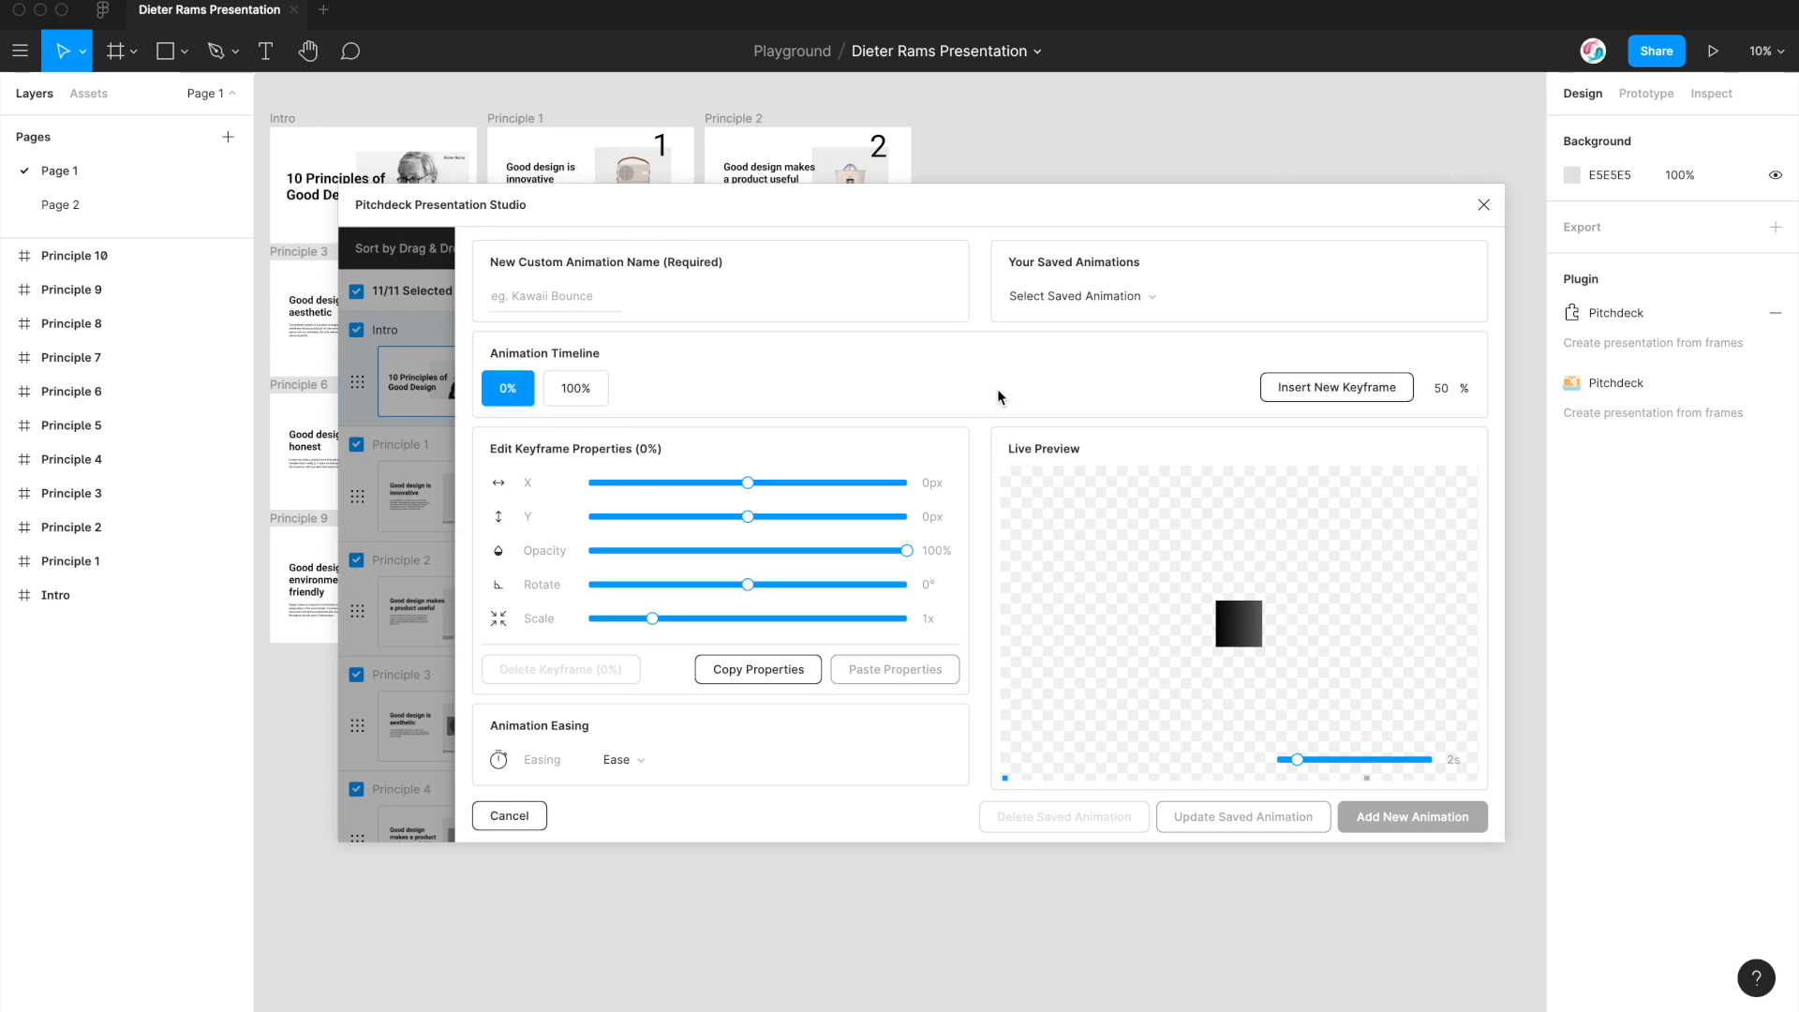
Step: Cancel the editor, switch Dieter Photo's animation to Scale Up Right, and replay the slide preview
click(509, 815)
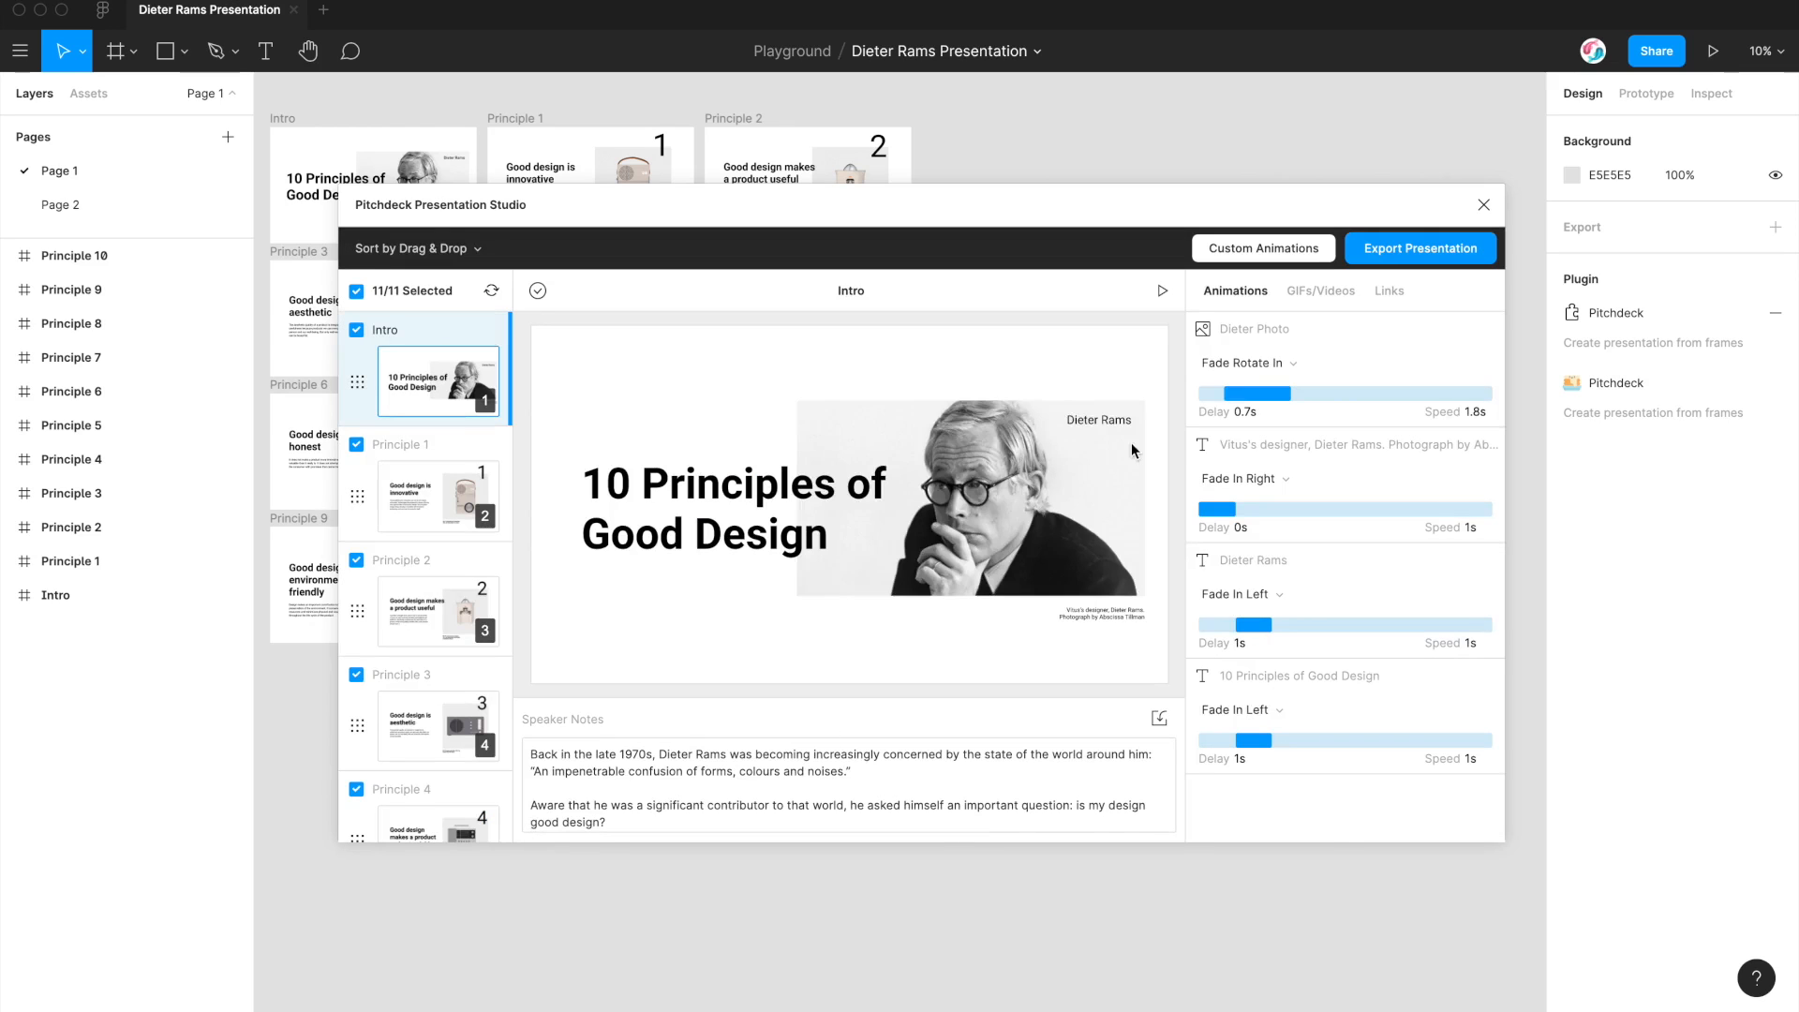
click(1275, 362)
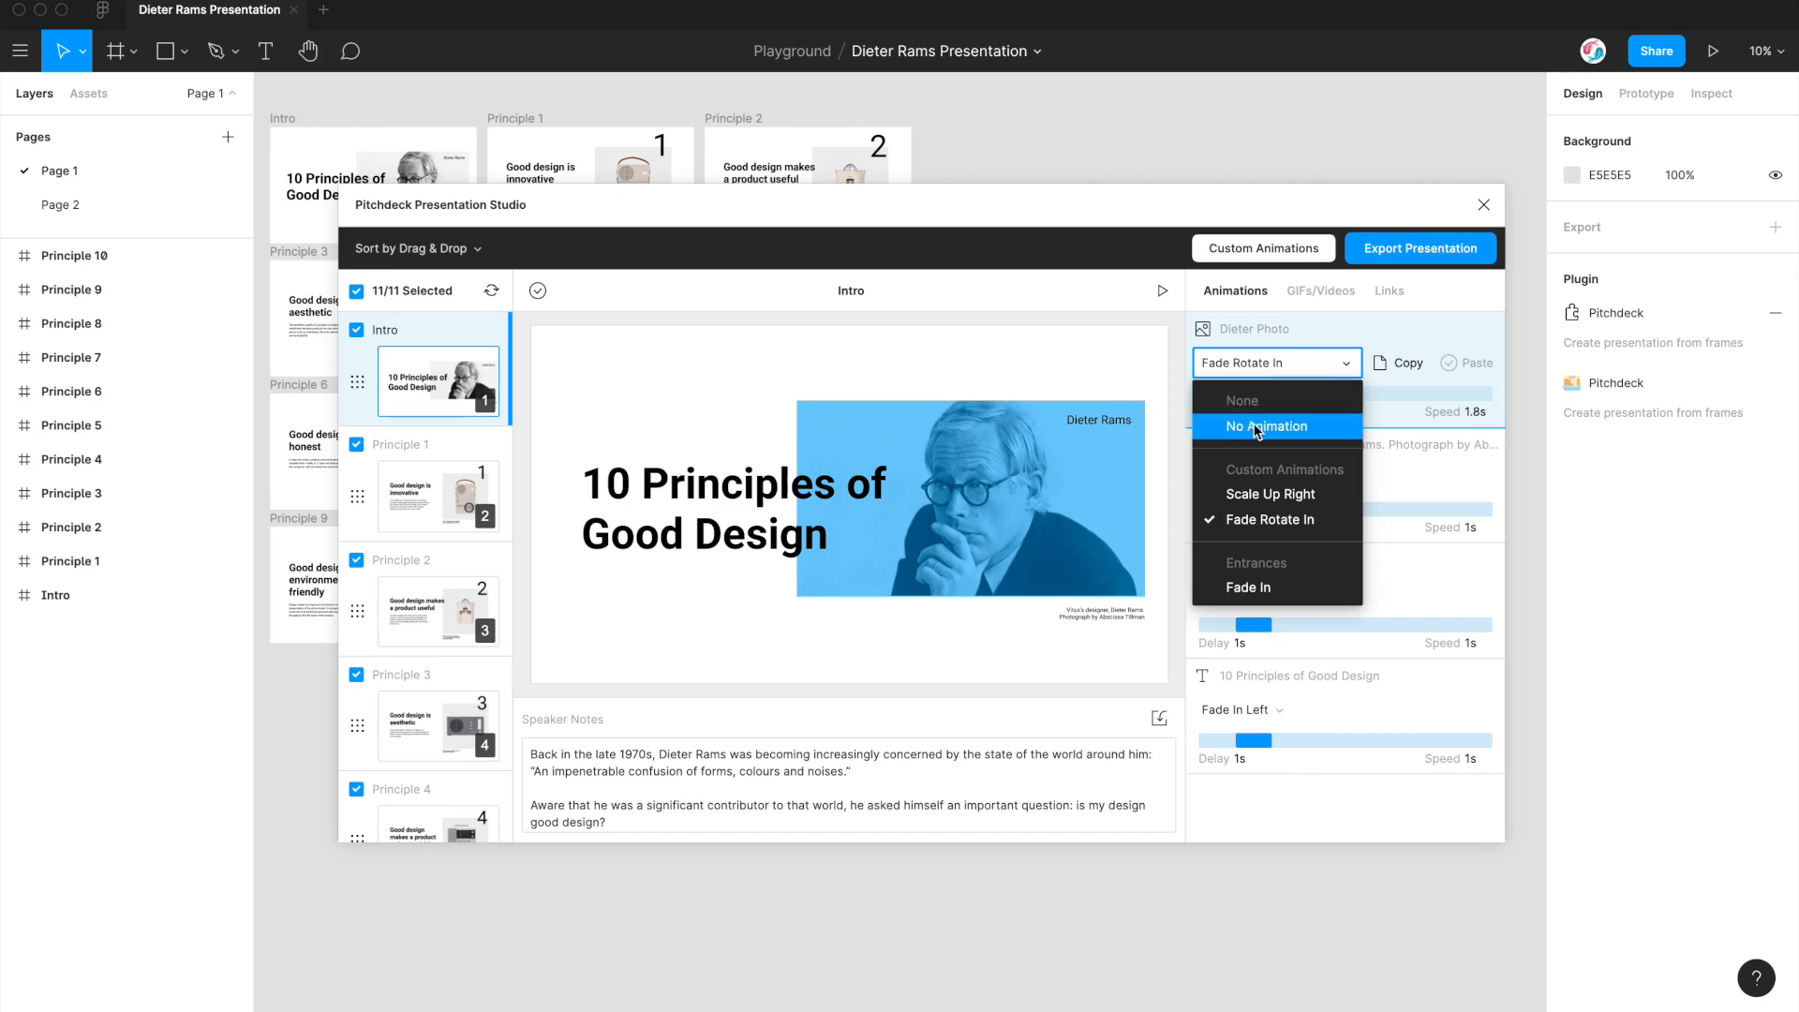
mouse_move(1269, 494)
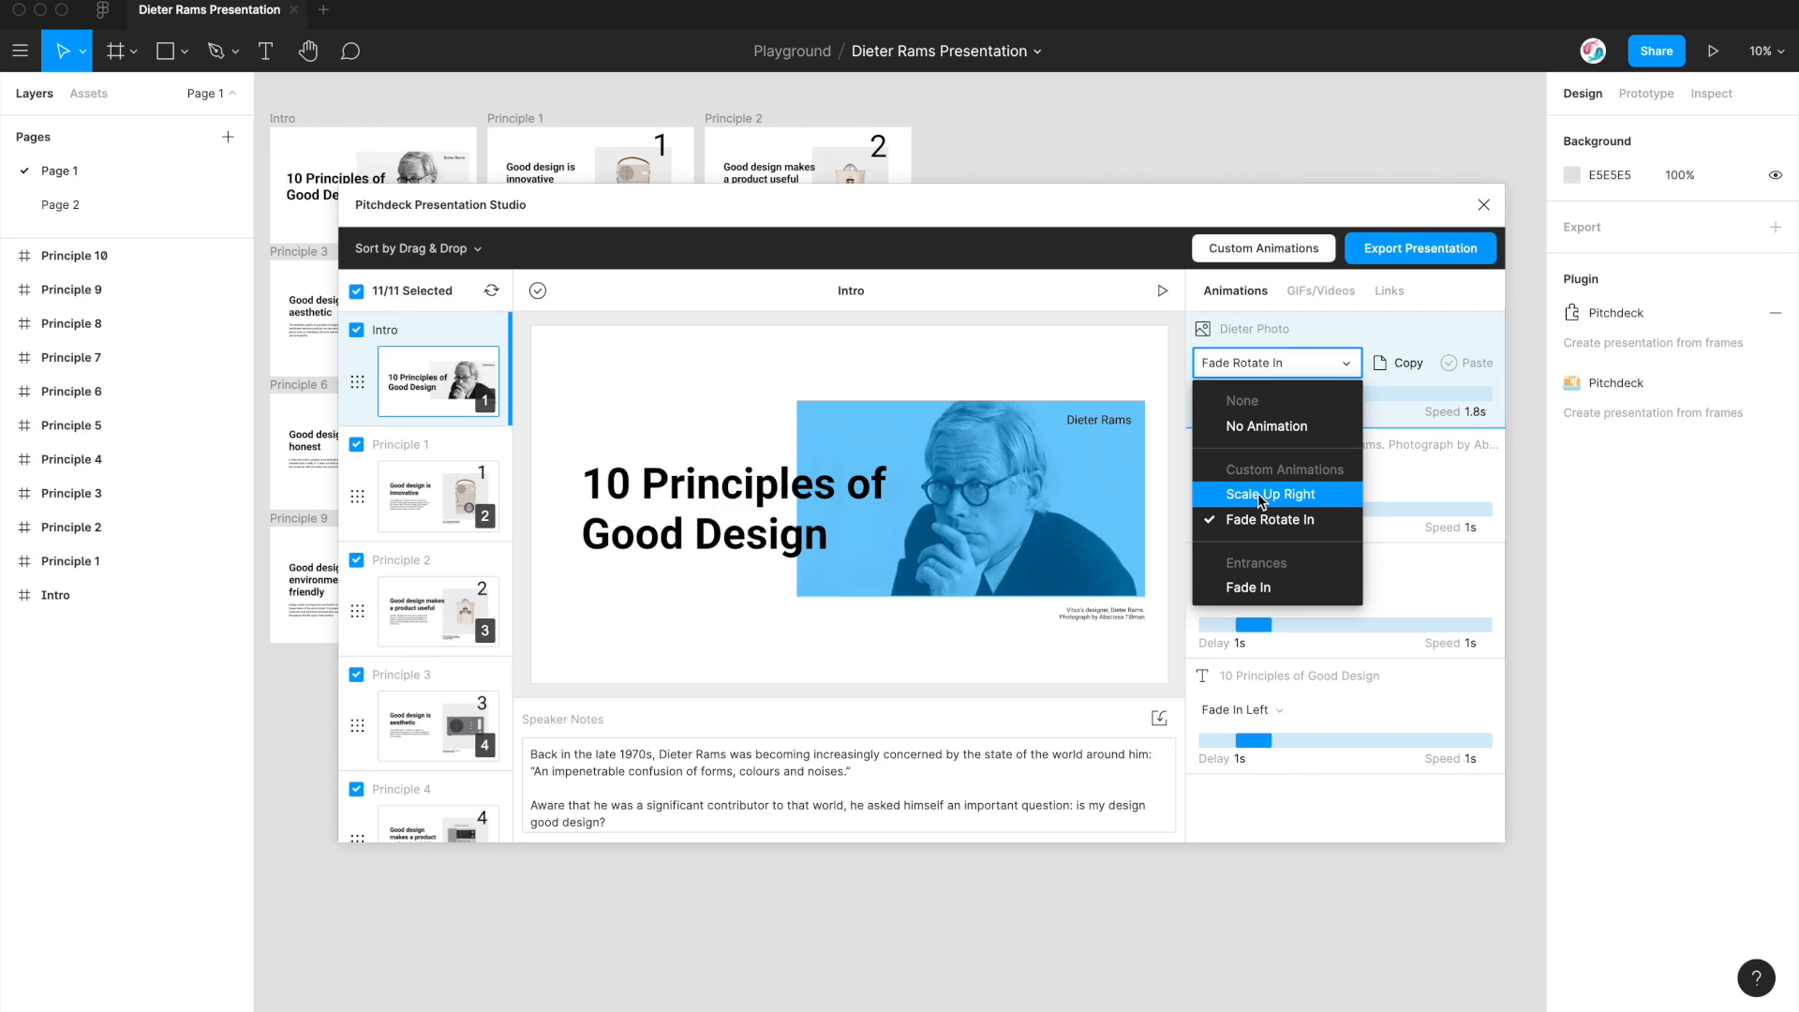
click(1270, 494)
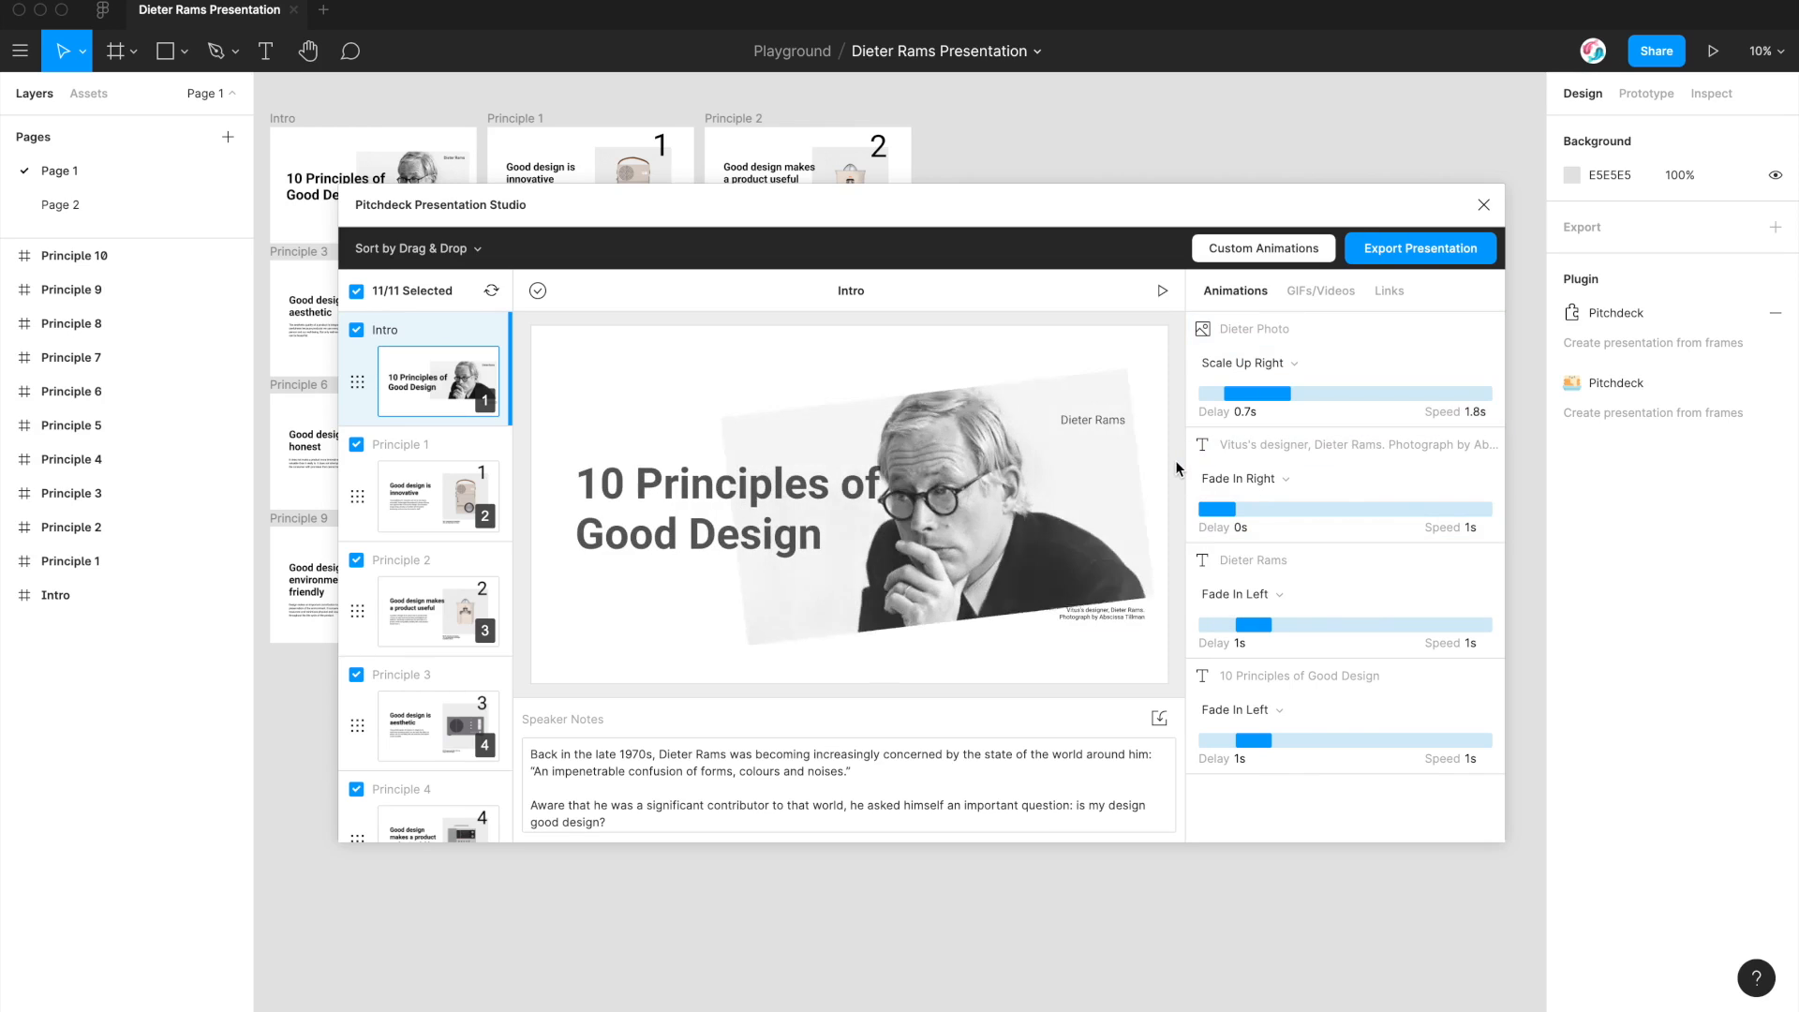
click(1161, 291)
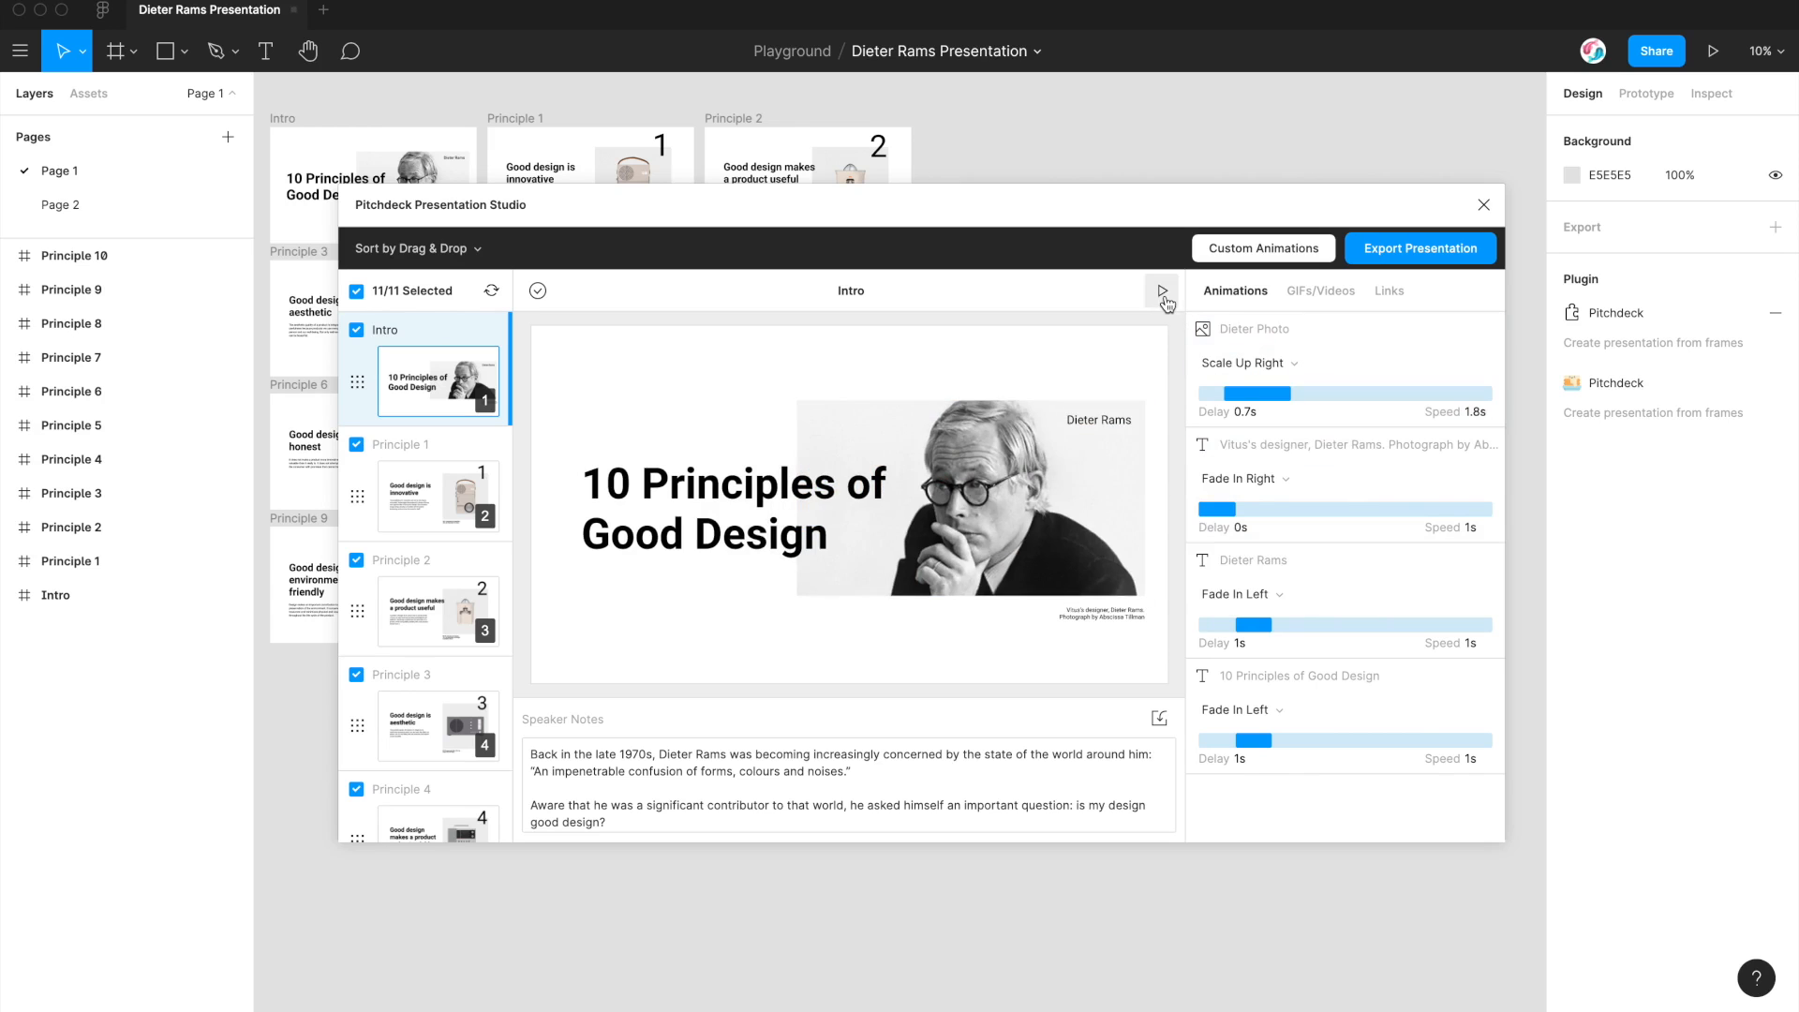
click(1162, 291)
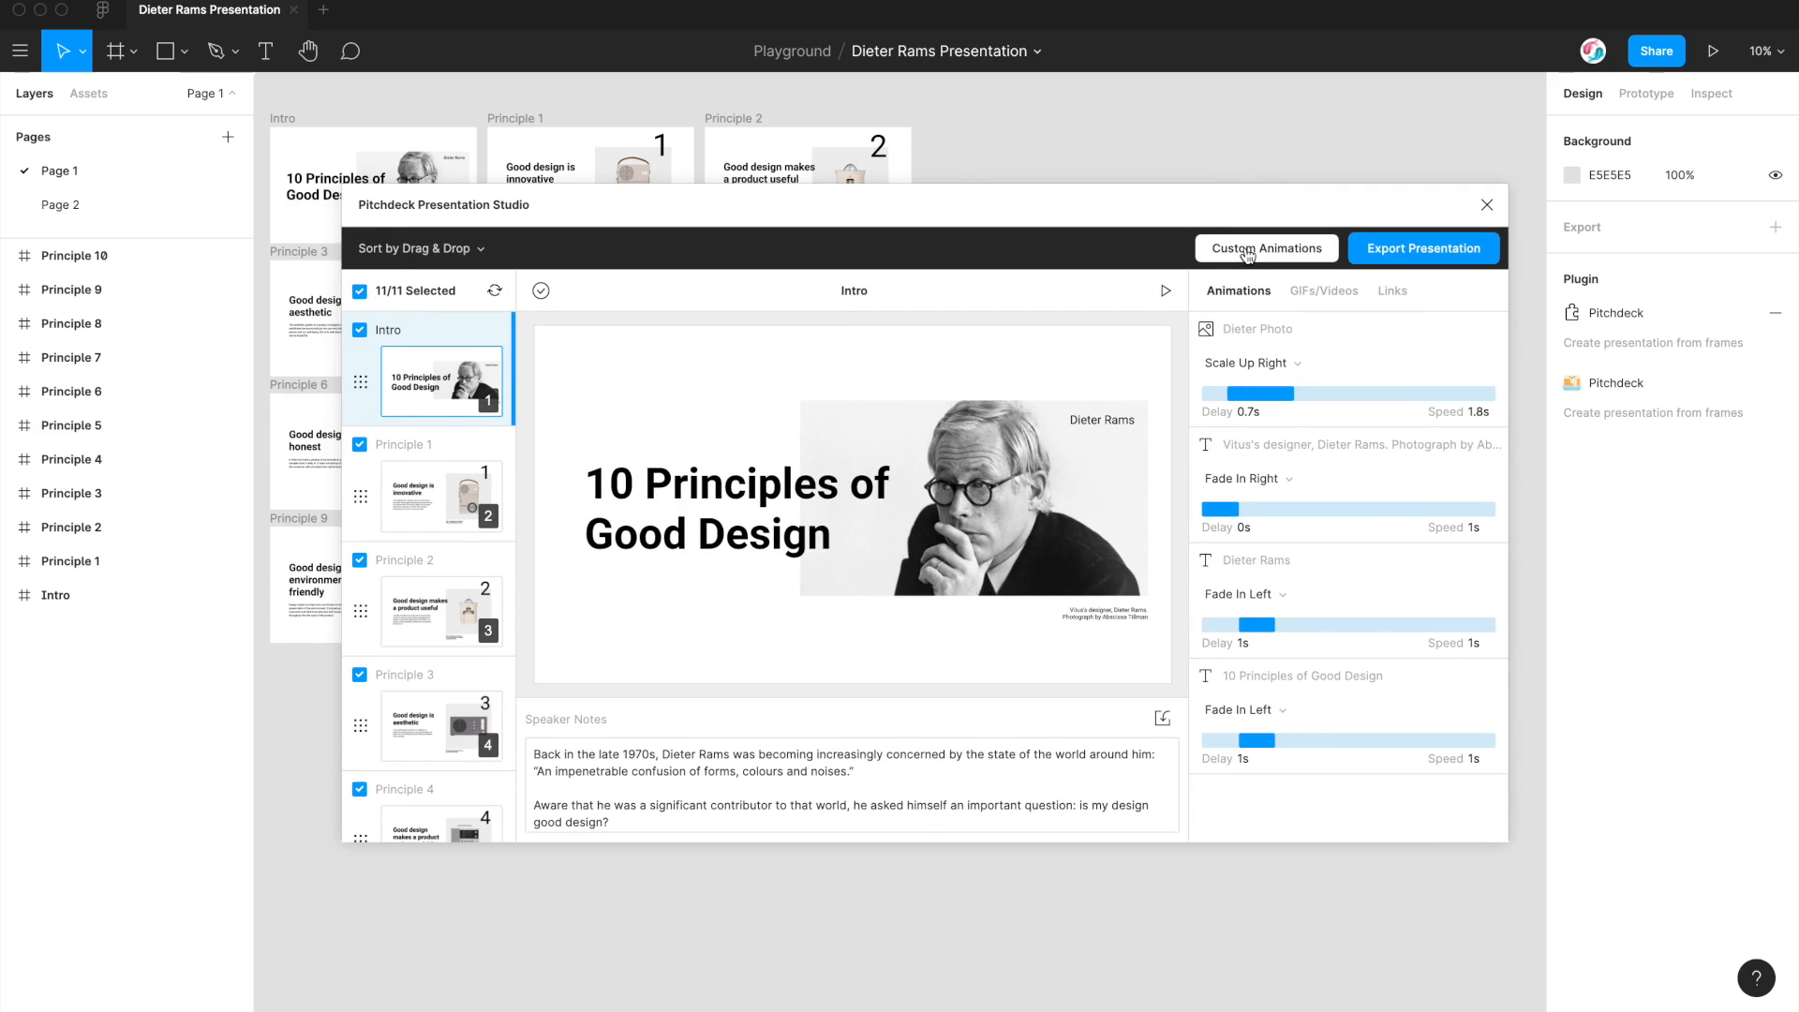
Step: Load Scale Up Right from saved animations and inspect its 50% and 100% keyframes
click(1266, 247)
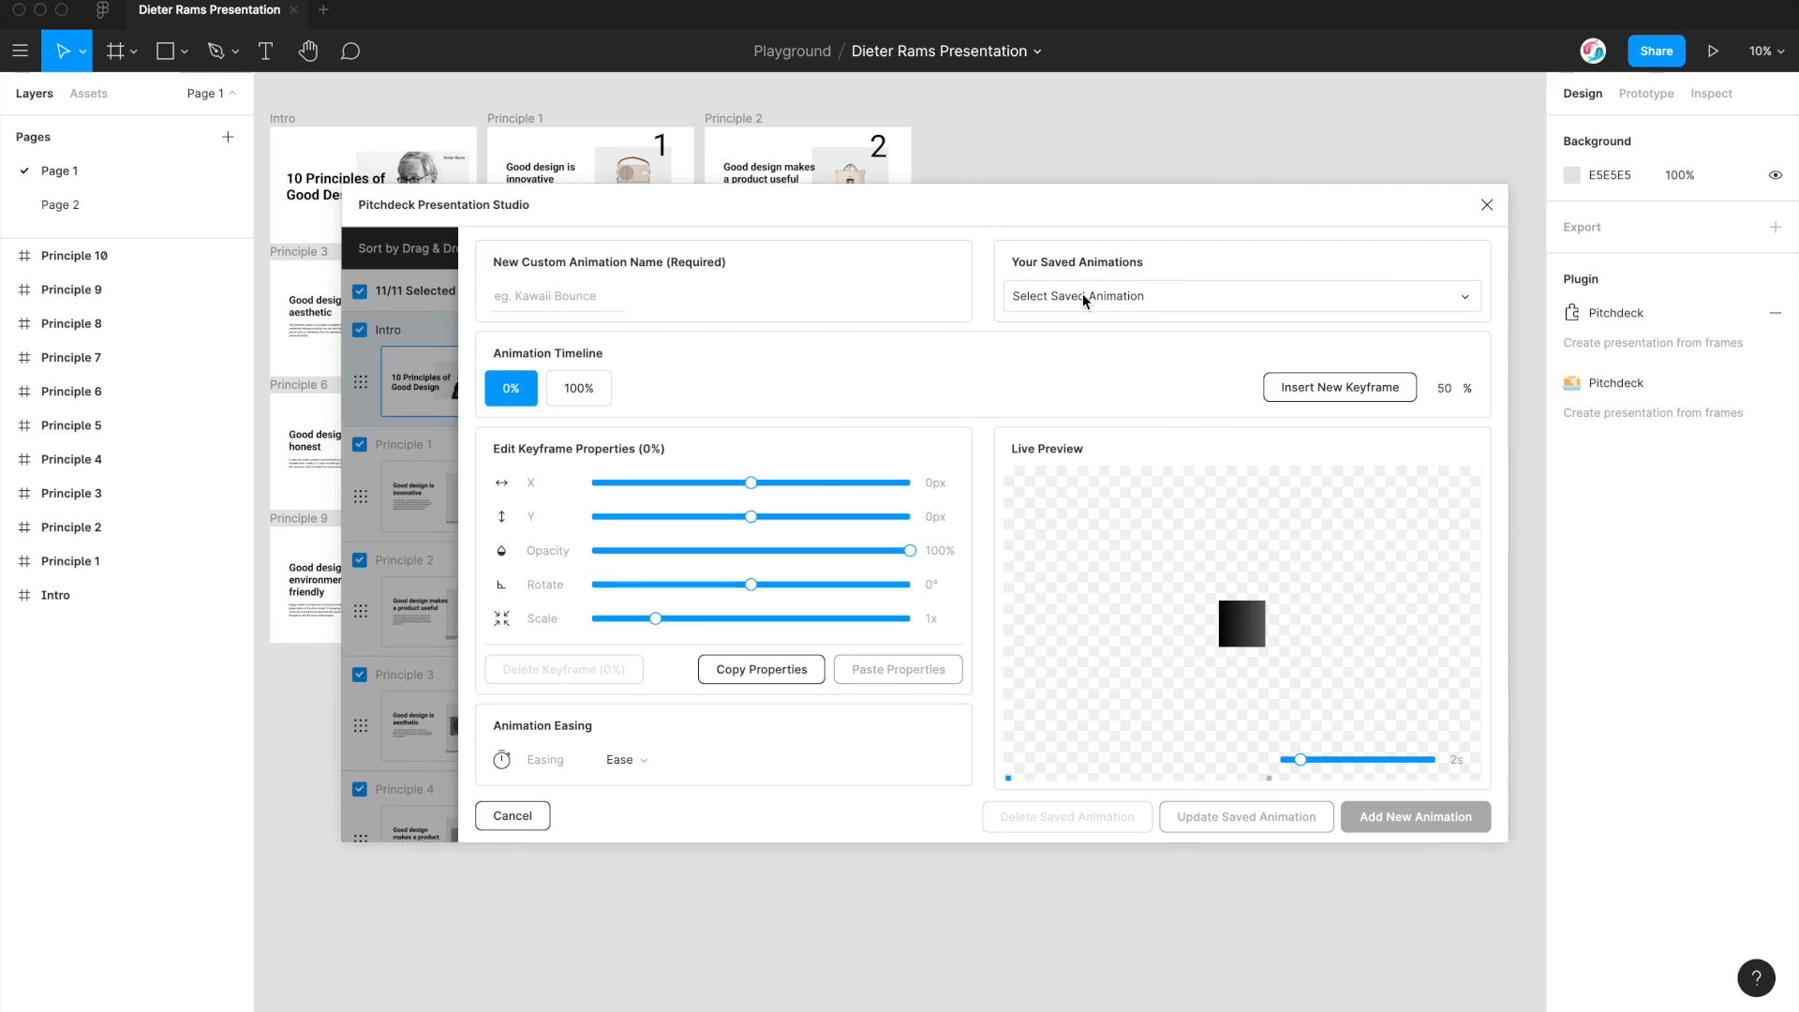
click(1243, 296)
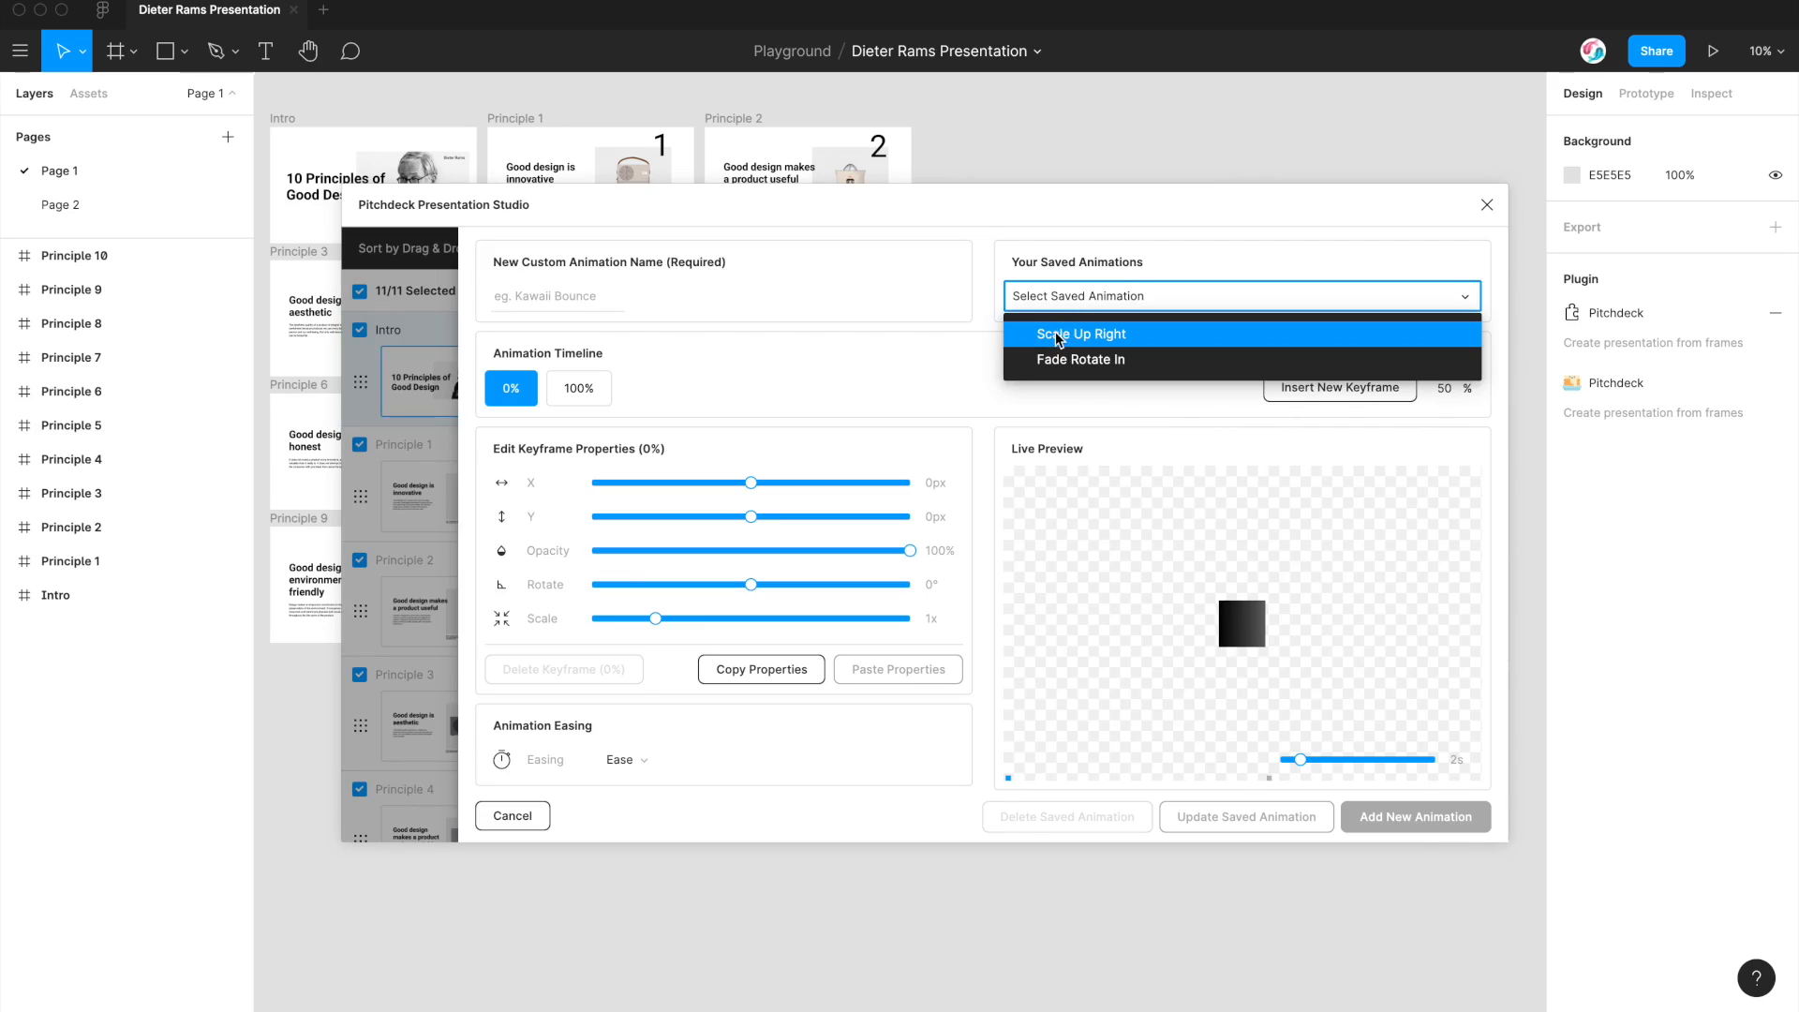
click(1082, 334)
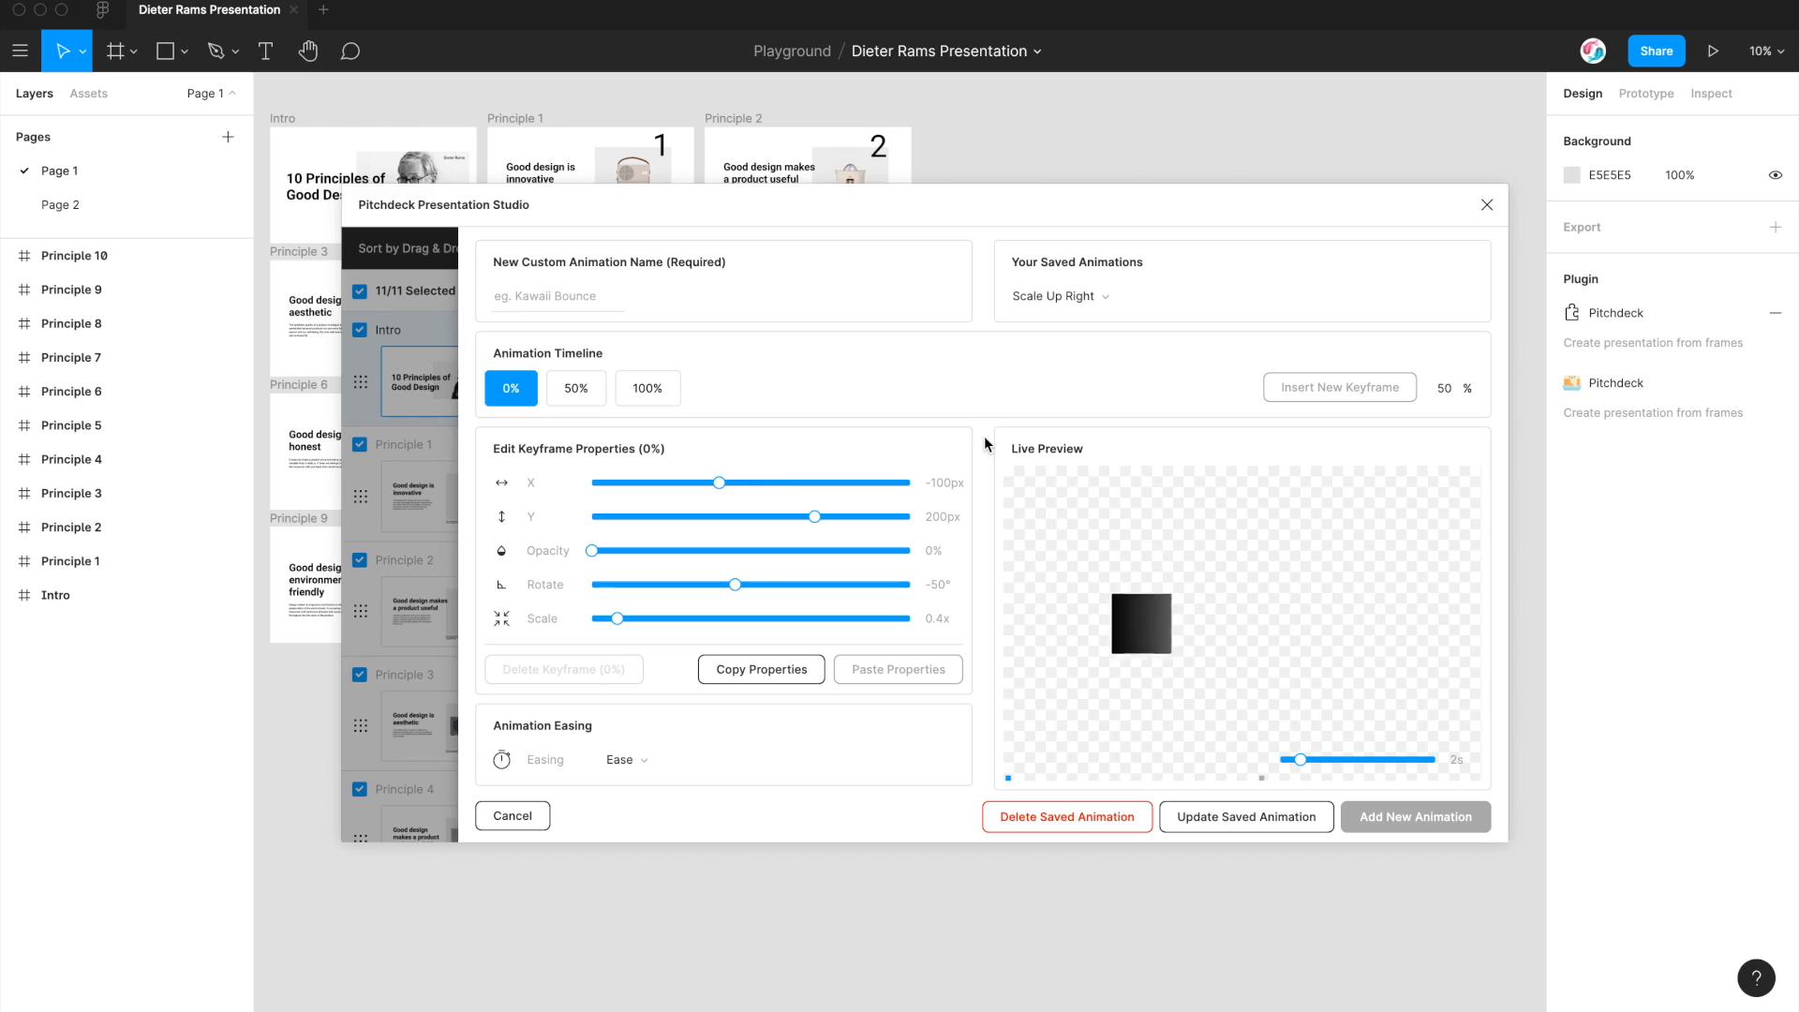
mouse_move(818, 515)
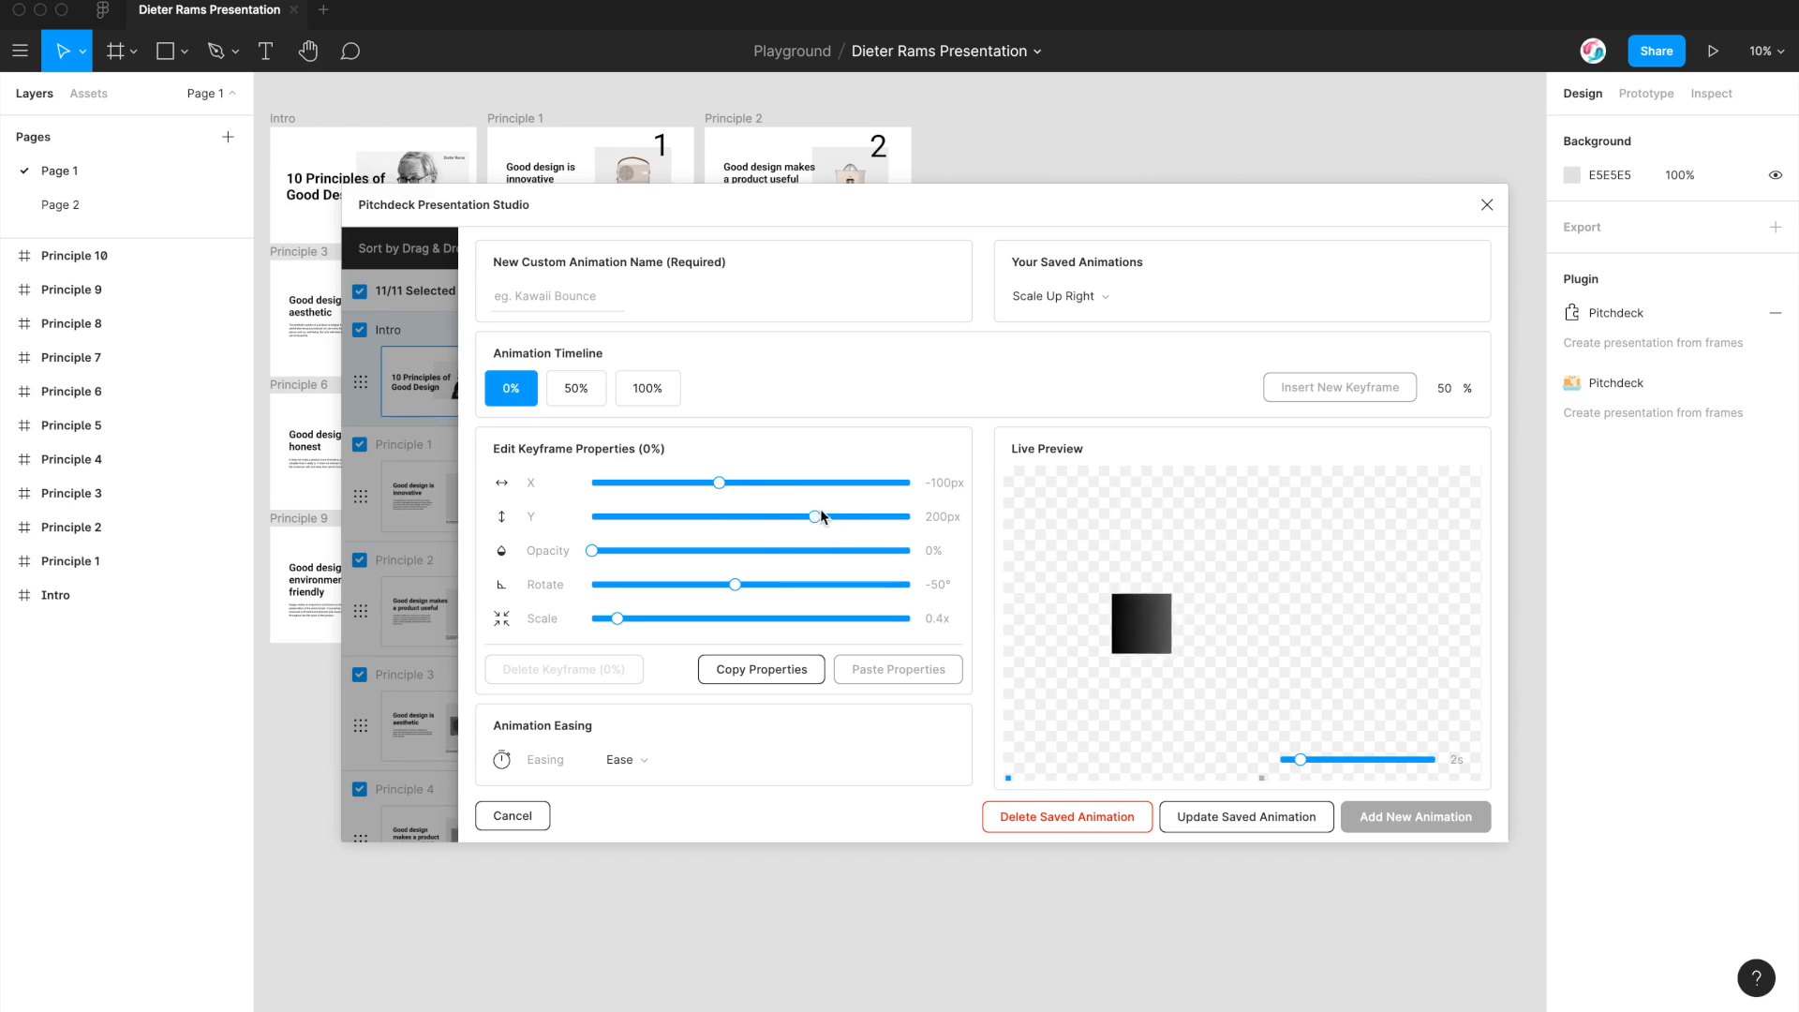
mouse_move(818, 516)
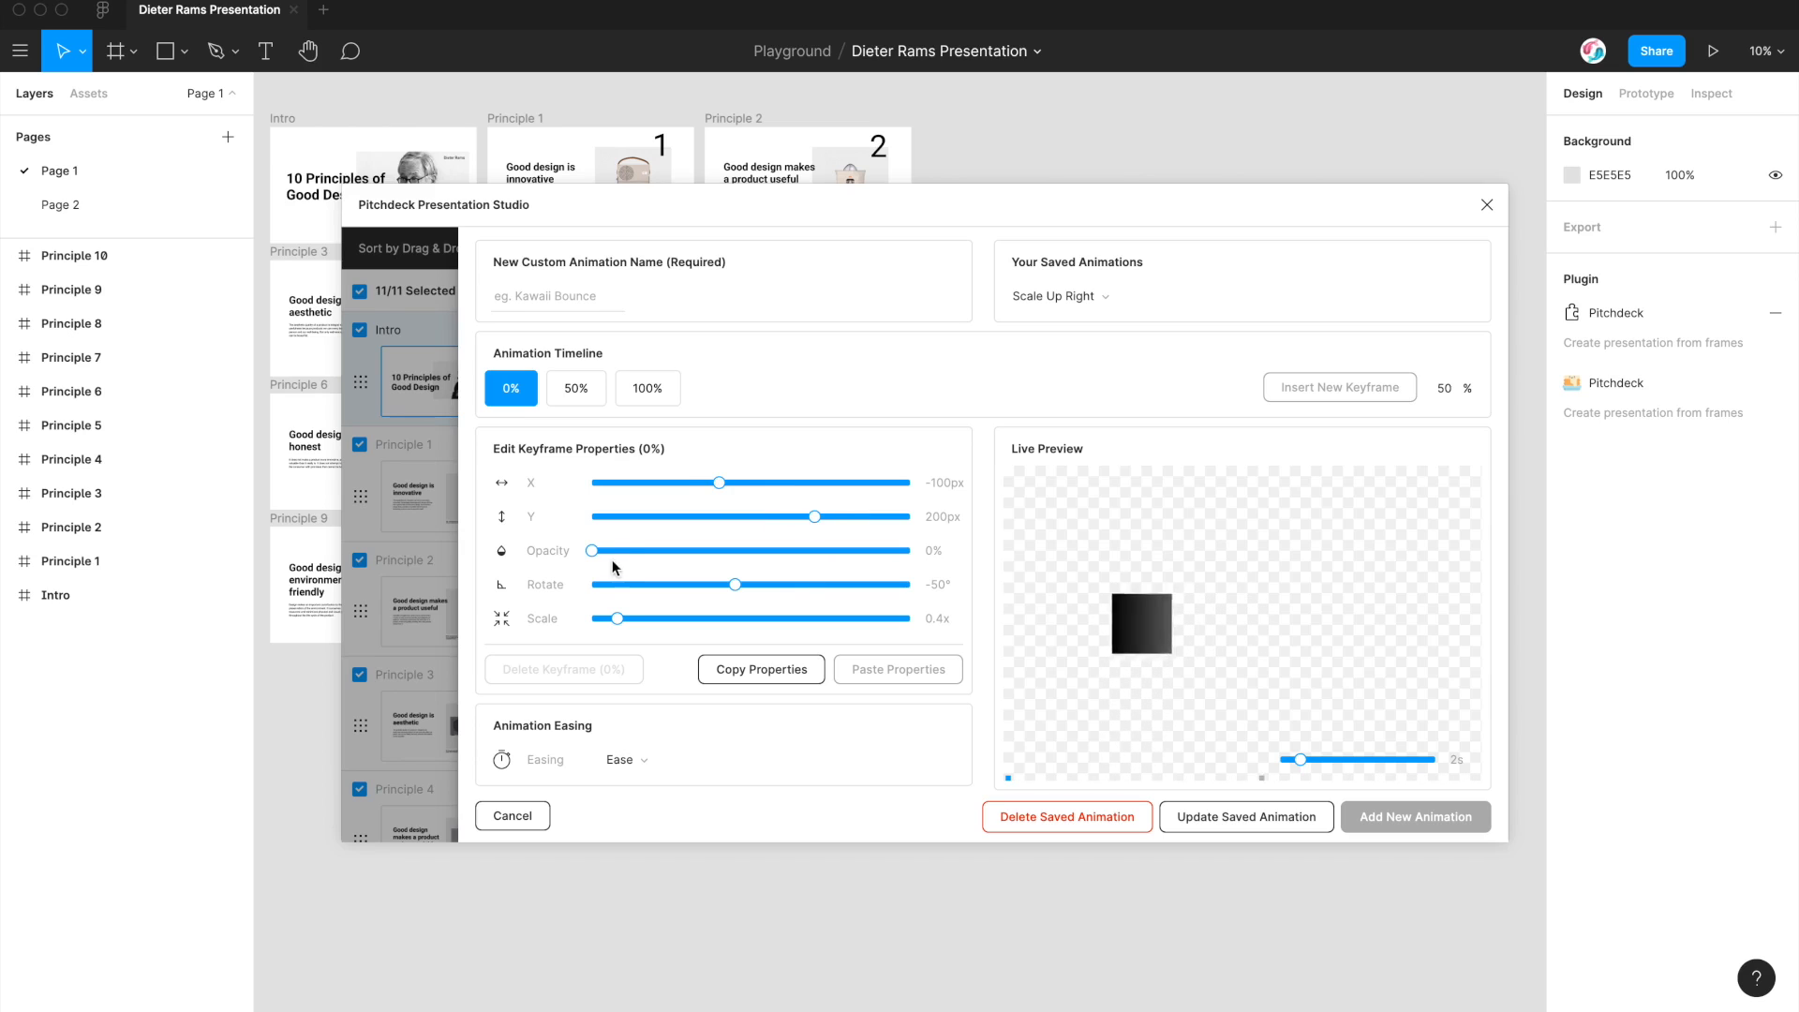
mouse_move(705, 589)
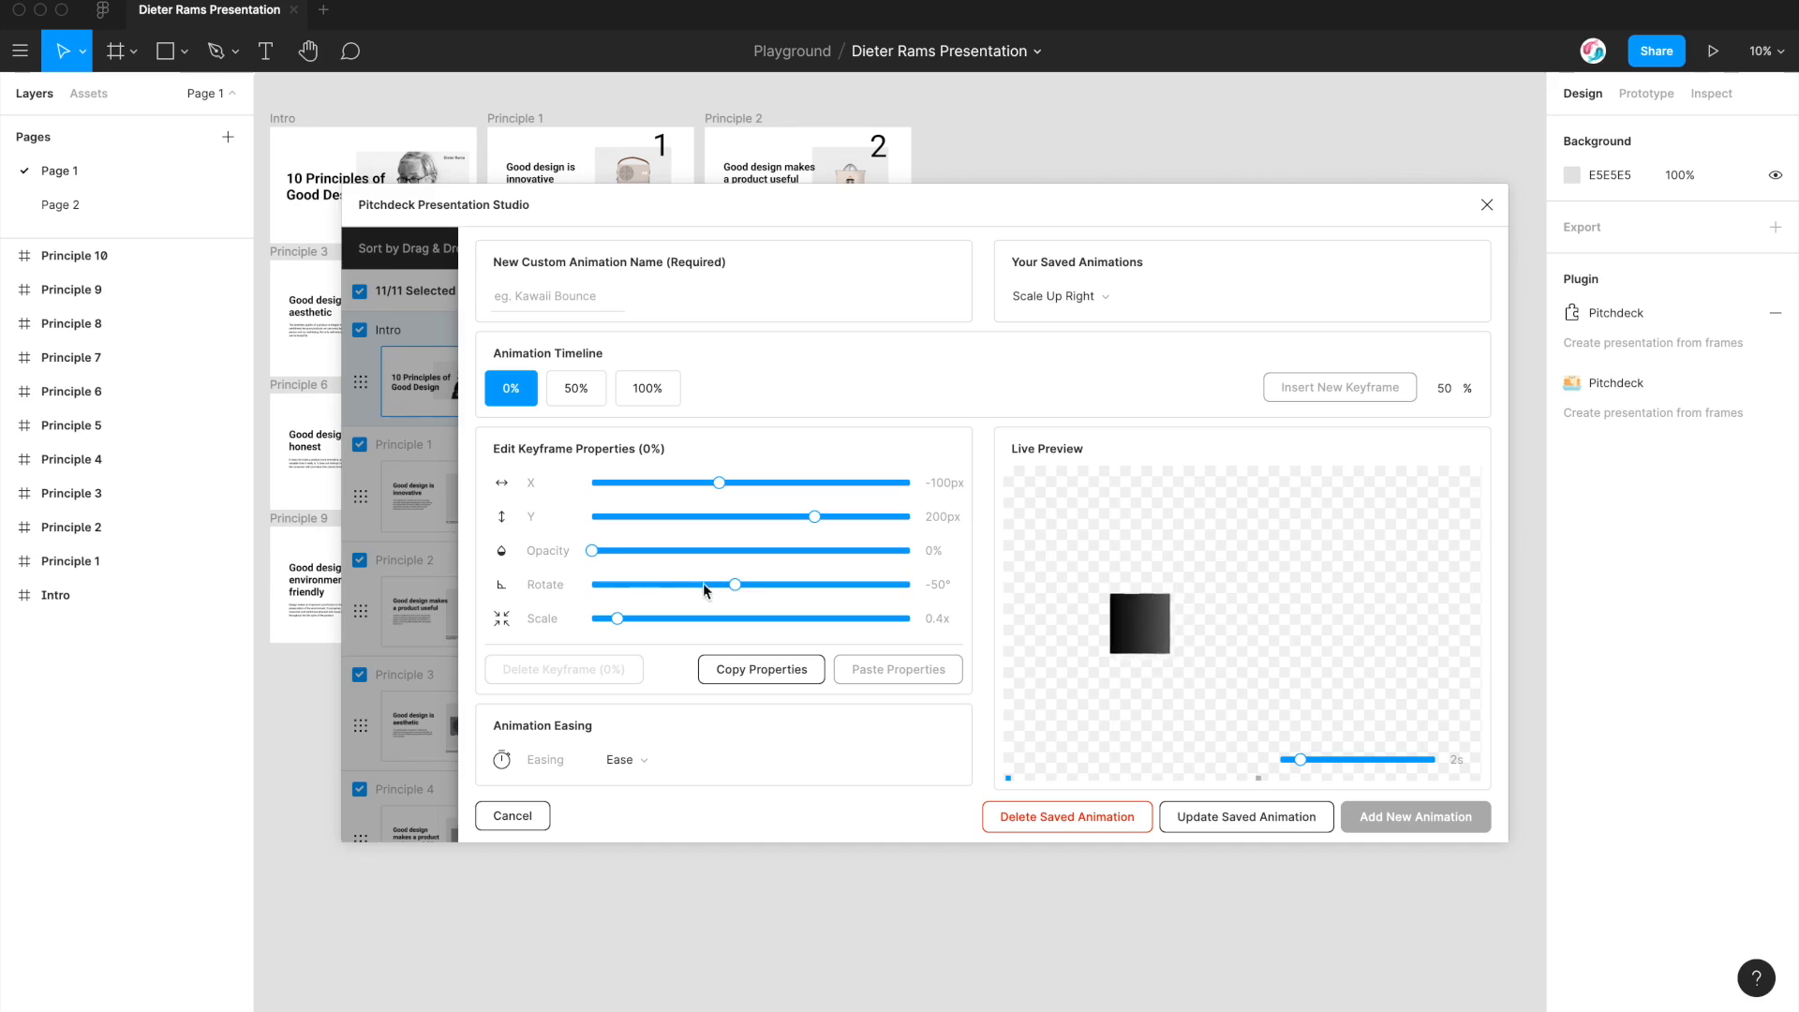
mouse_move(733, 582)
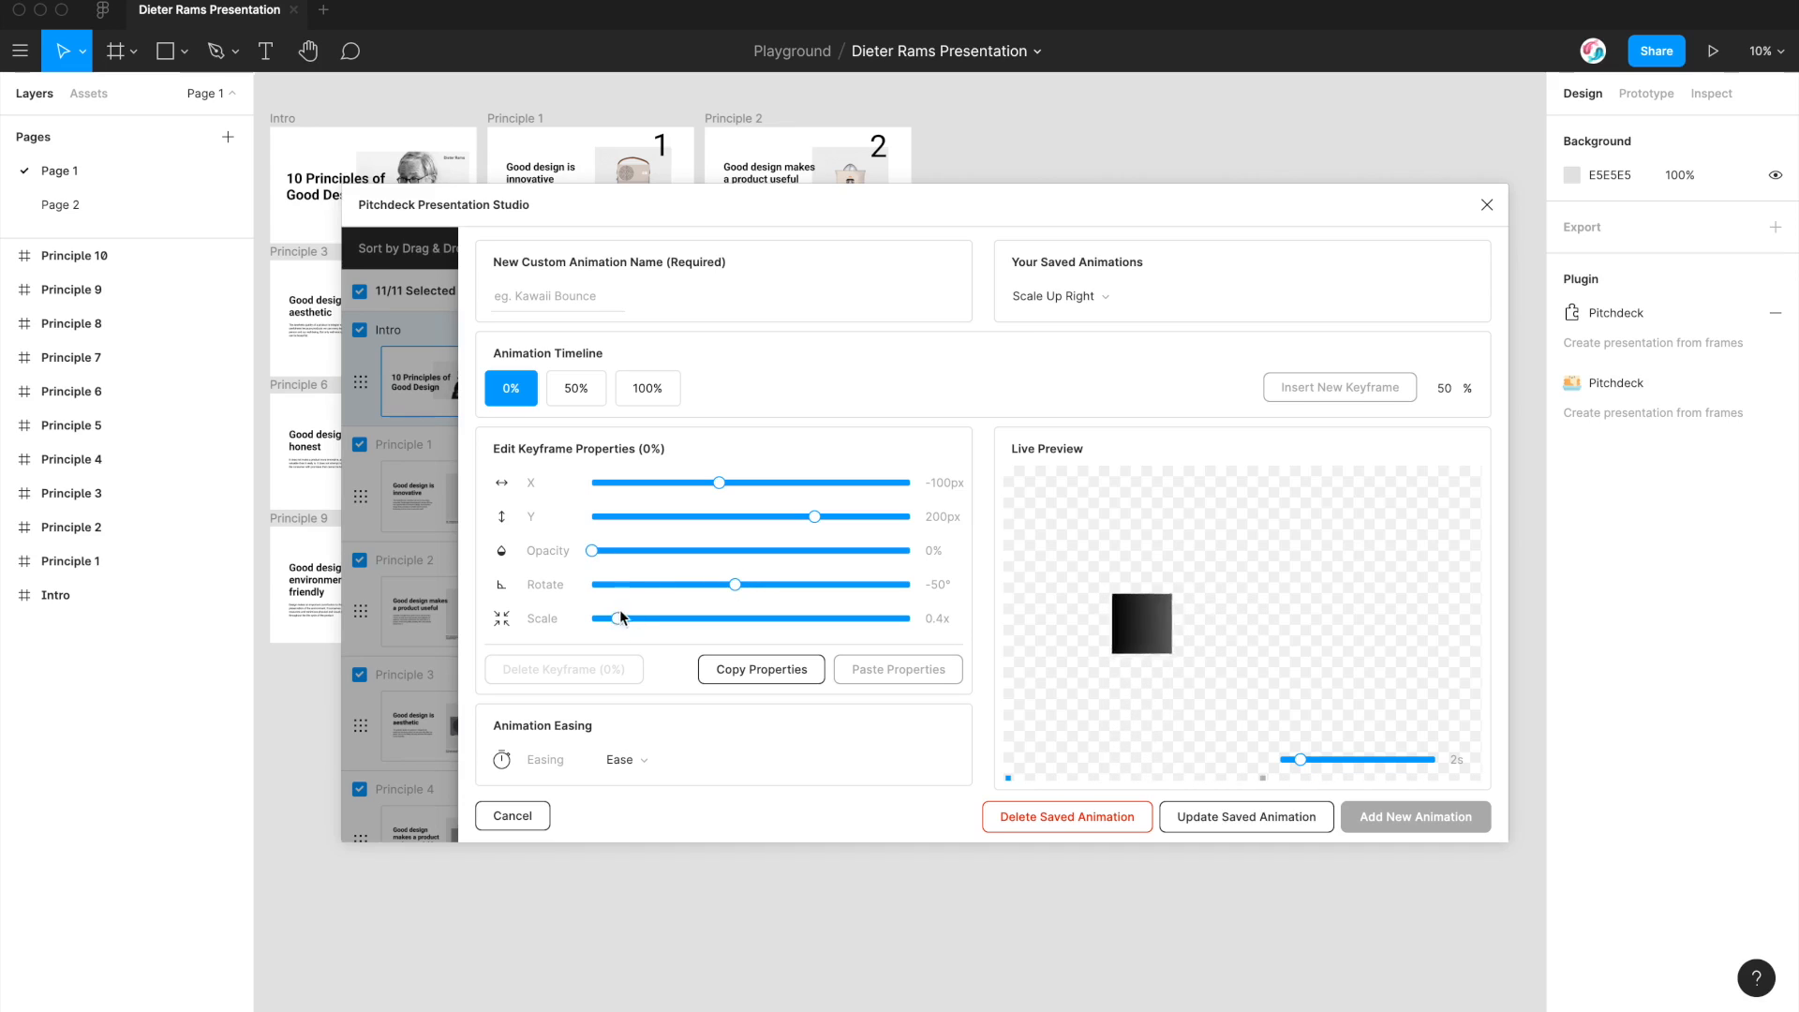
click(576, 388)
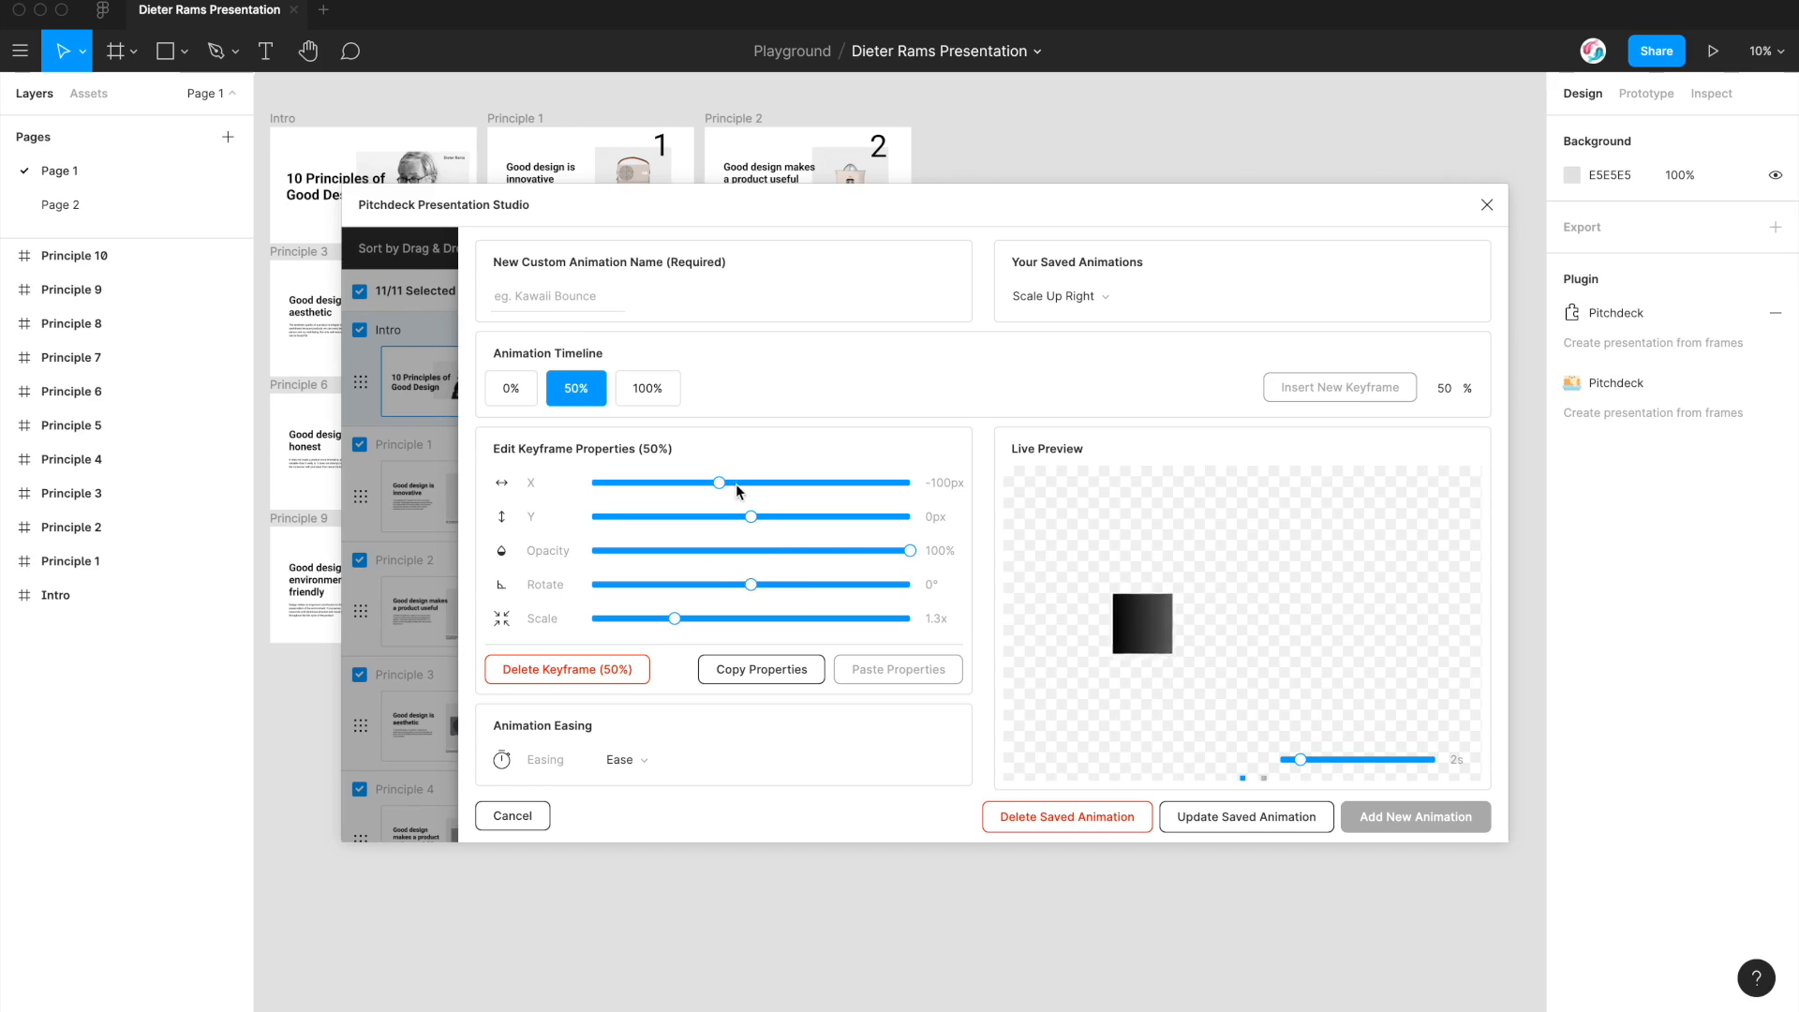
mouse_move(718, 476)
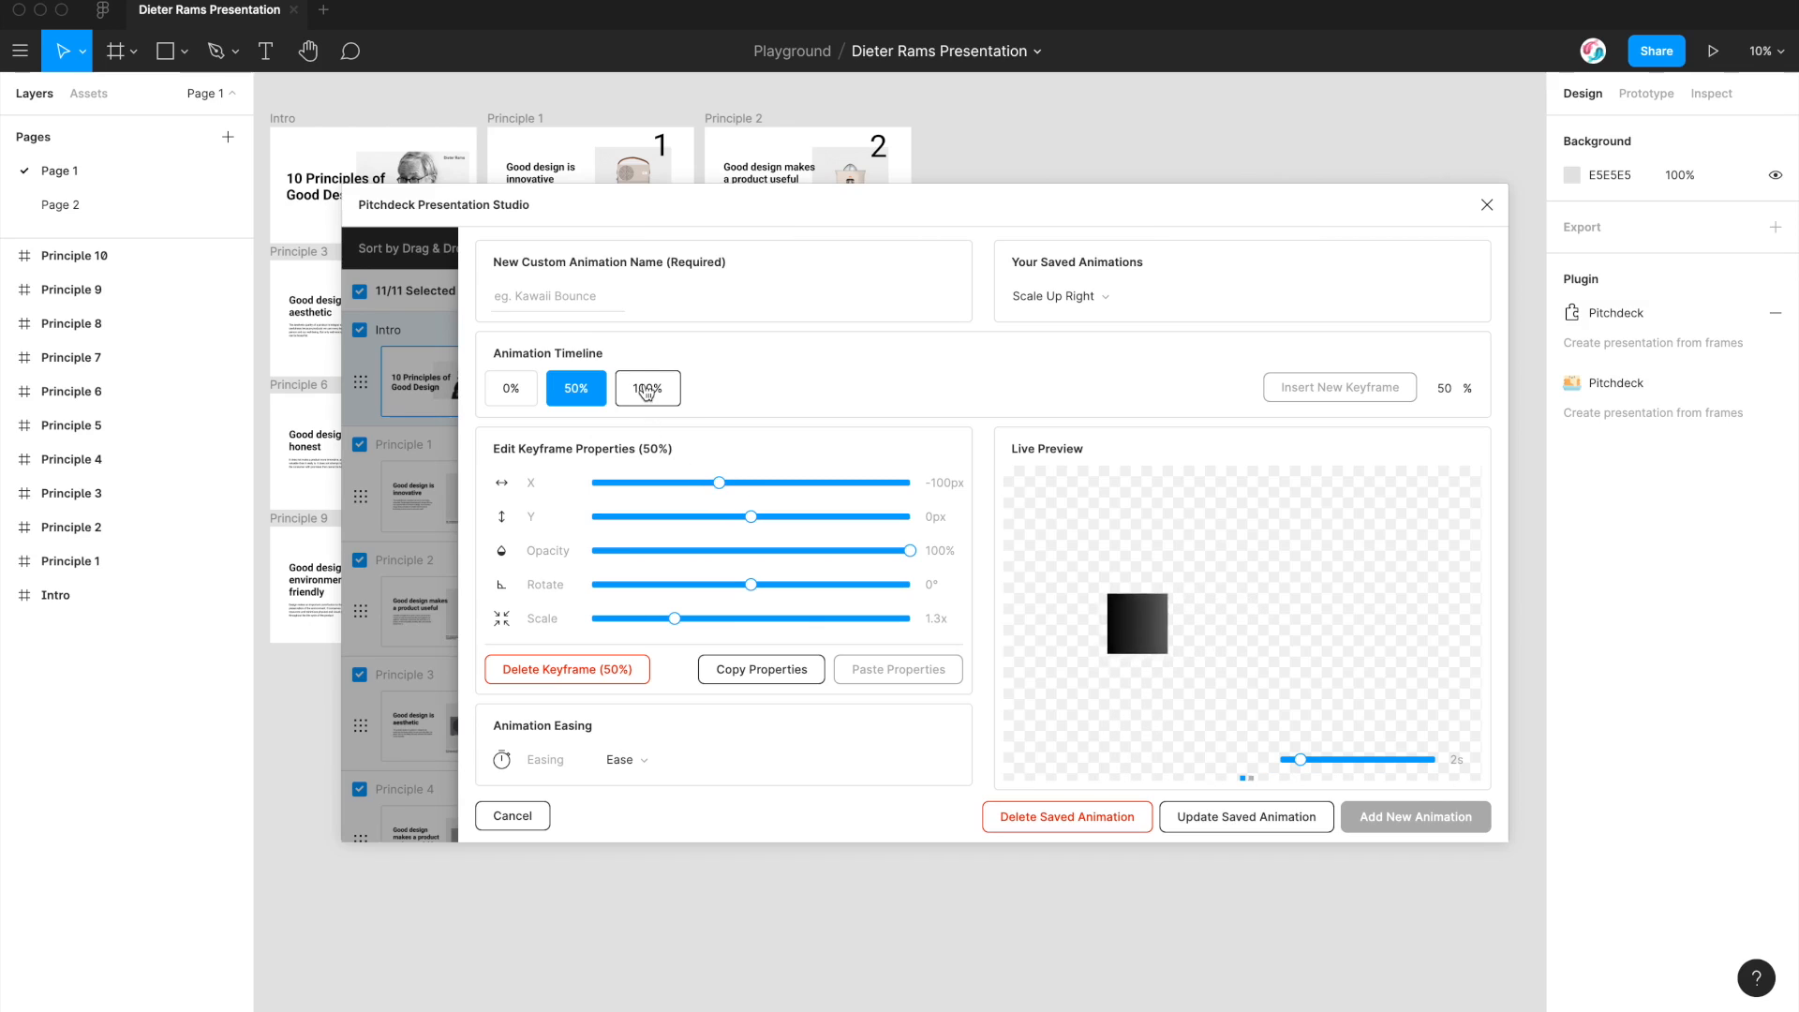
click(647, 388)
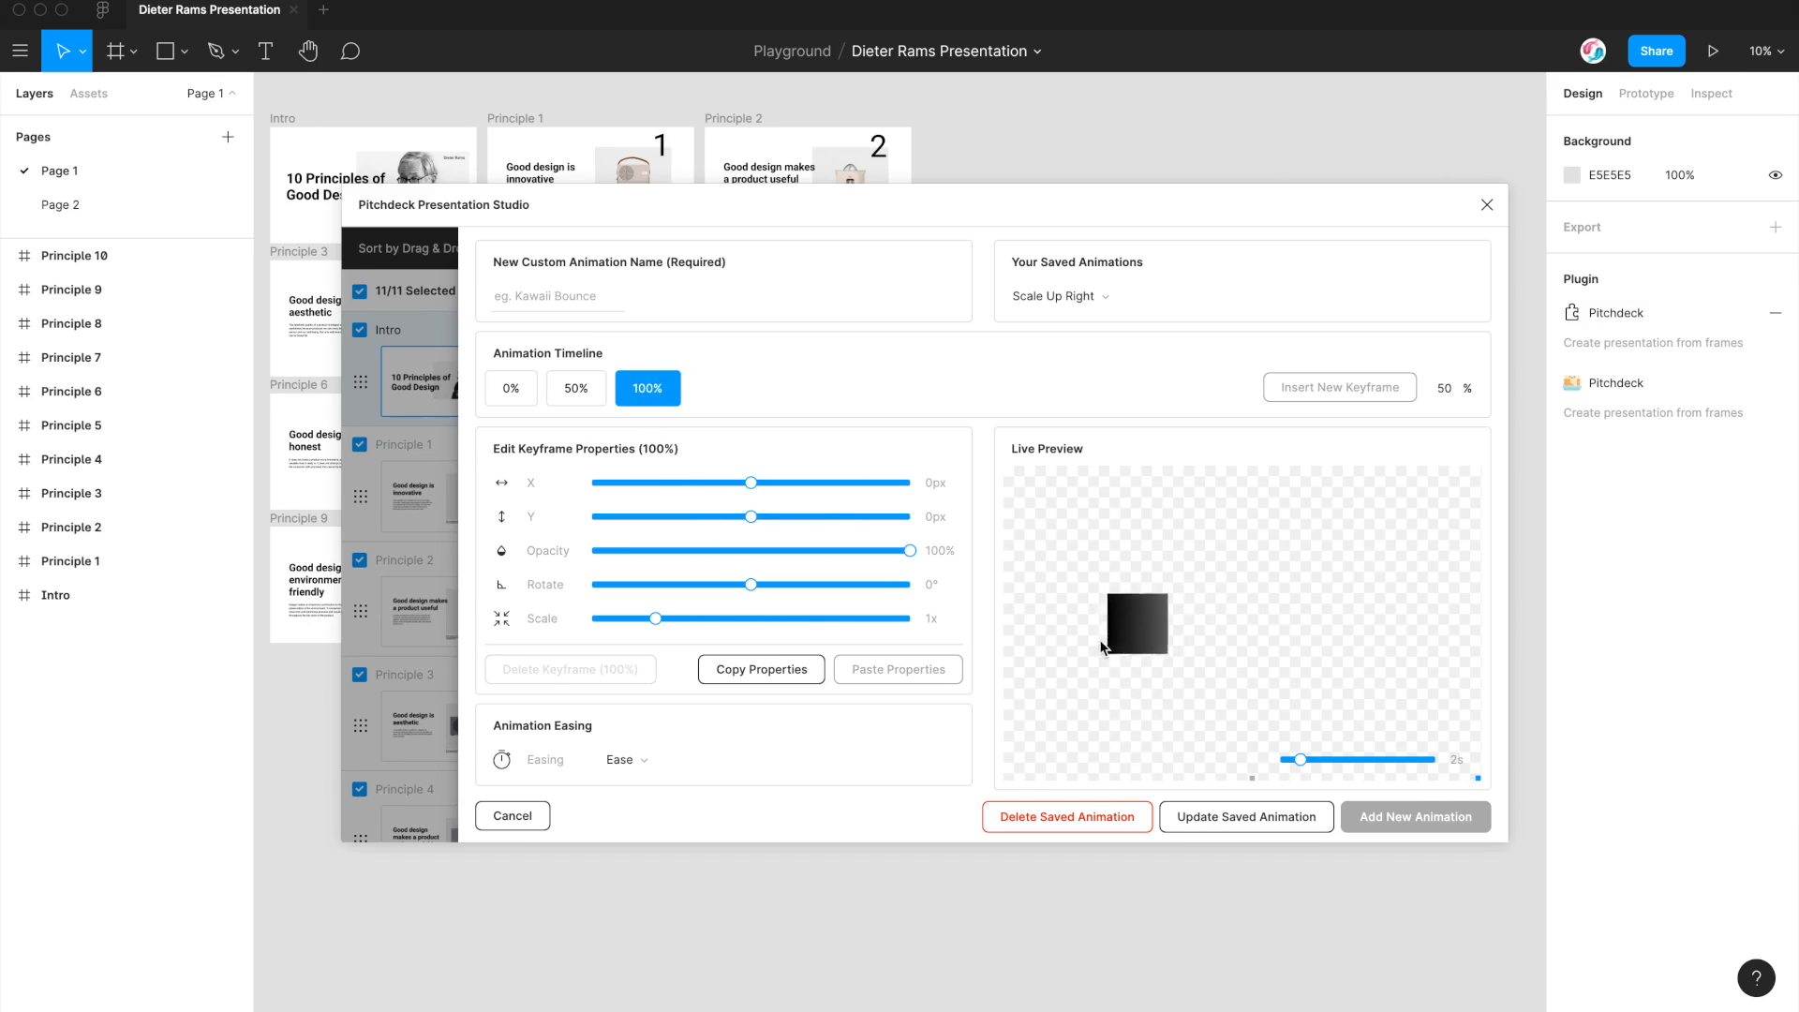
mouse_move(985, 473)
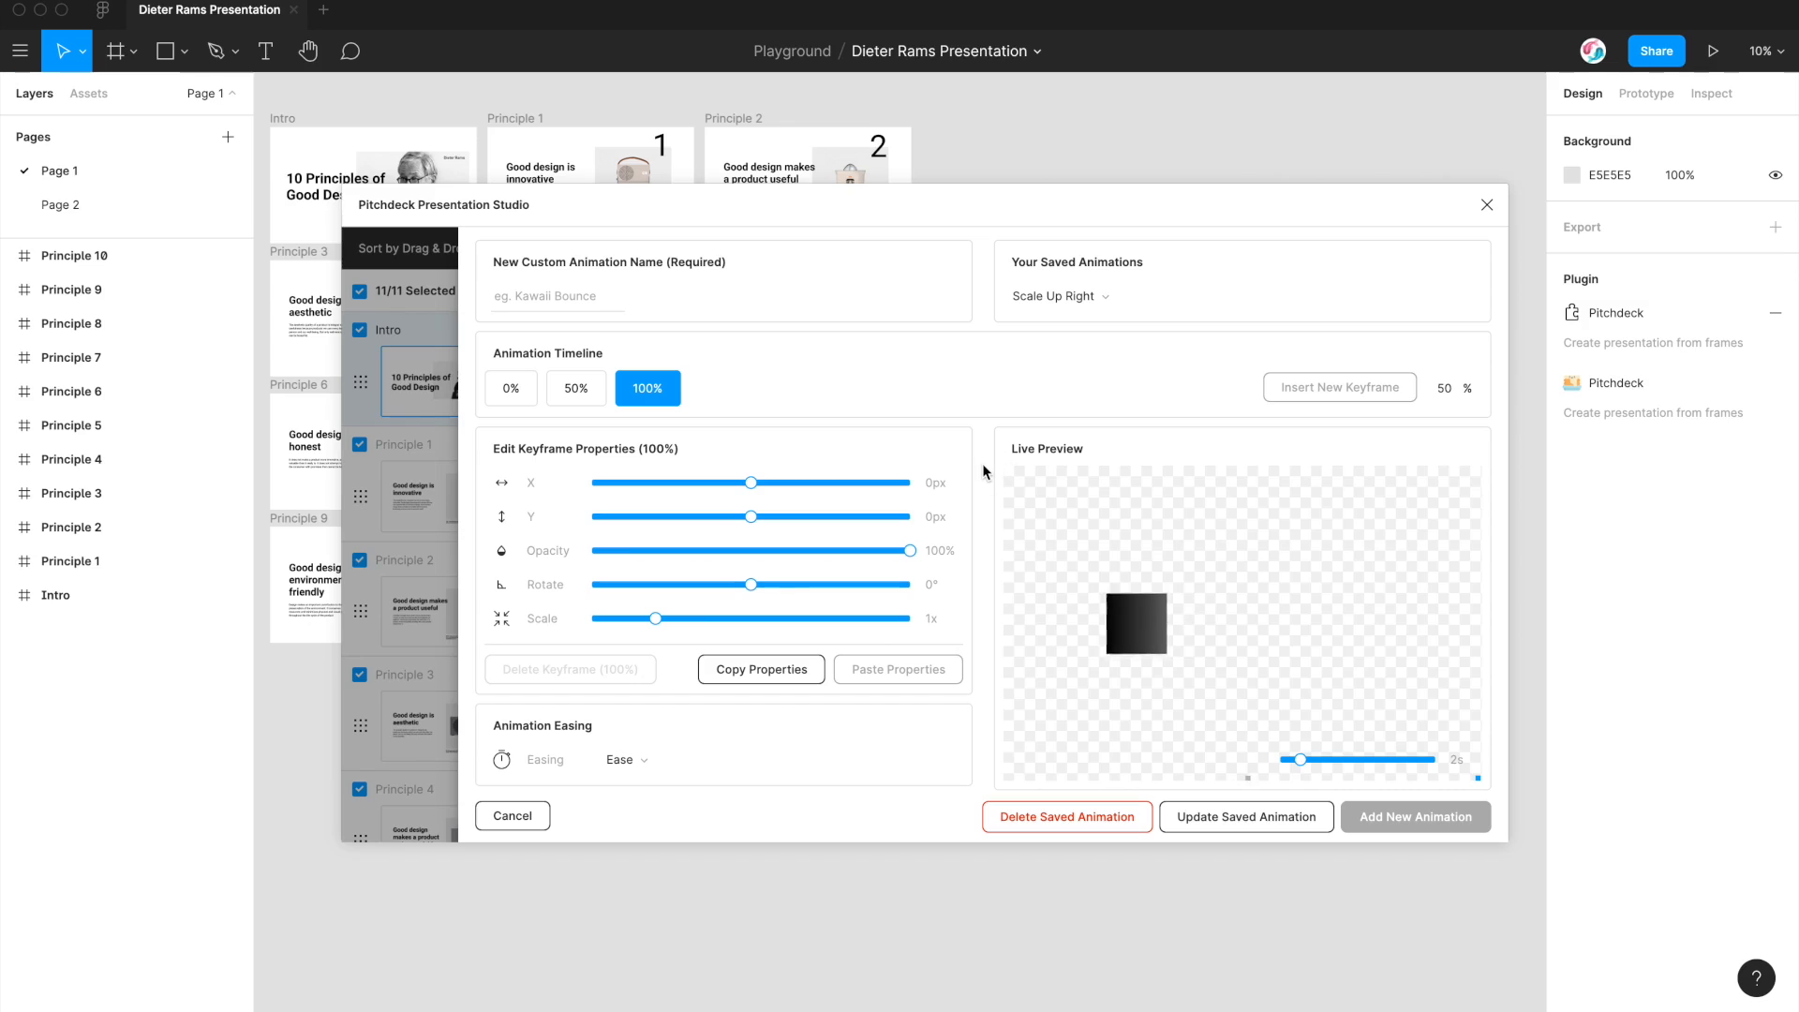
mouse_move(585, 837)
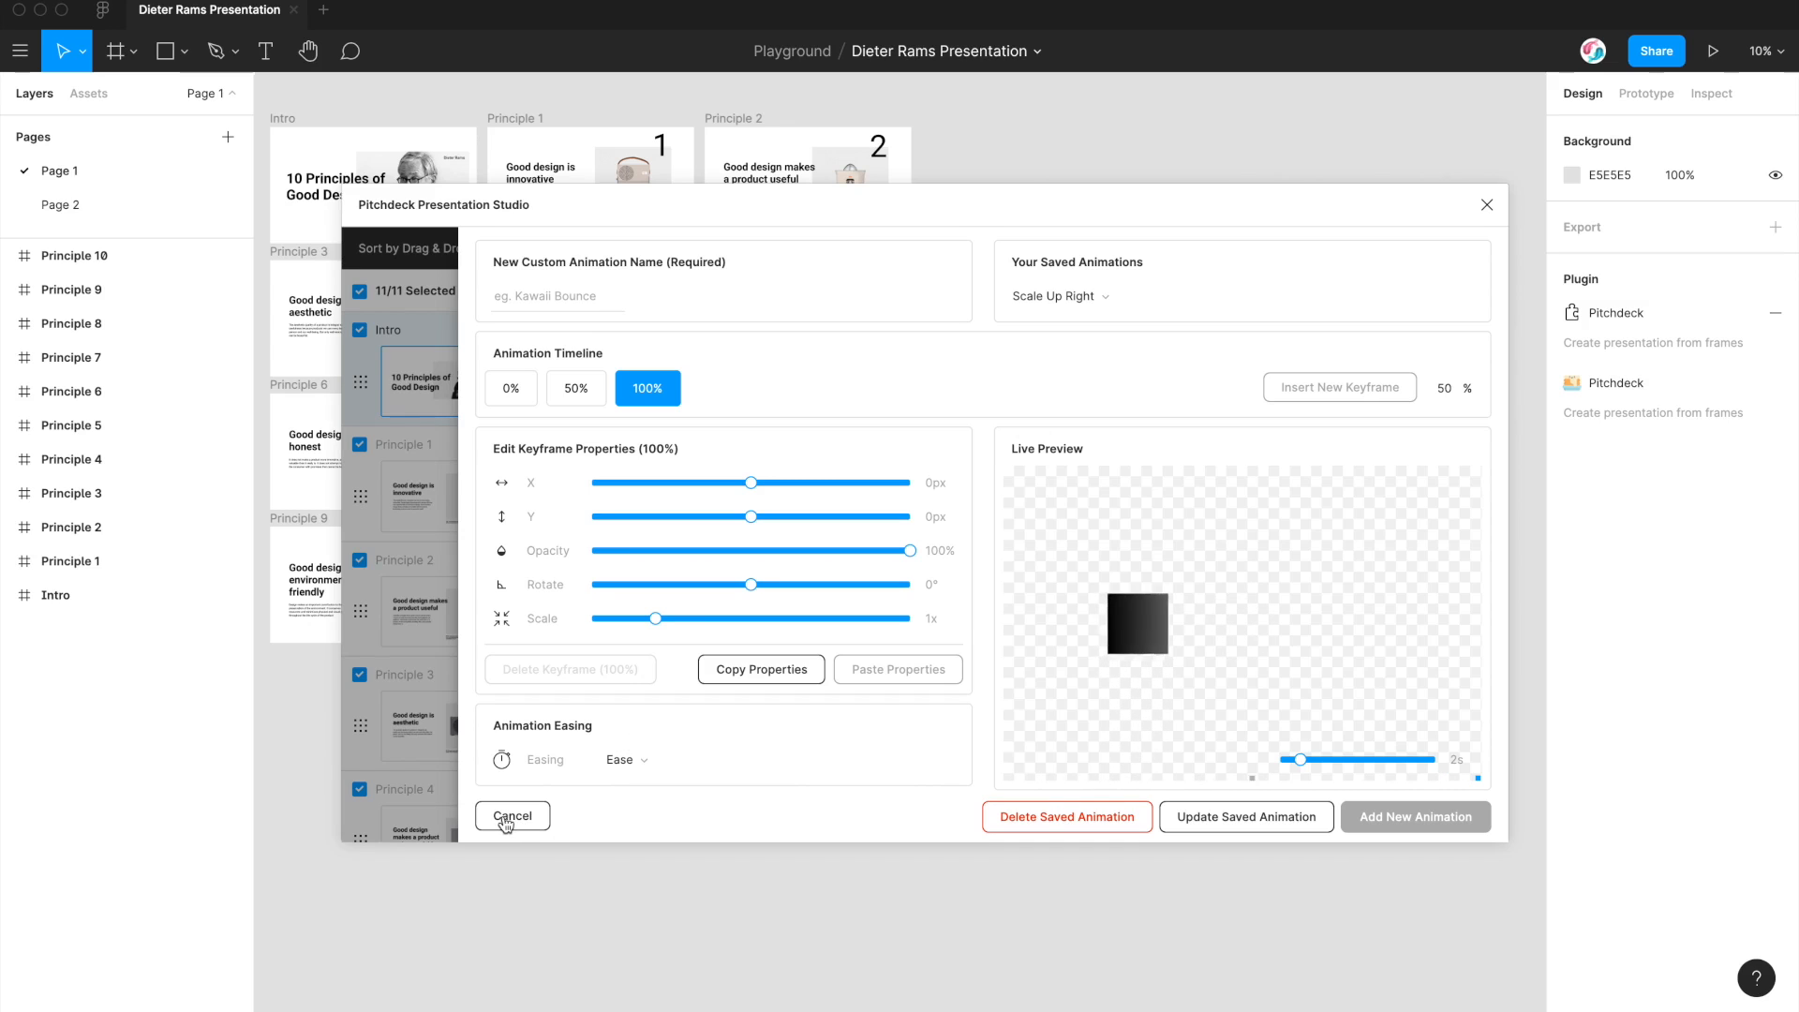
Step: Cancel the custom animation editor, returning to the Intro slide with Dieter Photo on Scale Up Right
click(512, 815)
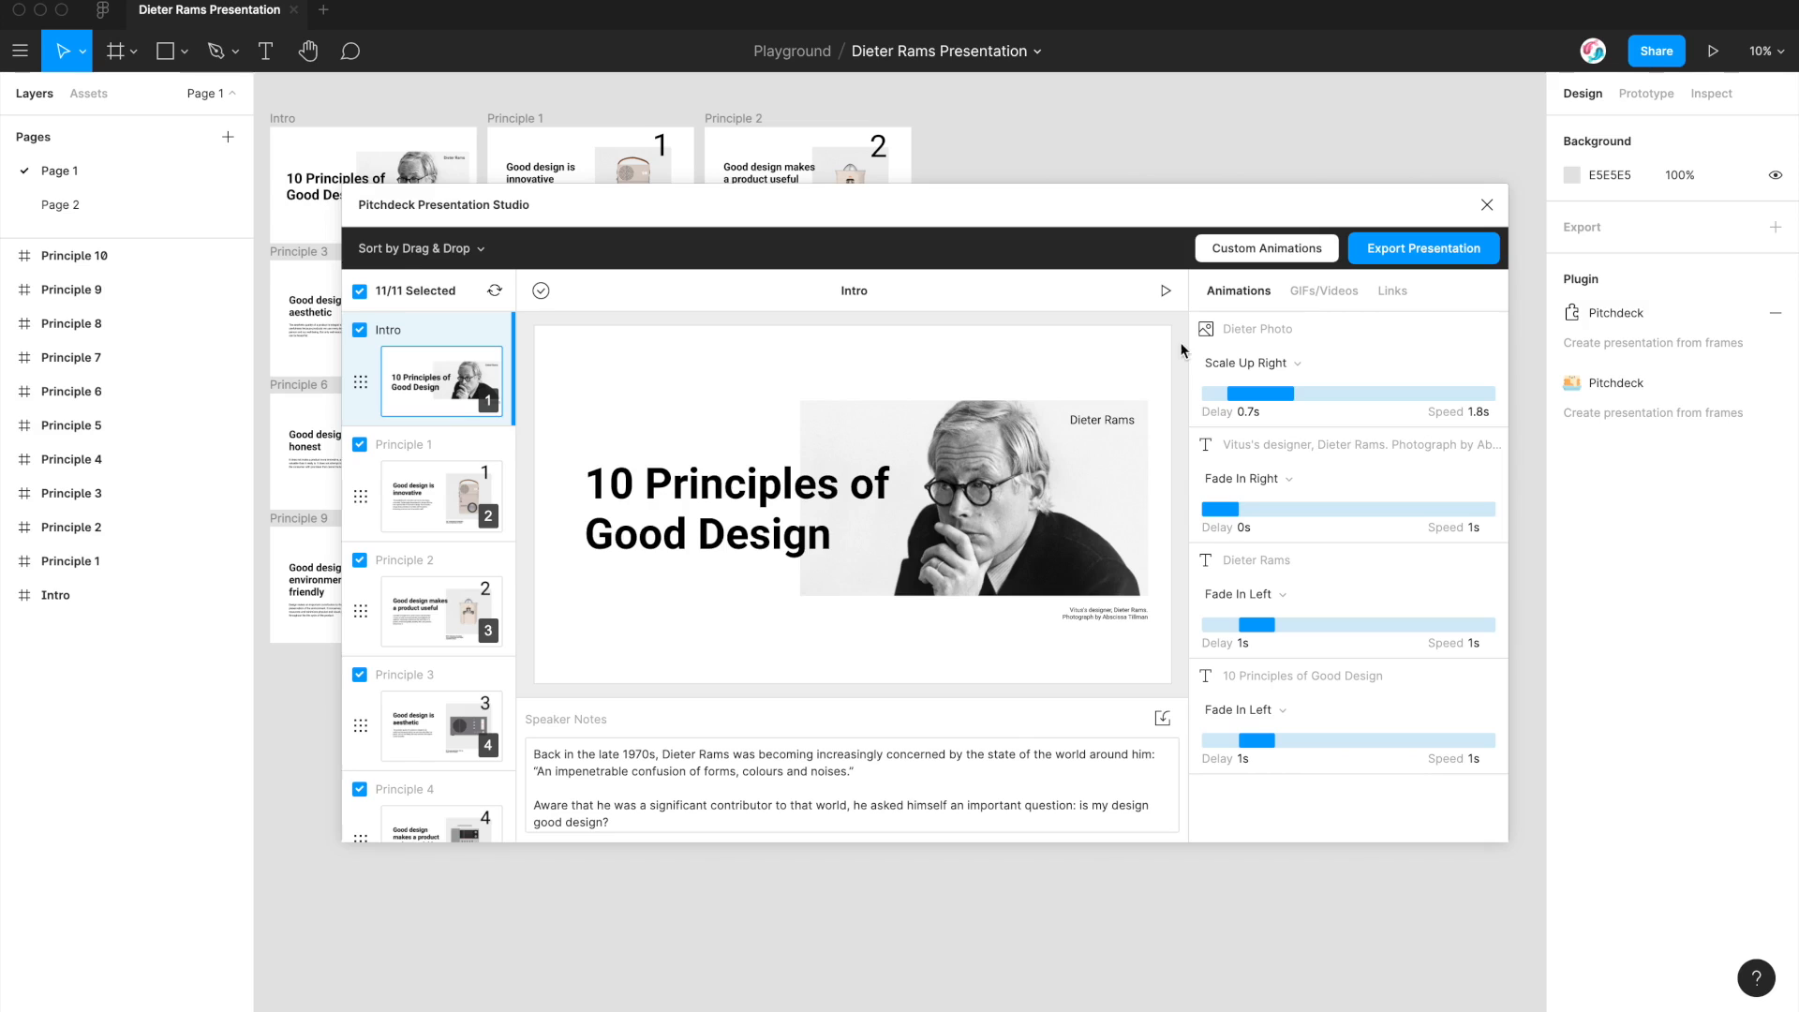
mouse_move(1181, 354)
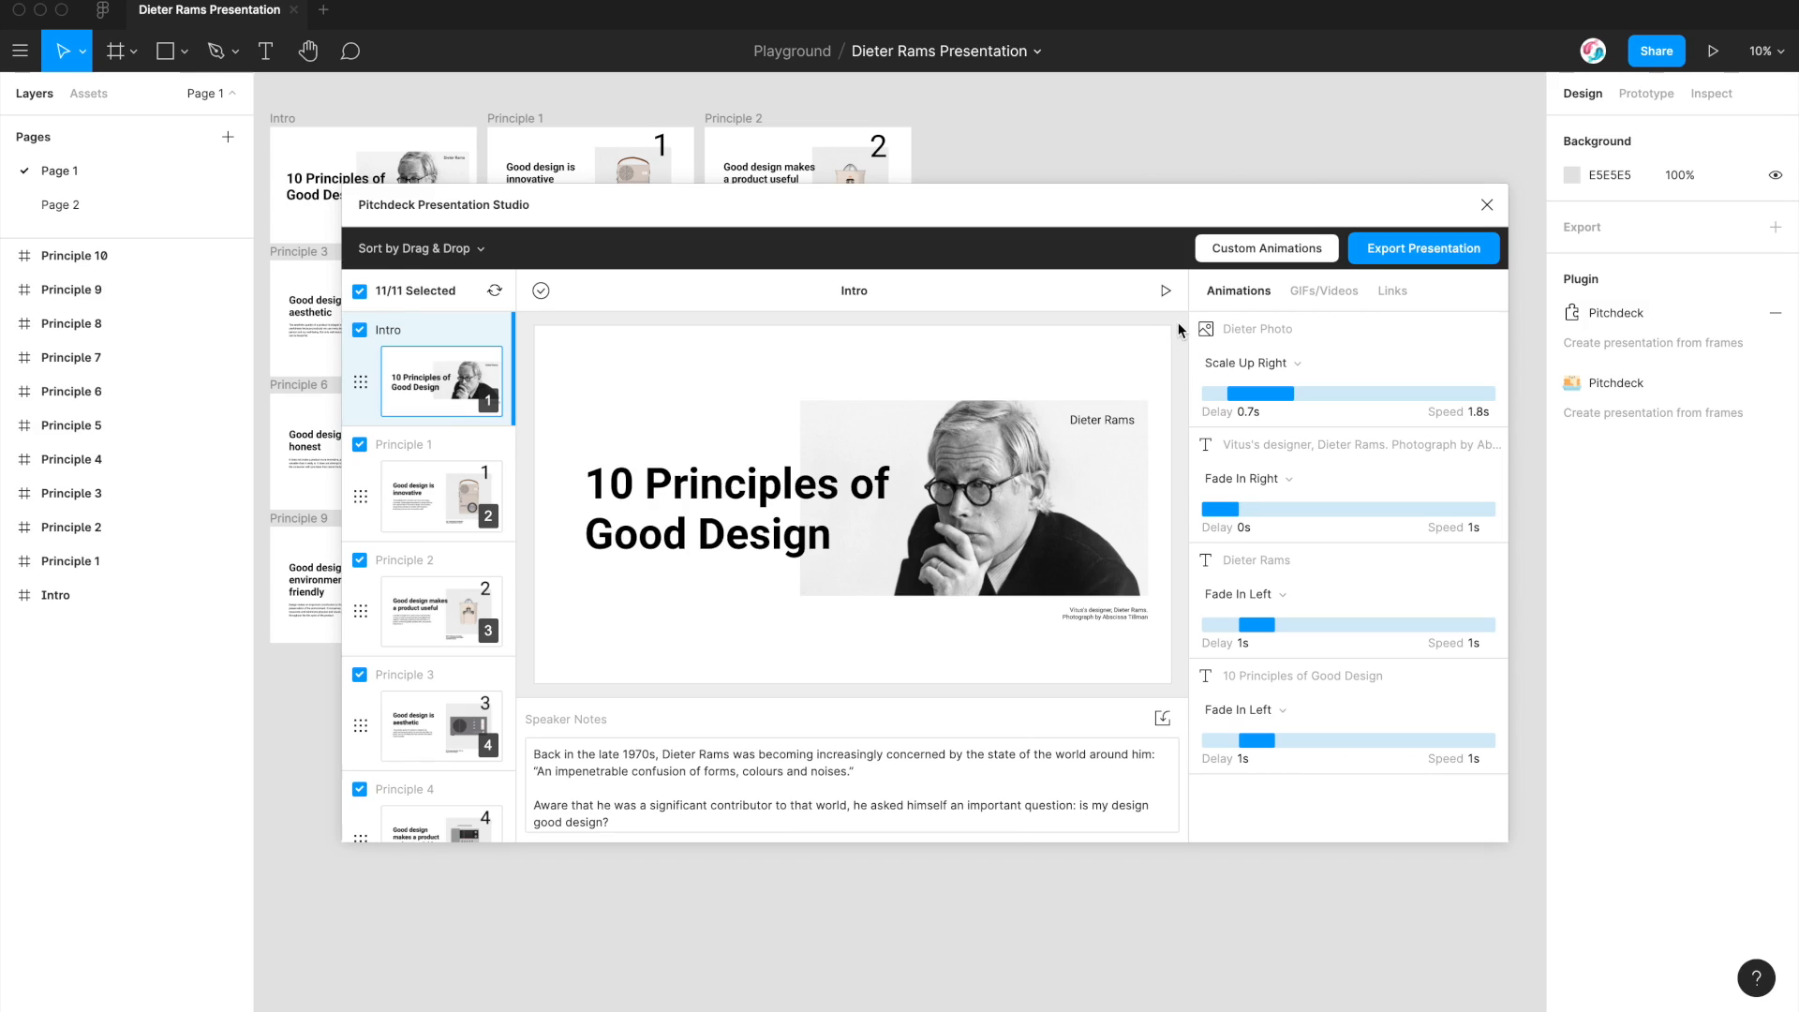
mouse_move(1413, 254)
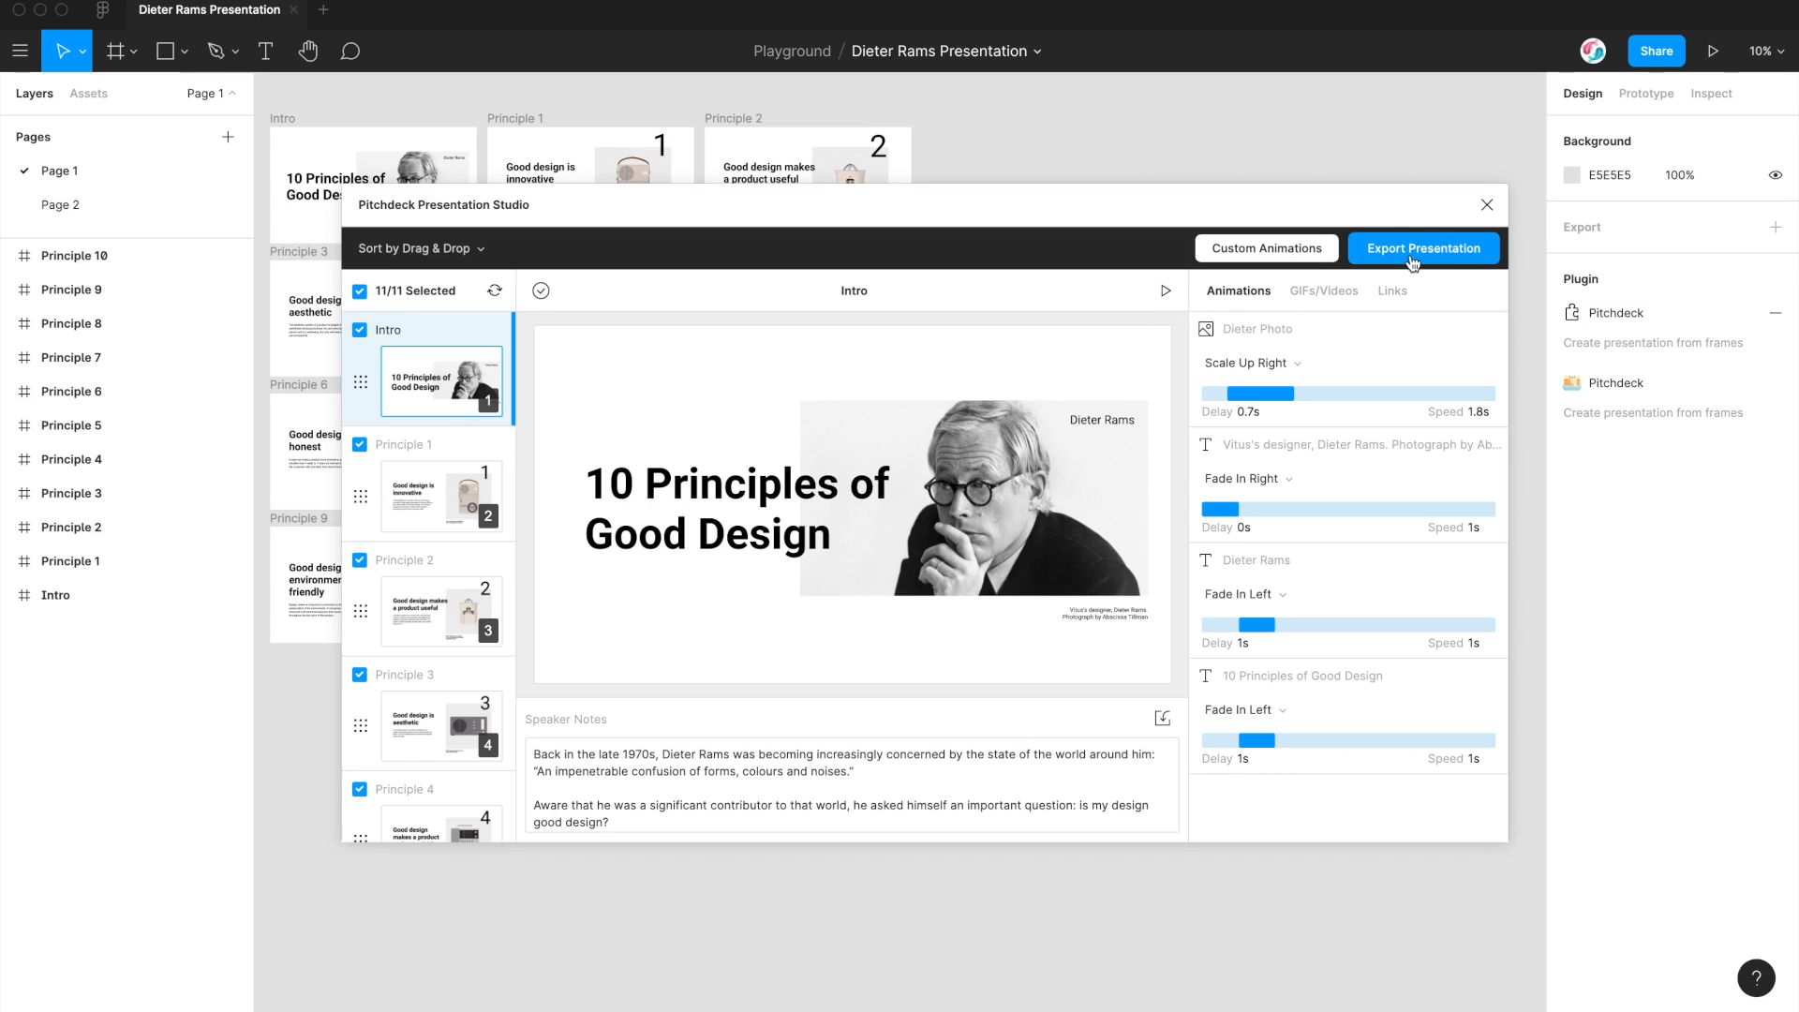
click(1423, 247)
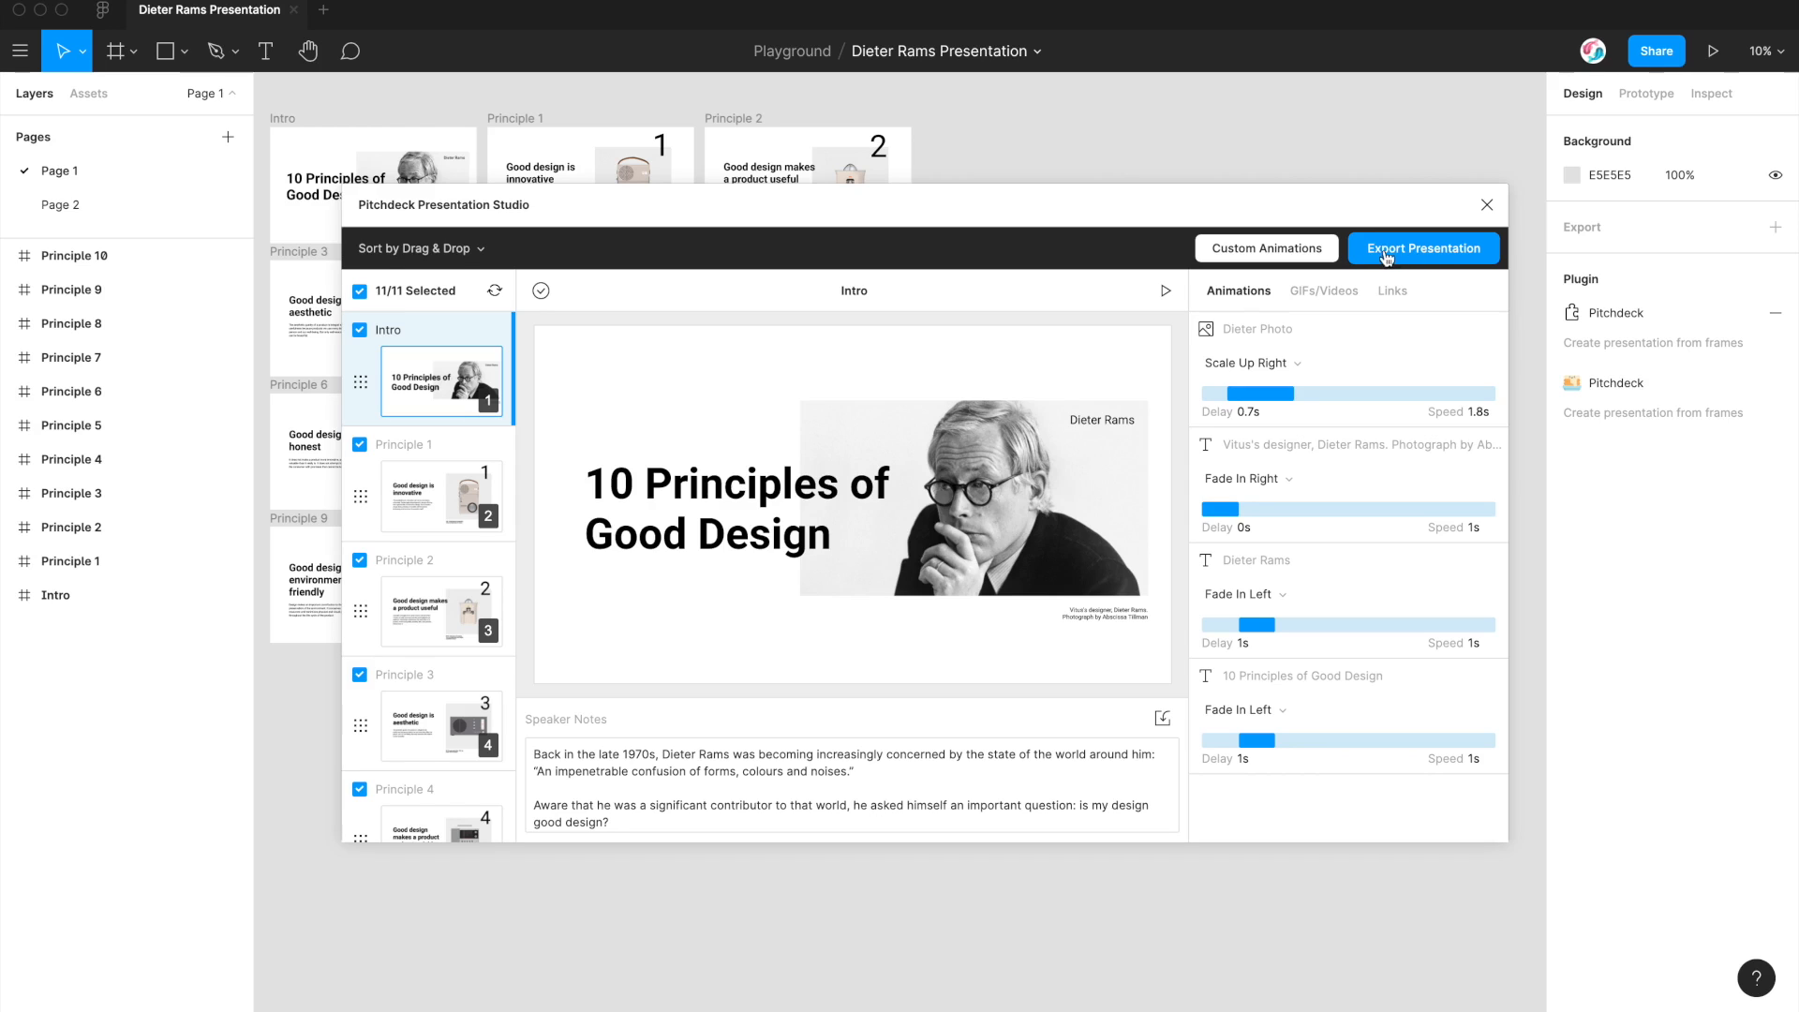
click(1423, 248)
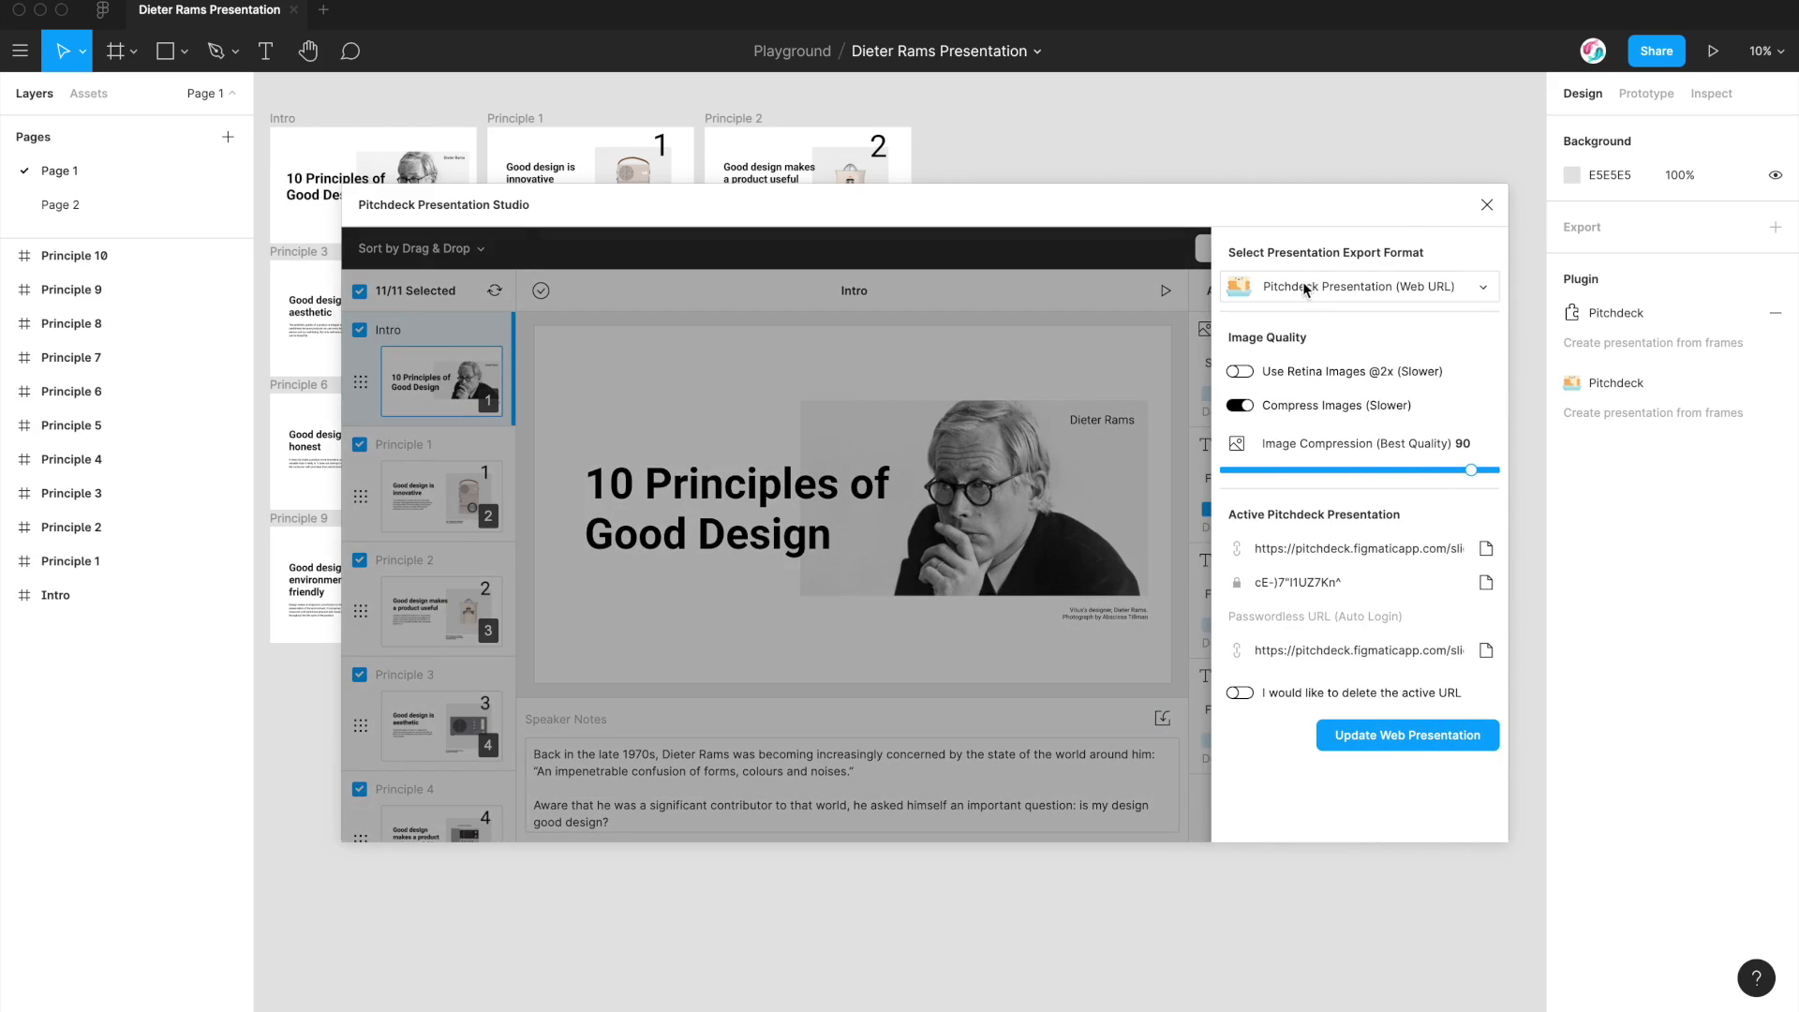
mouse_move(1099, 475)
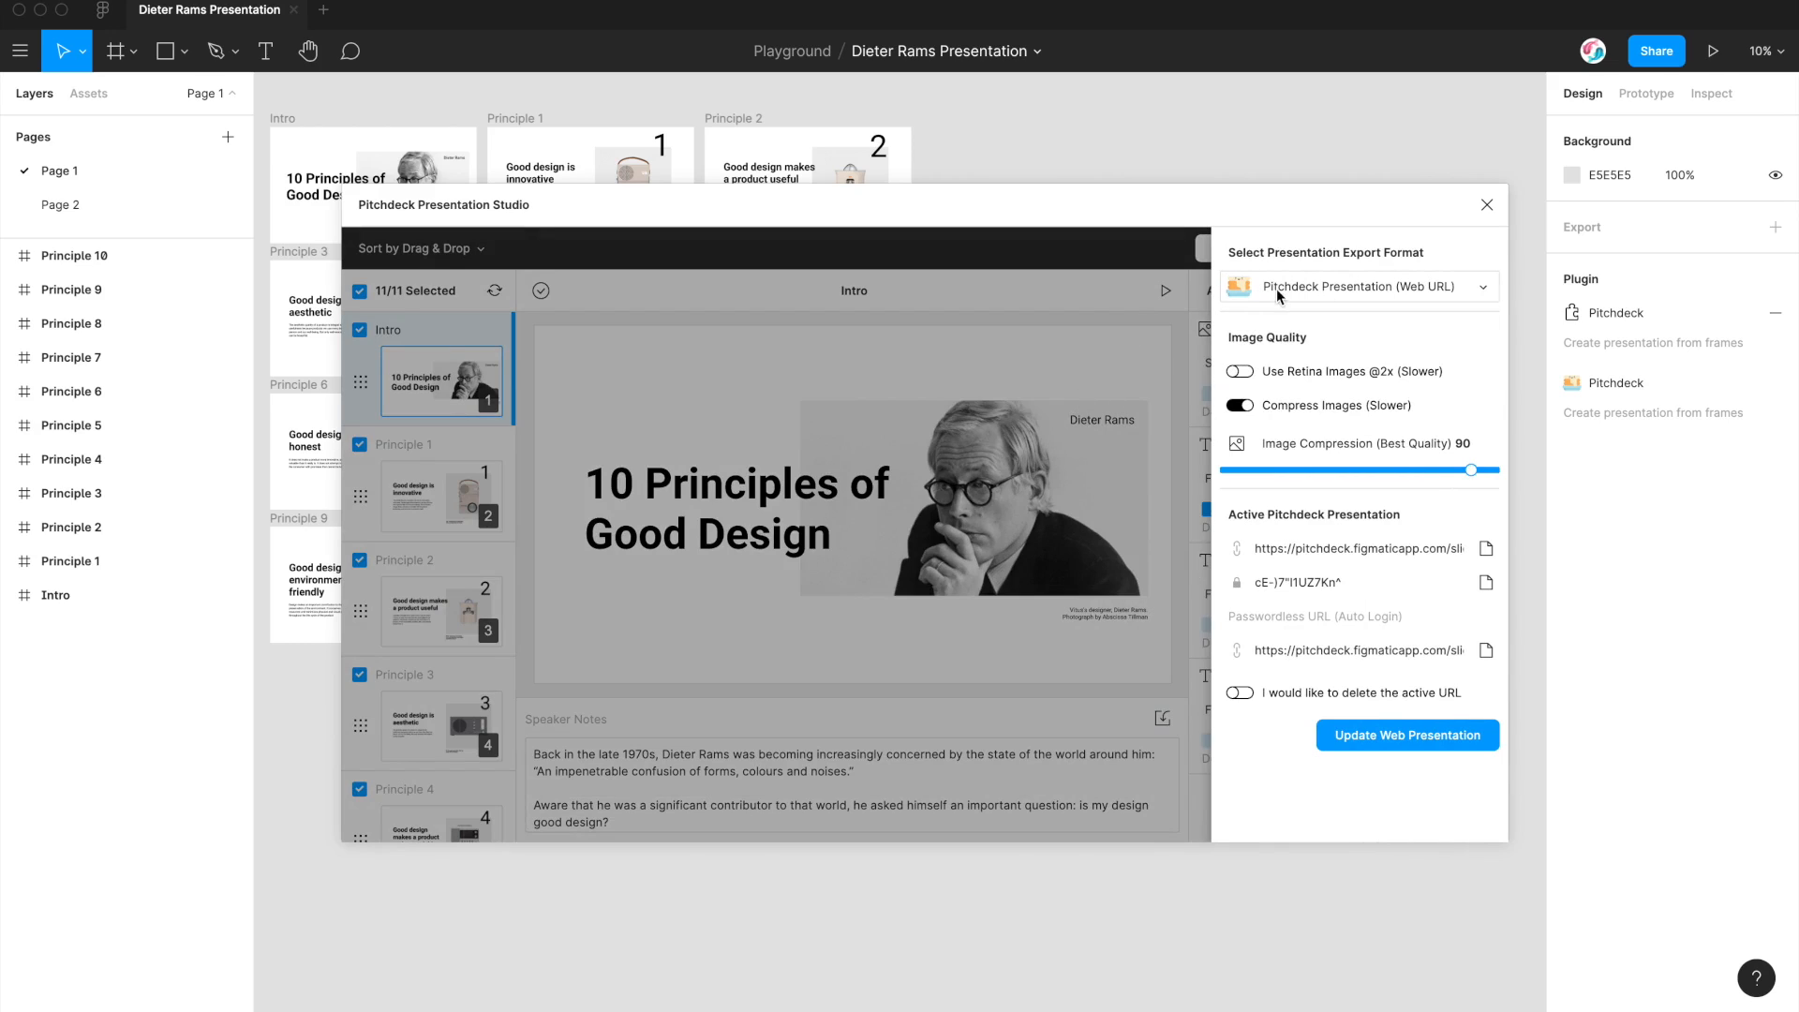
mouse_move(1374, 290)
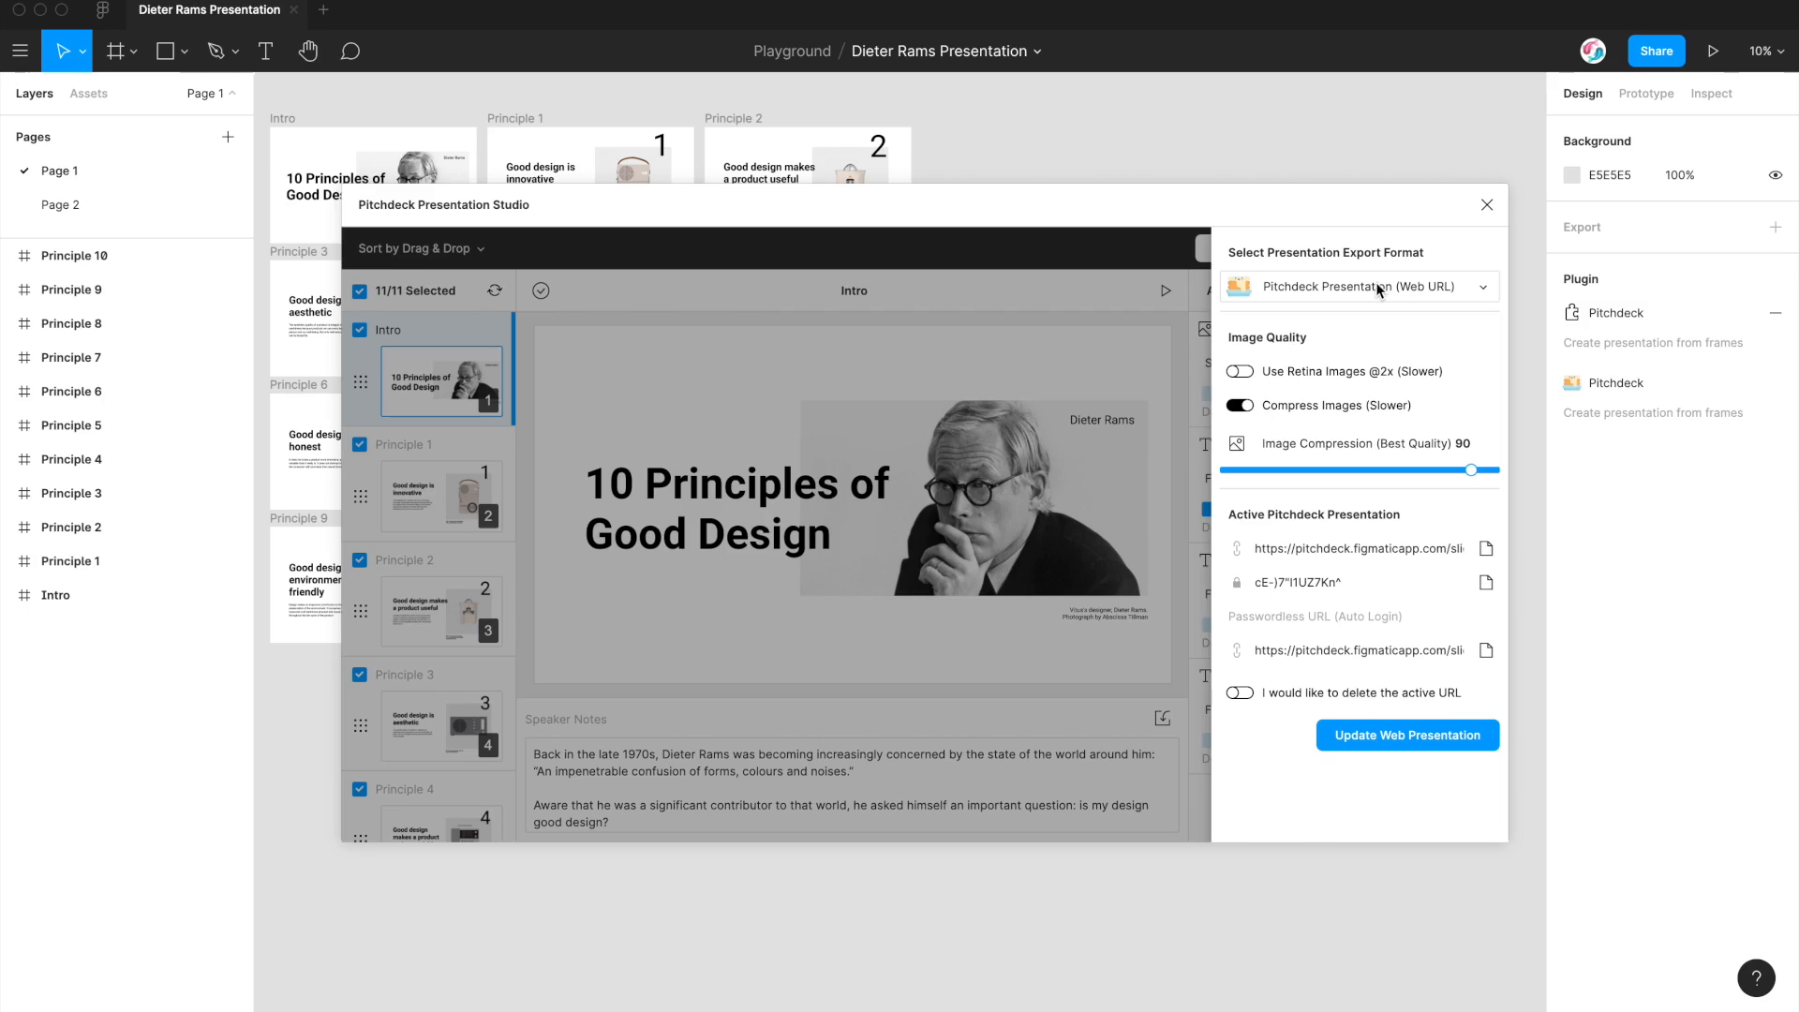
click(1360, 287)
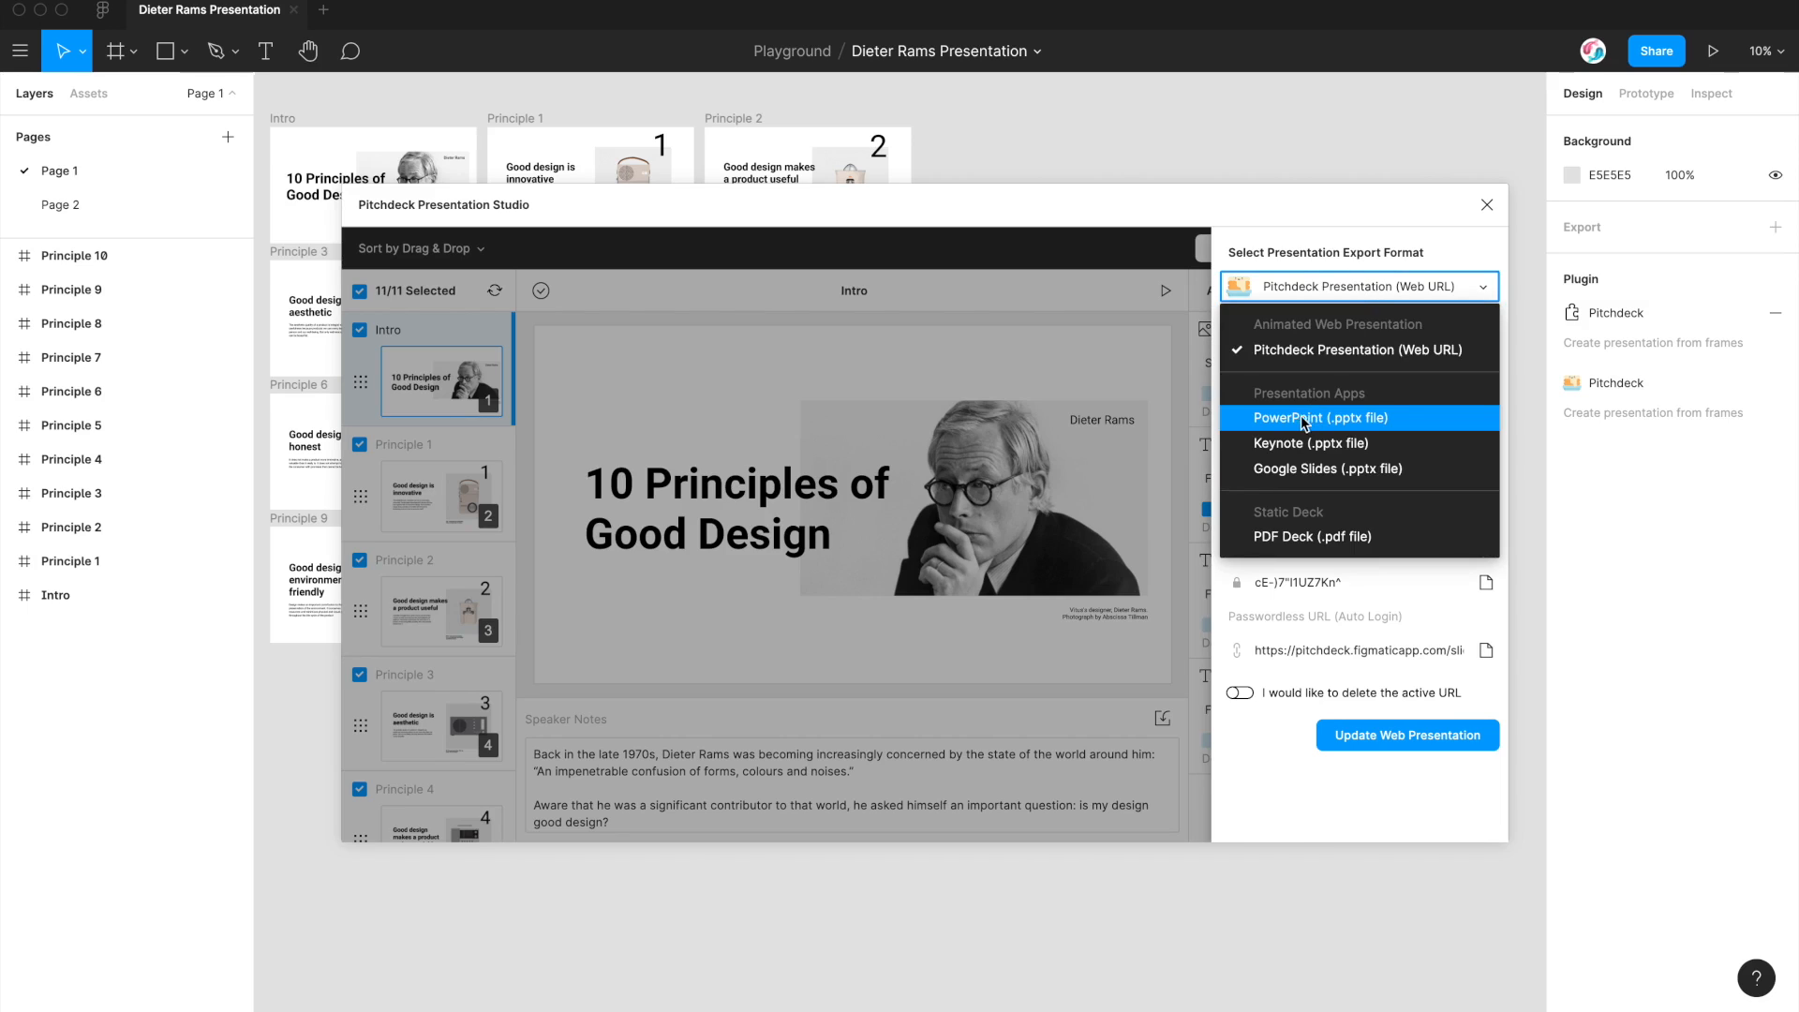
mouse_move(1313, 565)
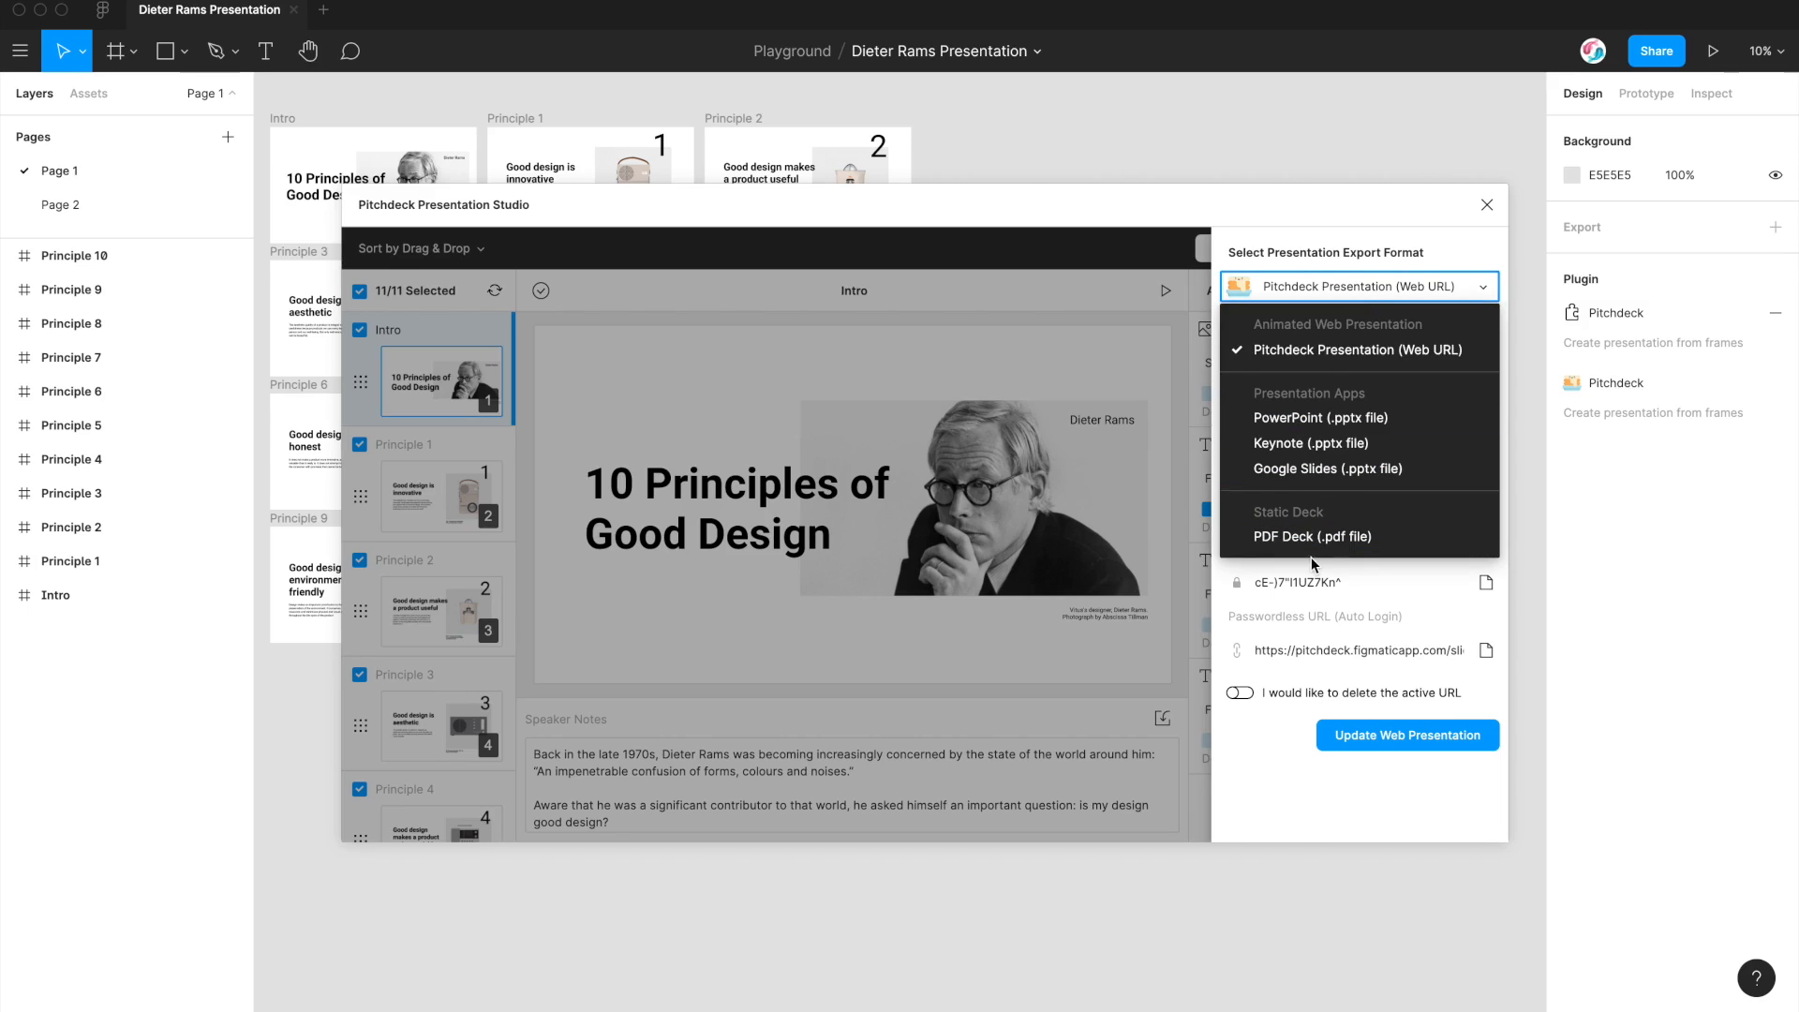
mouse_move(1287, 542)
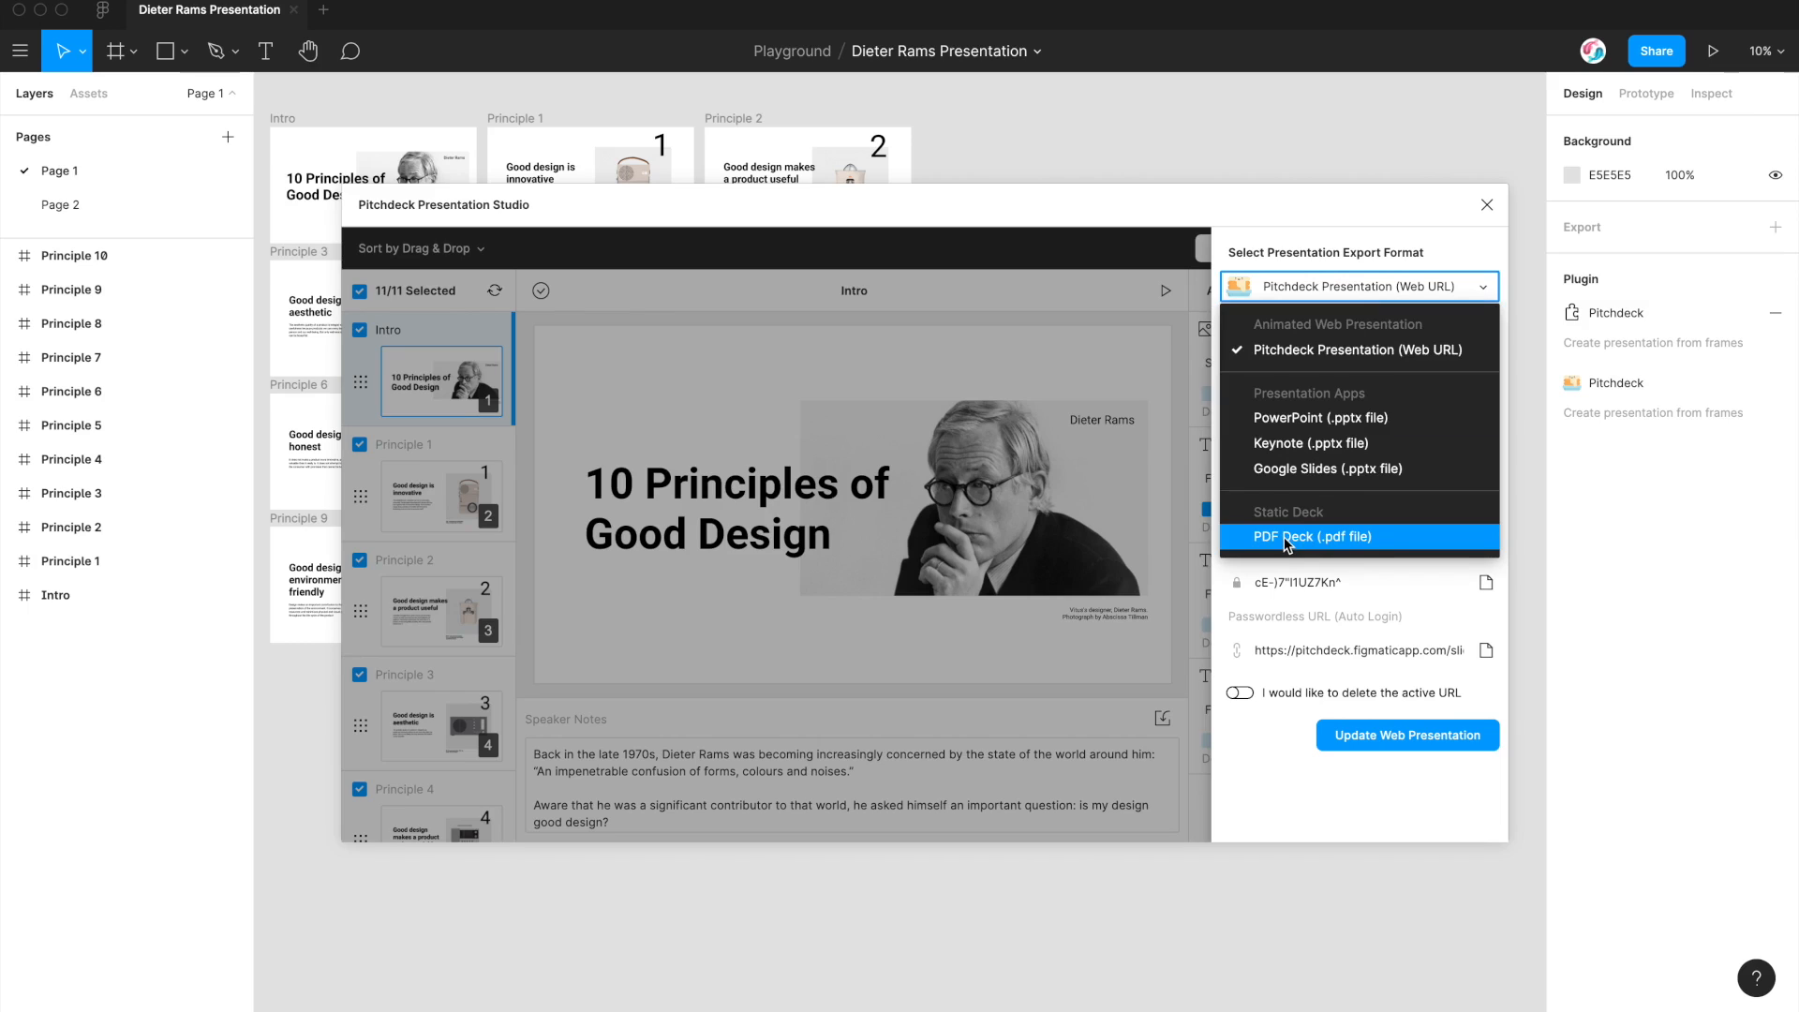
mouse_move(1304, 418)
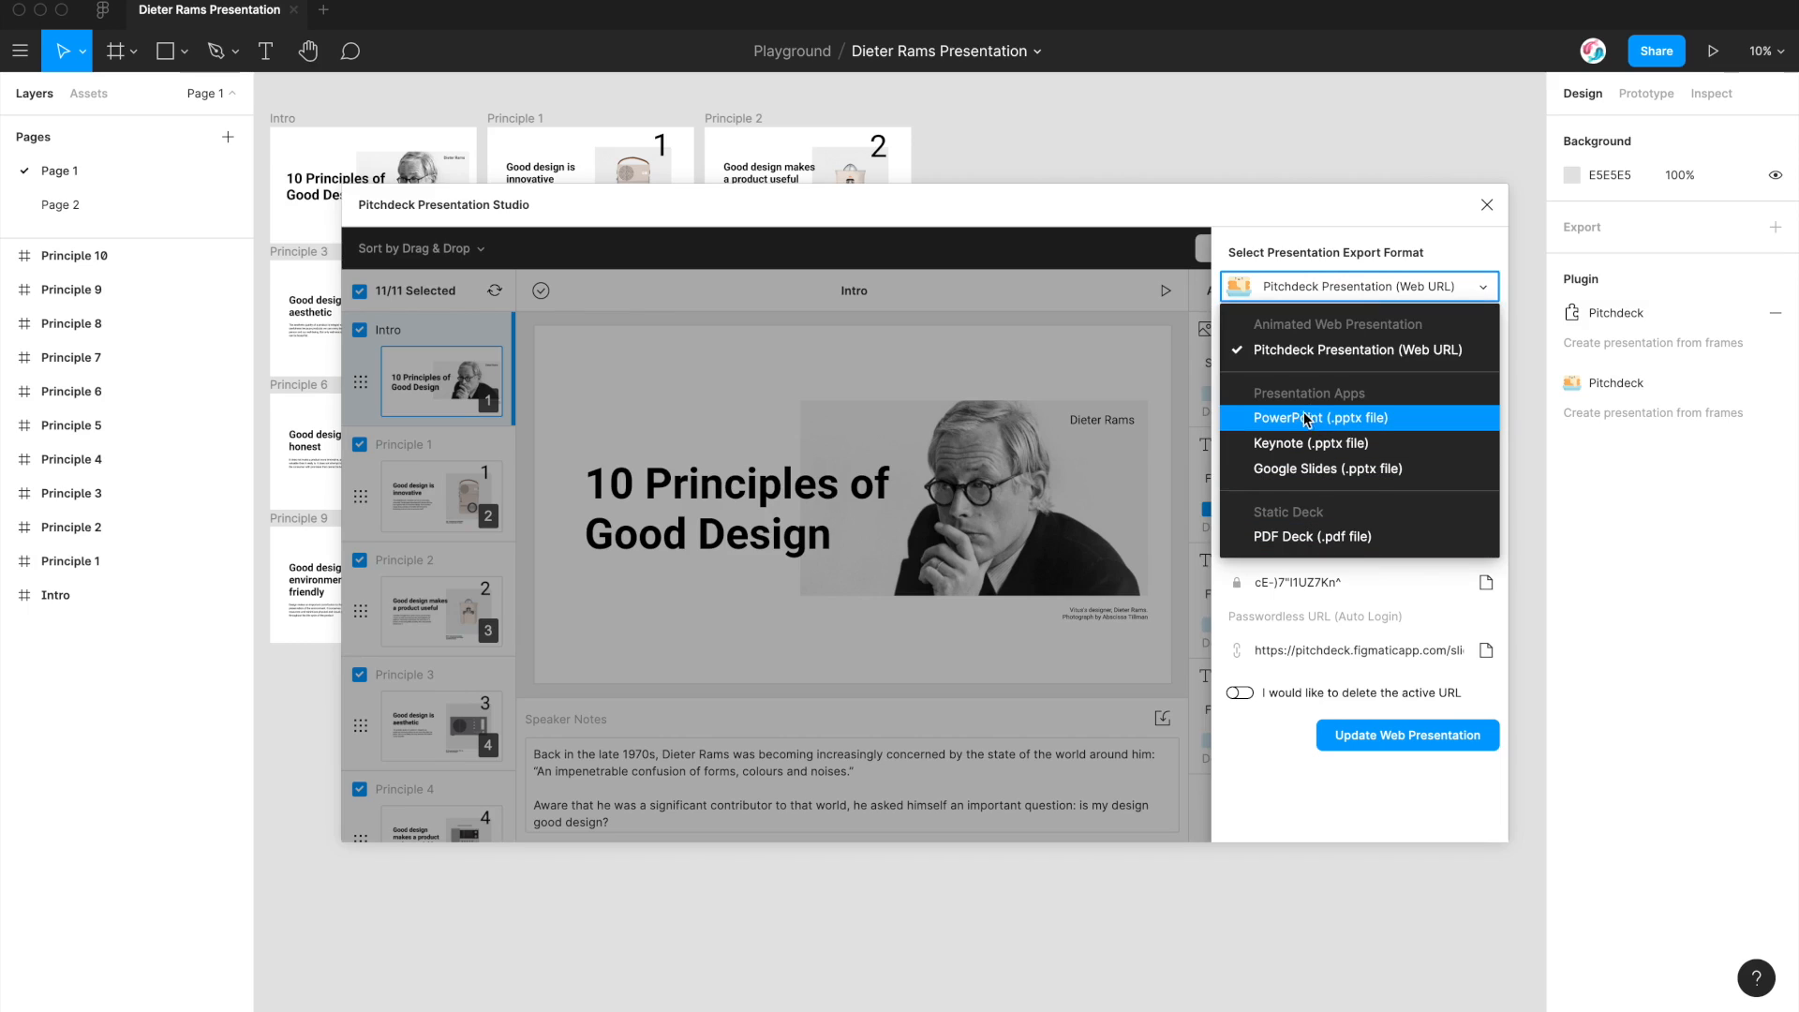
mouse_move(1286, 454)
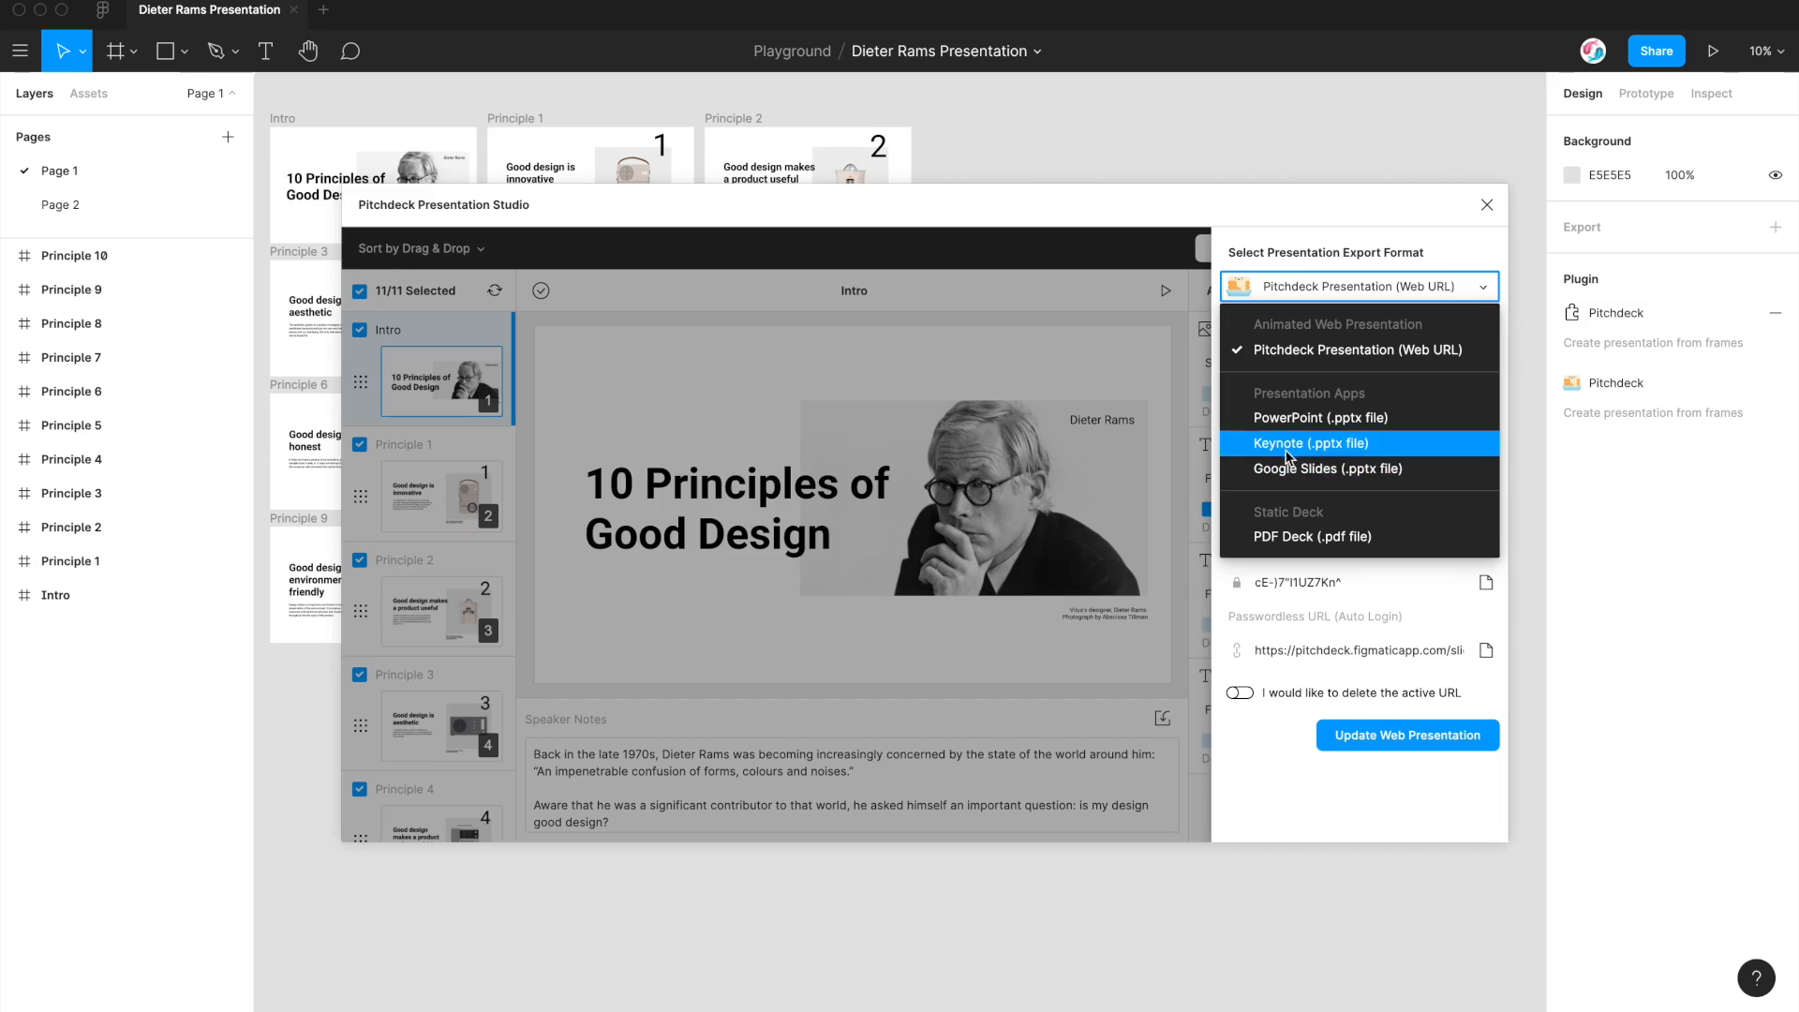
mouse_move(1180, 458)
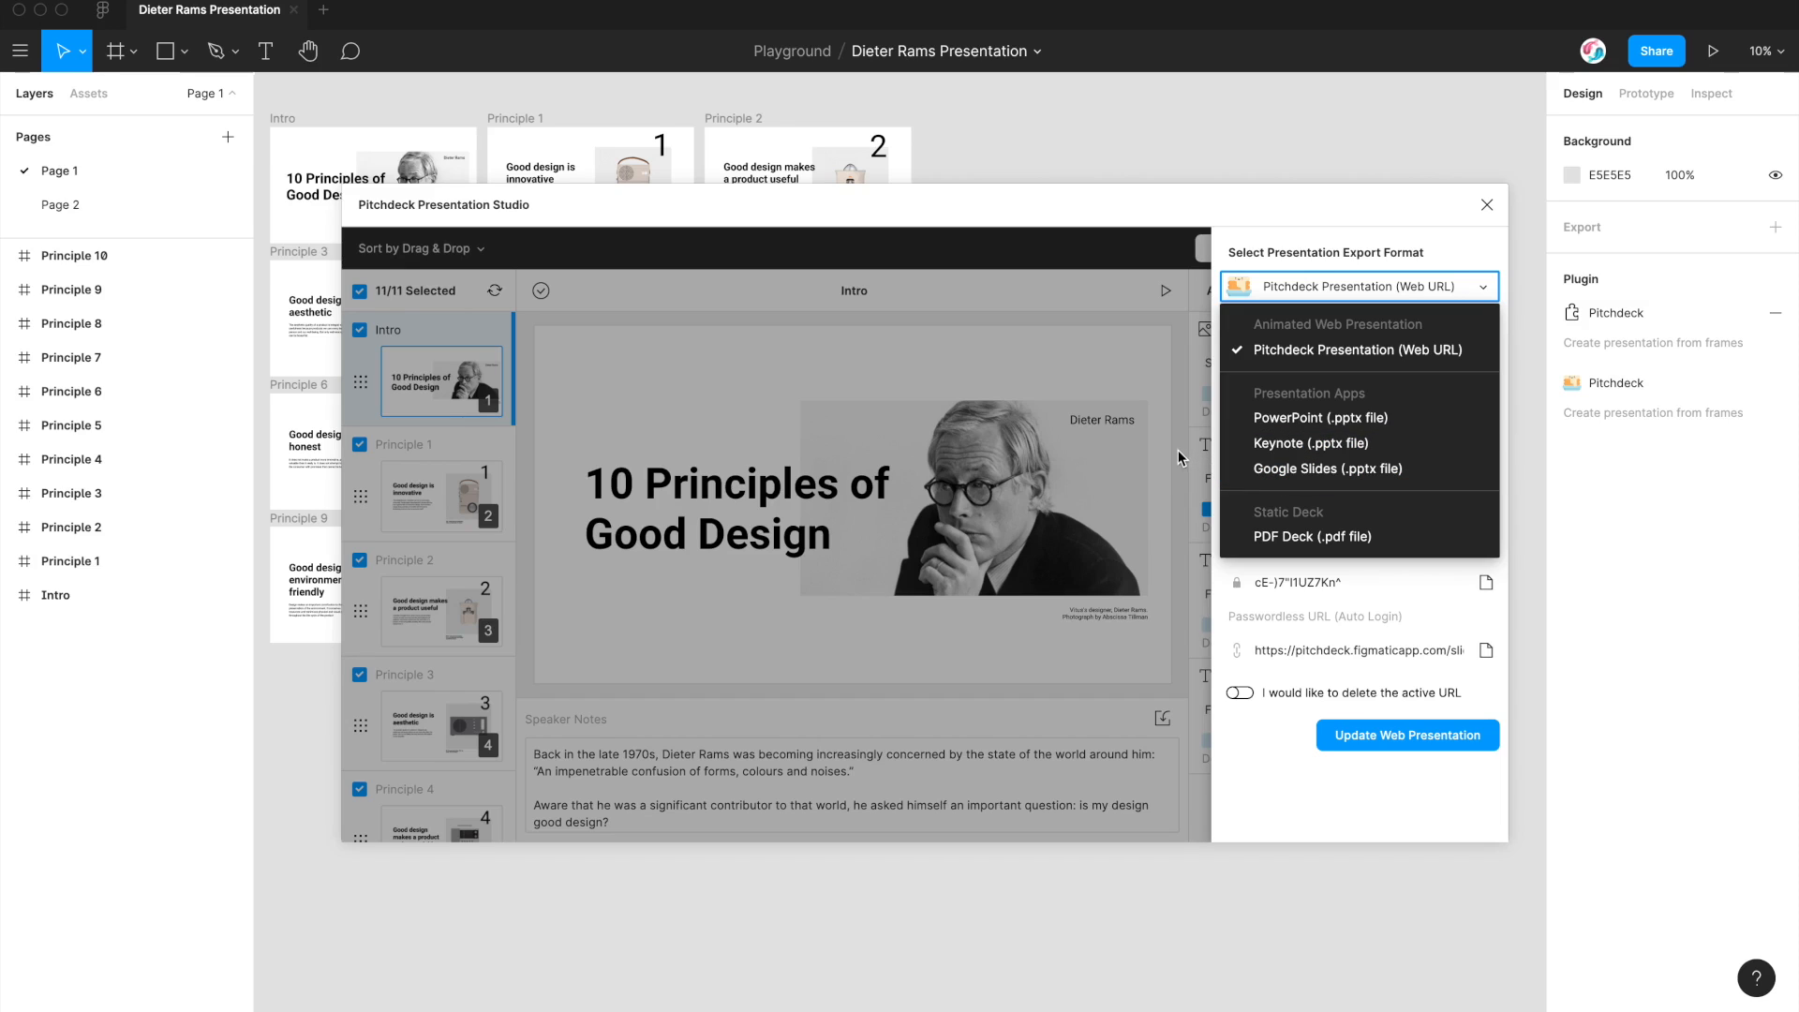
mouse_move(1178, 406)
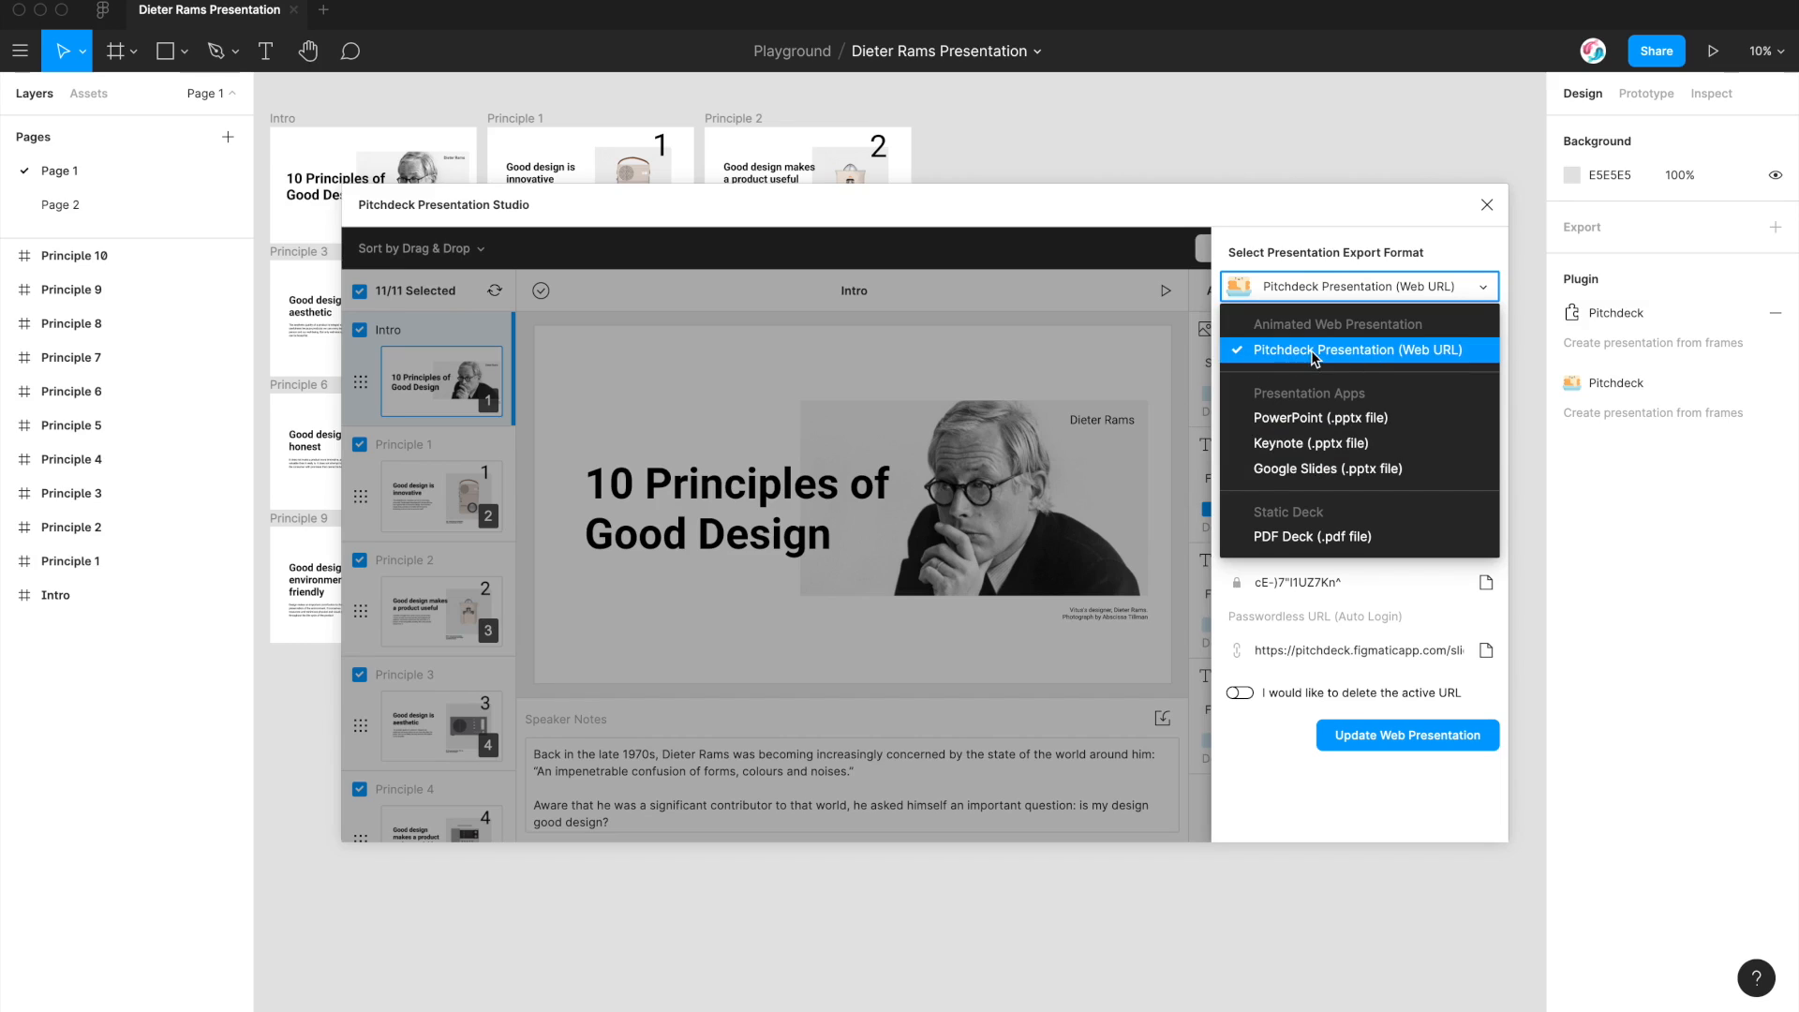
mouse_move(1430, 358)
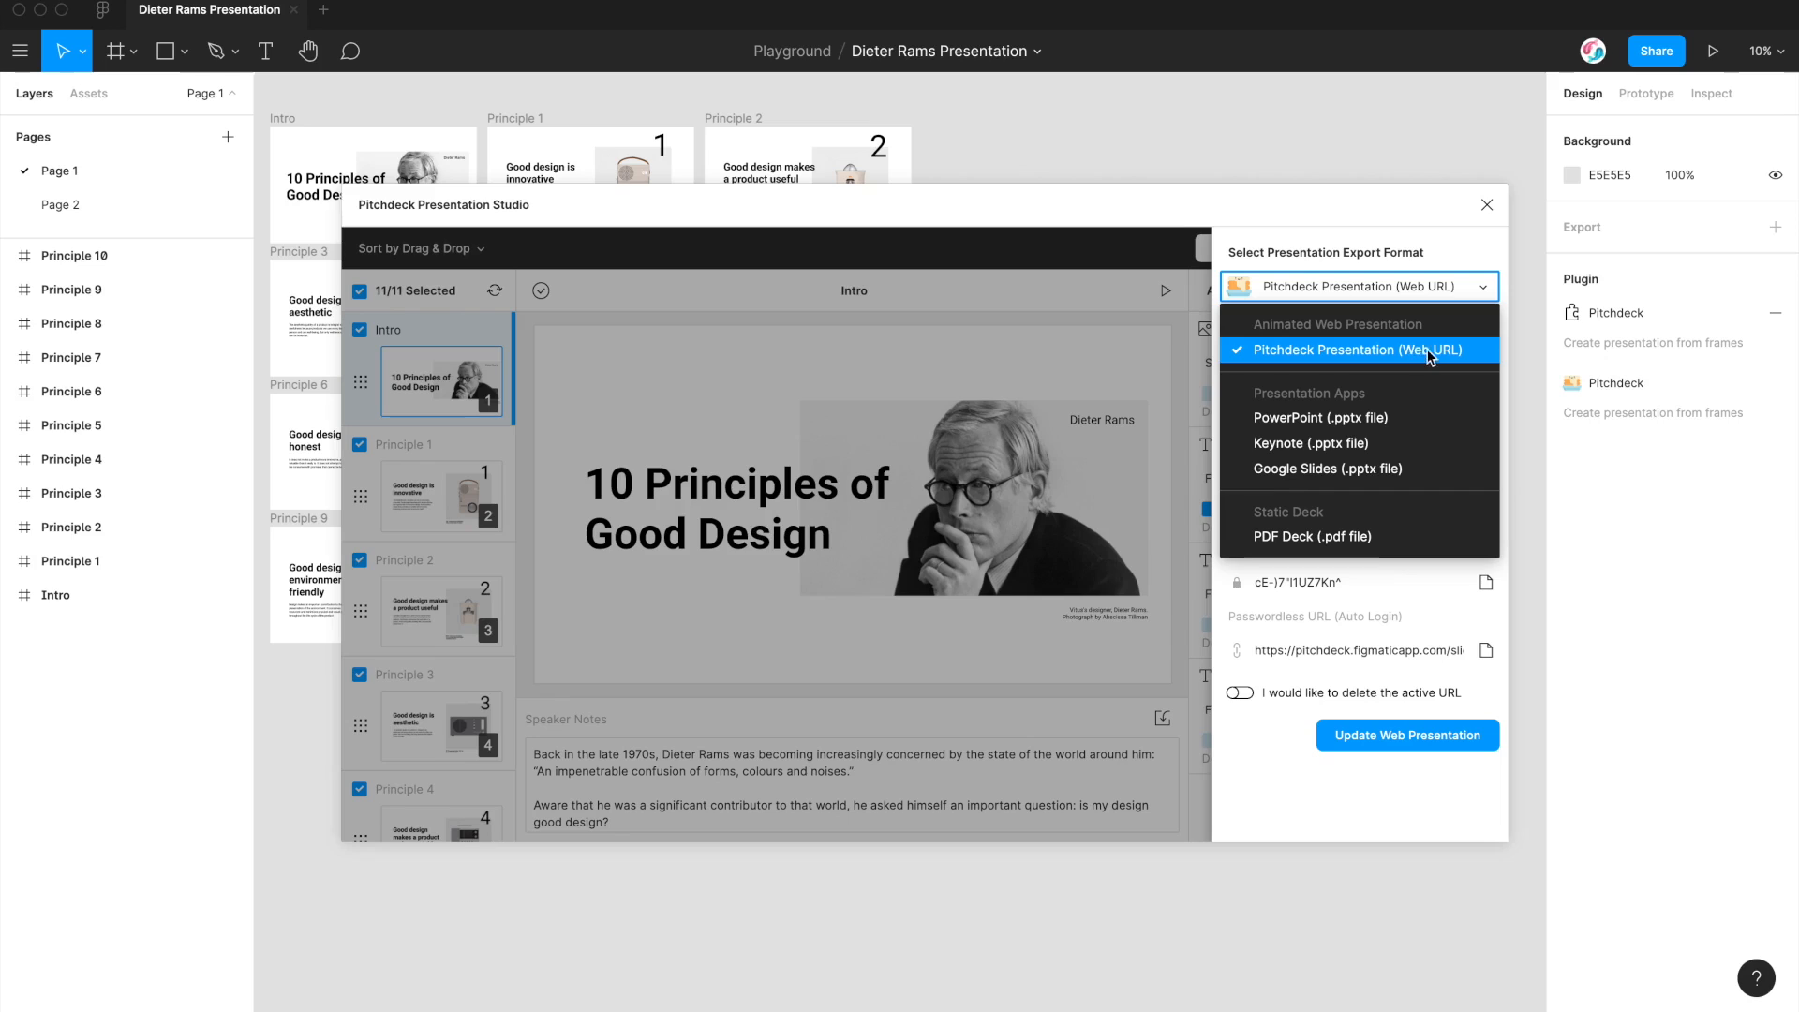
mouse_move(1307, 444)
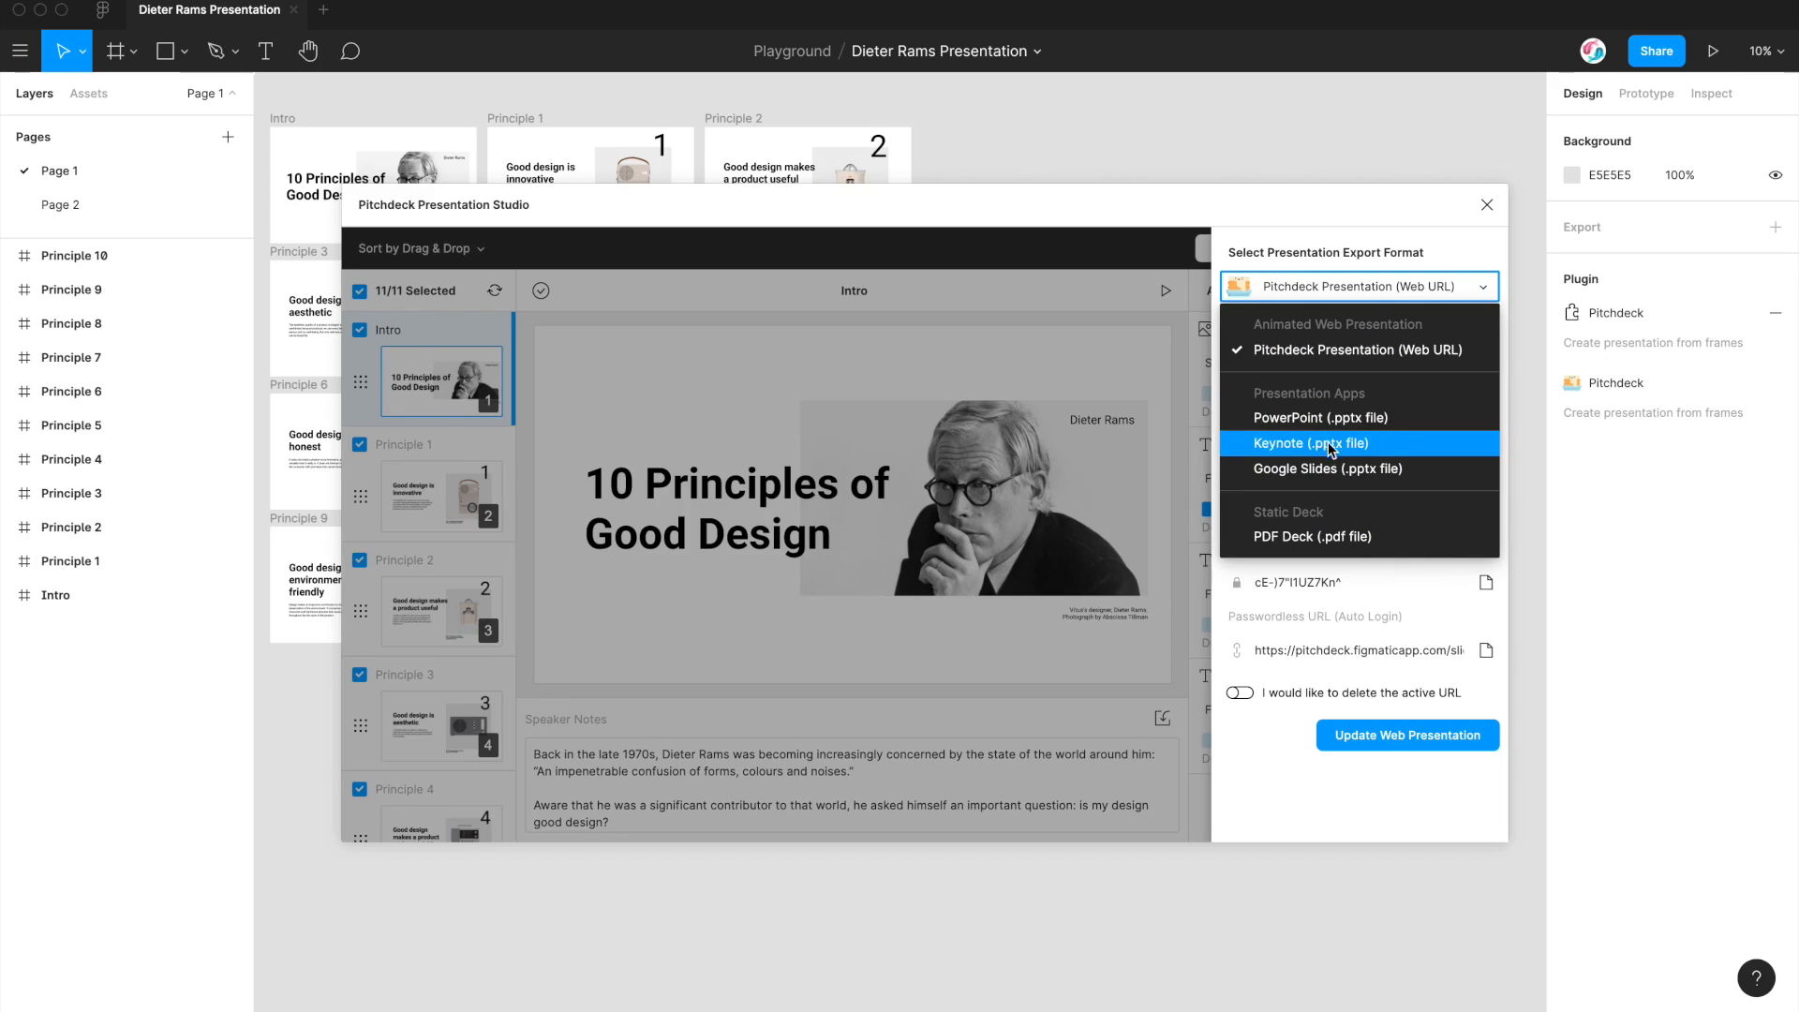
mouse_move(1177, 374)
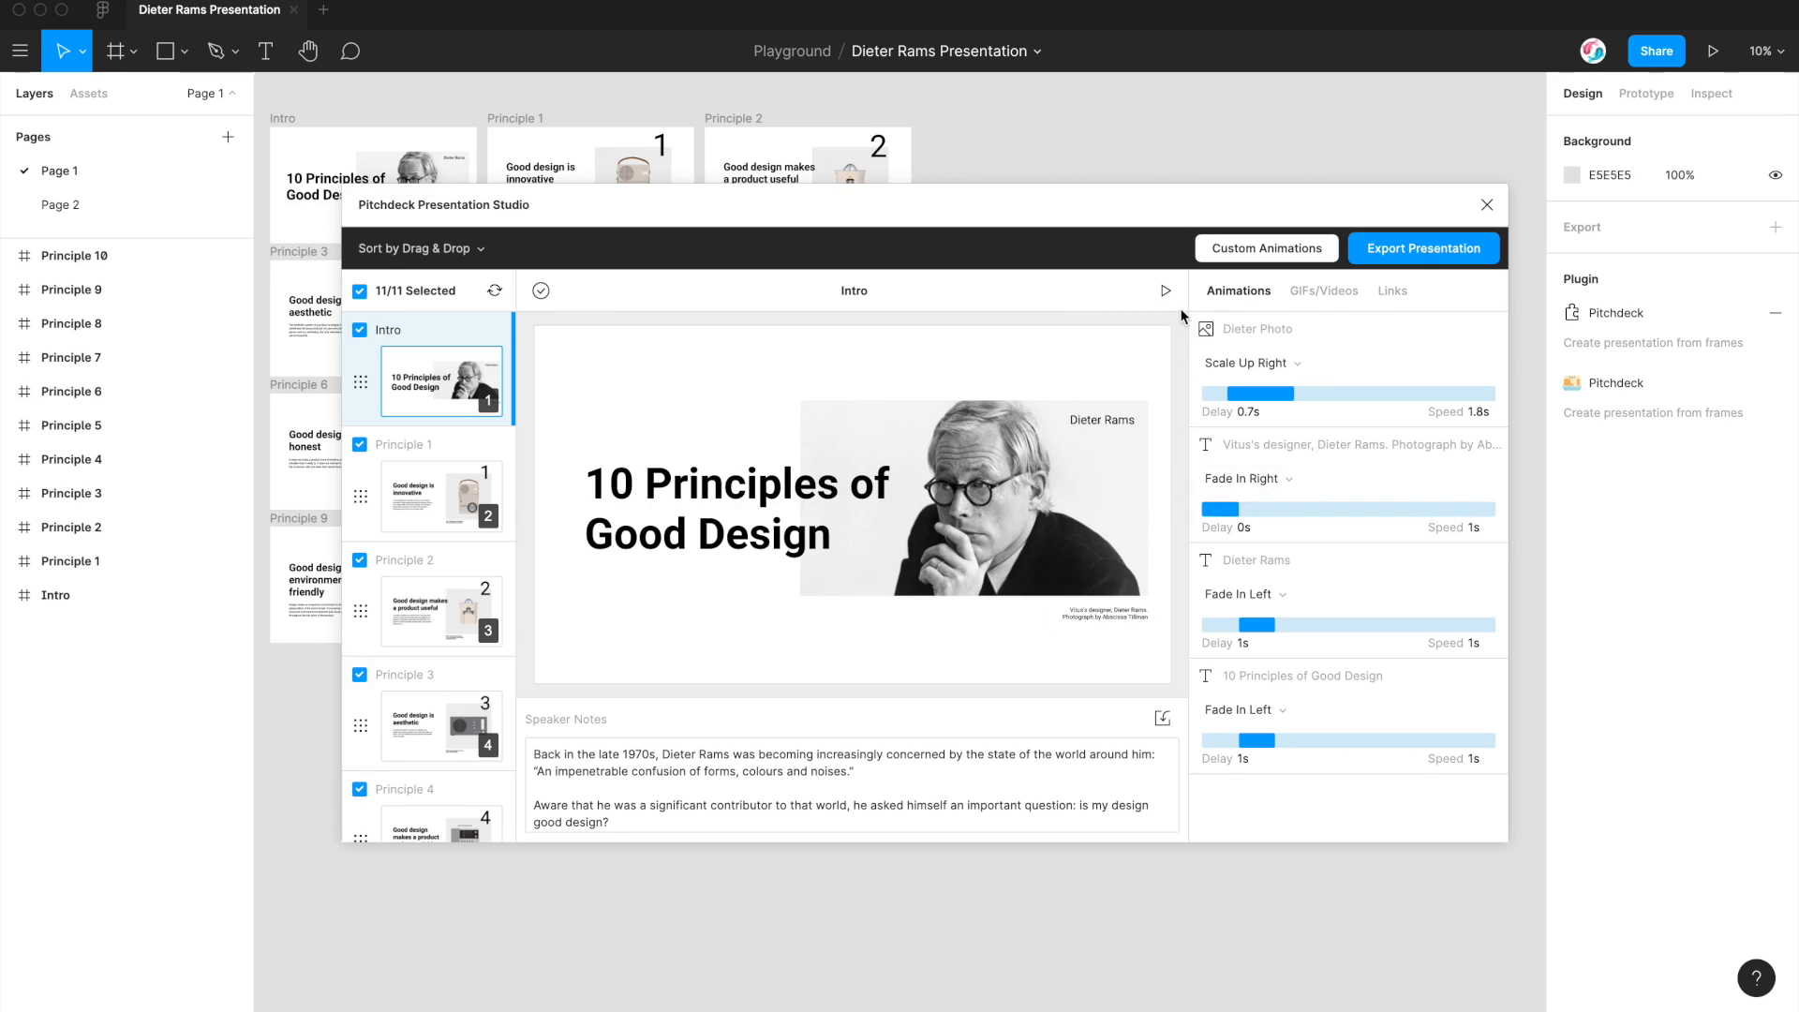
mouse_move(1231, 253)
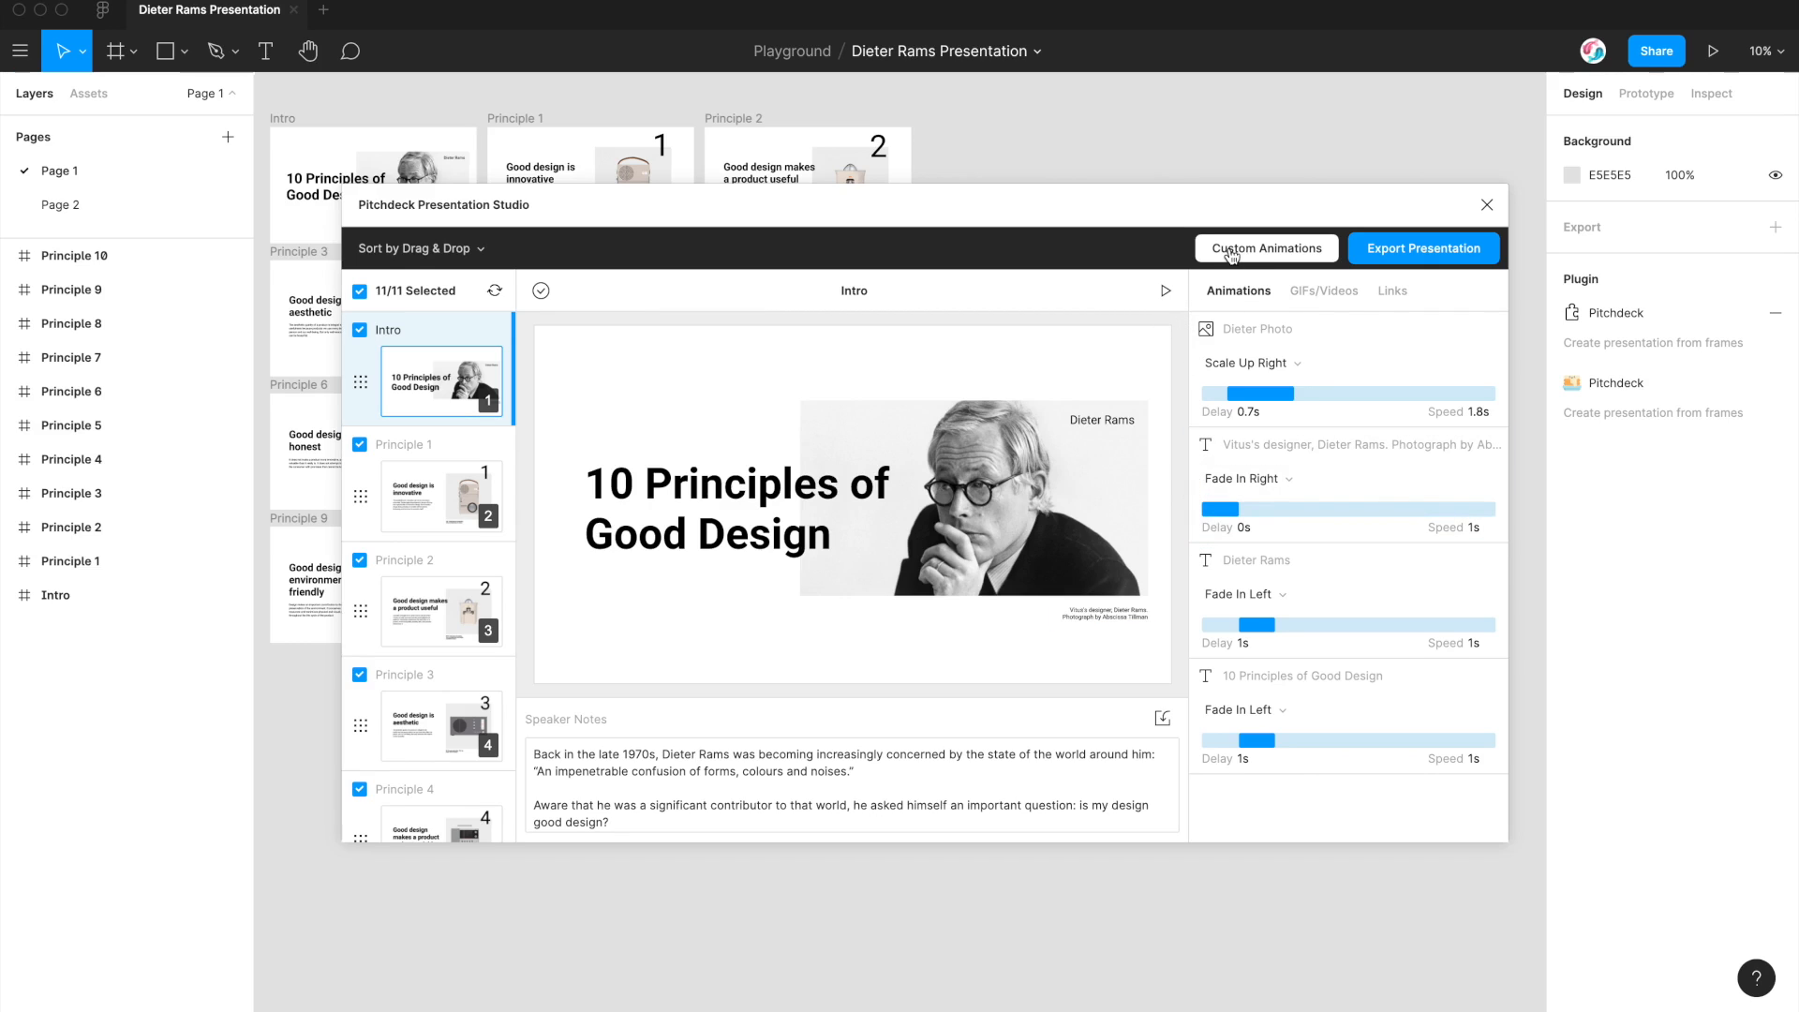
click(1266, 248)
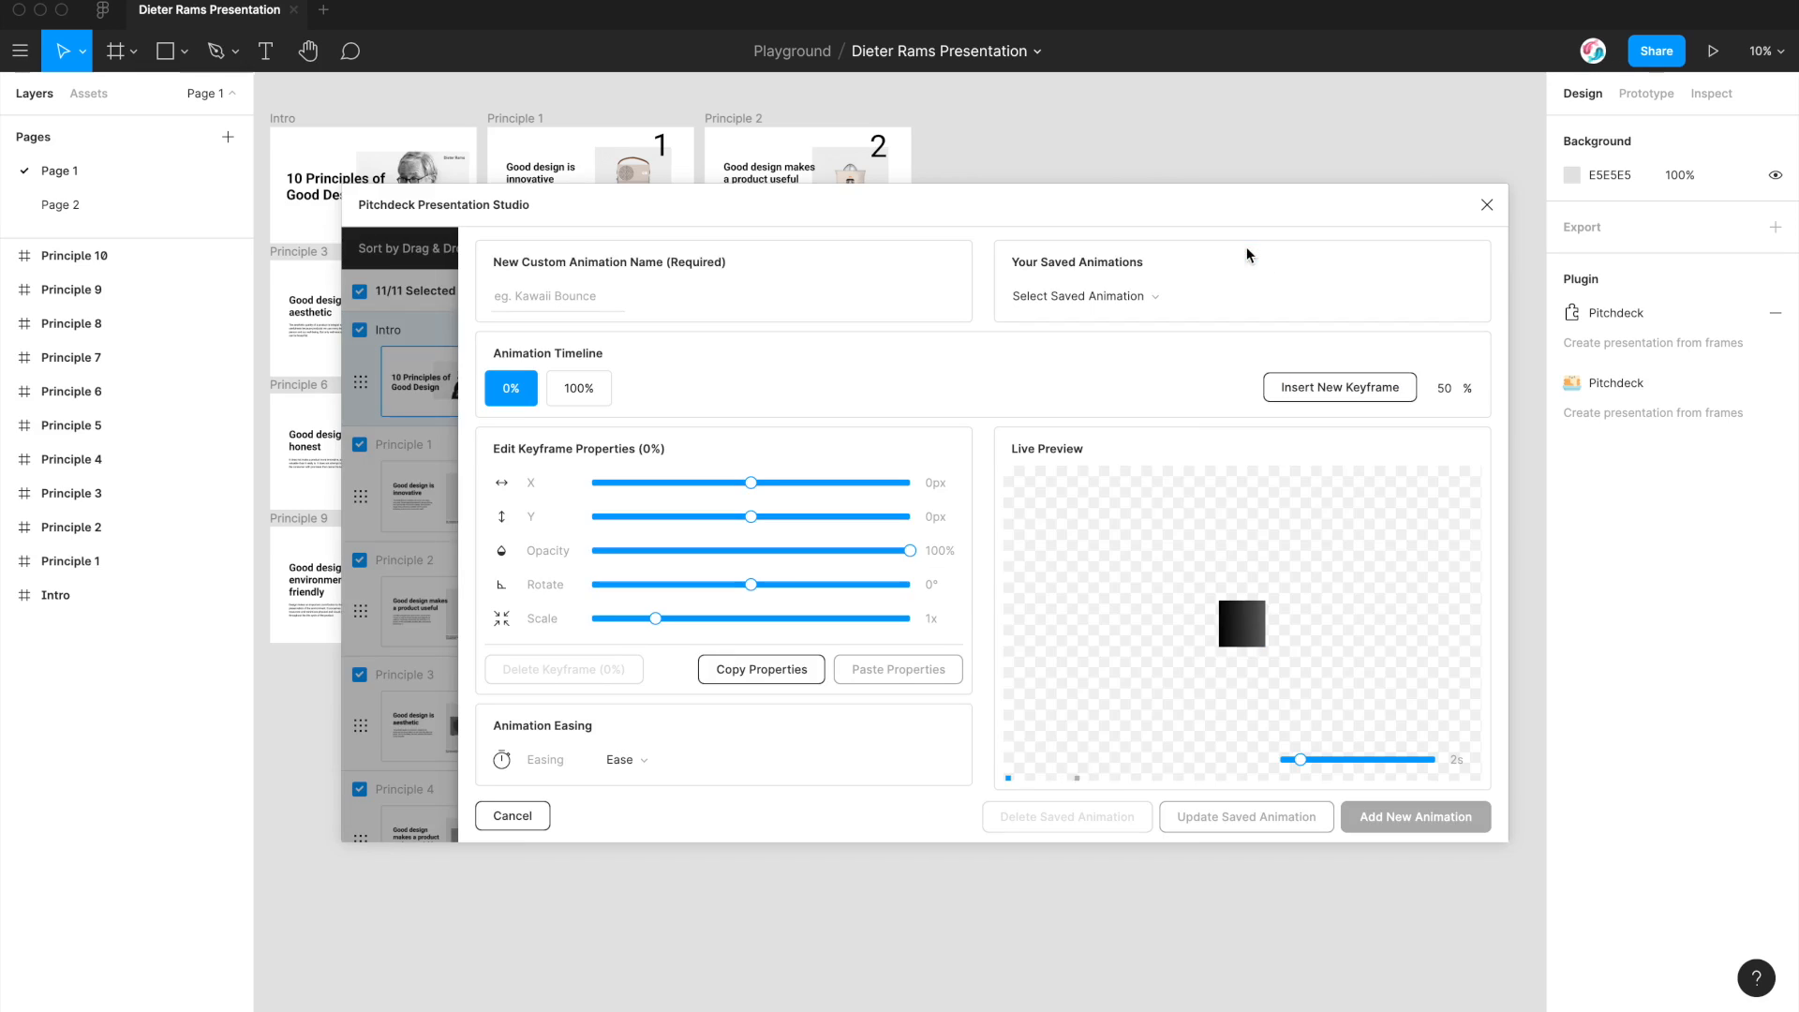
mouse_move(985, 443)
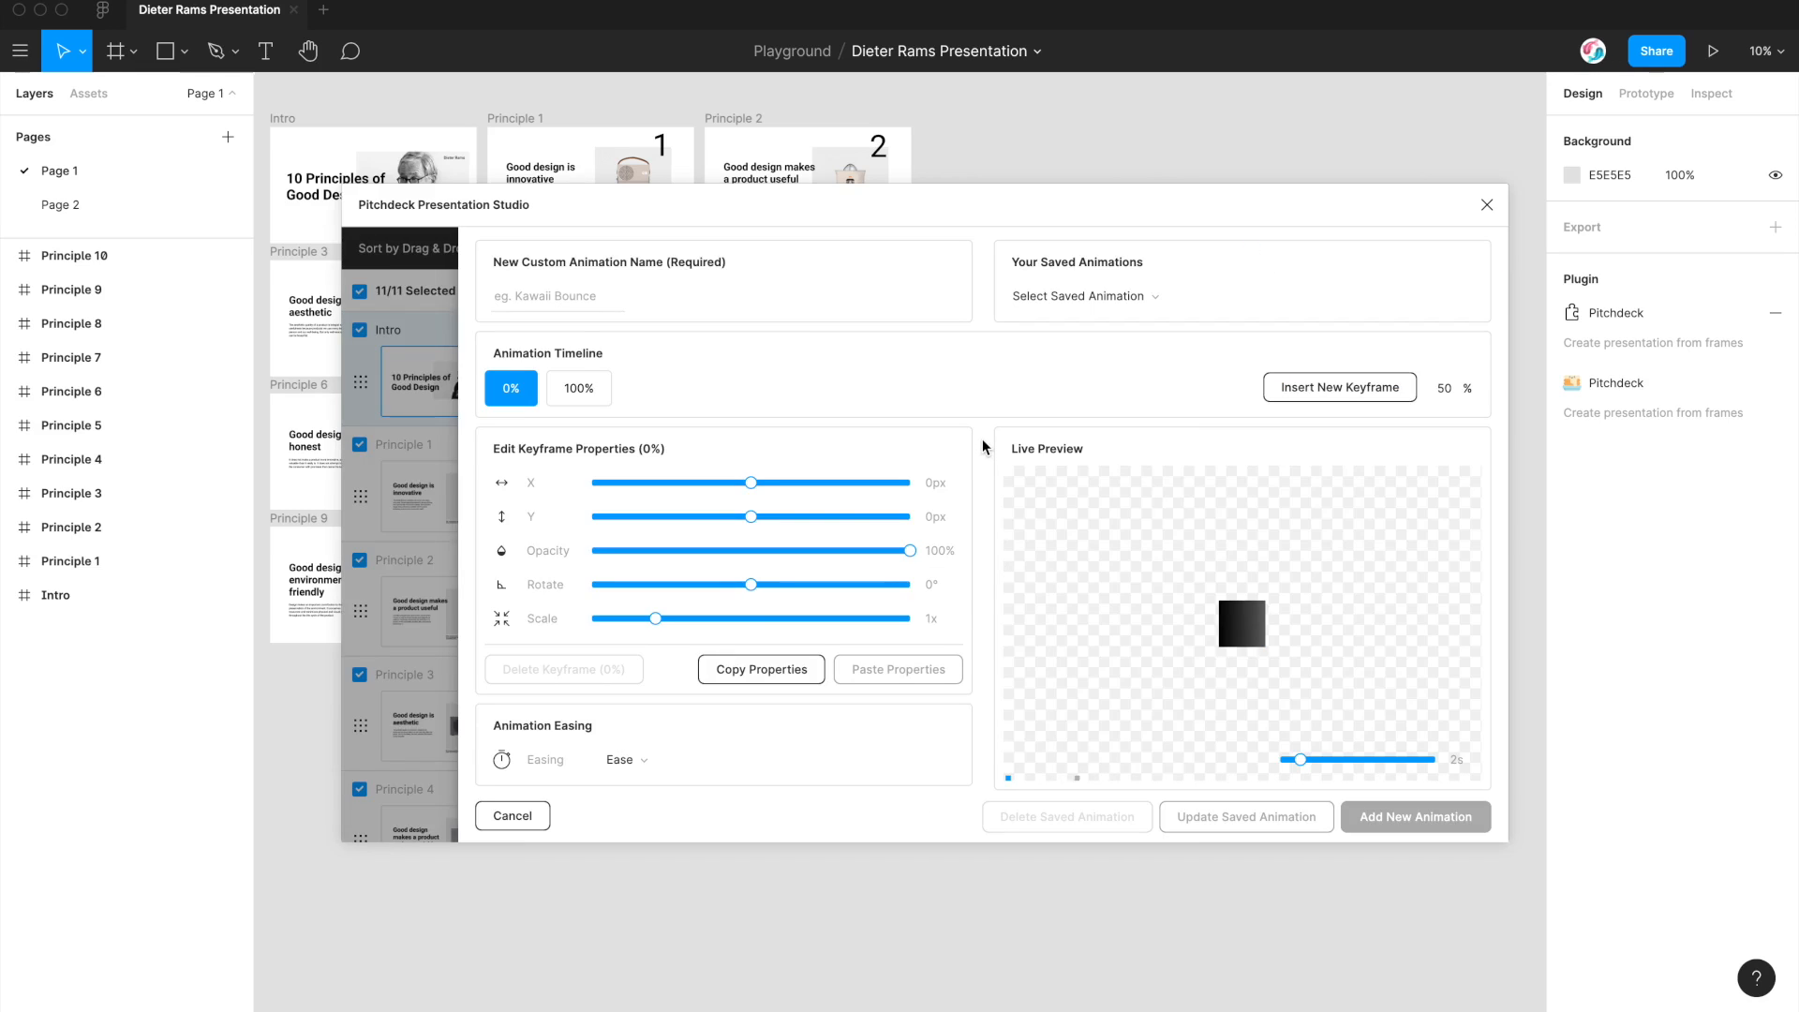
mouse_move(982, 459)
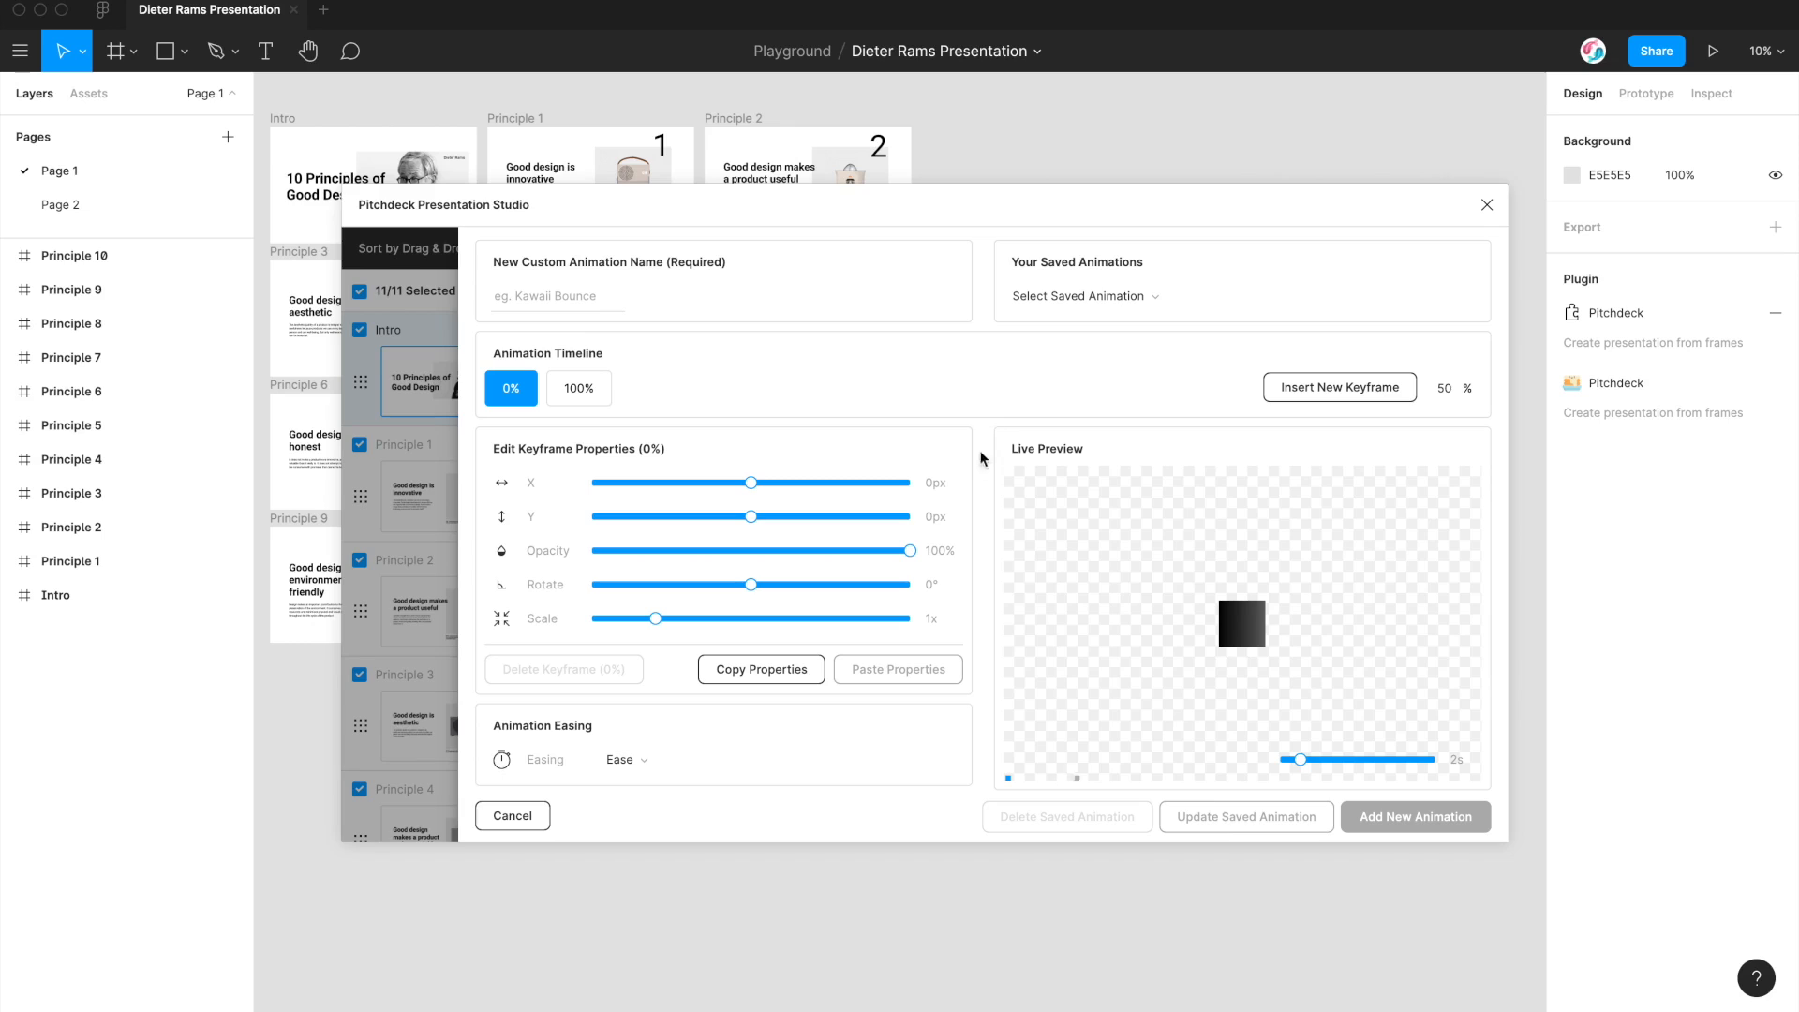
mouse_move(996, 452)
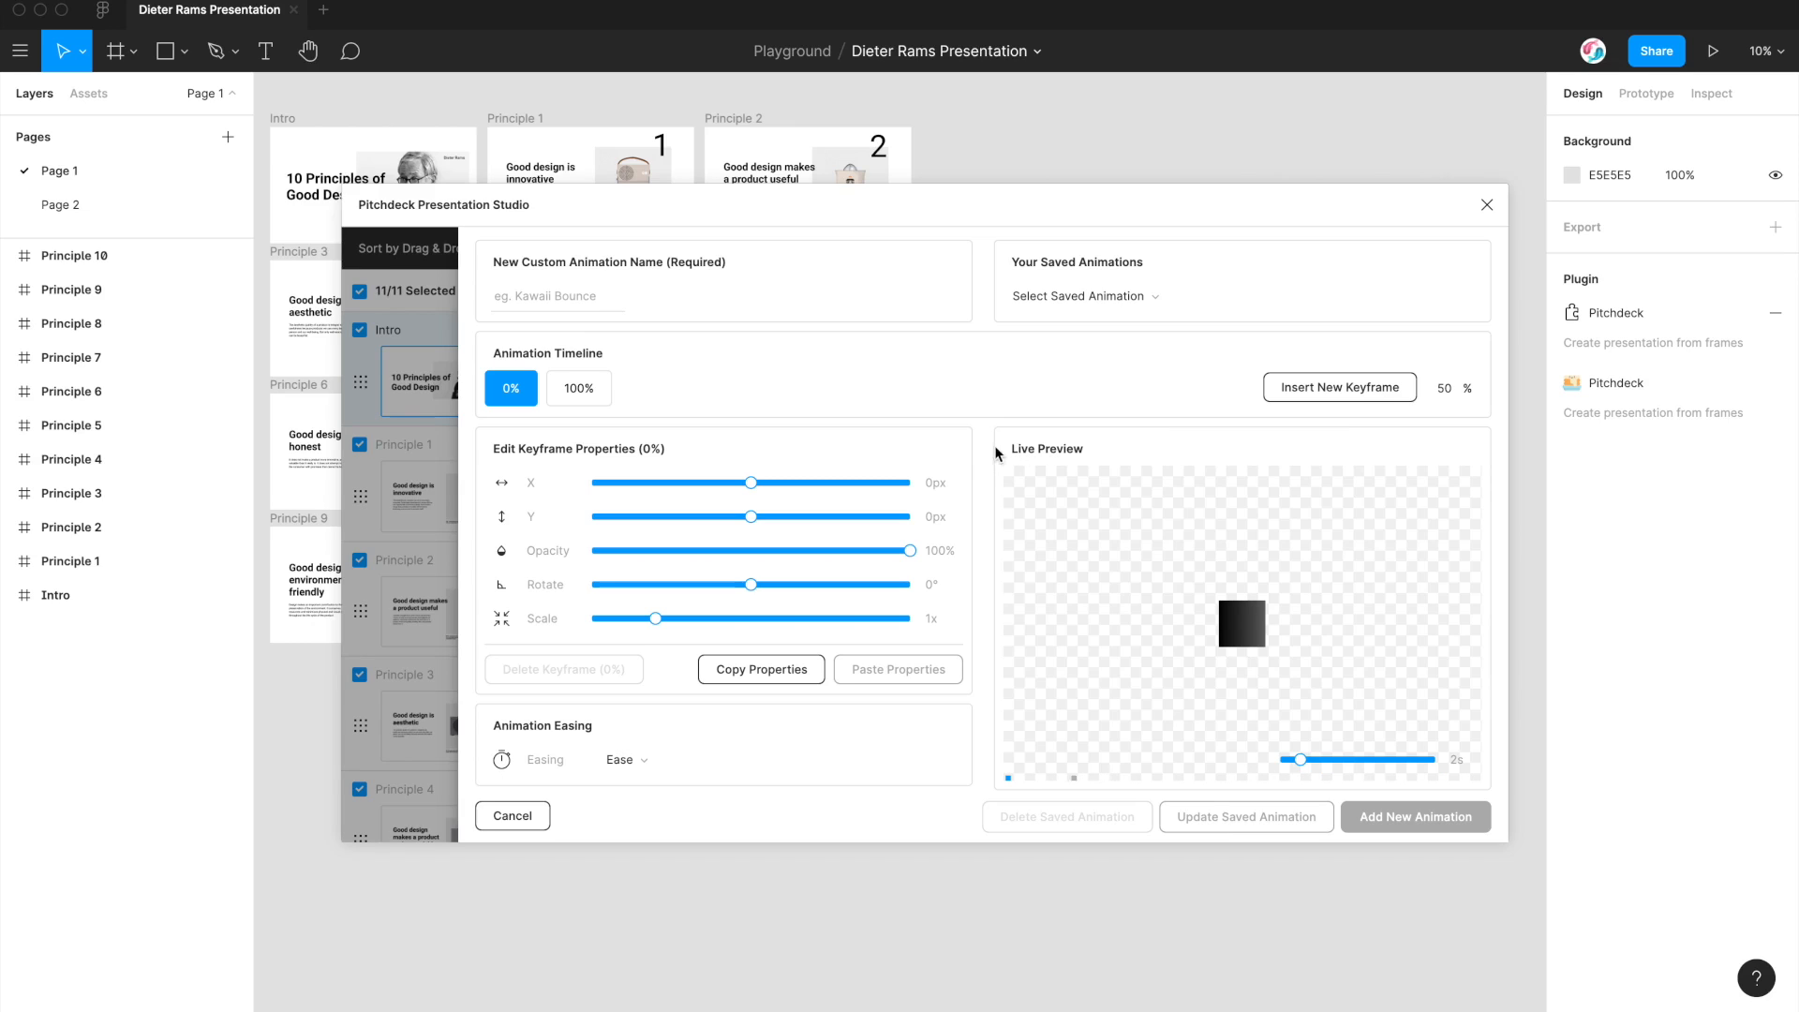
mouse_move(984, 459)
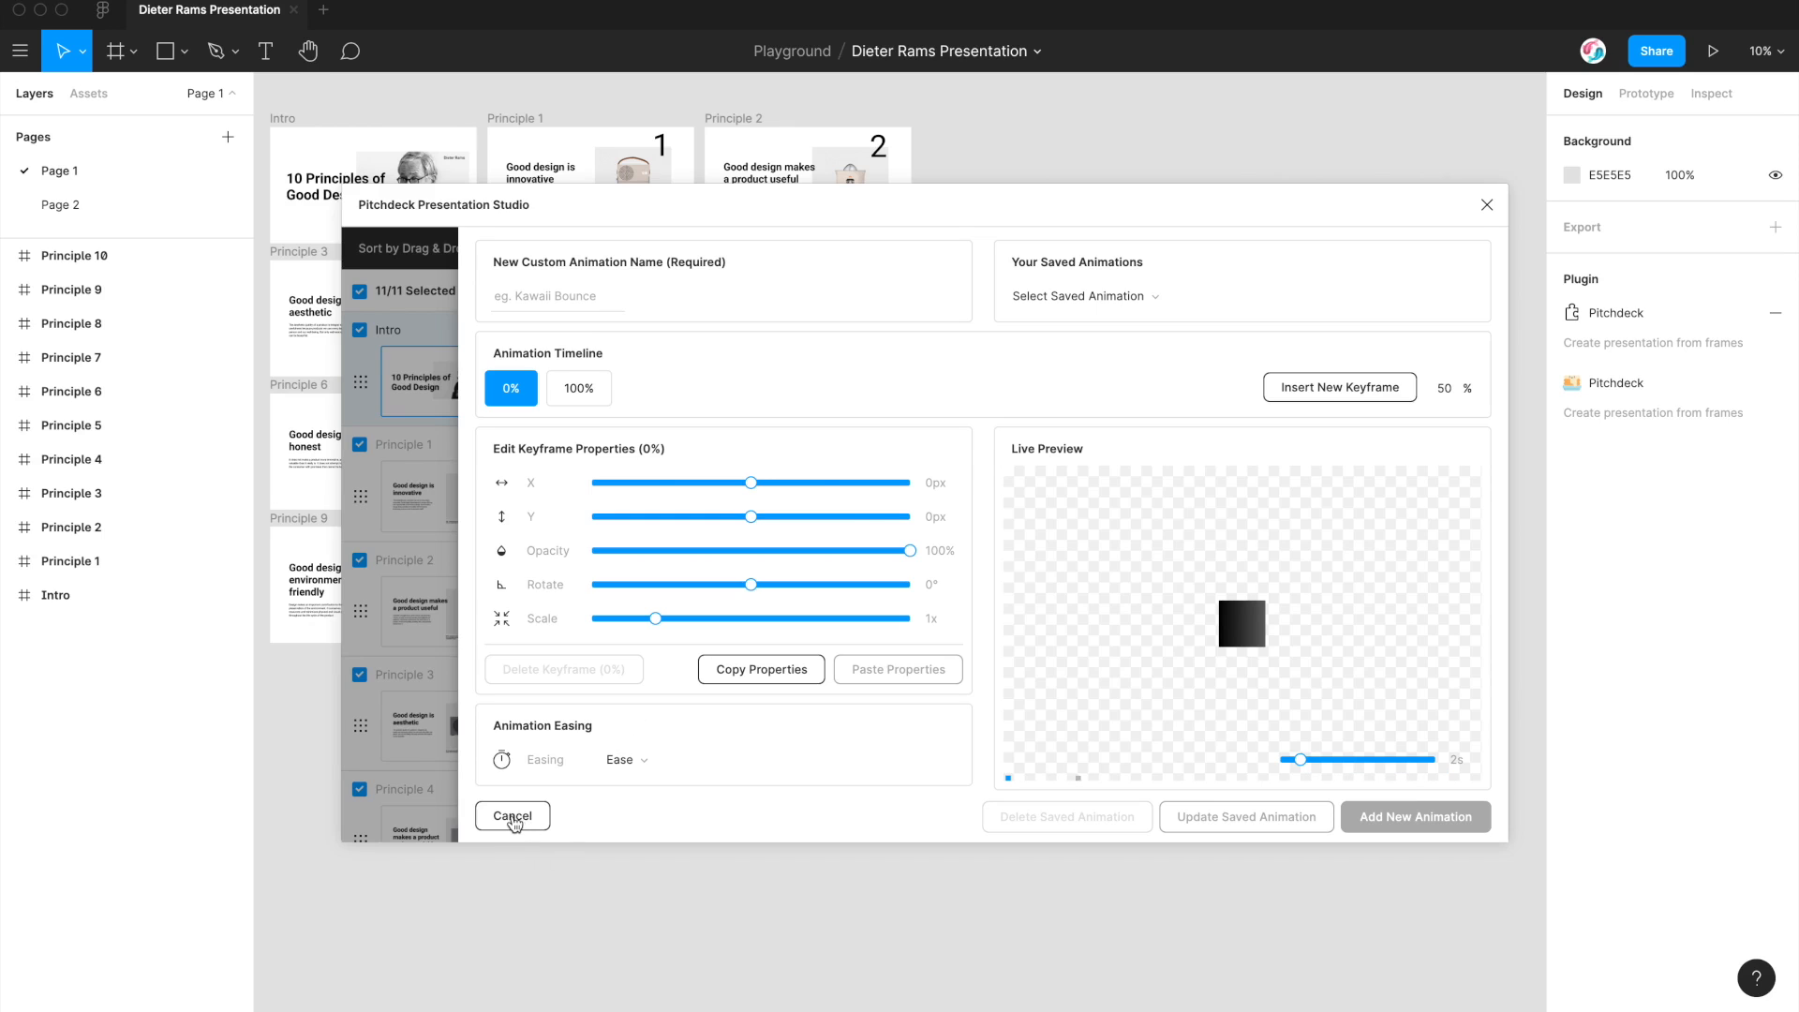
click(511, 815)
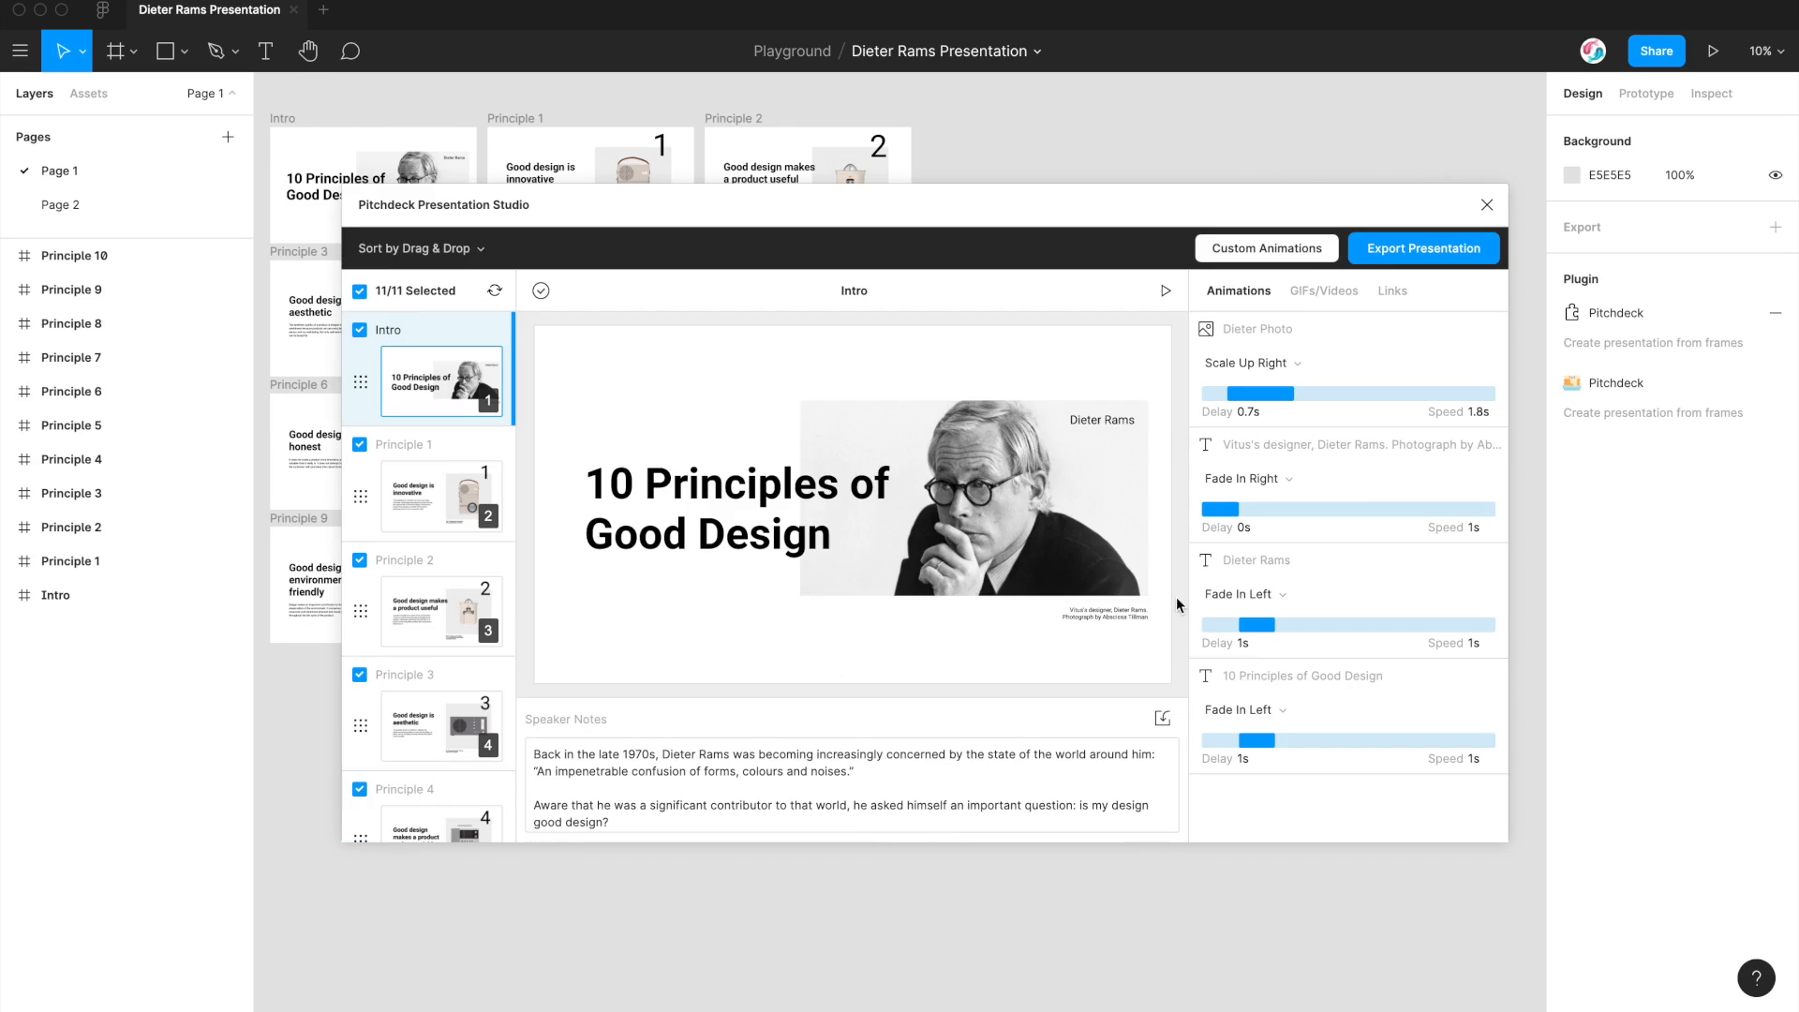